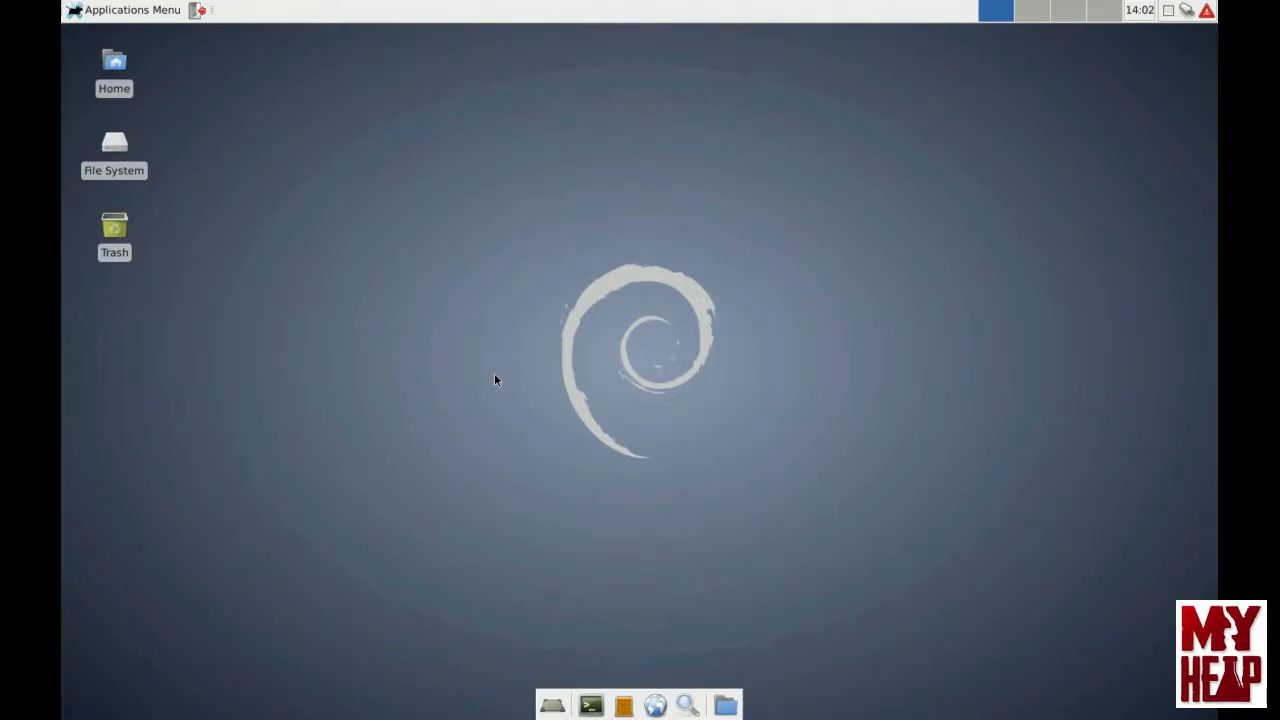
pyautogui.moveTo(486, 378)
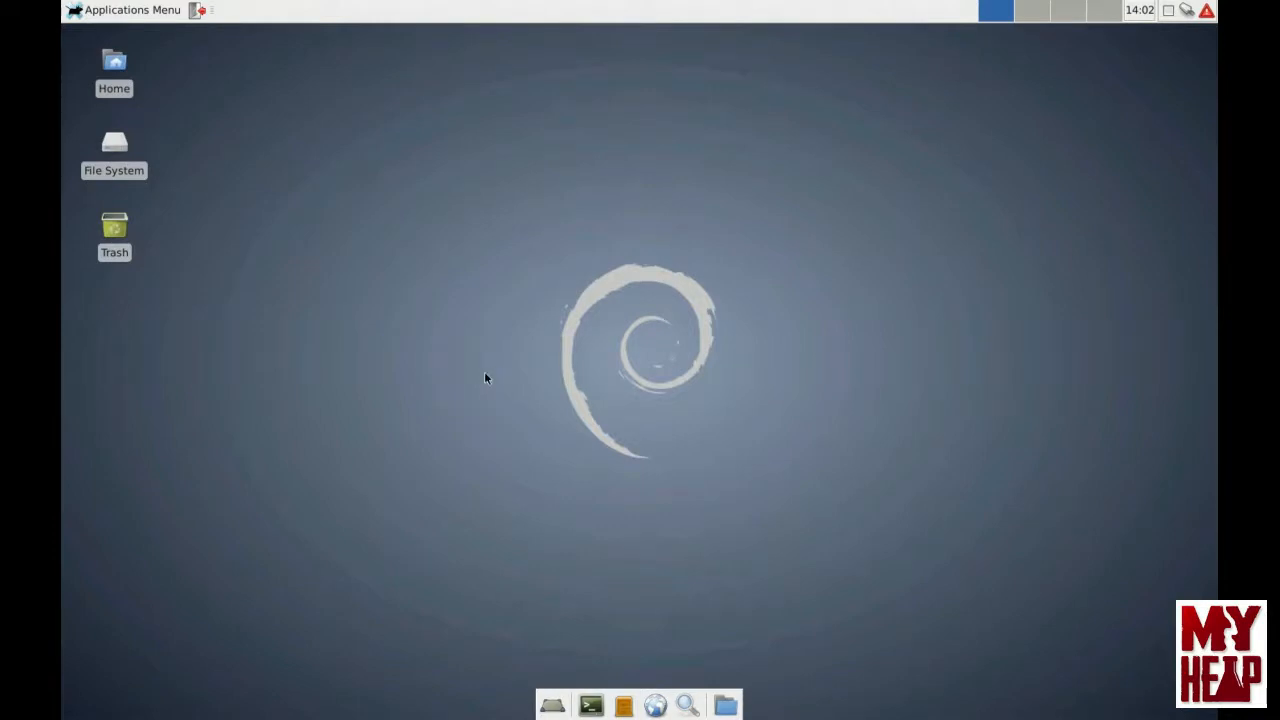
pyautogui.moveTo(507, 311)
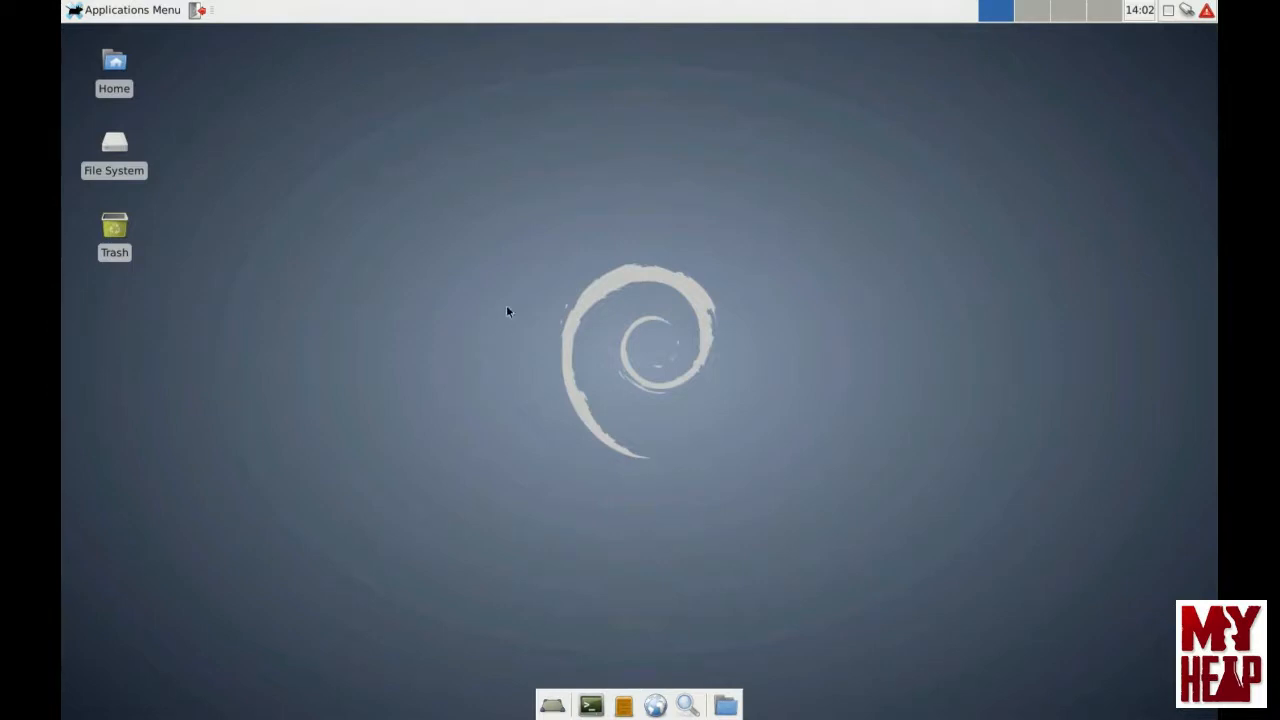
pyautogui.moveTo(637, 280)
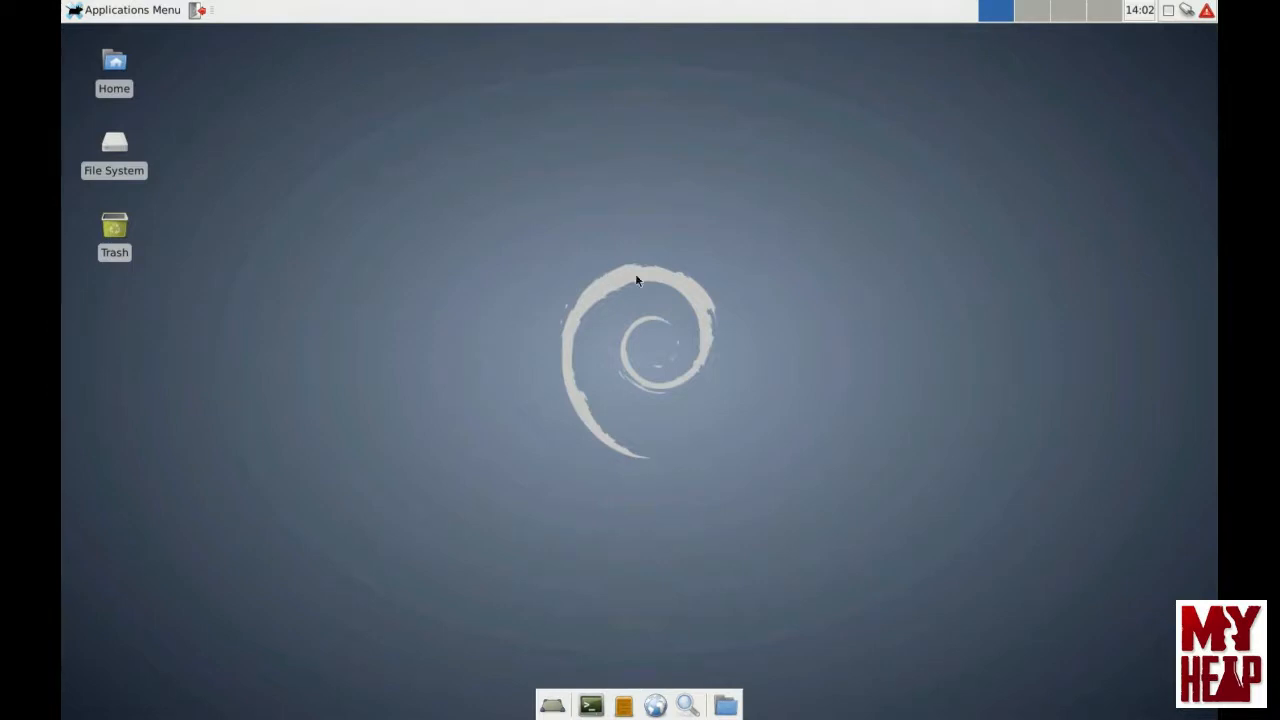
pyautogui.moveTo(845, 218)
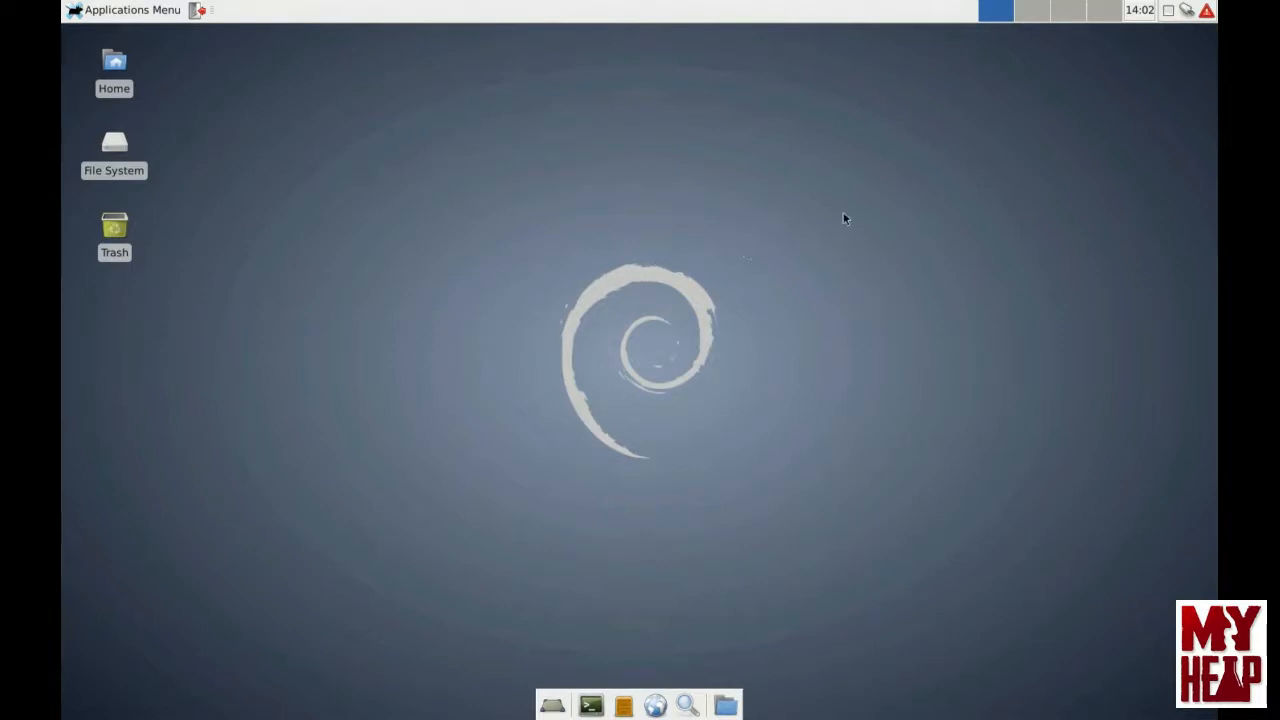
pyautogui.moveTo(1100, 180)
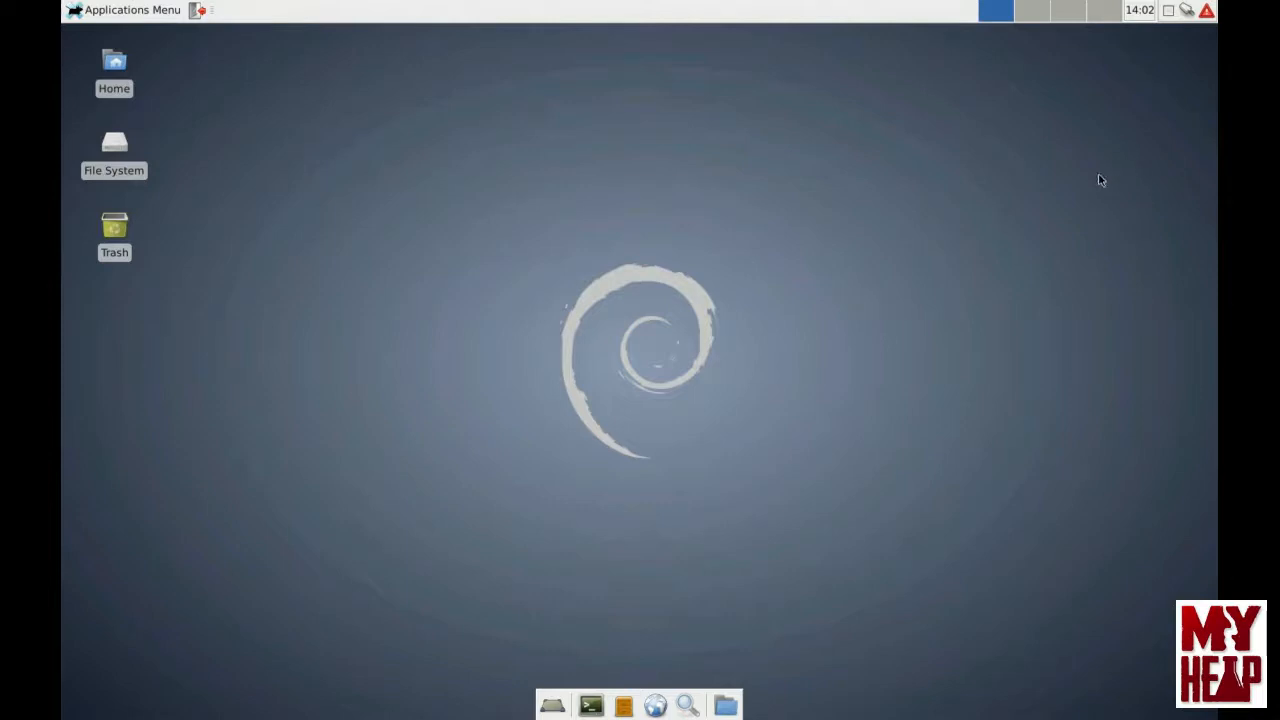
pyautogui.moveTo(1173, 58)
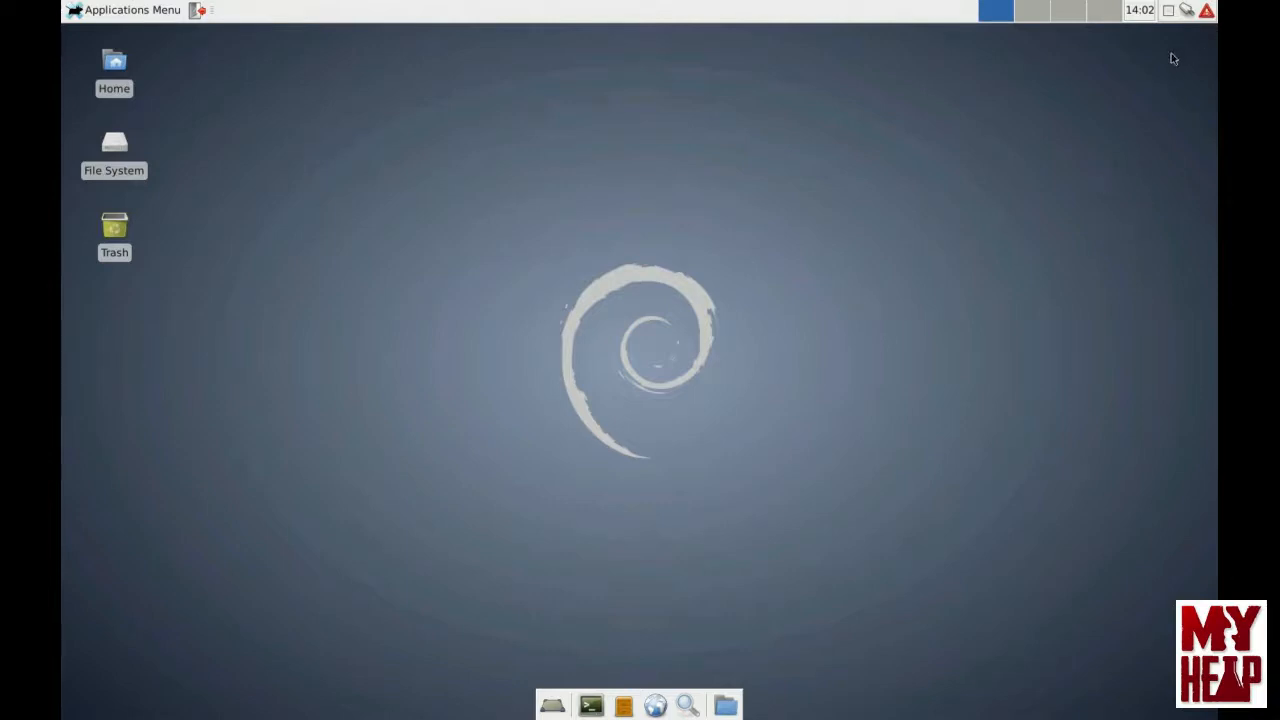
pyautogui.moveTo(989, 44)
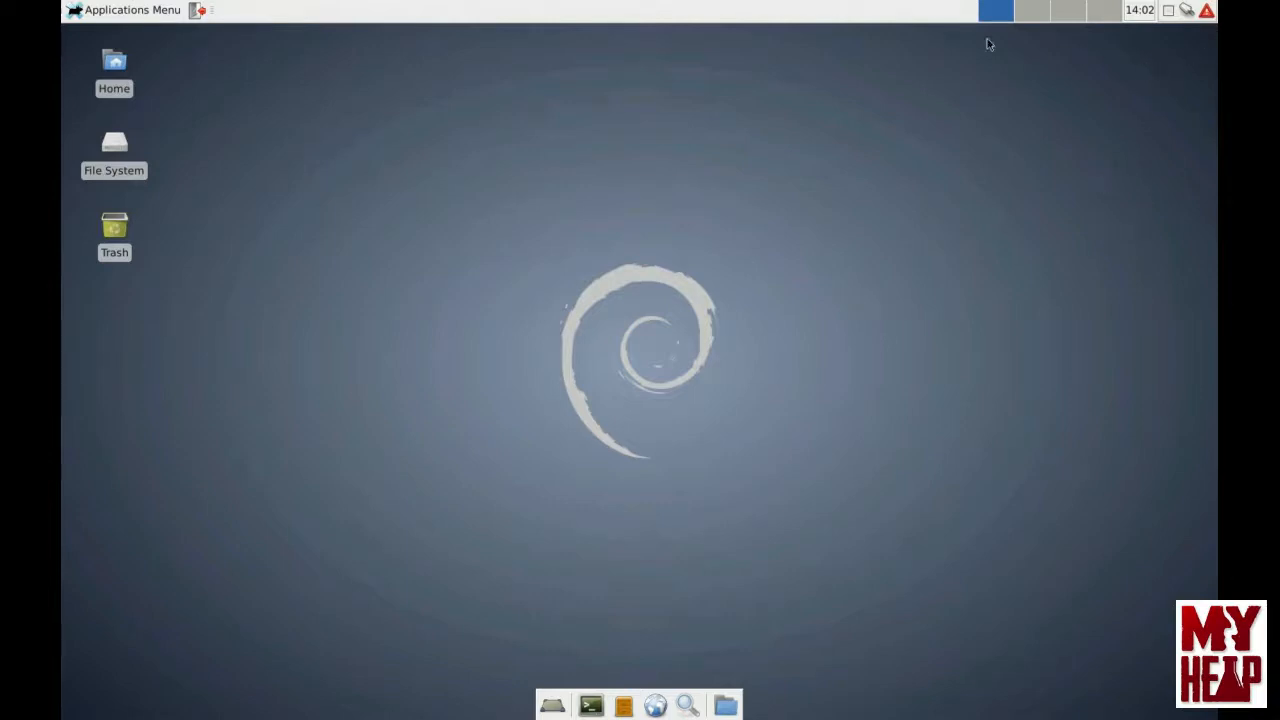
pyautogui.moveTo(929, 77)
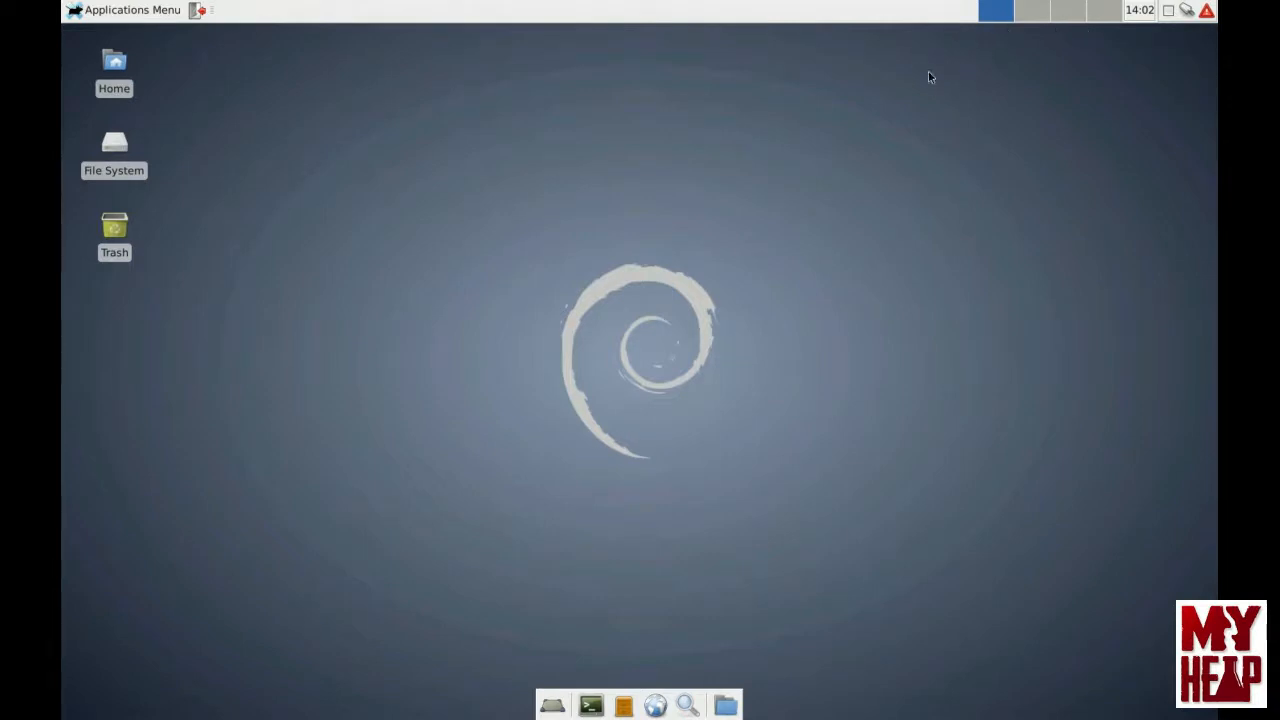
pyautogui.moveTo(1097, 118)
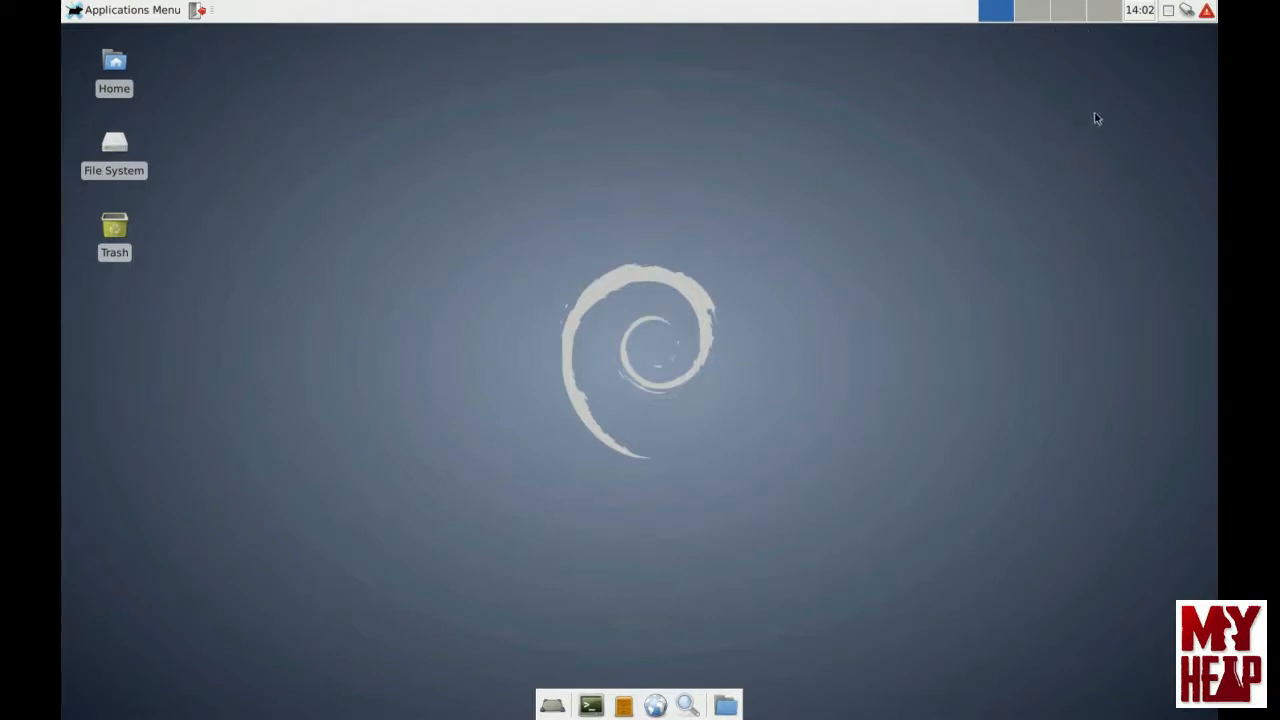
pyautogui.moveTo(1189, 50)
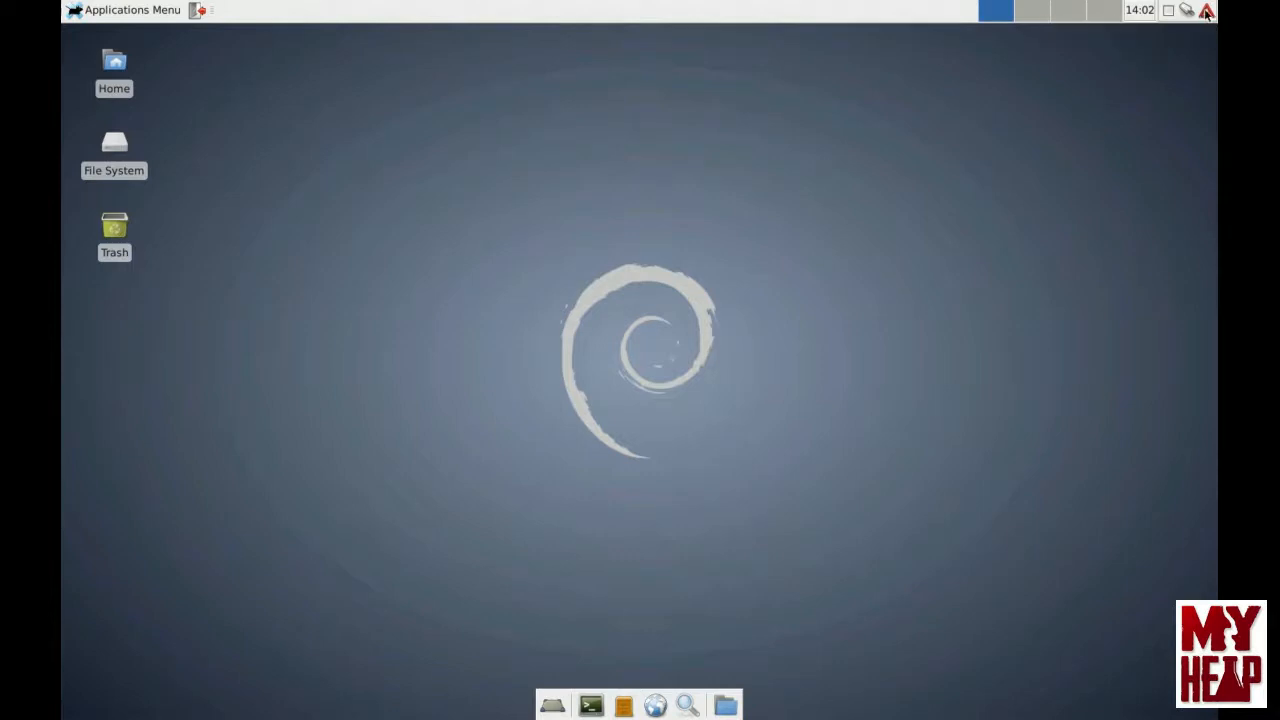
pyautogui.moveTo(1207, 10)
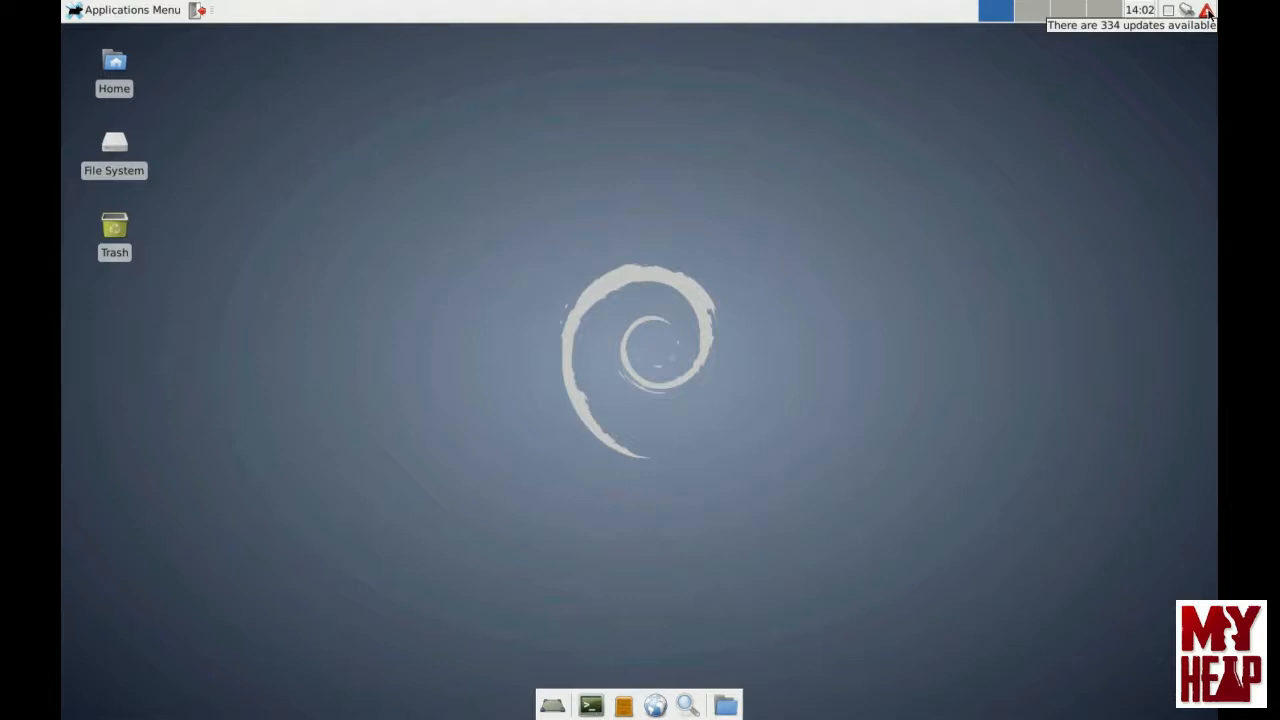
pyautogui.moveTo(1207, 26)
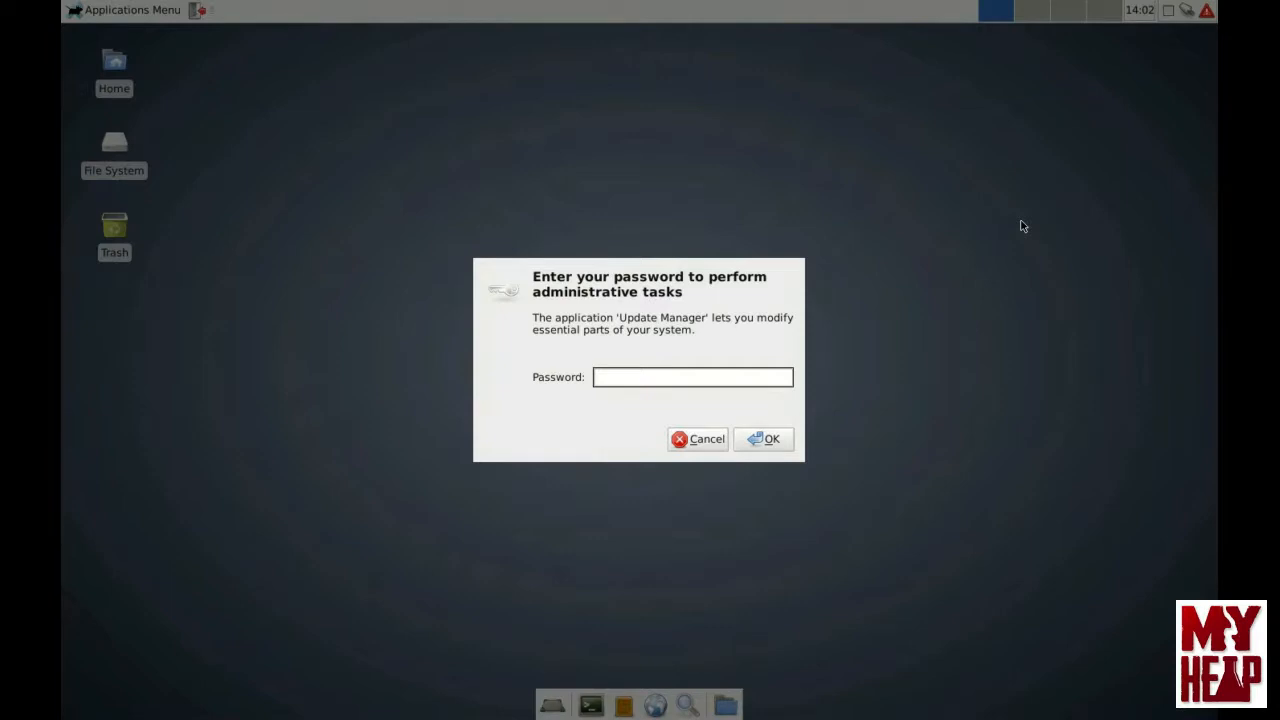
# Step: Enter the administrator password and confirm it to start Update Manager
pyautogui.write('•••')
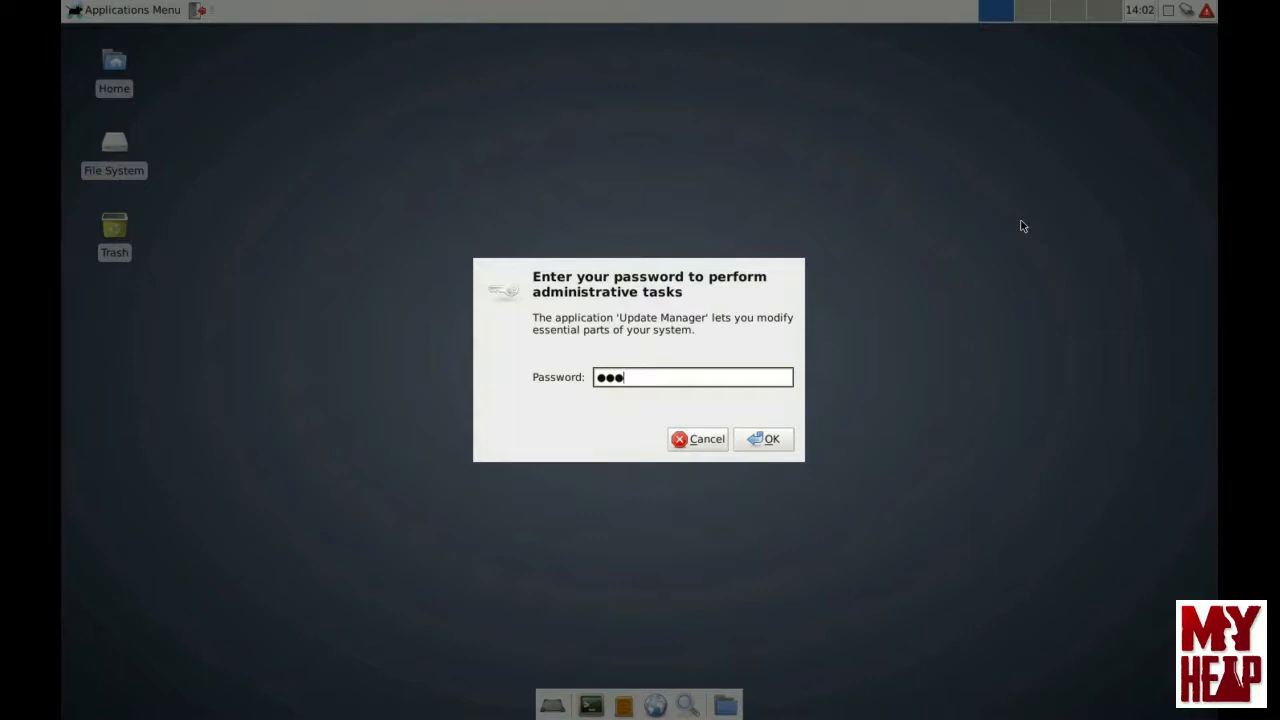
pyautogui.click(763, 438)
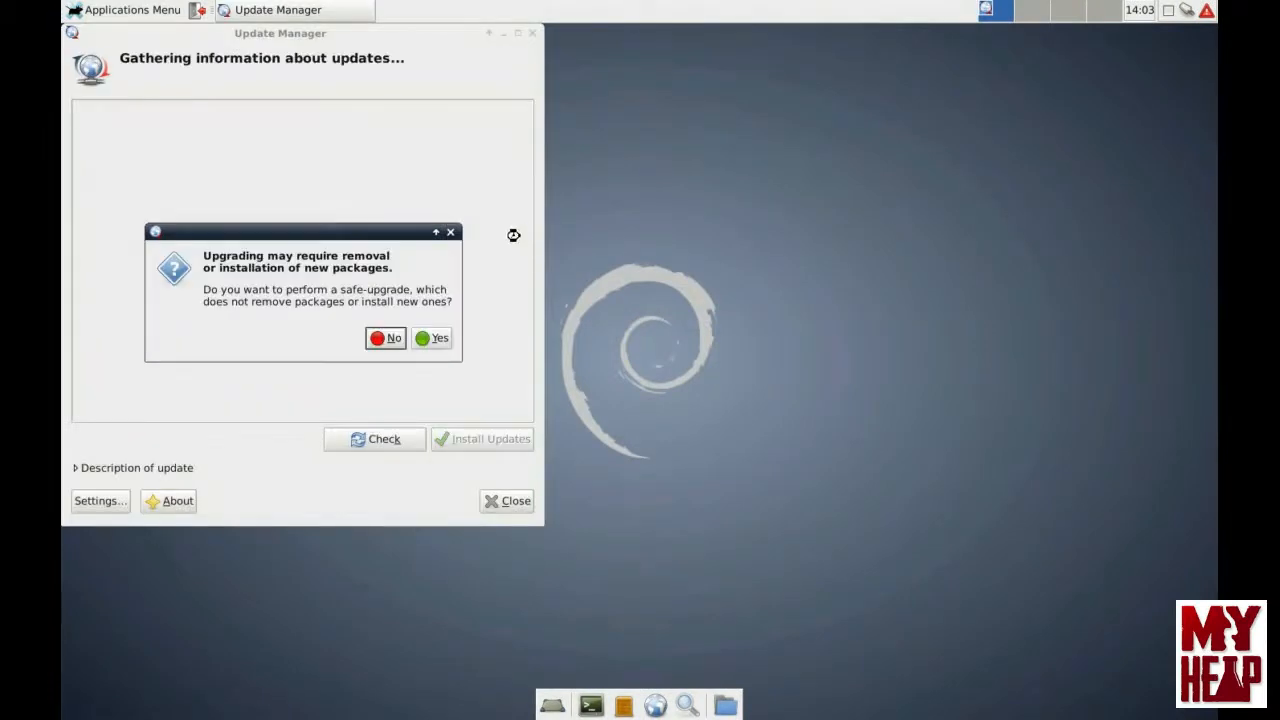
pyautogui.moveTo(243, 288)
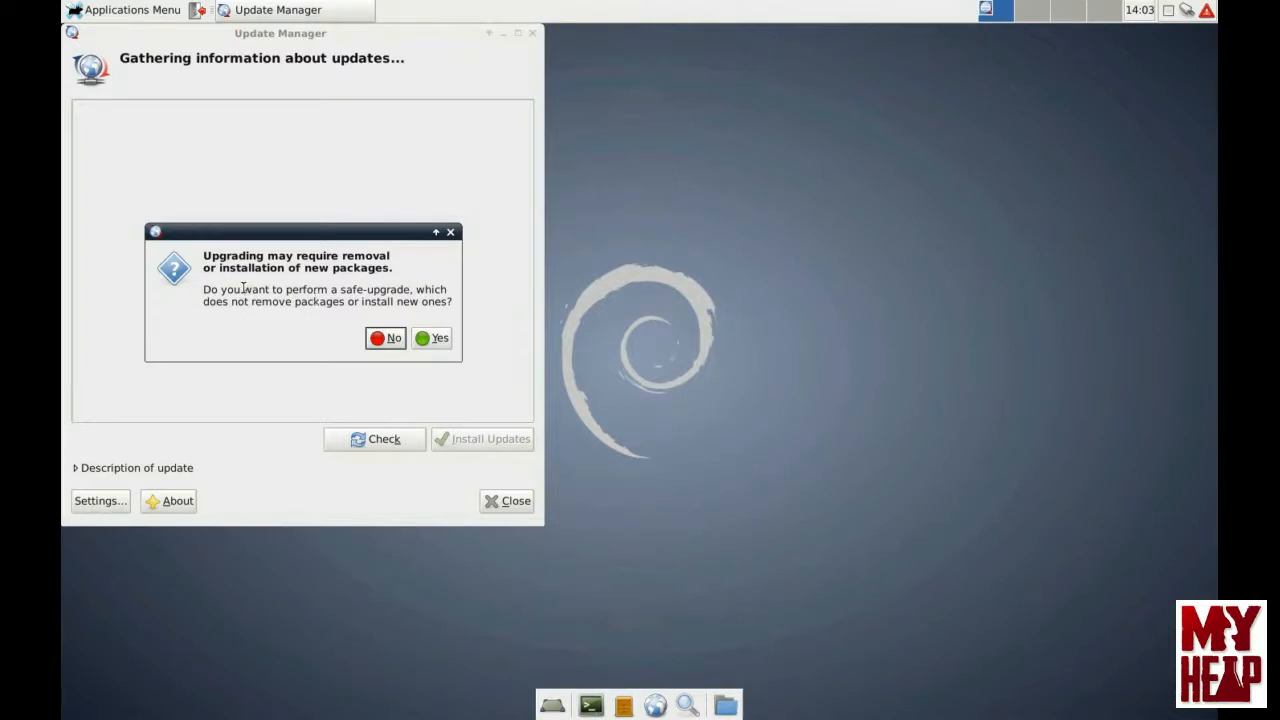
pyautogui.moveTo(233, 300)
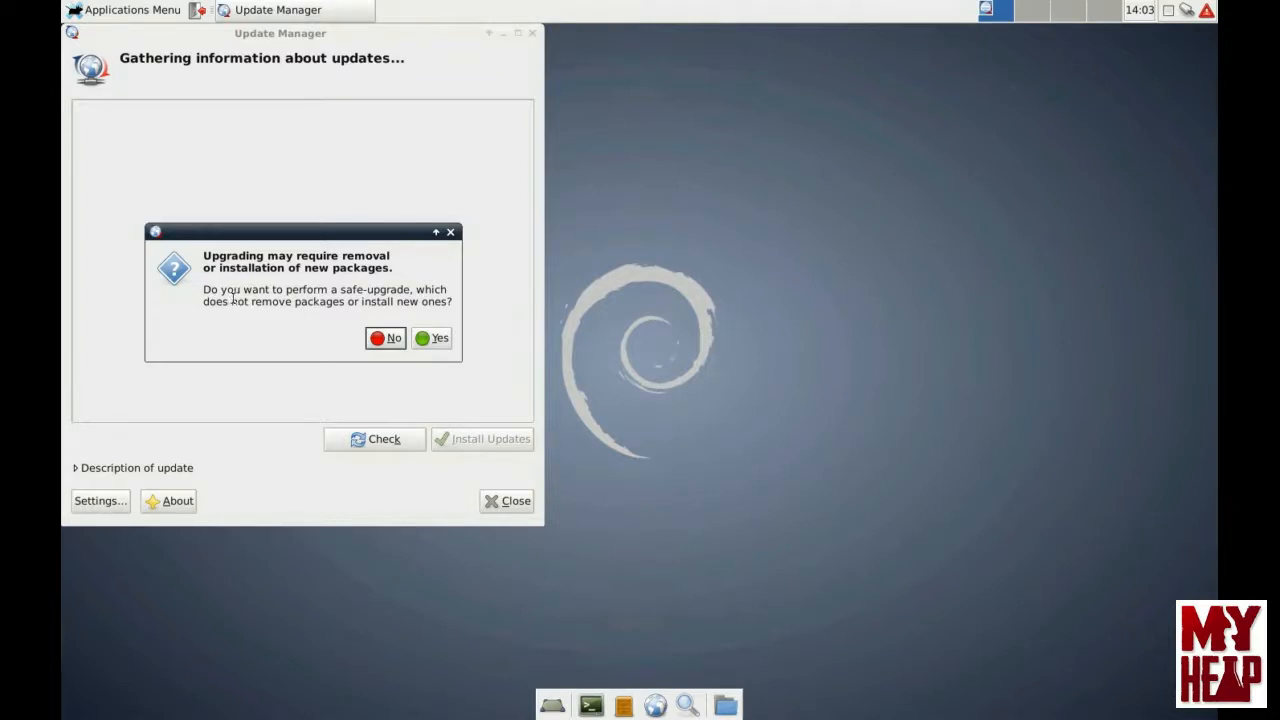
pyautogui.moveTo(255, 275)
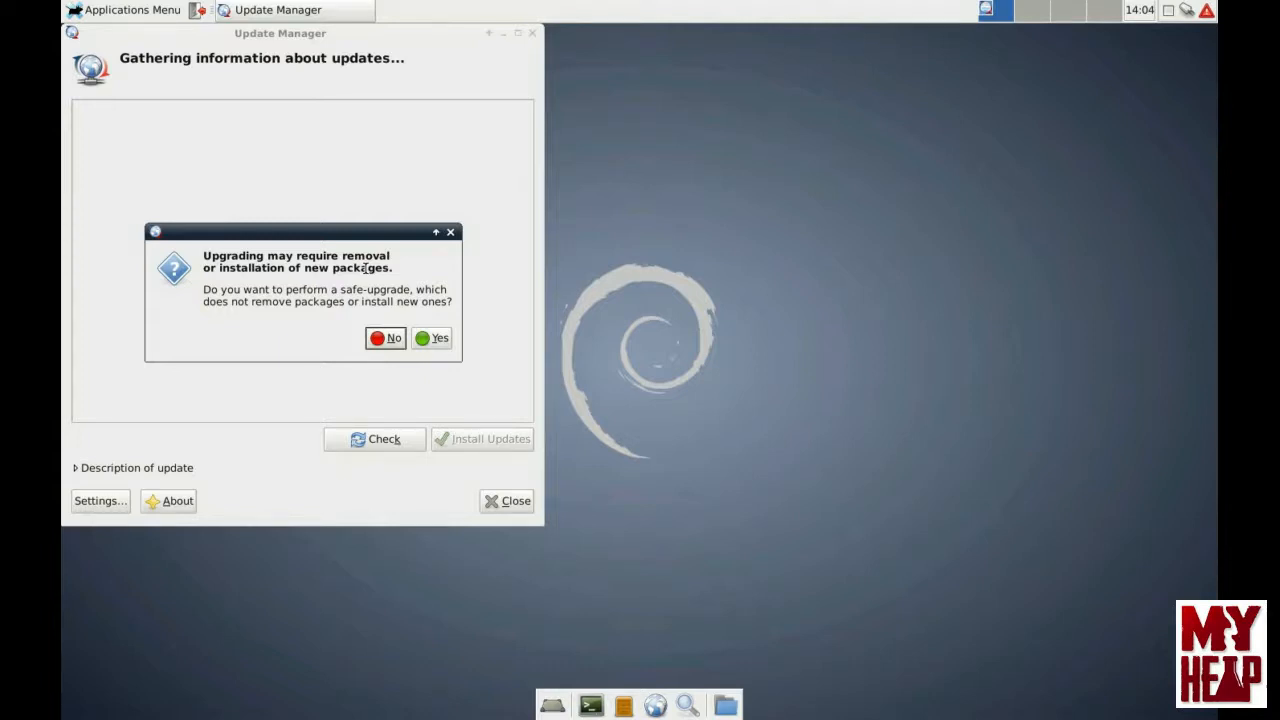
pyautogui.moveTo(297, 284)
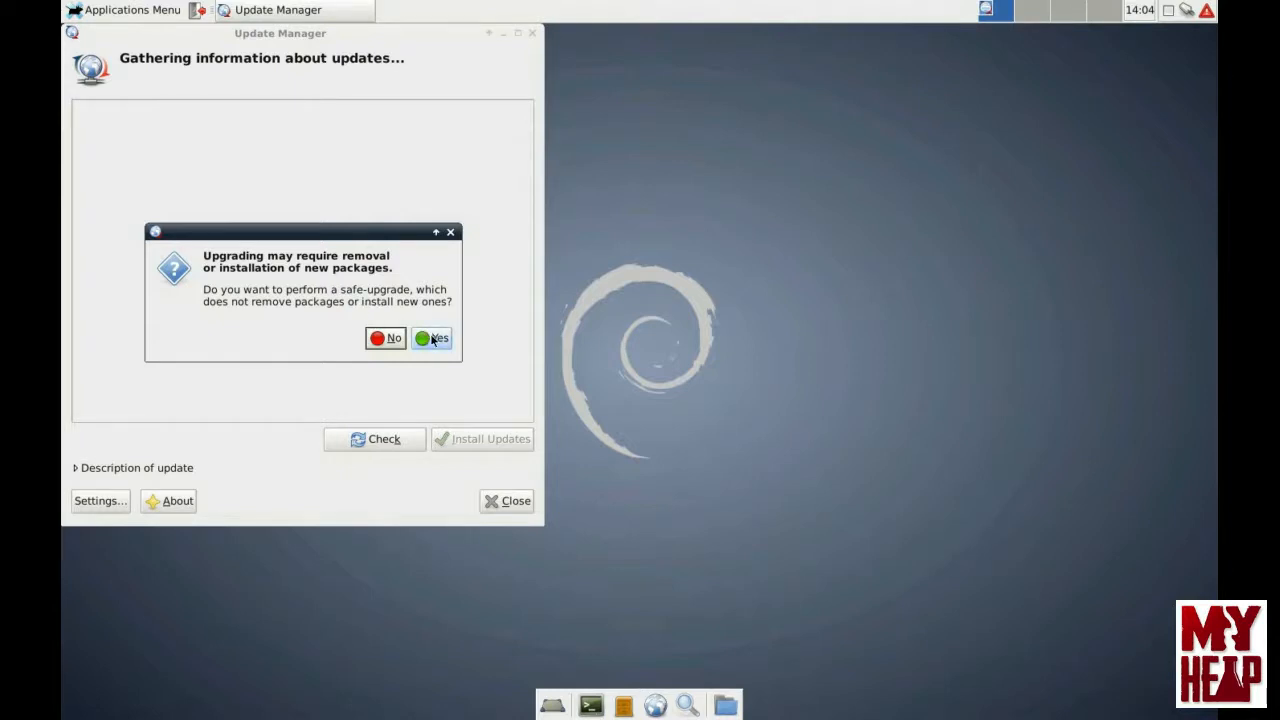
pyautogui.moveTo(257, 316)
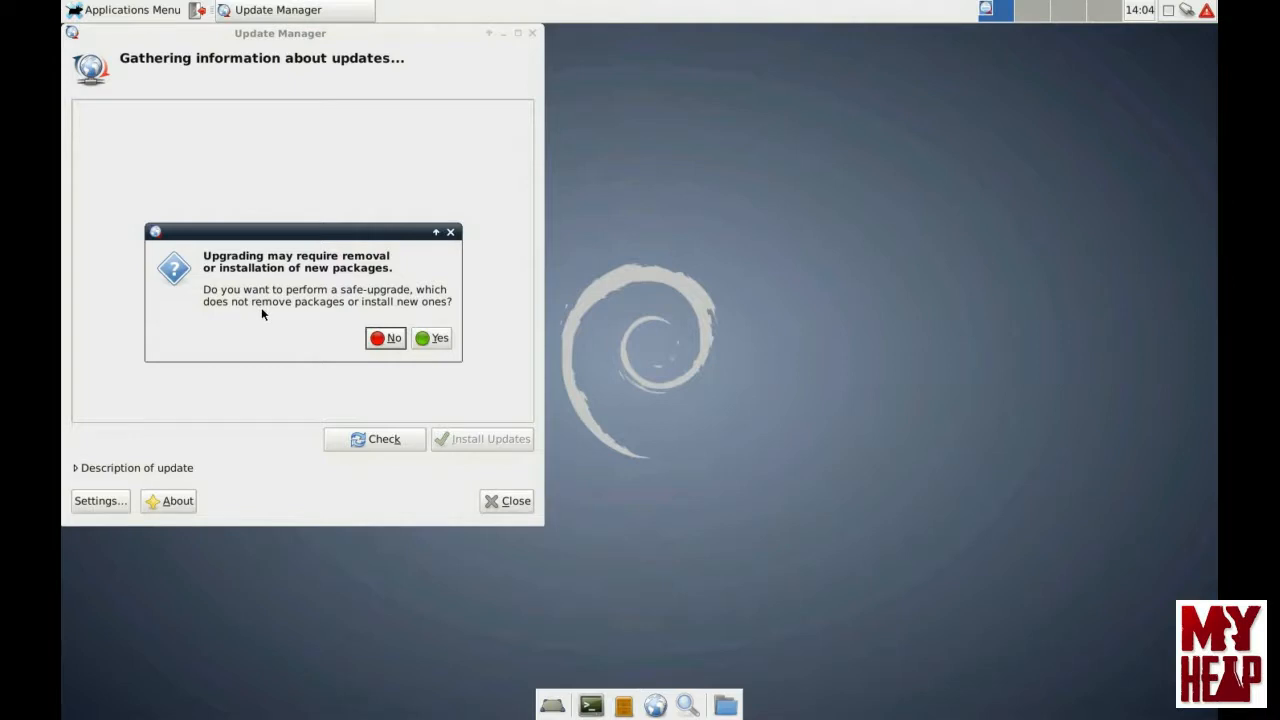
pyautogui.moveTo(285, 305)
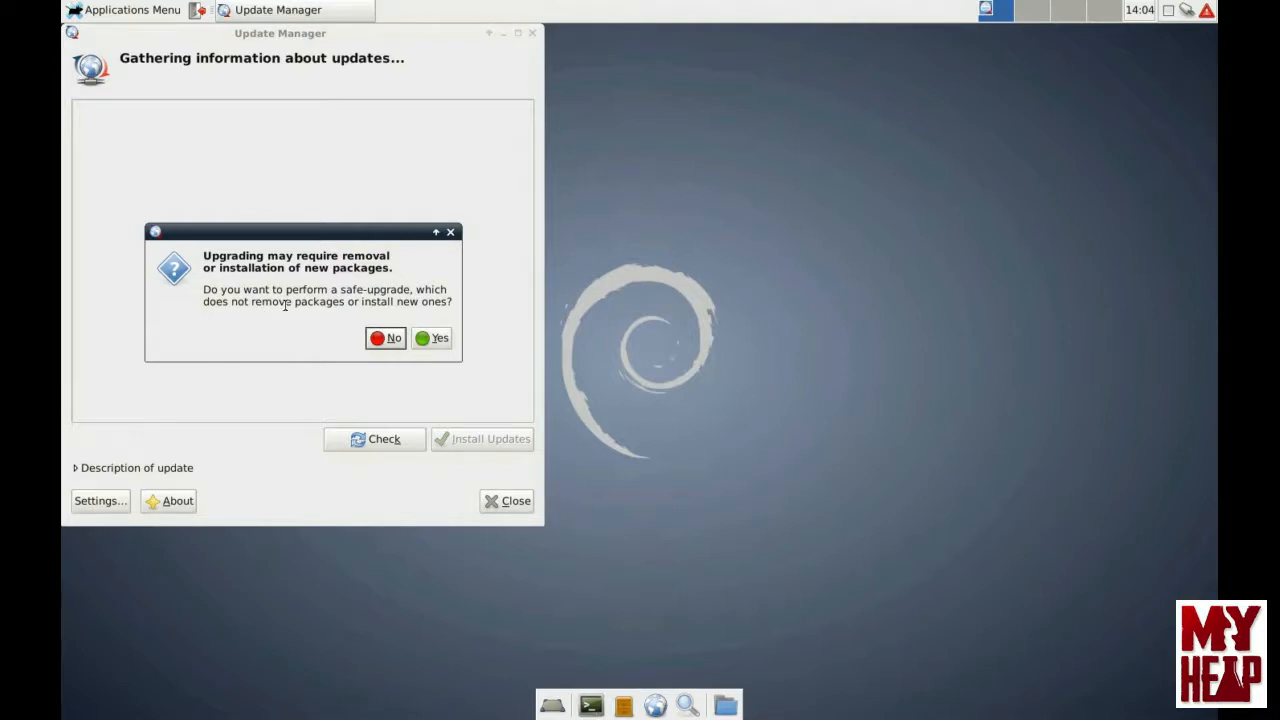
pyautogui.moveTo(313, 343)
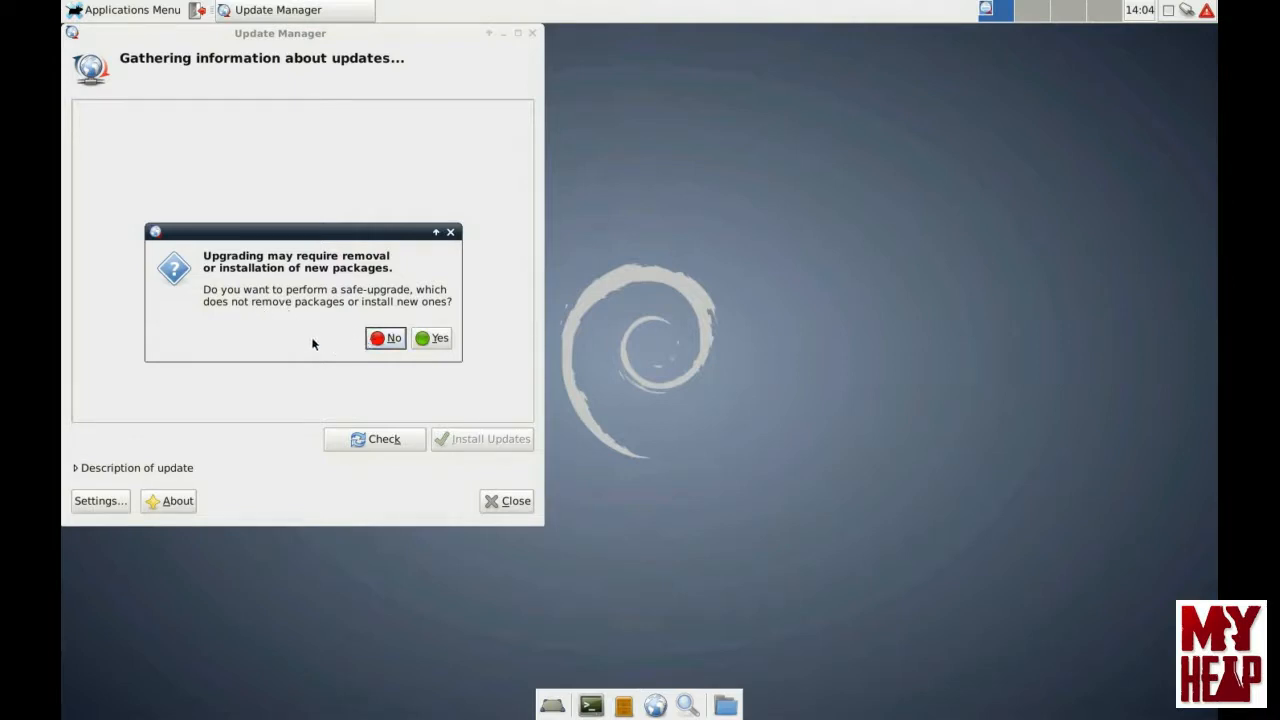
# Step: Decline safe-upgrade, centre the Update Manager window, and scroll through the update list
pyautogui.click(431, 337)
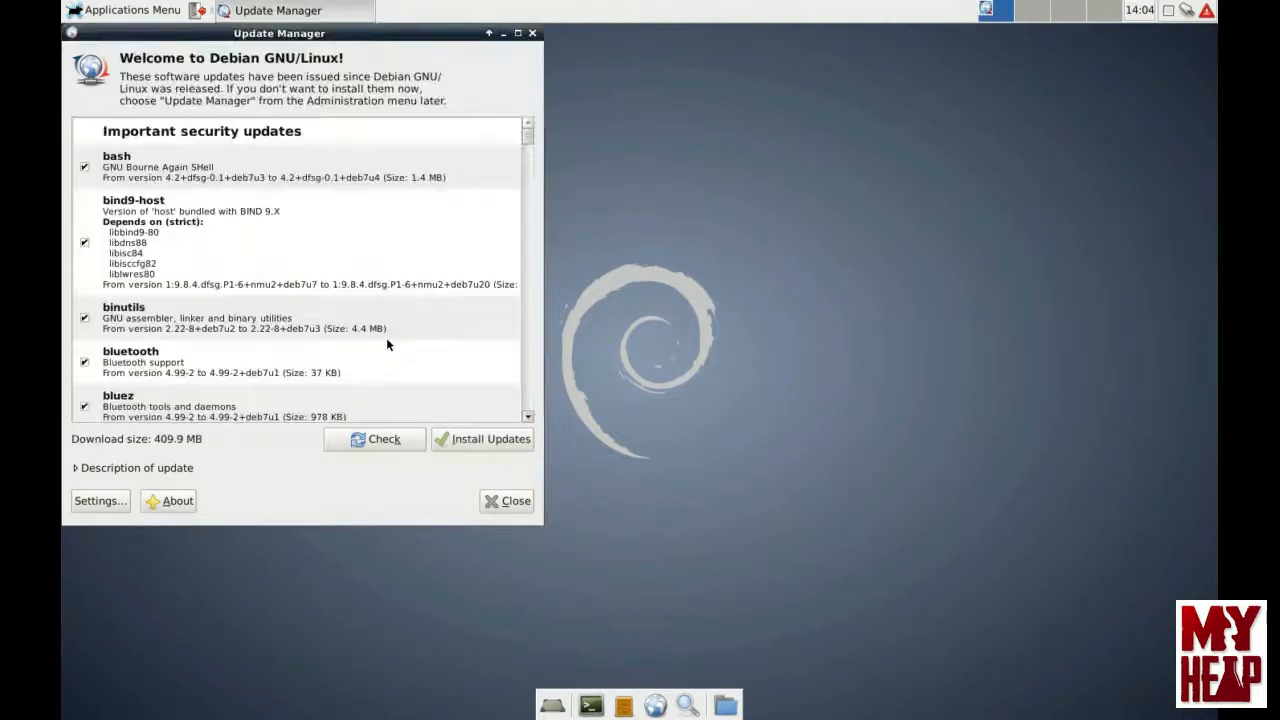
pyautogui.moveTo(456, 37)
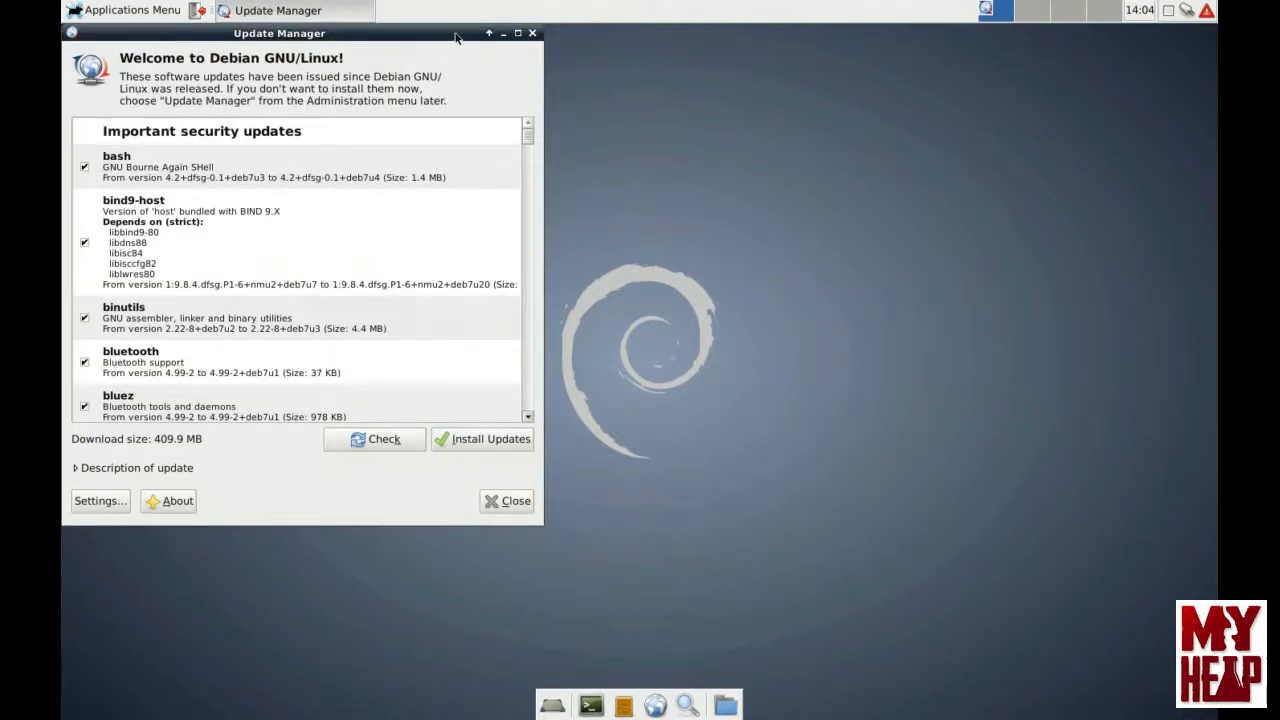
pyautogui.moveTo(279, 33); pyautogui.dragTo(610, 84)
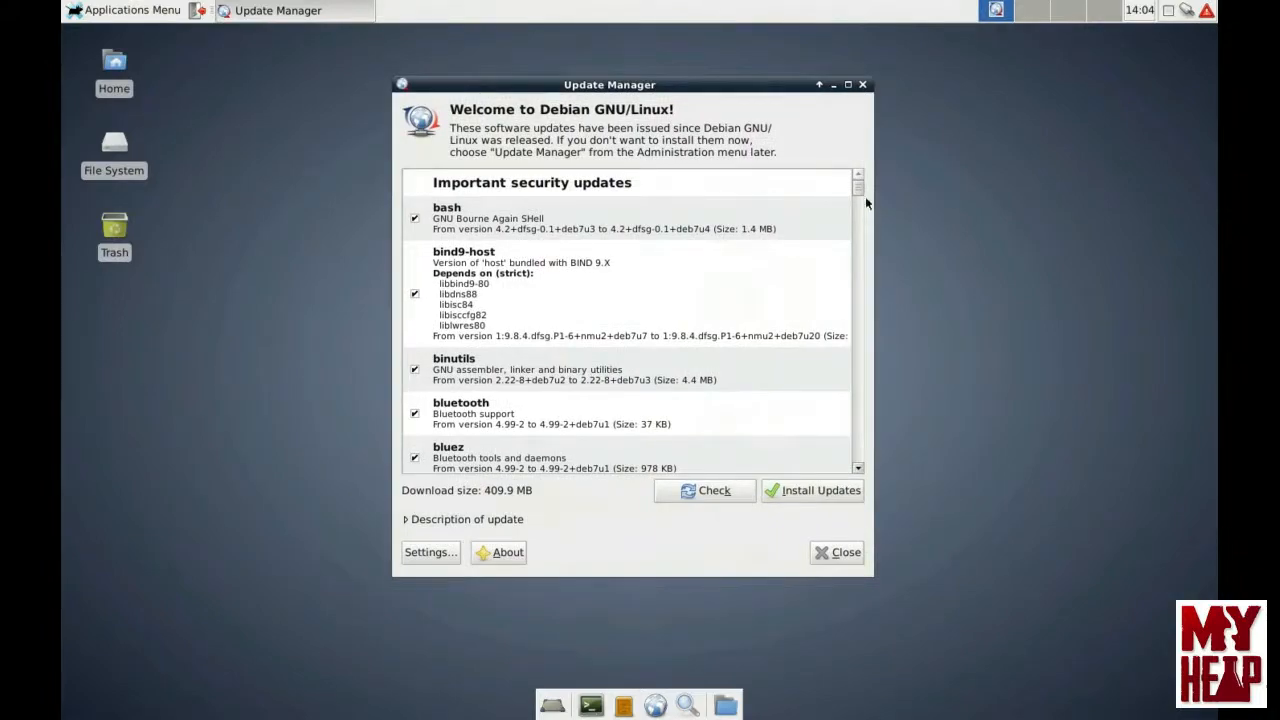
pyautogui.scroll(-3)
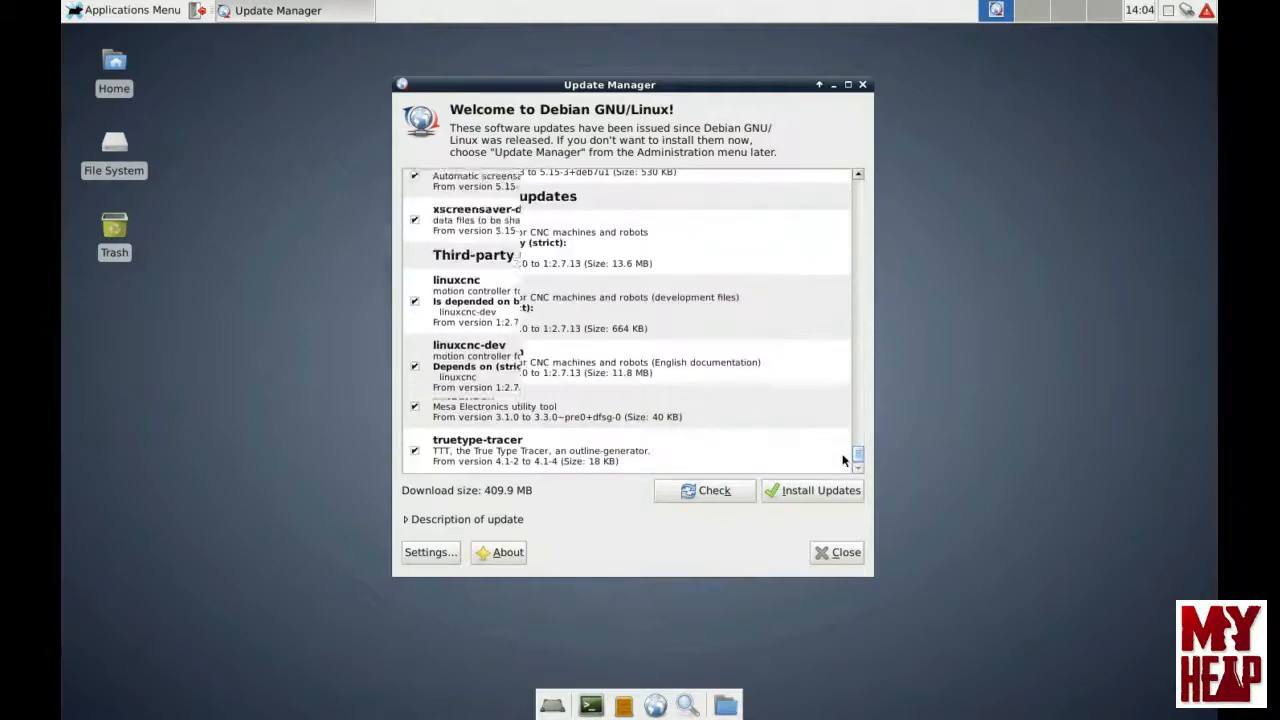
pyautogui.scroll(3)
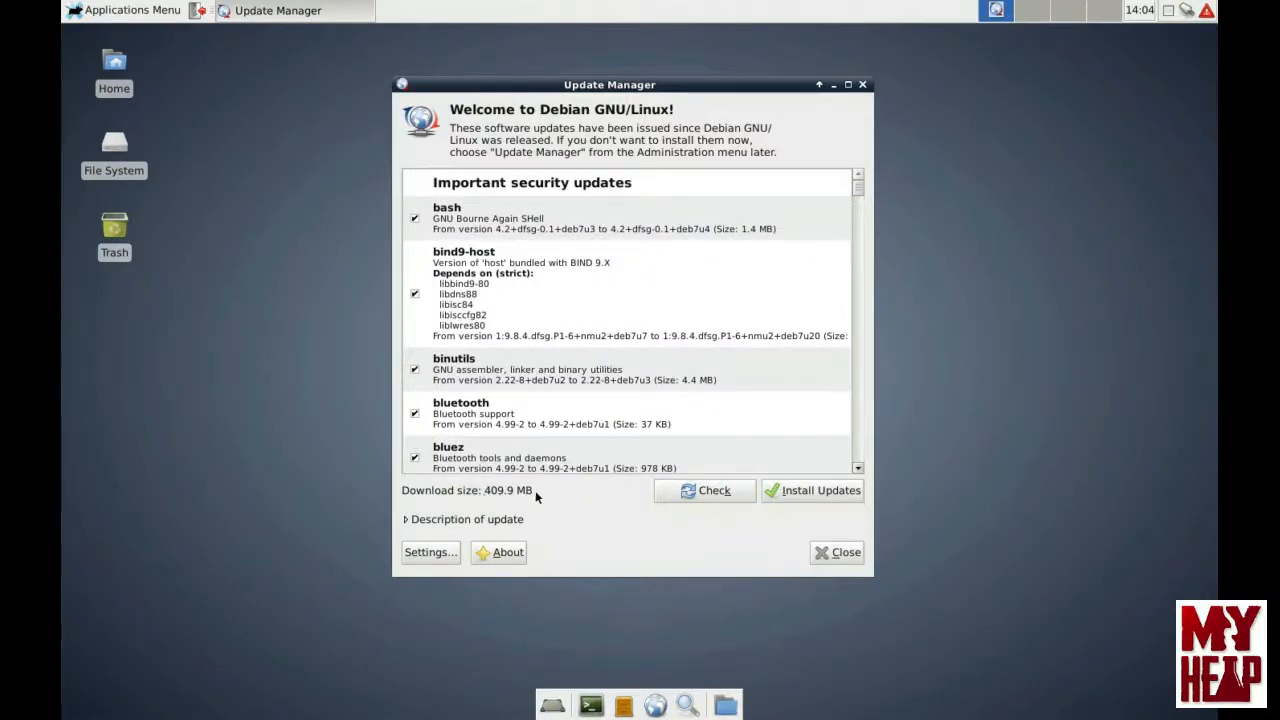
pyautogui.moveTo(812, 490)
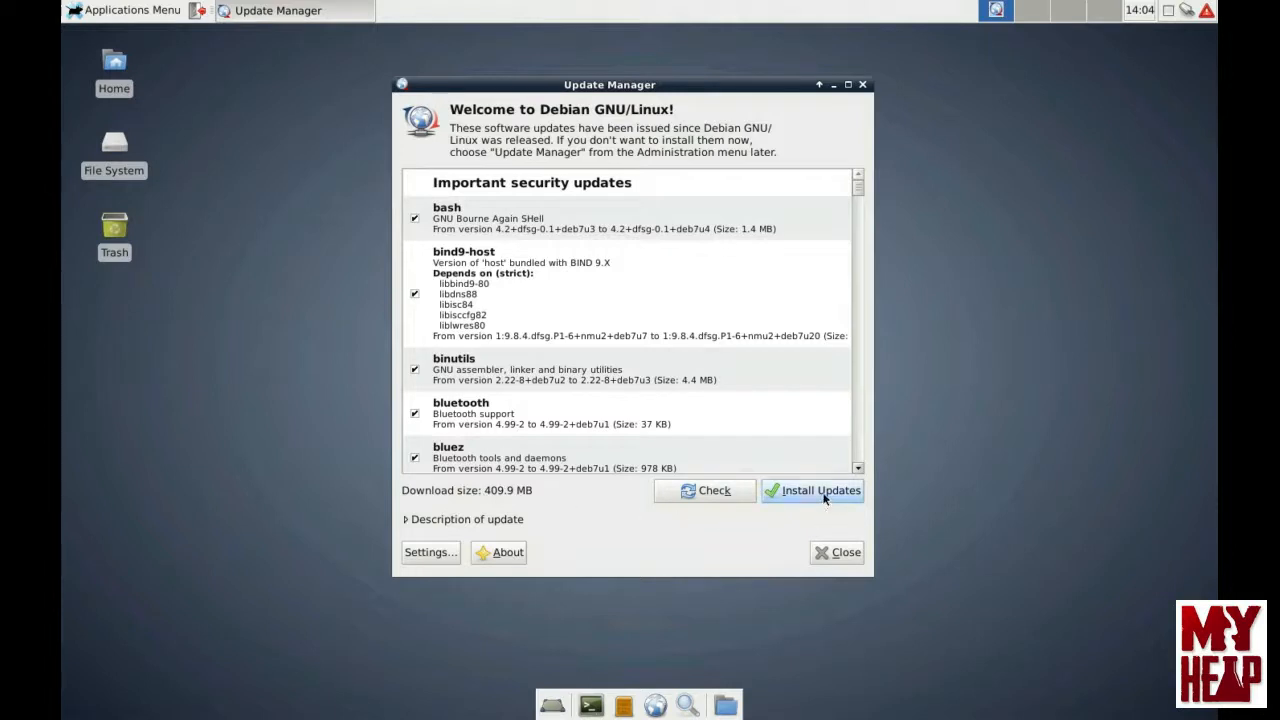
# Step: Start installing the selected updates to reveal the new-package confirmation
pyautogui.click(812, 490)
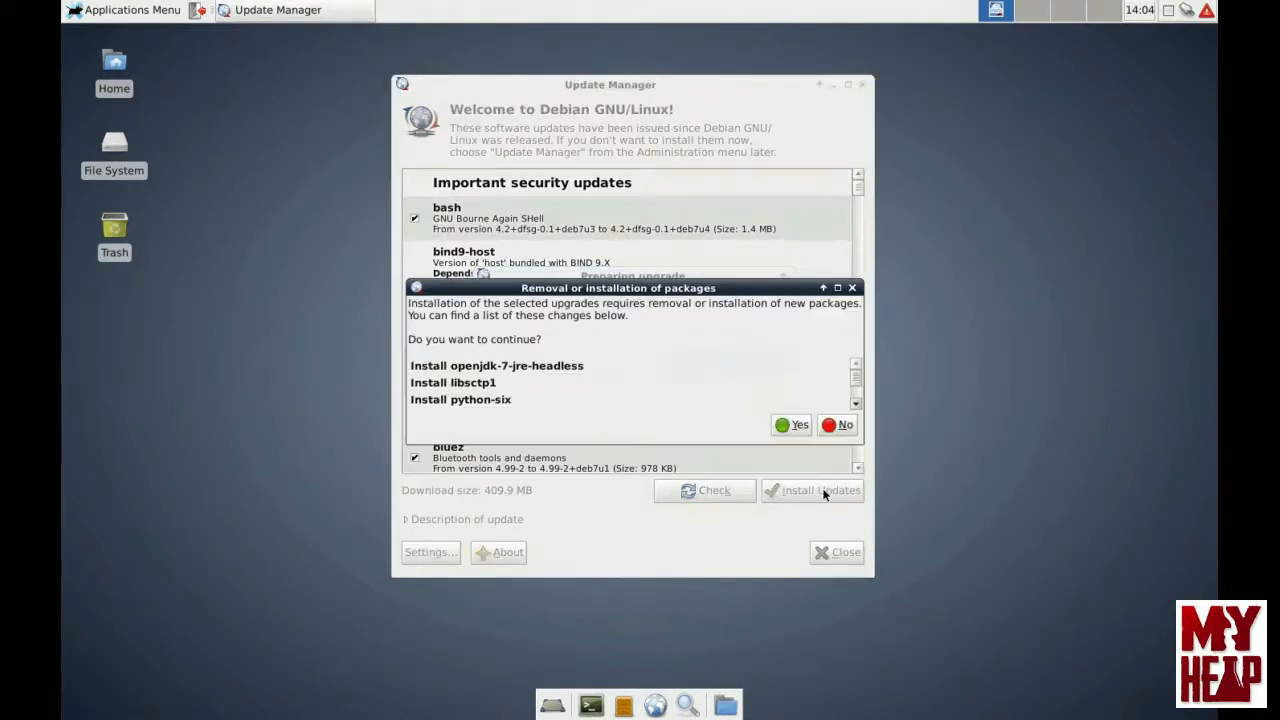
pyautogui.moveTo(588, 357)
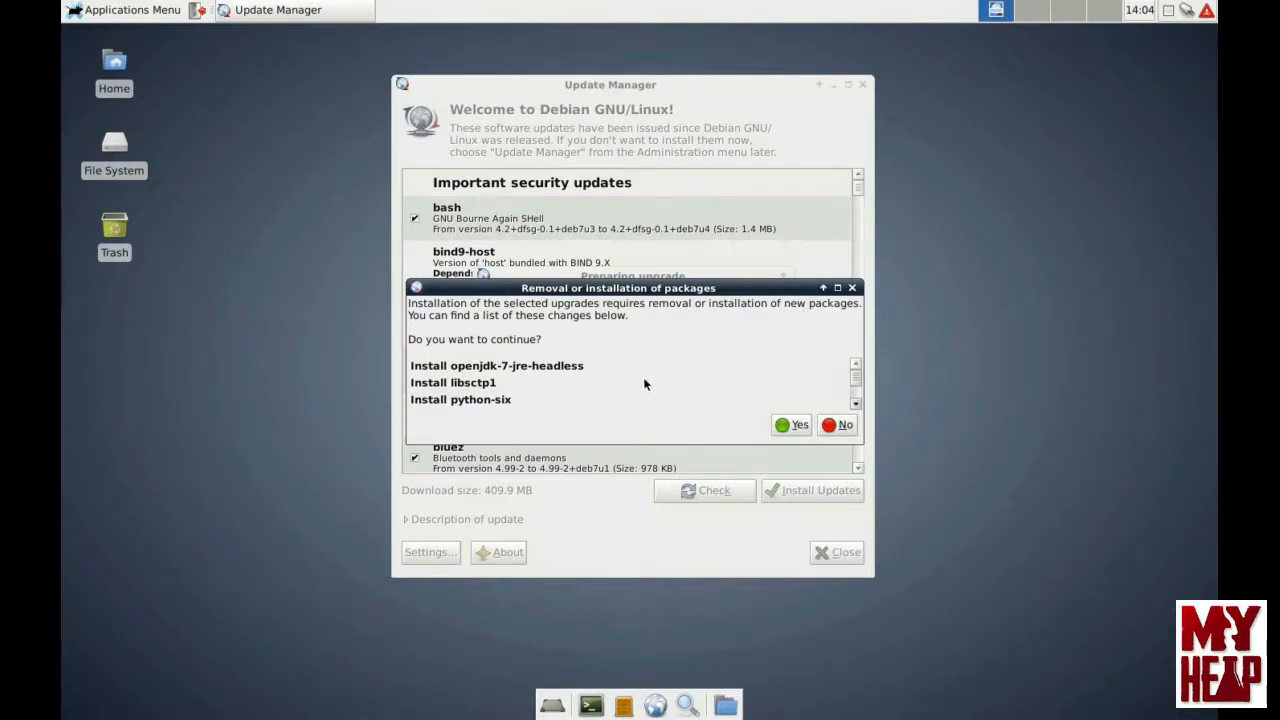
pyautogui.moveTo(492, 366)
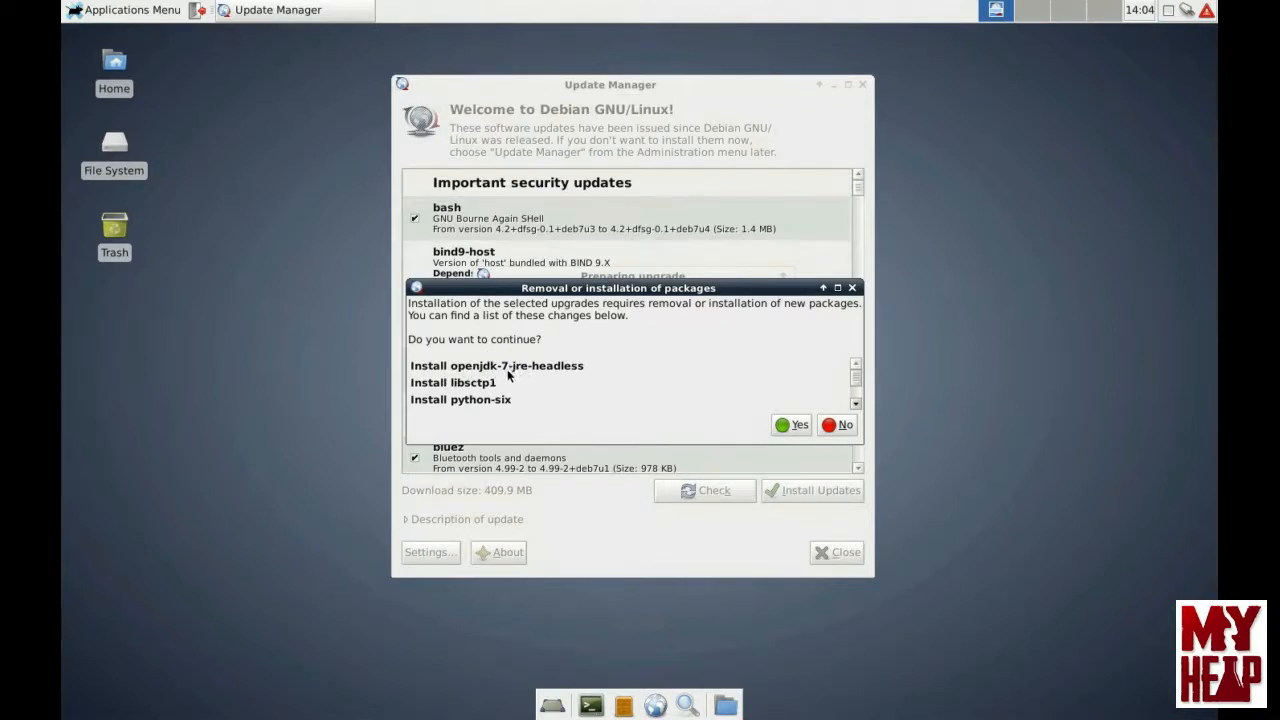
pyautogui.moveTo(568, 377)
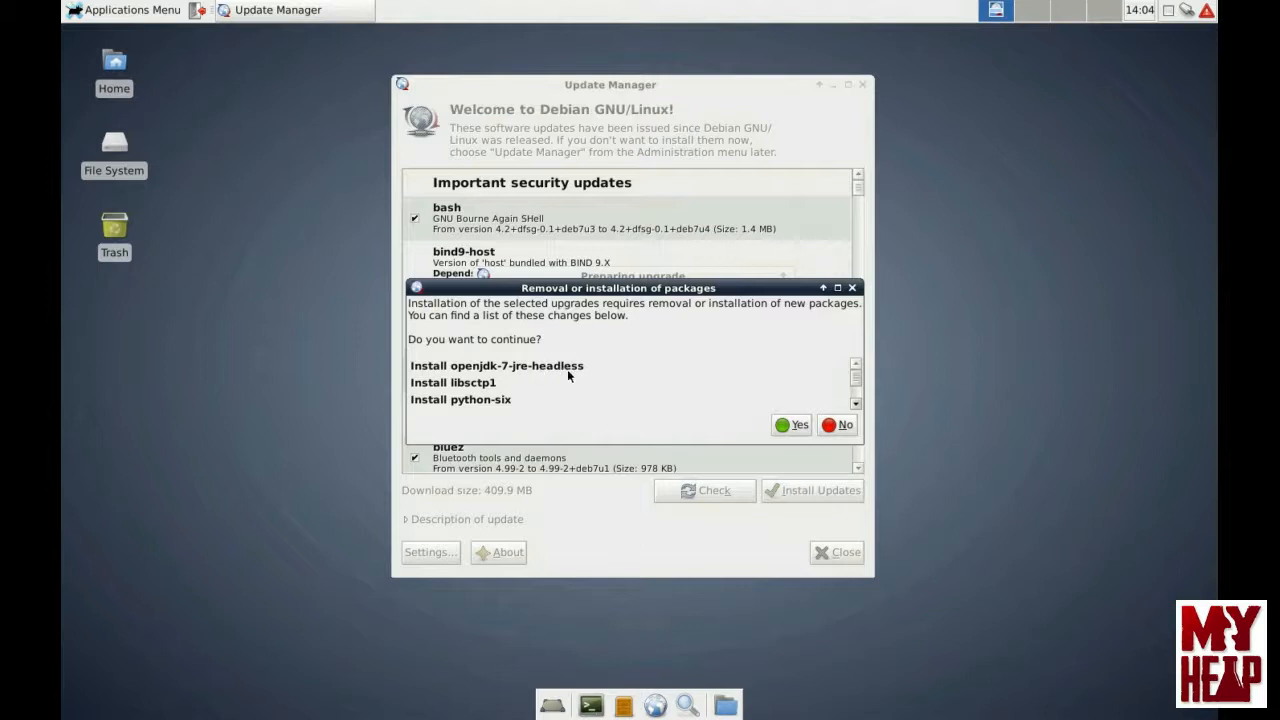
pyautogui.moveTo(560, 378)
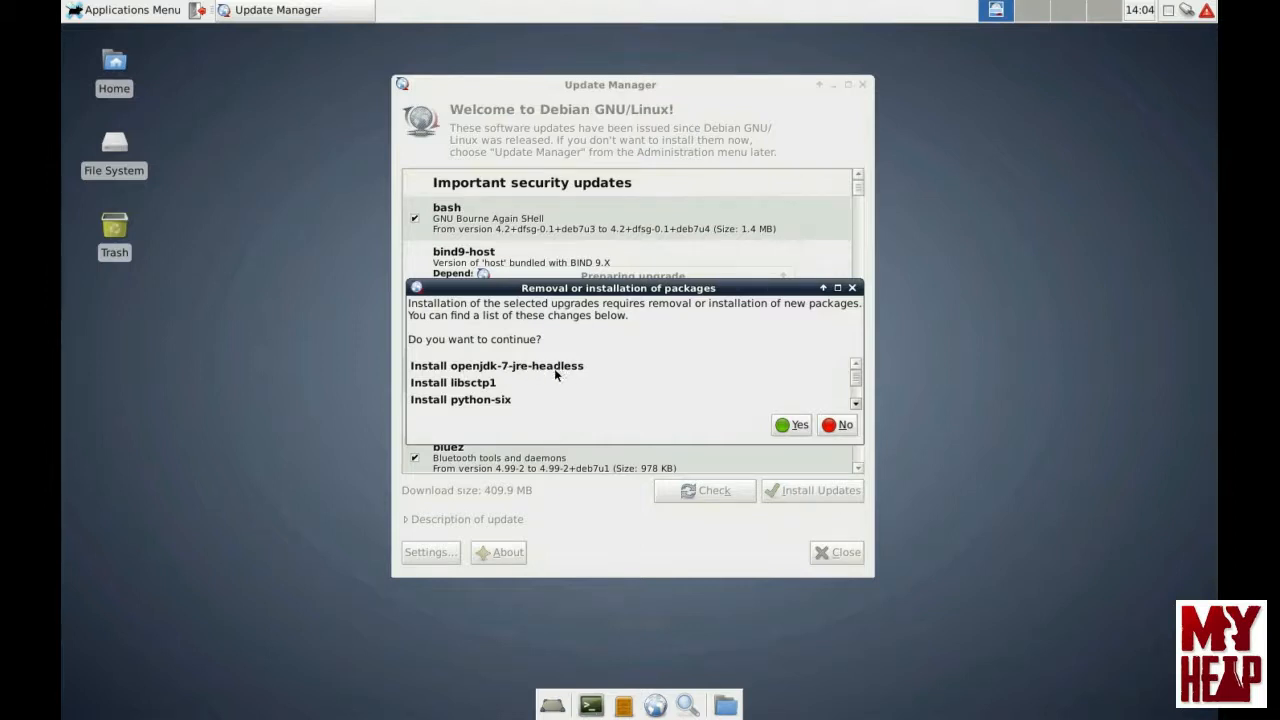
pyautogui.moveTo(537, 373)
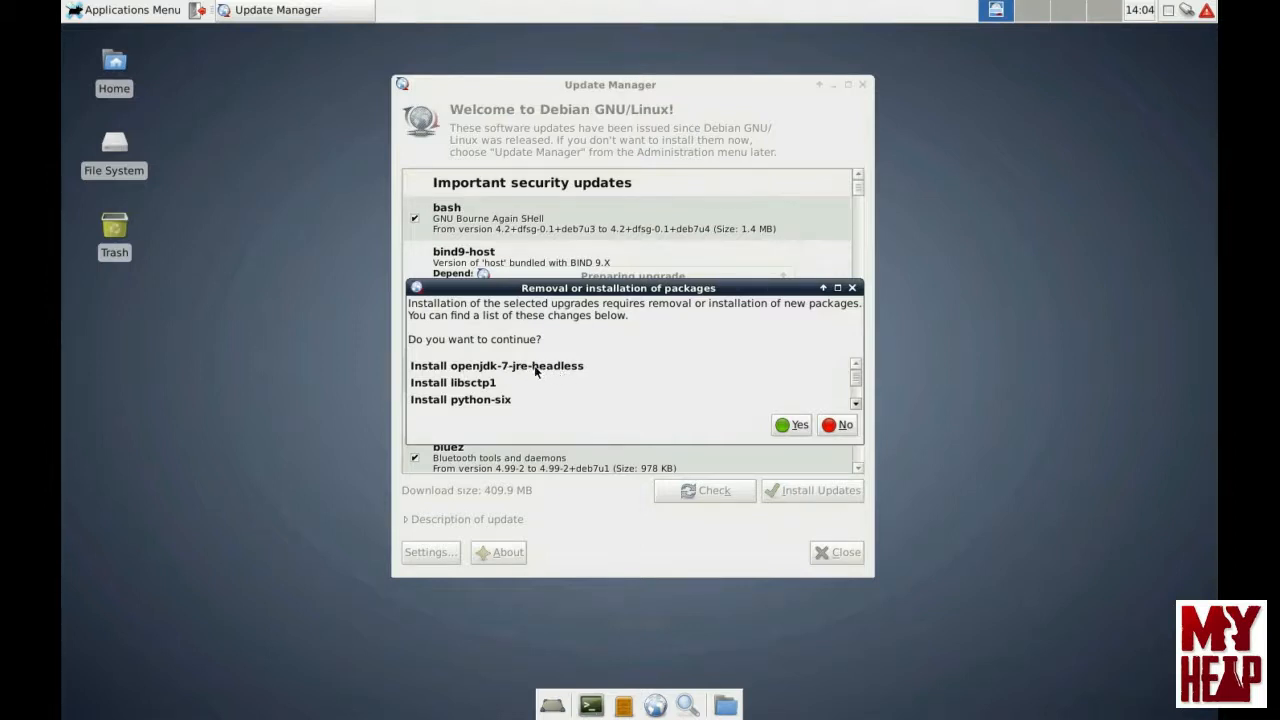
pyautogui.moveTo(531, 380)
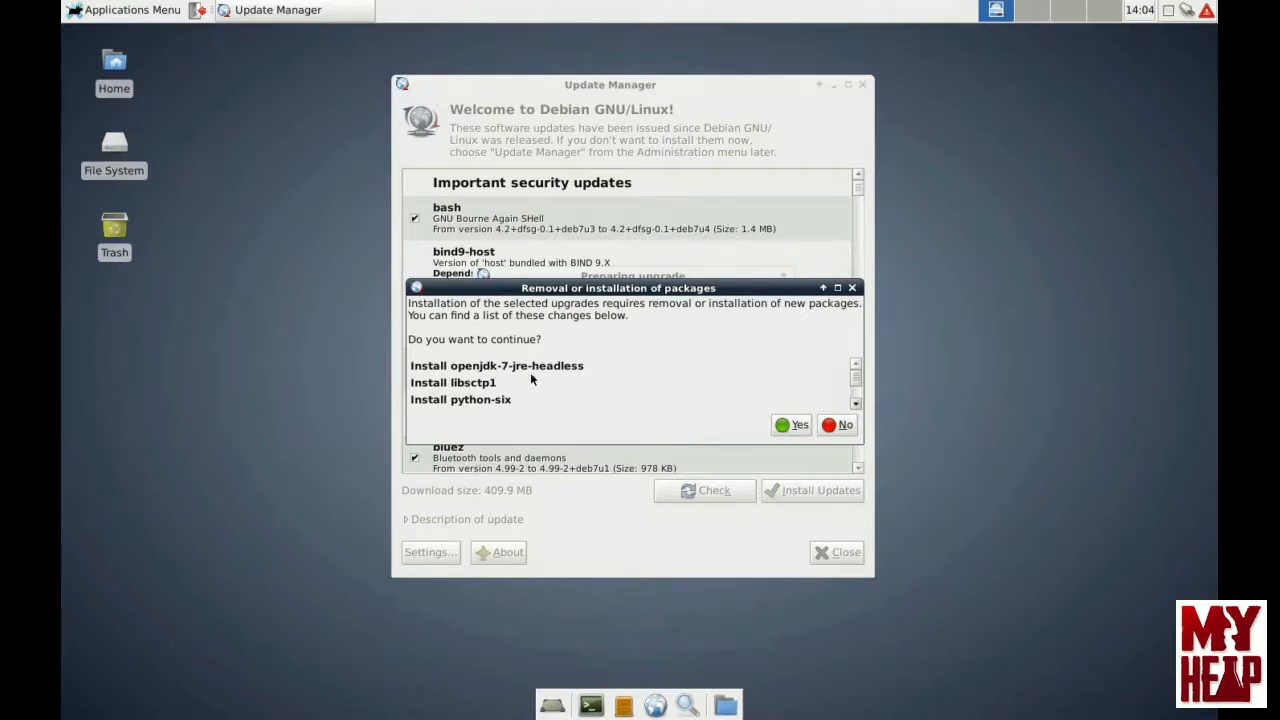
pyautogui.moveTo(488, 417)
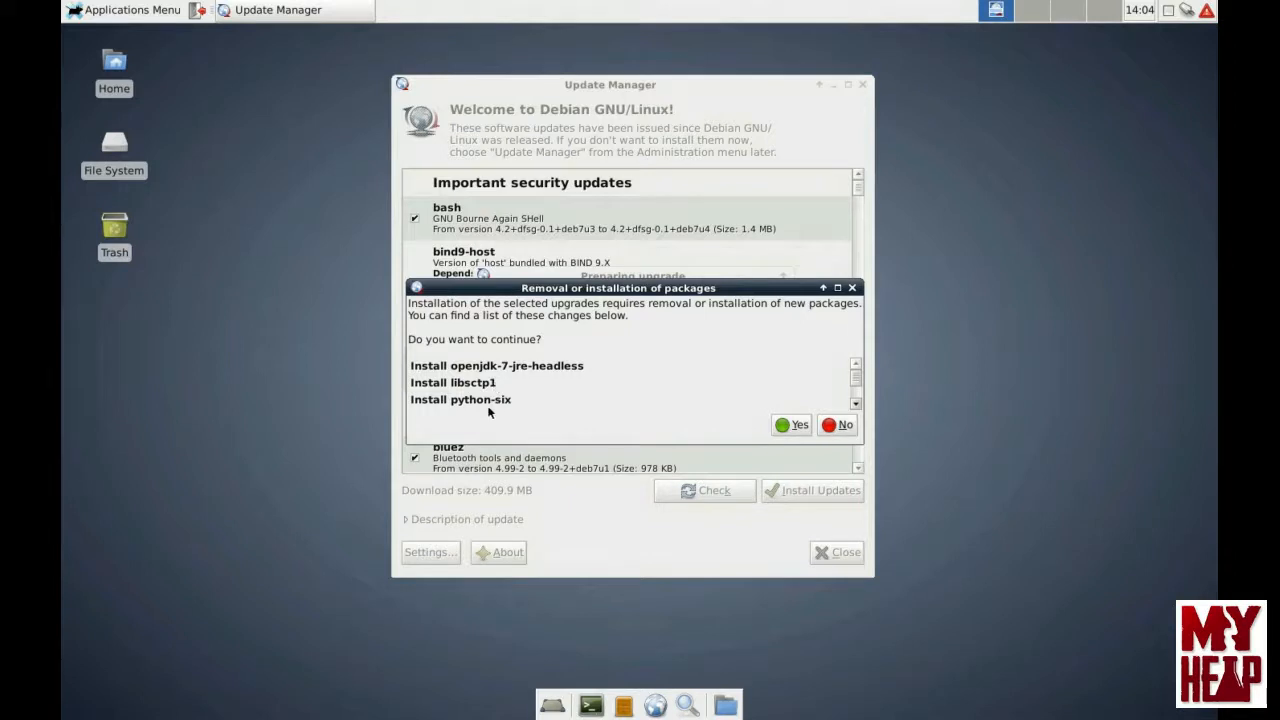
pyautogui.moveTo(480, 404)
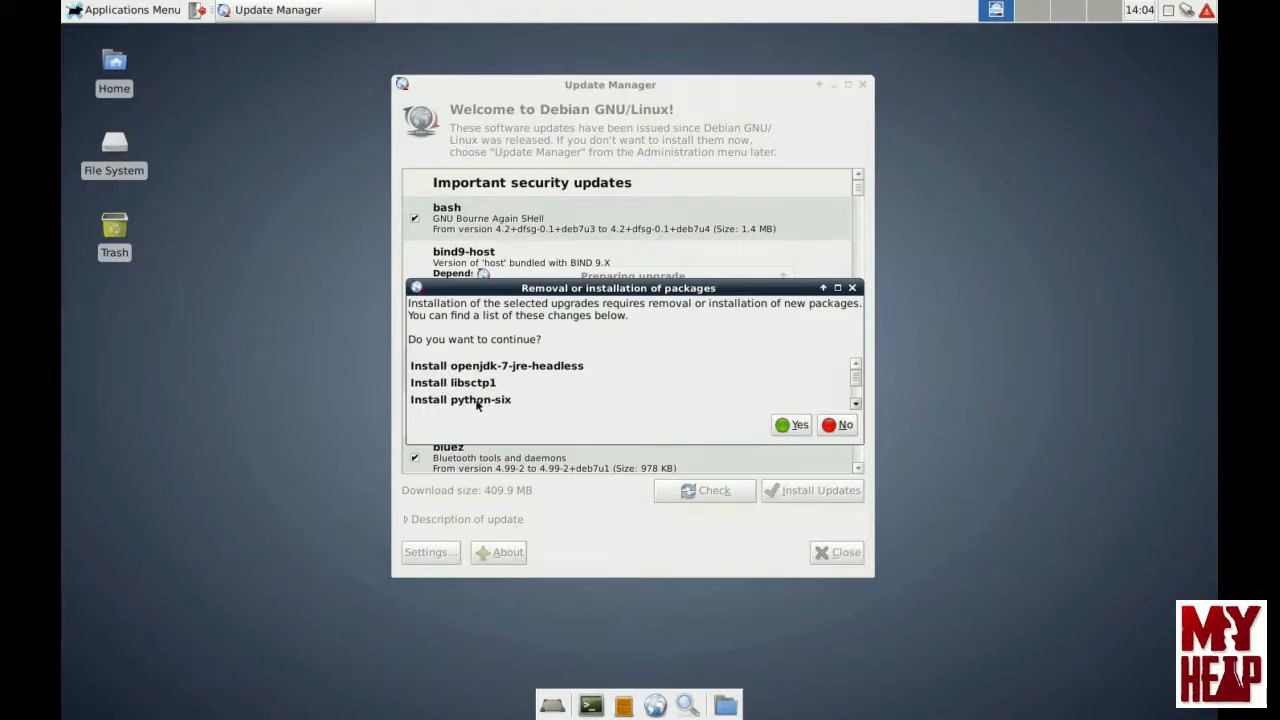
pyautogui.moveTo(727, 415)
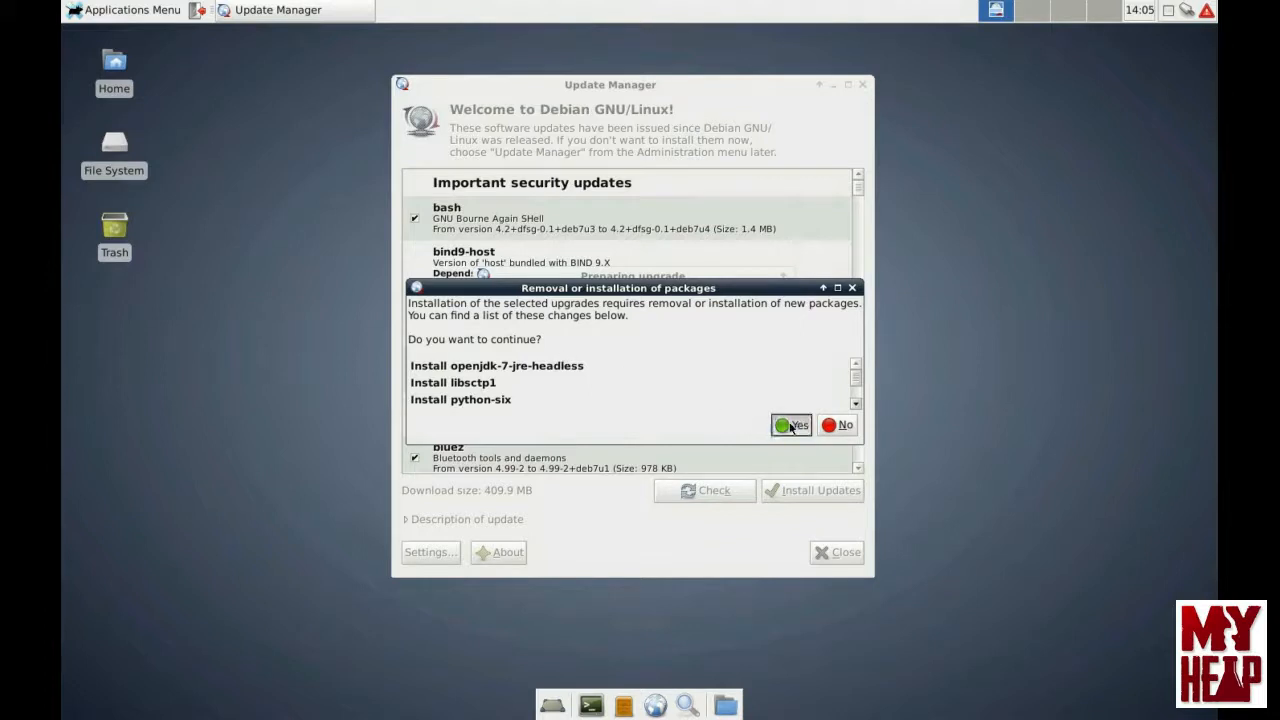
# Step: Accept the additional required packages so 158 updates get applied
pyautogui.click(791, 424)
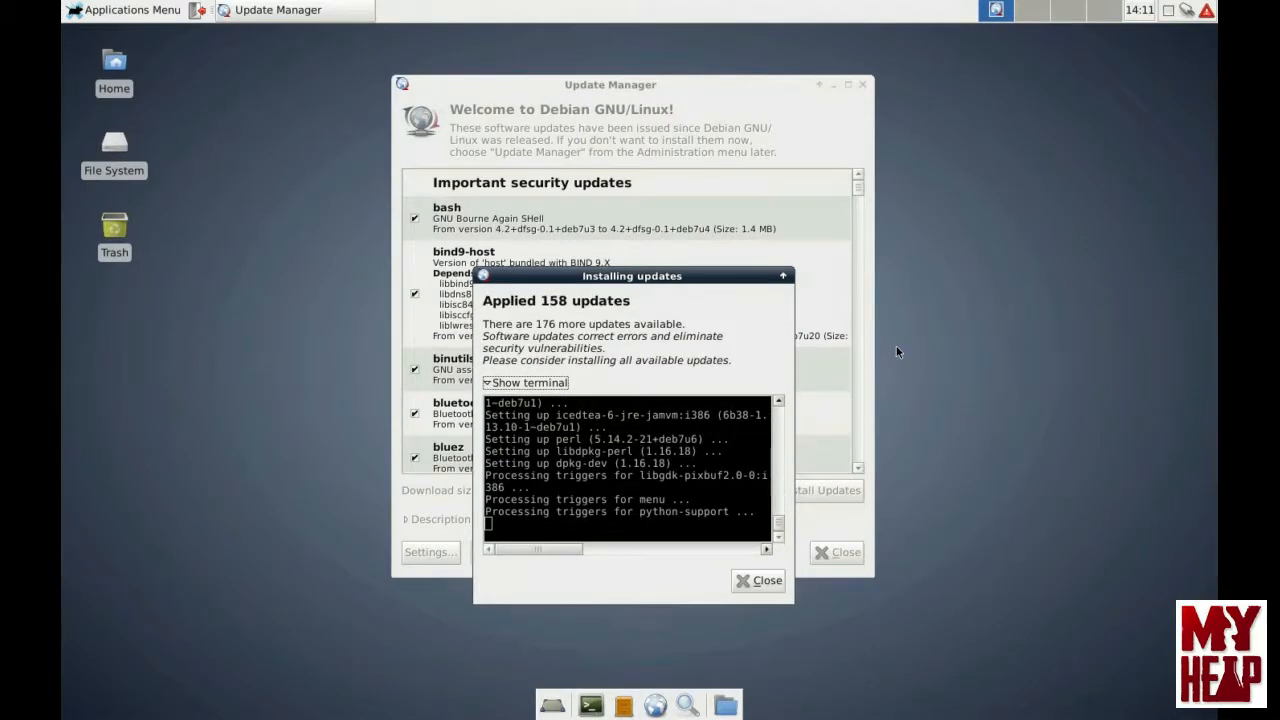
pyautogui.moveTo(847, 364)
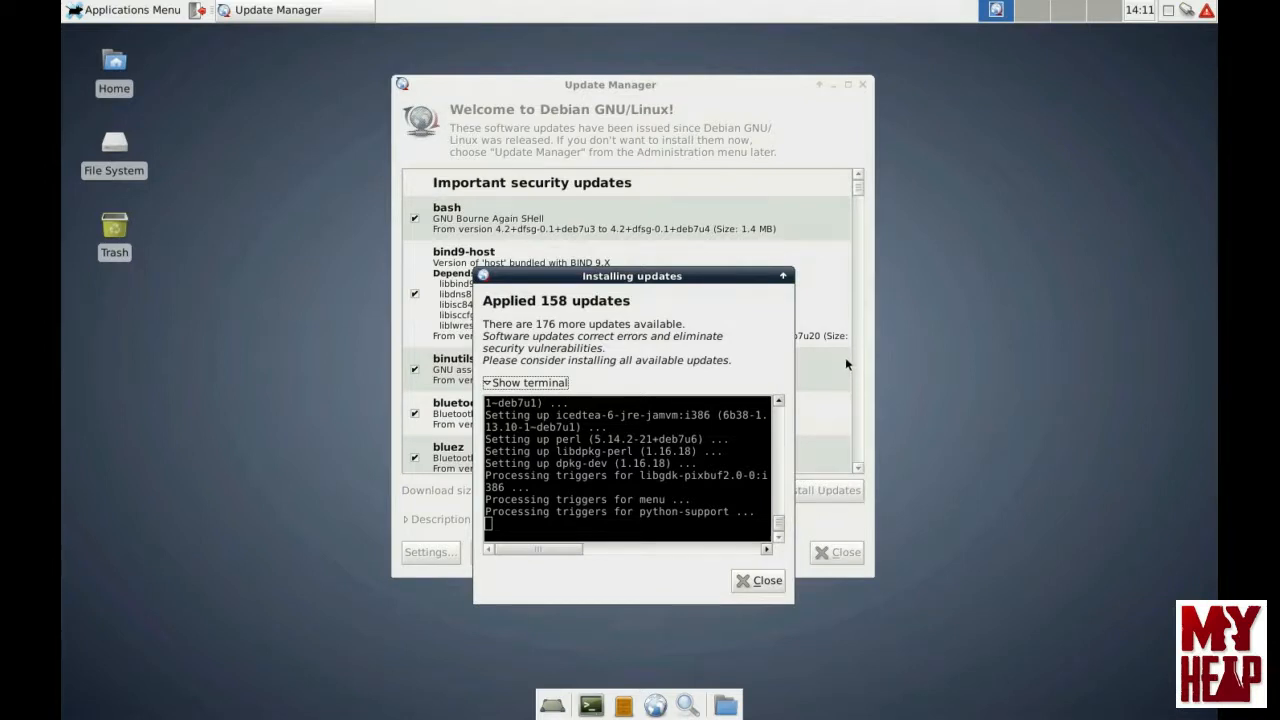
pyautogui.moveTo(612, 304)
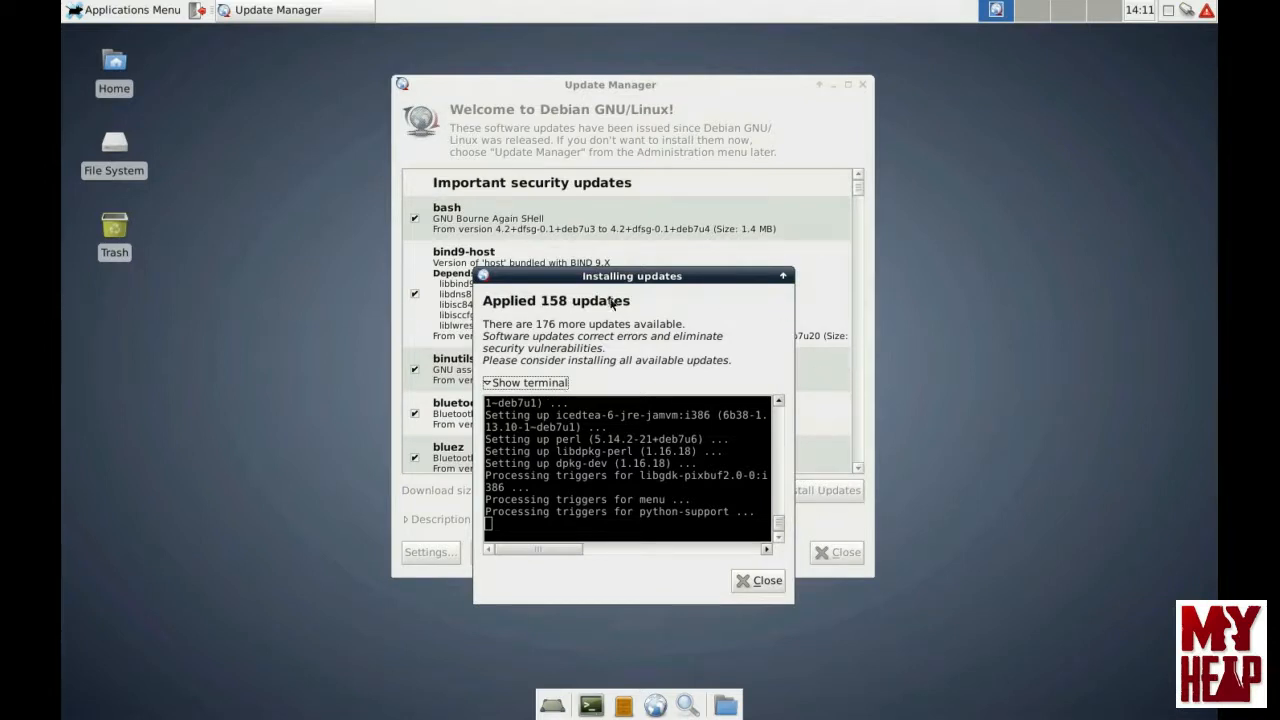
pyautogui.moveTo(658, 345)
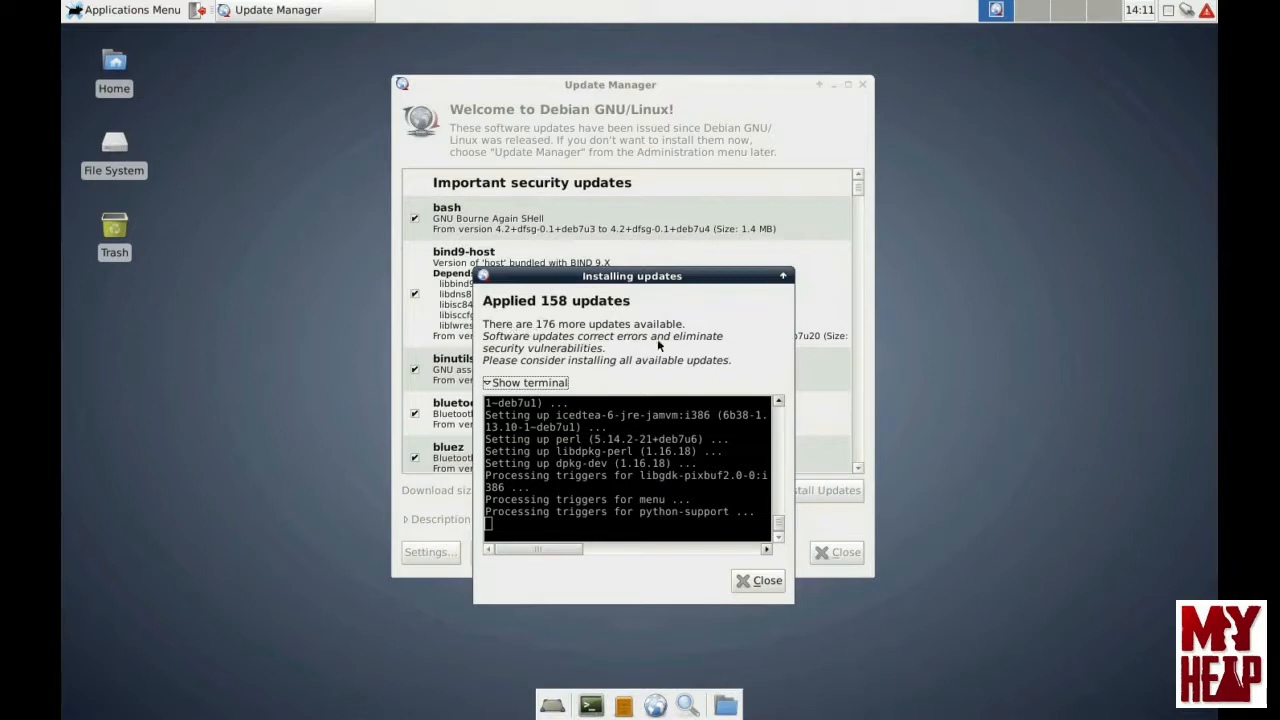
pyautogui.moveTo(717, 334)
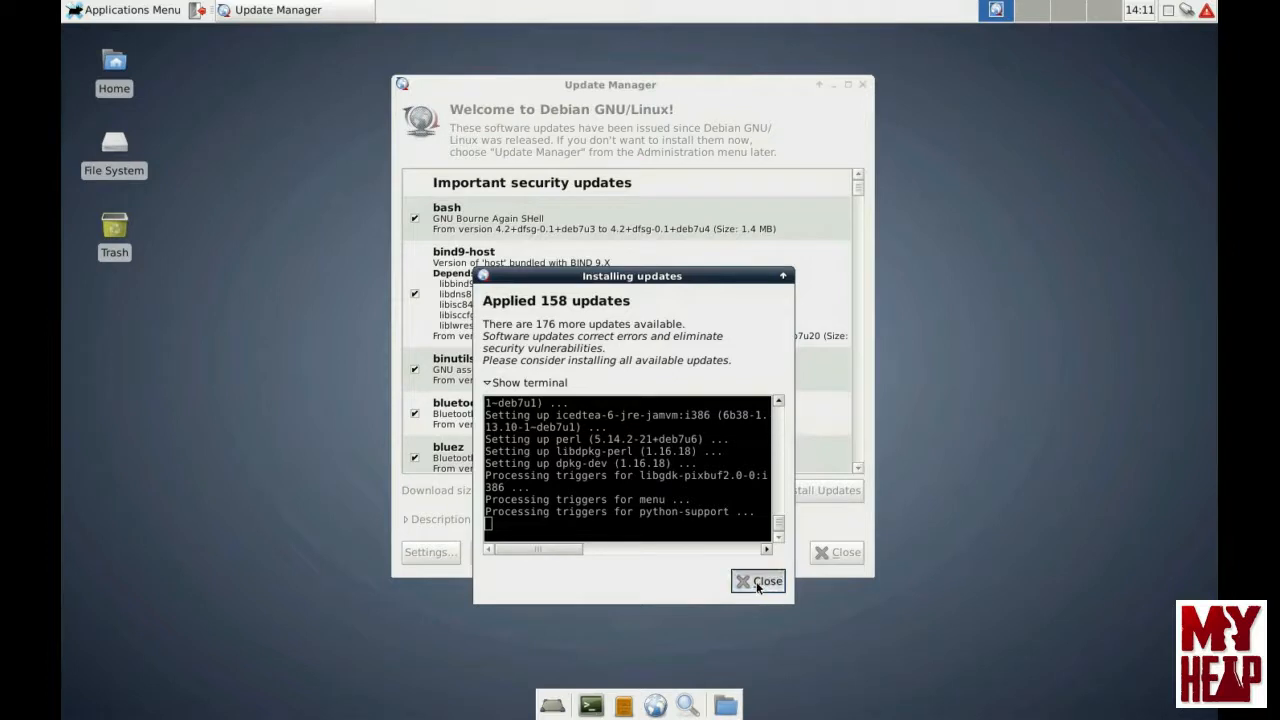
# Step: Close the applied-updates summary to return to the 150.3 MB update list
pyautogui.click(758, 580)
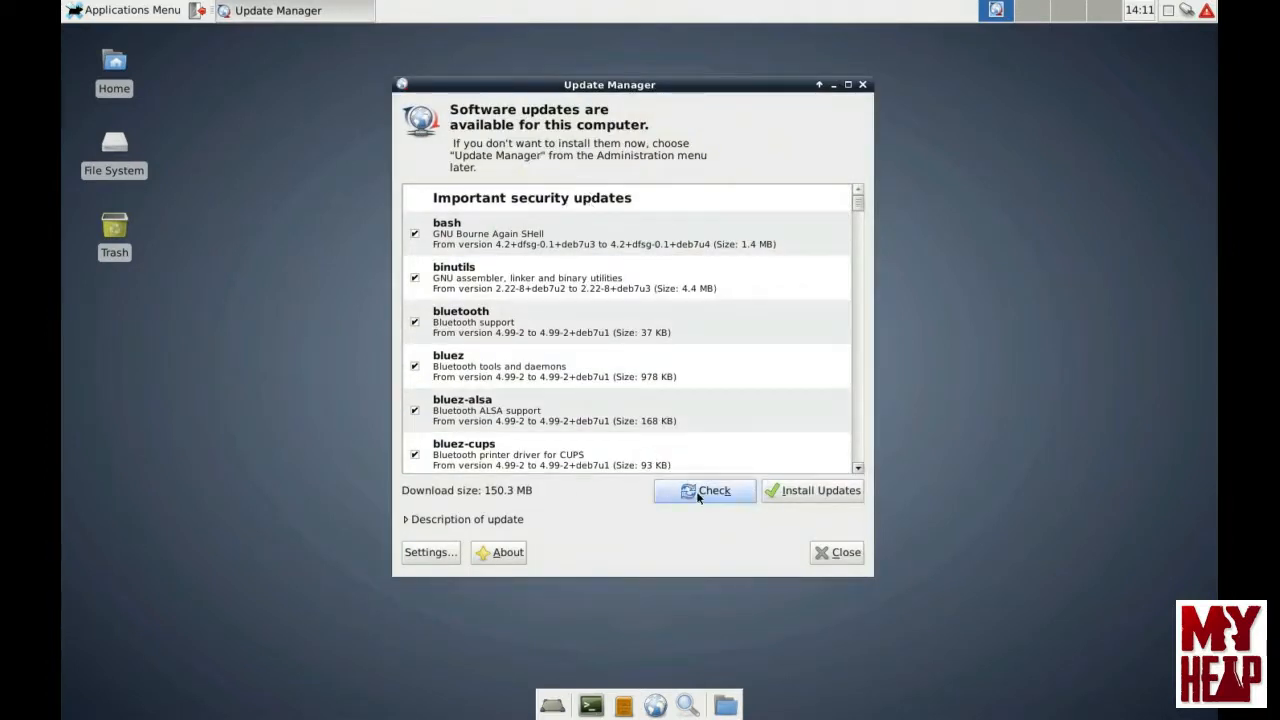
pyautogui.moveTo(500, 491)
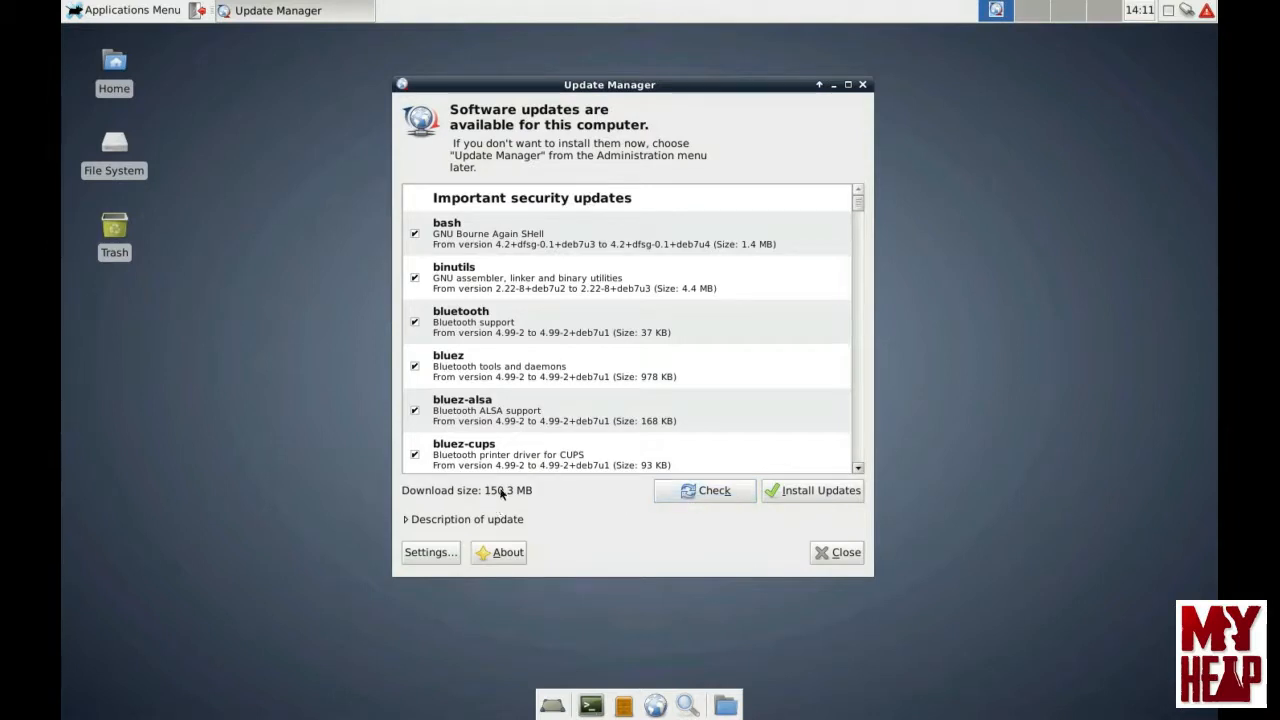
pyautogui.moveTo(527, 492)
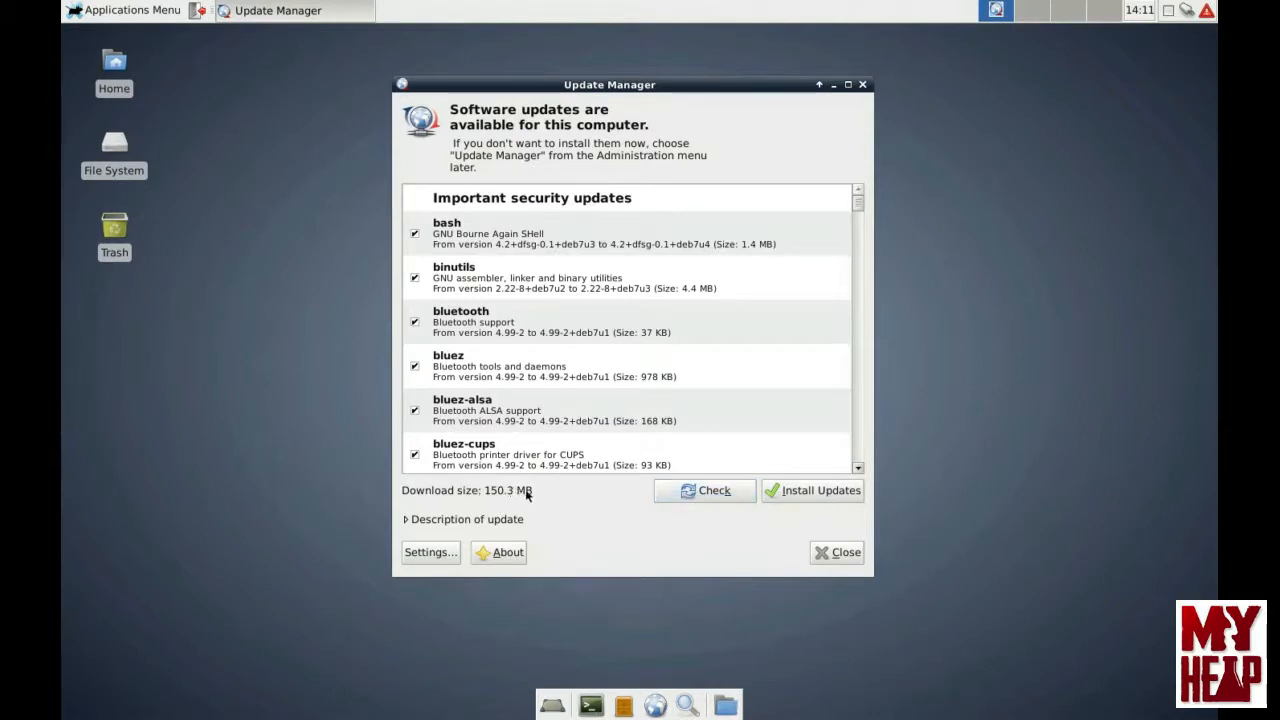
pyautogui.moveTo(610, 318)
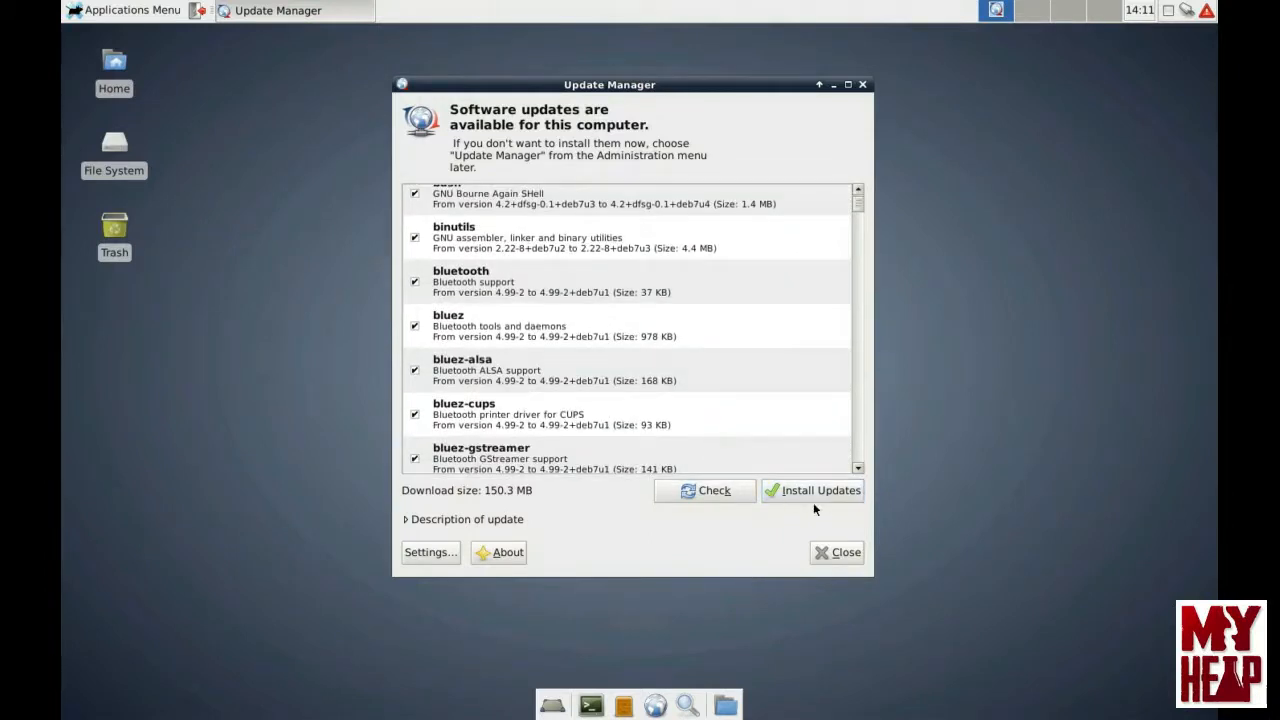
pyautogui.moveTo(812, 490)
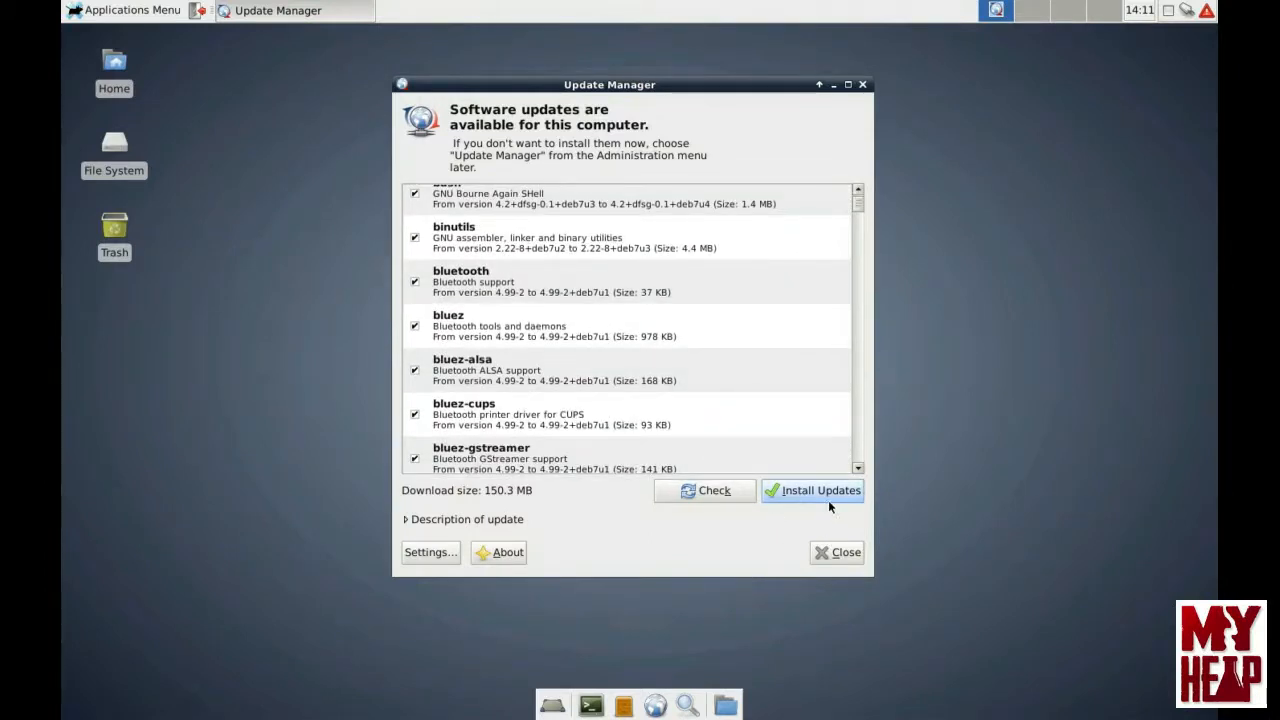
pyautogui.moveTo(820, 352)
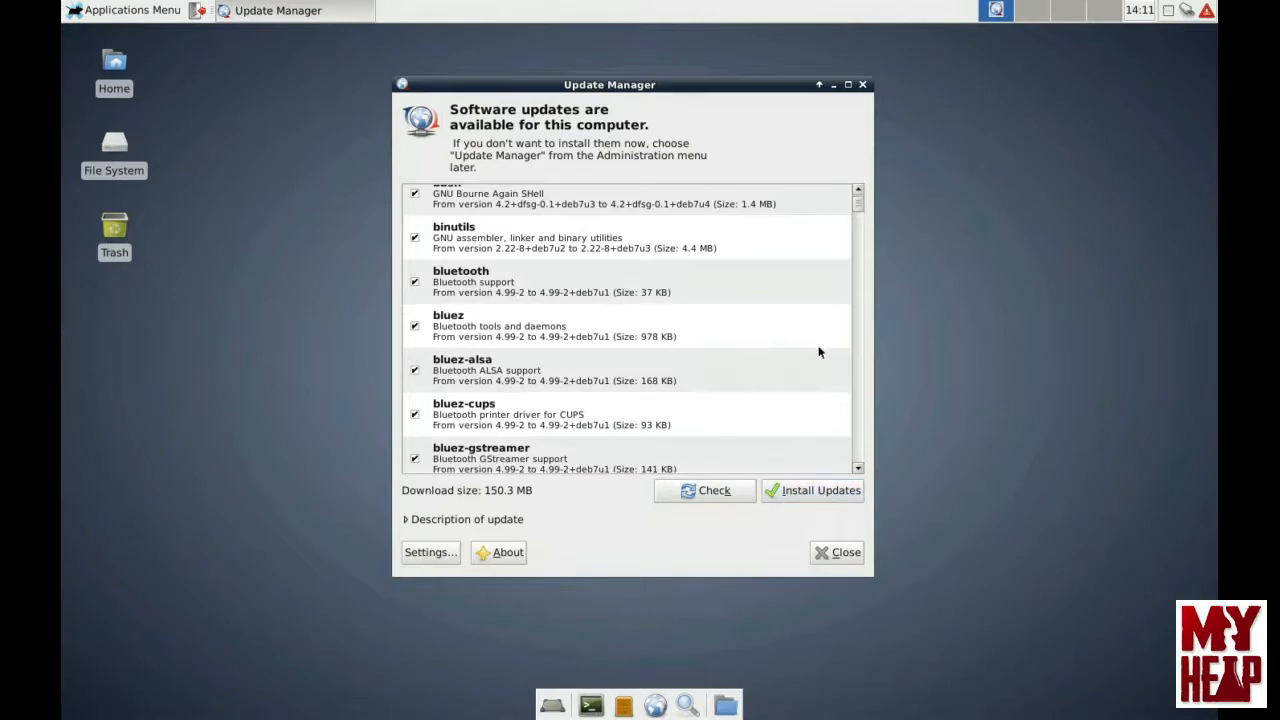
pyautogui.moveTo(905, 460)
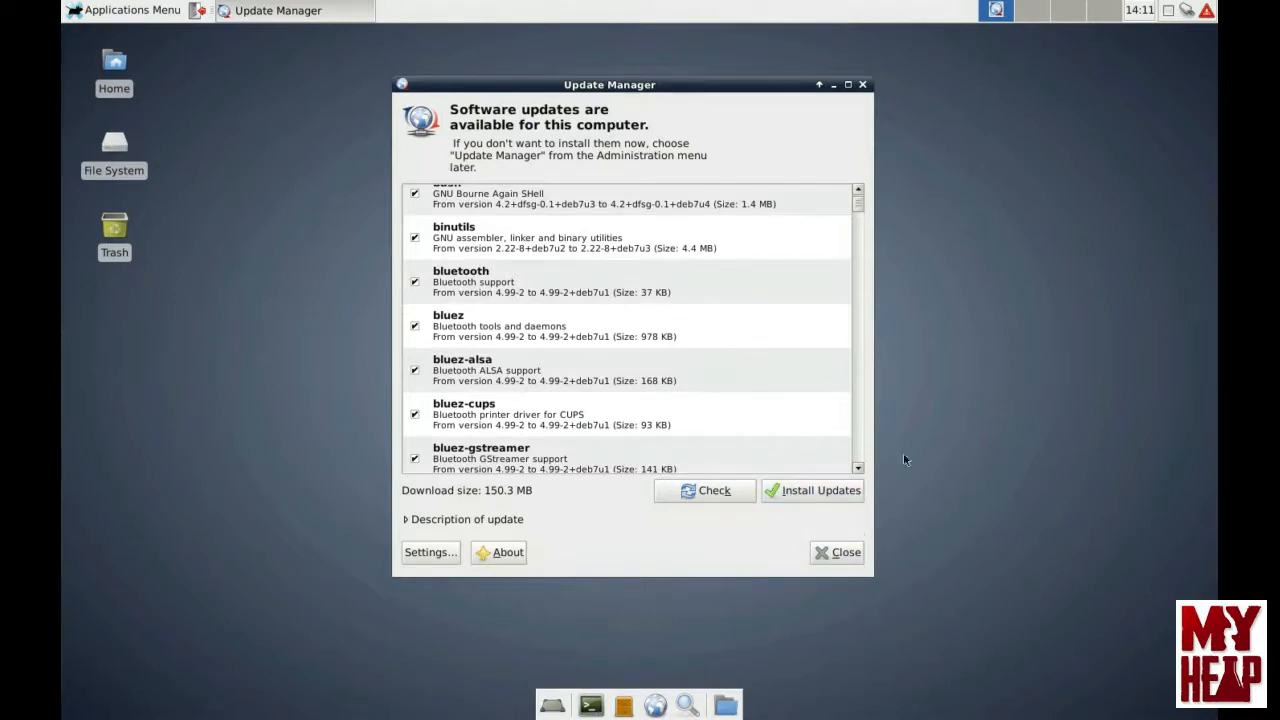
pyautogui.moveTo(901, 411)
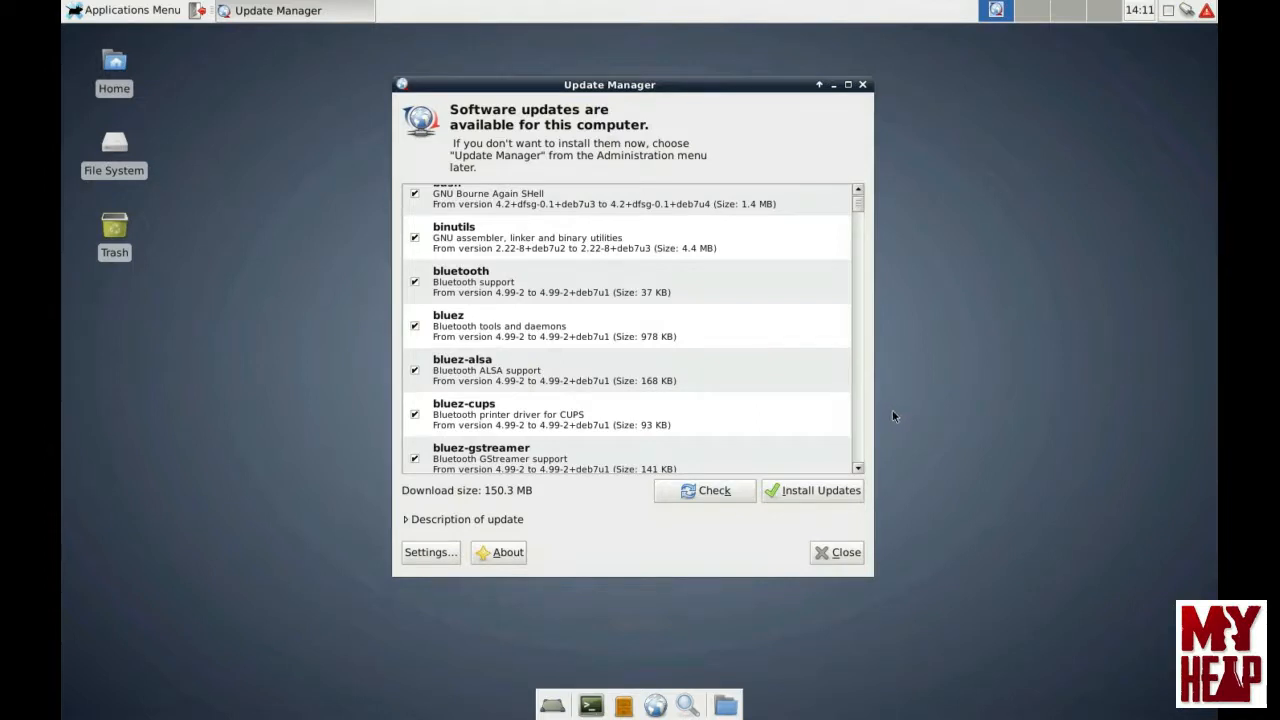
pyautogui.moveTo(893, 507)
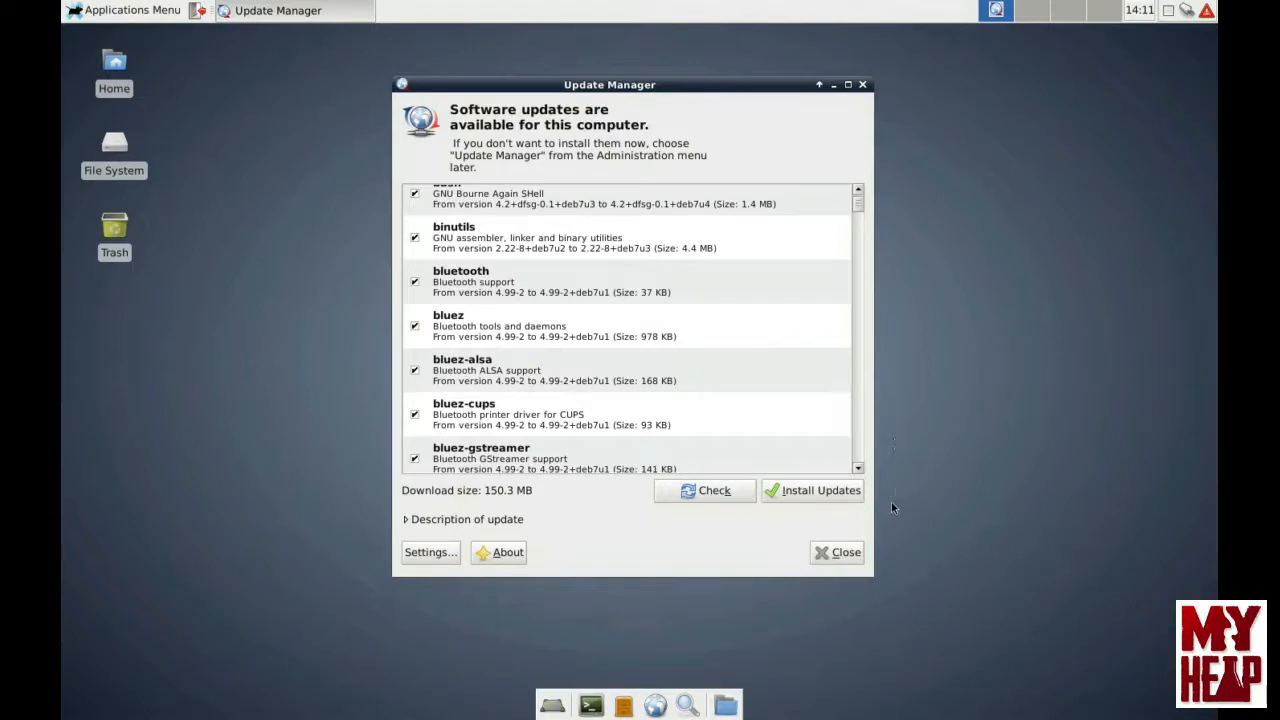
# Step: Install the remaining updates twice, each attempt yielding 0 applied and 171 available
pyautogui.click(812, 490)
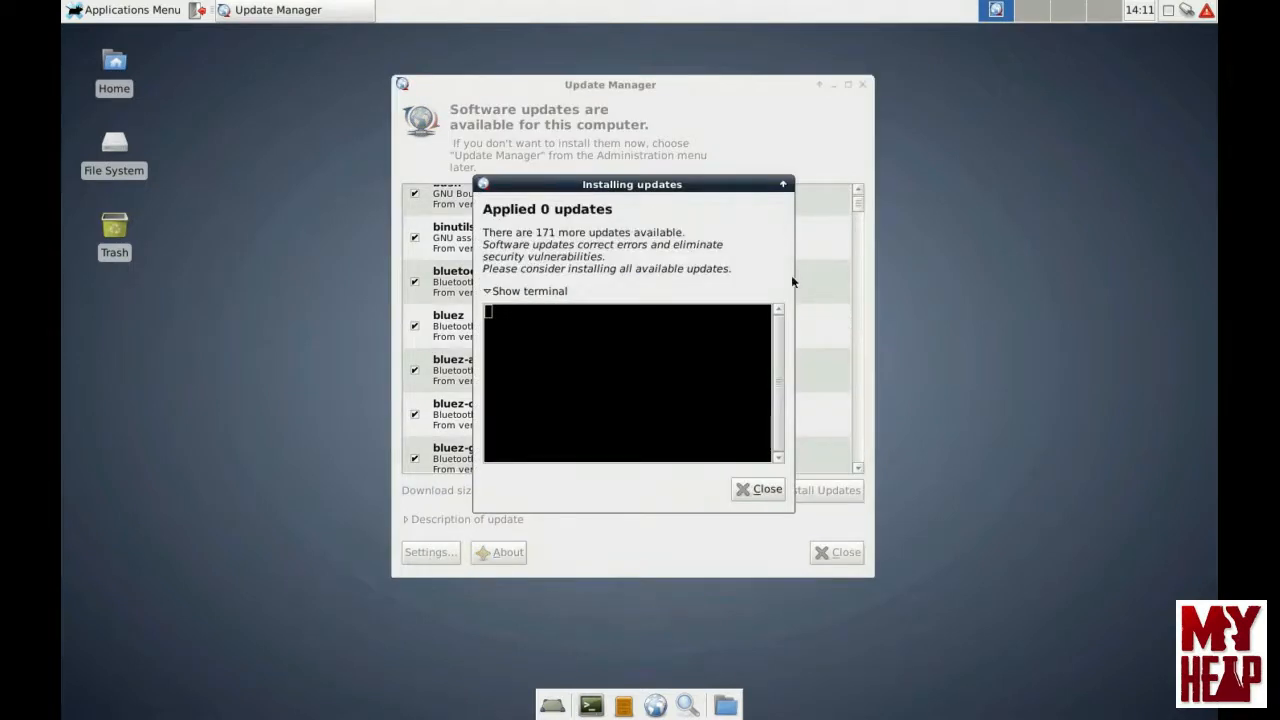
pyautogui.moveTo(615, 255)
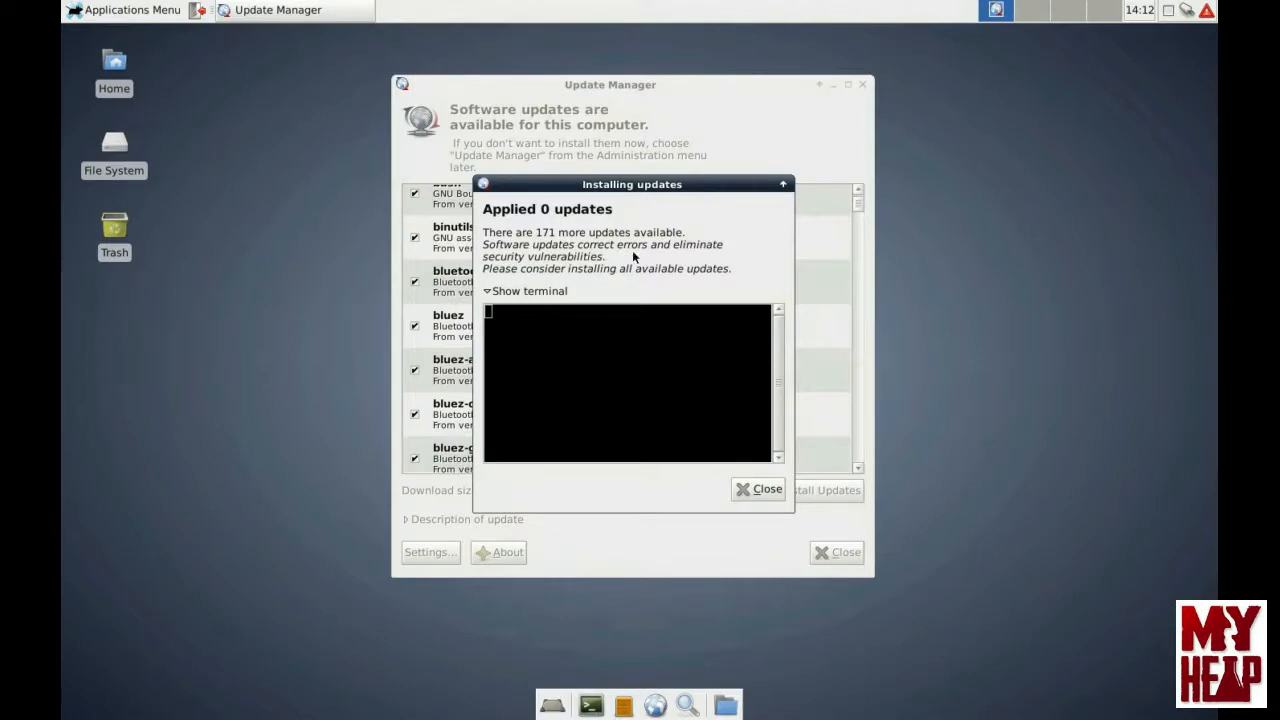
pyautogui.click(758, 489)
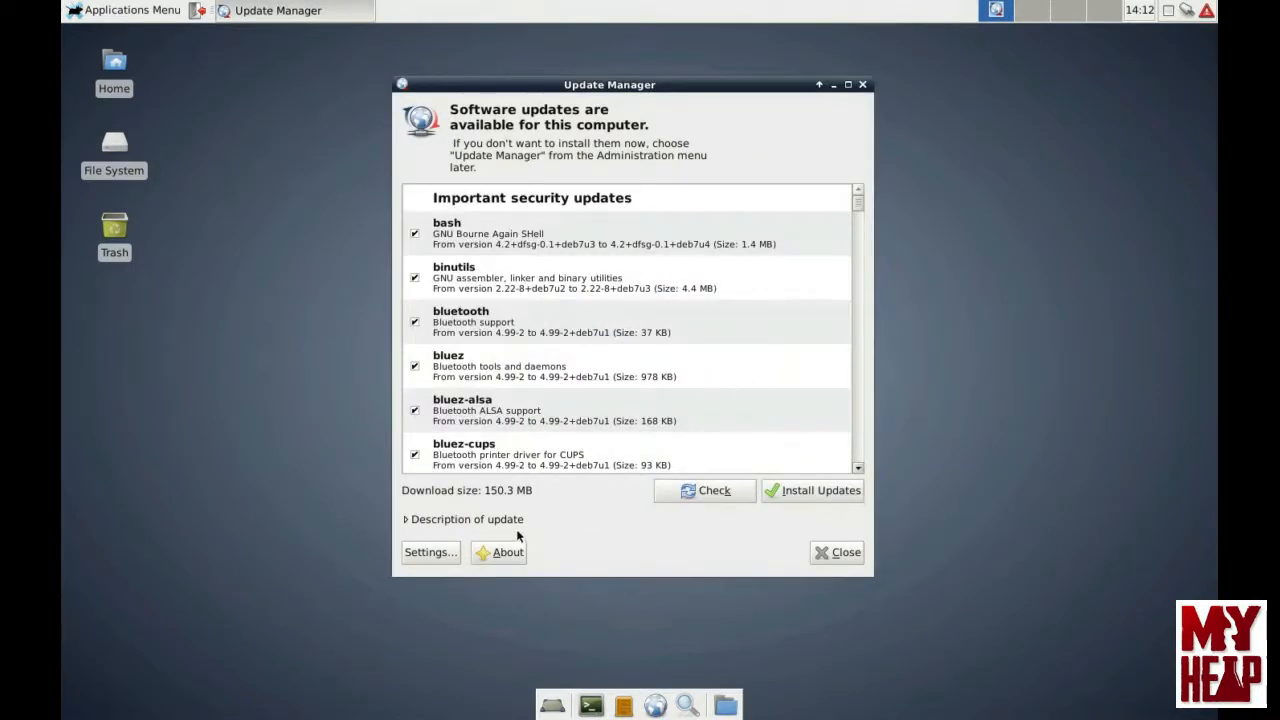
pyautogui.moveTo(812, 490)
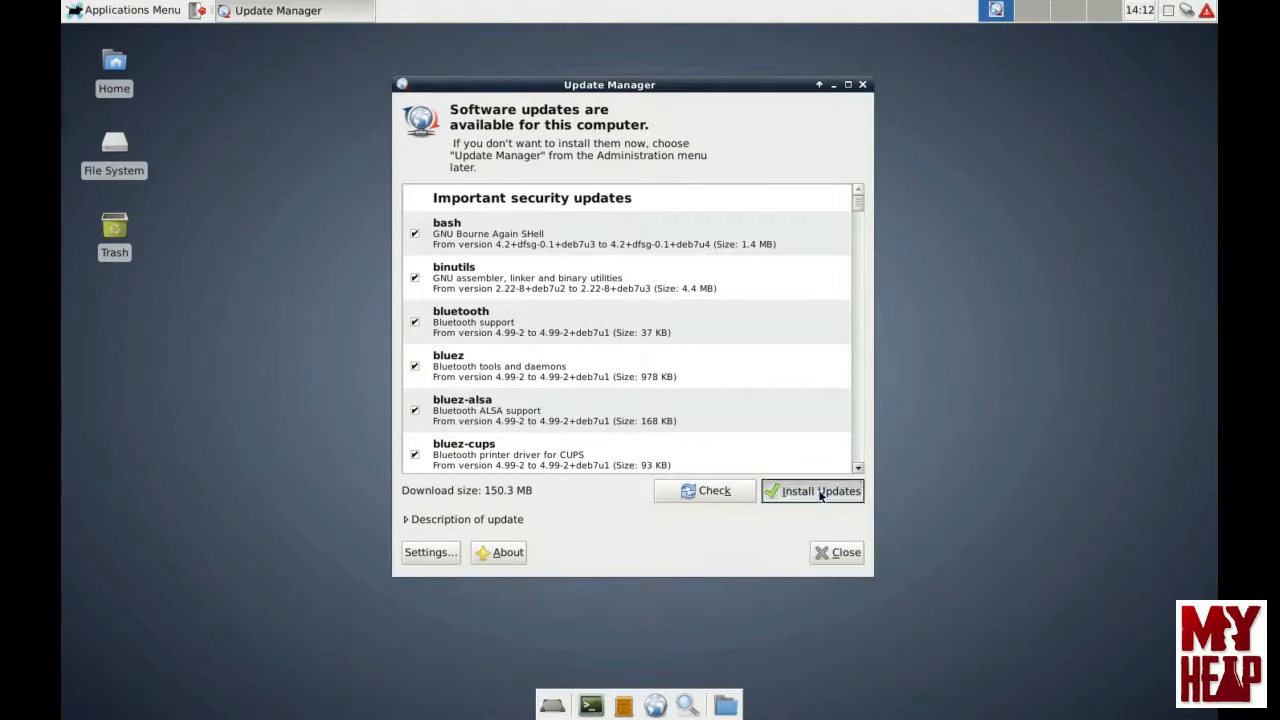
pyautogui.click(812, 491)
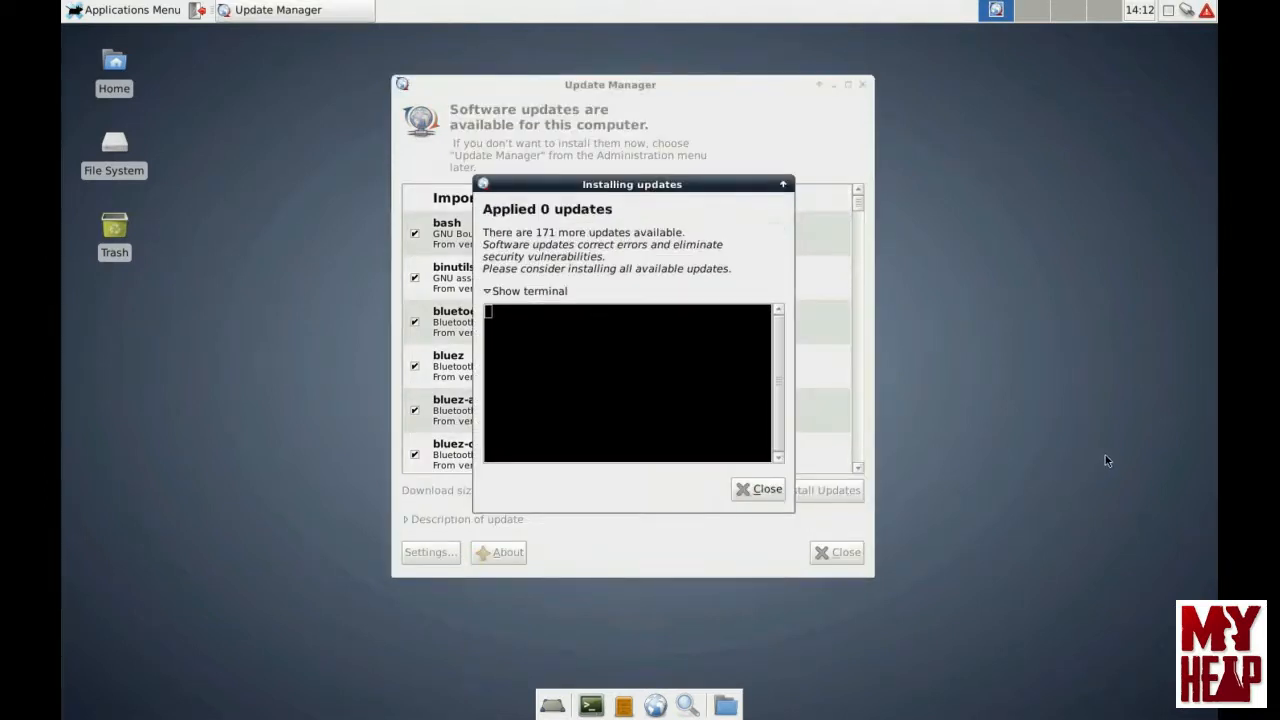
pyautogui.moveTo(1103, 447)
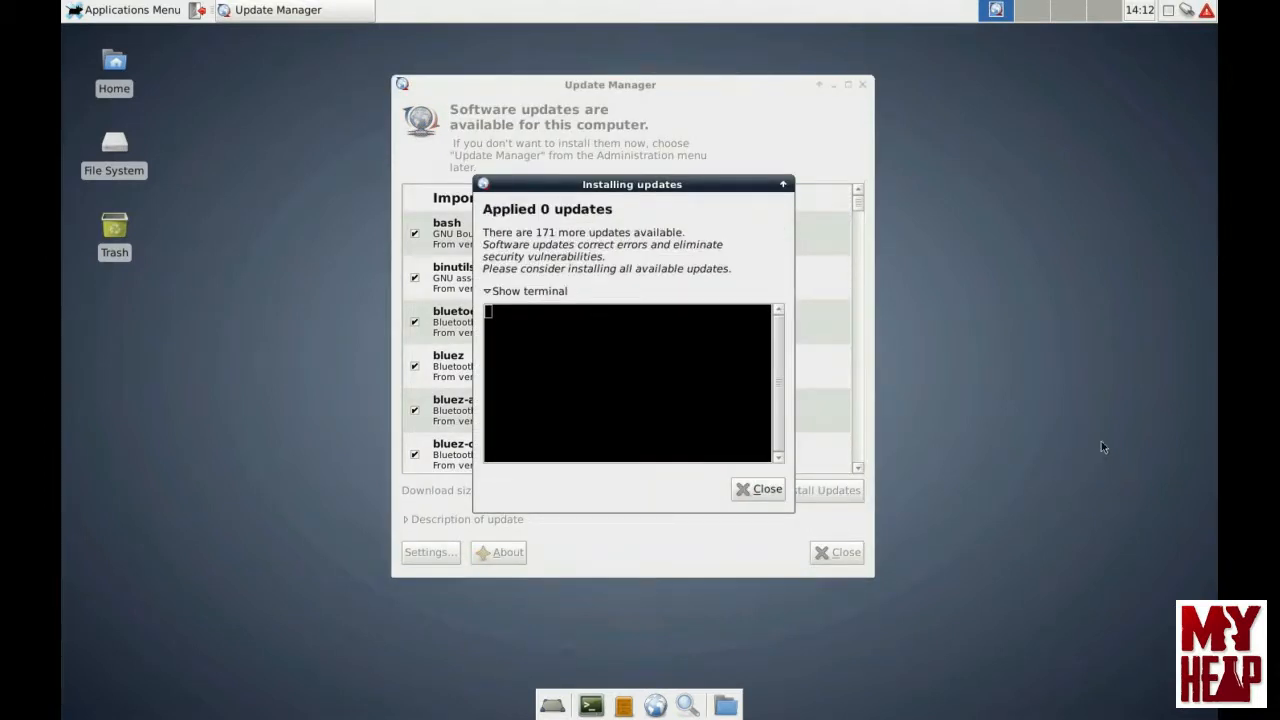
pyautogui.moveTo(1006, 288)
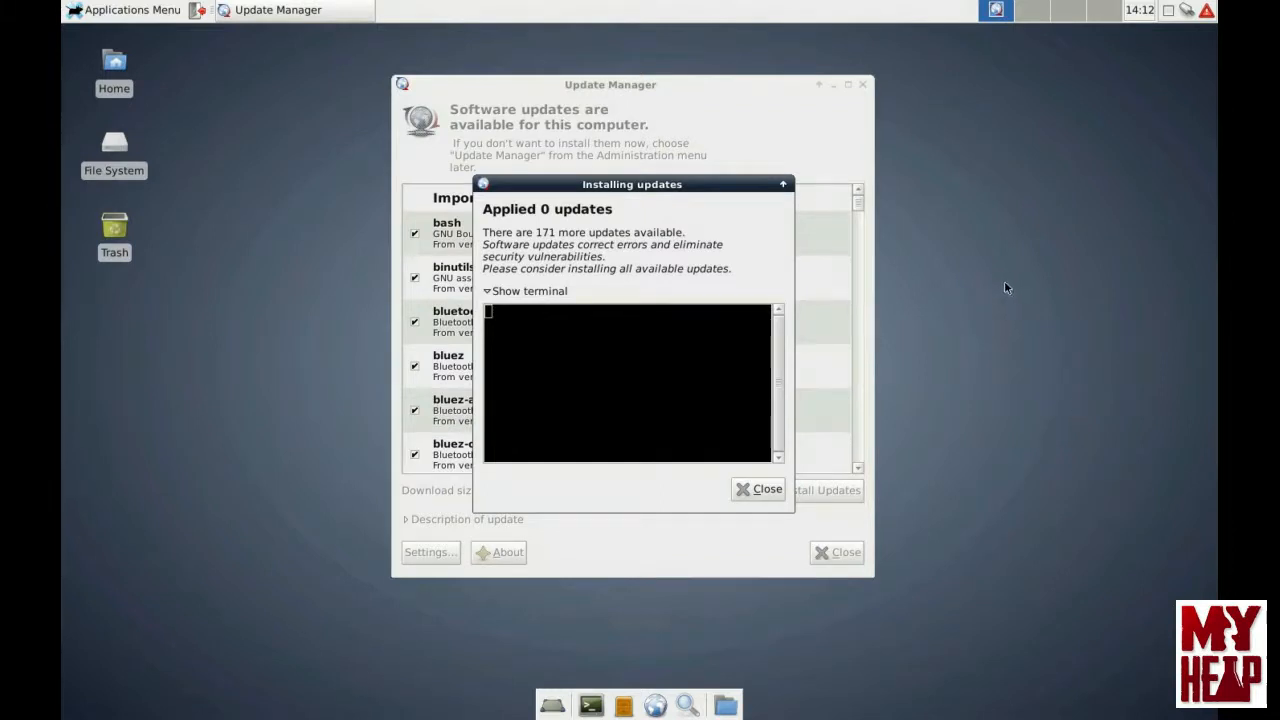
pyautogui.moveTo(706, 240)
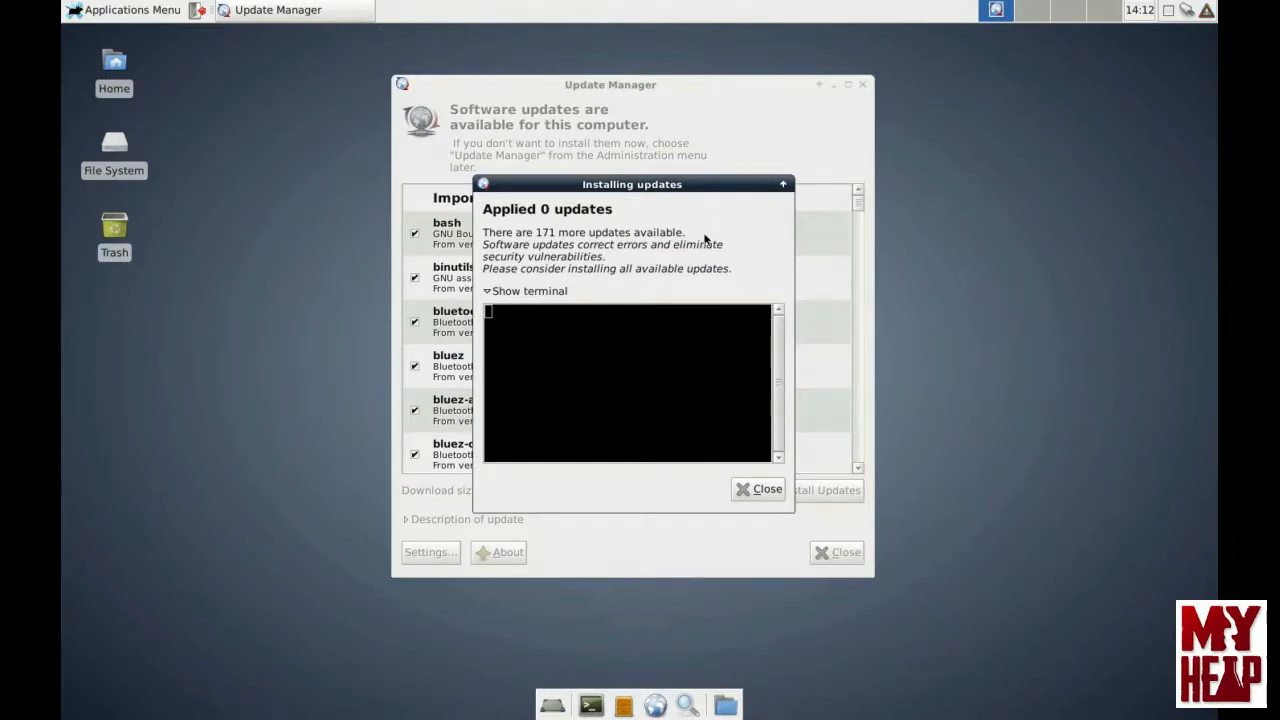
pyautogui.moveTo(730, 230)
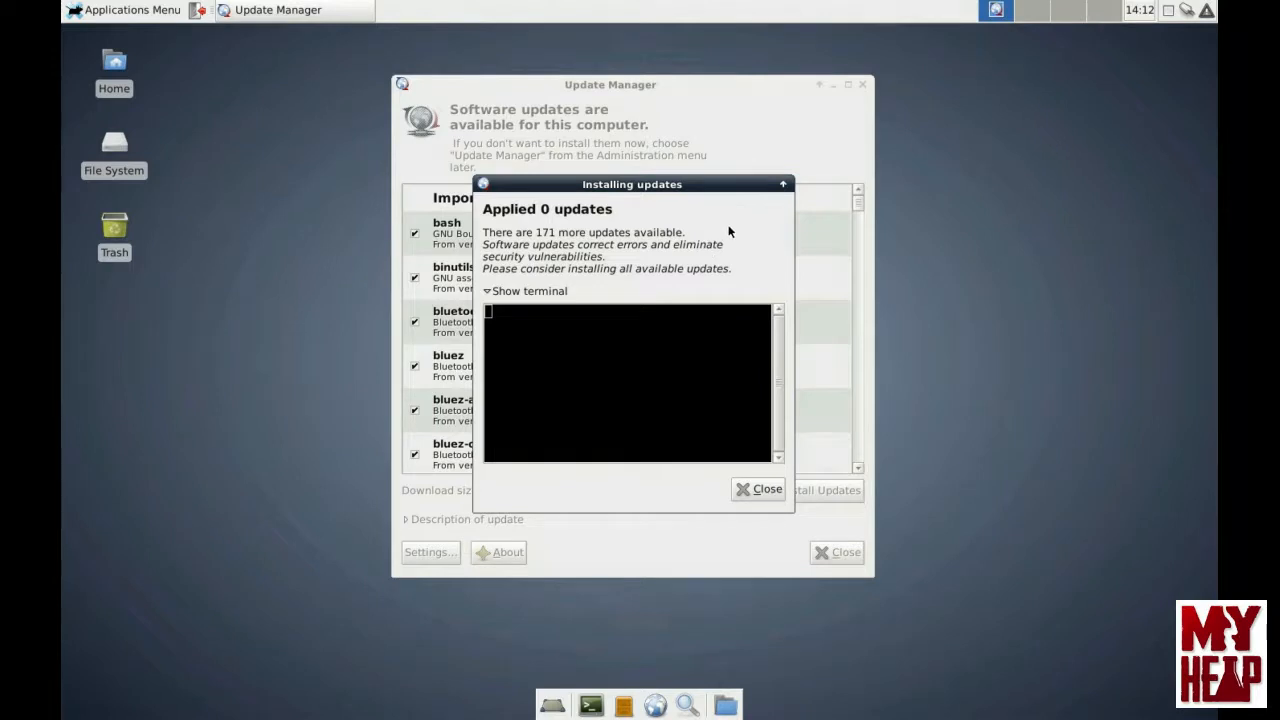
pyautogui.moveTo(680, 252)
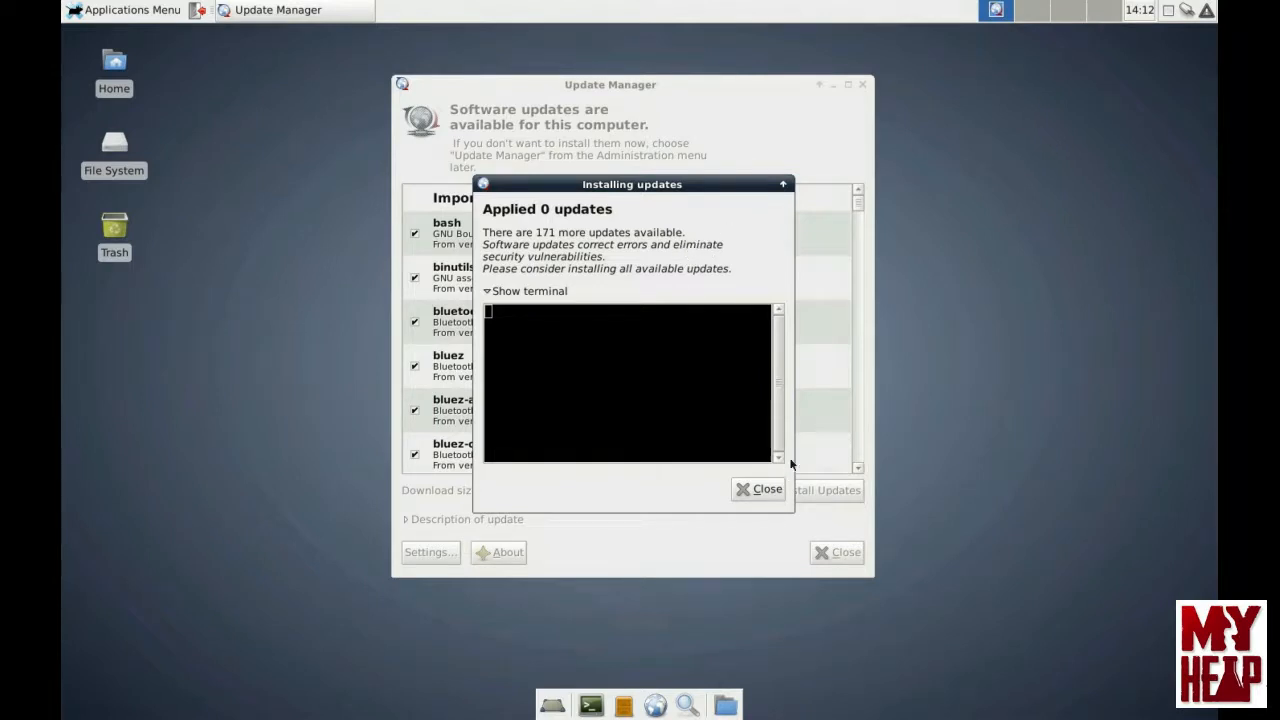
# Step: Close the zero-updates results dialog to return to the distribution update list
pyautogui.click(758, 489)
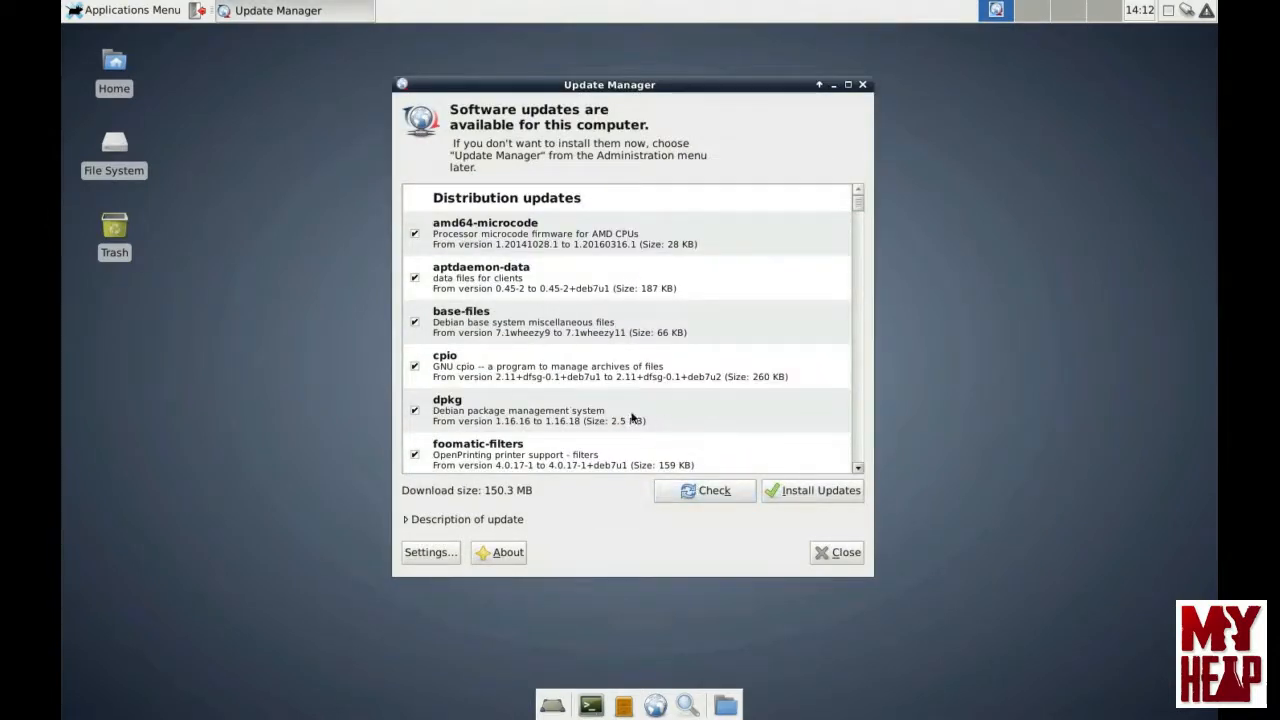
pyautogui.moveTo(710, 428)
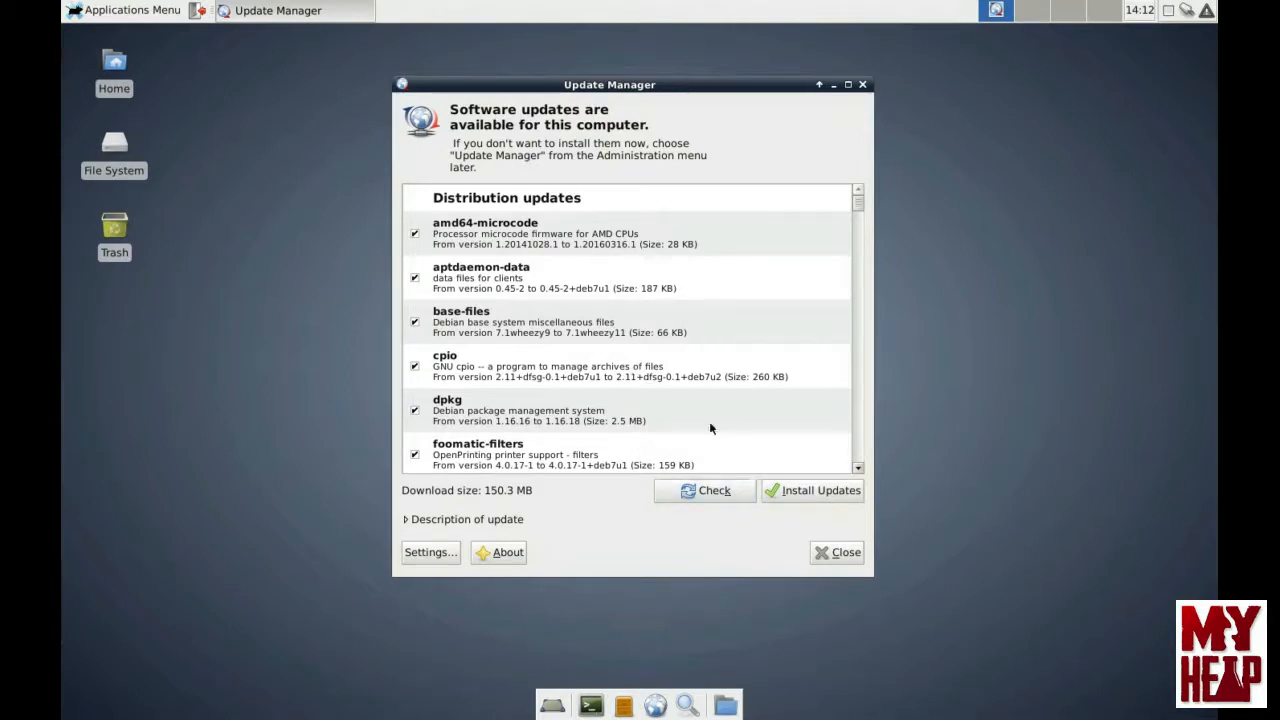
pyautogui.moveTo(635, 328)
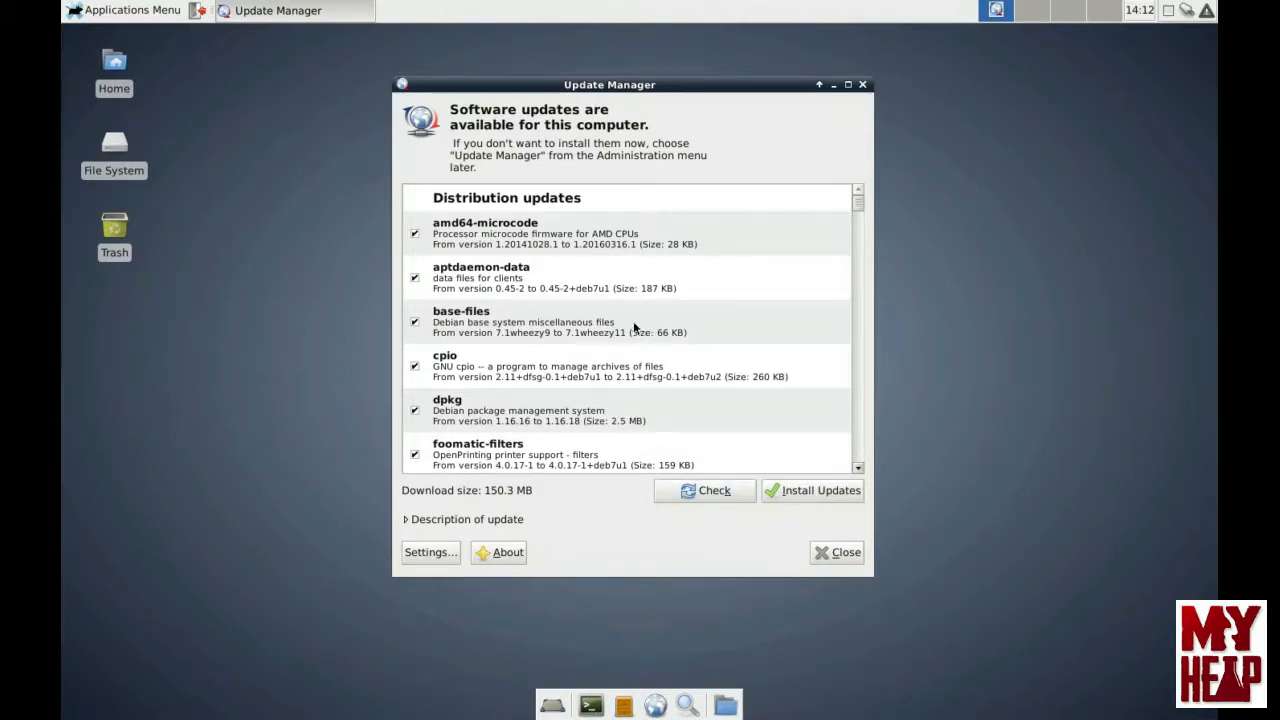
pyautogui.moveTo(618, 306)
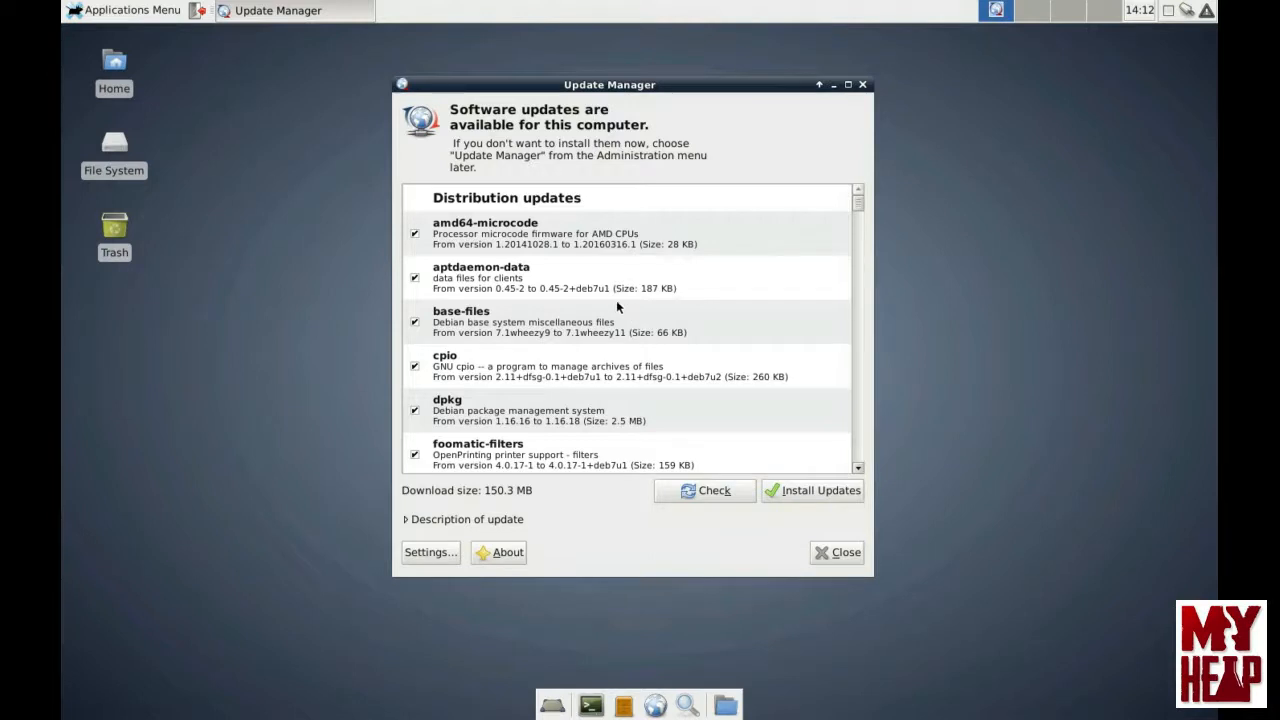
pyautogui.moveTo(655, 293)
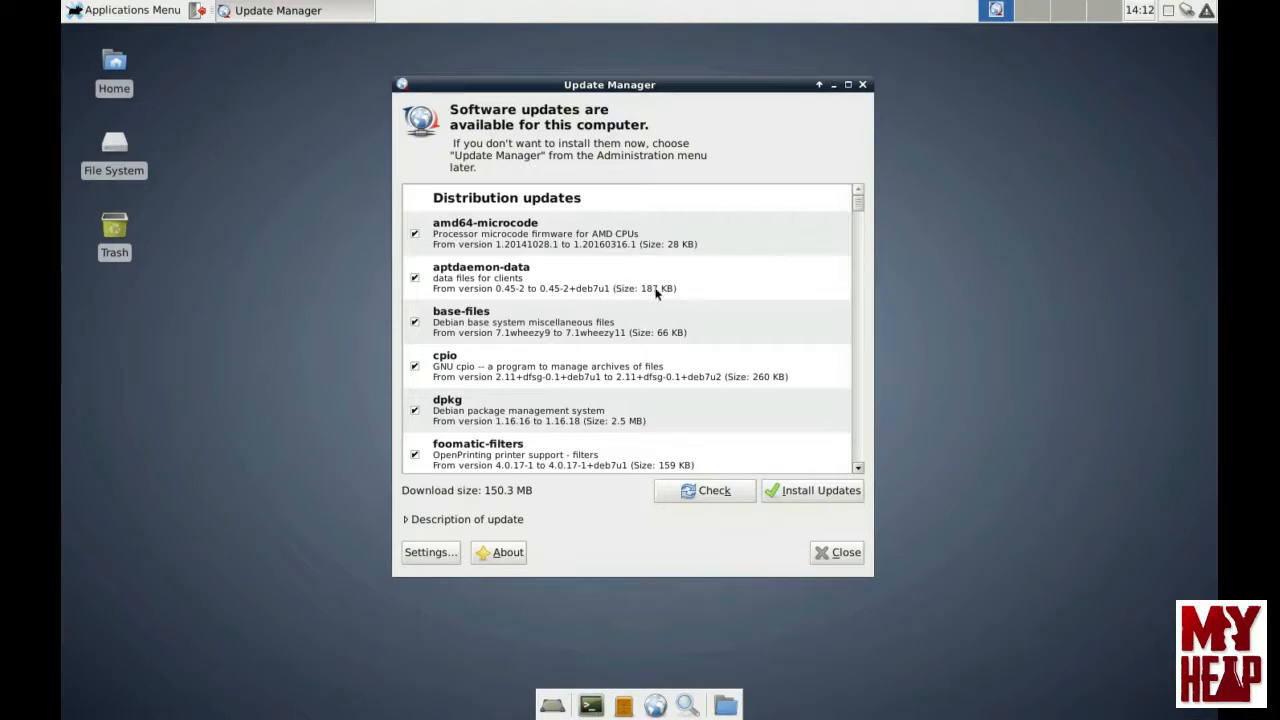
pyautogui.moveTo(598, 320)
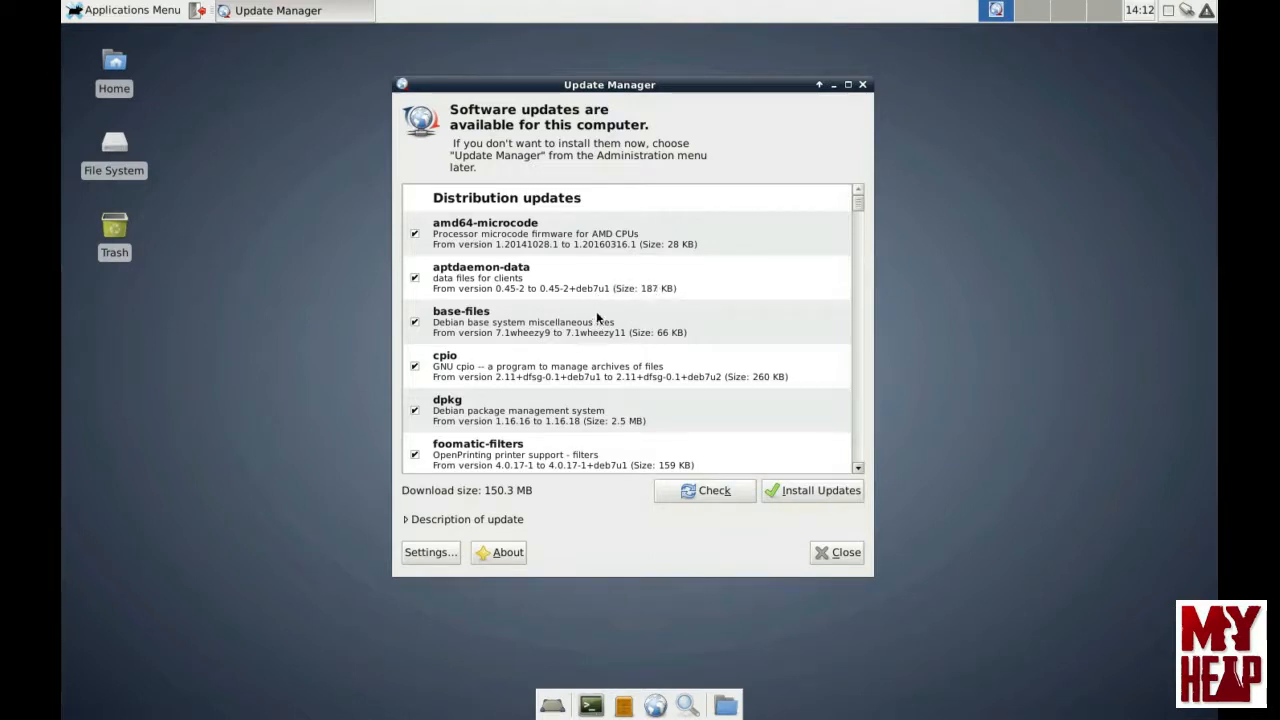
pyautogui.moveTo(690, 298)
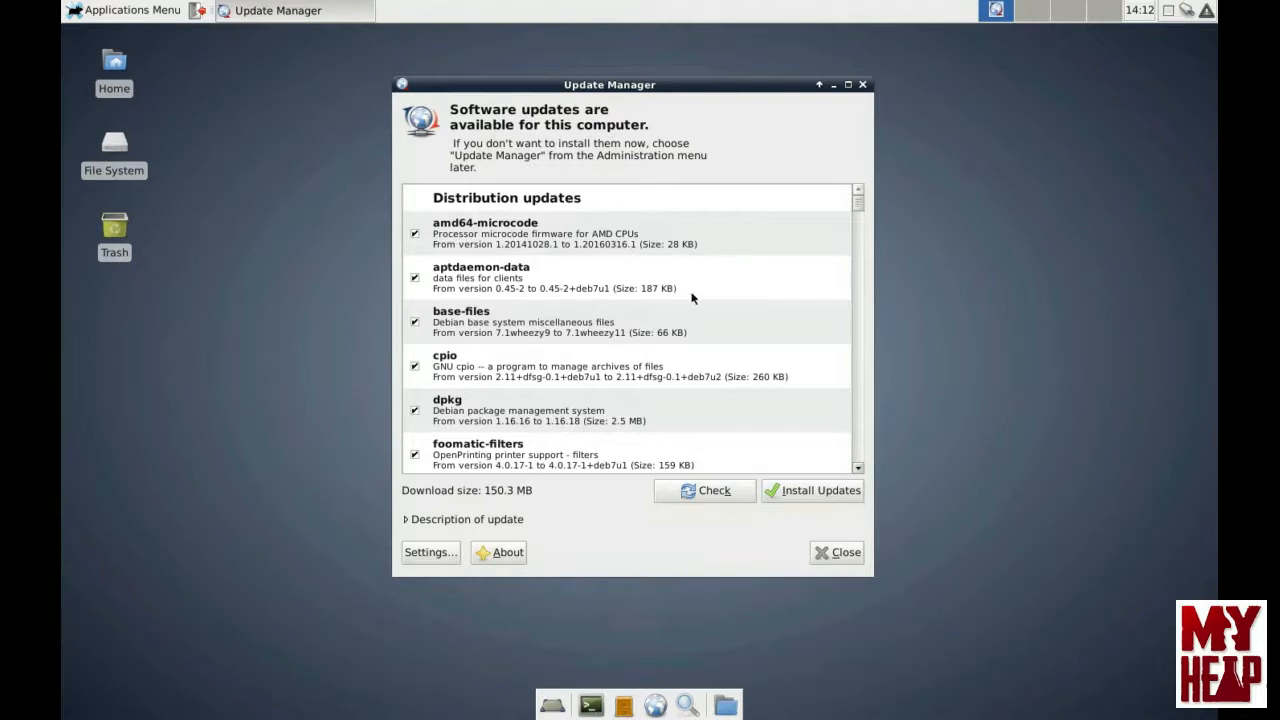
pyautogui.moveTo(1157, 116)
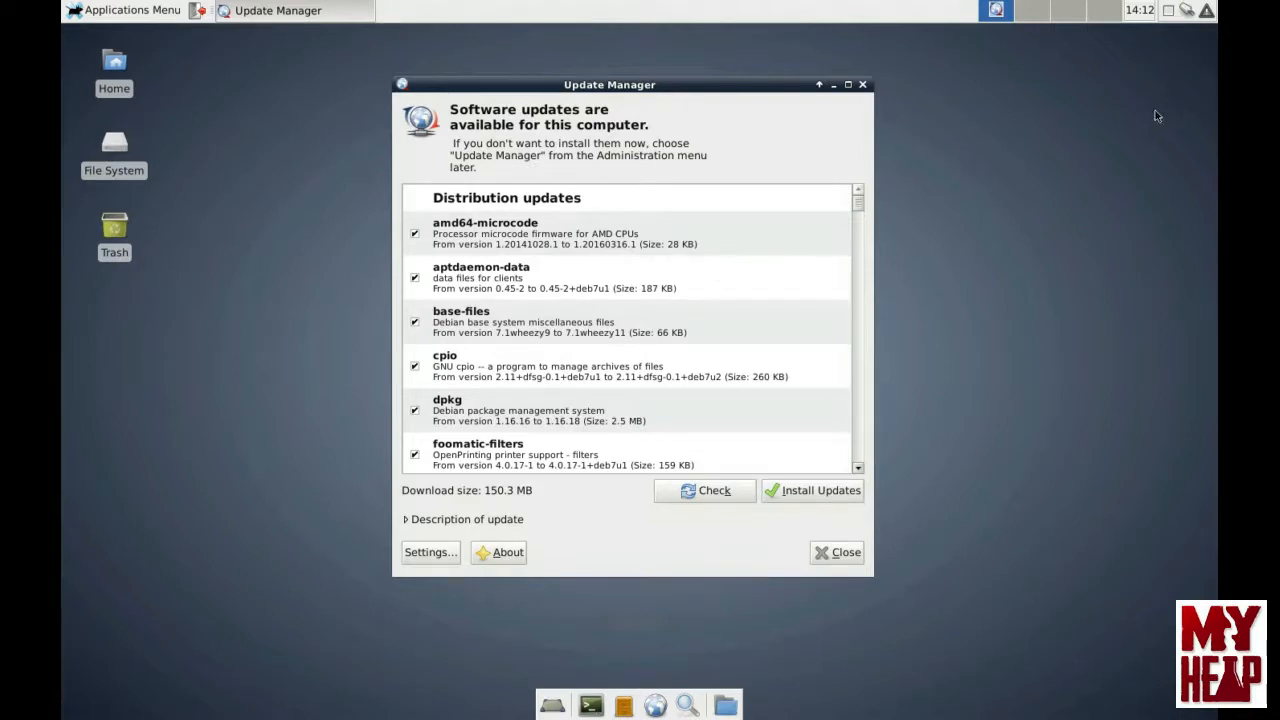
pyautogui.moveTo(1119, 156)
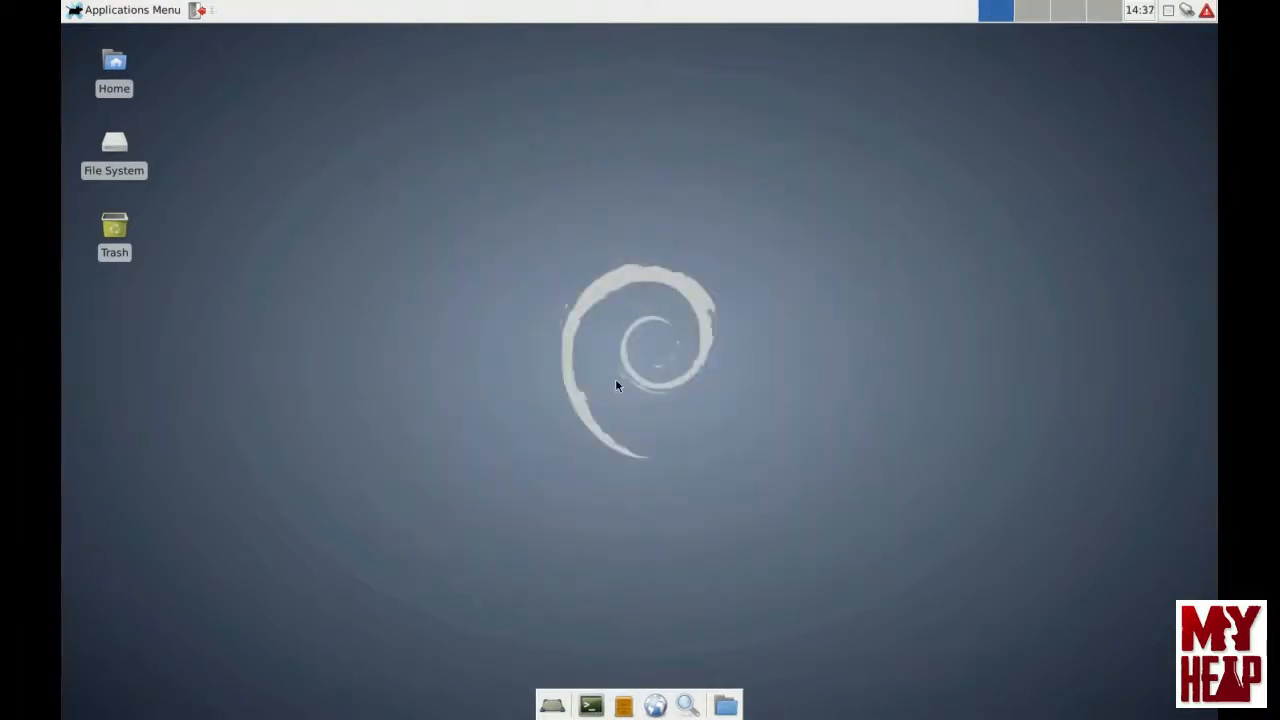
pyautogui.moveTo(541, 336)
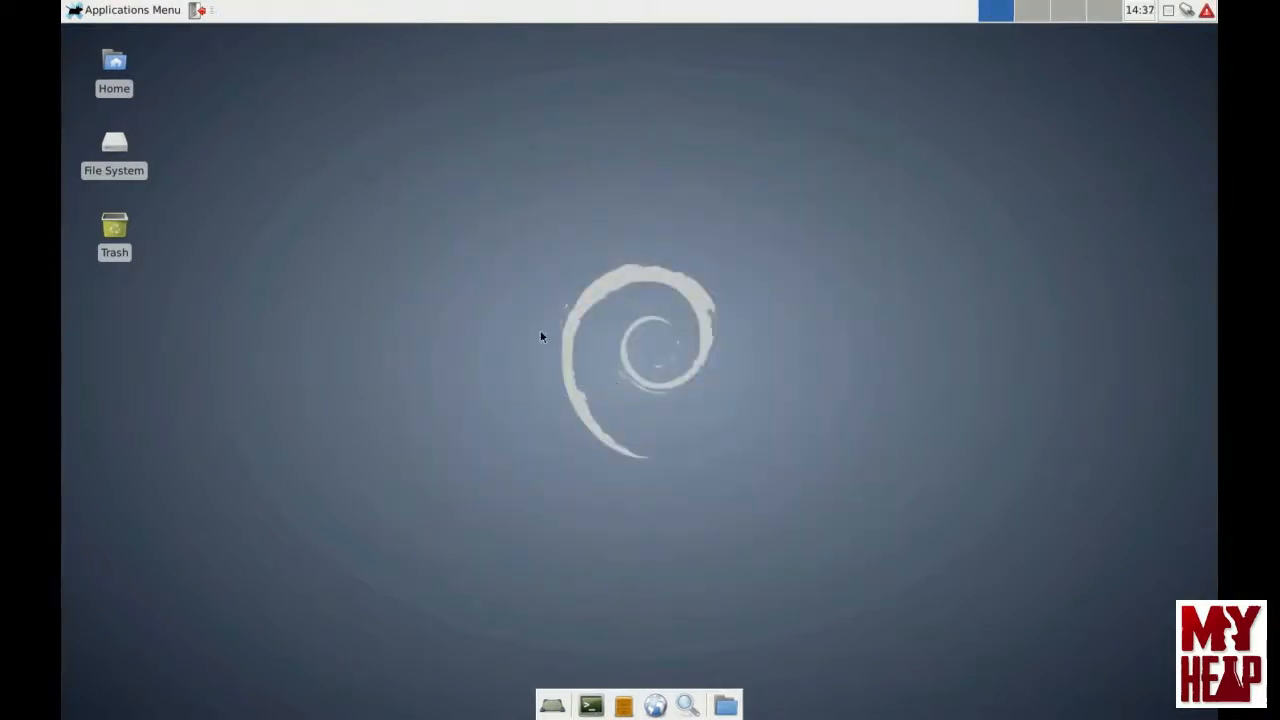
pyautogui.moveTo(1087, 135)
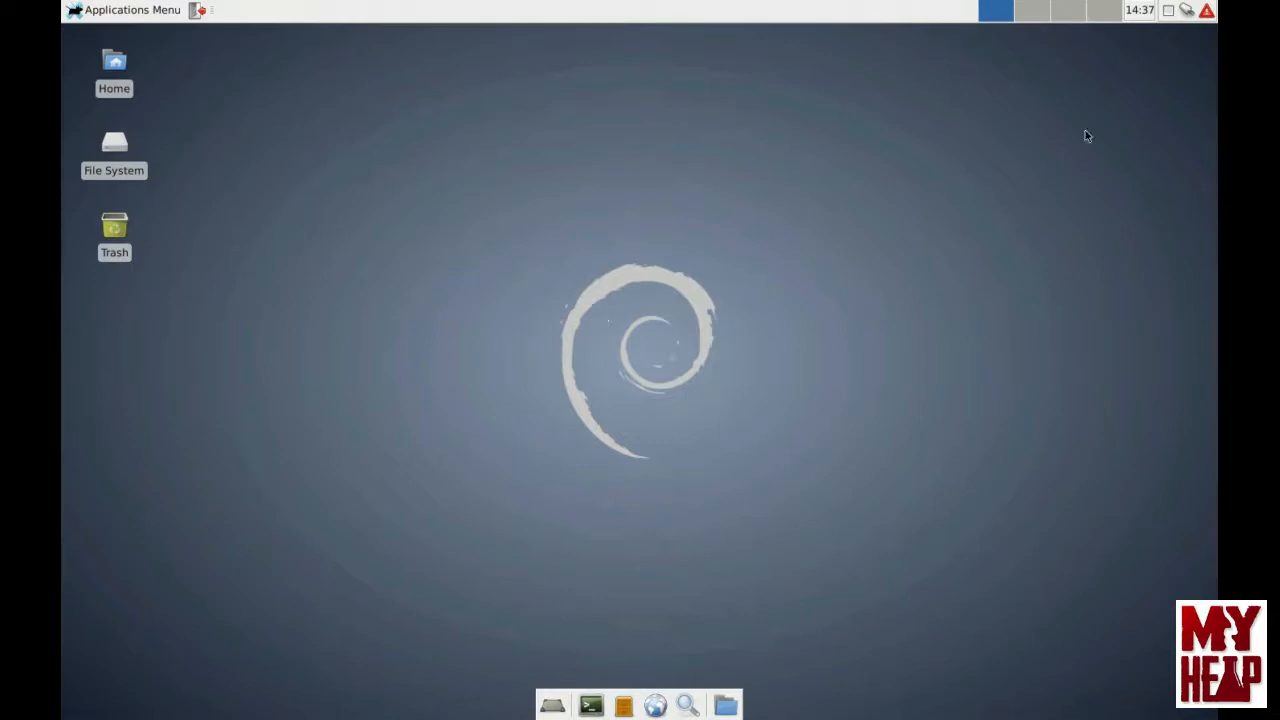
pyautogui.moveTo(1203, 37)
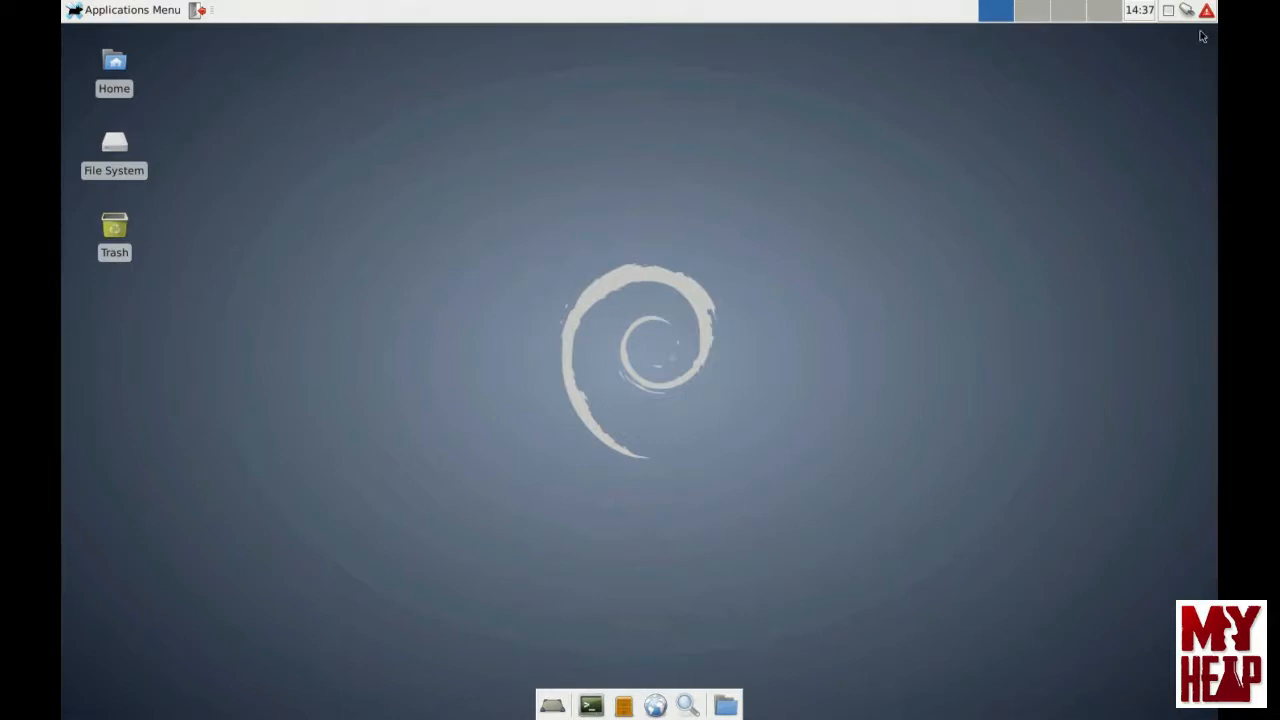
pyautogui.moveTo(1207, 11)
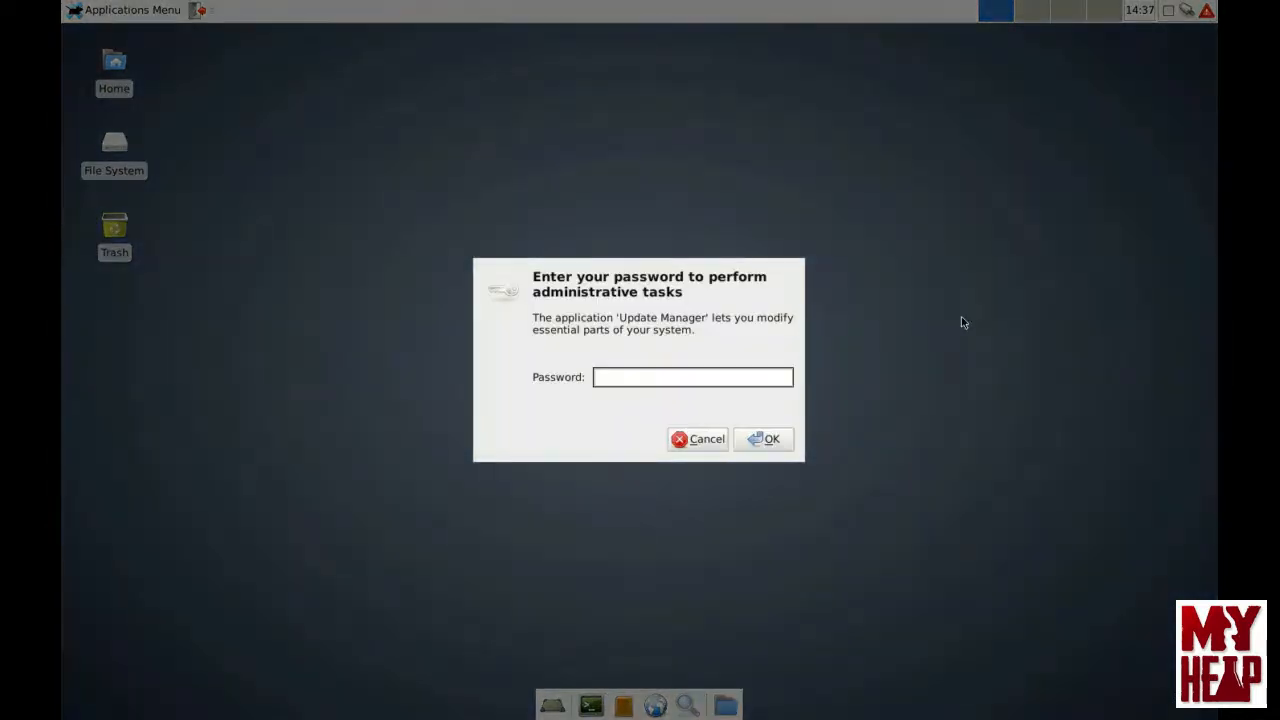
# Step: Authenticate as administrator and decline the safe-upgrade to show security updates again
pyautogui.click(692, 377)
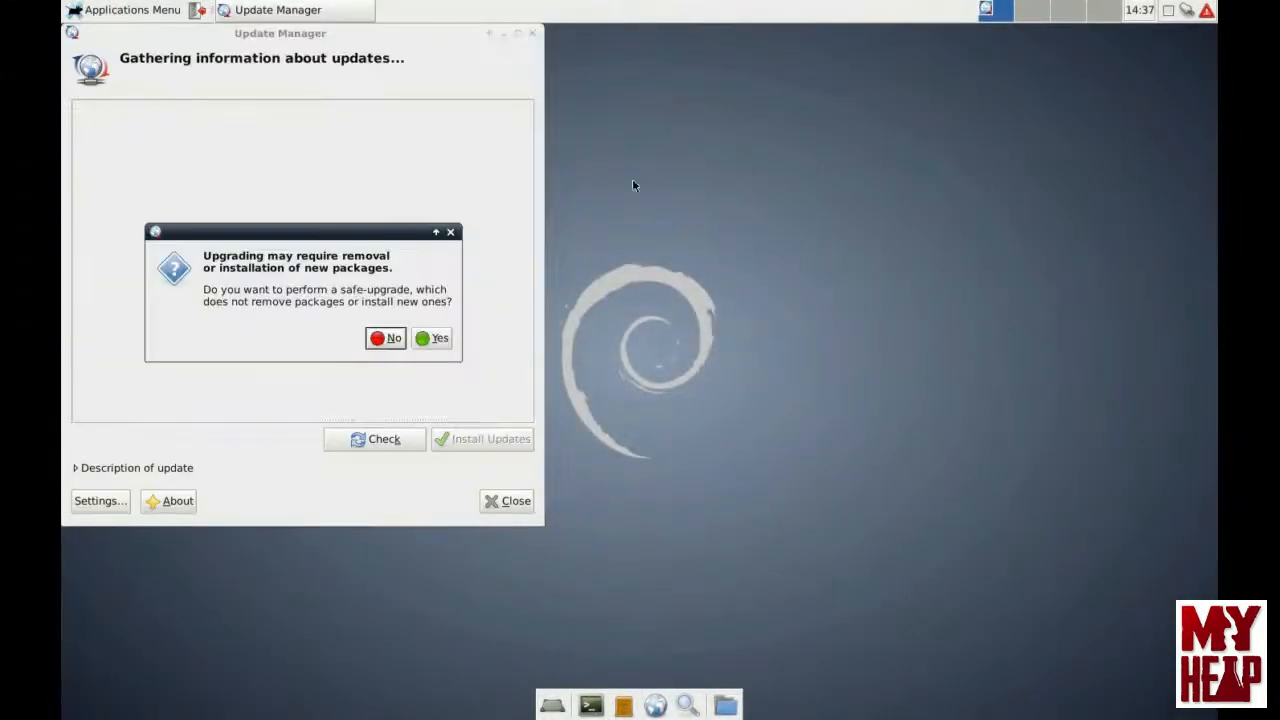
pyautogui.moveTo(335, 320)
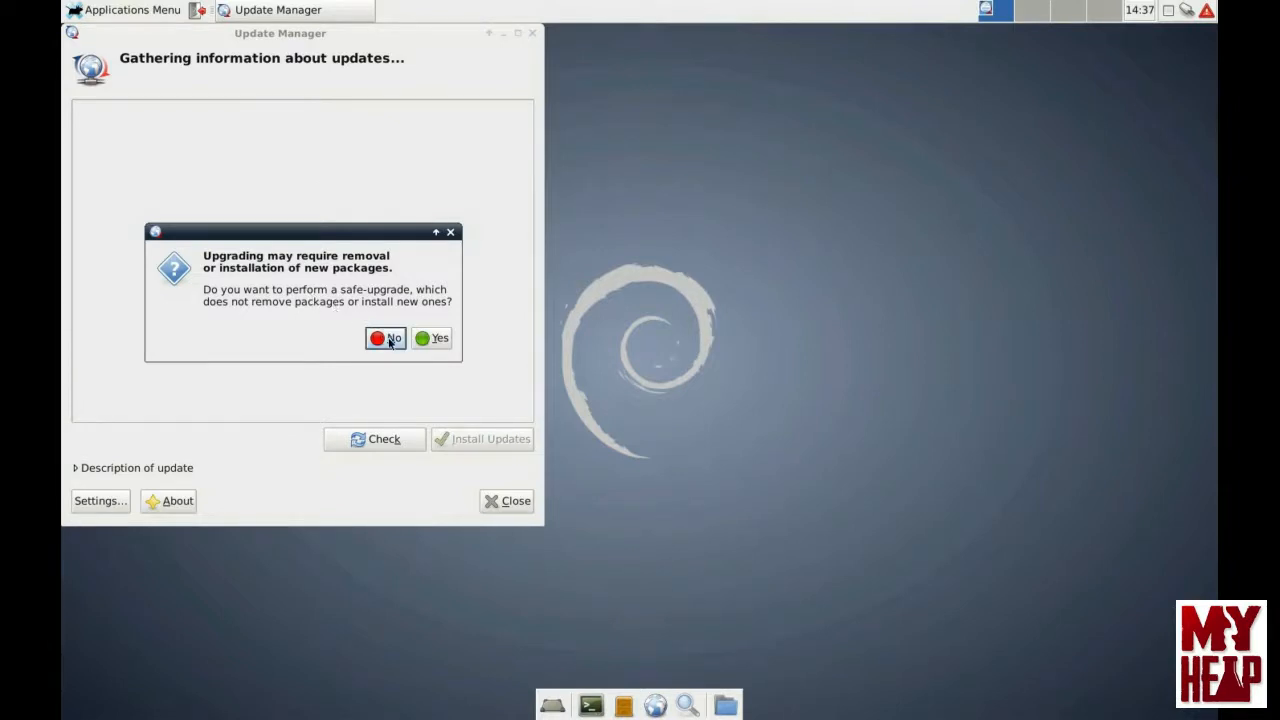
pyautogui.click(385, 337)
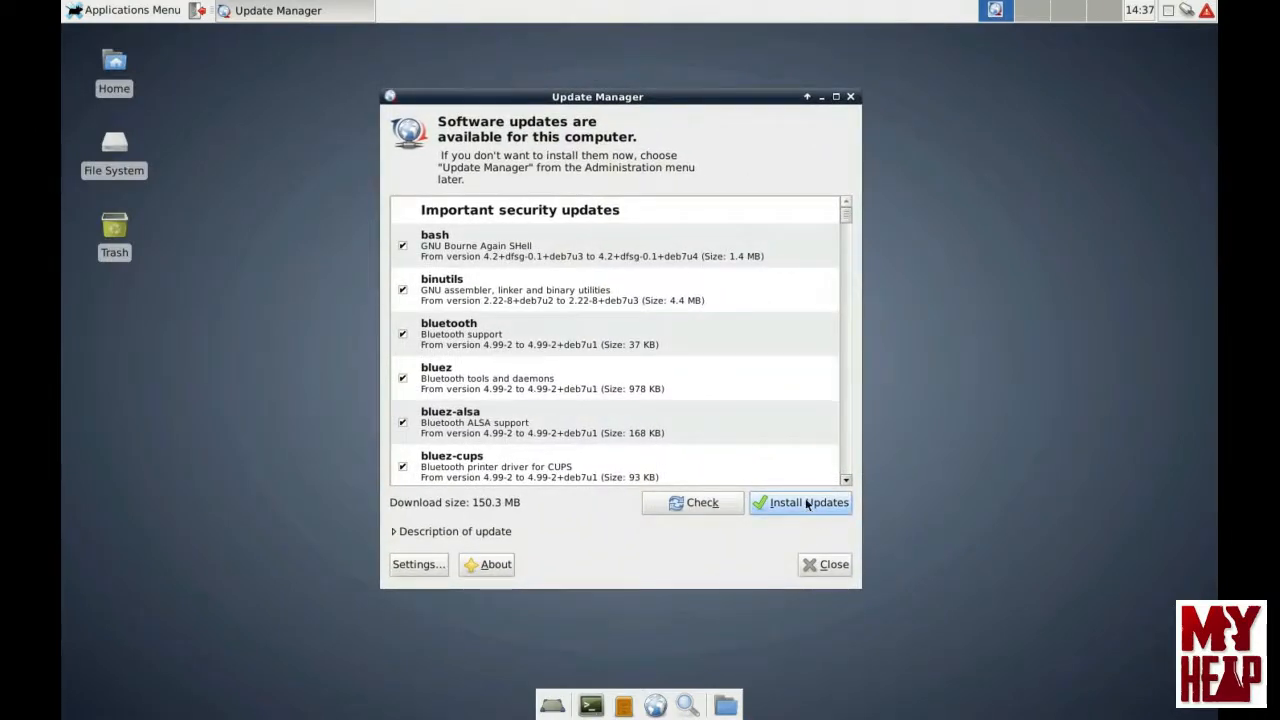
pyautogui.moveTo(497, 508)
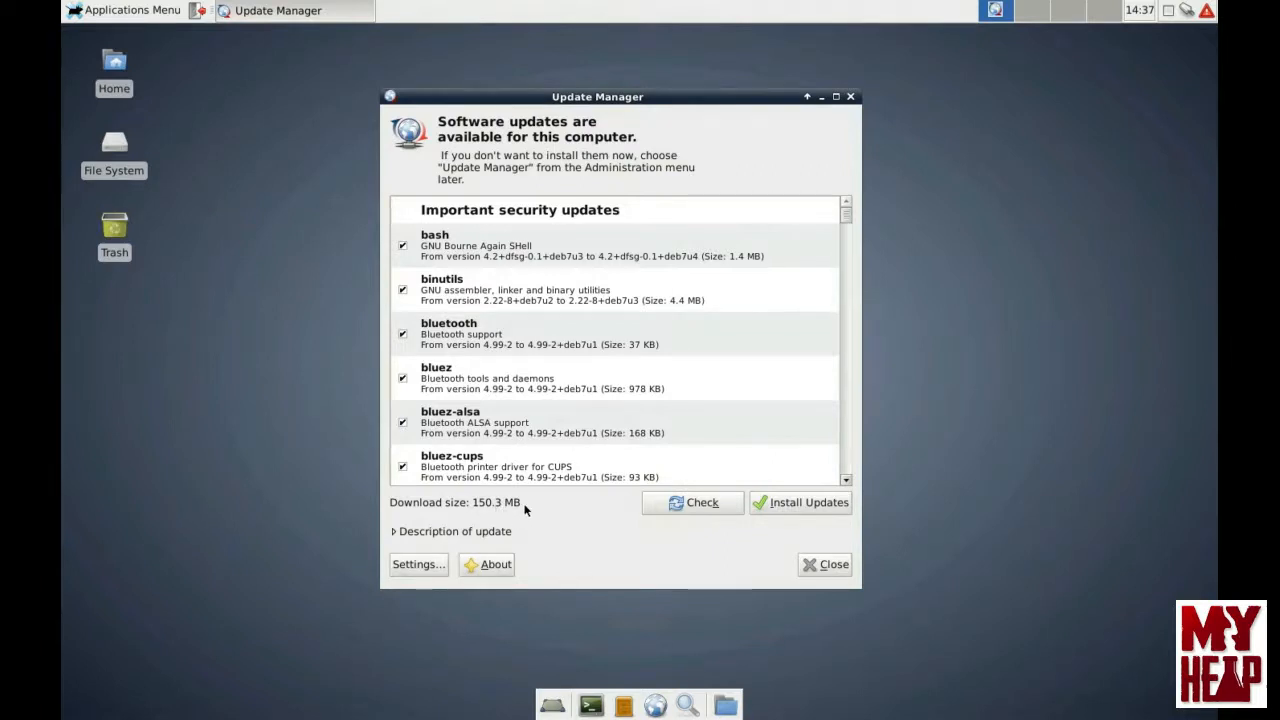
pyautogui.click(800, 502)
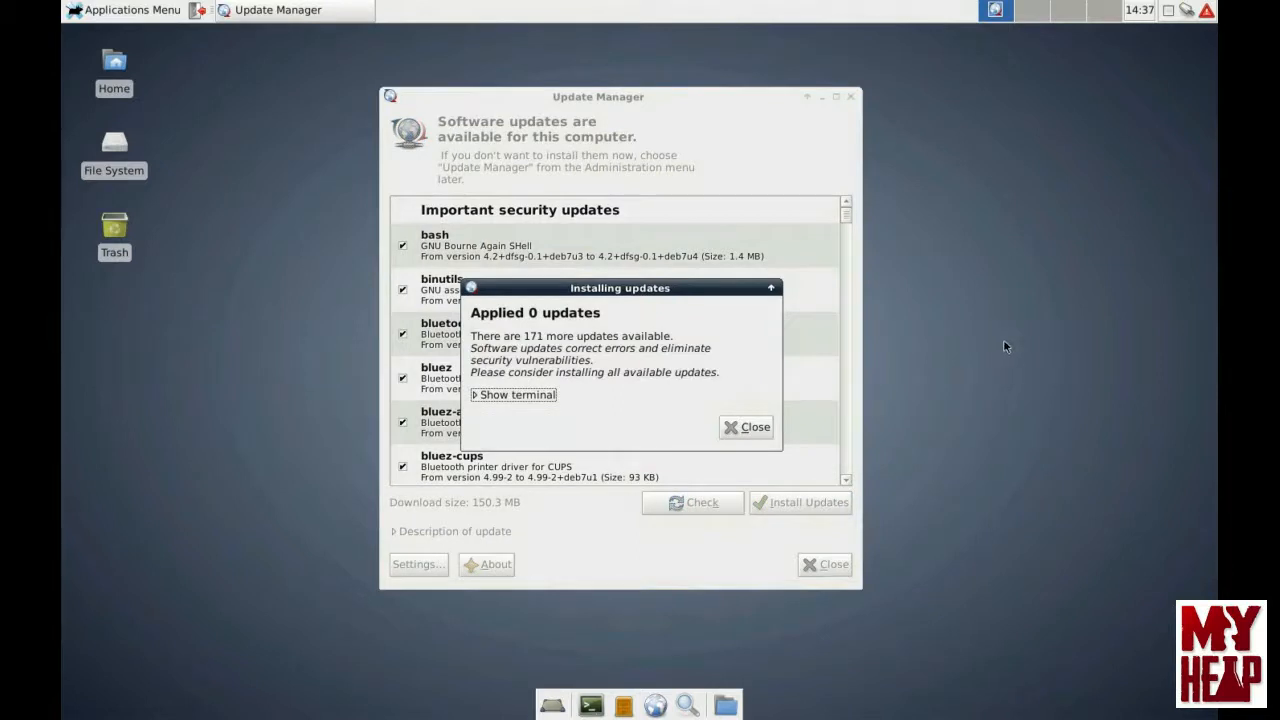
pyautogui.moveTo(504, 421)
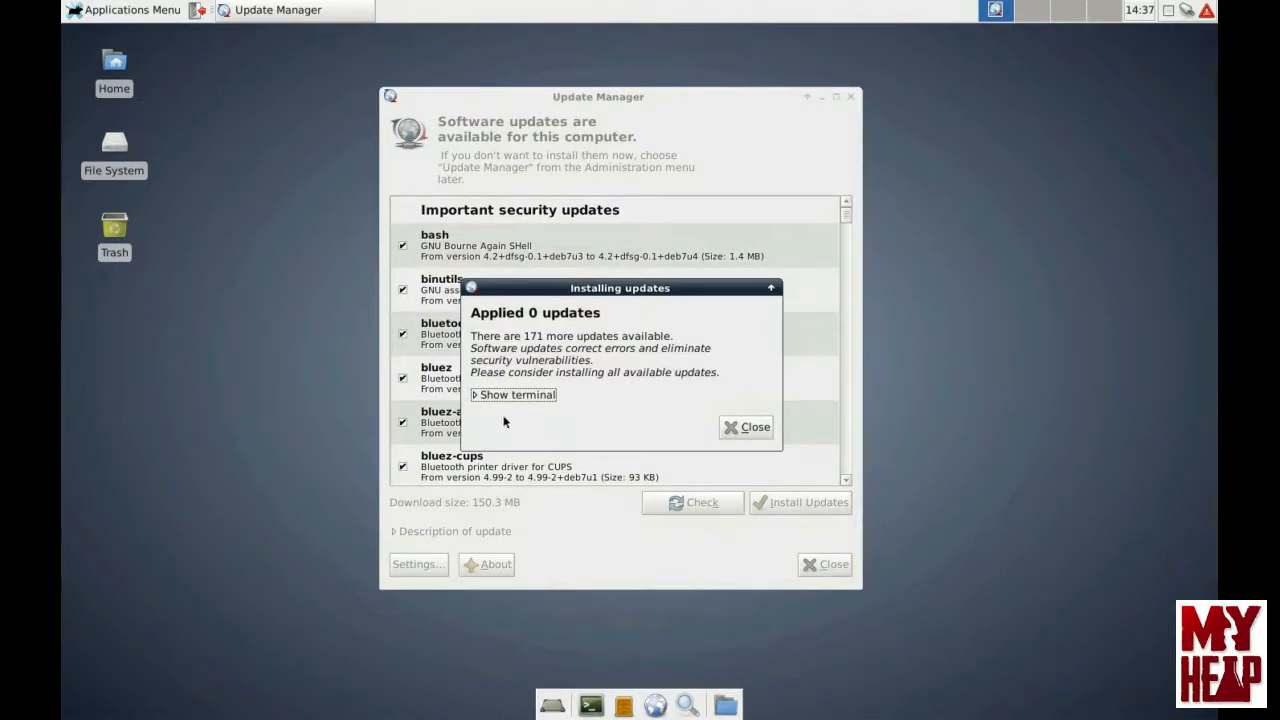
pyautogui.click(513, 394)
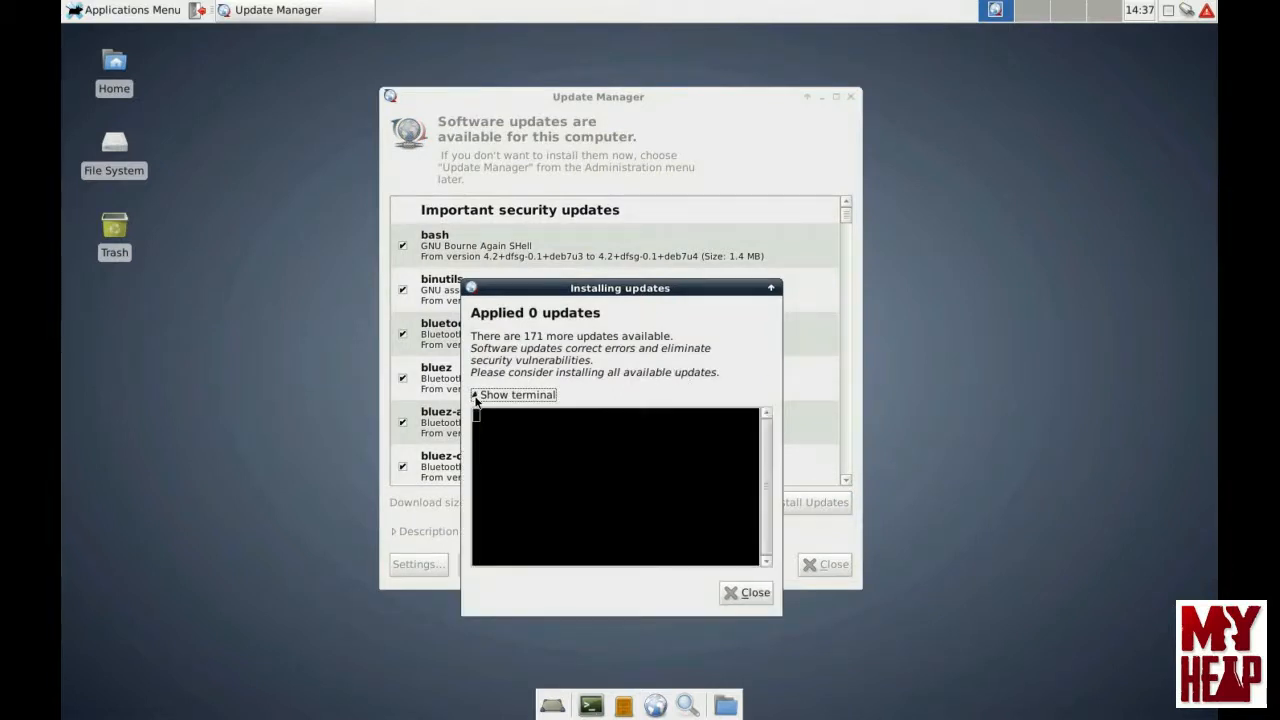
pyautogui.click(512, 394)
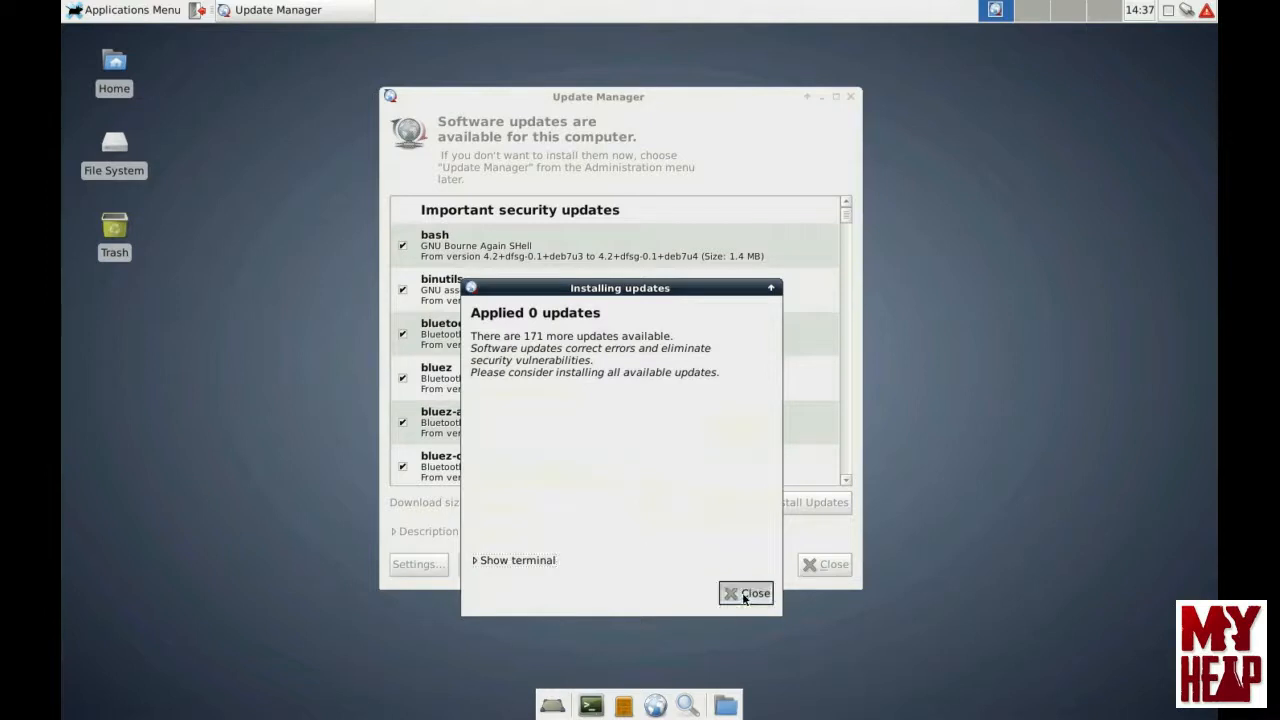
pyautogui.click(746, 593)
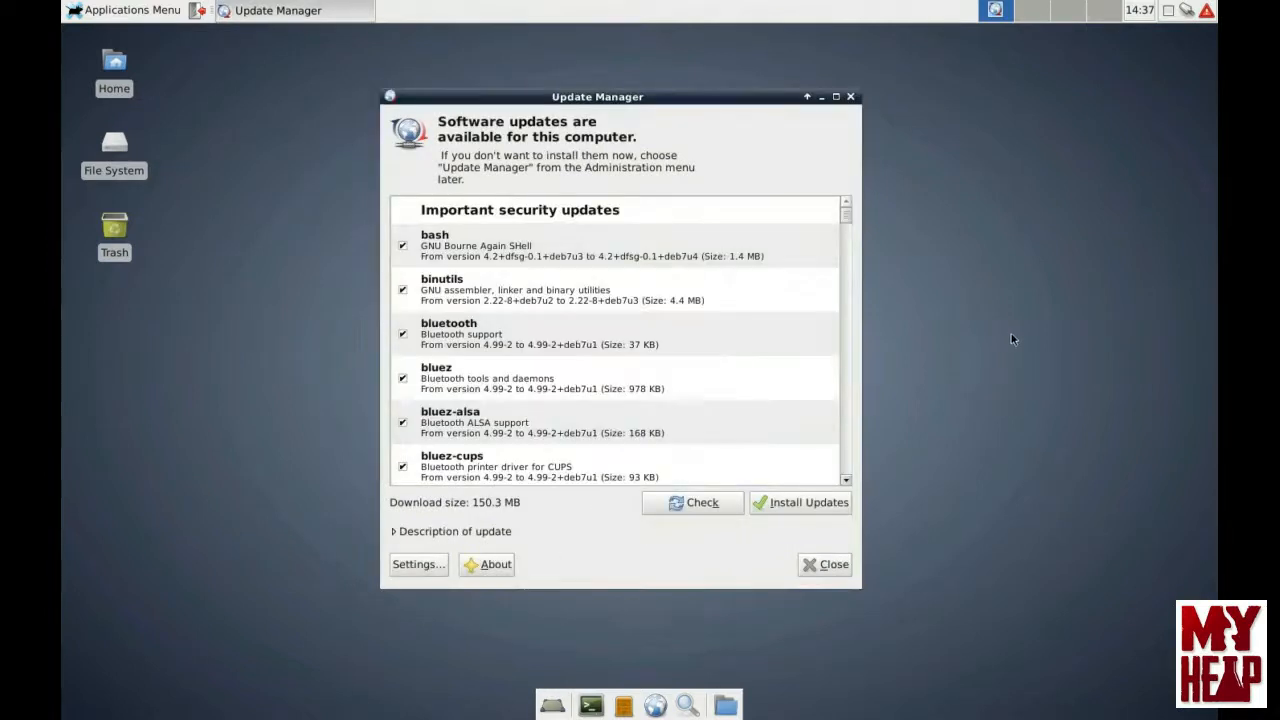
pyautogui.moveTo(1035, 332)
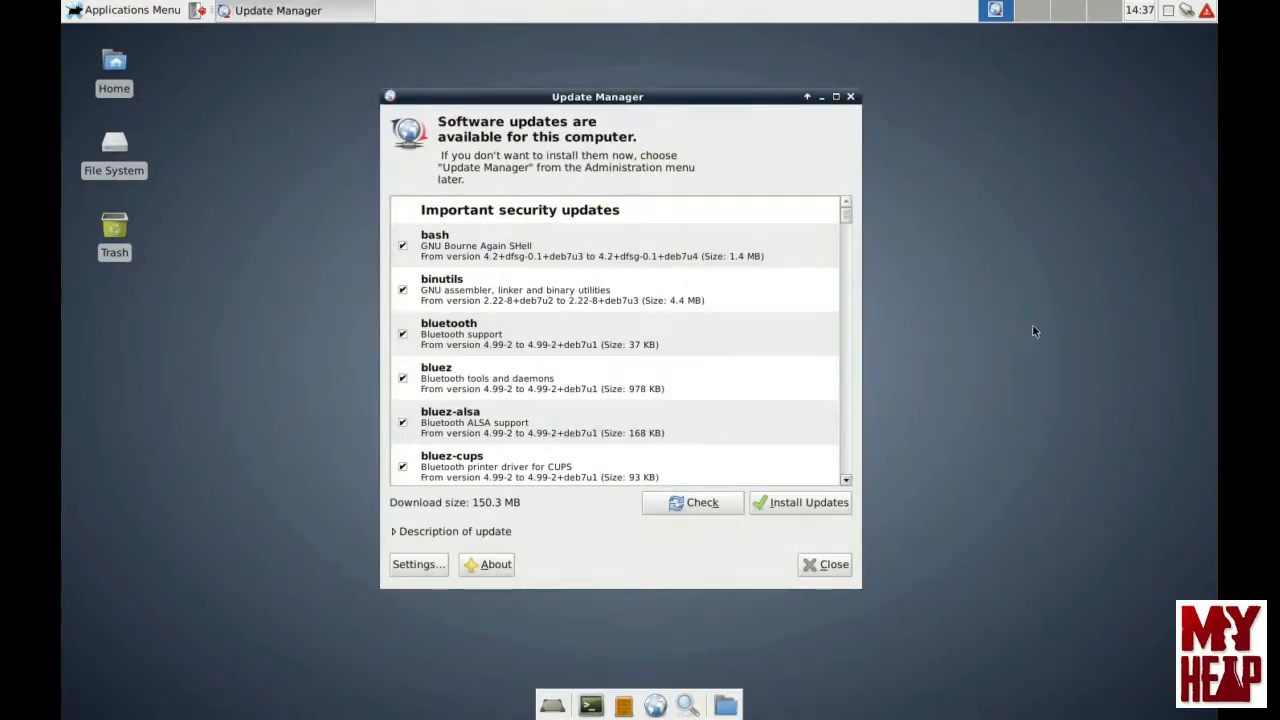
pyautogui.moveTo(1135, 74)
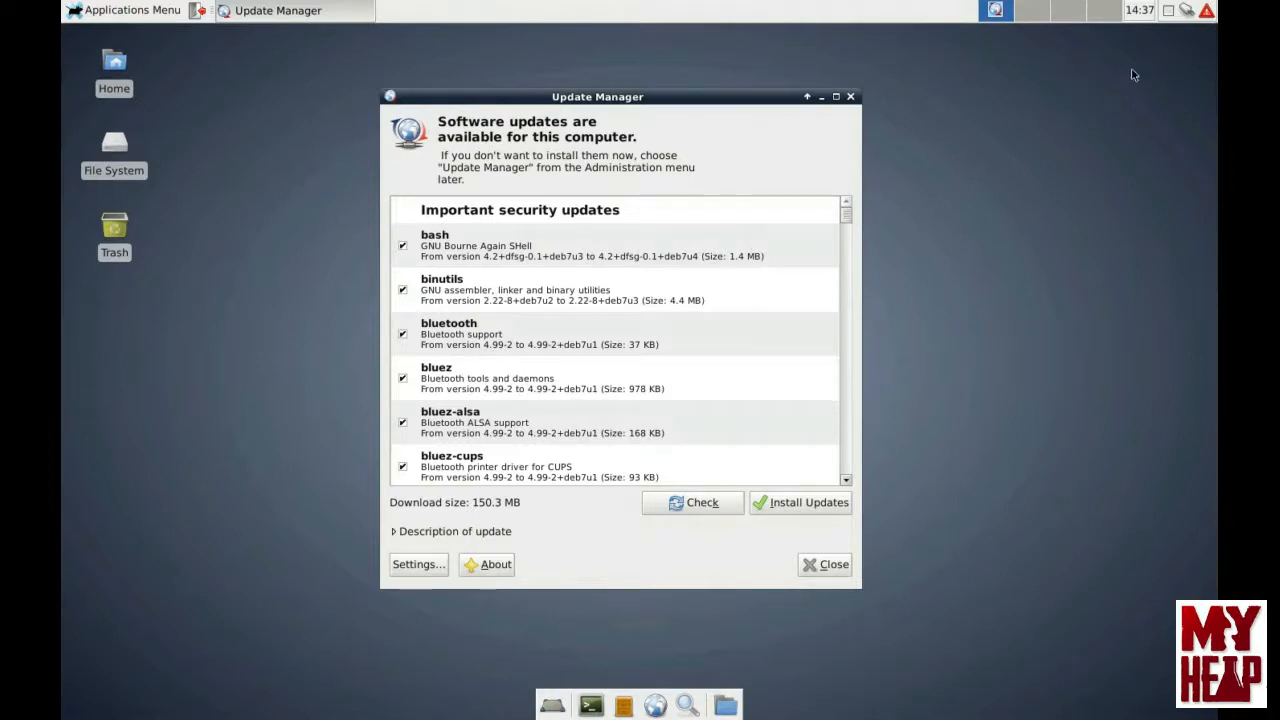
pyautogui.moveTo(968, 360)
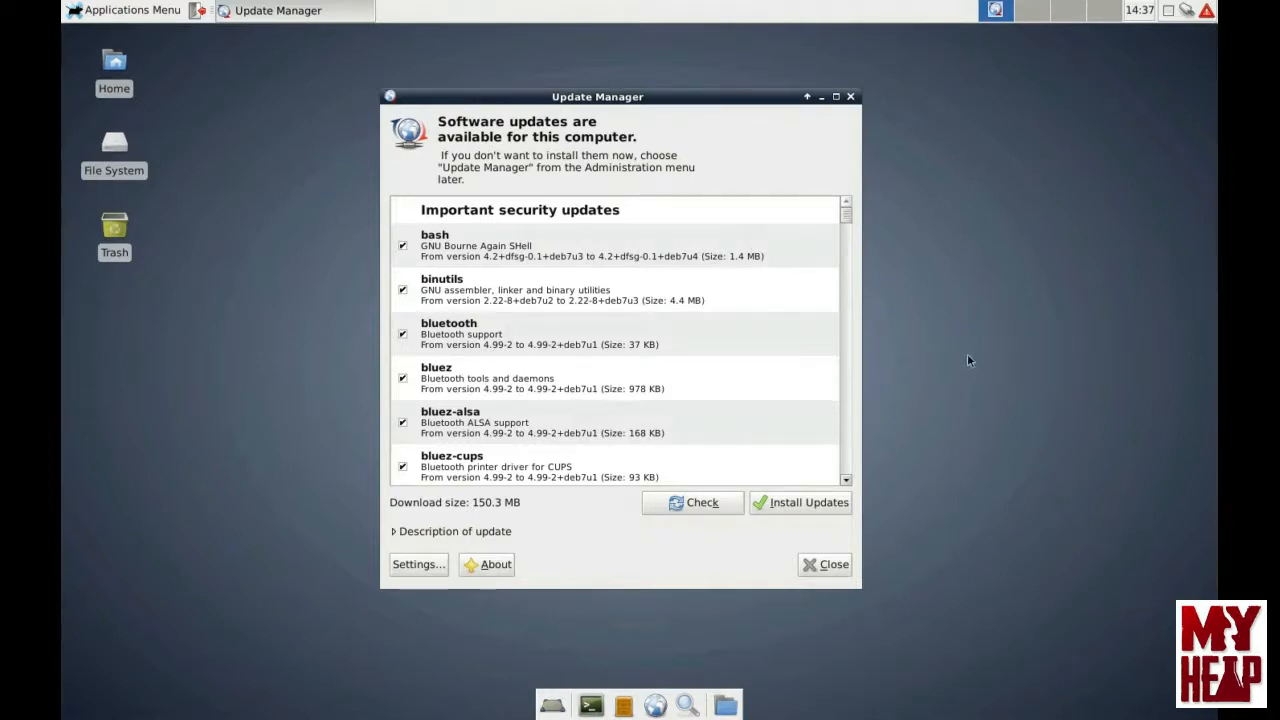
pyautogui.moveTo(1010, 378)
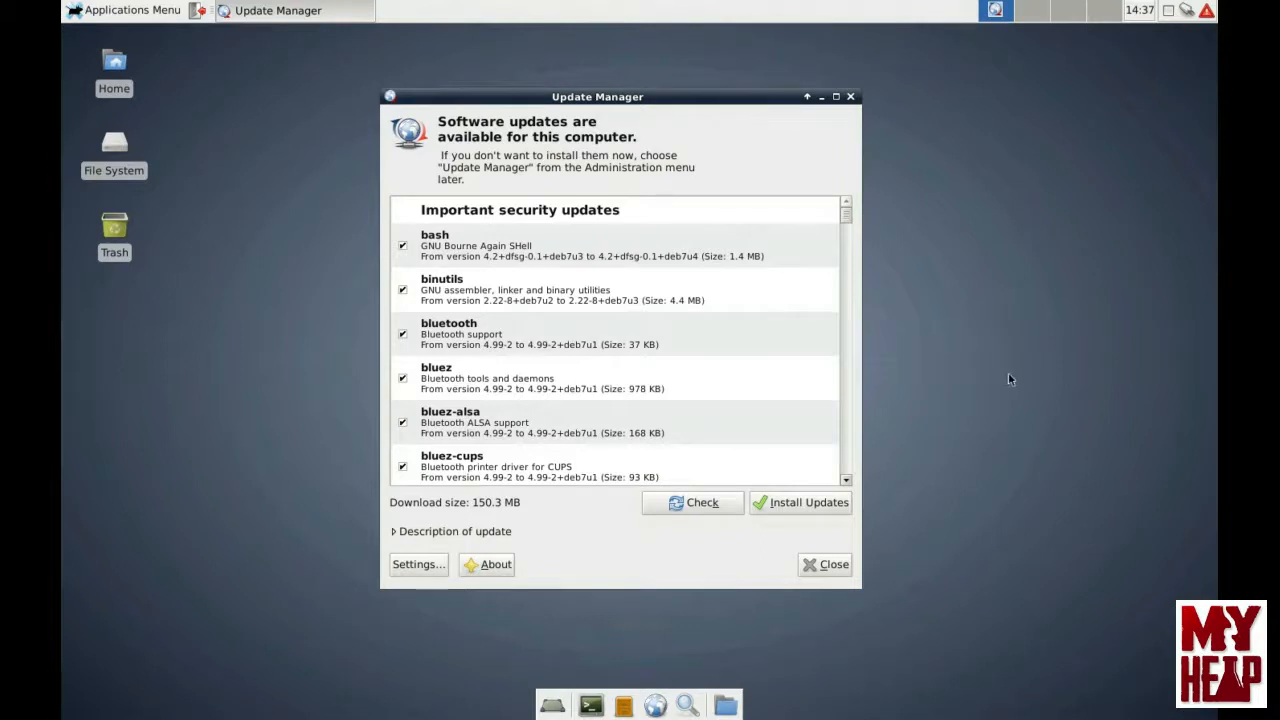
pyautogui.moveTo(952, 393)
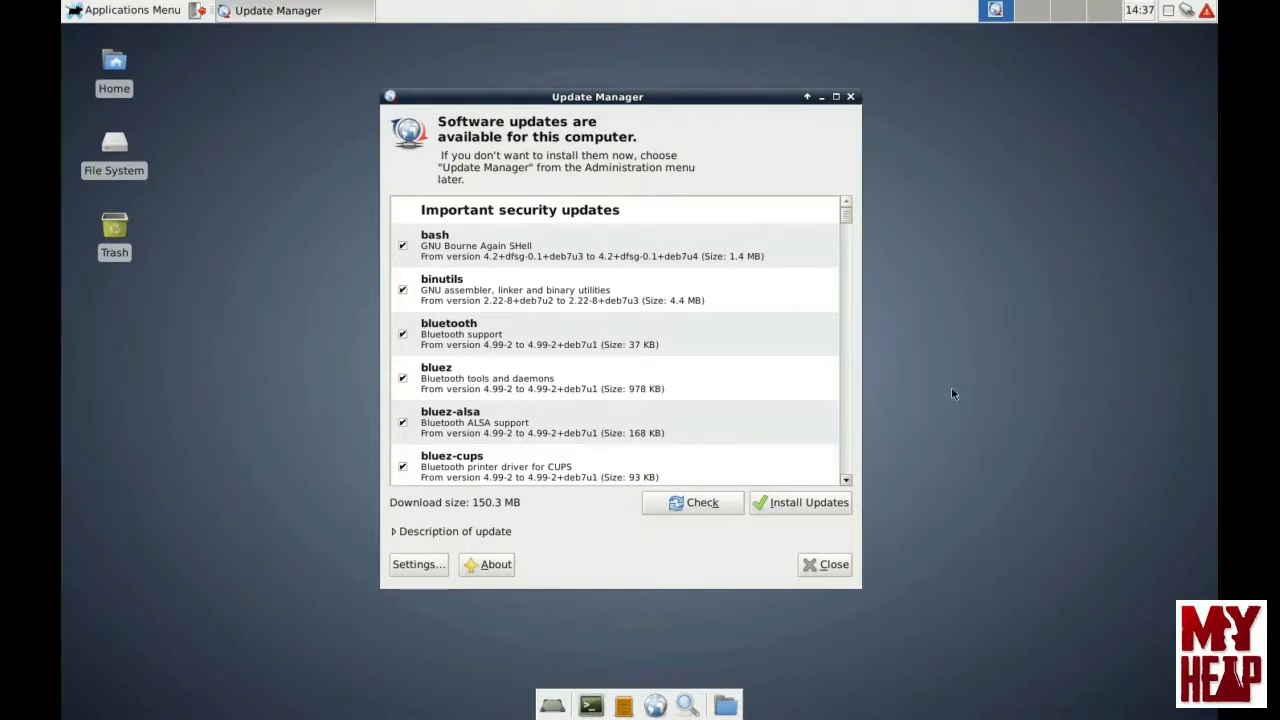
pyautogui.moveTo(838, 394)
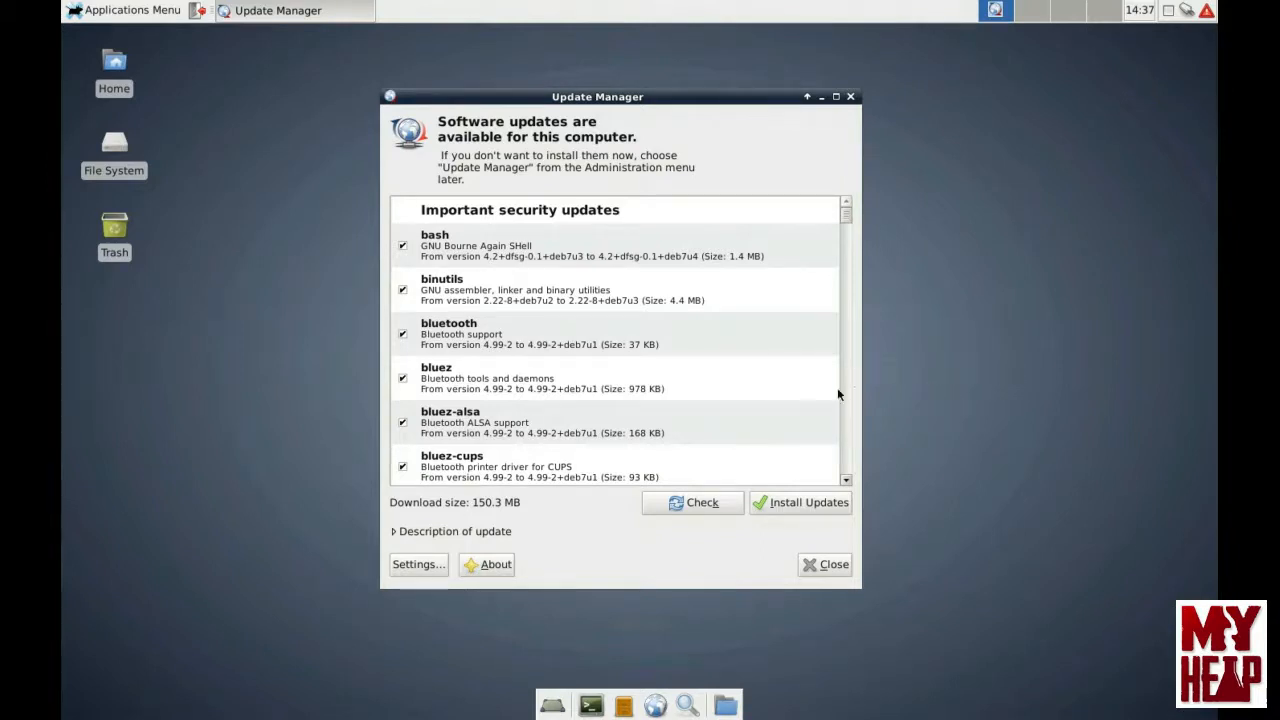
pyautogui.moveTo(1064, 567)
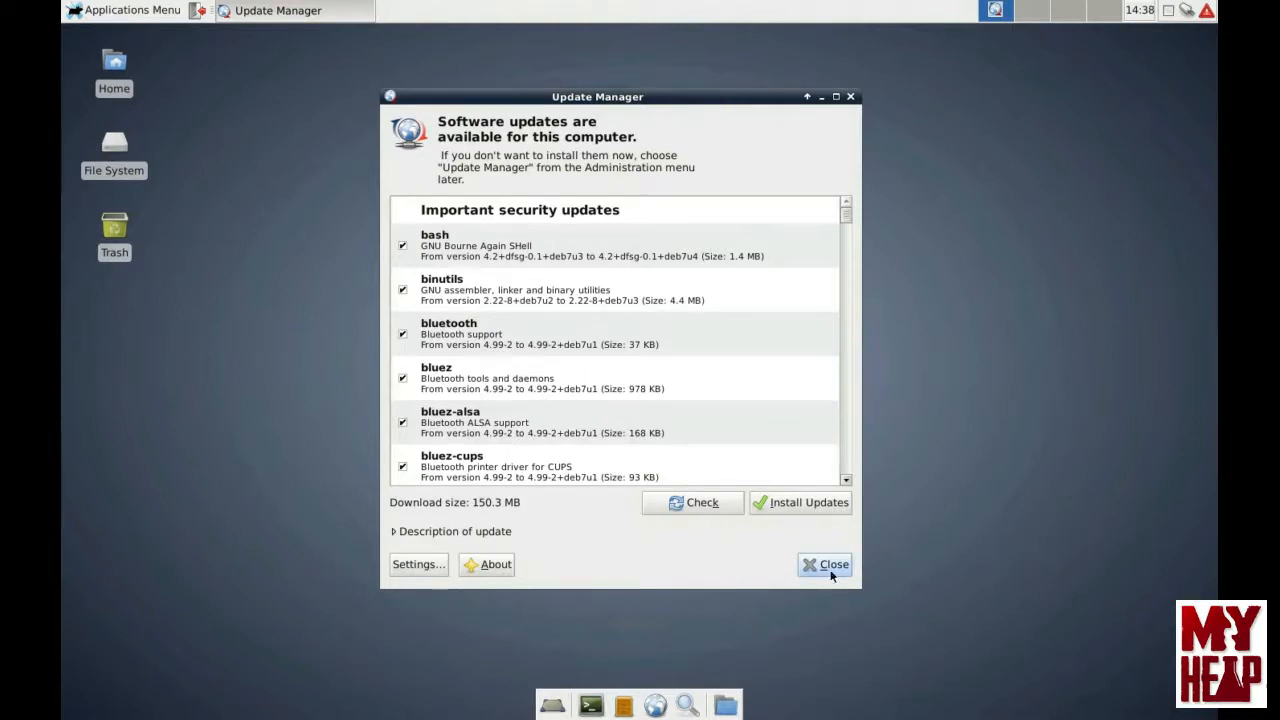
# Step: Close the Update Manager window, leaving 171 updates pending on the desktop
pyautogui.click(825, 564)
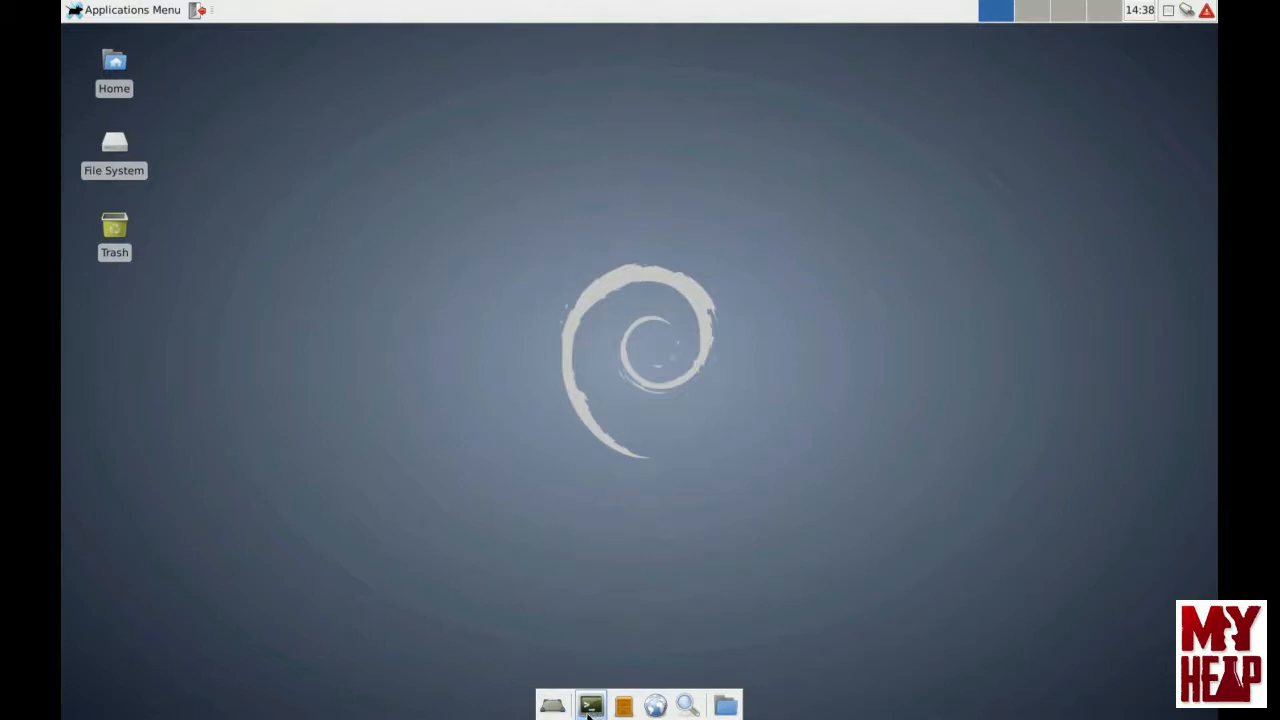
# Step: Open a terminal, centre it, type 'apt-get', then clear the prompt
pyautogui.click(590, 705)
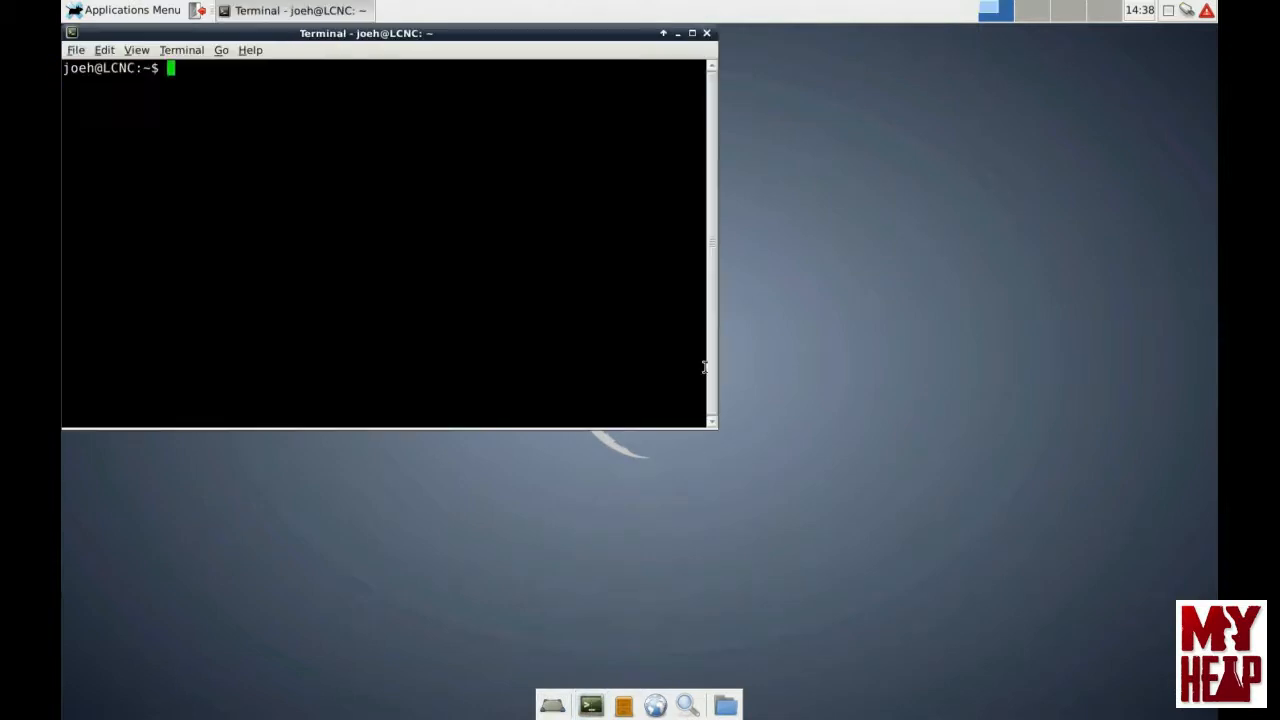
pyautogui.moveTo(365, 33); pyautogui.dragTo(703, 155)
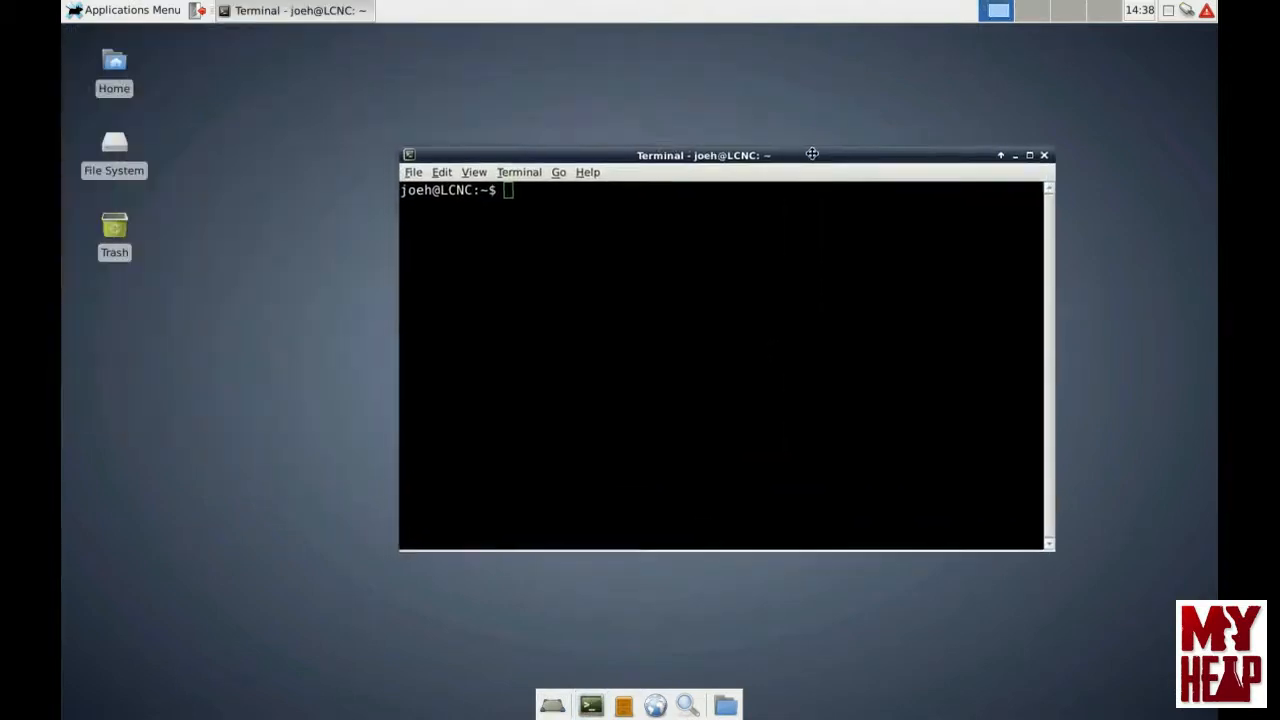
pyautogui.moveTo(703, 155); pyautogui.dragTo(638, 140)
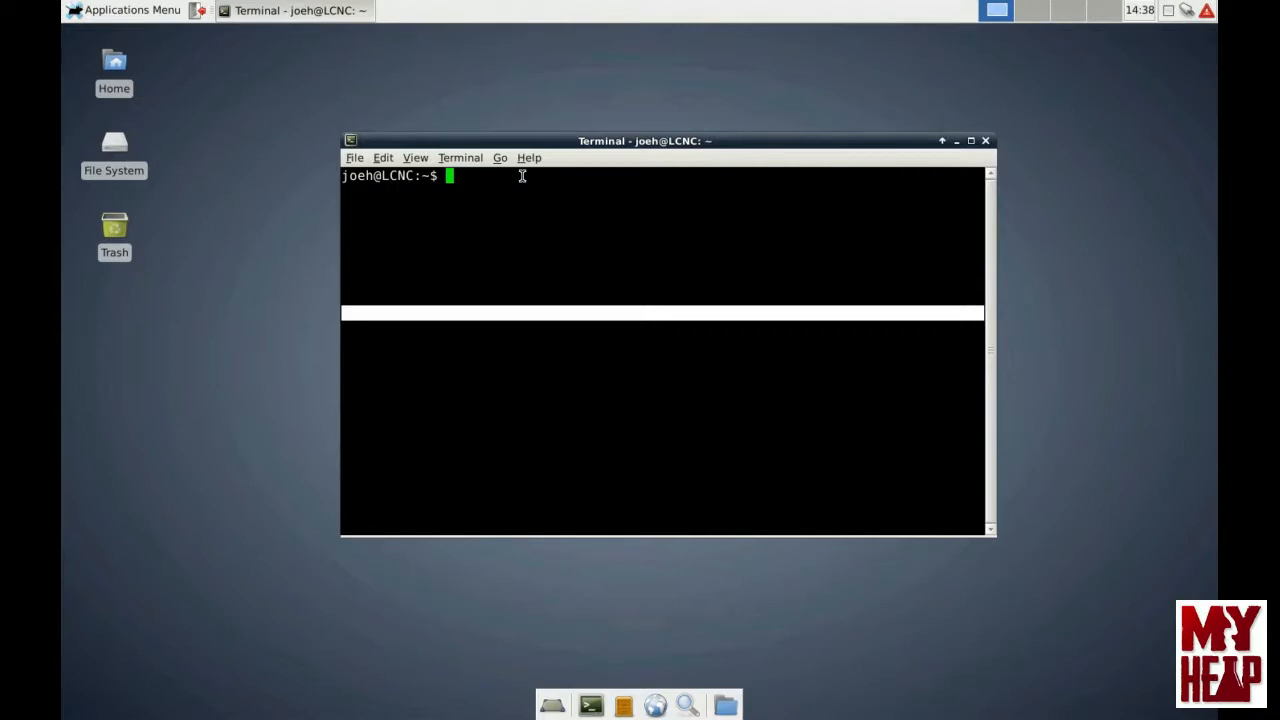
pyautogui.write('apt-')
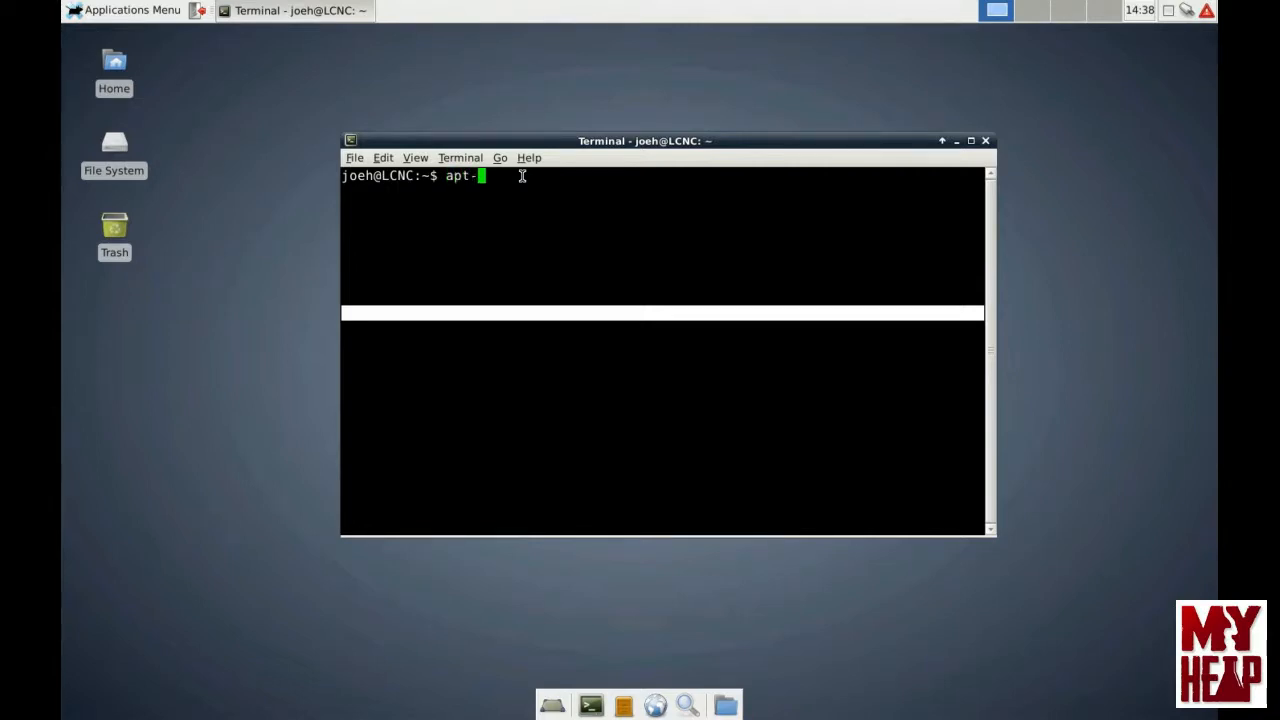
pyautogui.write('get')
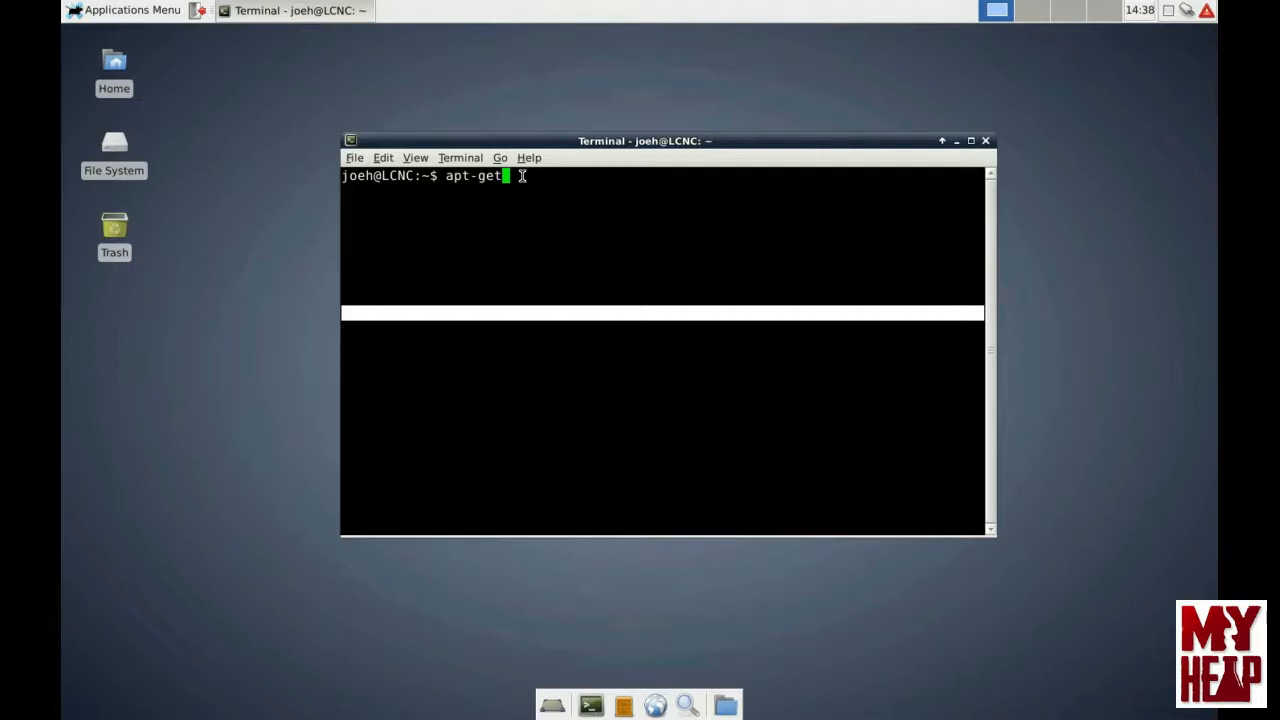
pyautogui.press('BackSpace')
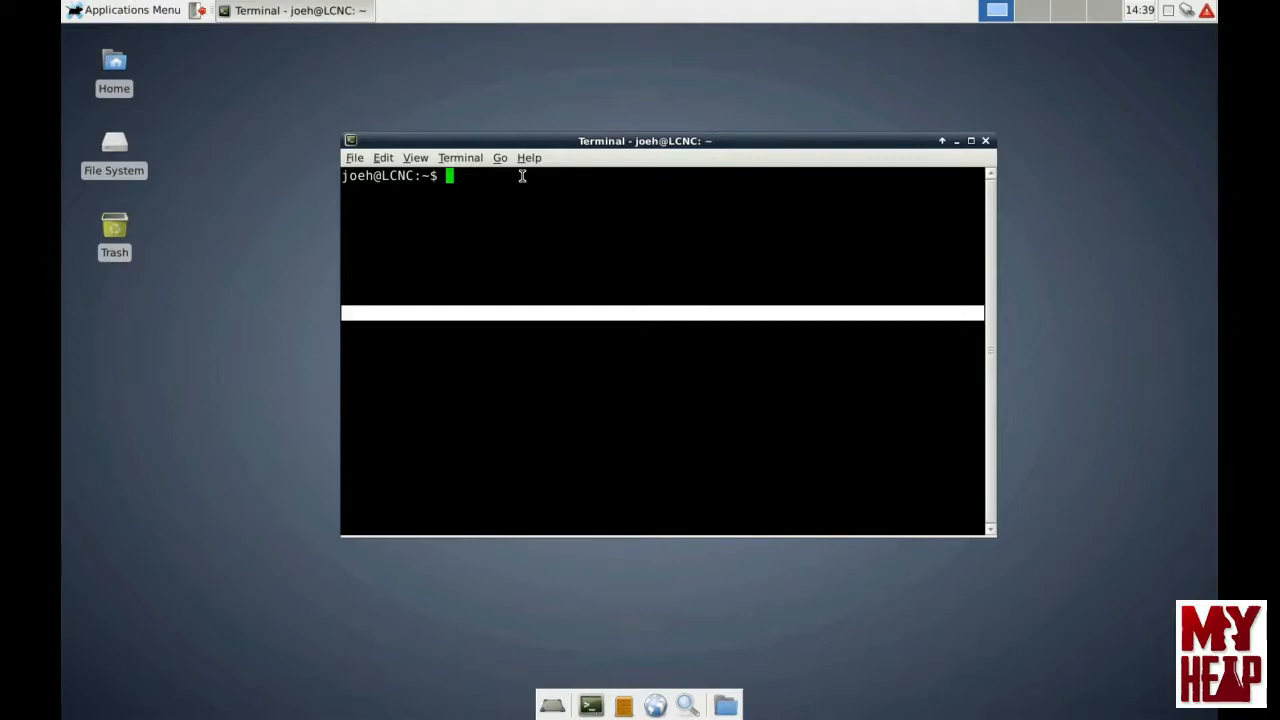
# Step: Run 'sudo apt-get update' and enter the administrator password at the prompt
pyautogui.write('s')
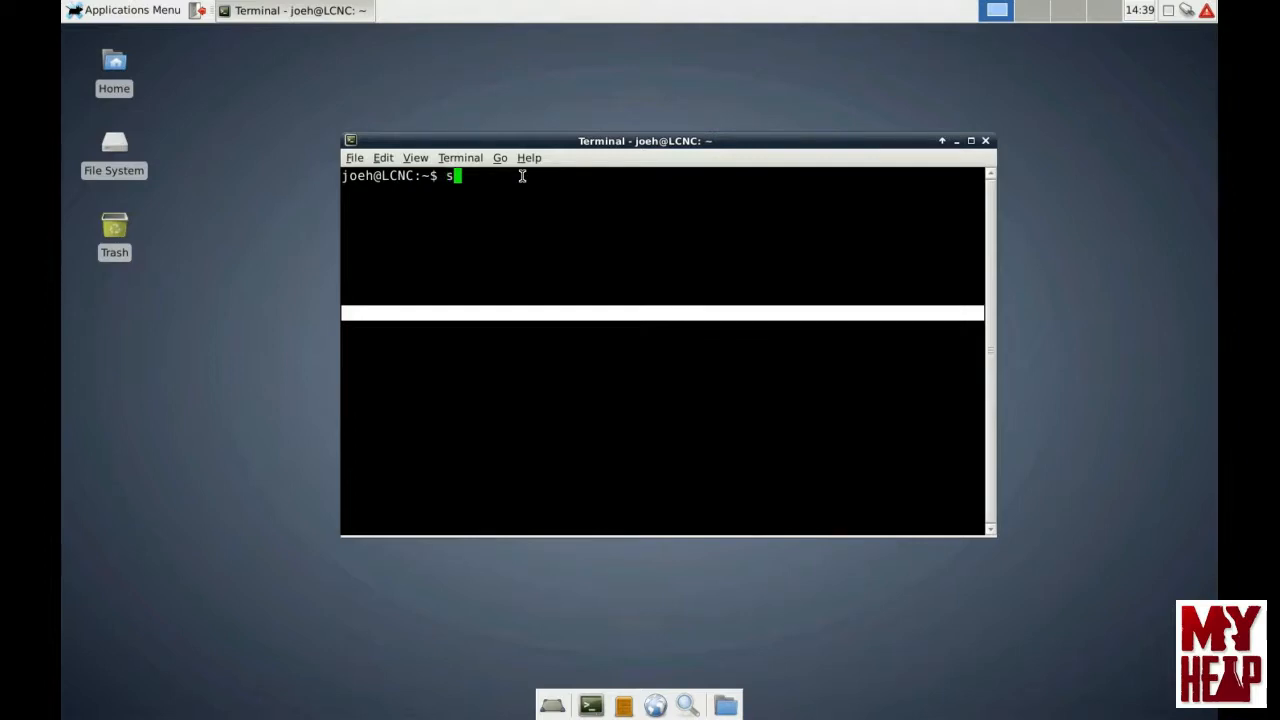
pyautogui.write('udo')
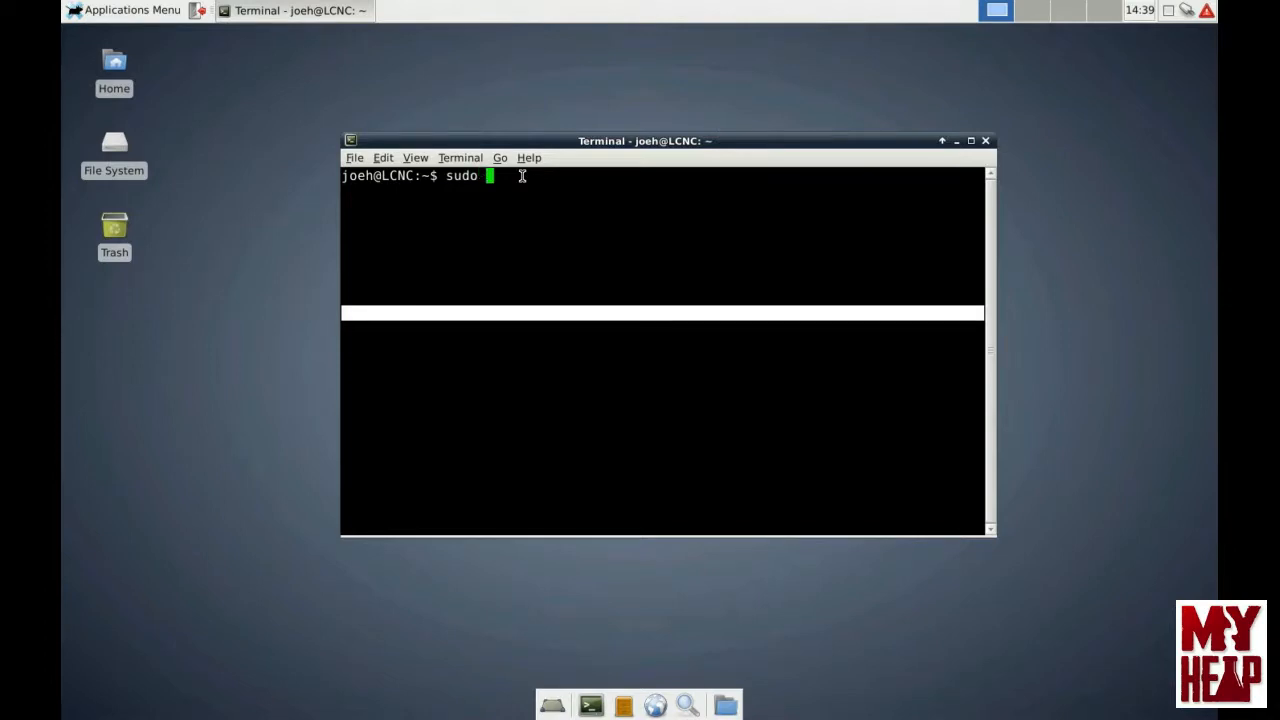
pyautogui.write('a')
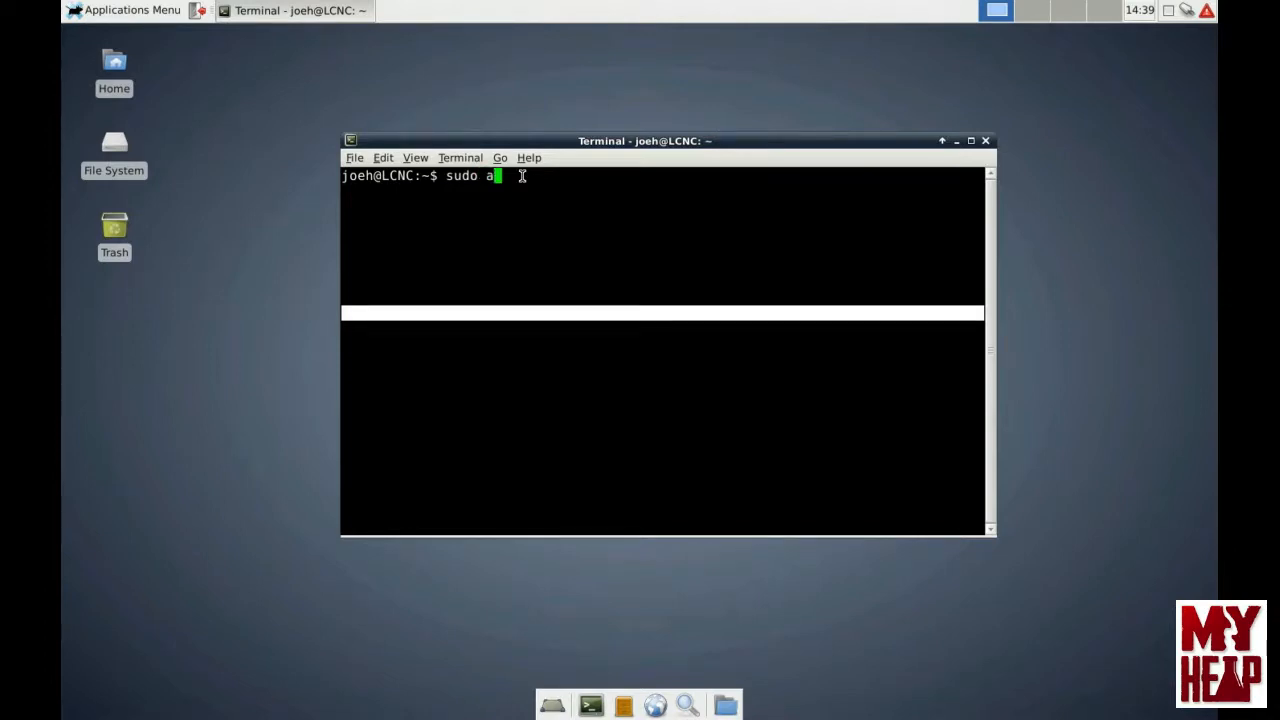
pyautogui.write('pt-get')
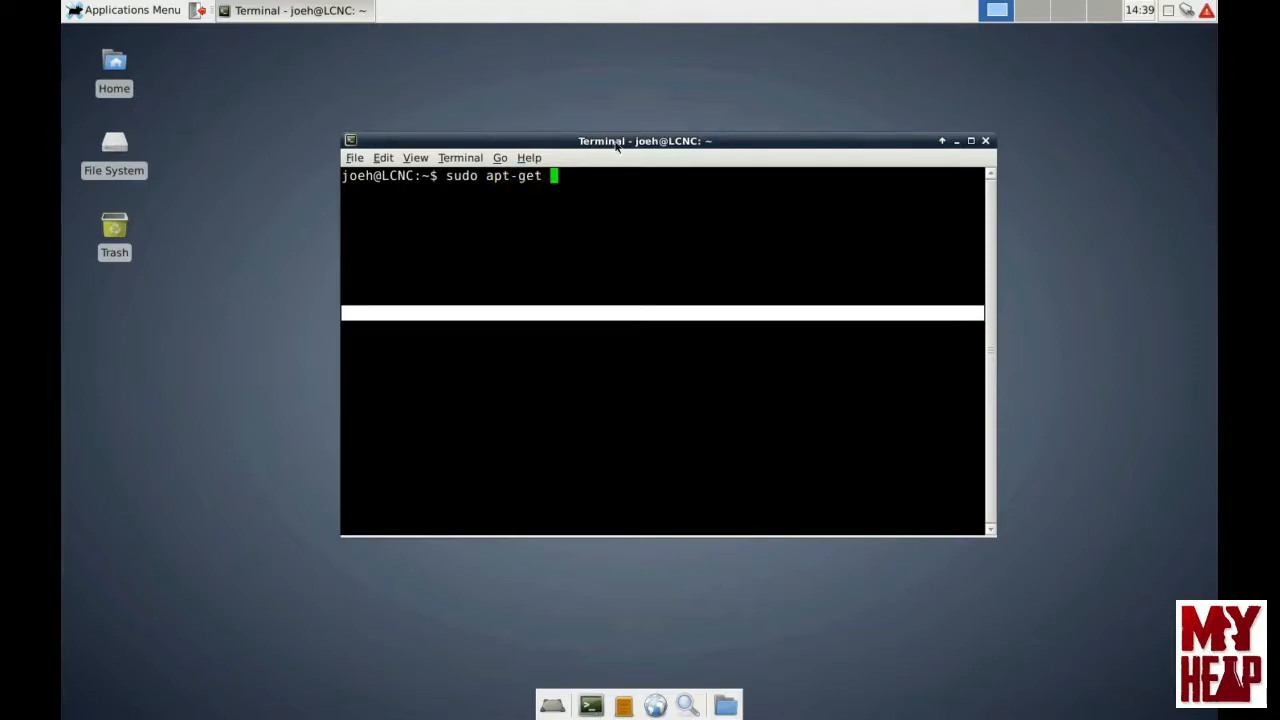
pyautogui.moveTo(455, 286)
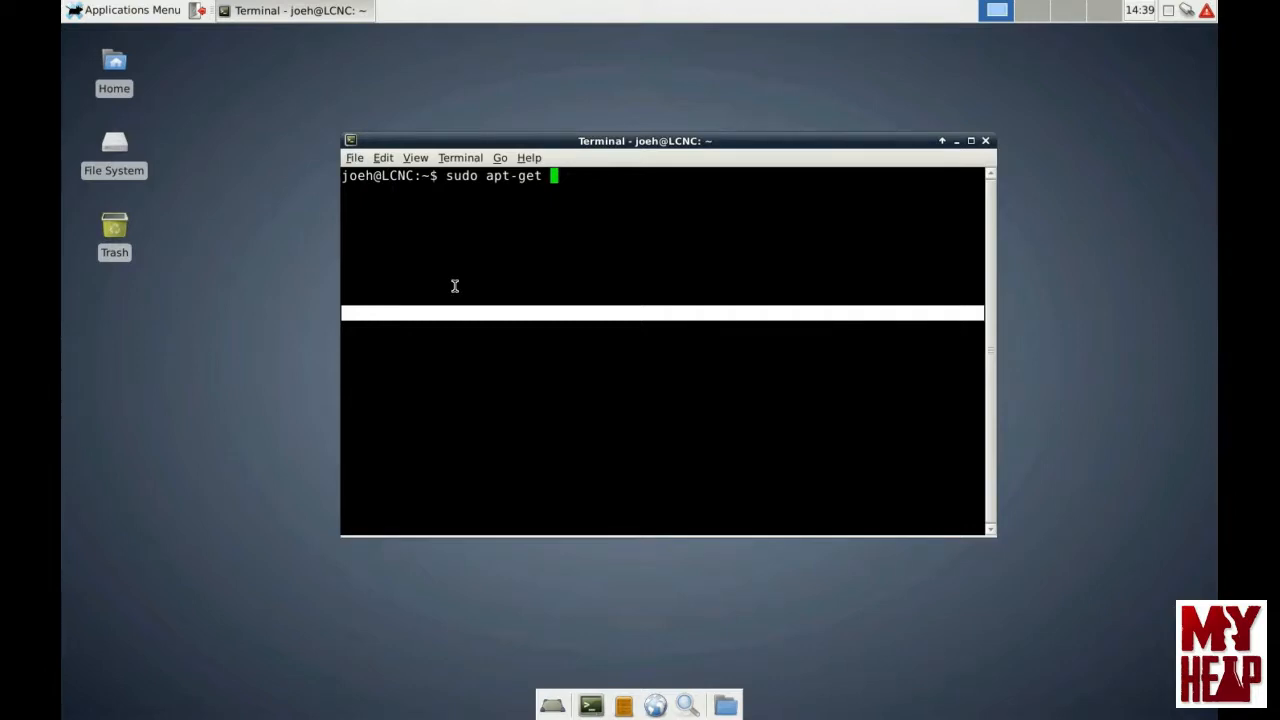
pyautogui.write('u')
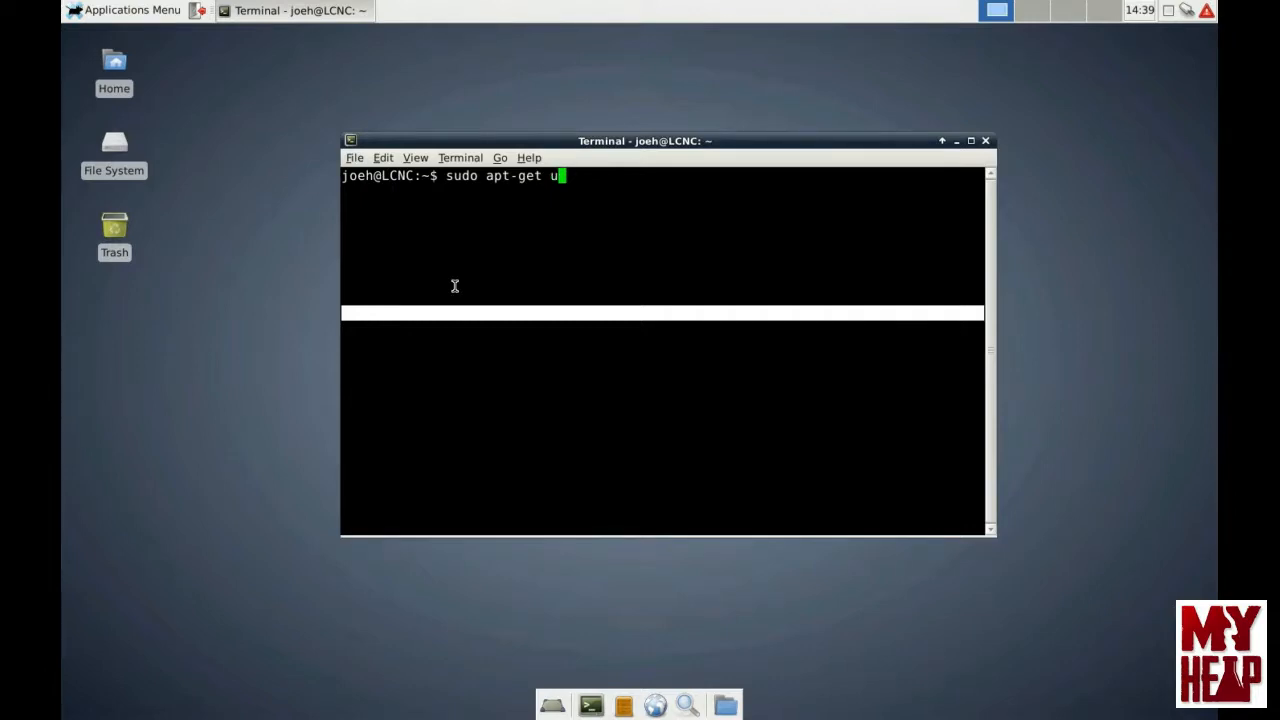
pyautogui.write('pd')
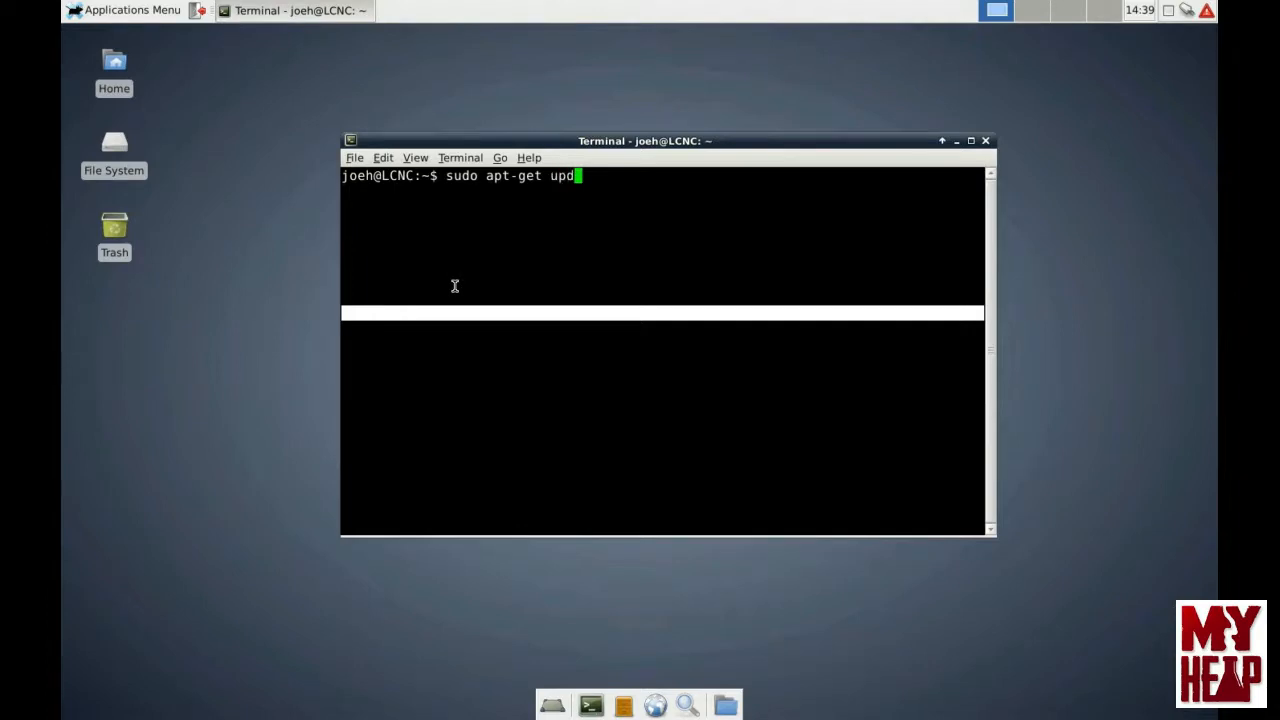
pyautogui.write('ate')
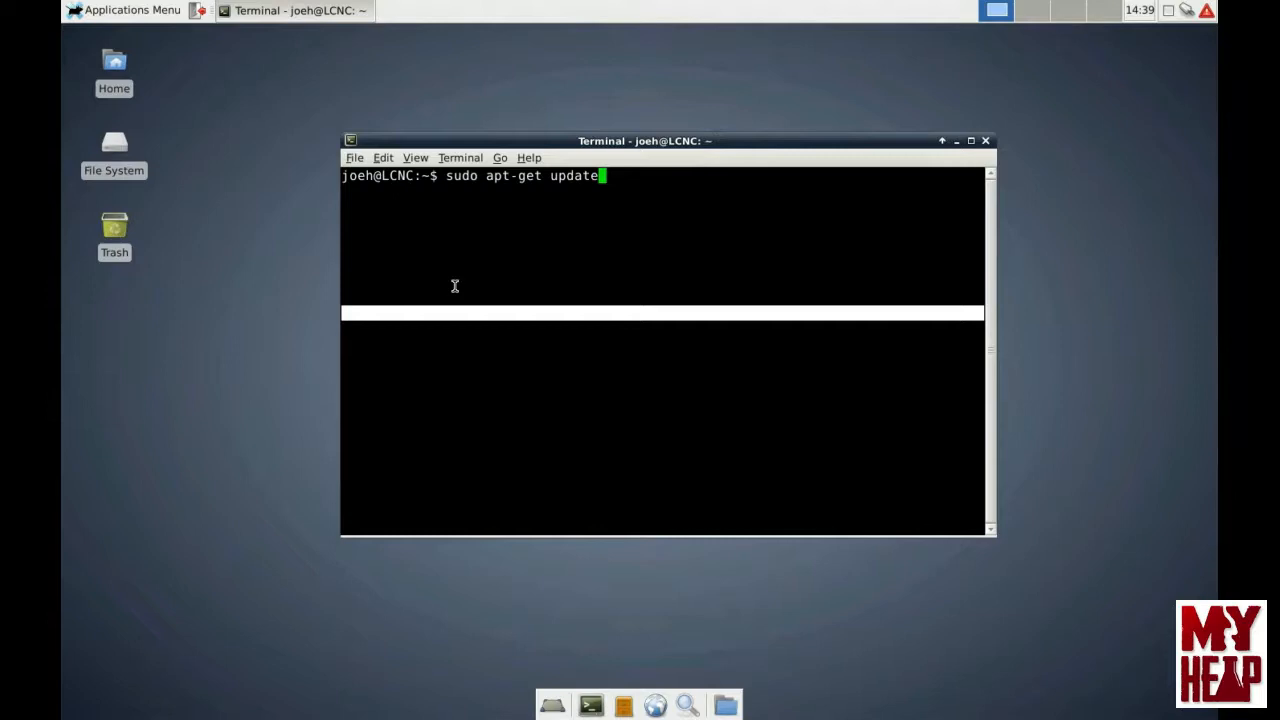
pyautogui.press('Return')
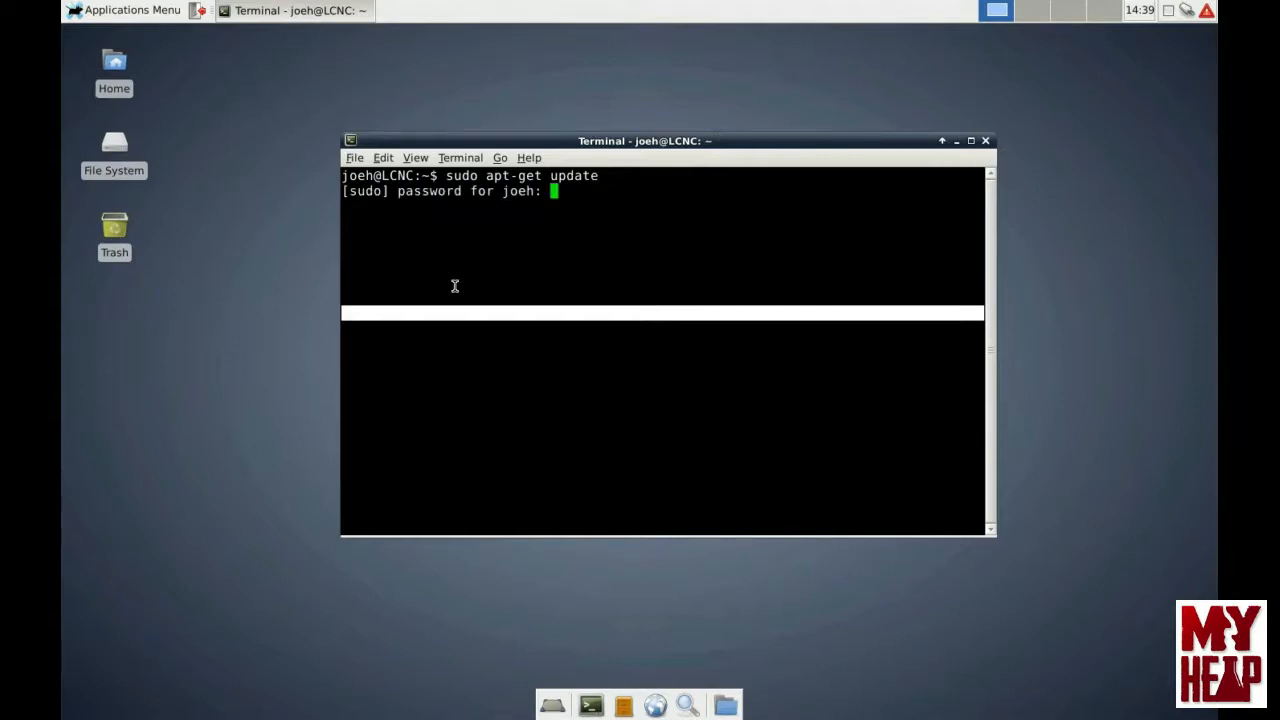
pyautogui.press('Return')
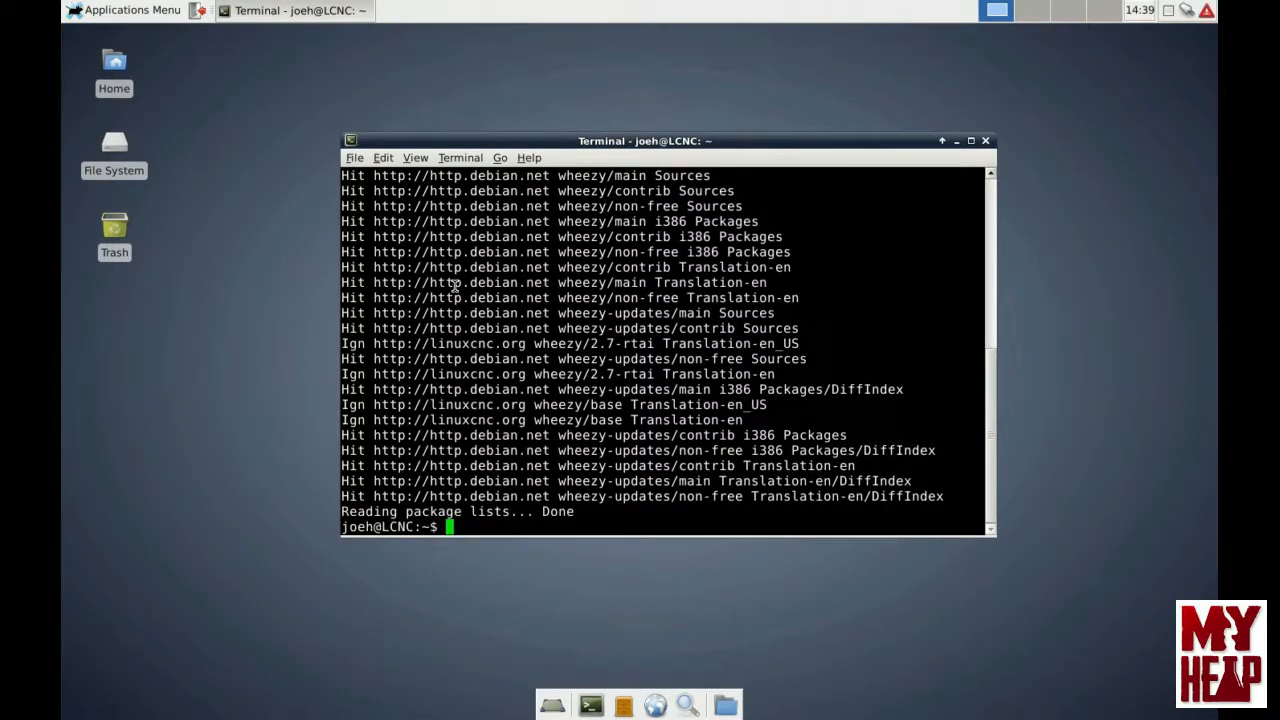
# Step: Run 'sudo apt-get upgrade', review the package list, and answer y to the 168 upgrades
pyautogui.write('s')
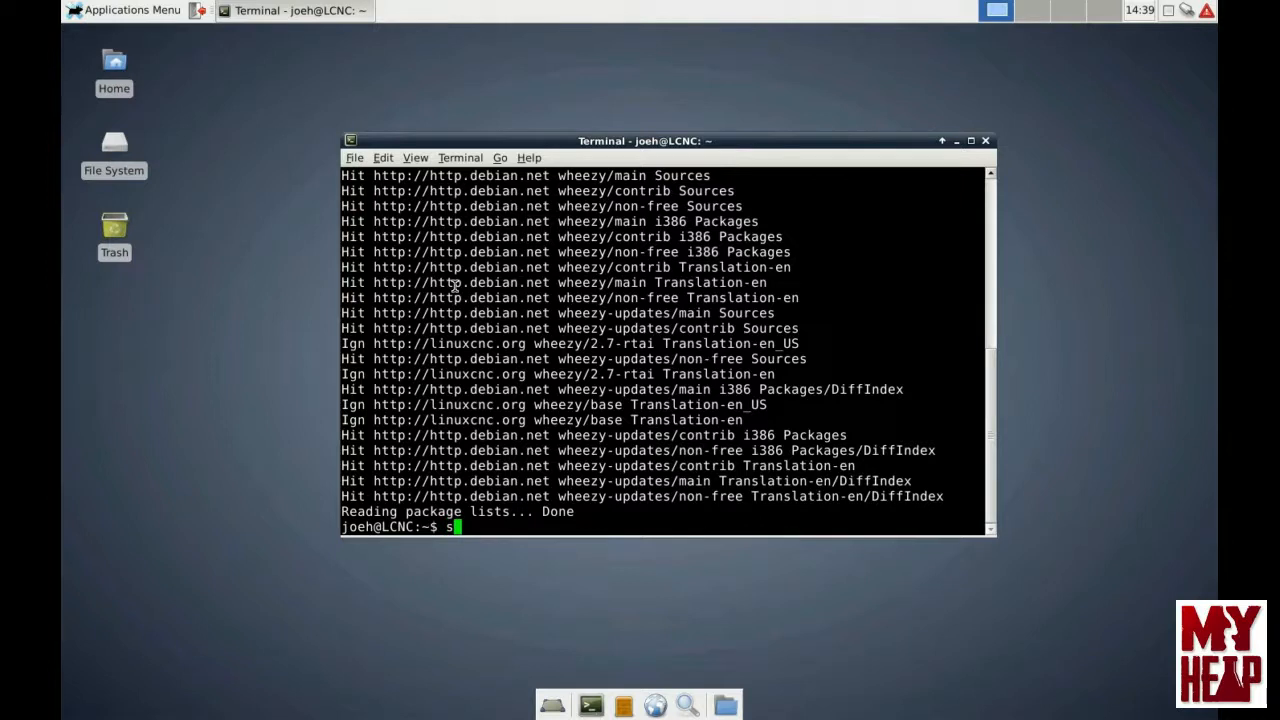
pyautogui.write('udo a')
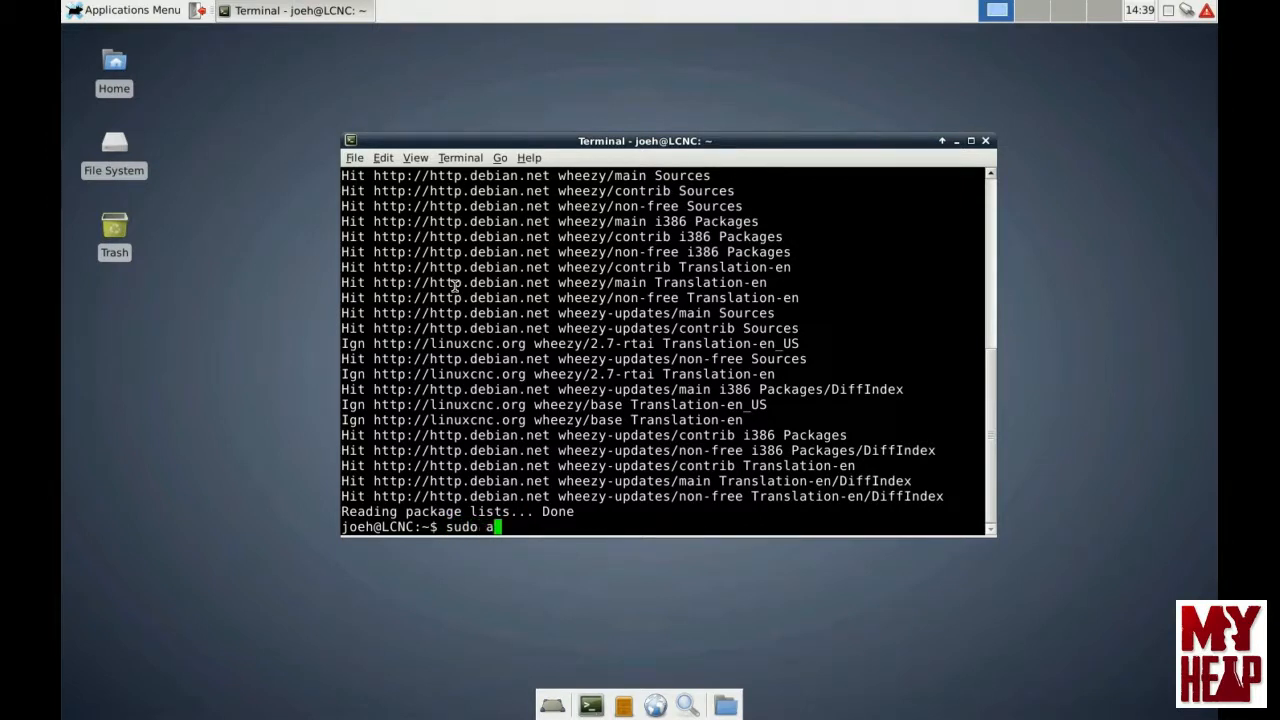
pyautogui.write('pt')
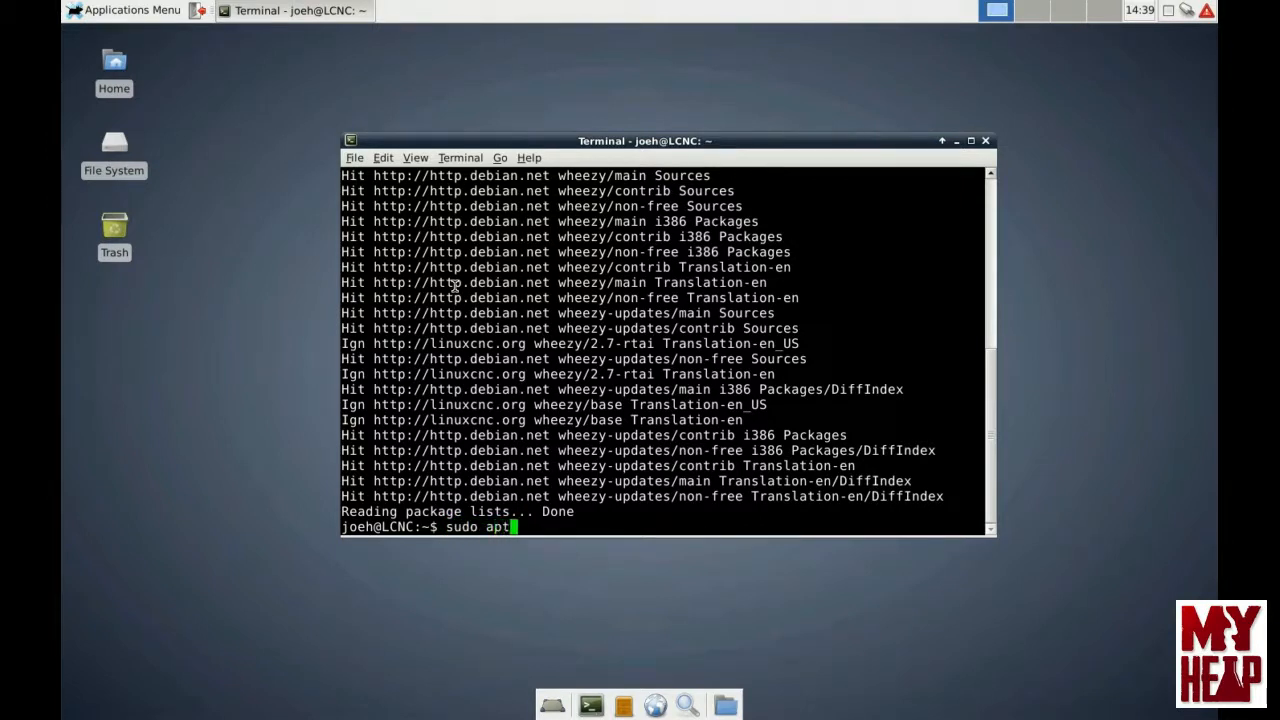
pyautogui.write('-get u')
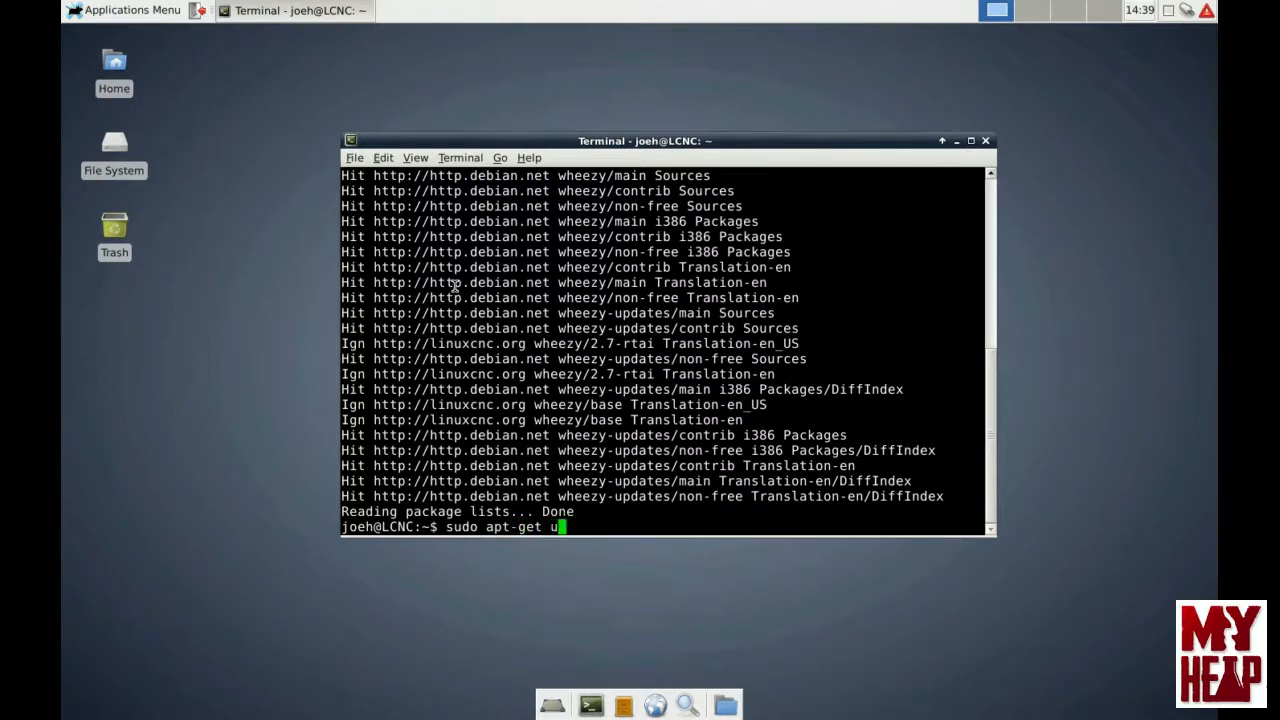
pyautogui.write('pgrade')
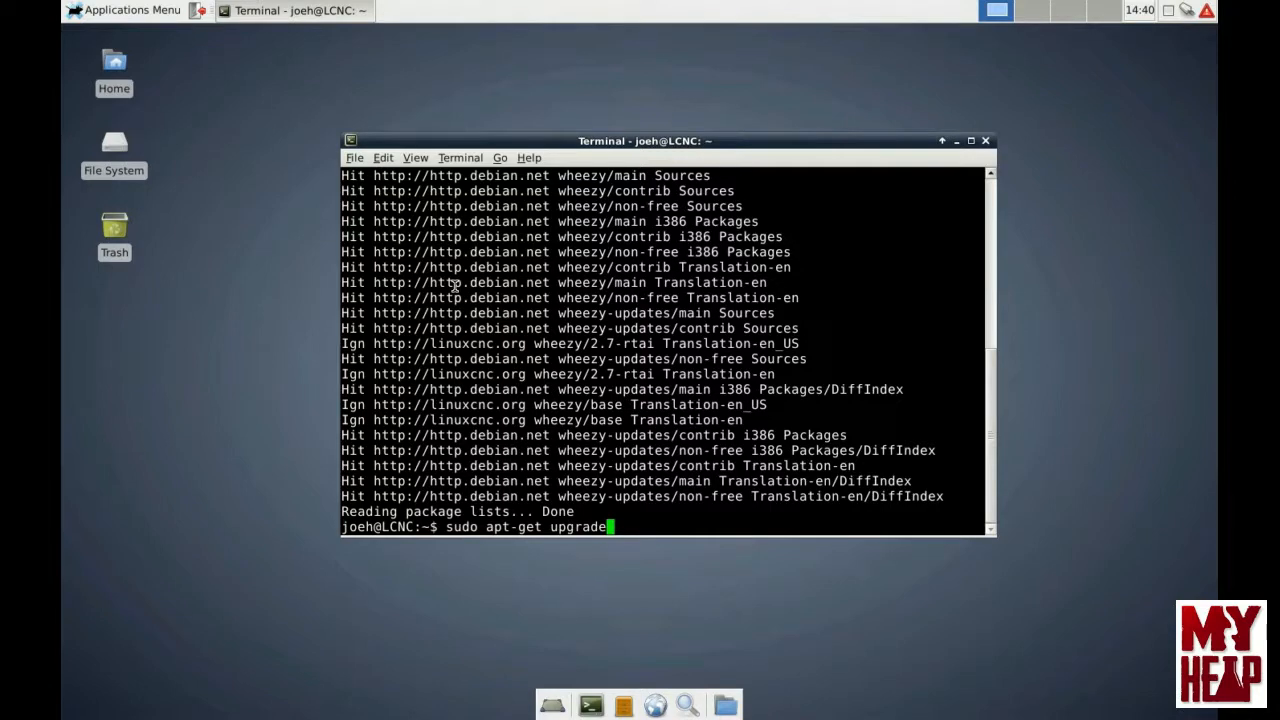
pyautogui.press('Return')
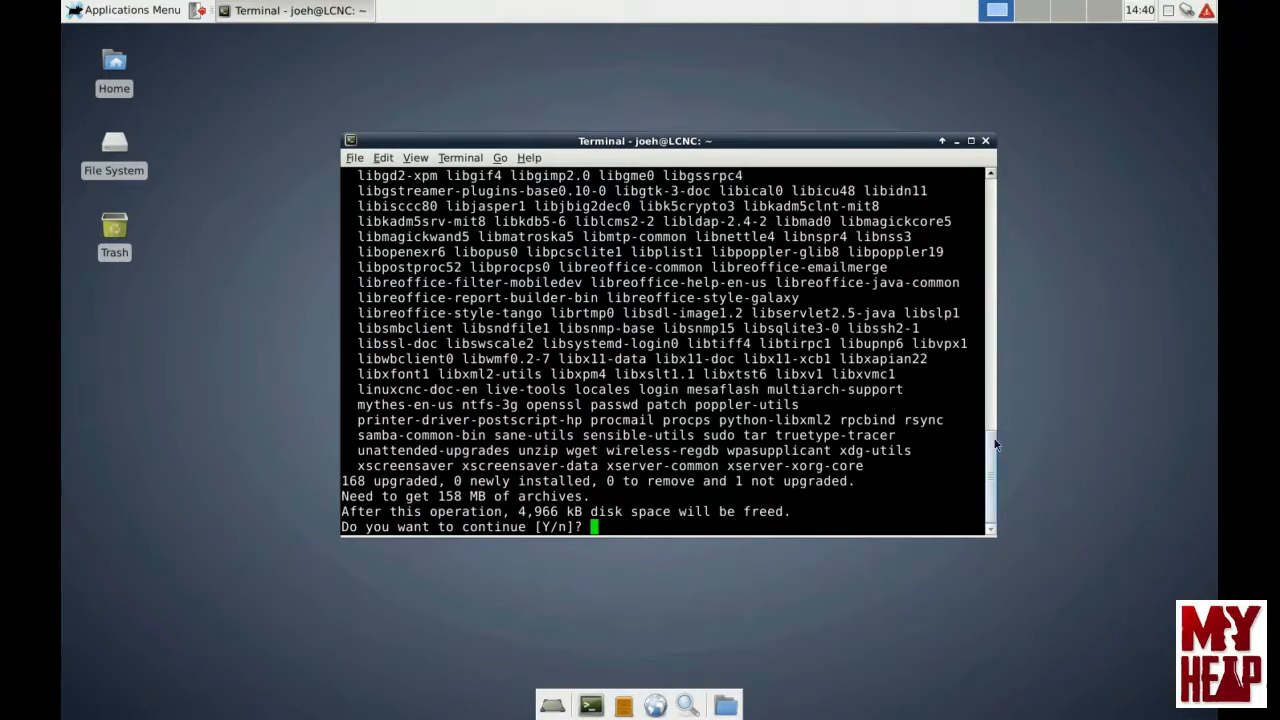
pyautogui.scroll(3)
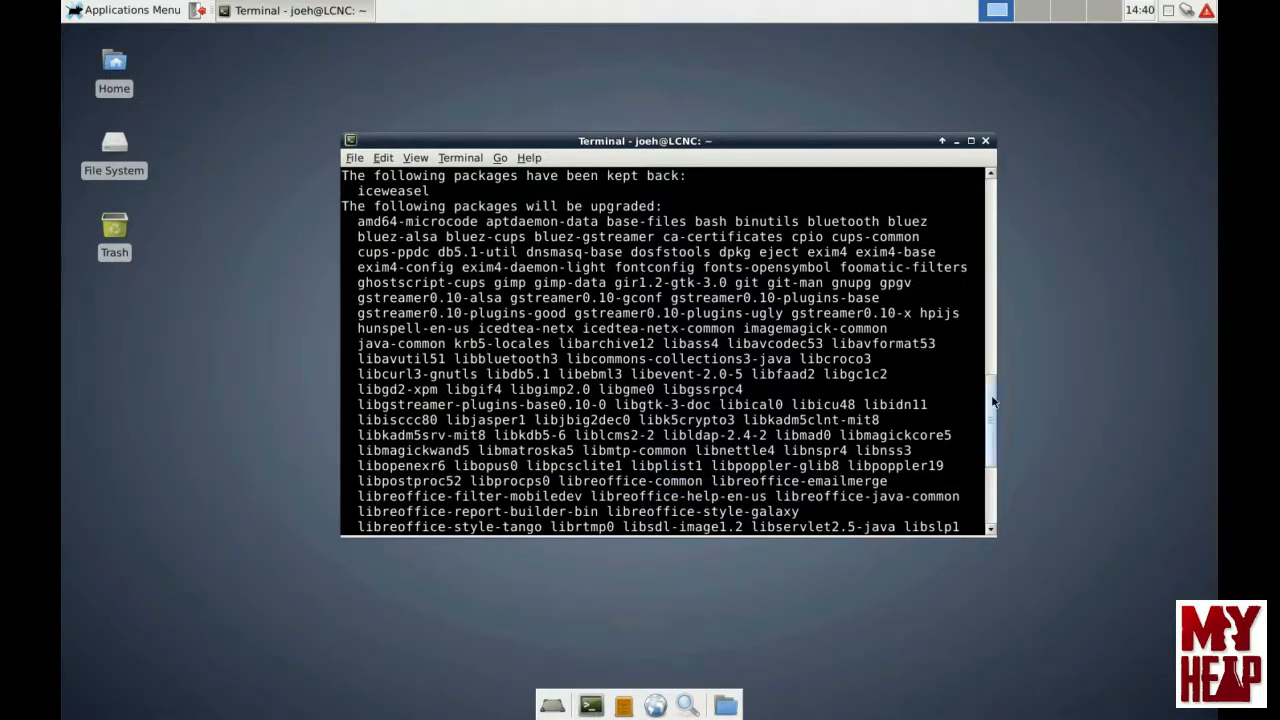
pyautogui.scroll(-3)
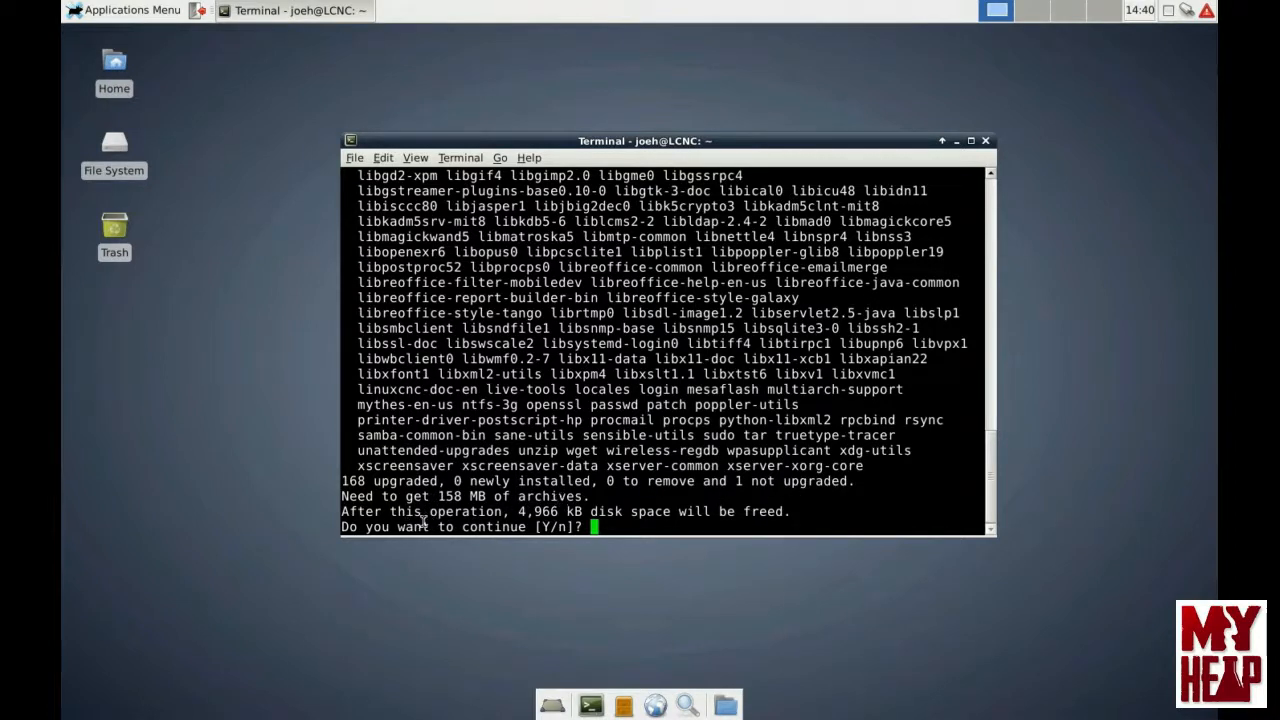
pyautogui.moveTo(528, 521)
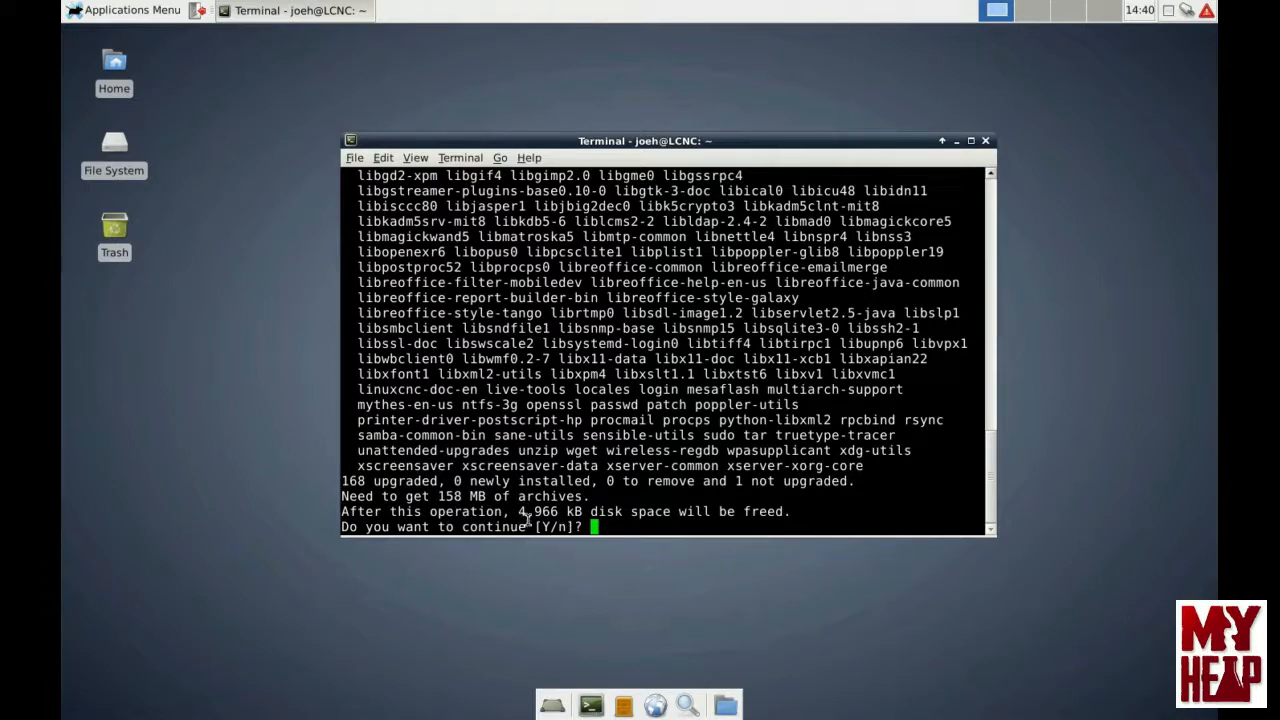
pyautogui.moveTo(627, 515)
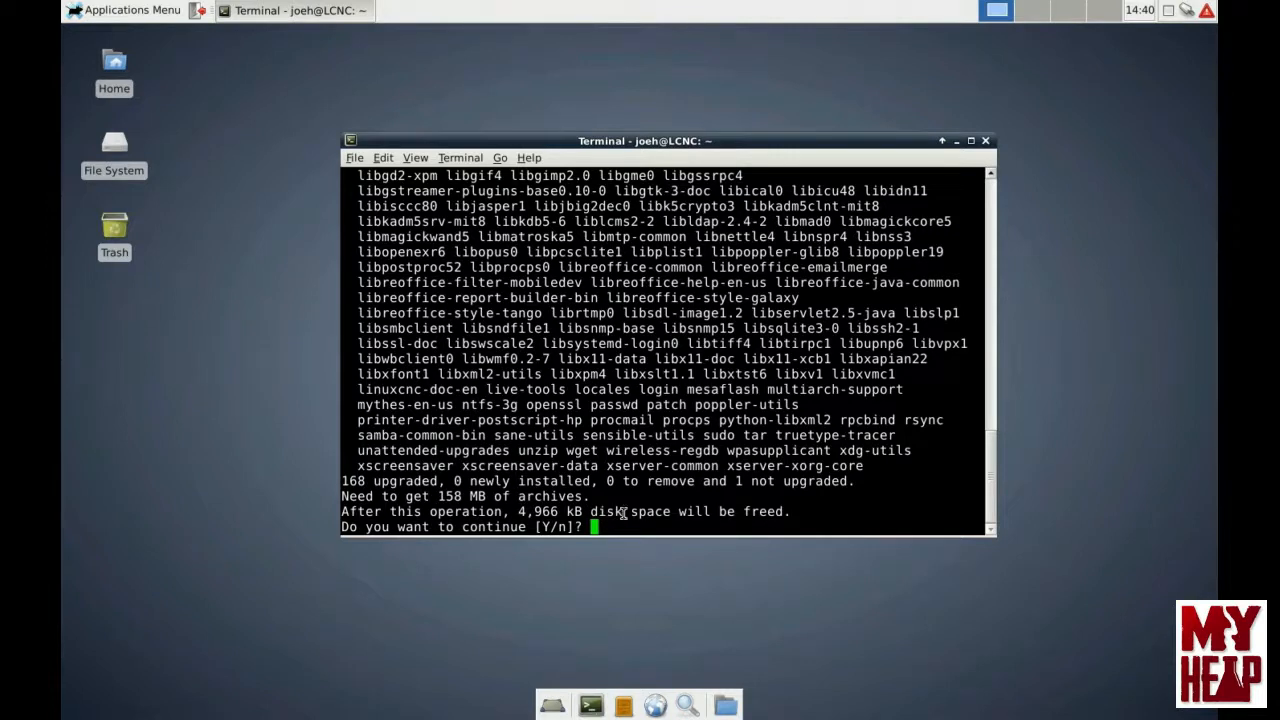
pyautogui.moveTo(780, 515)
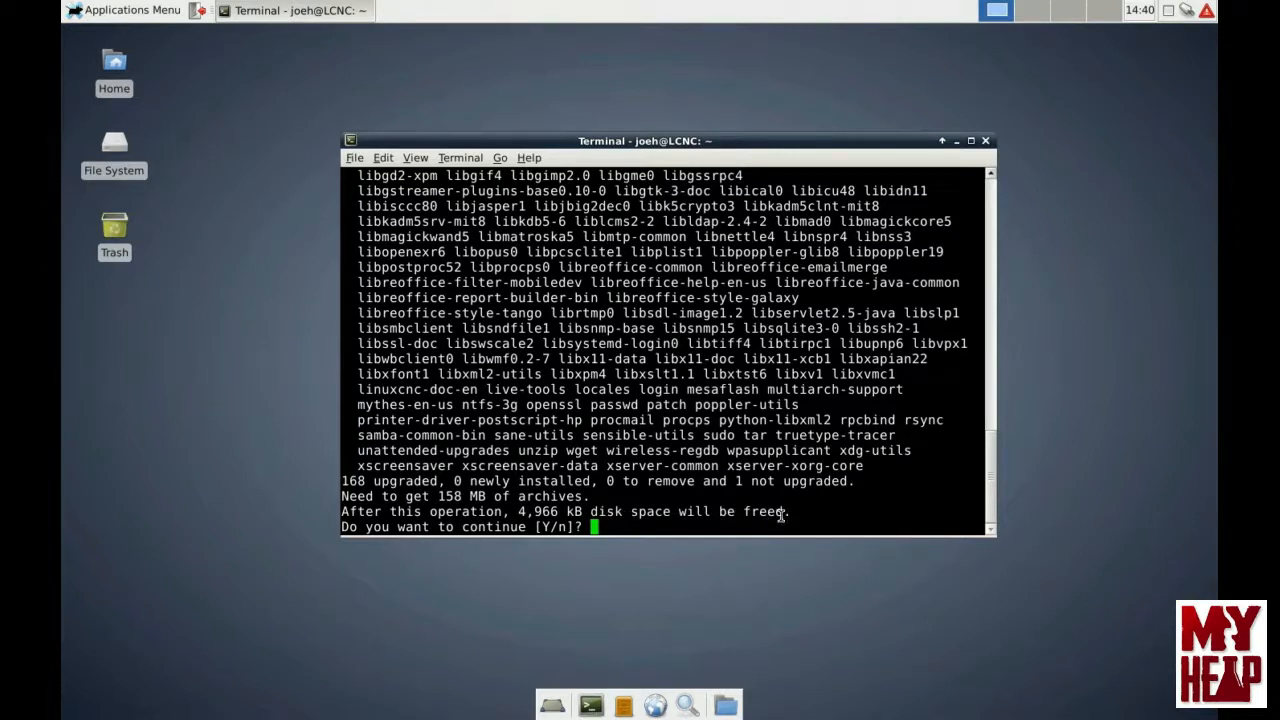
pyautogui.write('y')
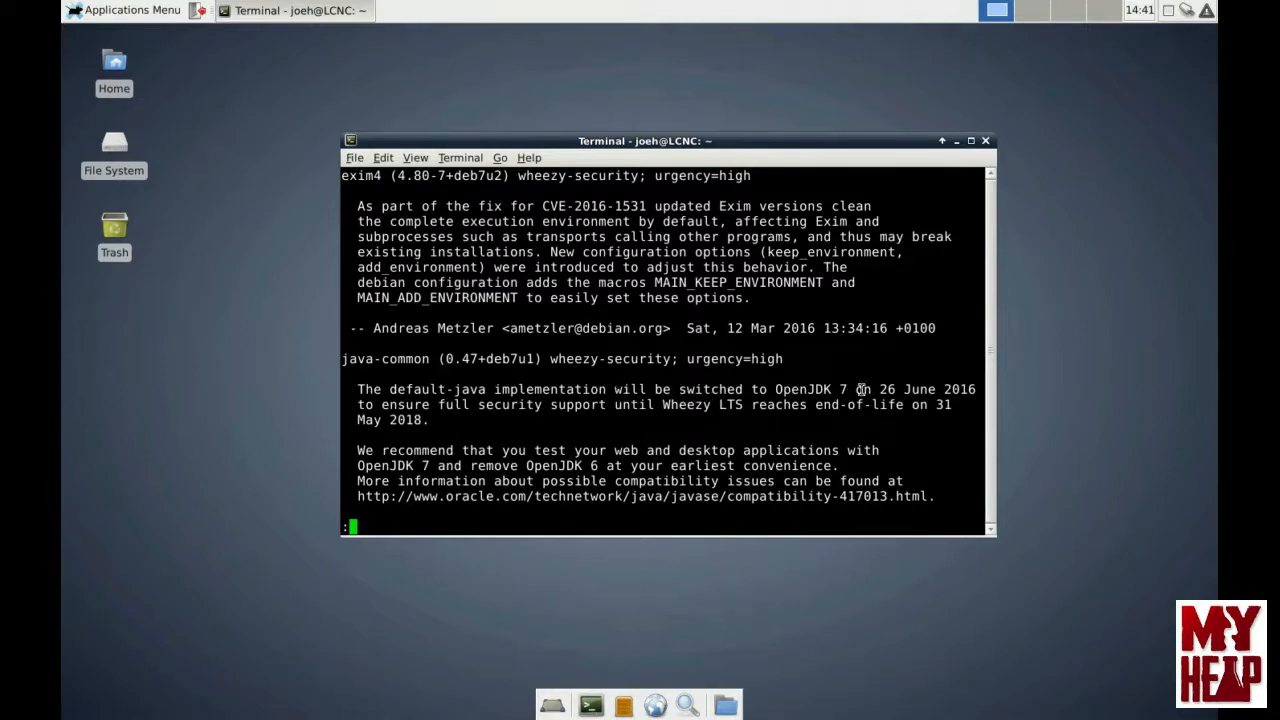
pyautogui.moveTo(970, 391)
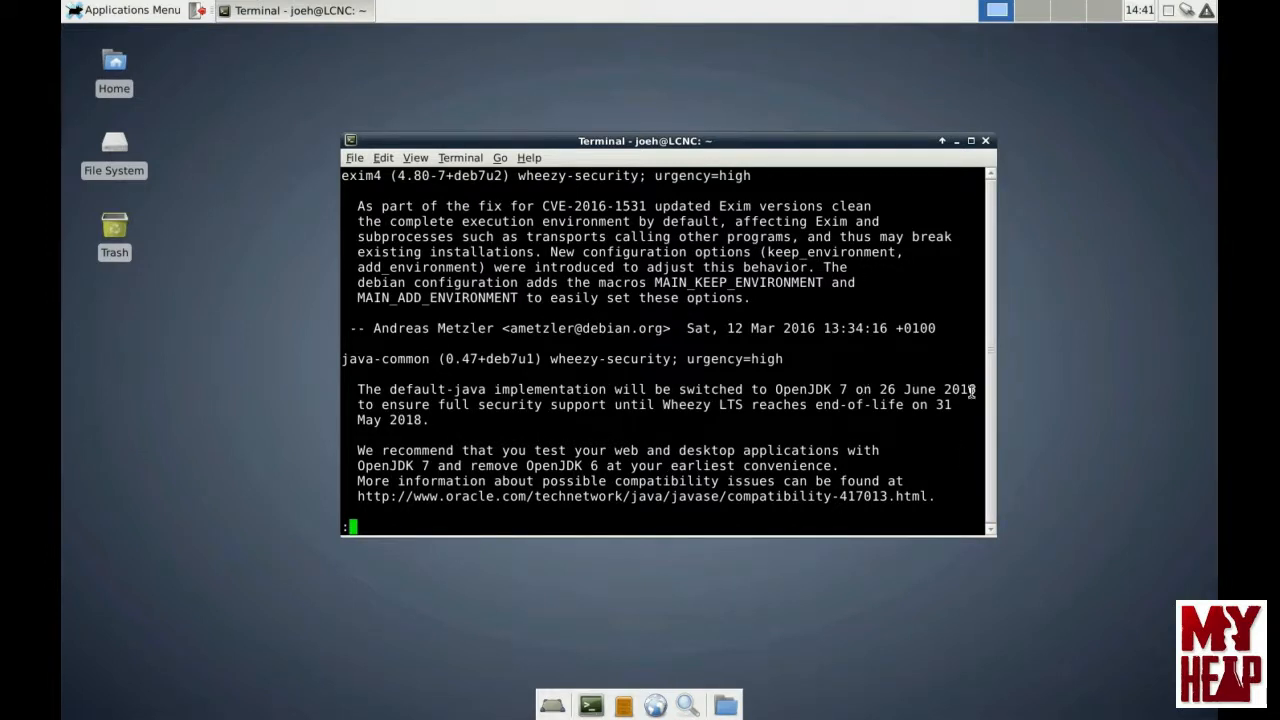
pyautogui.moveTo(755, 405)
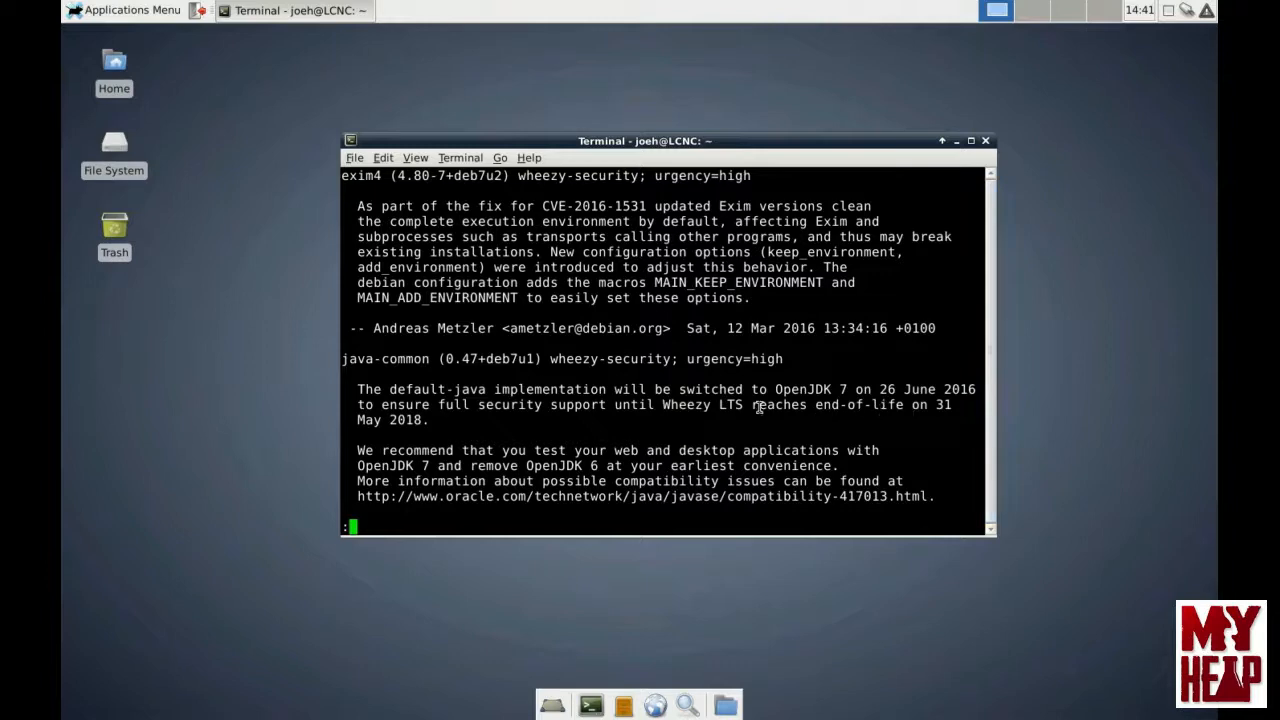
# Step: Scroll through the apt-listchanges security changelogs until the upgrade returns to the prompt
pyautogui.scroll(-3)
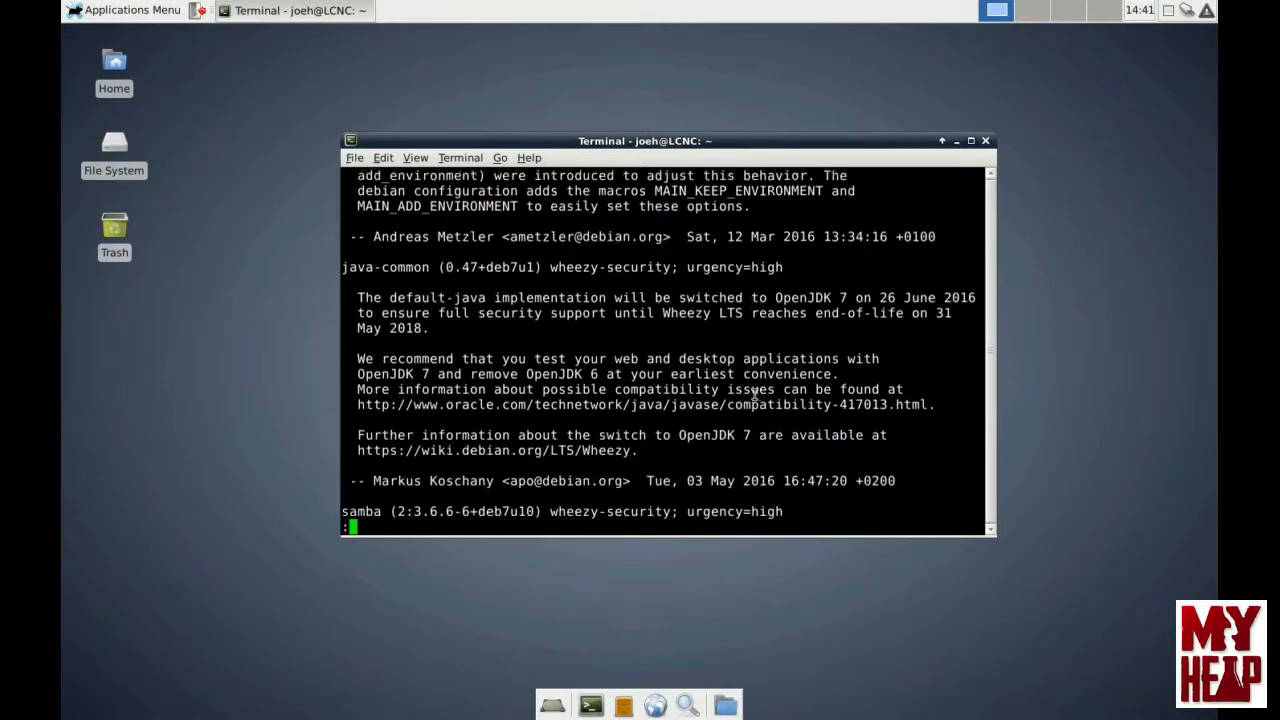
pyautogui.scroll(3)
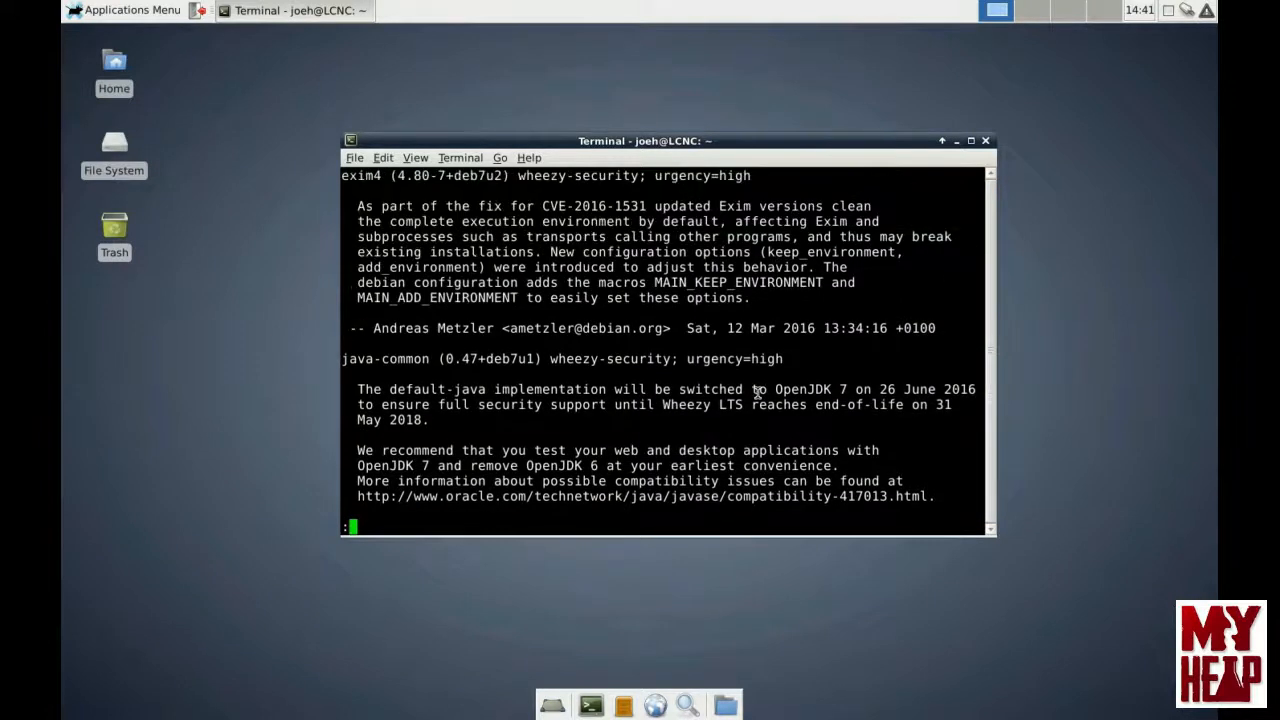
pyautogui.moveTo(668, 406)
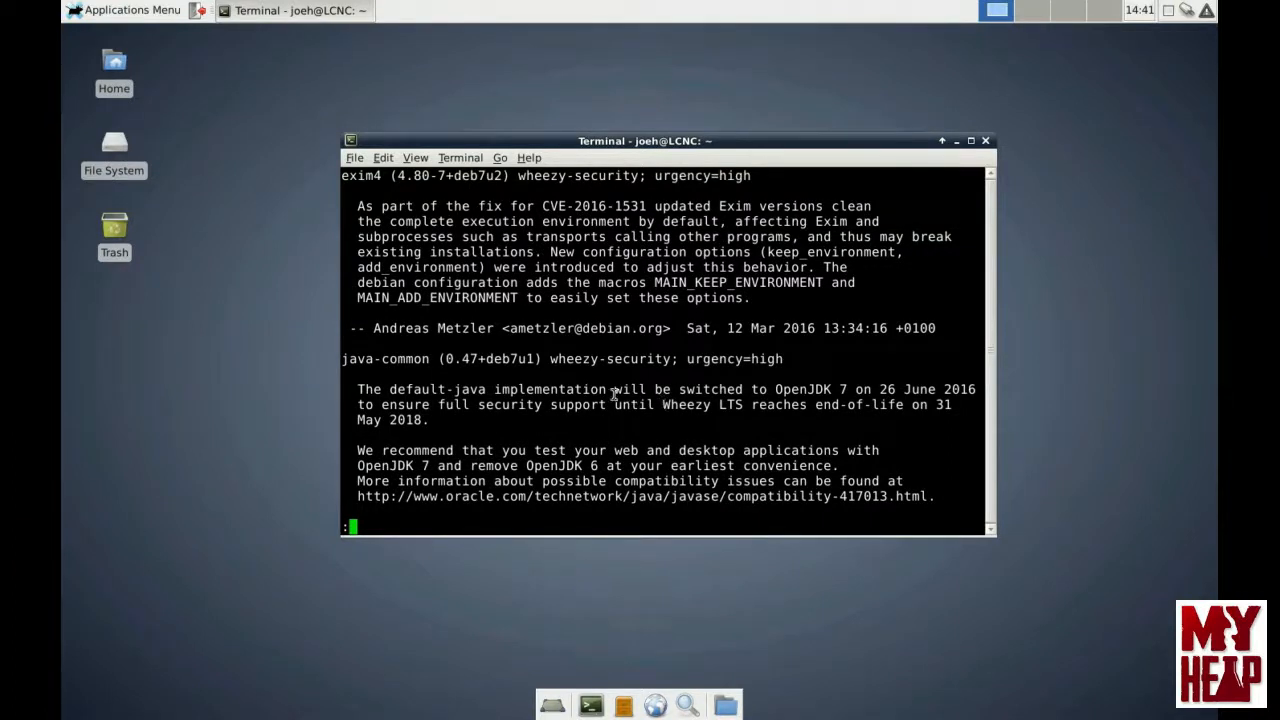
pyautogui.moveTo(671, 420)
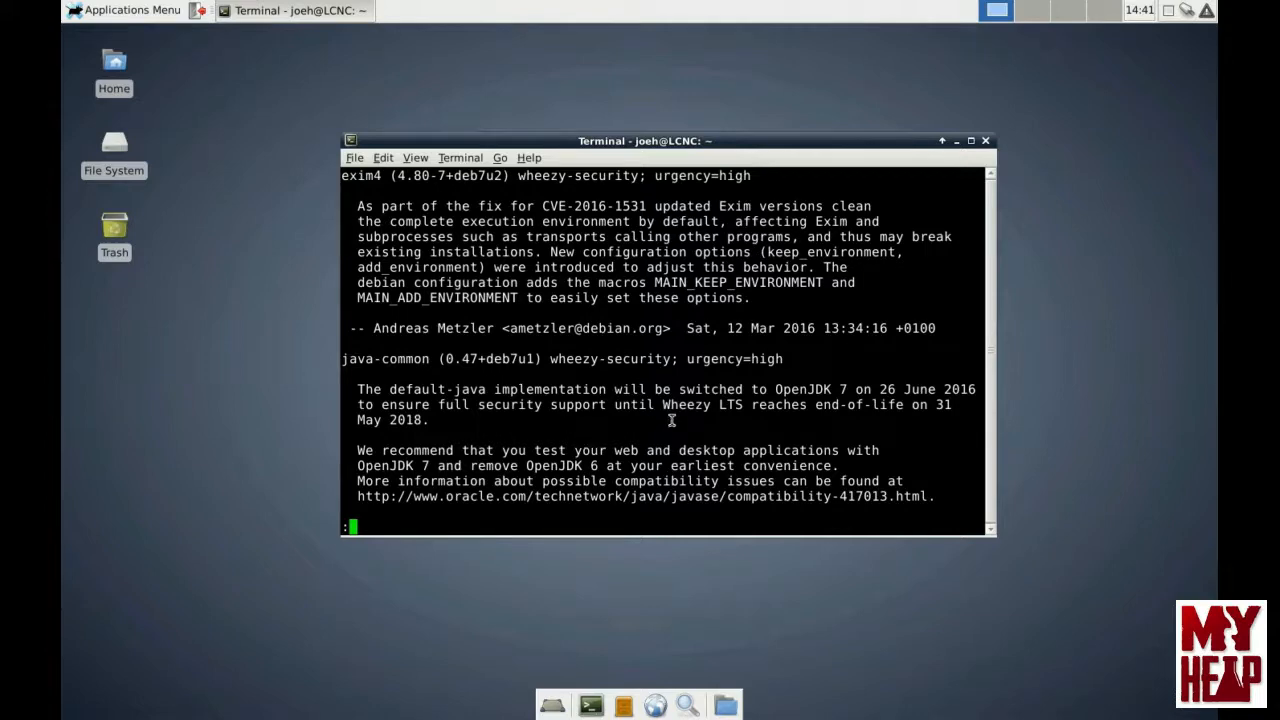
pyautogui.scroll(-3)
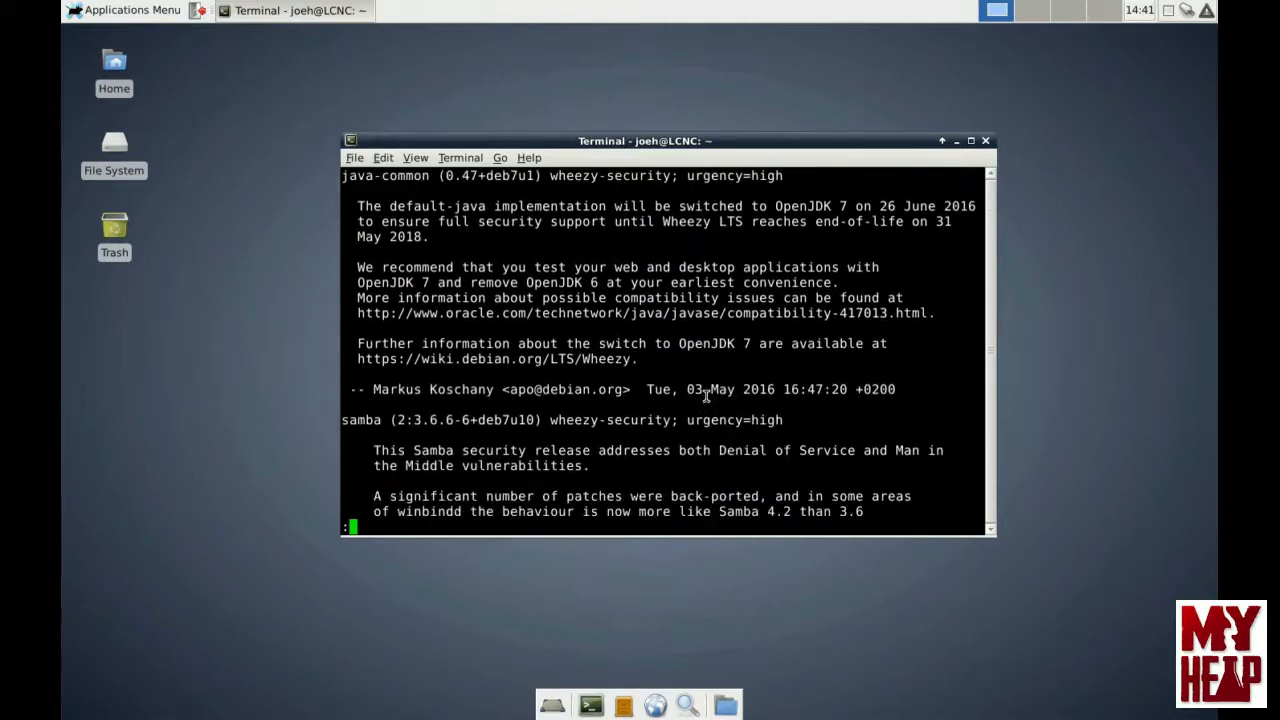
pyautogui.scroll(-3)
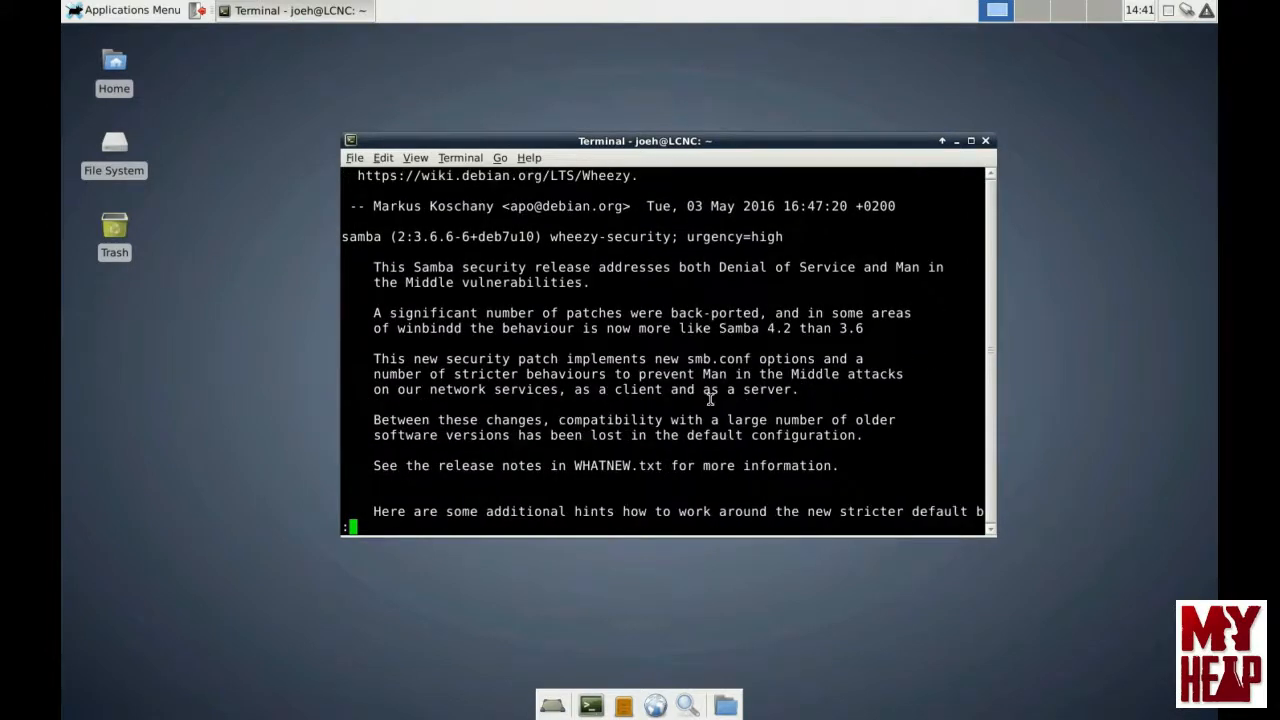
pyautogui.scroll(-3)
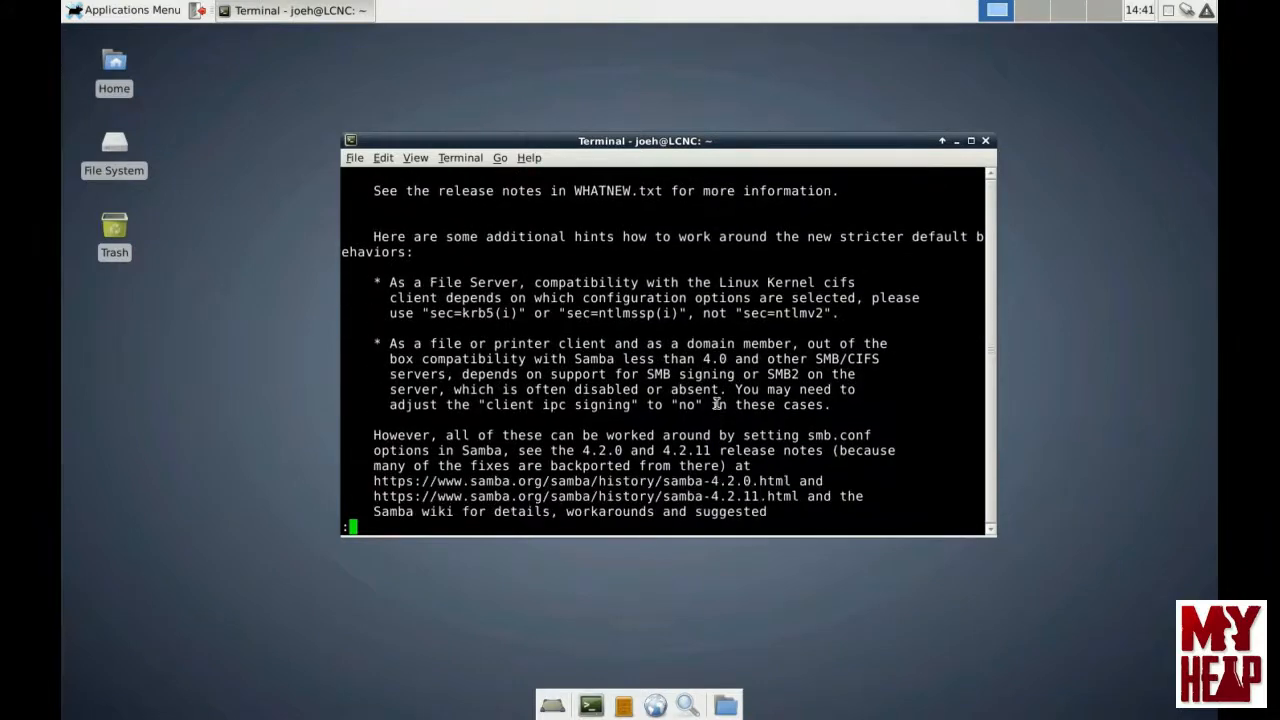
pyautogui.scroll(-3)
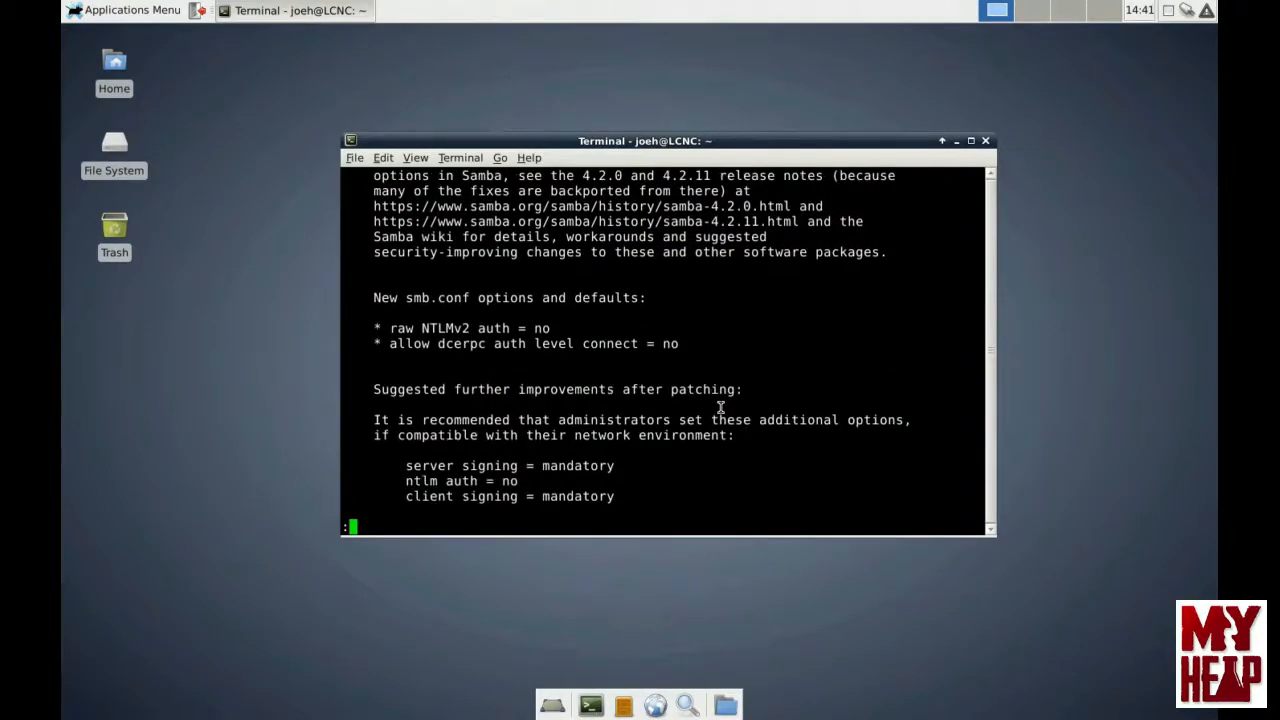
pyautogui.scroll(-3)
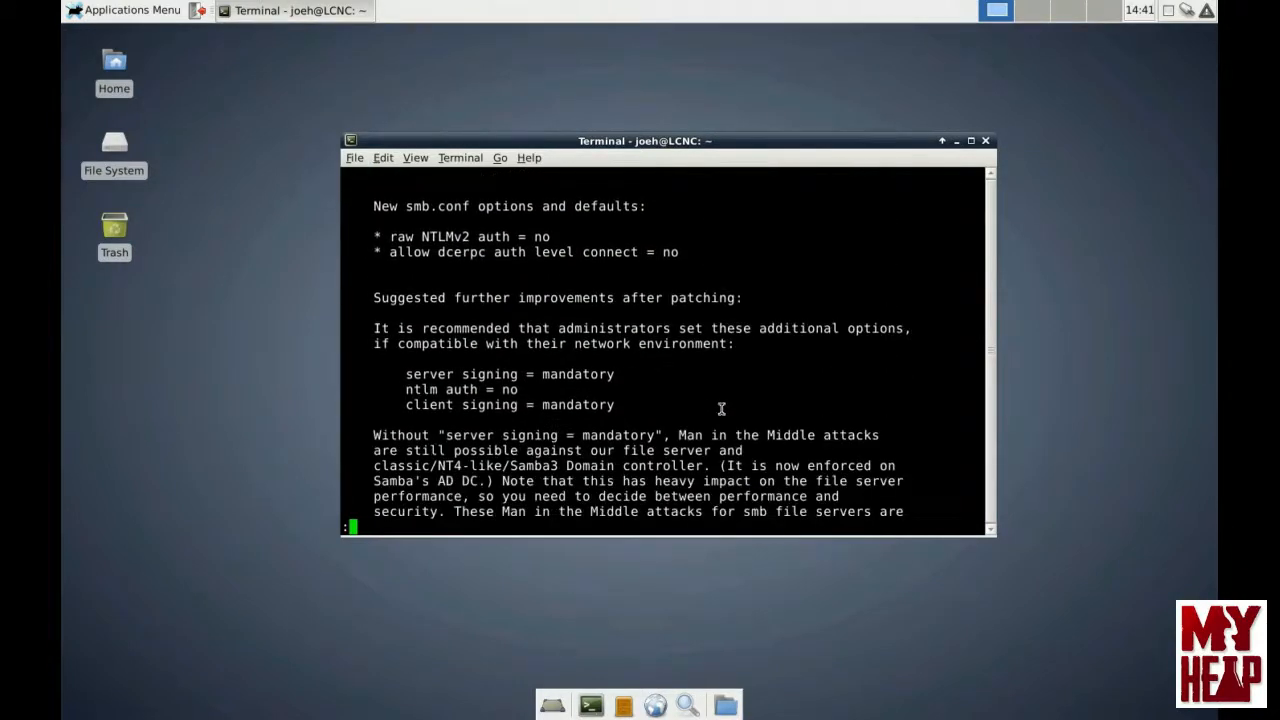
pyautogui.scroll(-3)
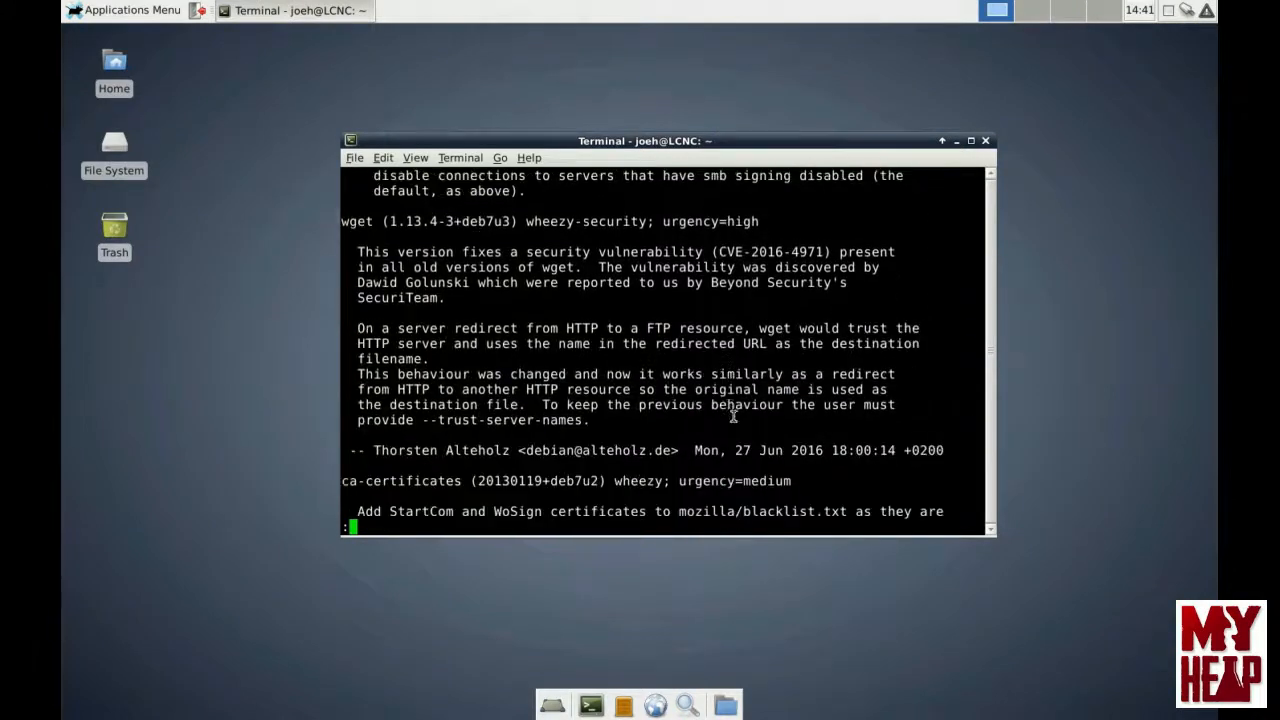
pyautogui.scroll(-3)
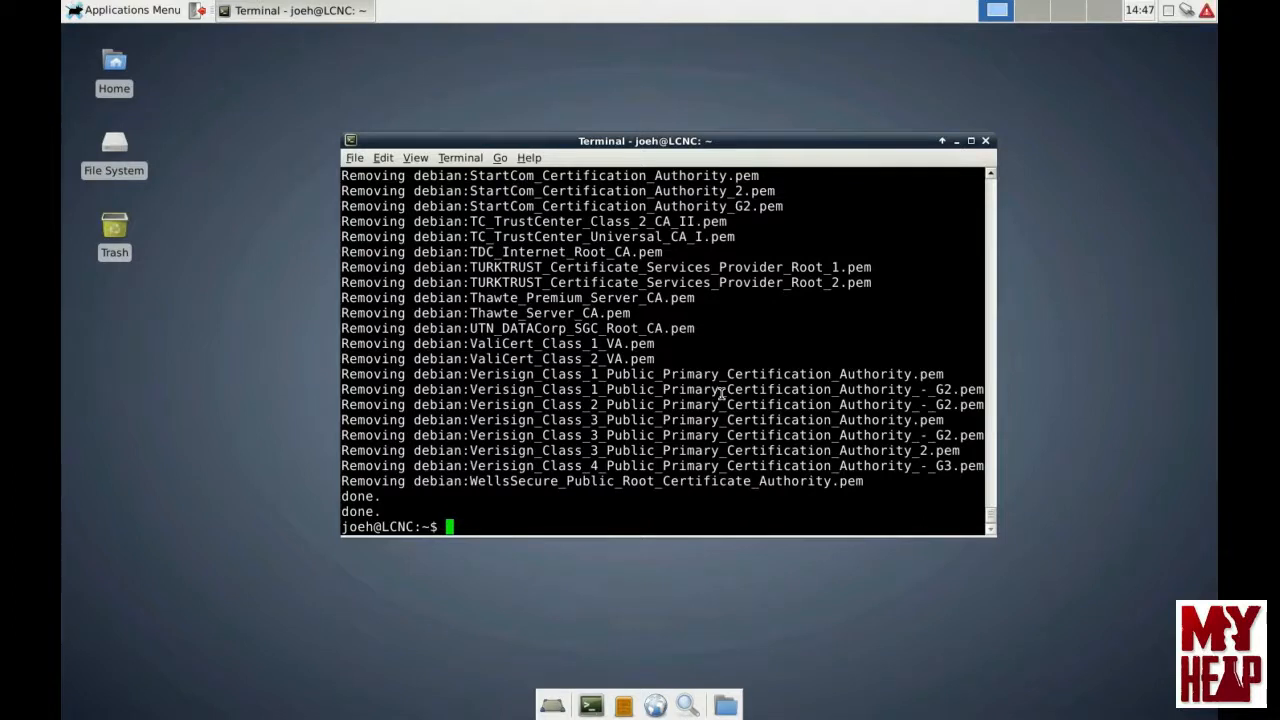
pyautogui.moveTo(817, 339)
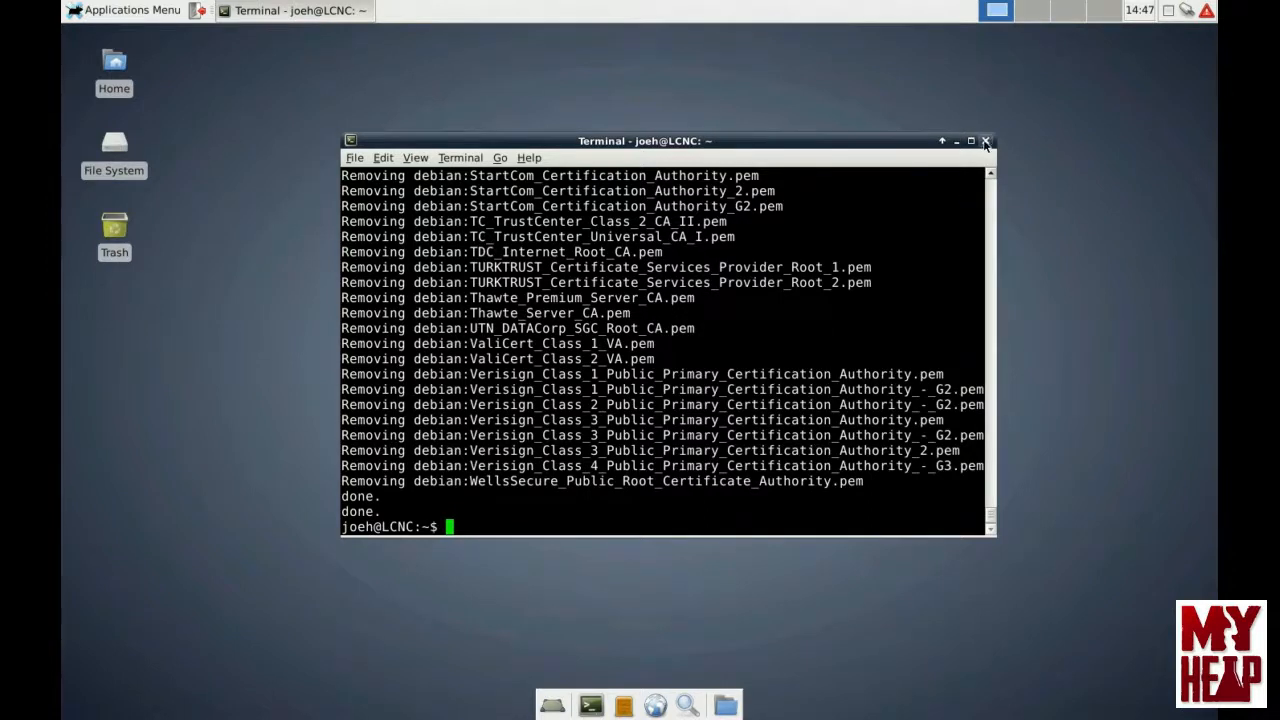
# Step: Close the Terminal window with its X button
pyautogui.click(986, 140)
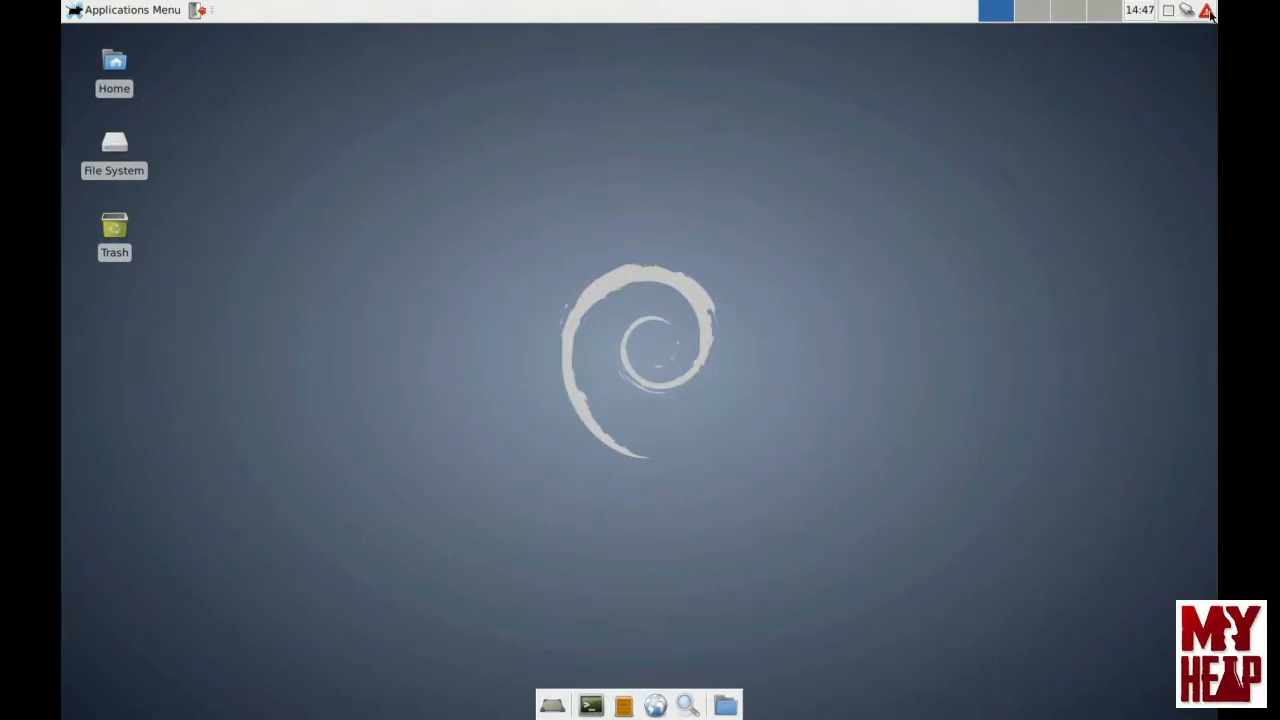
pyautogui.moveTo(1207, 10)
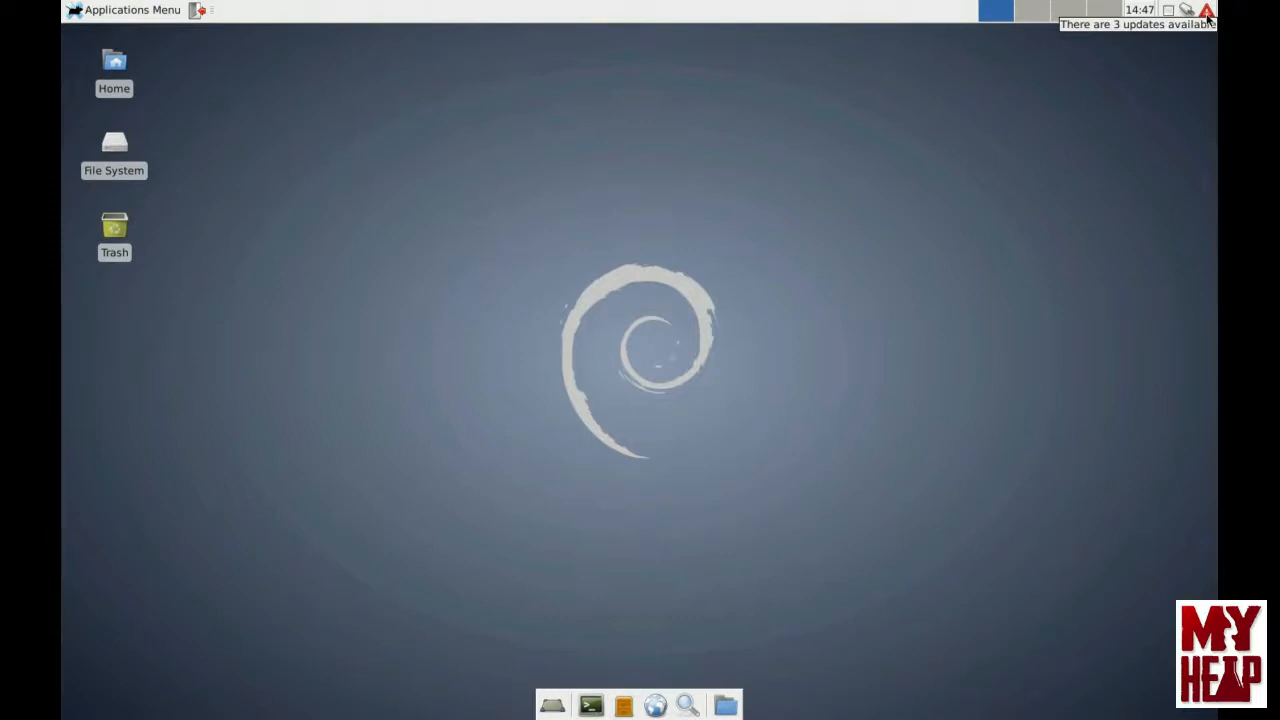
# Step: Open the updates tray icon and authenticate to see the three available updates
pyautogui.click(1207, 10)
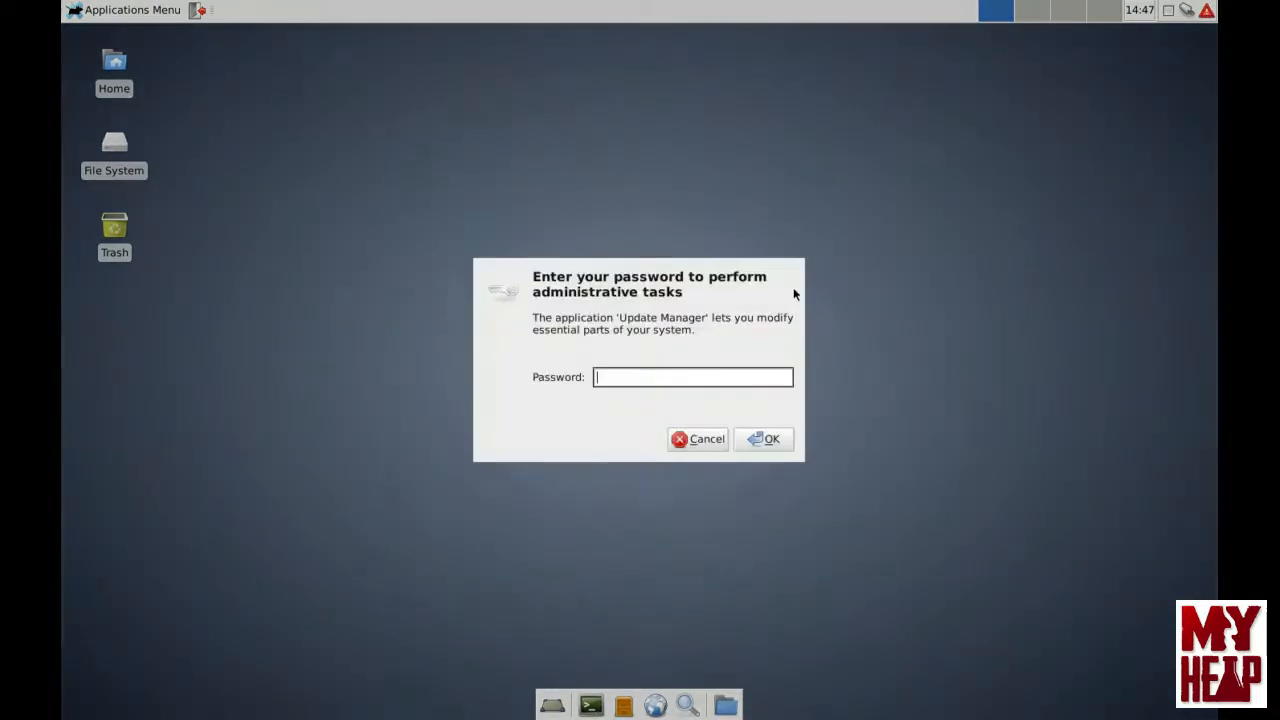
pyautogui.write('••')
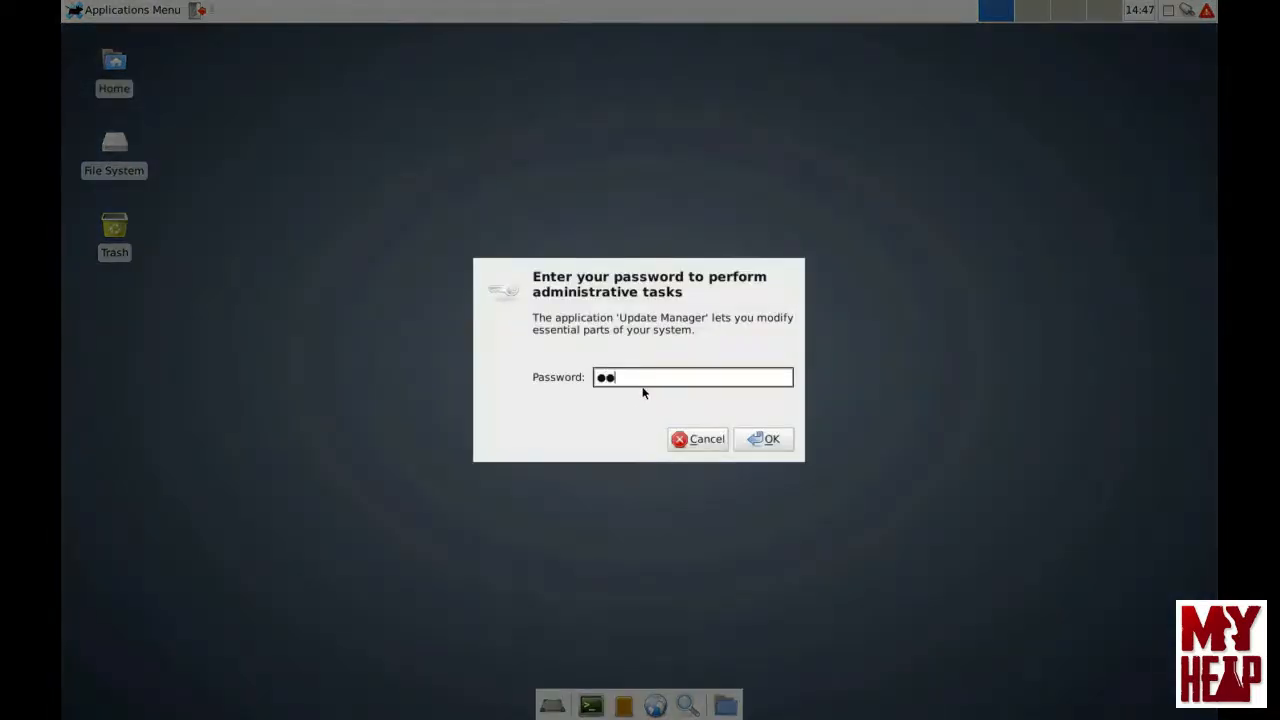
pyautogui.click(763, 439)
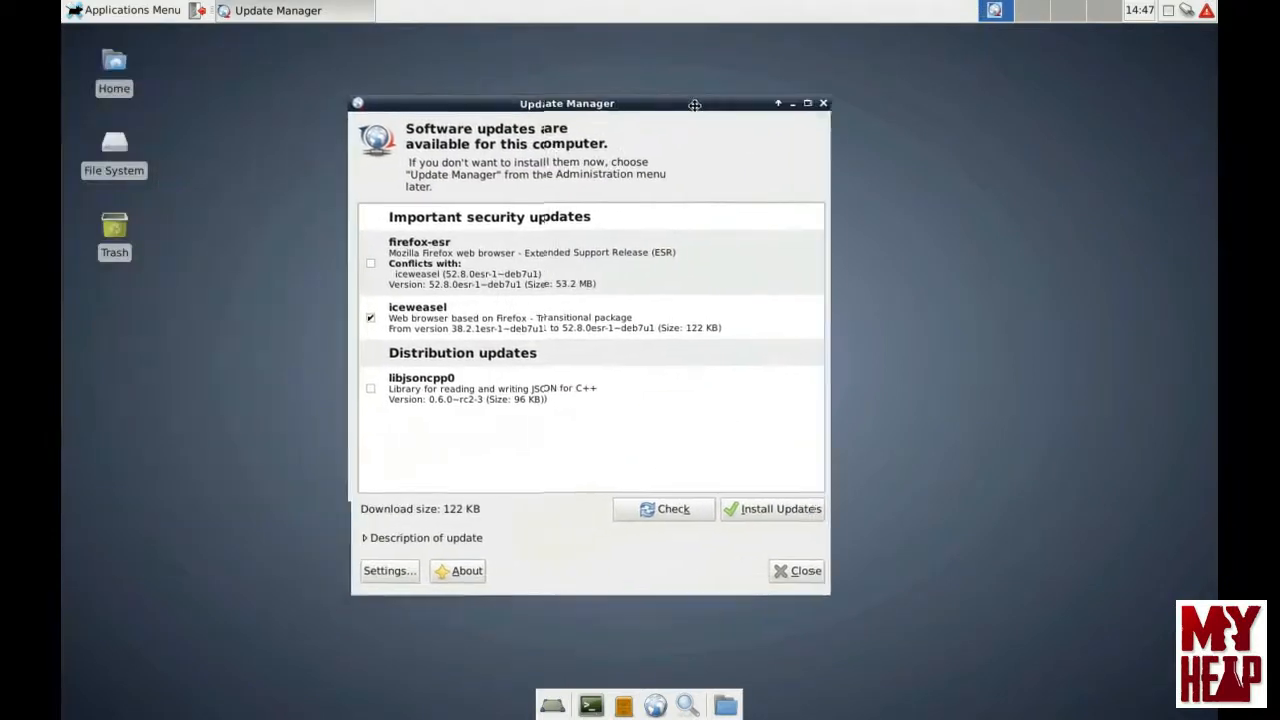
# Step: Move the Update Manager window and tick firefox-esr and libjsoncpp0 alongside iceweasel
pyautogui.moveTo(567, 103); pyautogui.dragTo(607, 97)
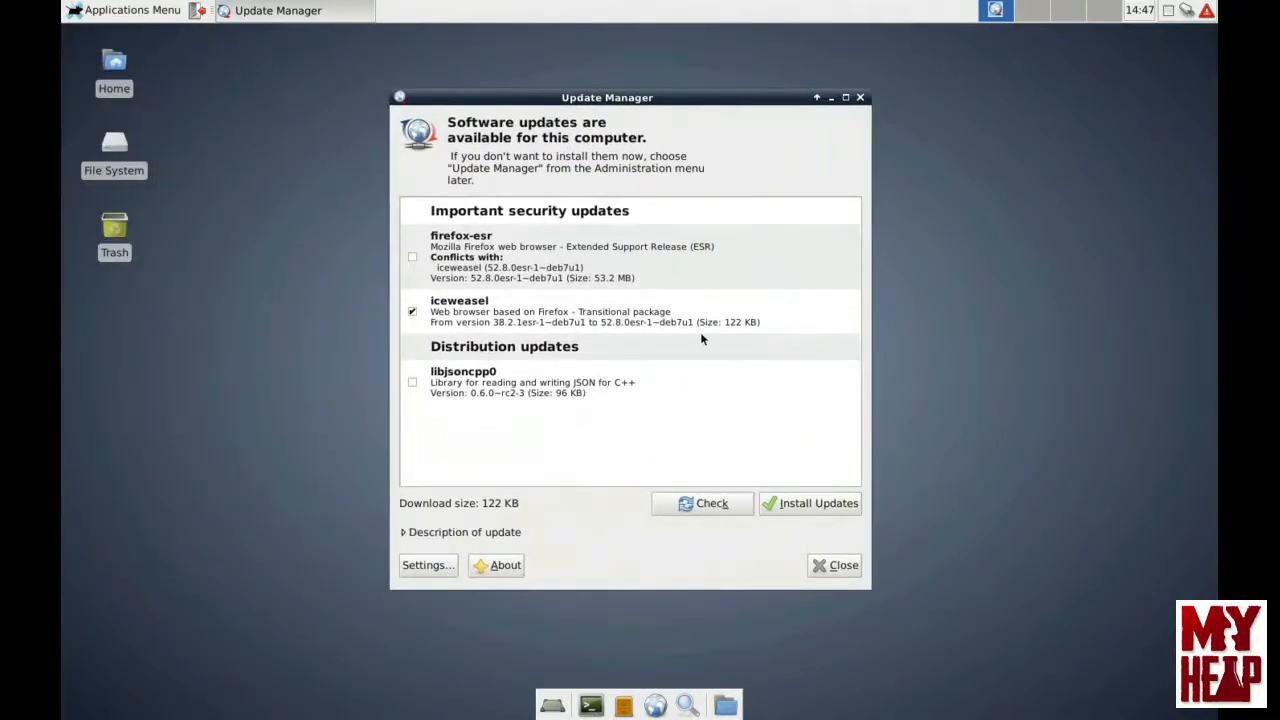
pyautogui.moveTo(730, 334)
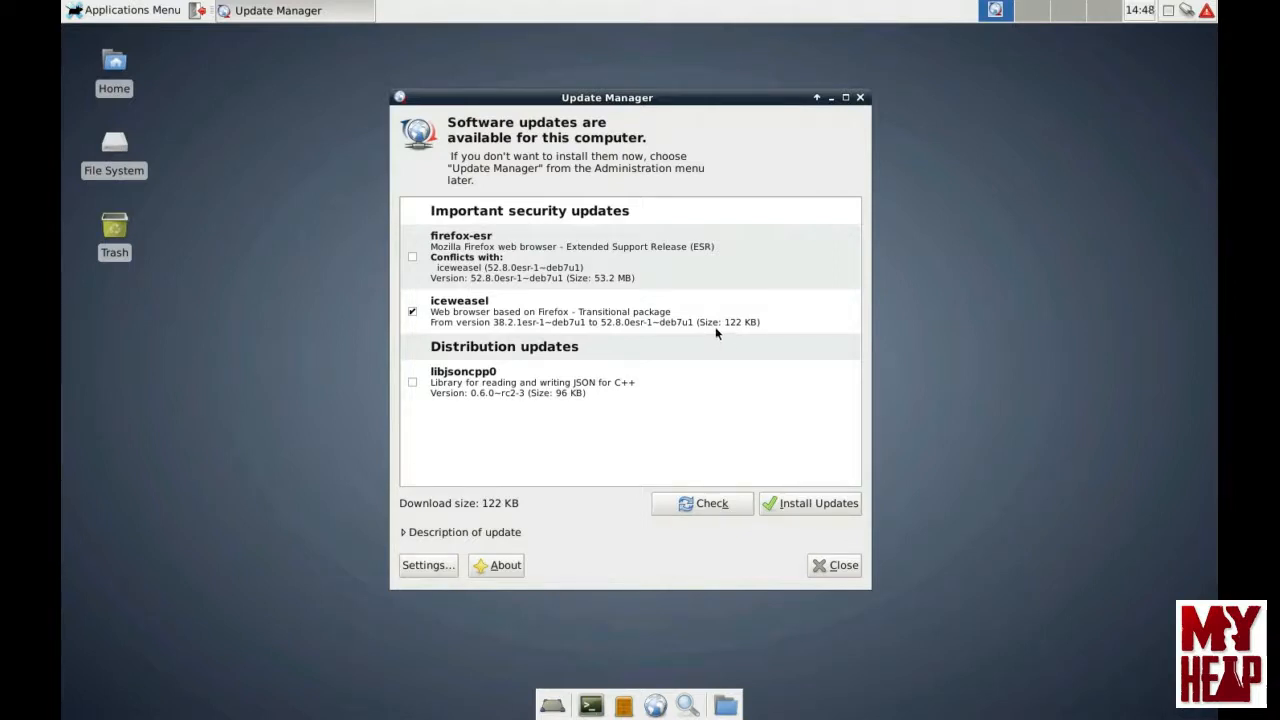
pyautogui.moveTo(416, 297)
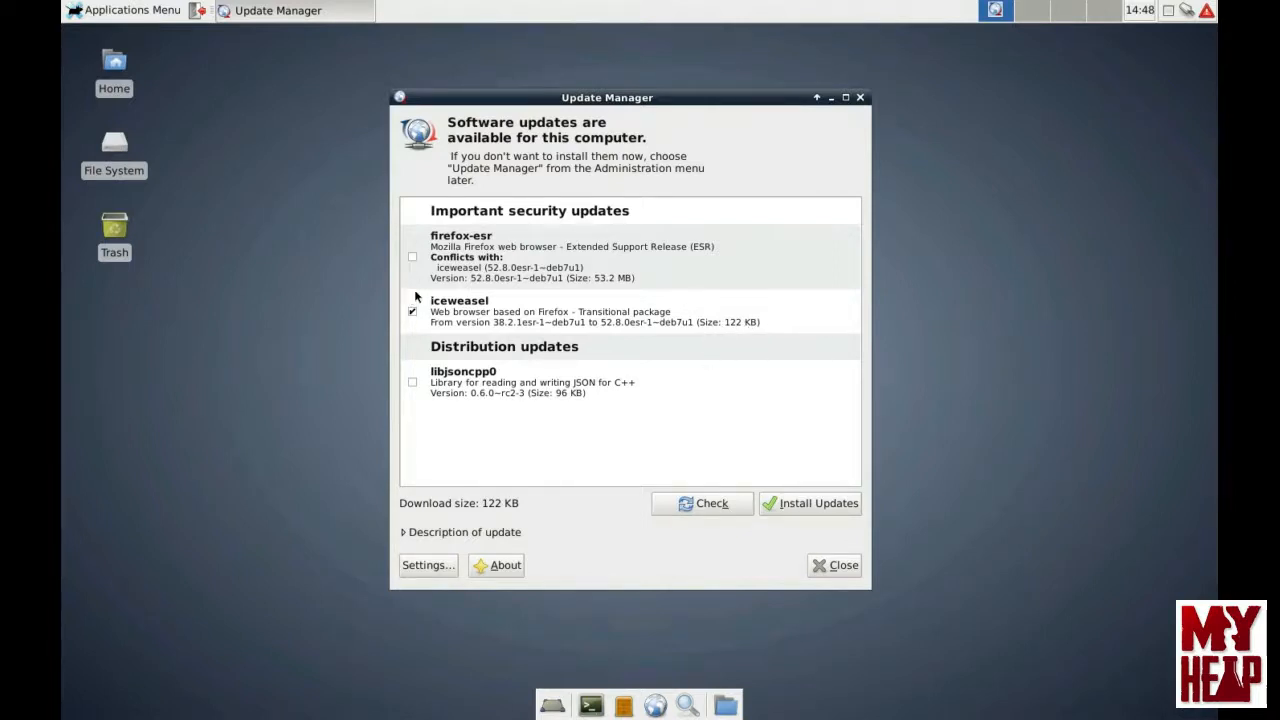
pyautogui.moveTo(775, 447)
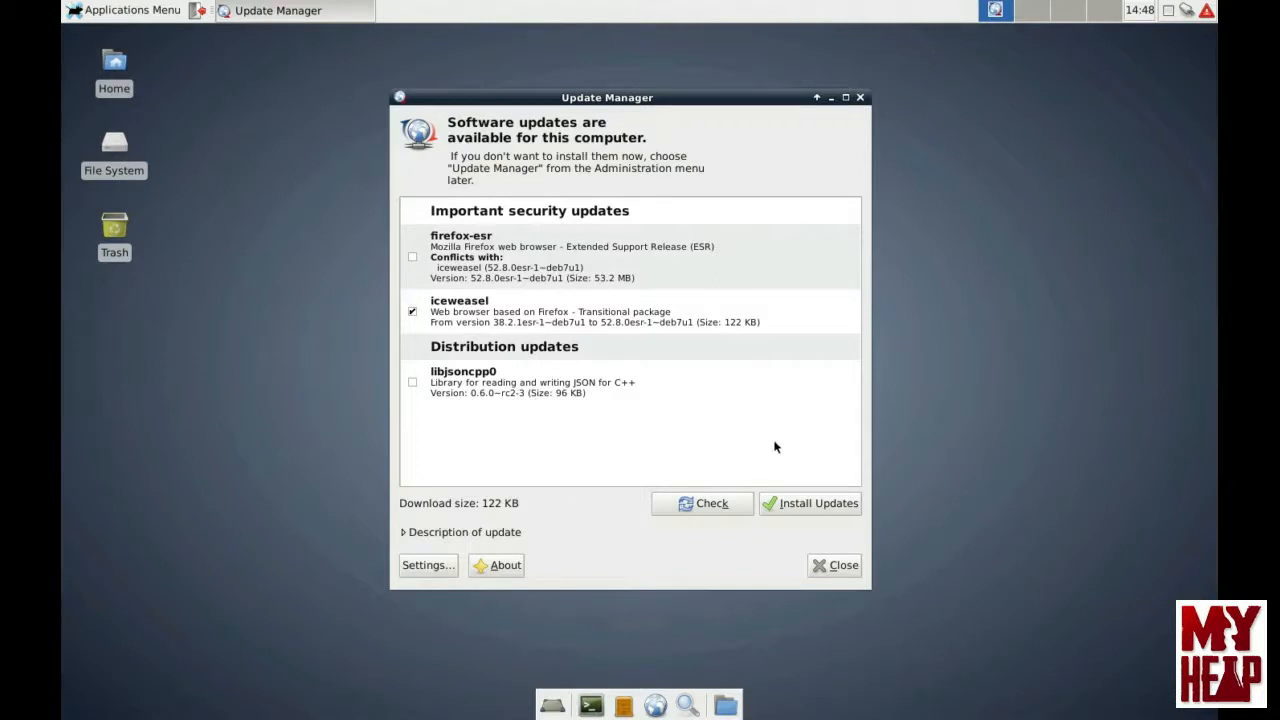
pyautogui.click(411, 257)
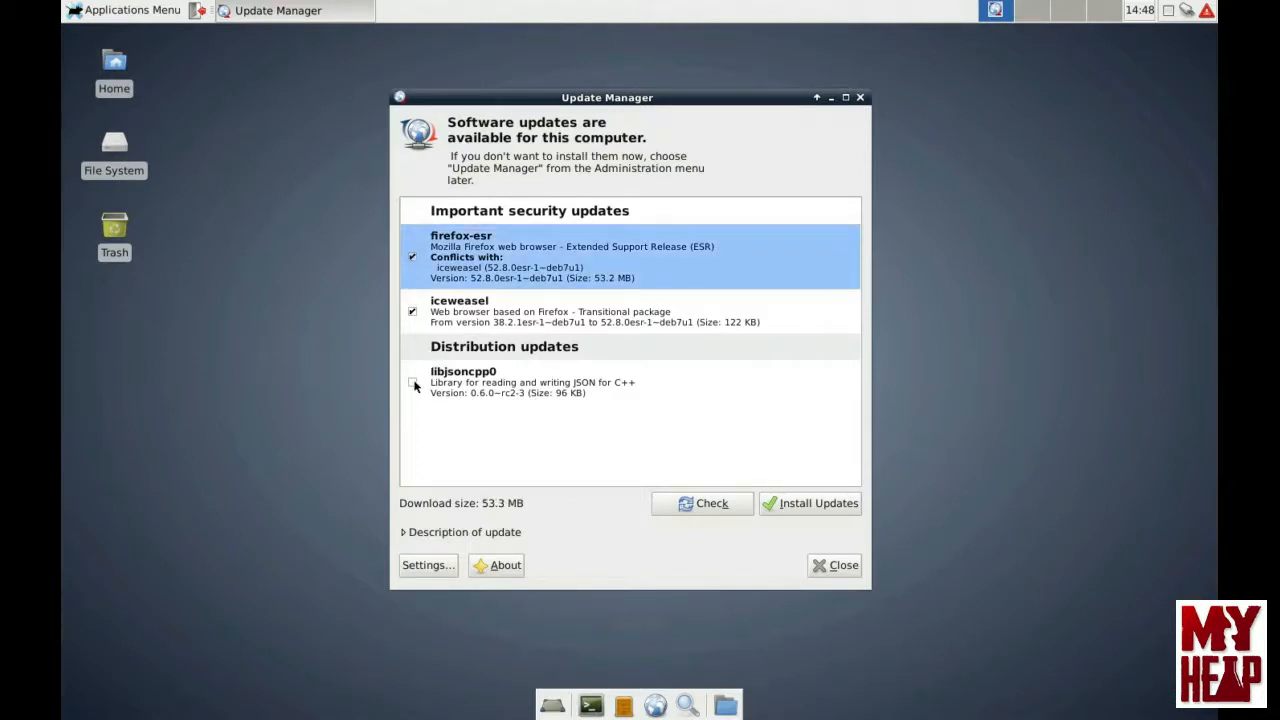
pyautogui.click(809, 503)
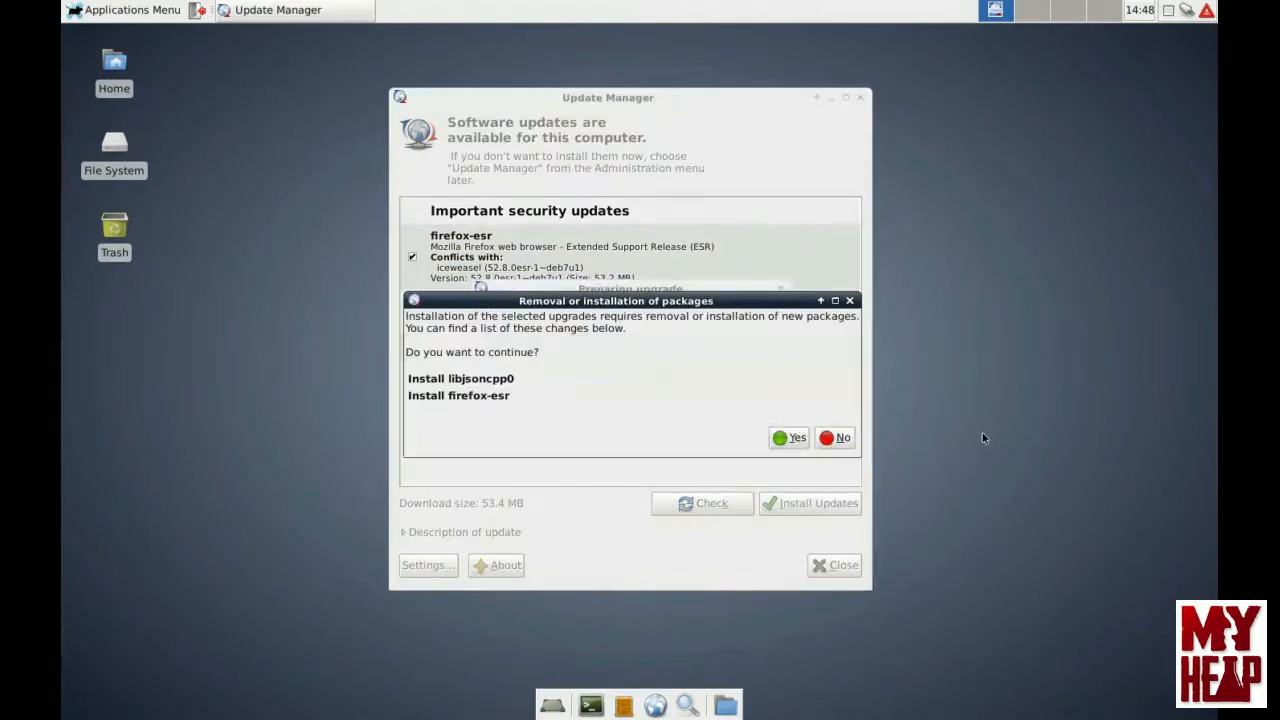
pyautogui.moveTo(489, 371)
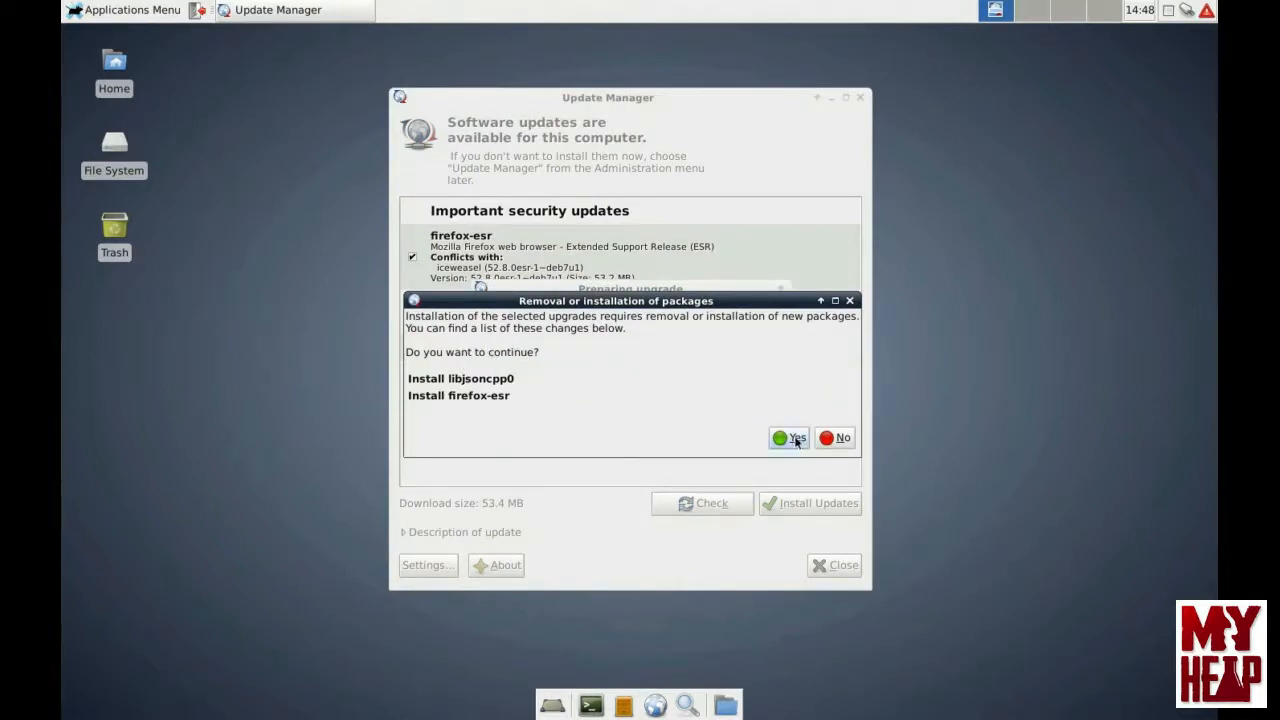
# Step: Accept the install confirmation so the three updates are applied
pyautogui.click(789, 438)
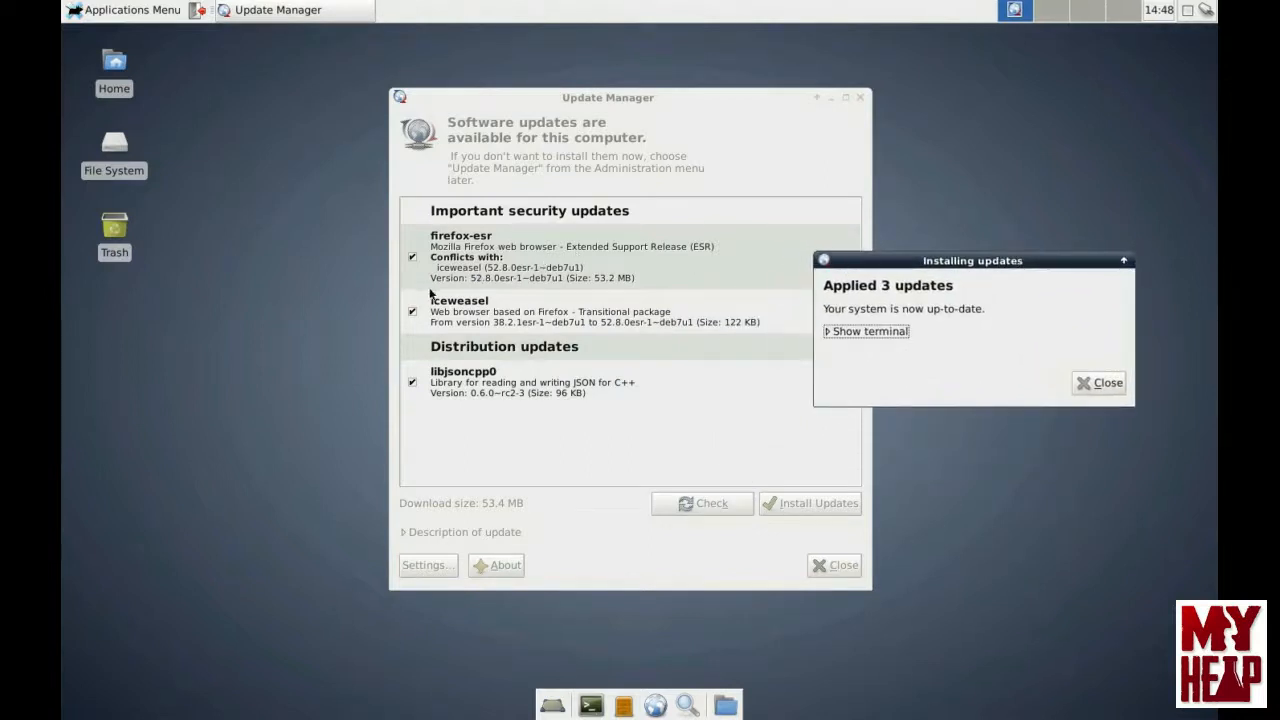
pyautogui.moveTo(547, 270)
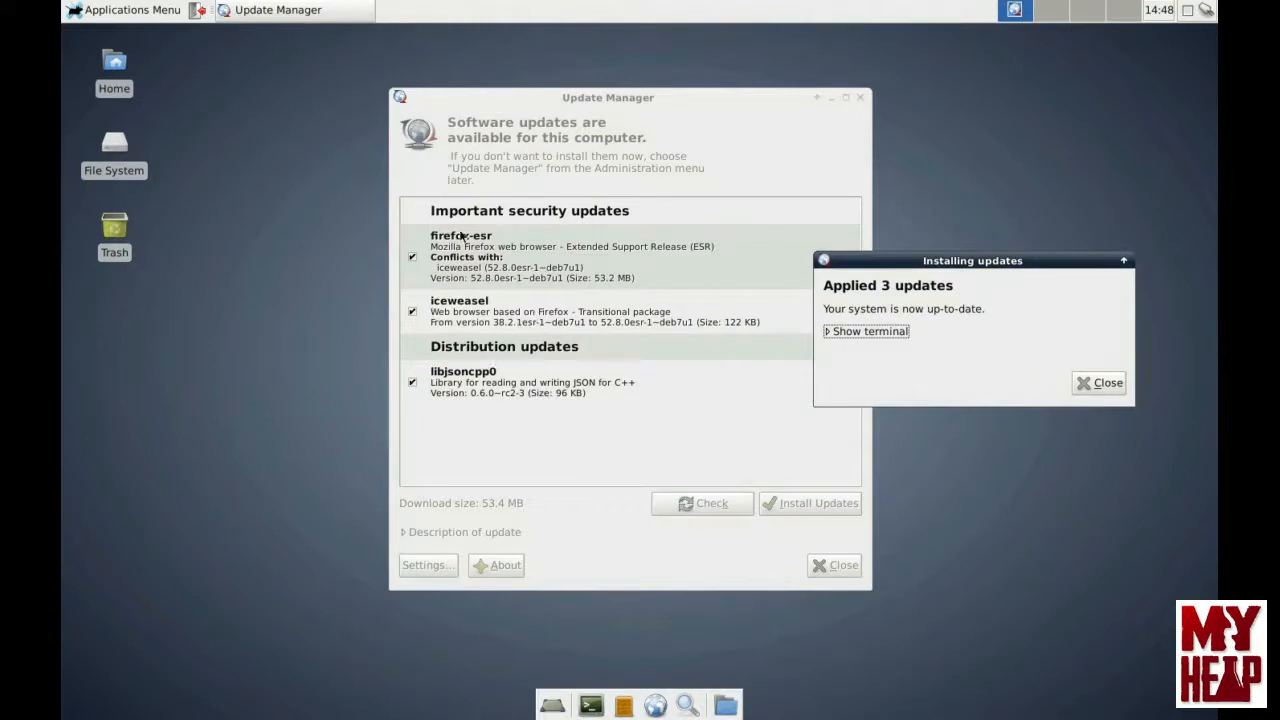
pyautogui.moveTo(462, 335)
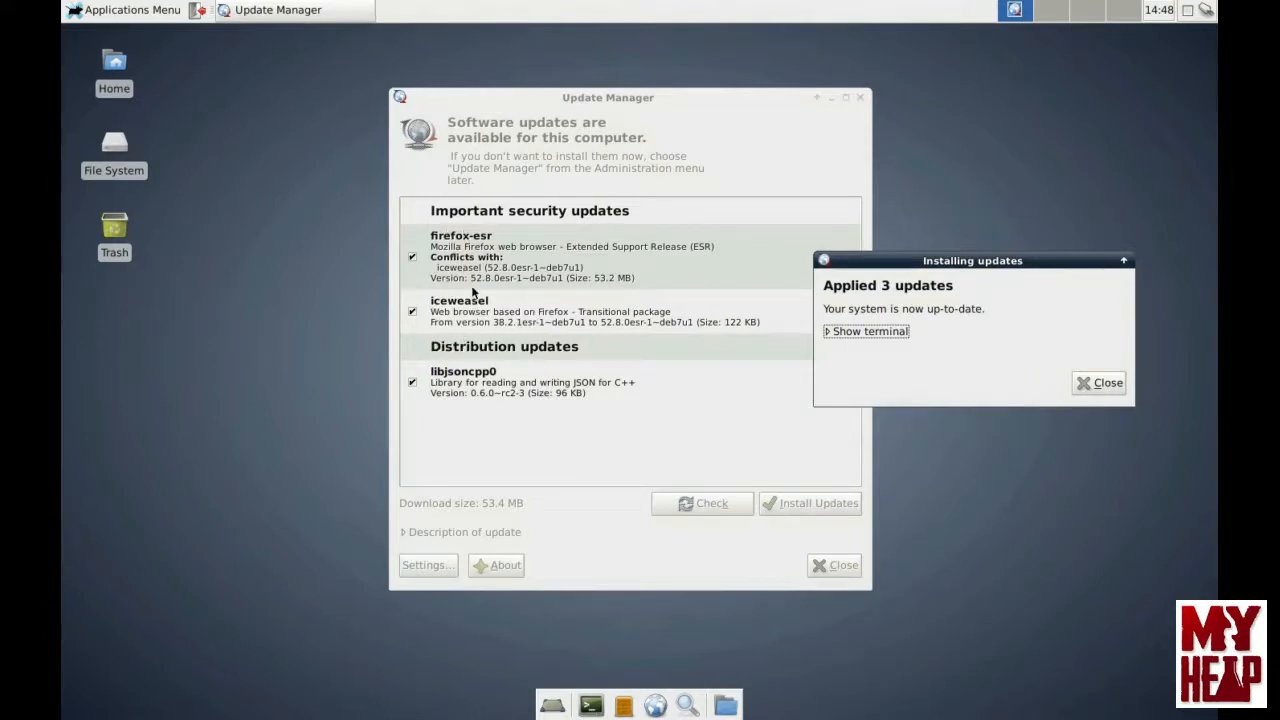
pyautogui.click(411, 311)
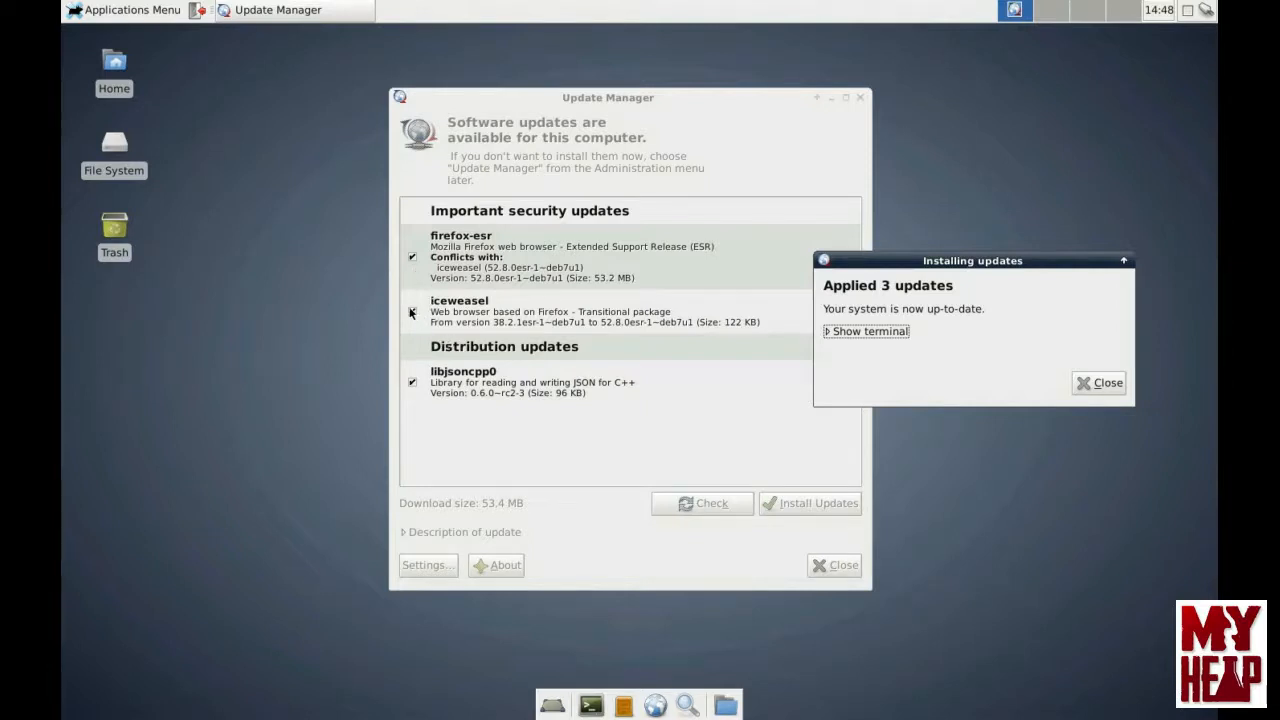
pyautogui.click(412, 312)
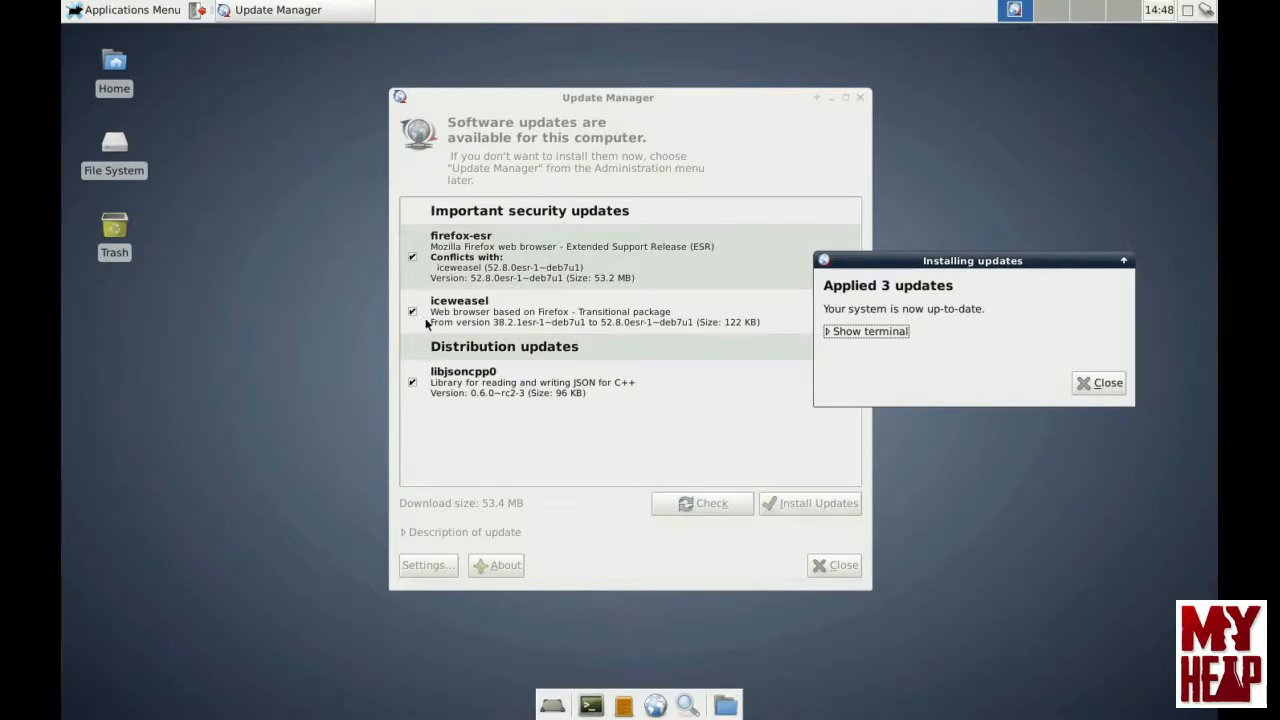
pyautogui.moveTo(545, 371)
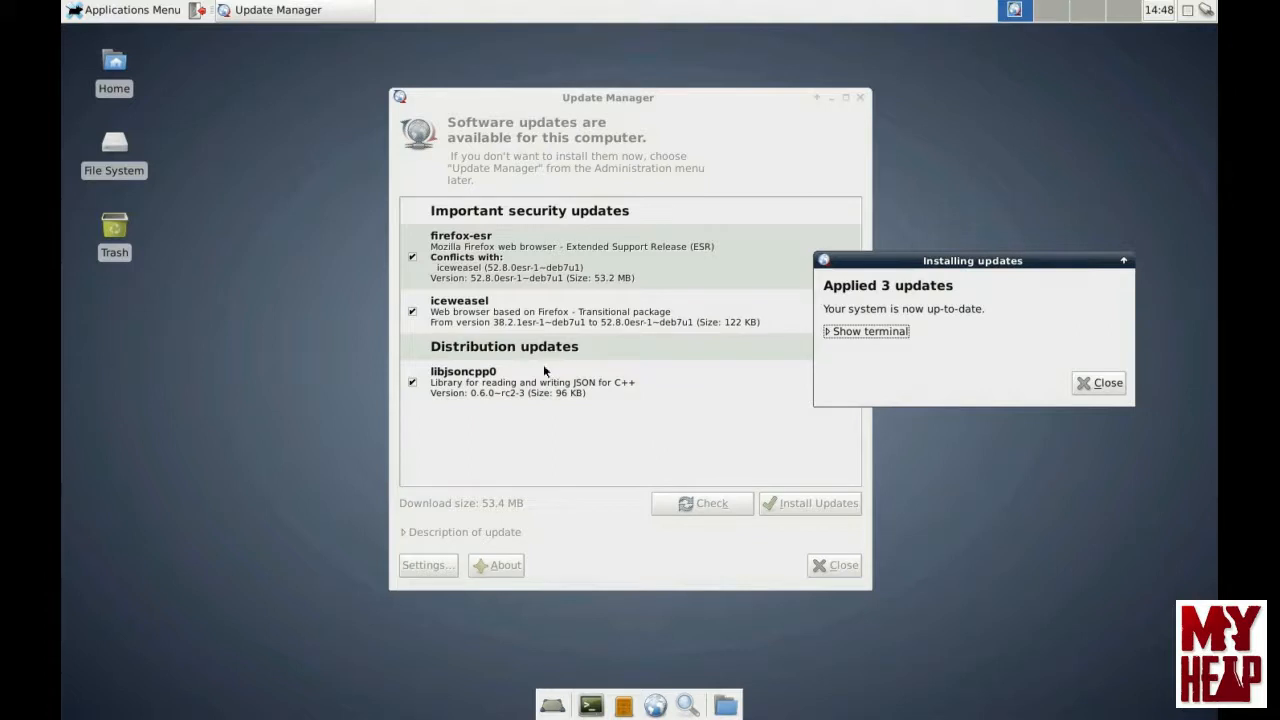
pyautogui.moveTo(538, 403)
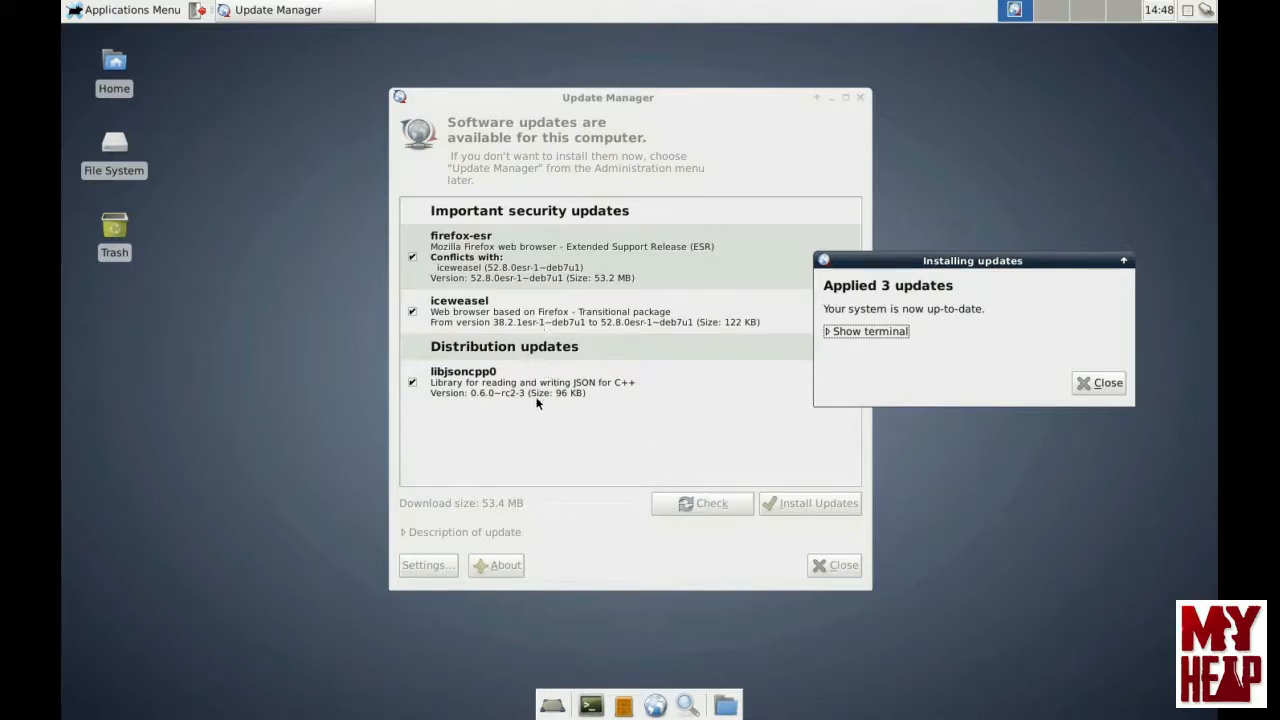
pyautogui.moveTo(400, 257)
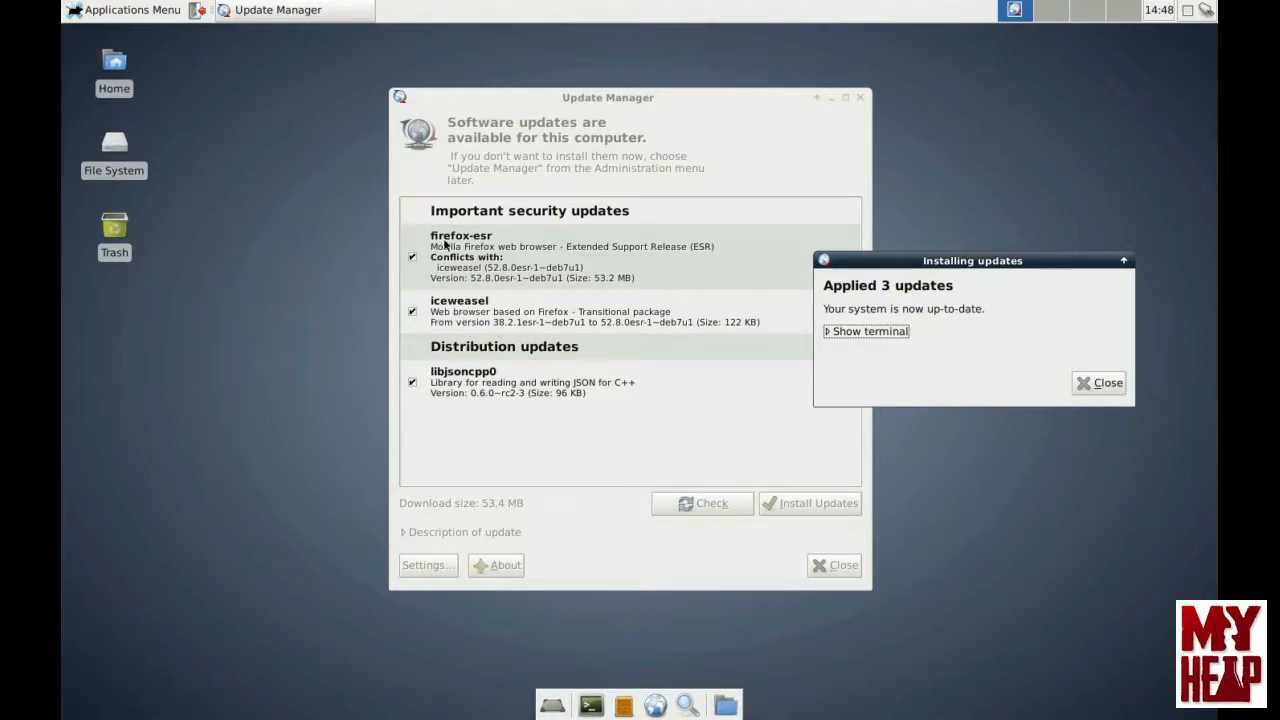
pyautogui.moveTo(538, 267)
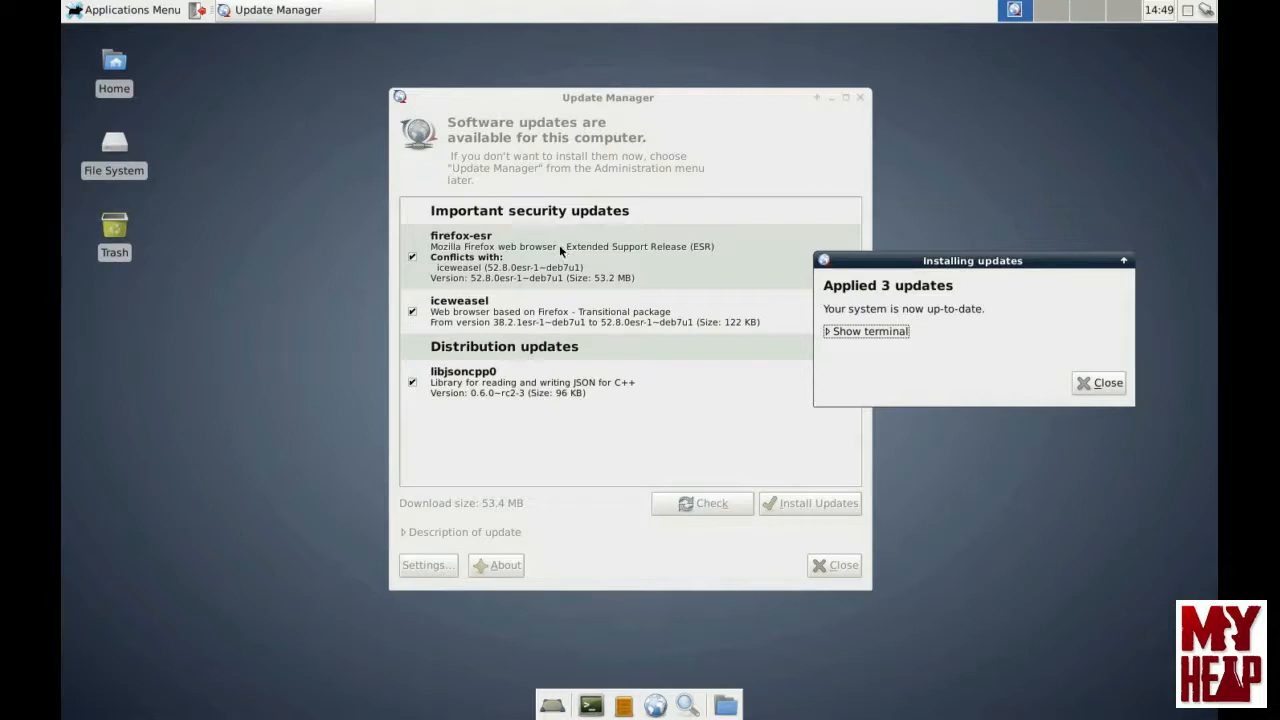
pyautogui.moveTo(539, 266)
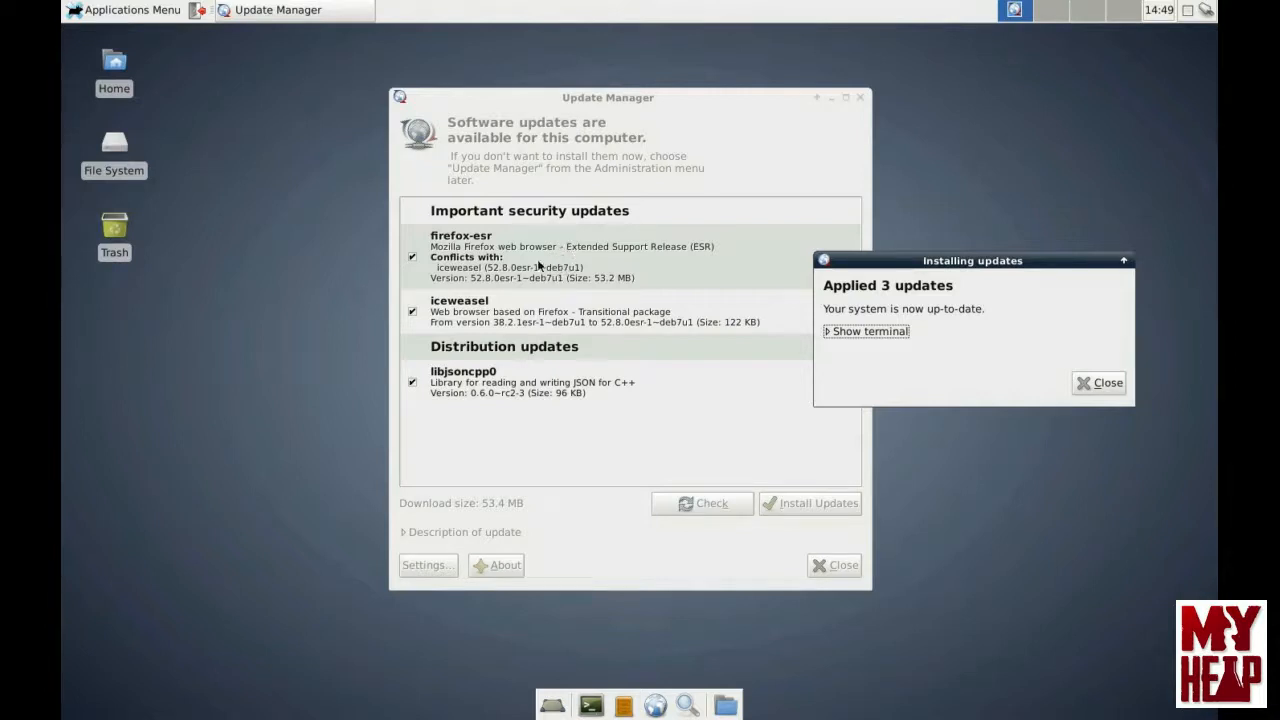
pyautogui.moveTo(562, 258)
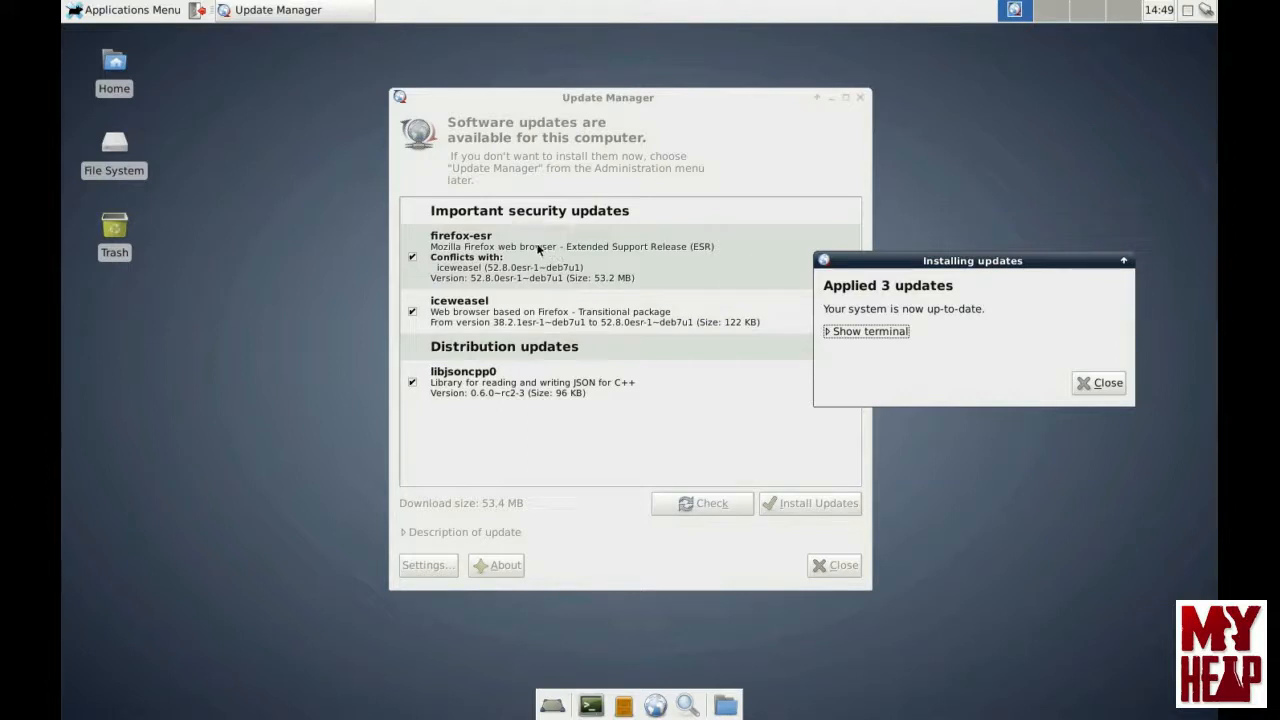
pyautogui.moveTo(567, 240)
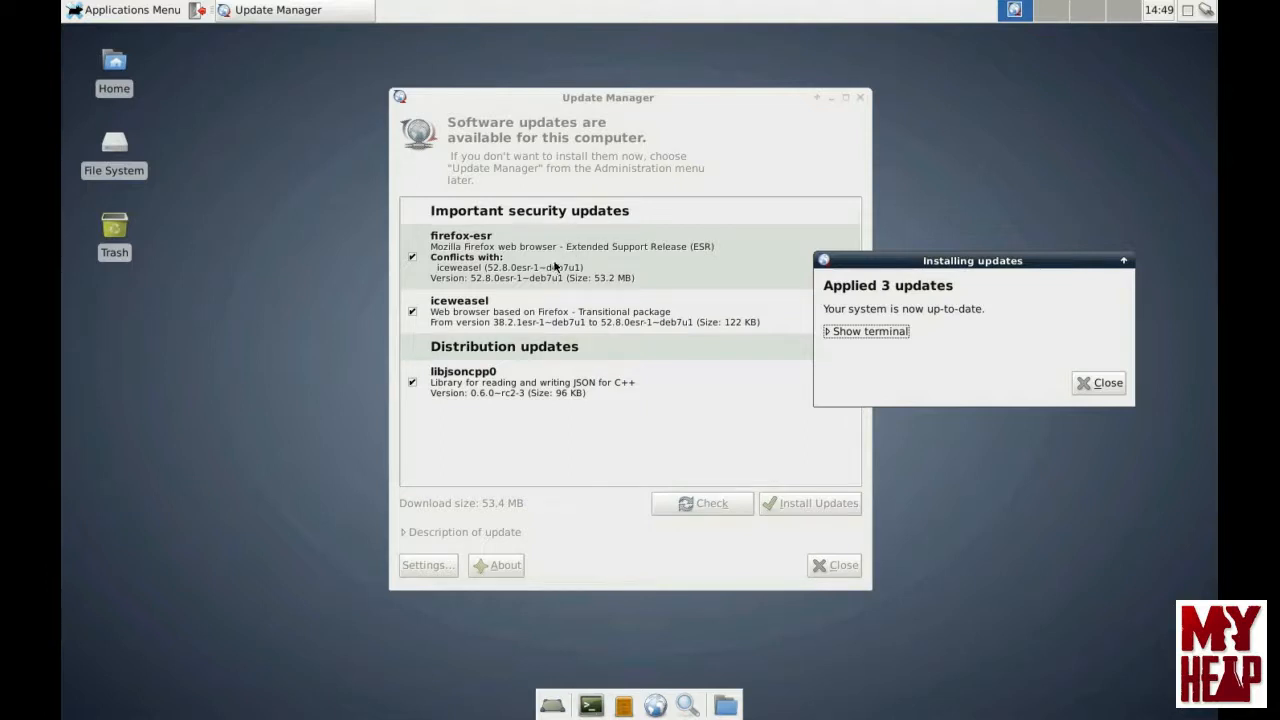
pyautogui.moveTo(432, 318)
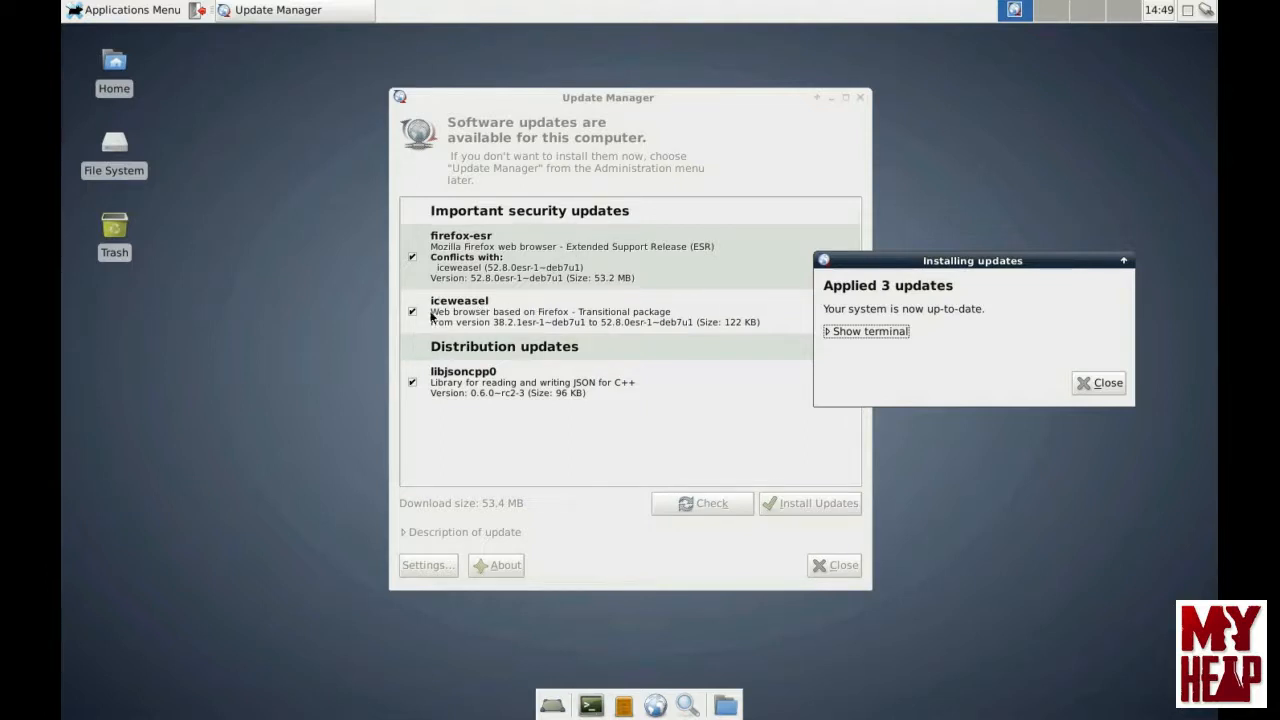
pyautogui.moveTo(475, 290)
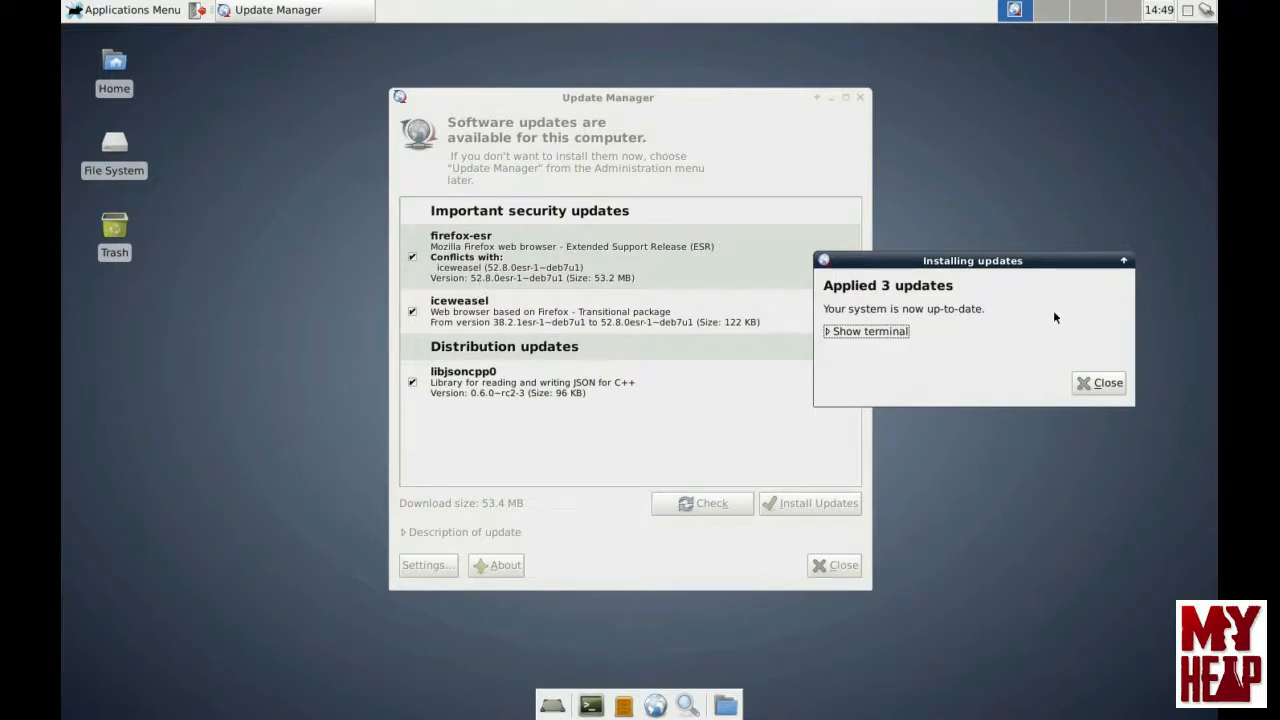
pyautogui.moveTo(972, 260); pyautogui.dragTo(604, 259)
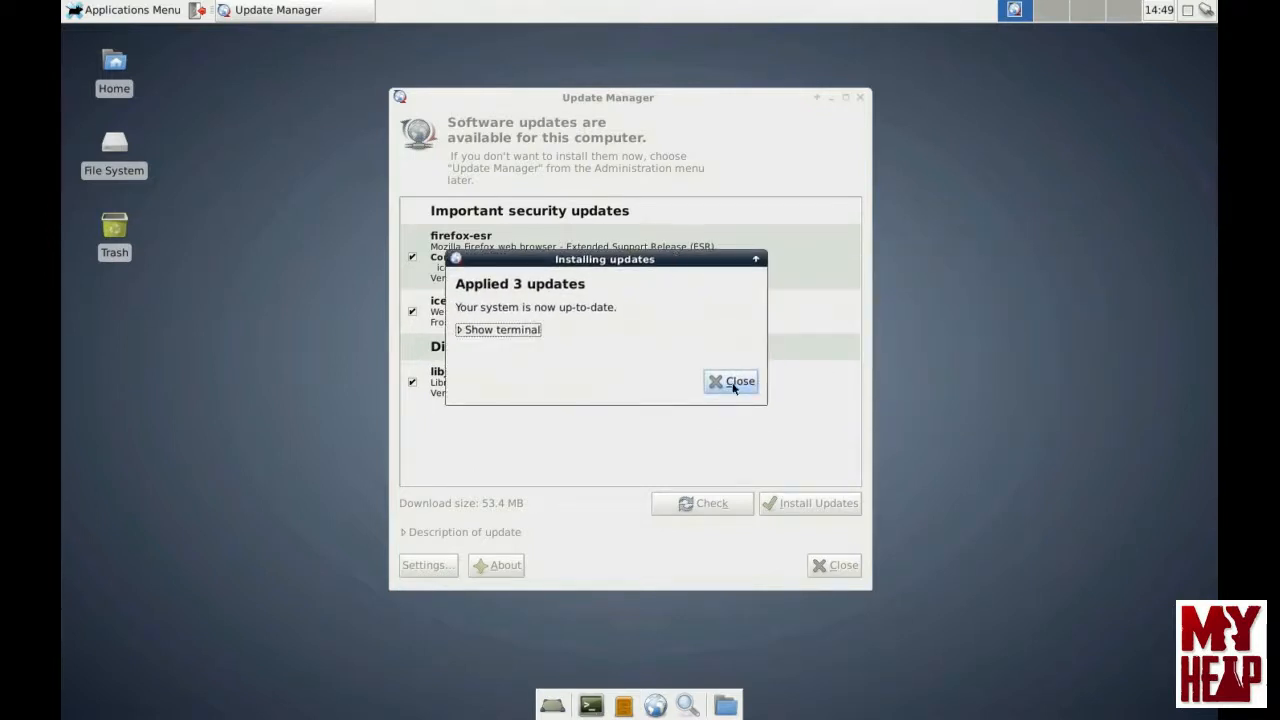
# Step: Close the install notice, run Check to confirm no updates remain, then close Update Manager
pyautogui.click(731, 381)
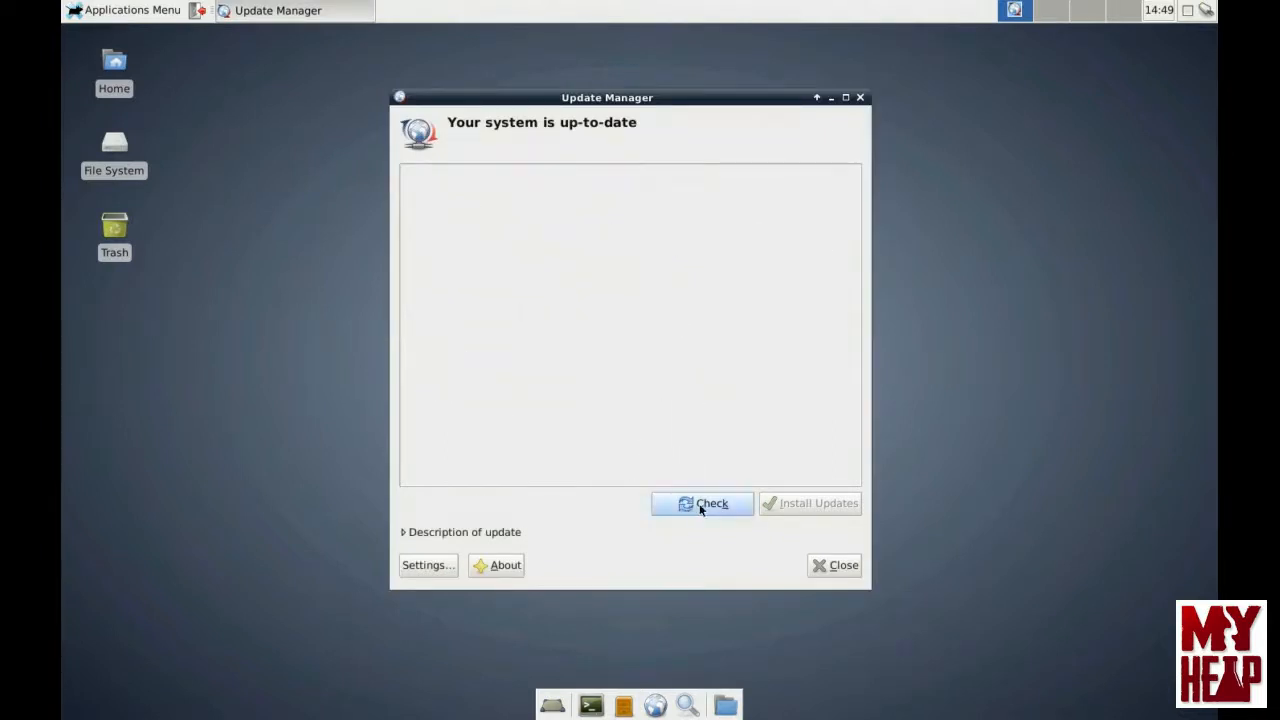
pyautogui.click(702, 503)
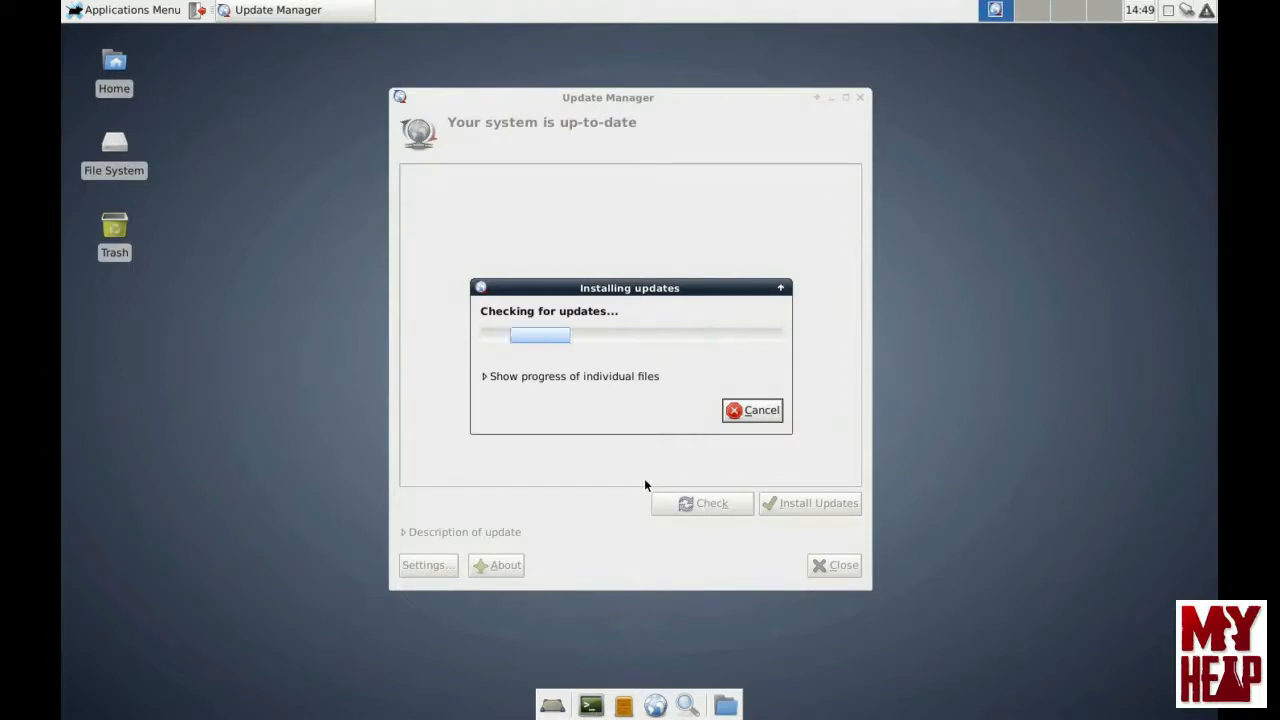
pyautogui.click(752, 410)
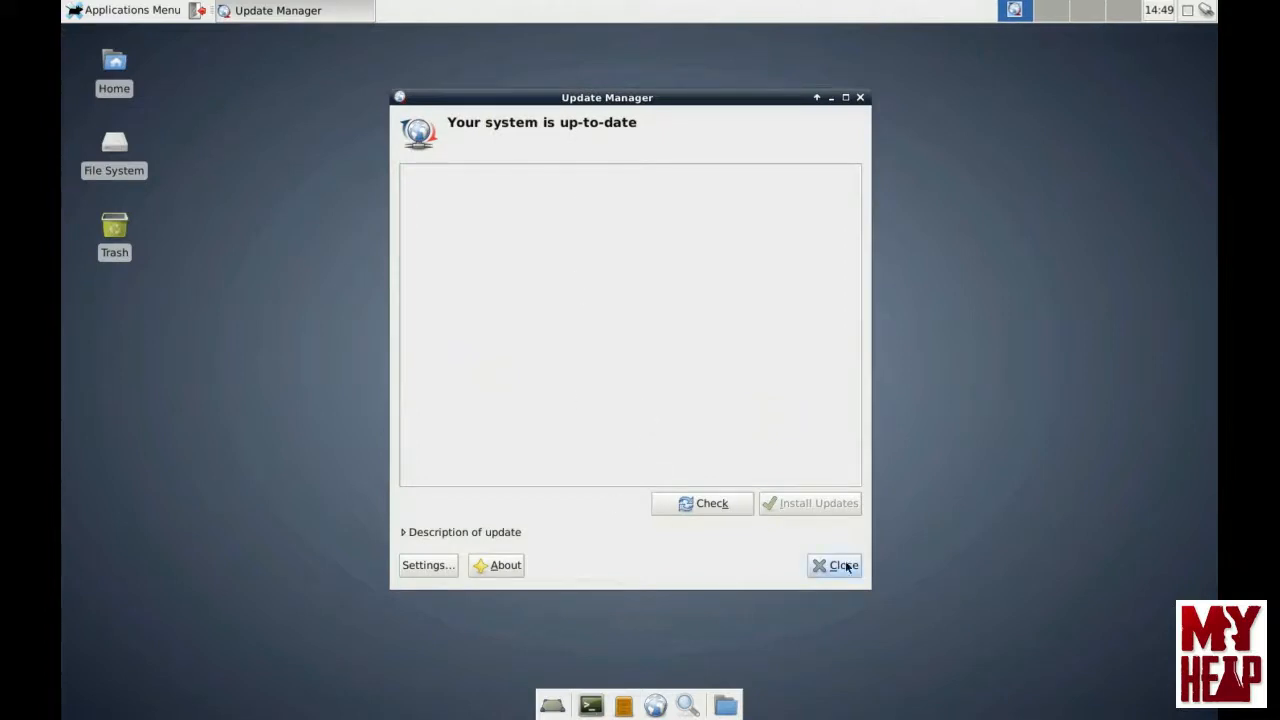
pyautogui.click(835, 565)
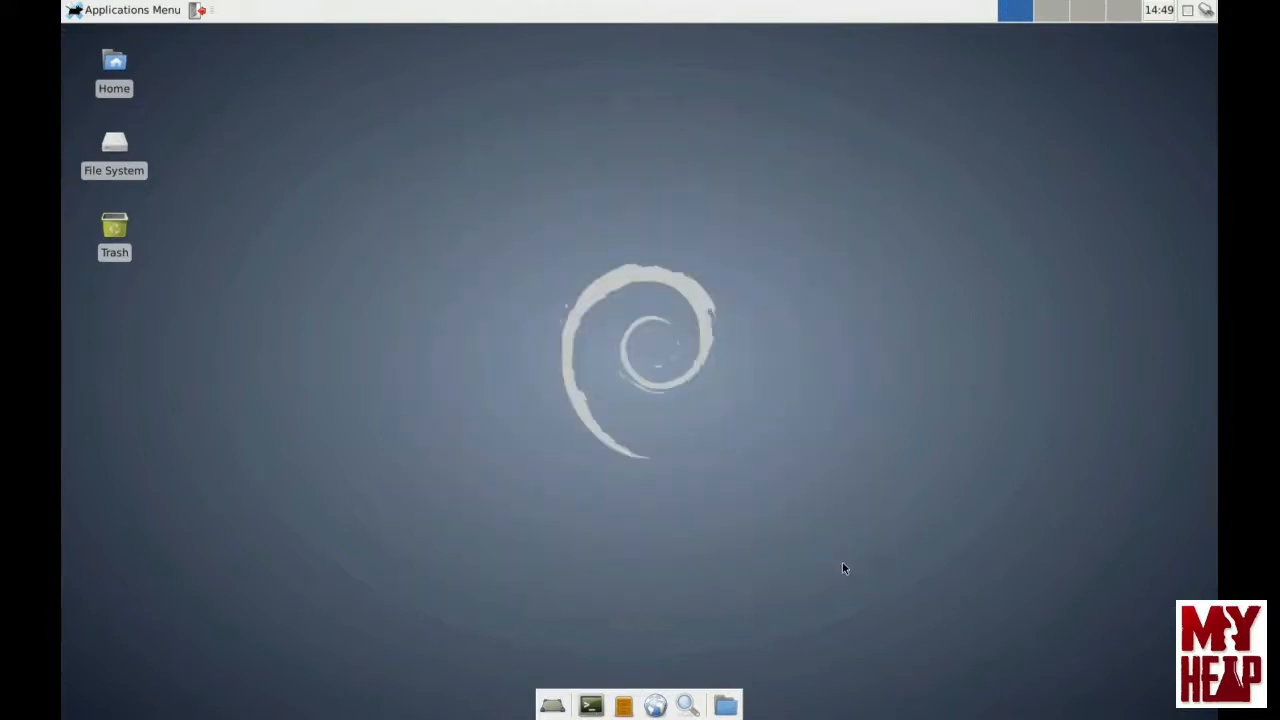
pyautogui.moveTo(640, 612)
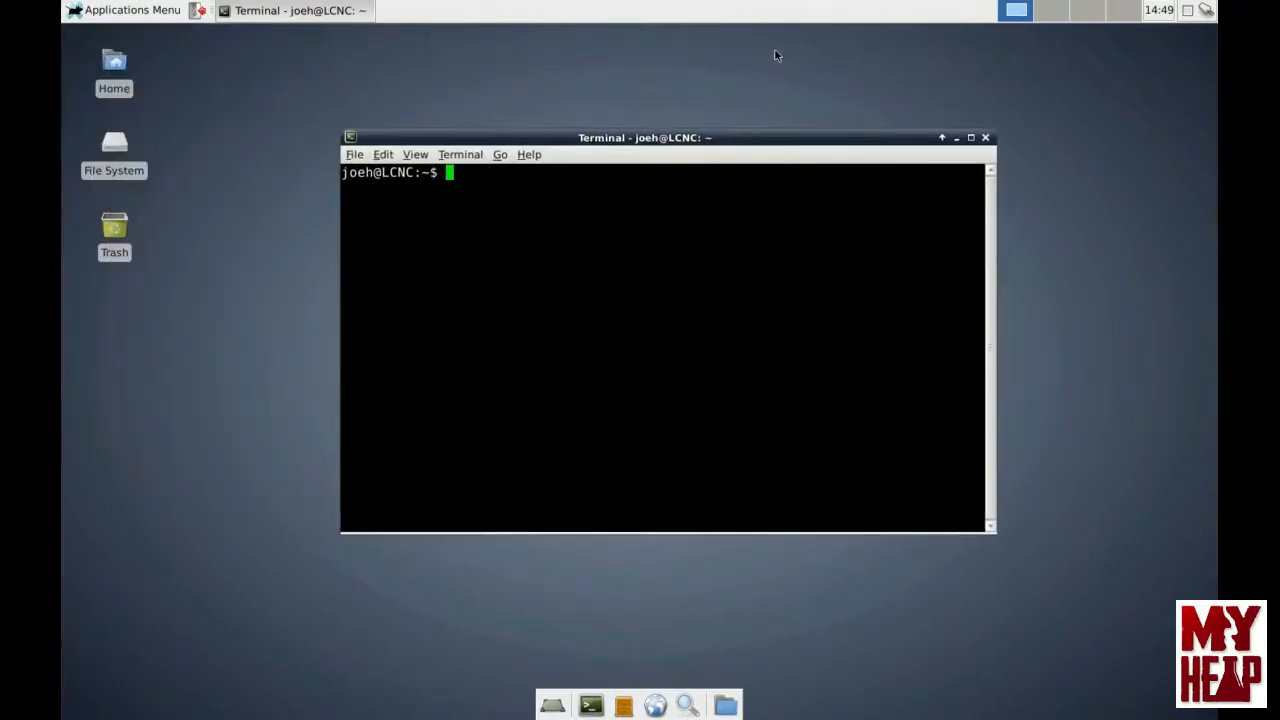
# Step: Run 'sudo apt-get update' in a new Terminal window
pyautogui.write('sudo')
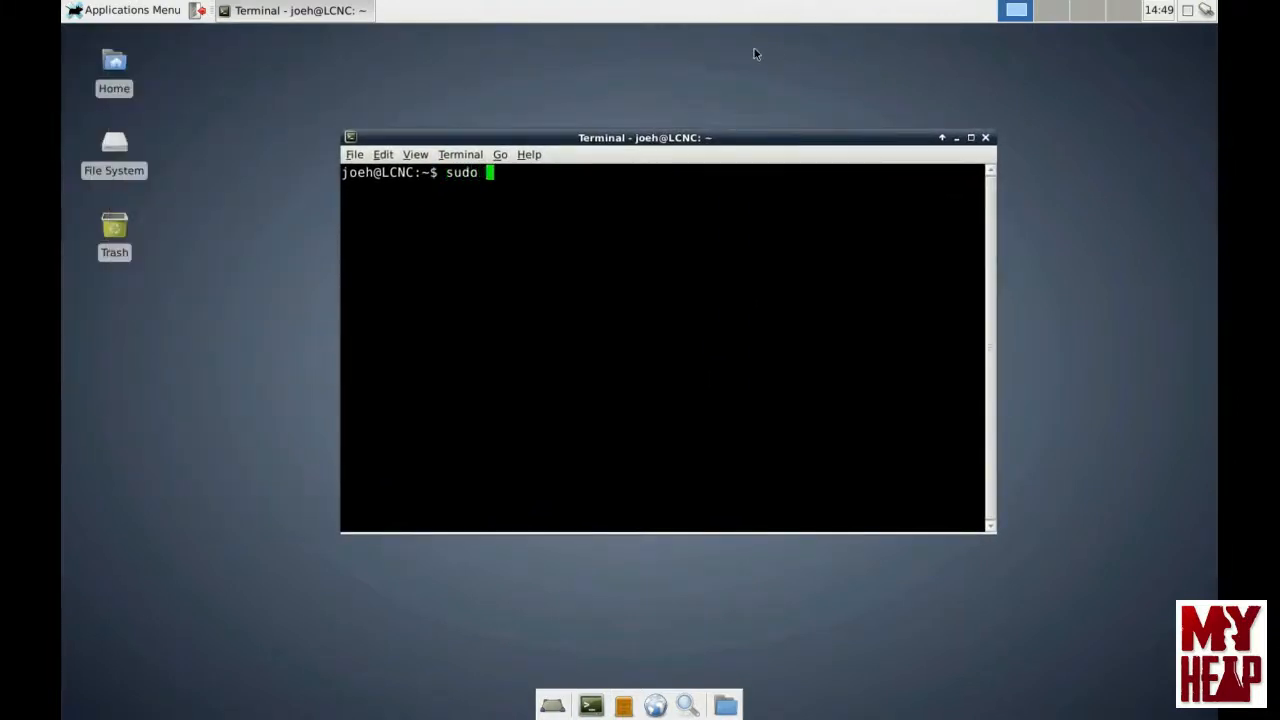
pyautogui.write('a')
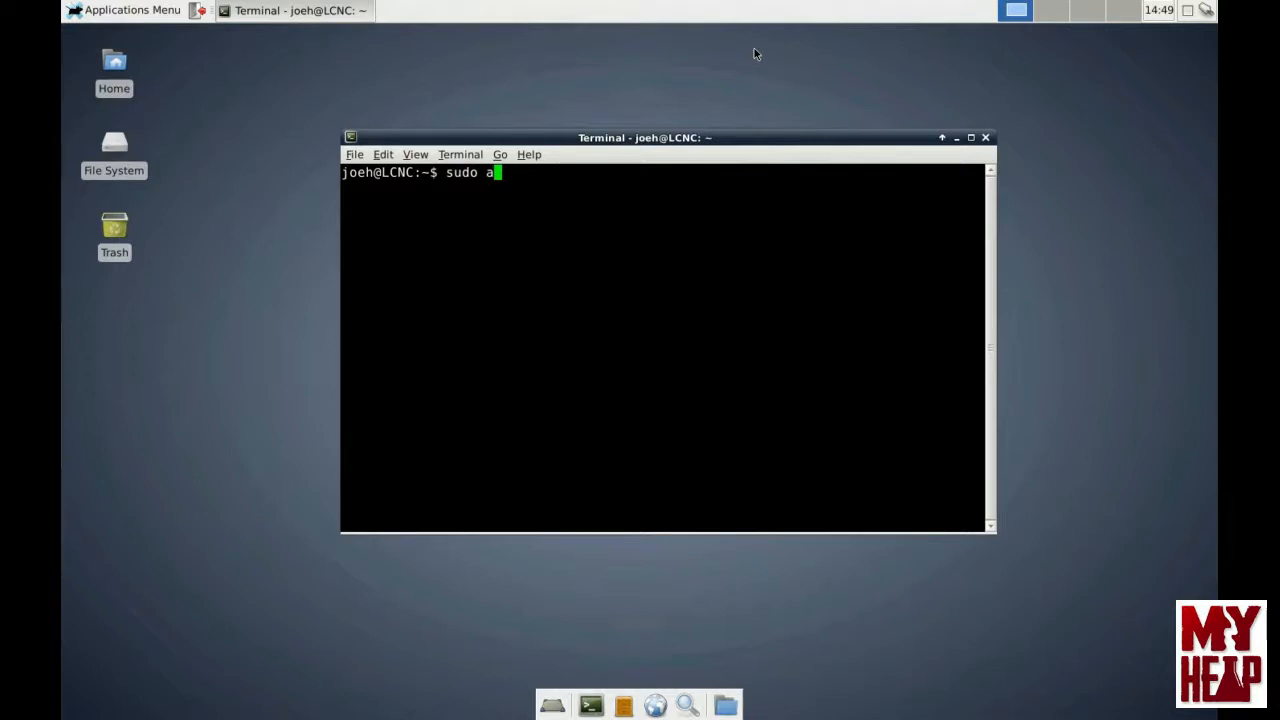
pyautogui.write('pt-get')
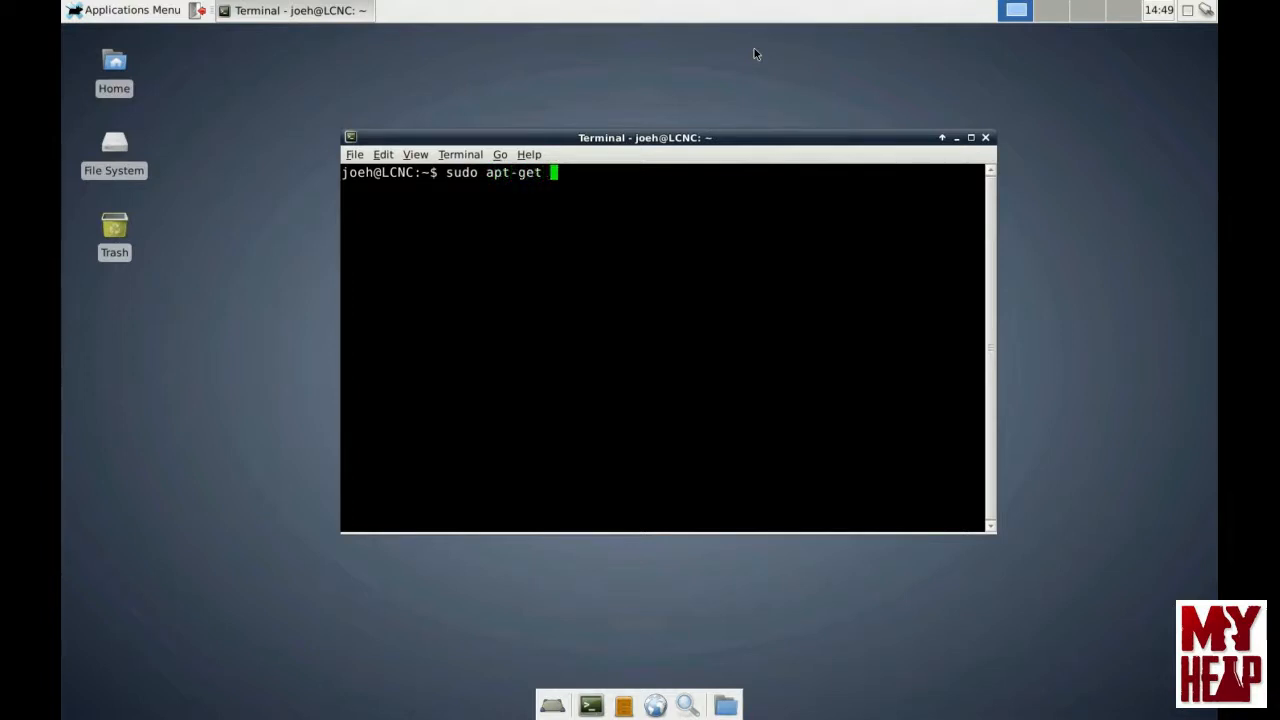
pyautogui.write('upd')
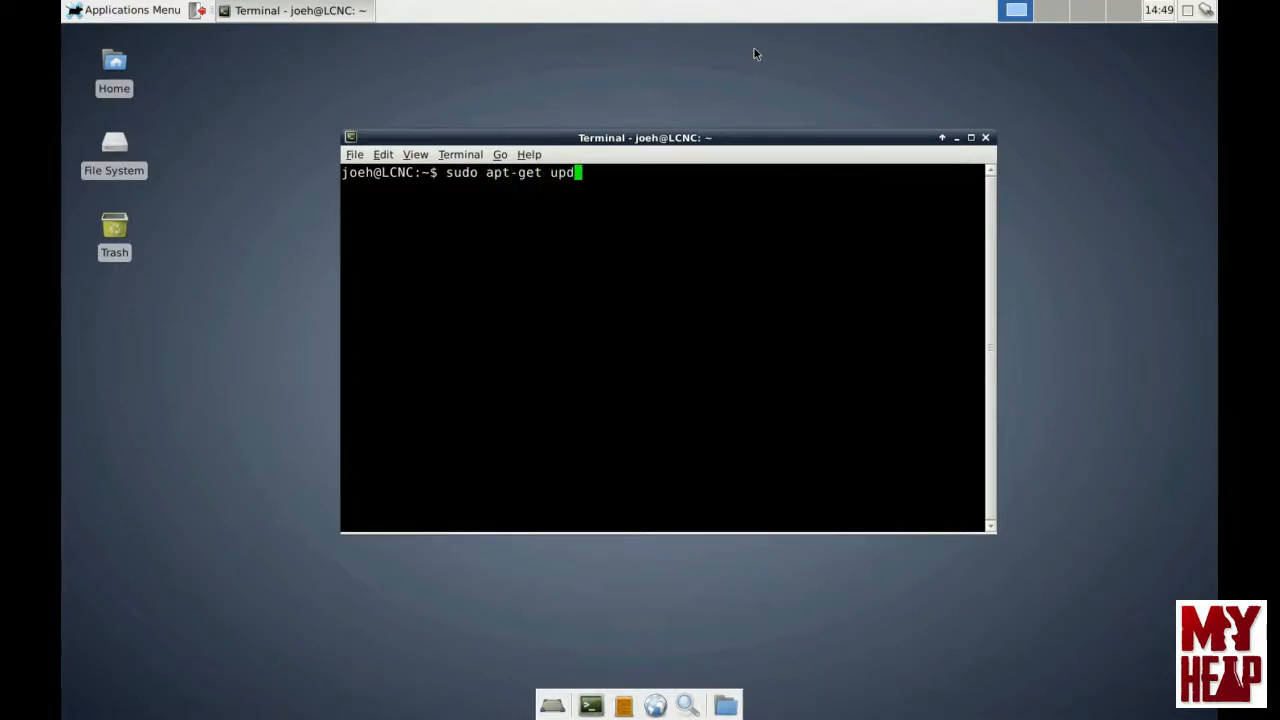
pyautogui.press('Return')
pyautogui.write('s')
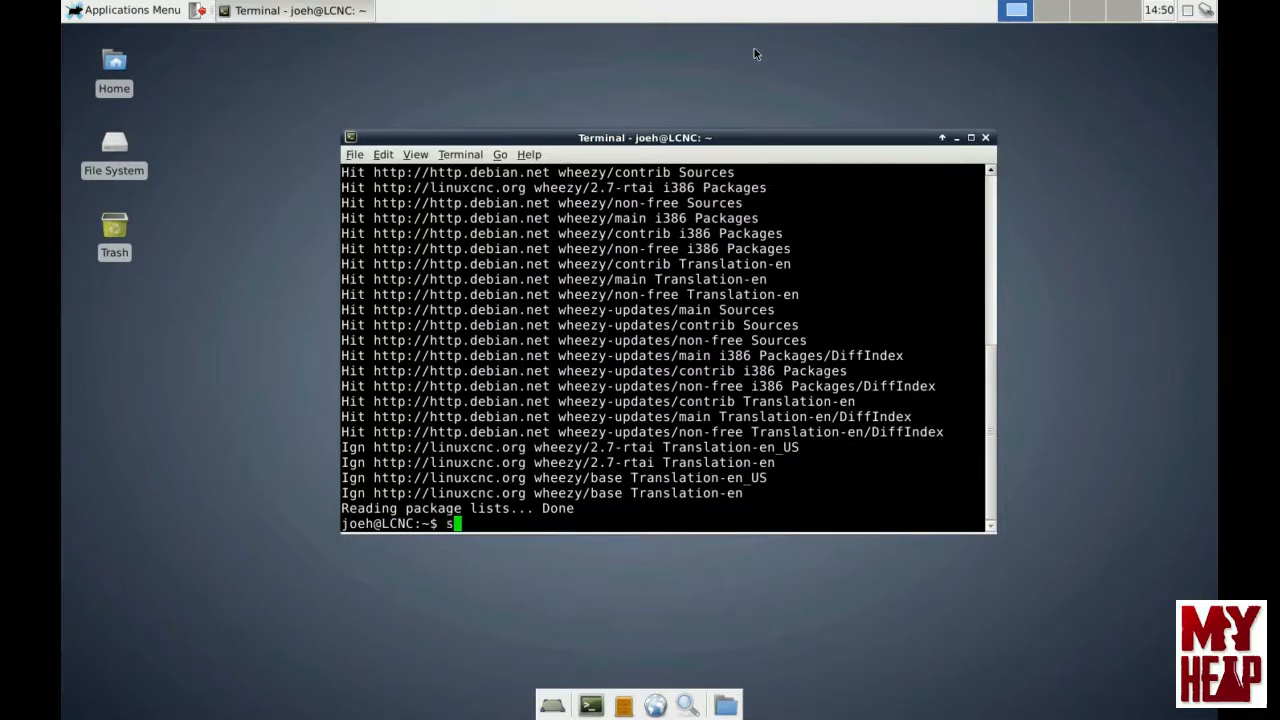
# Step: Run 'sudo apt-get upgrade', which reports 0 upgraded, then close the Terminal
pyautogui.write('udo')
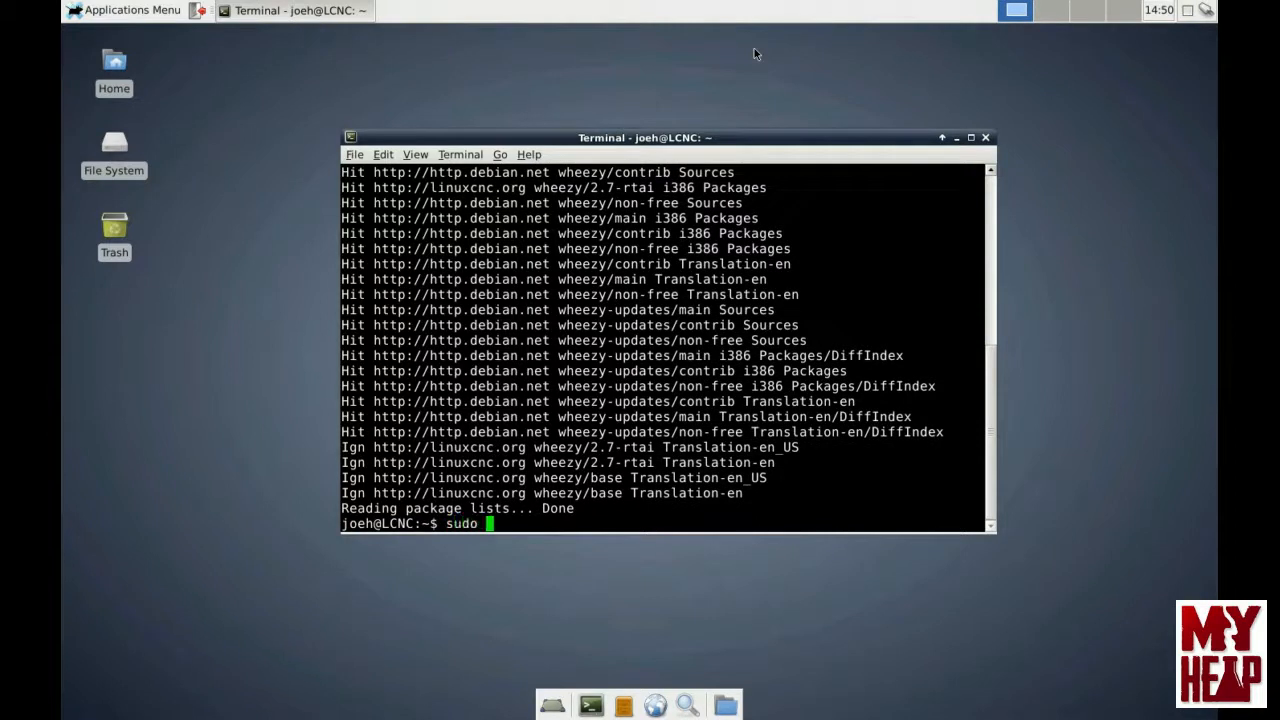
pyautogui.write('apt-g')
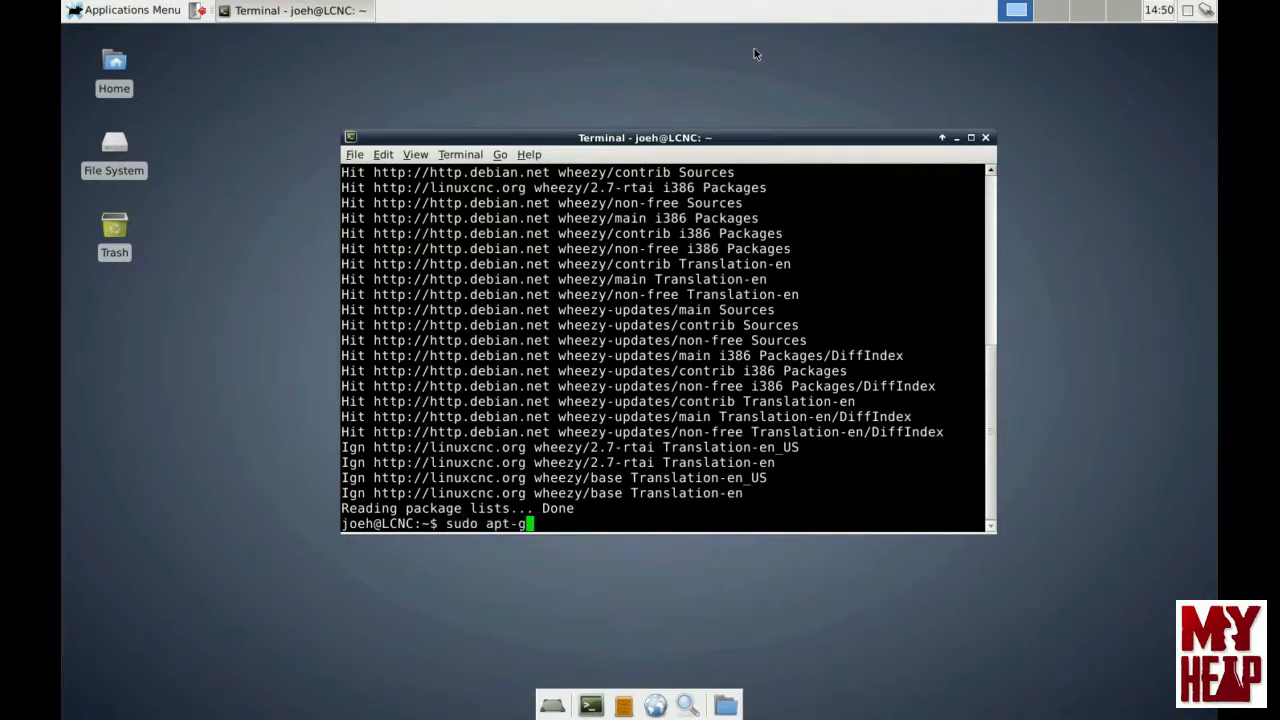
pyautogui.write('et up')
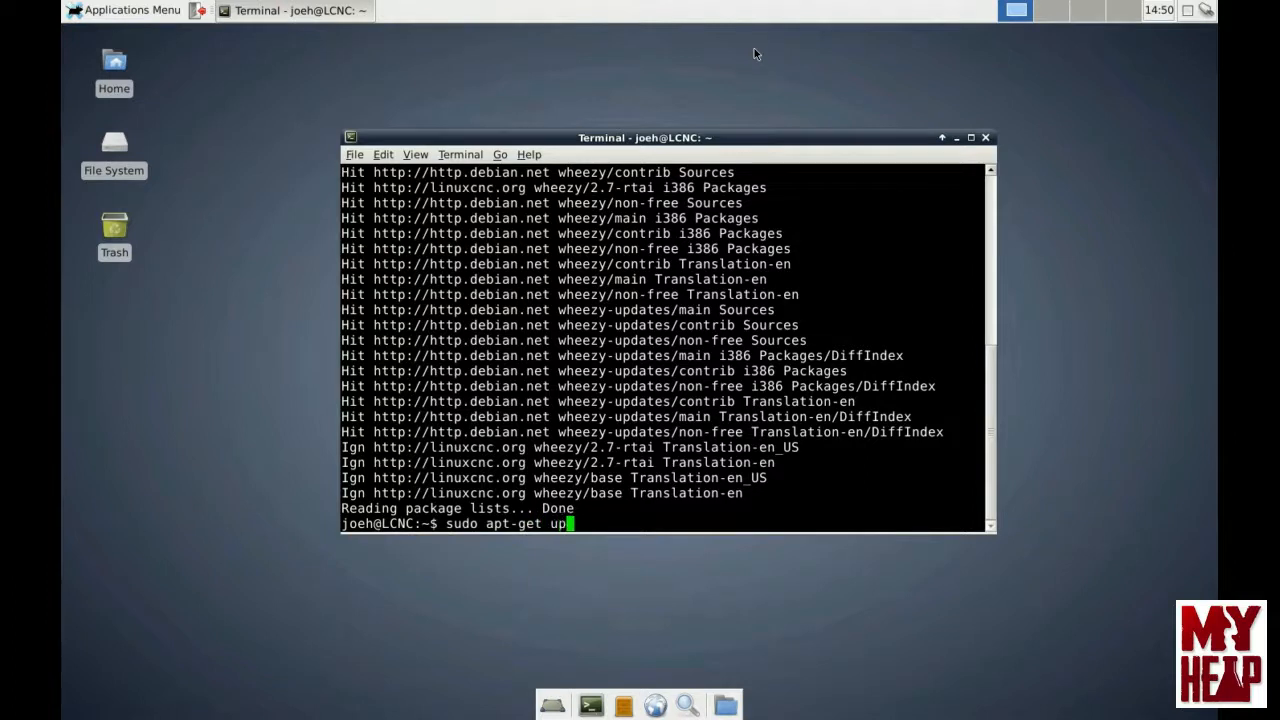
pyautogui.write('grade')
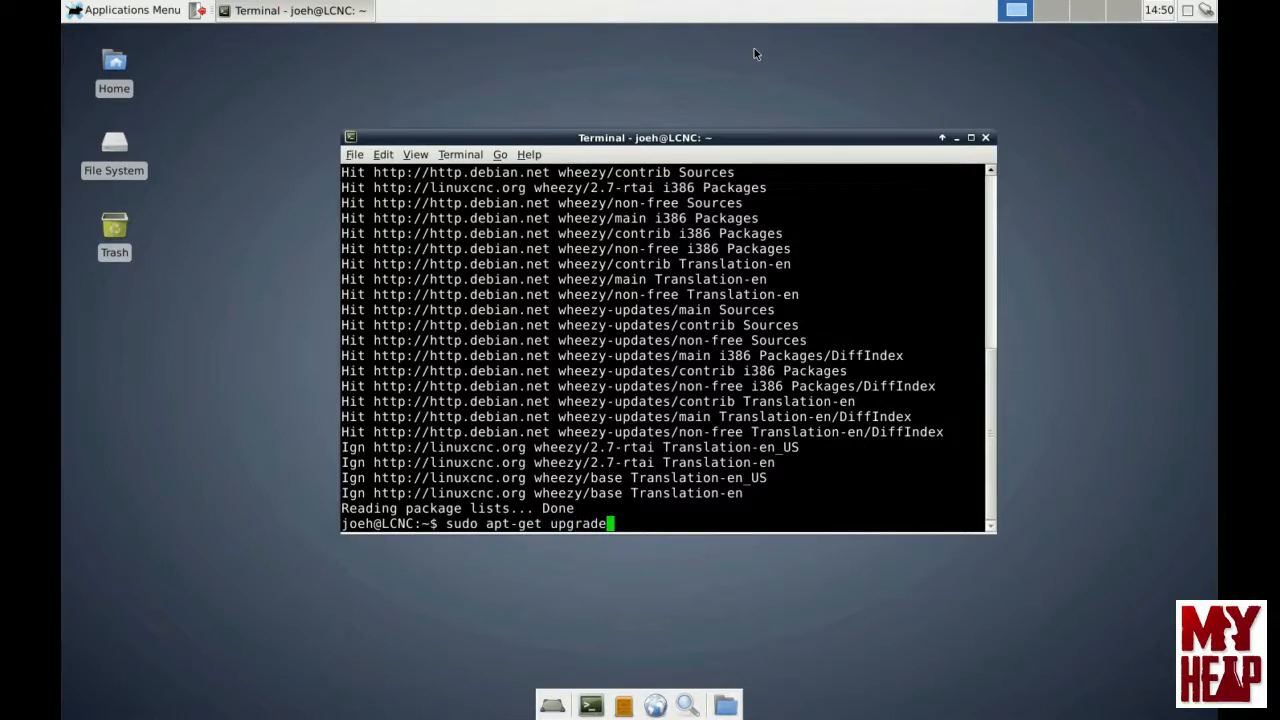
pyautogui.press('Return')
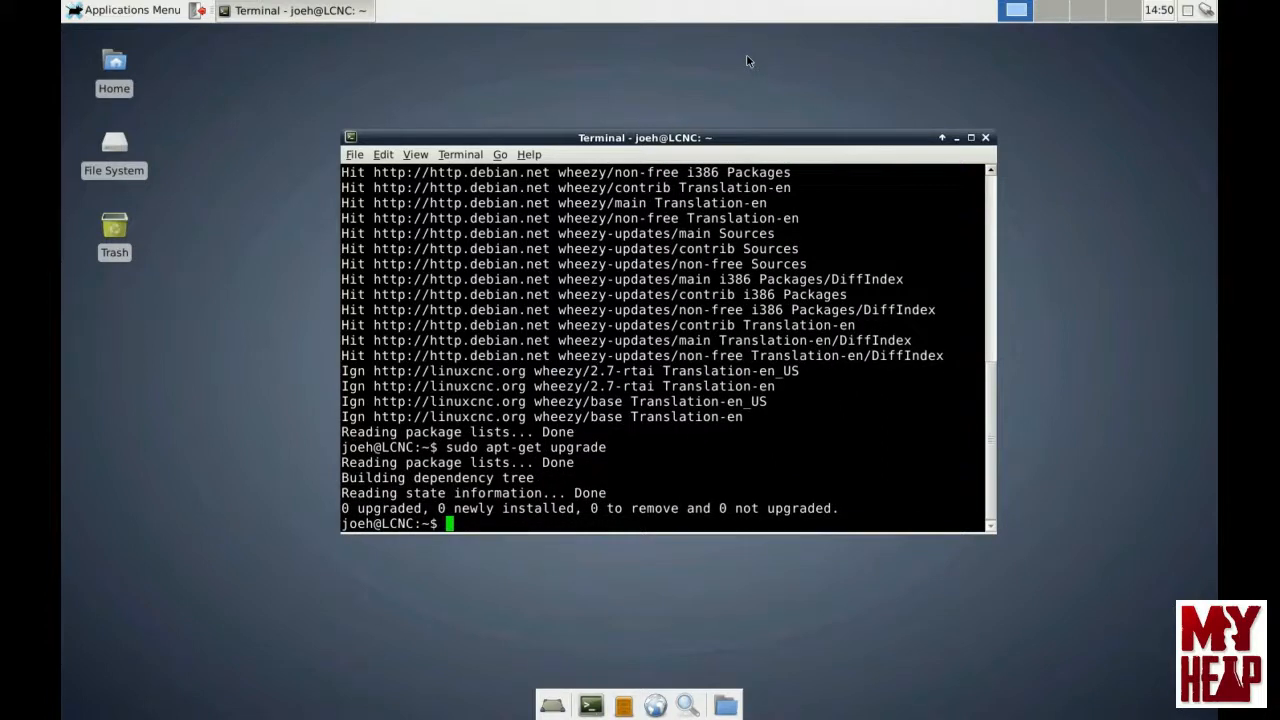
pyautogui.moveTo(342, 512)
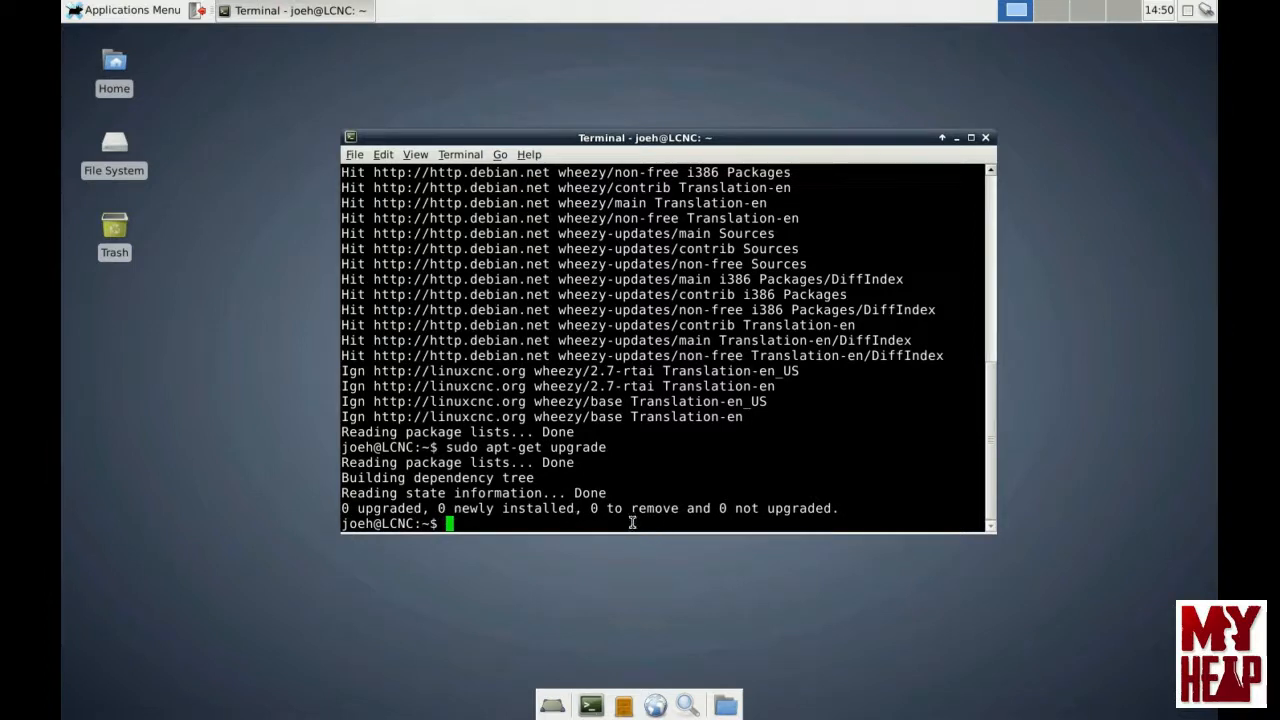
pyautogui.moveTo(752, 531)
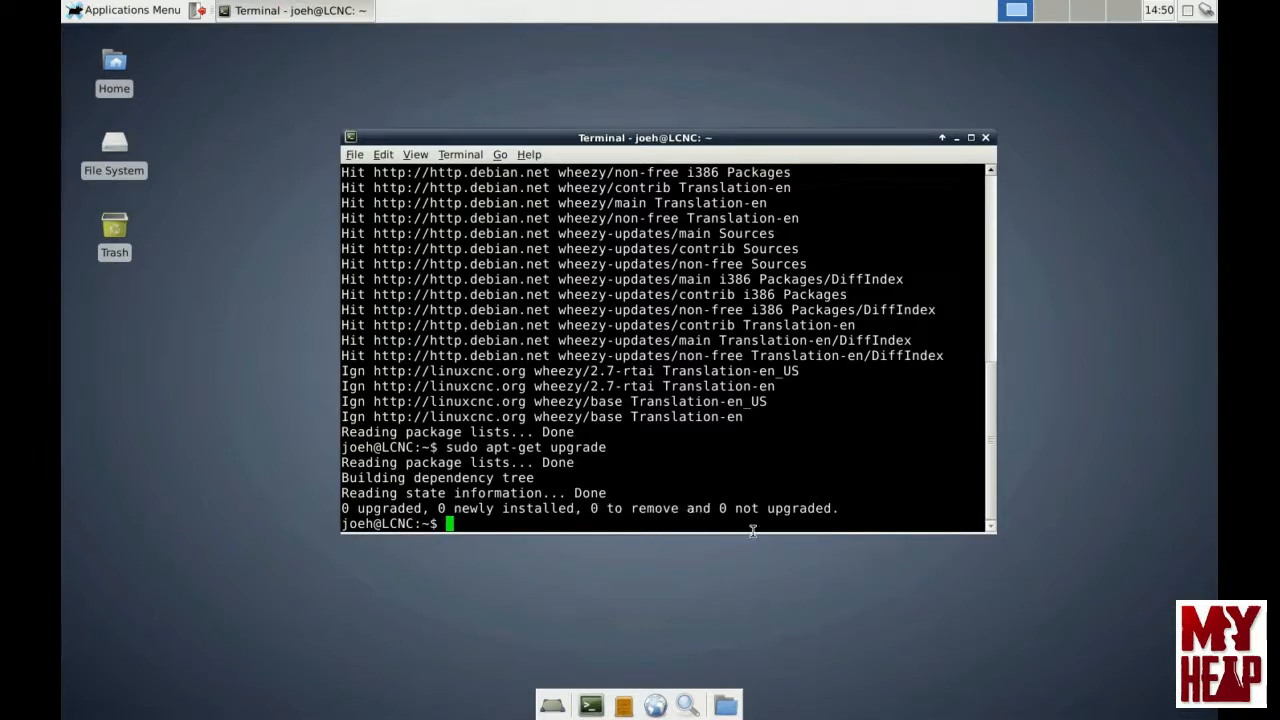
pyautogui.moveTo(610, 495)
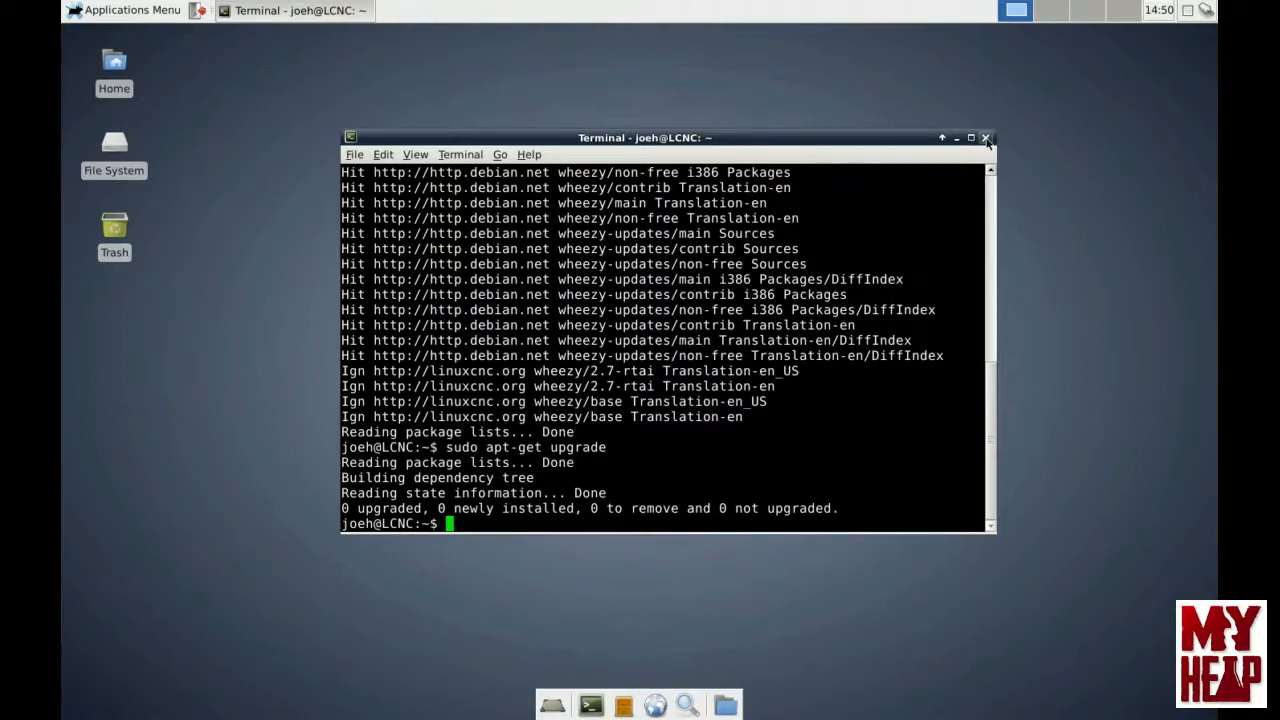
pyautogui.click(985, 137)
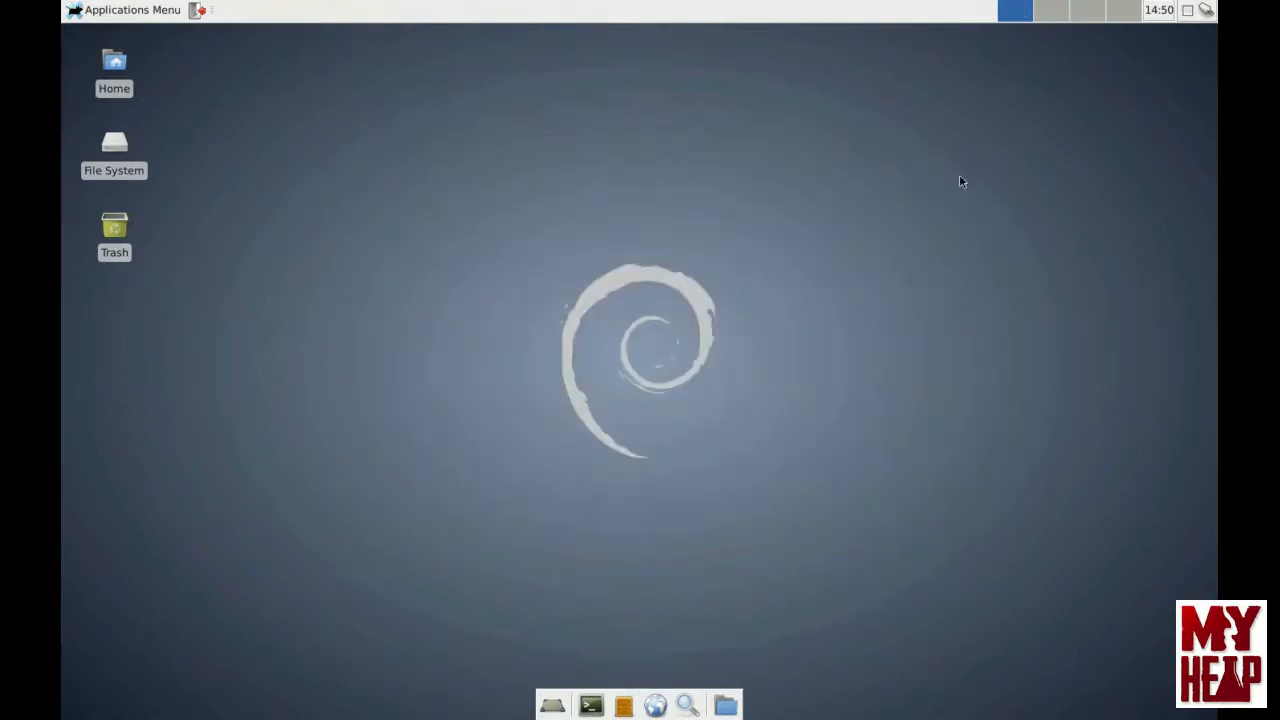
pyautogui.moveTo(998, 221)
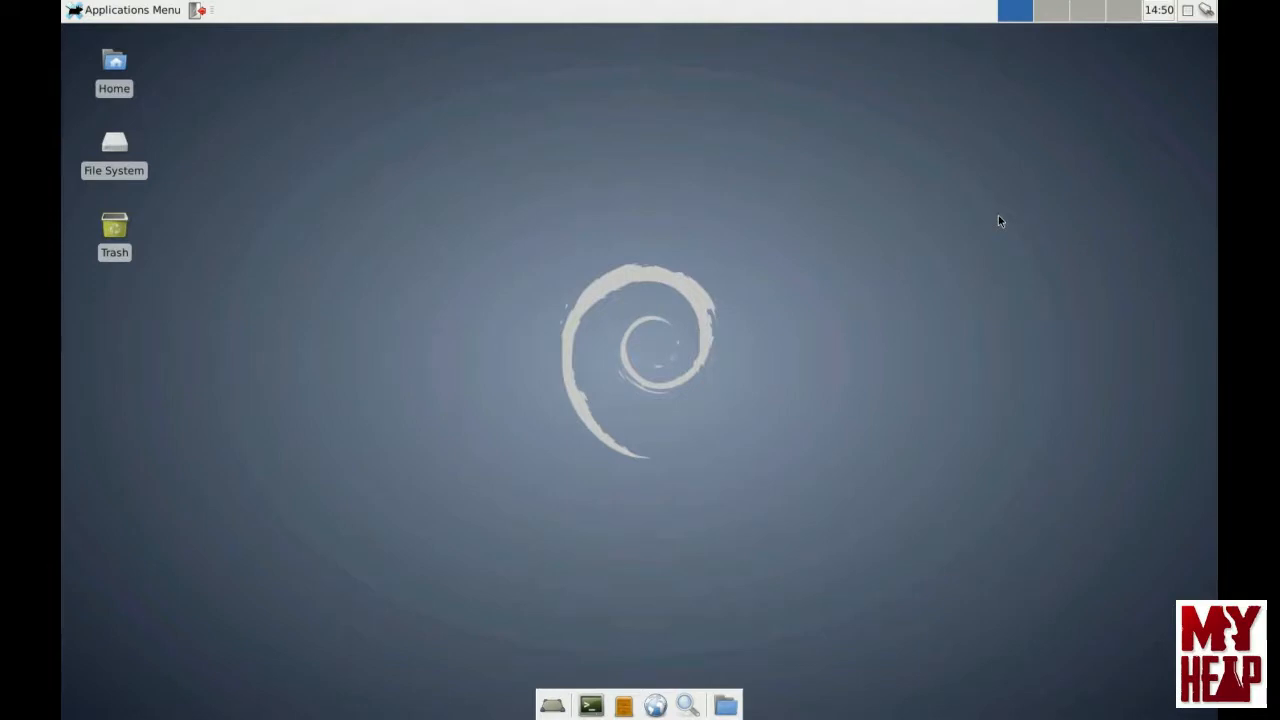
pyautogui.moveTo(973, 207)
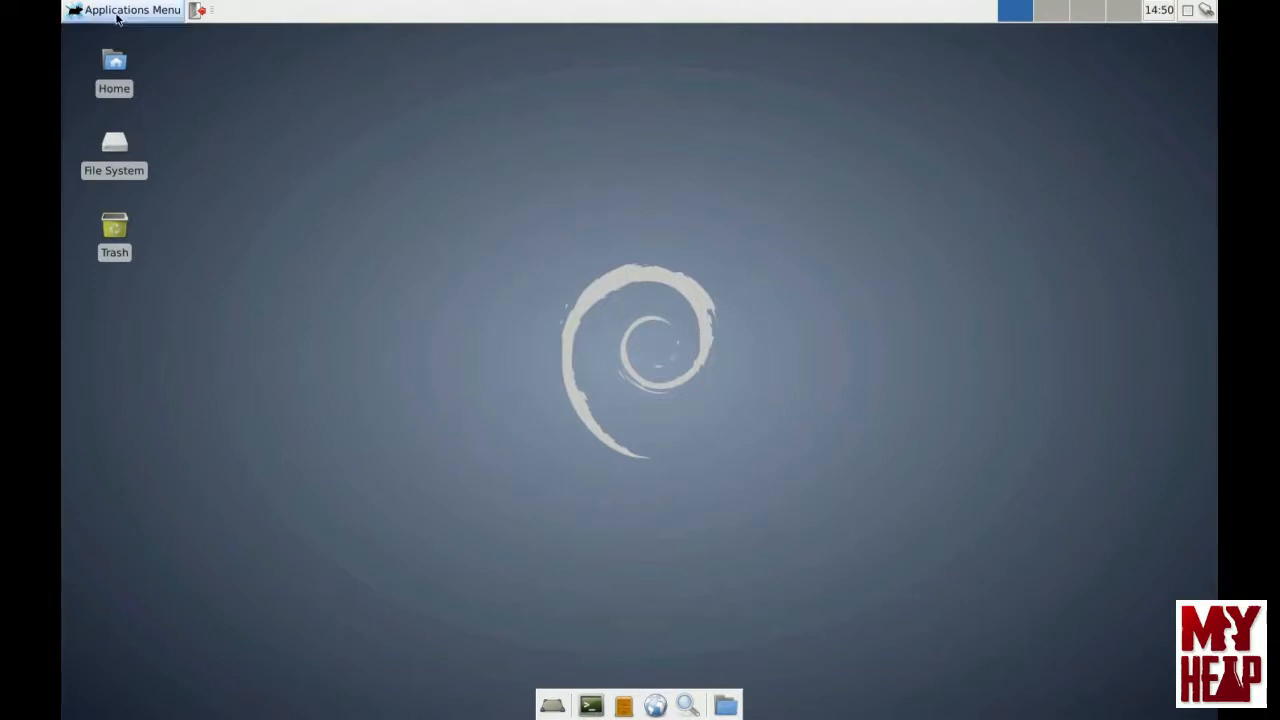
# Step: Launch the LinuxCNC V2.7.13 Documentation from the Applications Menu's CNC submenu
pyautogui.click(124, 10)
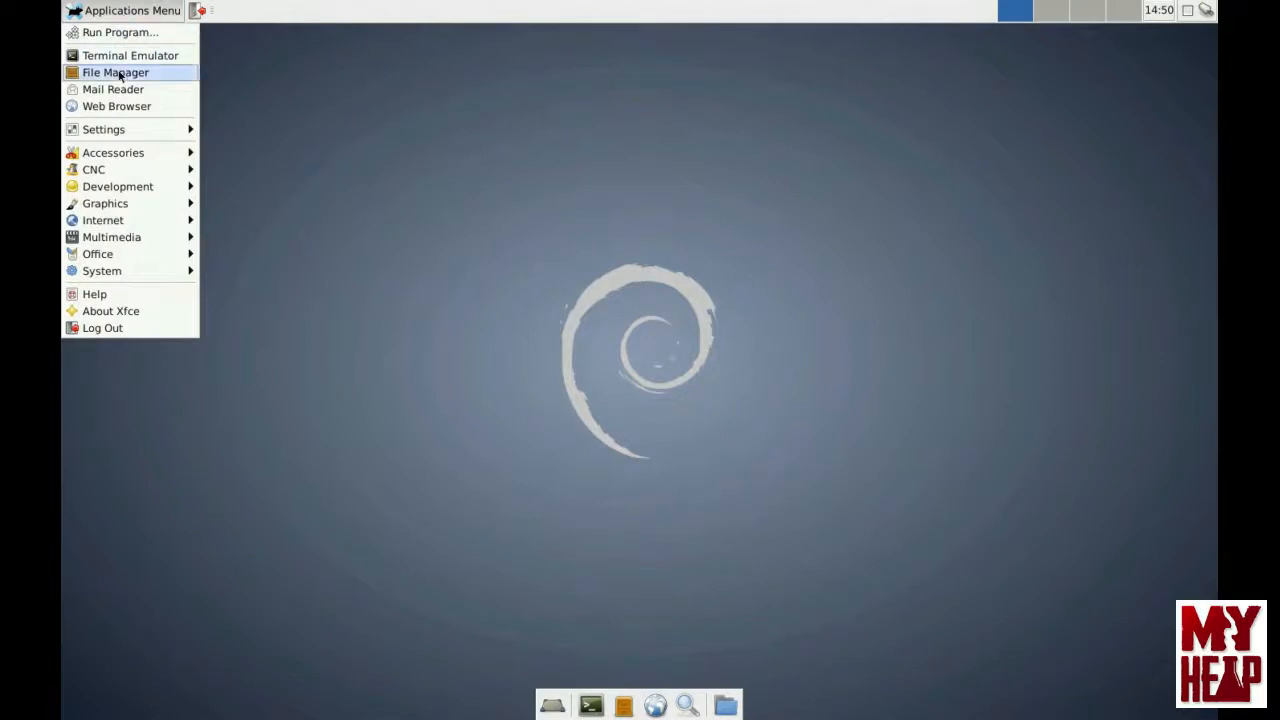
pyautogui.moveTo(94, 169)
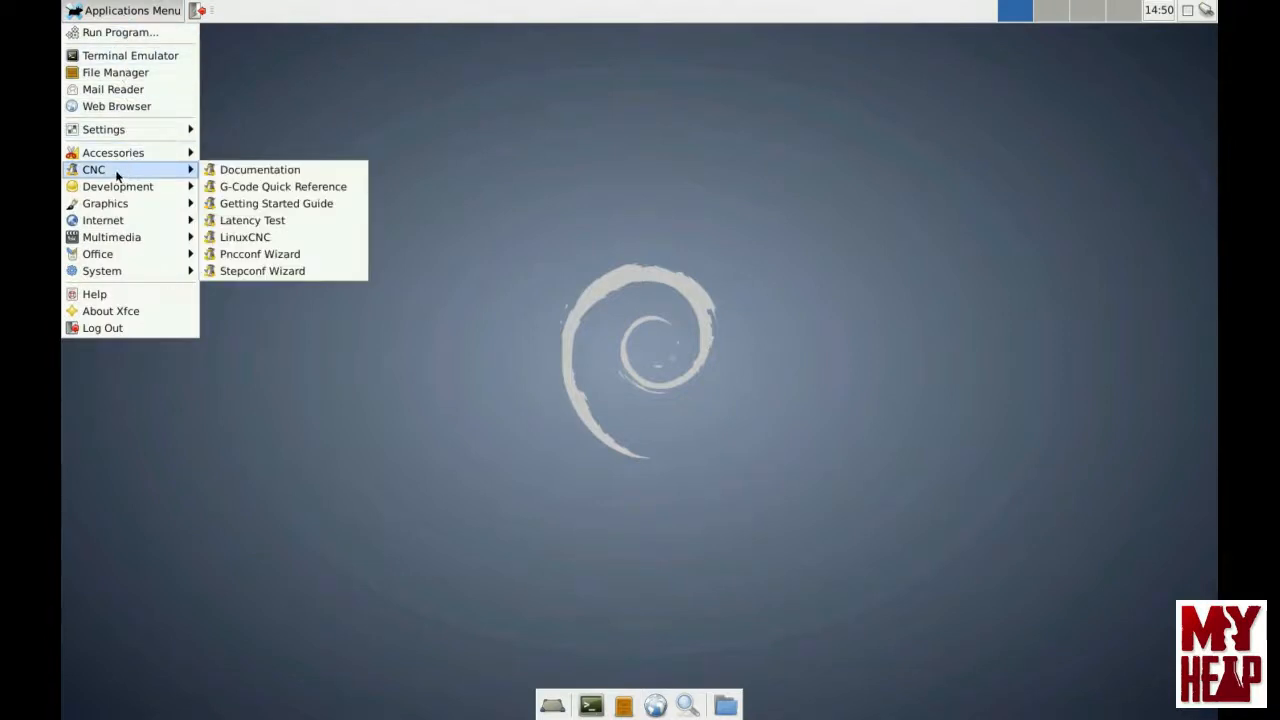
pyautogui.moveTo(259, 169)
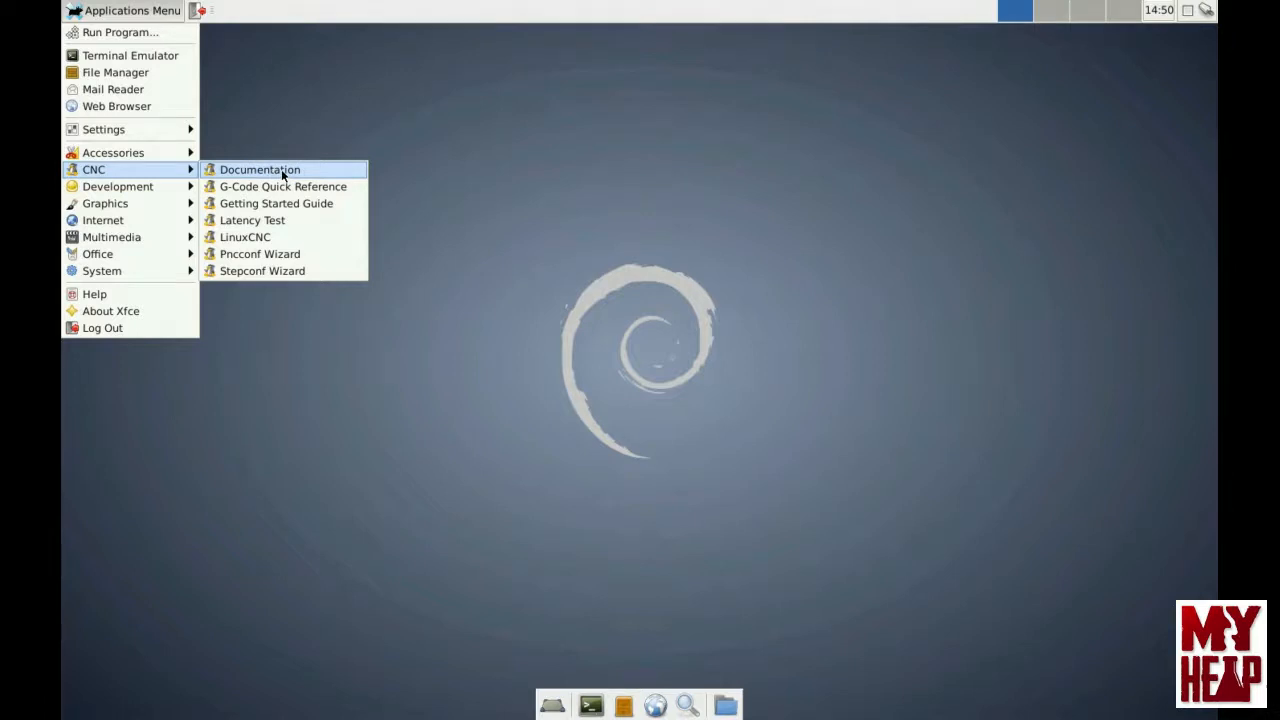
pyautogui.moveTo(252, 220)
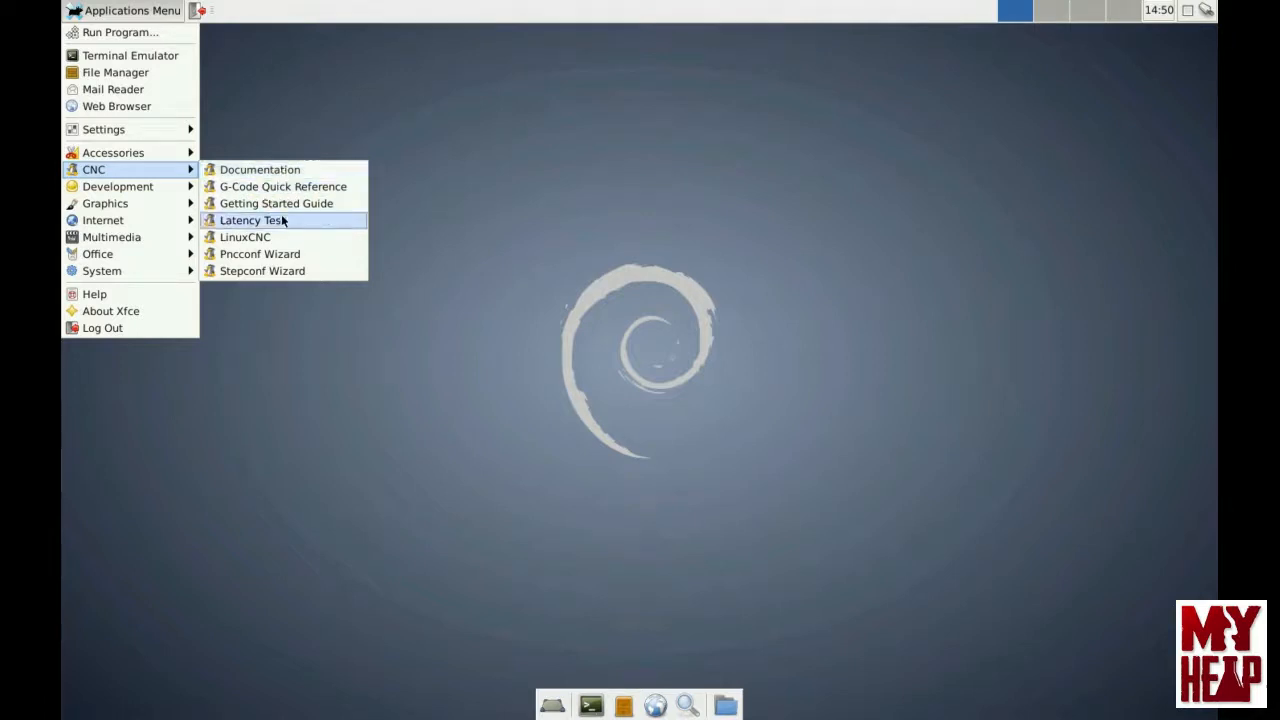
pyautogui.moveTo(276, 203)
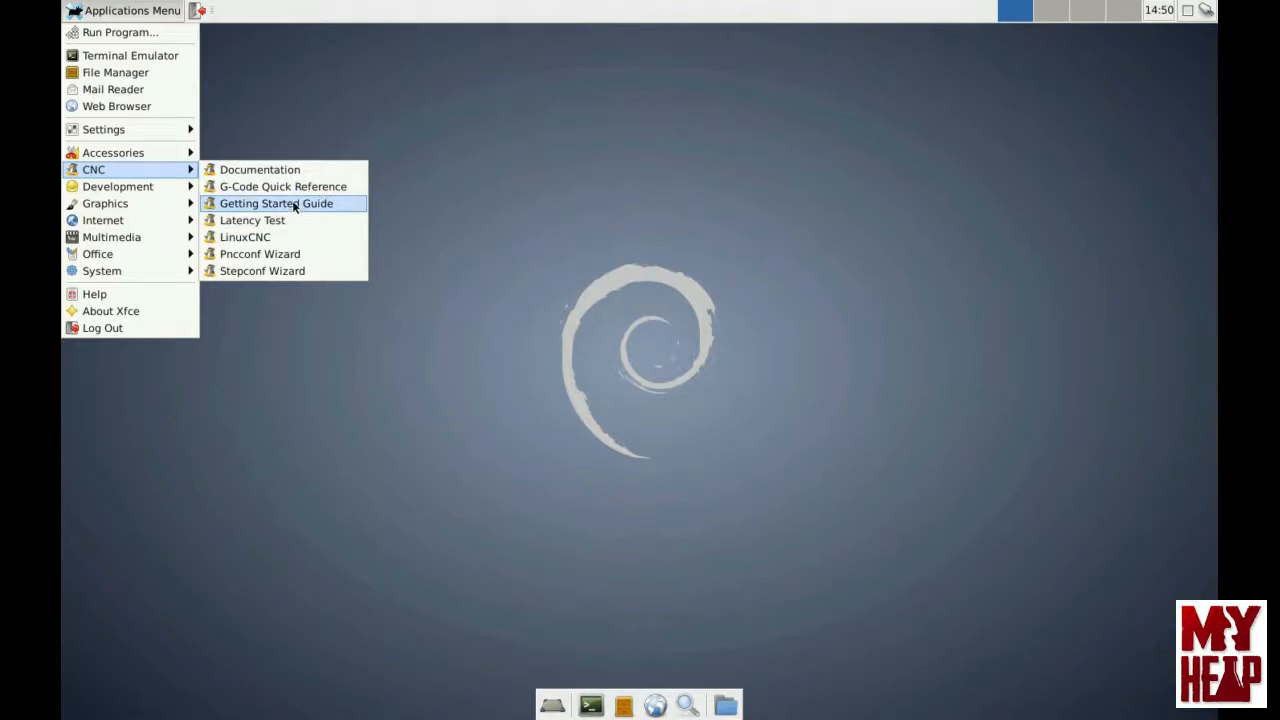
pyautogui.moveTo(260, 169)
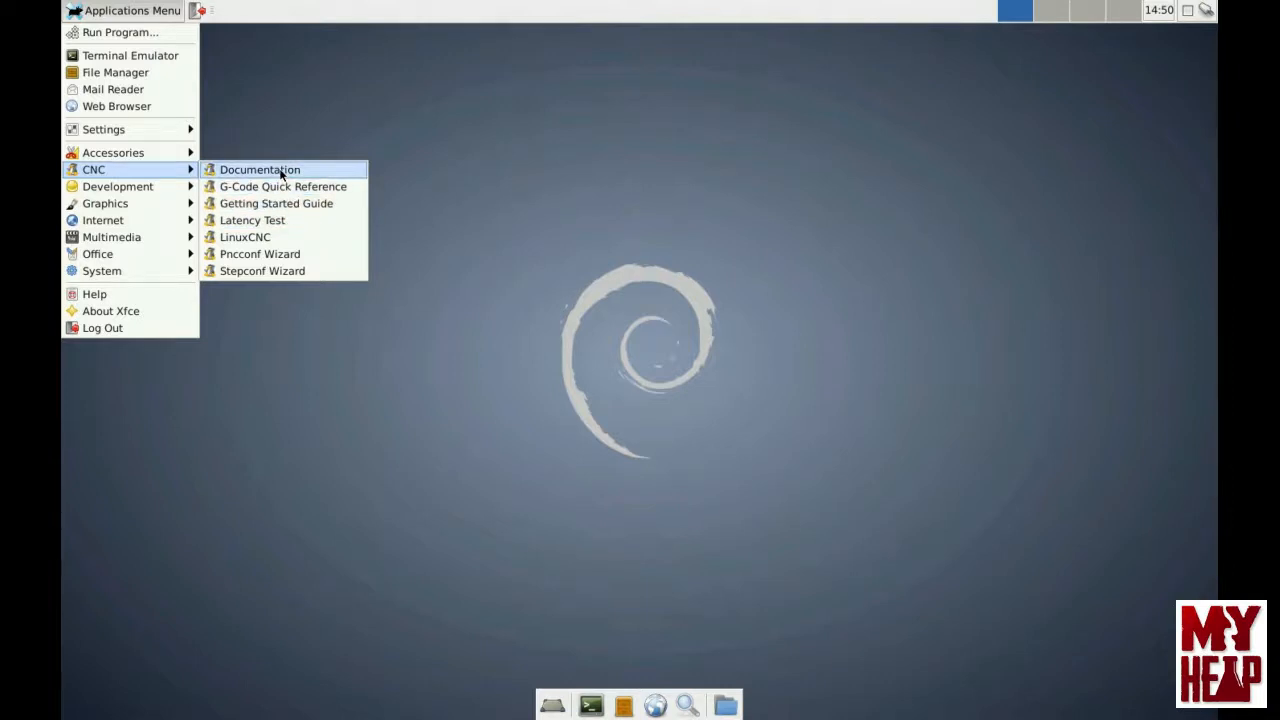
pyautogui.click(259, 169)
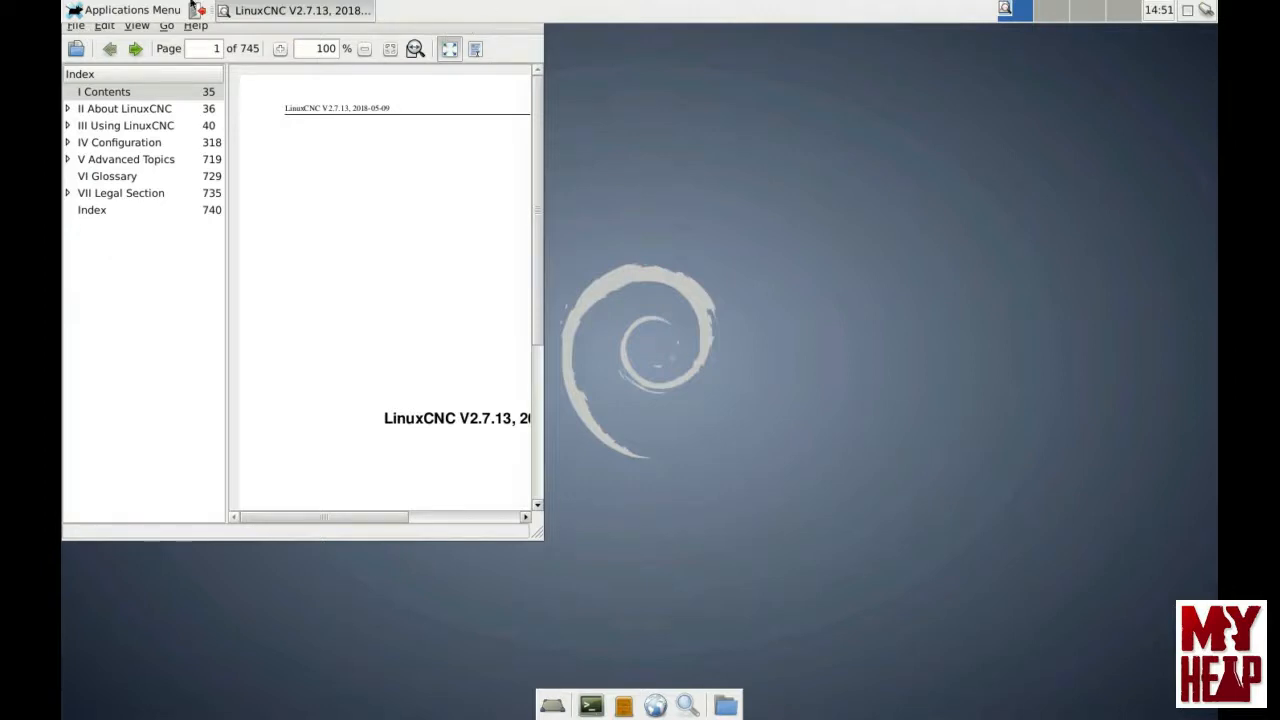
pyautogui.moveTo(505, 28)
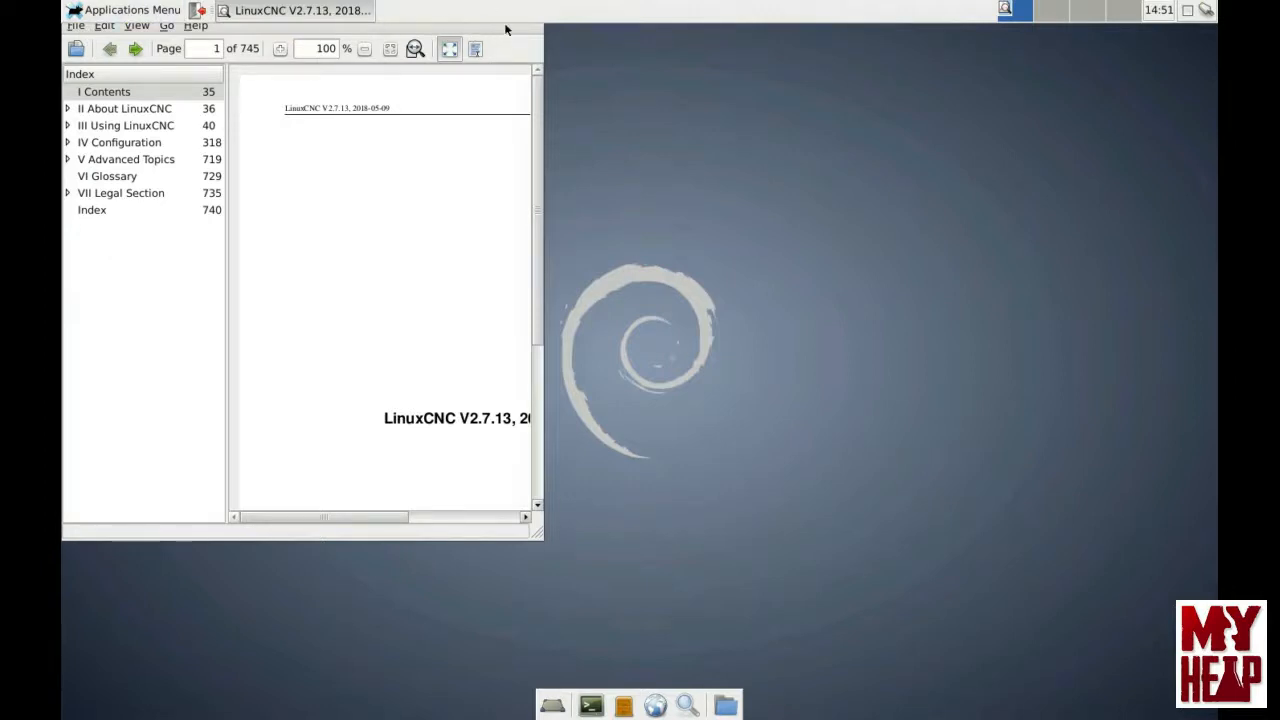
pyautogui.moveTo(584, 153)
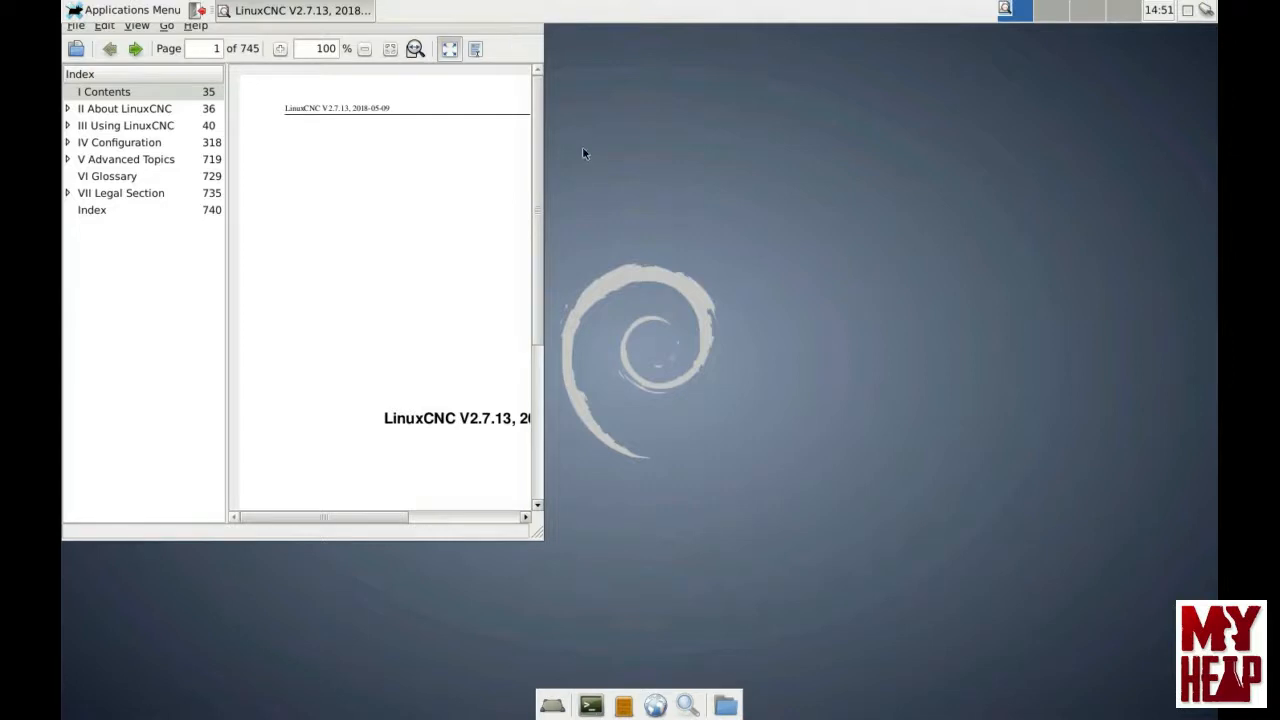
pyautogui.moveTo(147, 223)
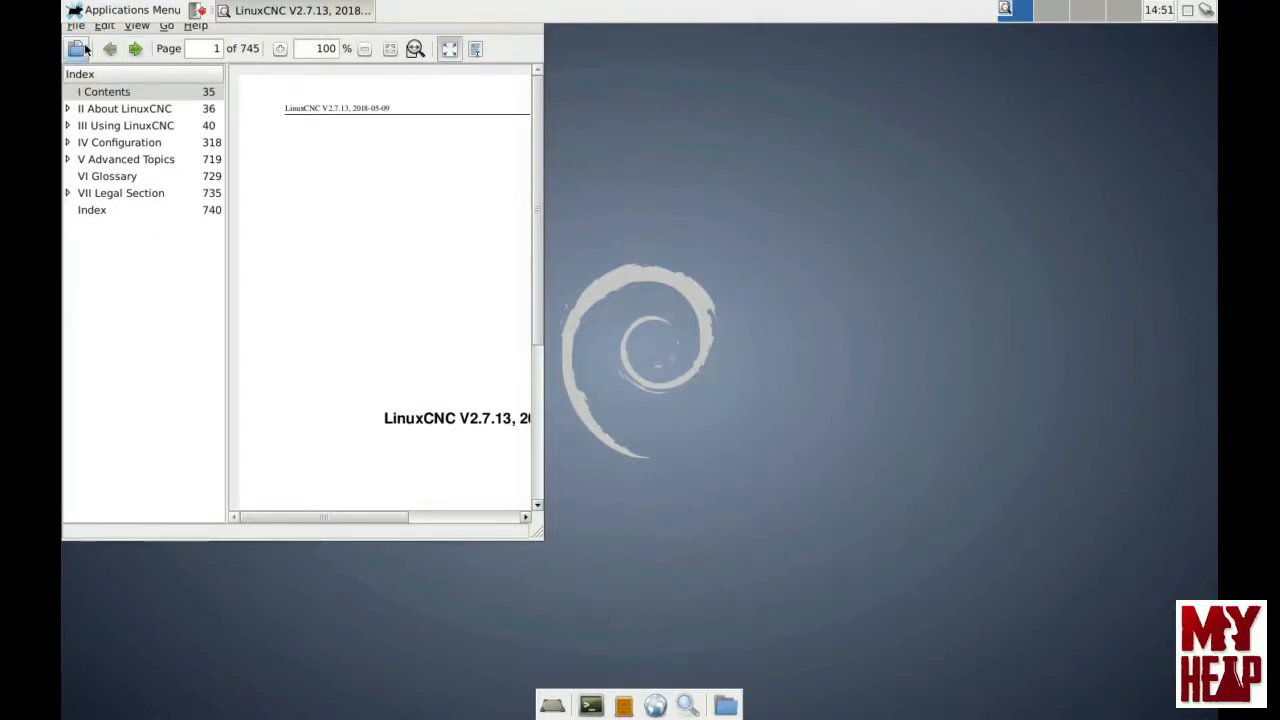
# Step: Look through the Go, Edit and File menus, then close the LinuxCNC documentation
pyautogui.click(166, 25)
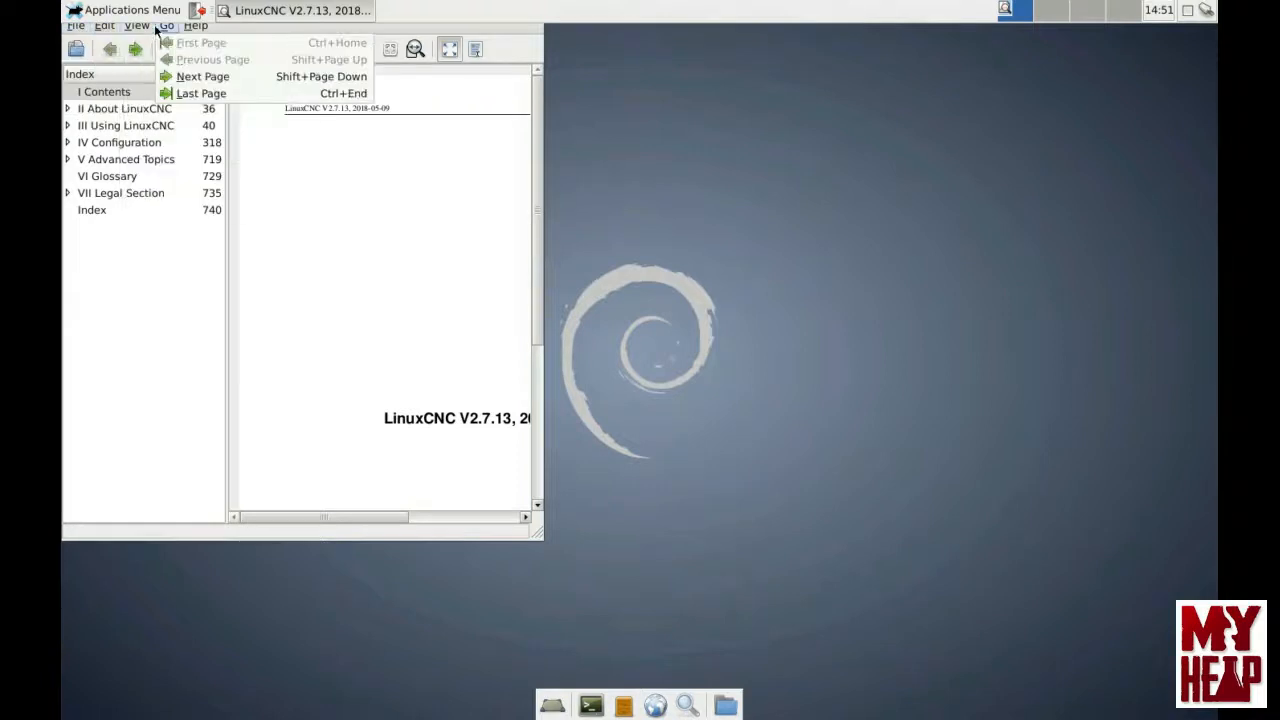
pyautogui.click(104, 25)
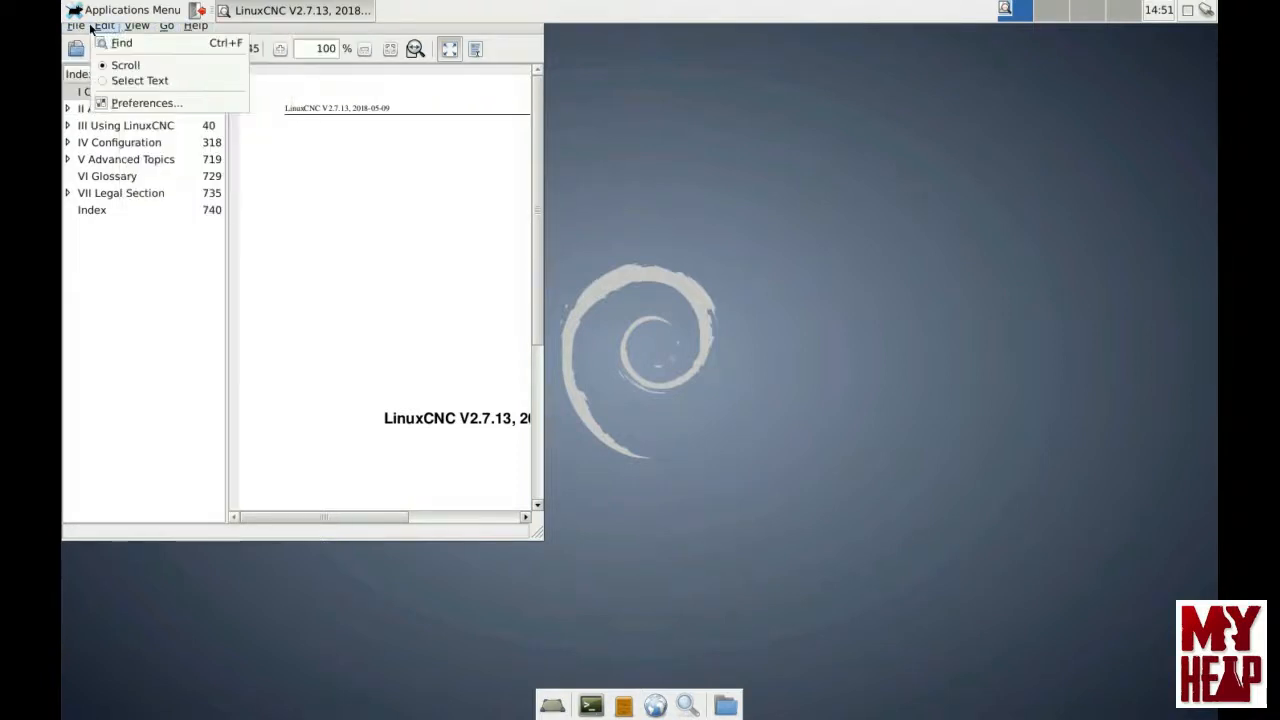
pyautogui.click(76, 25)
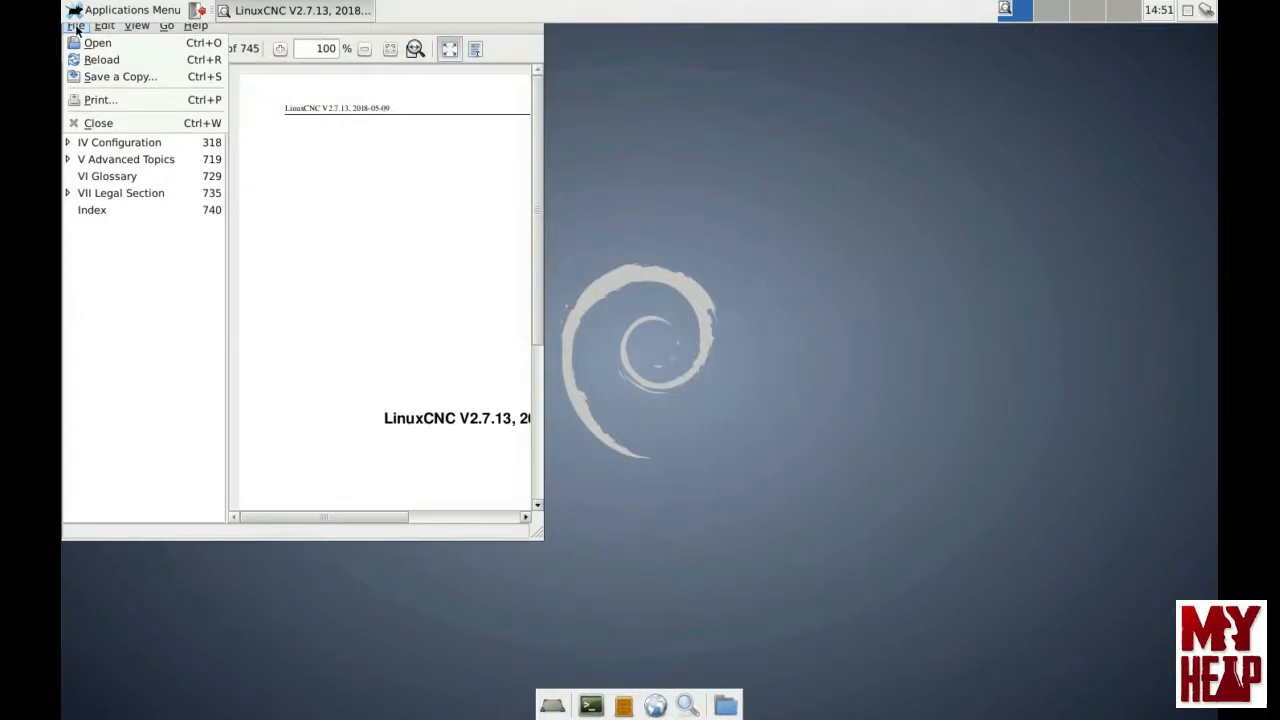
pyautogui.click(98, 122)
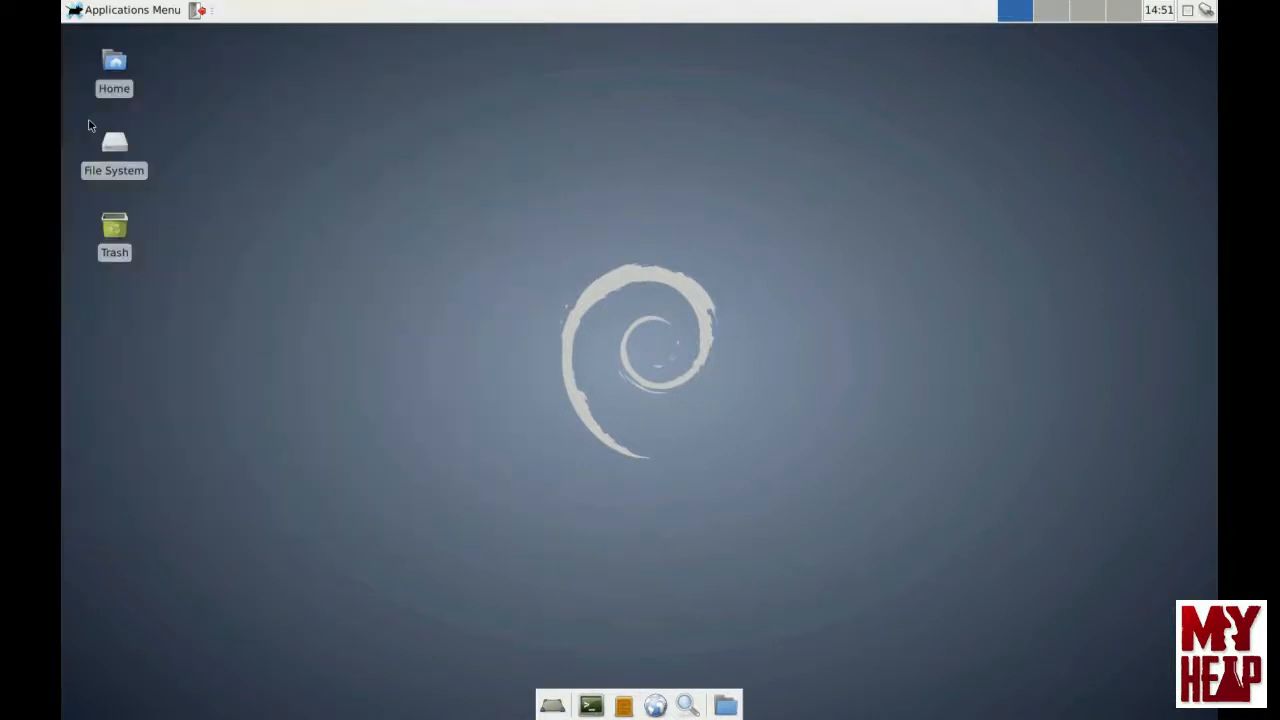
pyautogui.moveTo(405, 305)
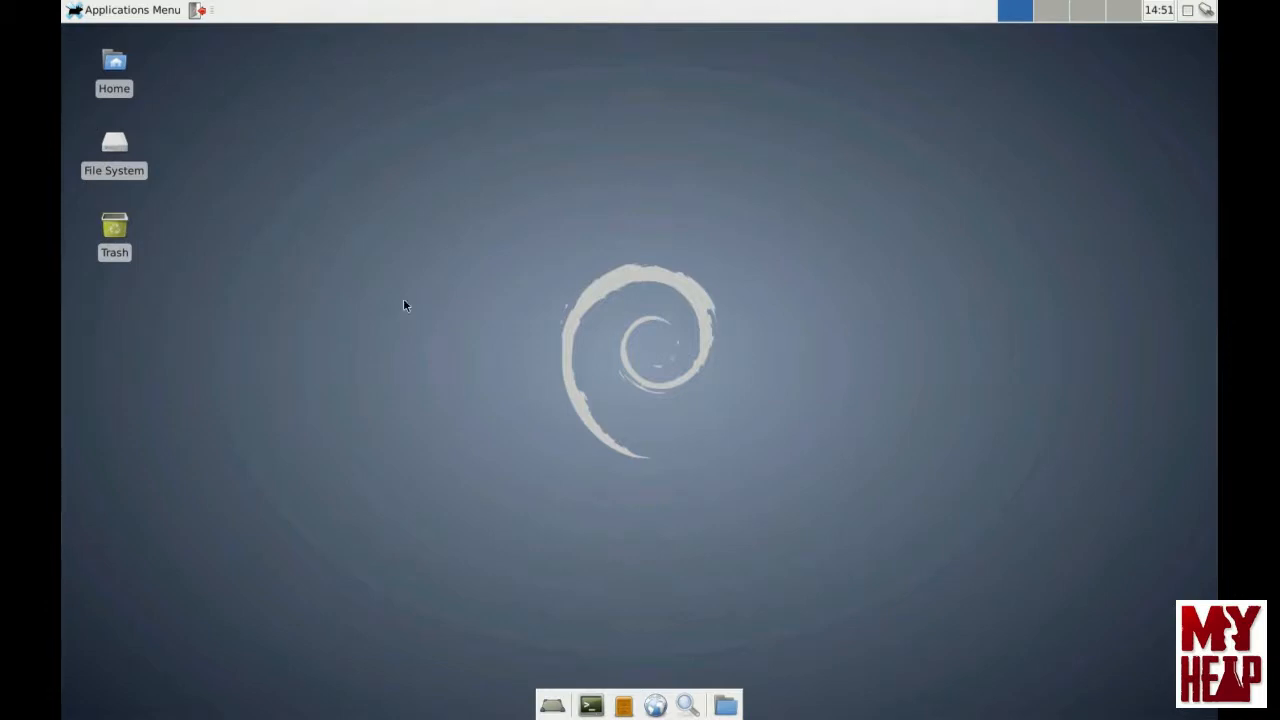
pyautogui.moveTo(501, 567)
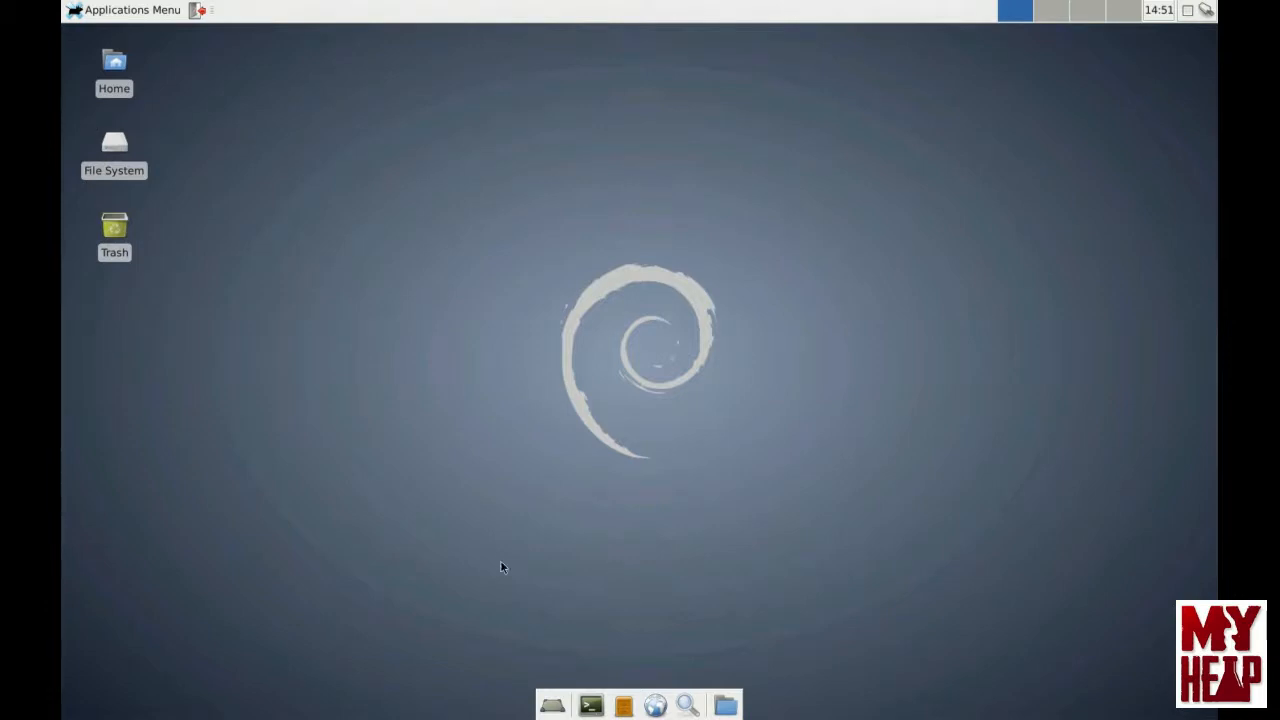
pyautogui.moveTo(435, 579)
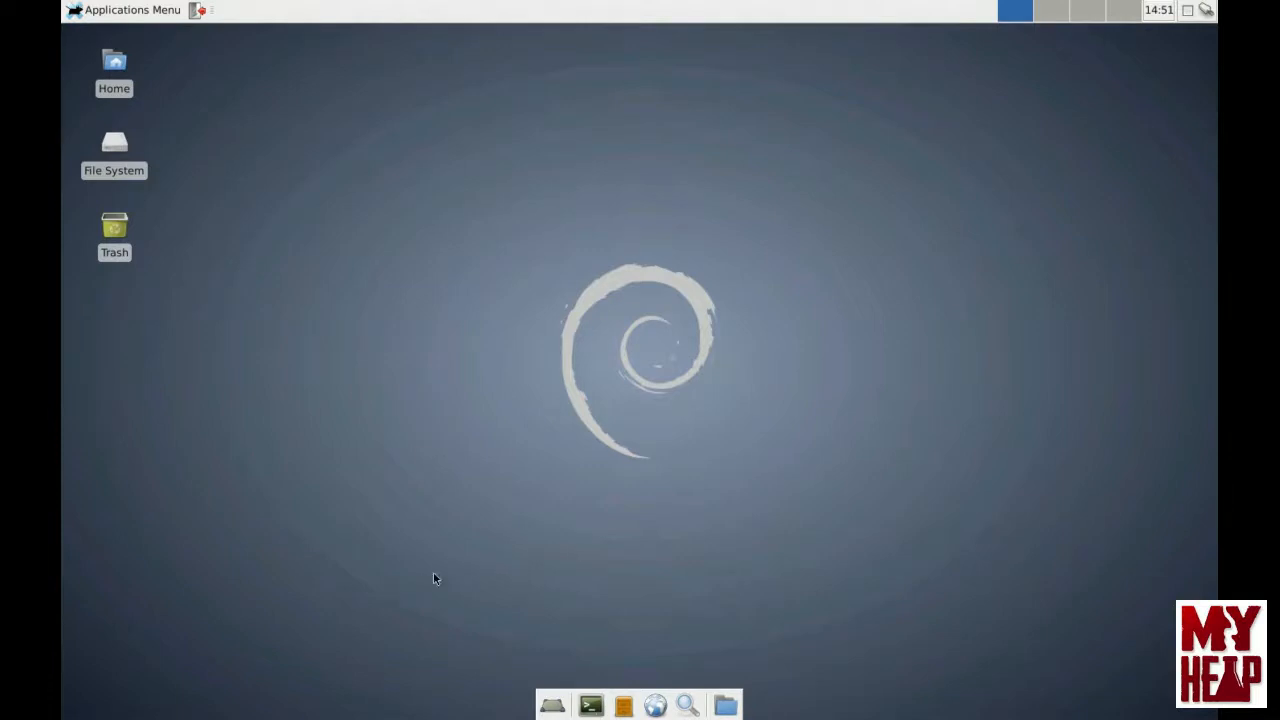
pyautogui.moveTo(495, 516)
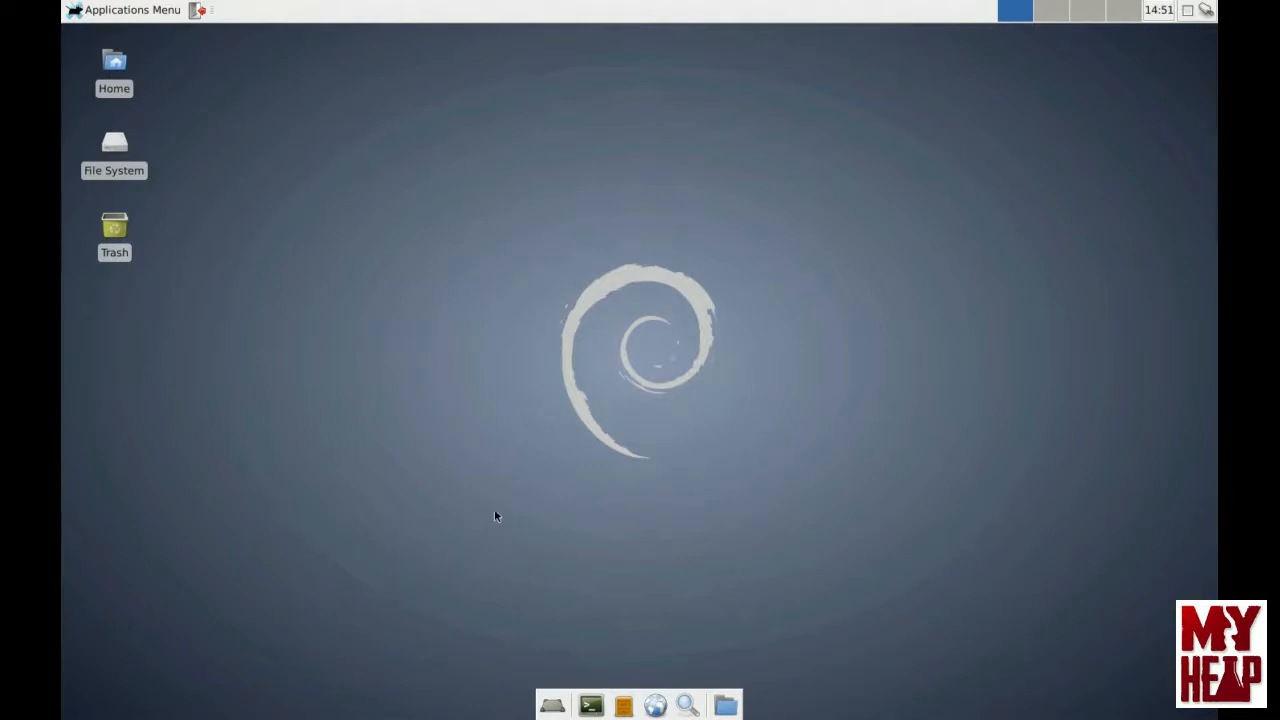
pyautogui.moveTo(567, 491)
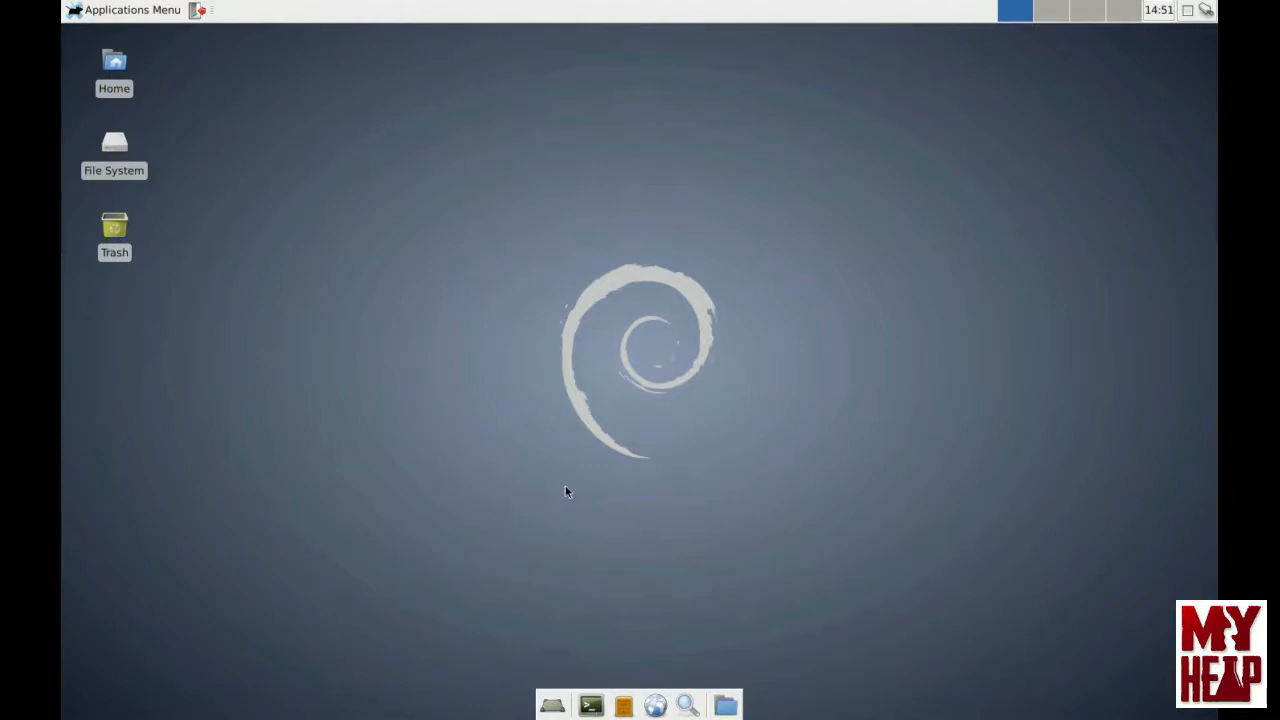
pyautogui.moveTo(584, 511)
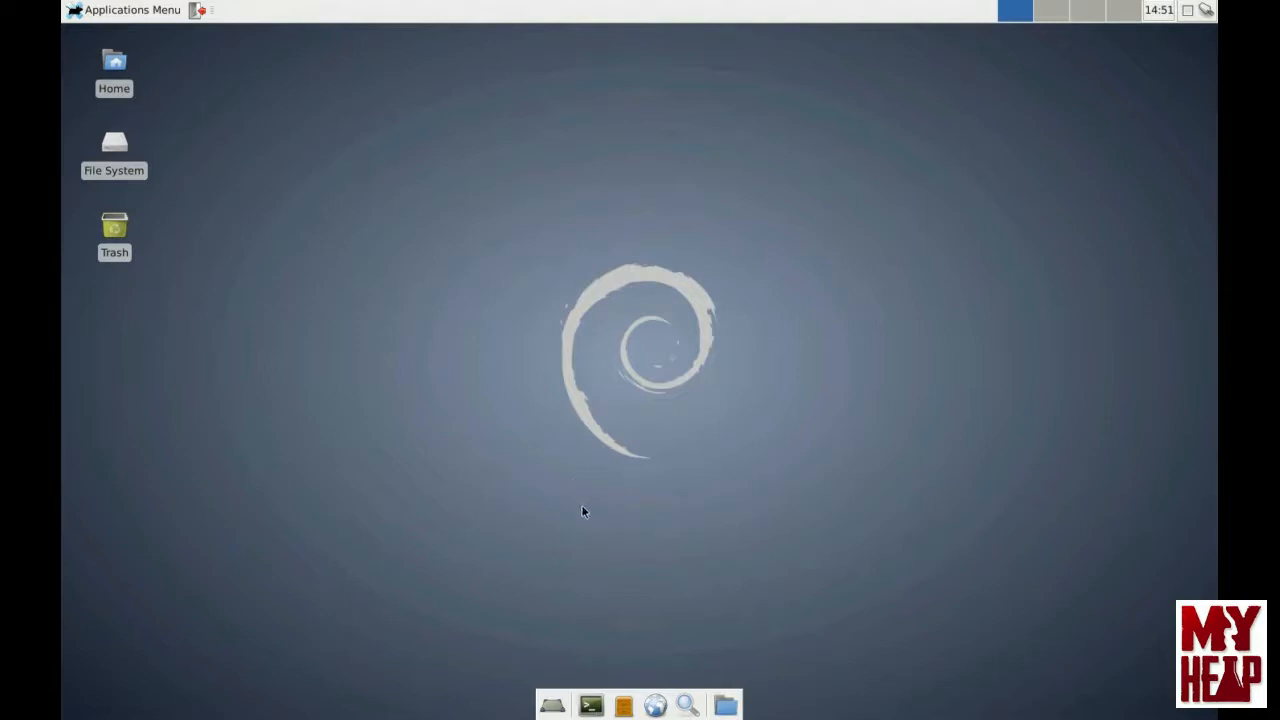
pyautogui.moveTo(482, 436)
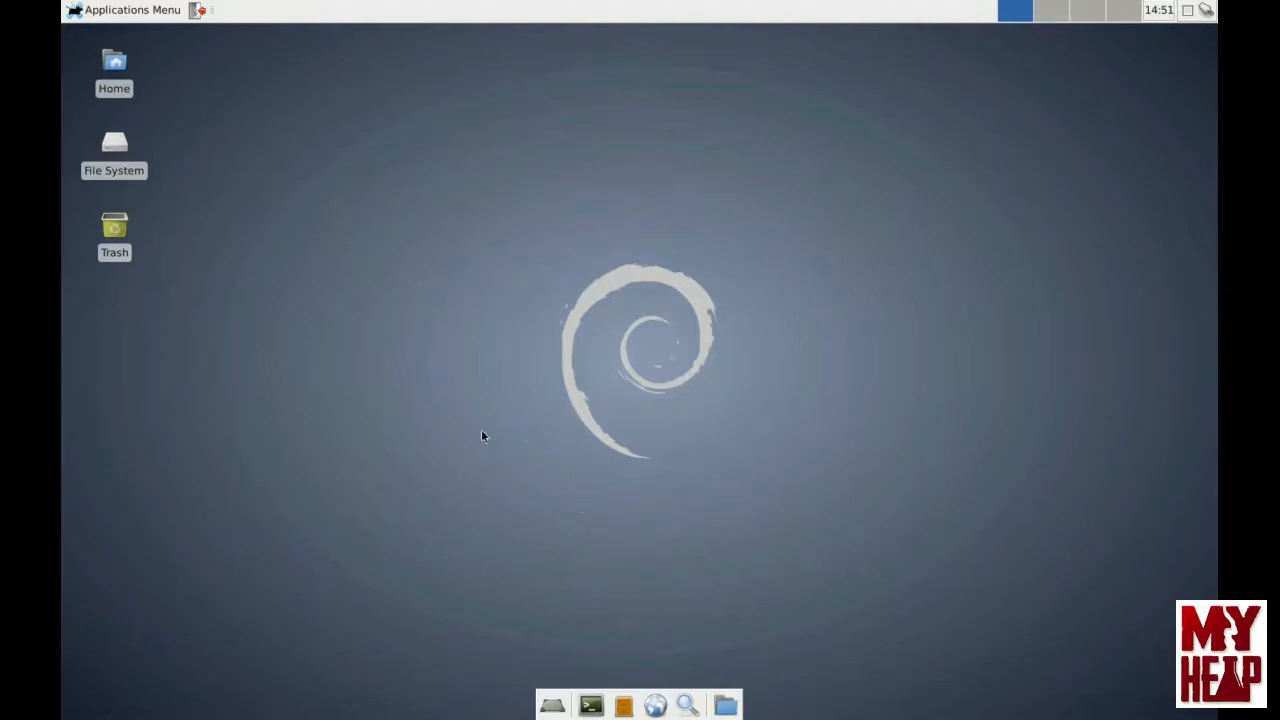
pyautogui.moveTo(240, 70)
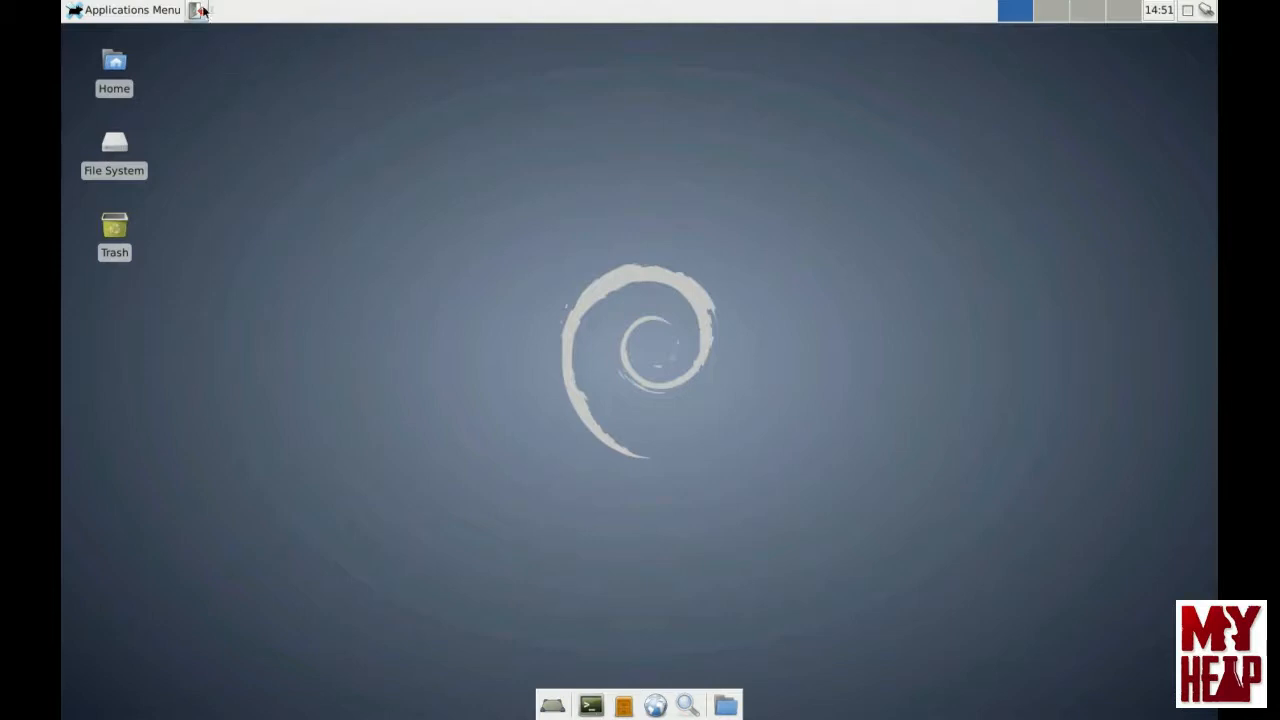
pyautogui.moveTo(595, 624)
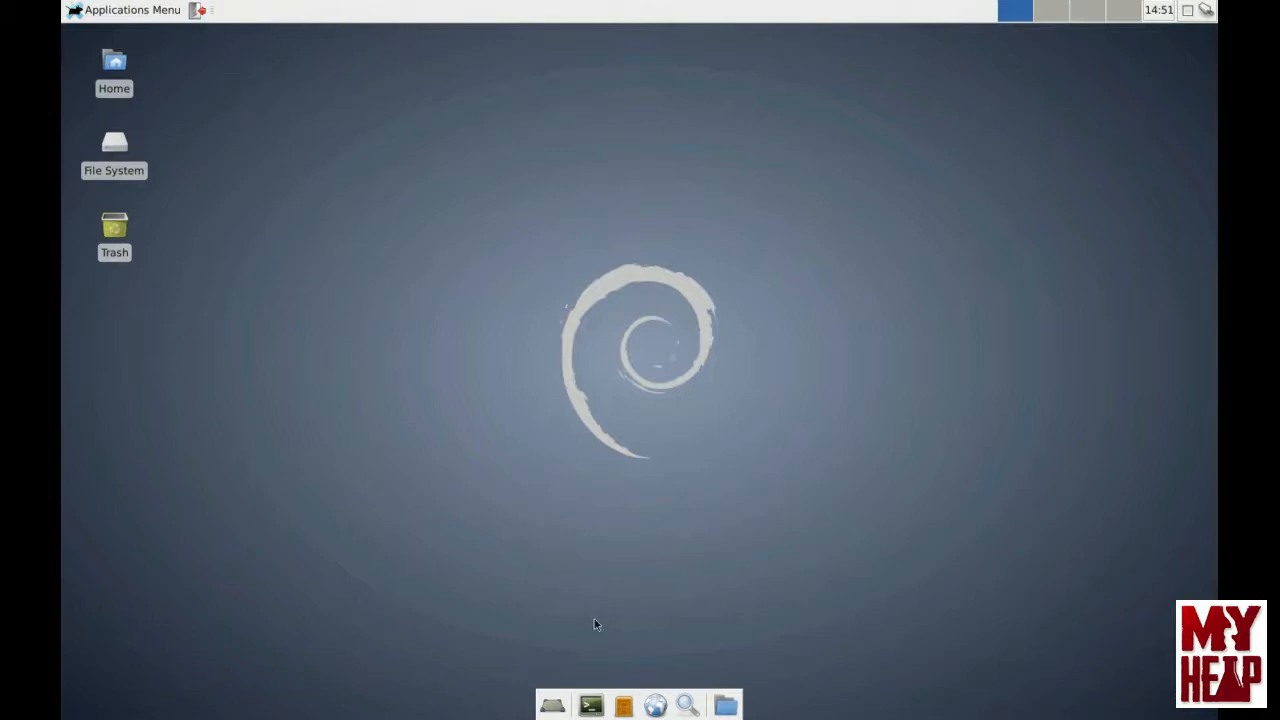
# Step: Open a centred terminal and run 'sudo apt-get install evince'
pyautogui.click(589, 705)
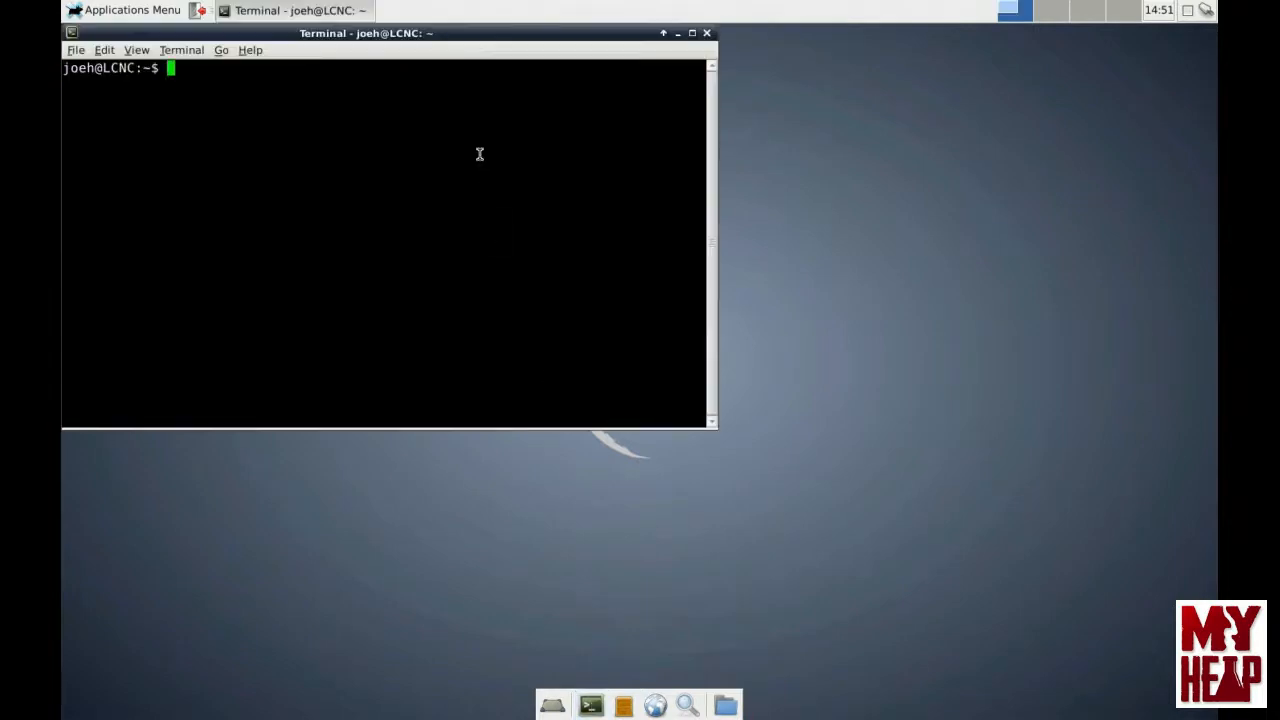
pyautogui.moveTo(365, 33); pyautogui.dragTo(637, 156)
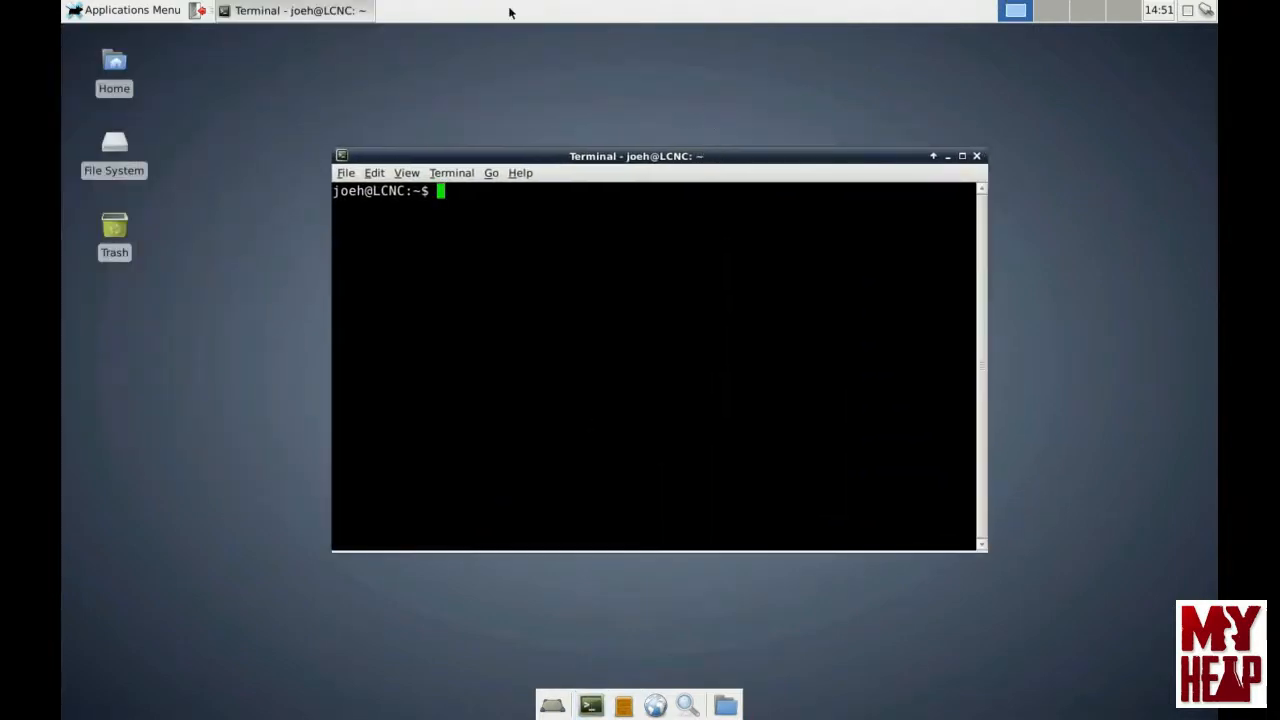
pyautogui.write('sudo')
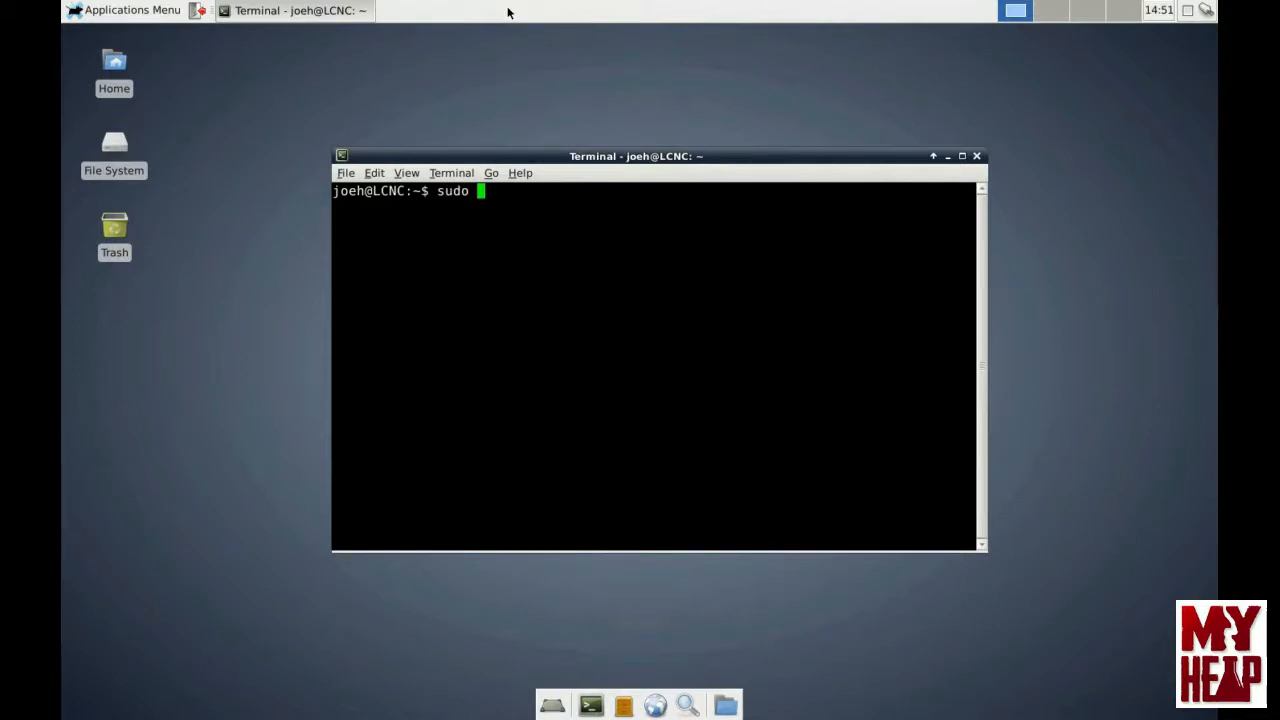
pyautogui.write('apt-')
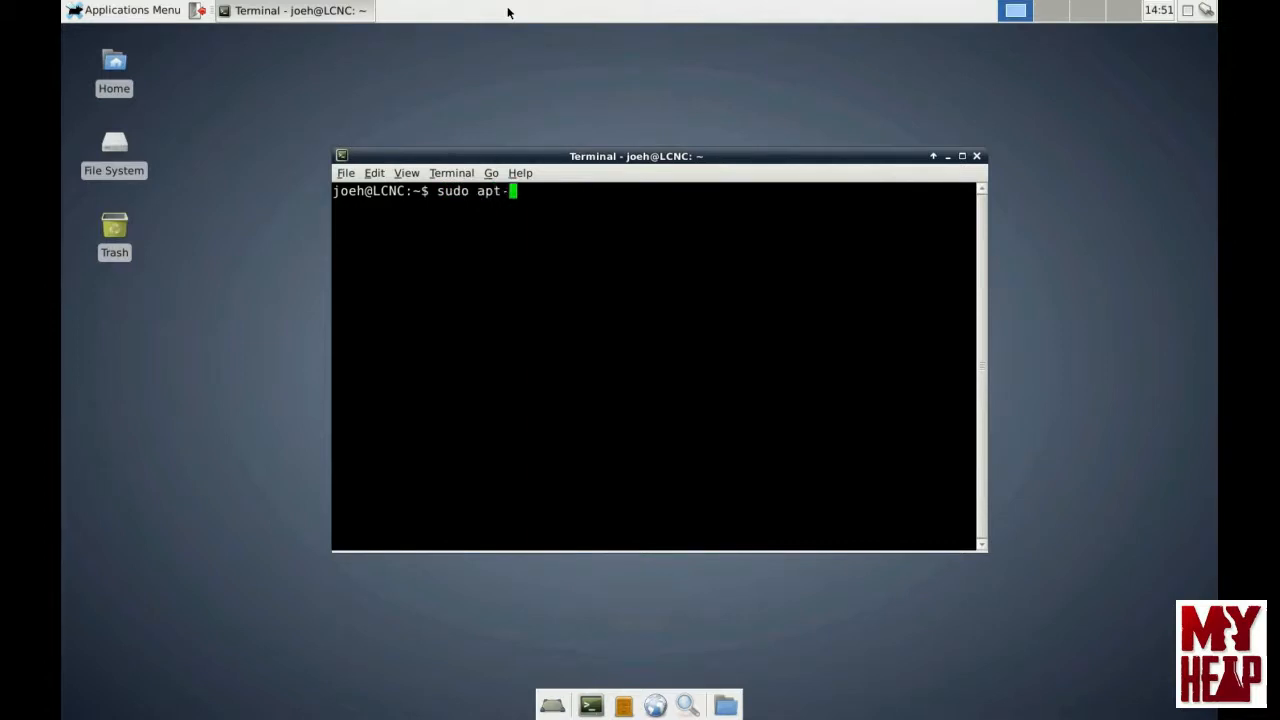
pyautogui.write('get')
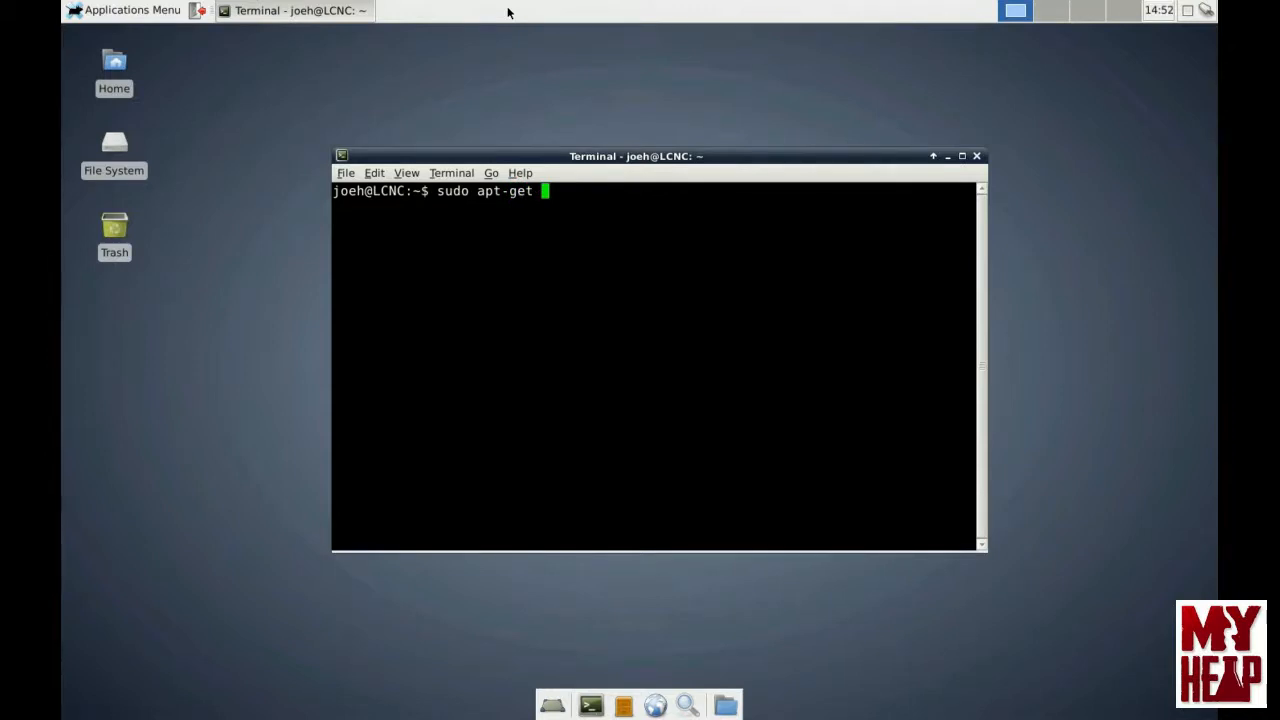
pyautogui.write('instal')
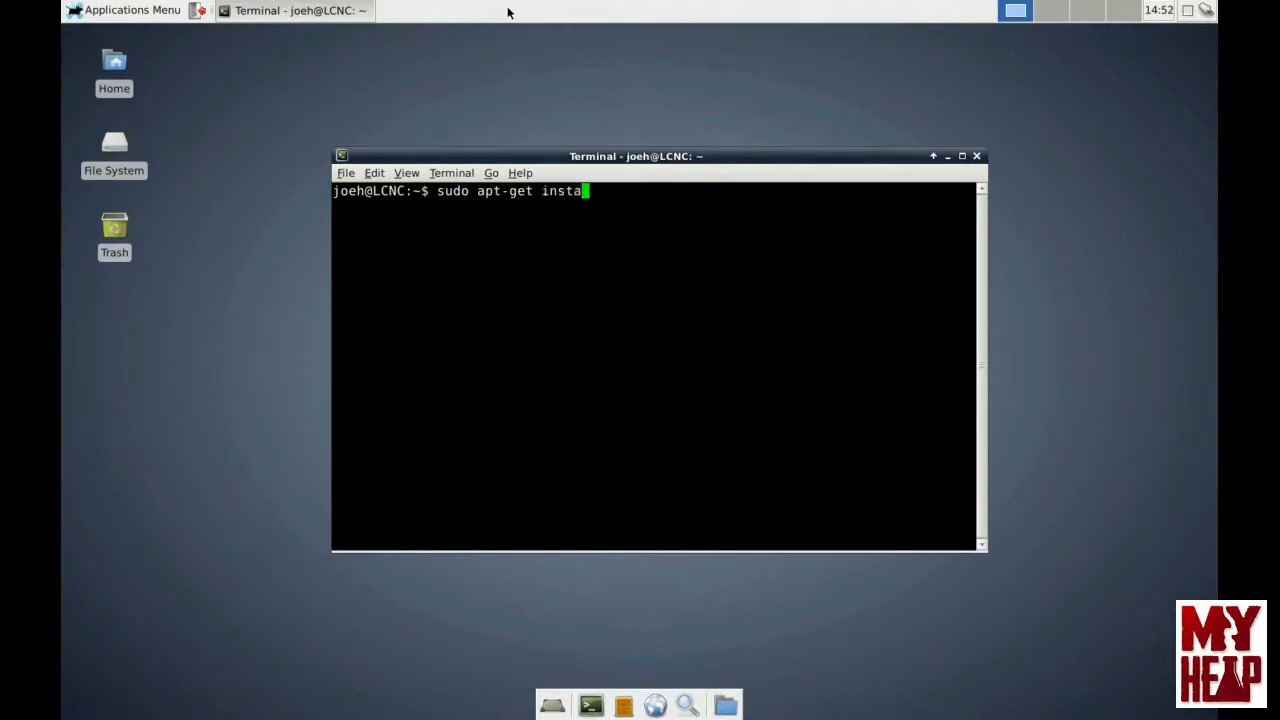
pyautogui.write('ll e')
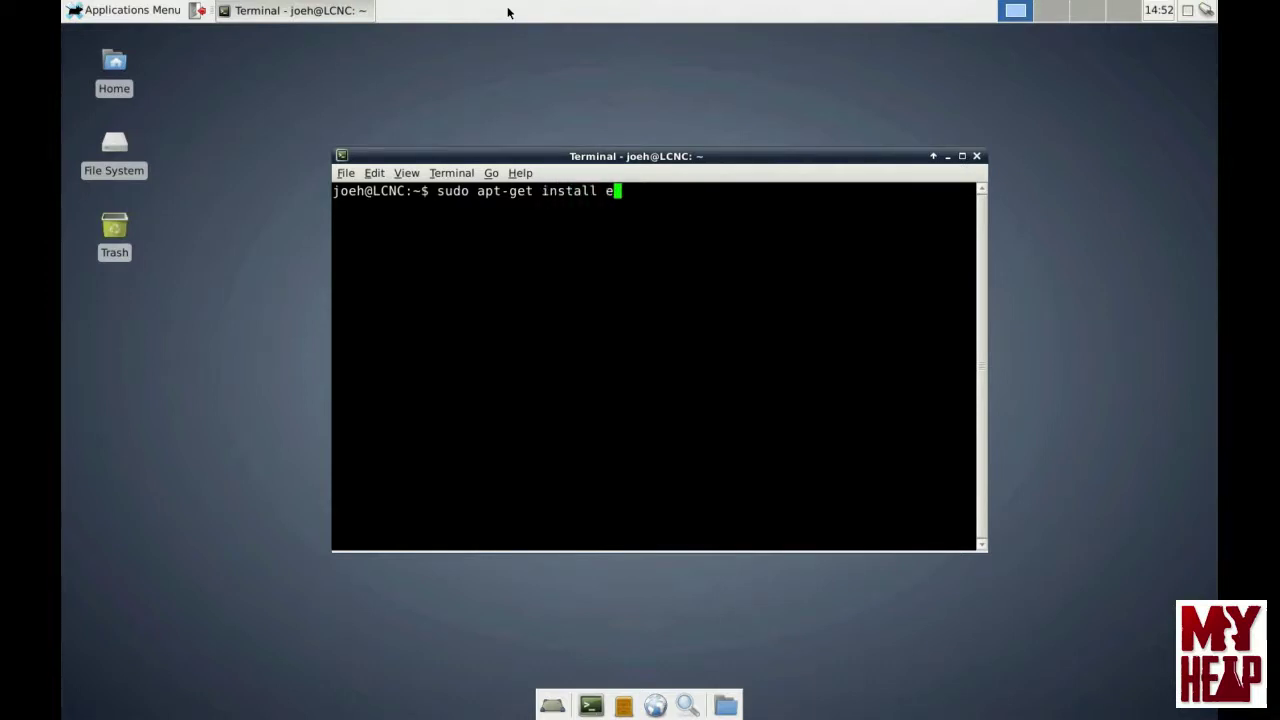
pyautogui.write('vin')
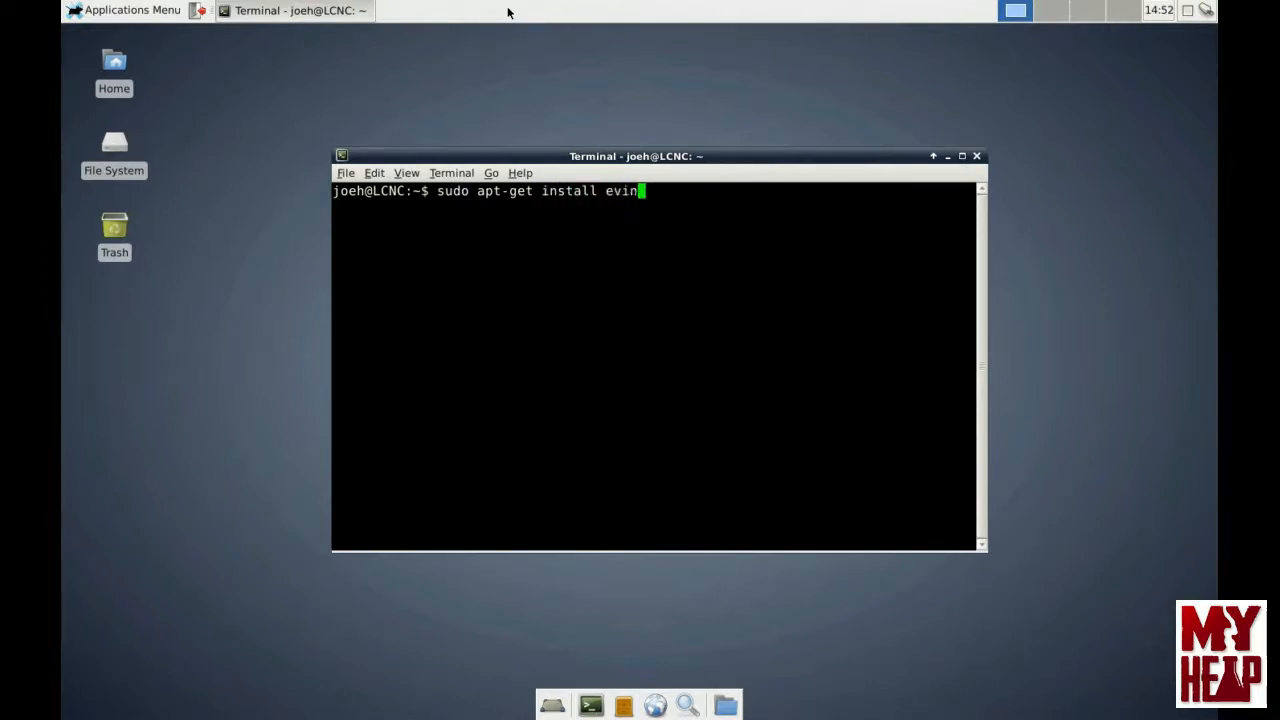
pyautogui.press('Return')
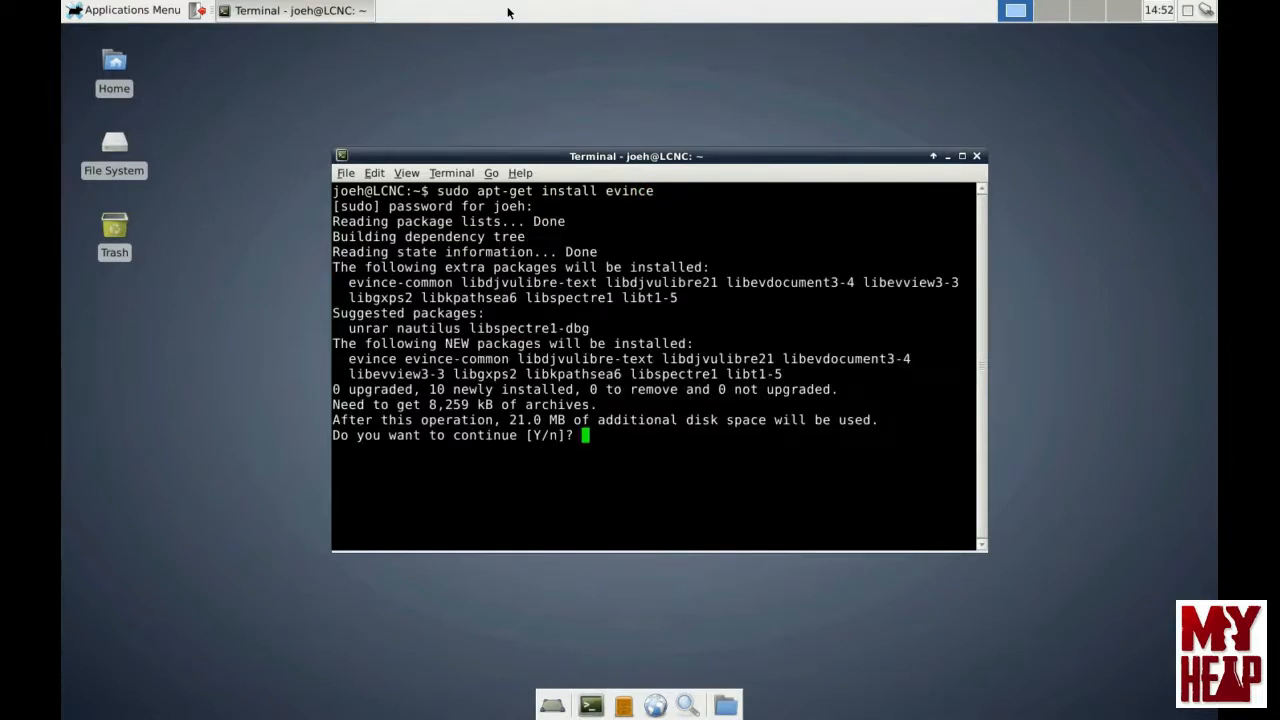
pyautogui.moveTo(497, 278)
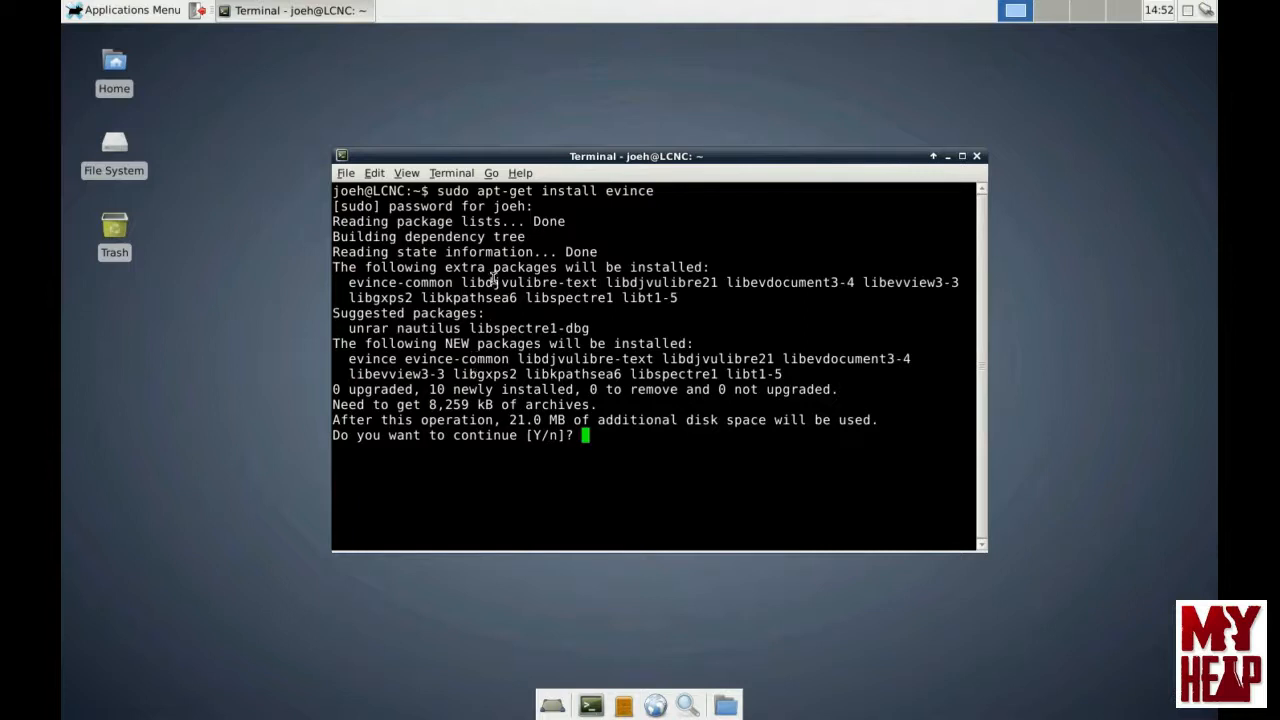
pyautogui.moveTo(428, 401)
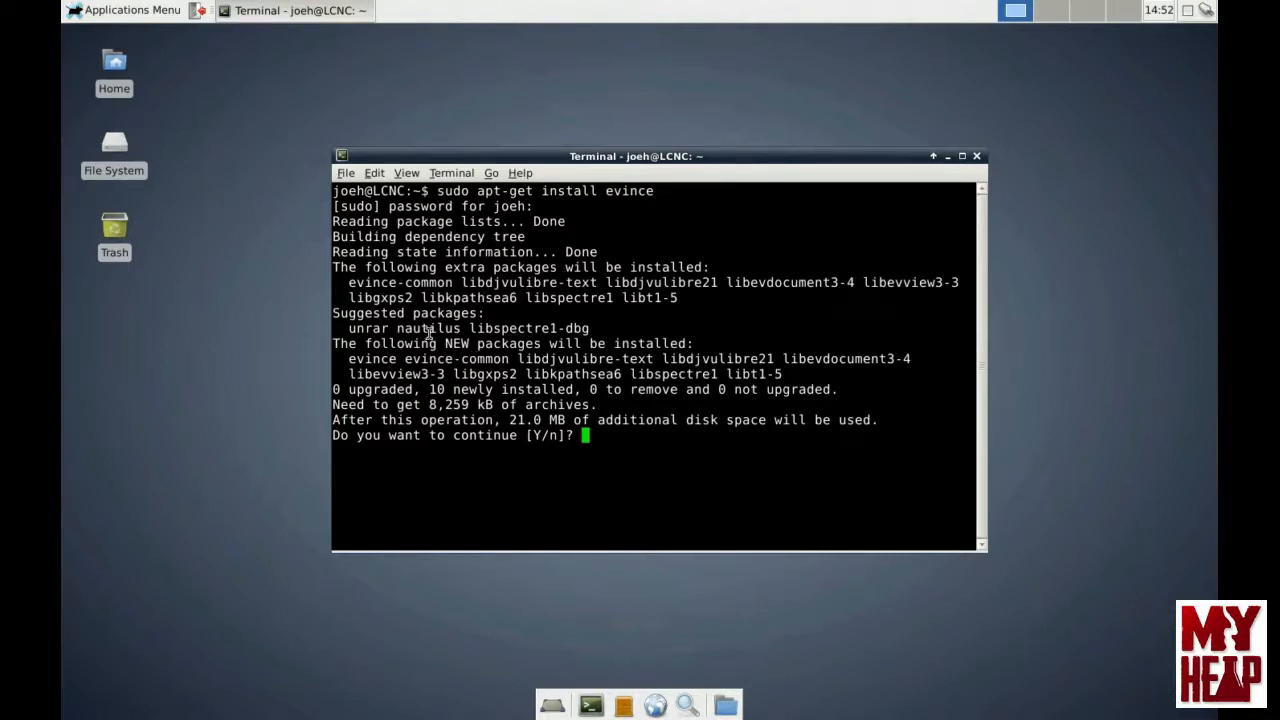
pyautogui.moveTo(348, 328)
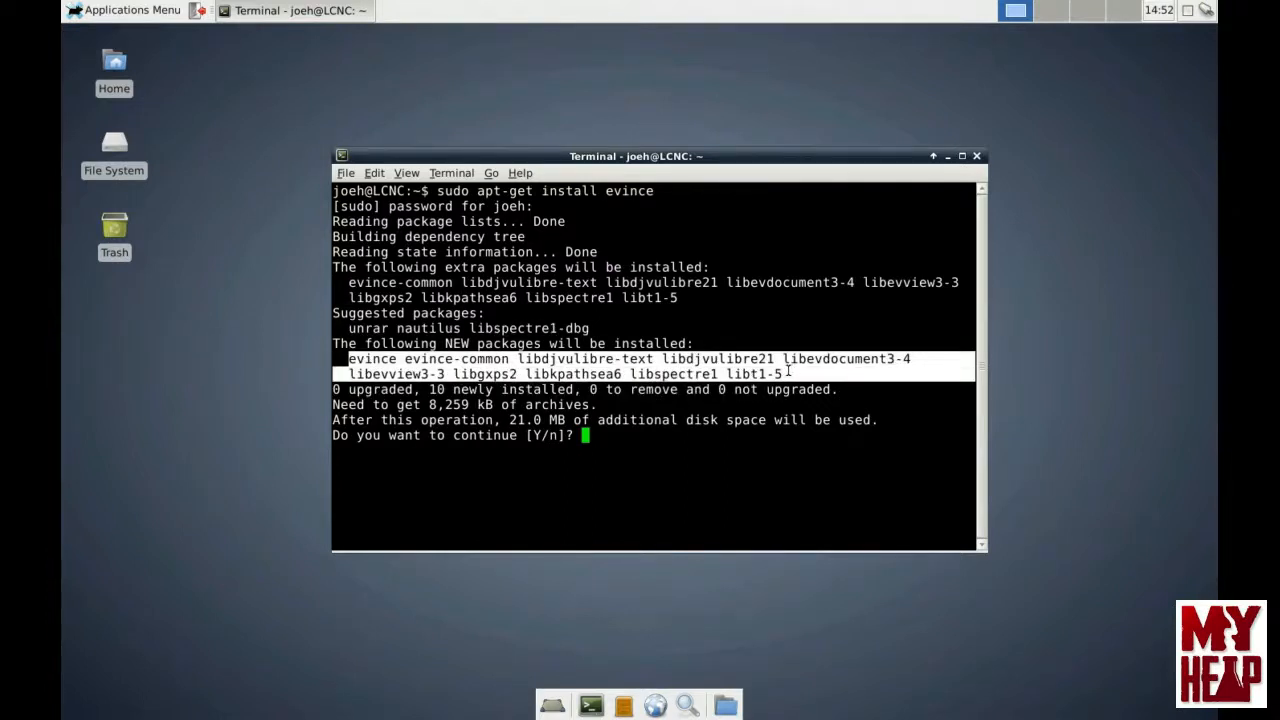
pyautogui.moveTo(720, 420)
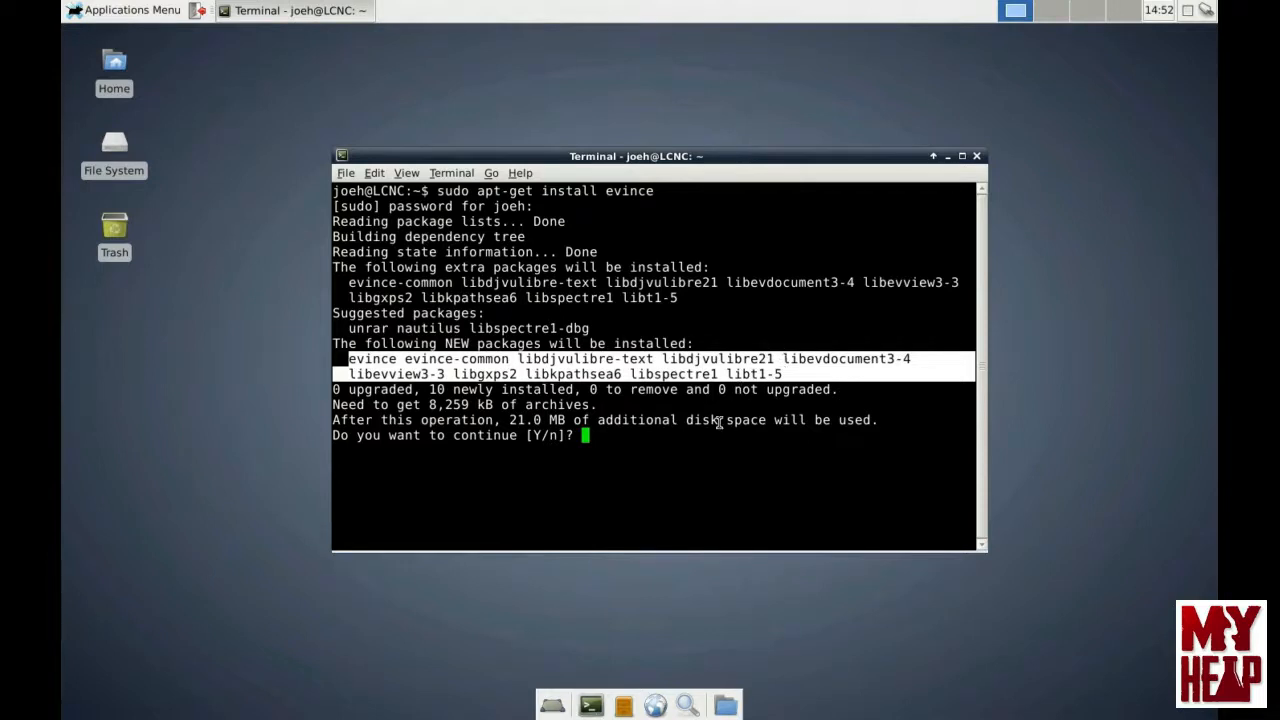
pyautogui.moveTo(500, 492)
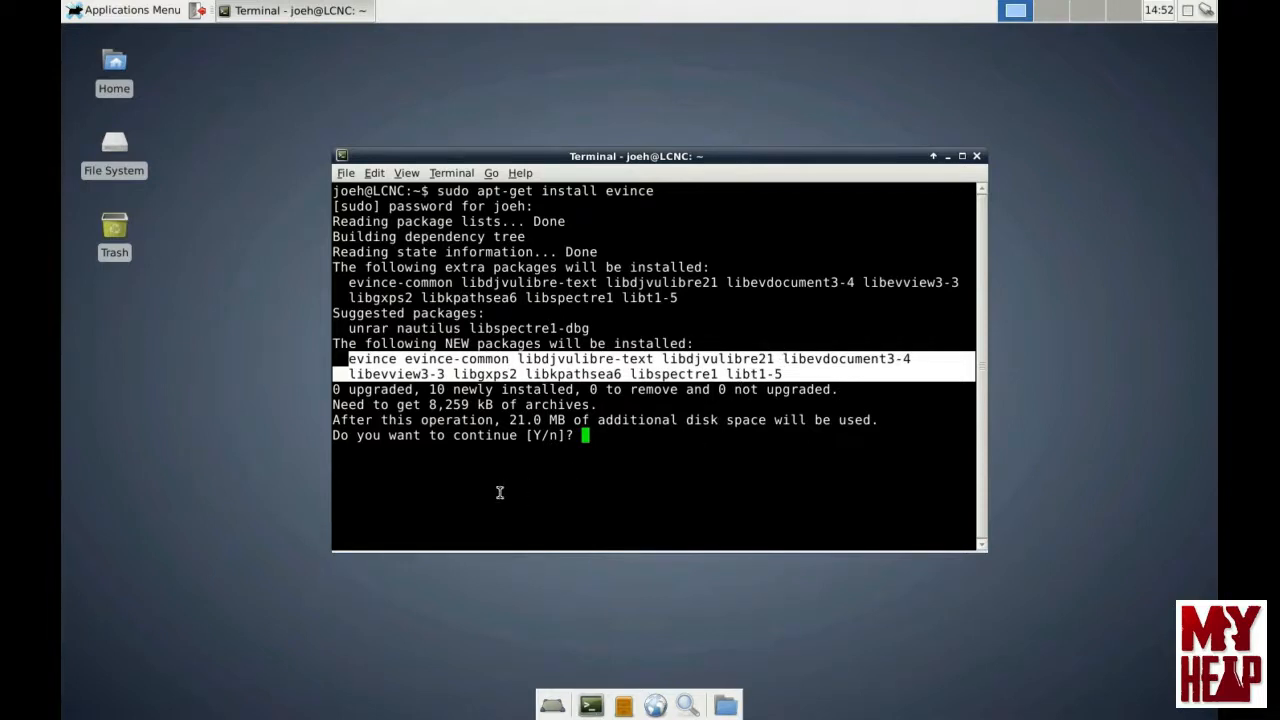
# Step: Answer 'y' so apt-get installs evince and its 10 new packages
pyautogui.write('y')
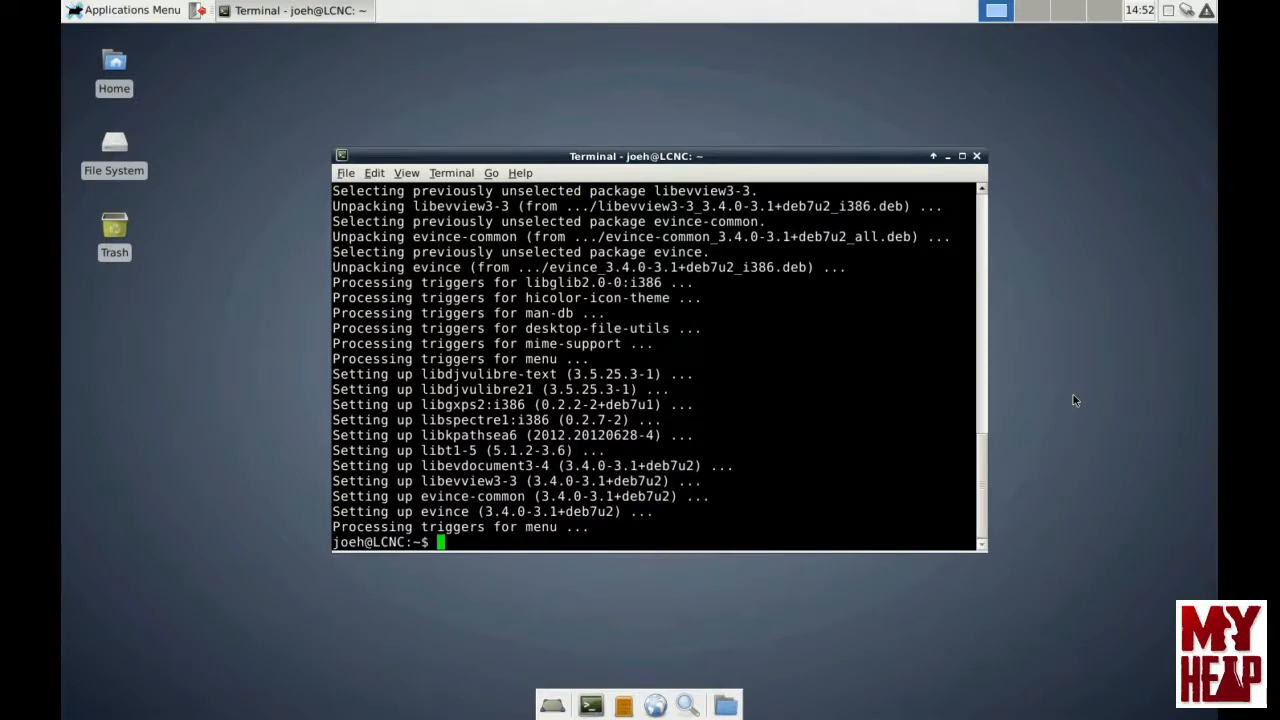
pyautogui.moveTo(613, 508)
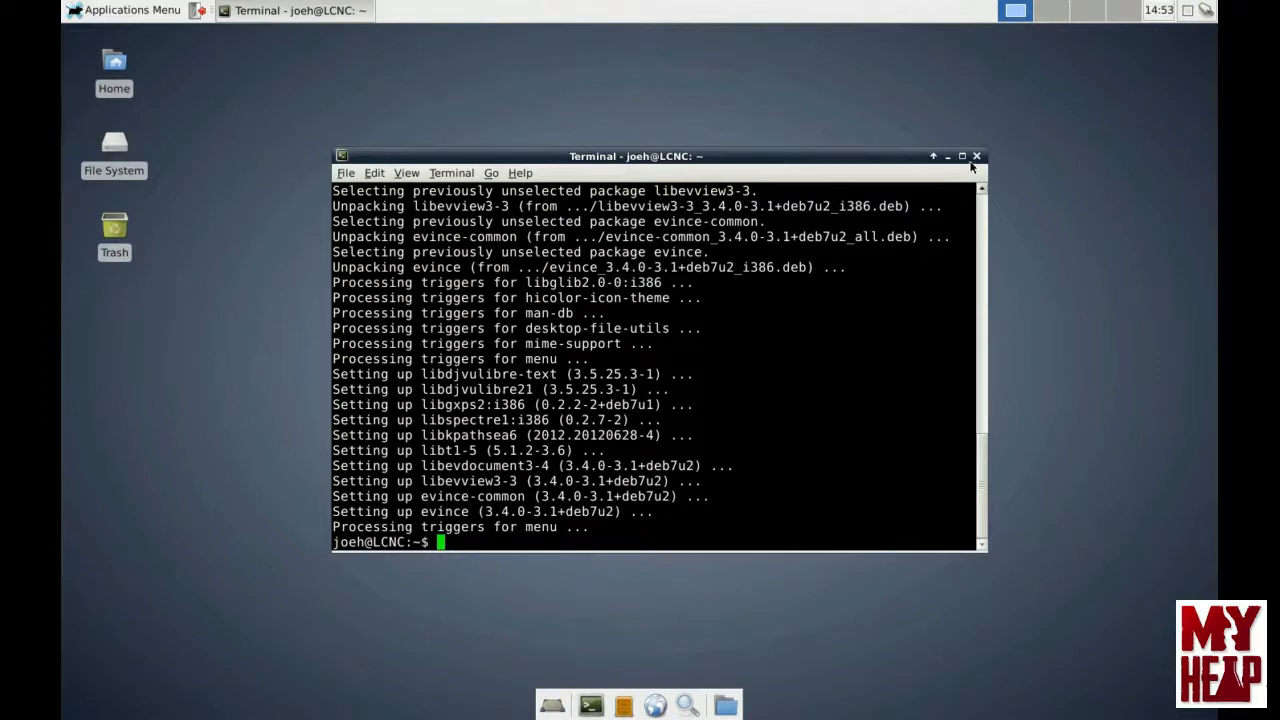
# Step: Close the terminal and open File System from the desktop
pyautogui.click(976, 156)
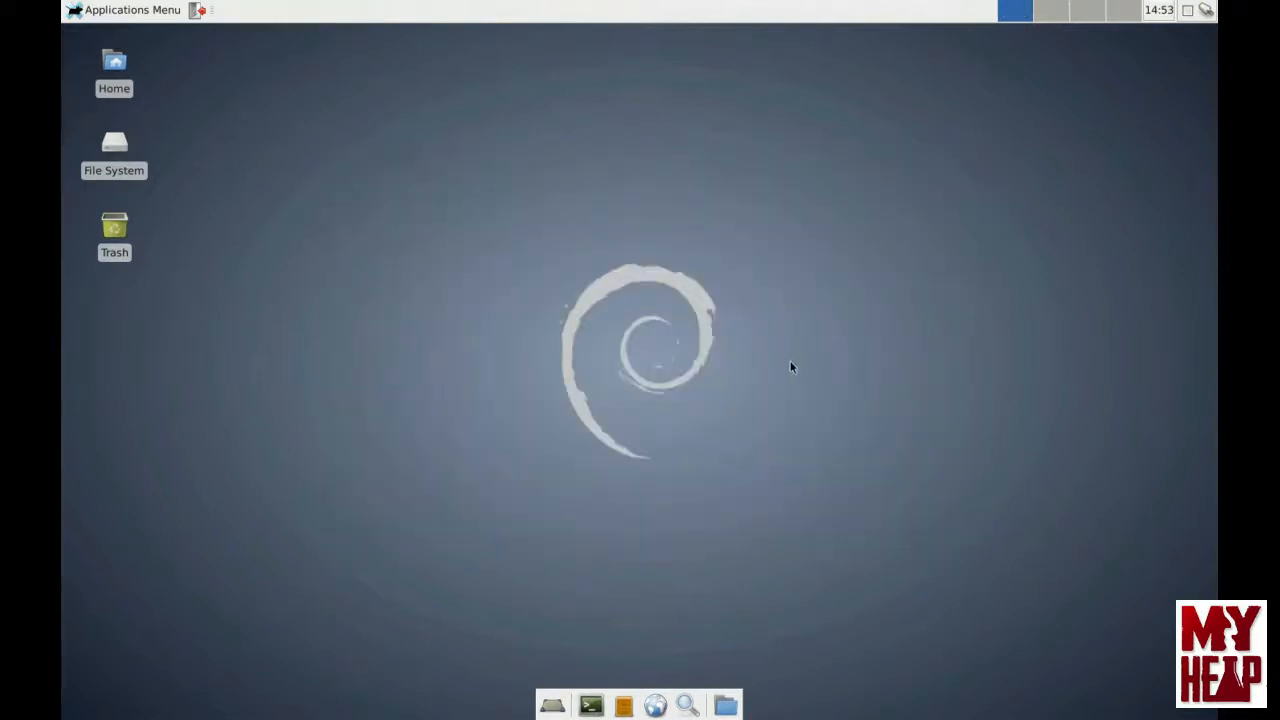
pyautogui.moveTo(540, 645)
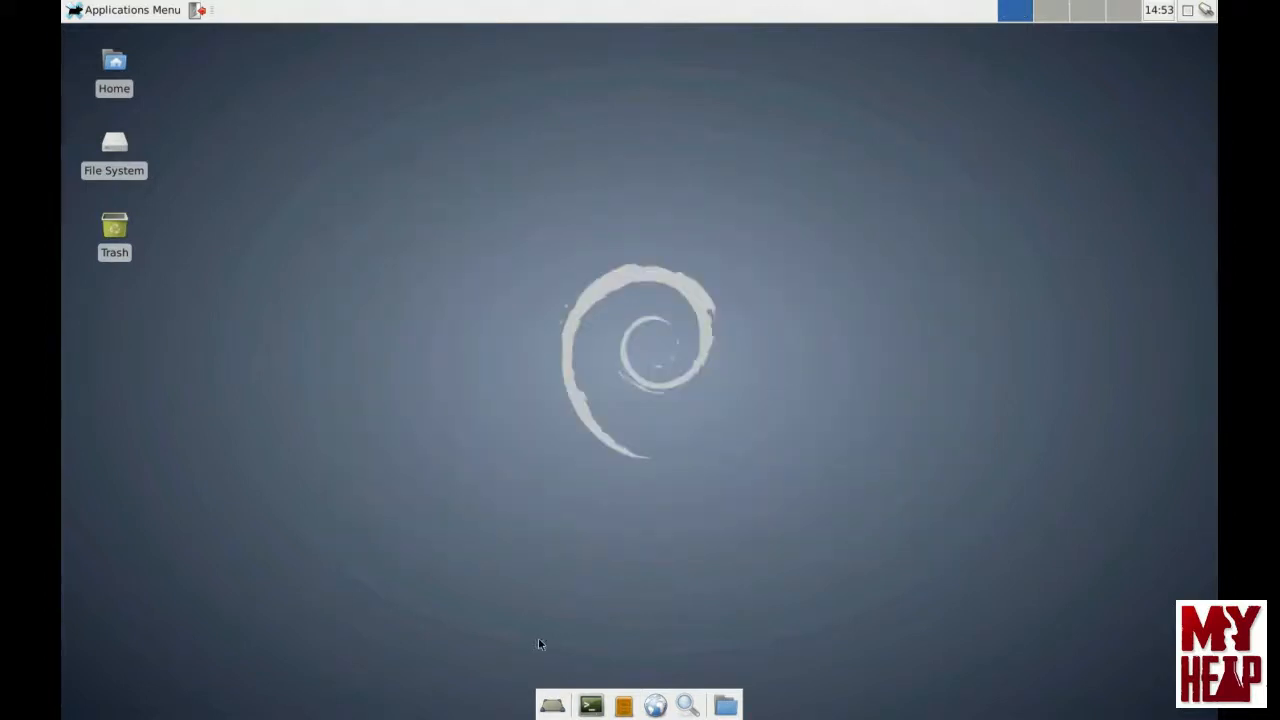
pyautogui.moveTo(532, 623)
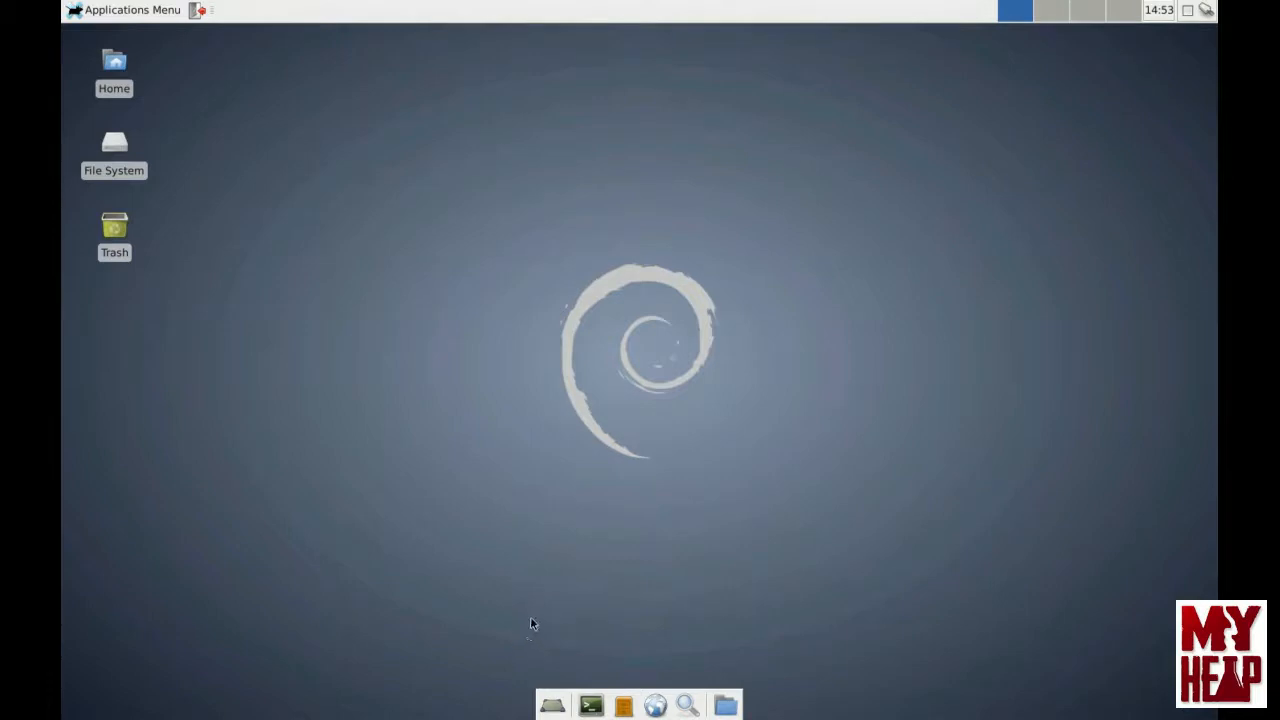
pyautogui.moveTo(275, 260)
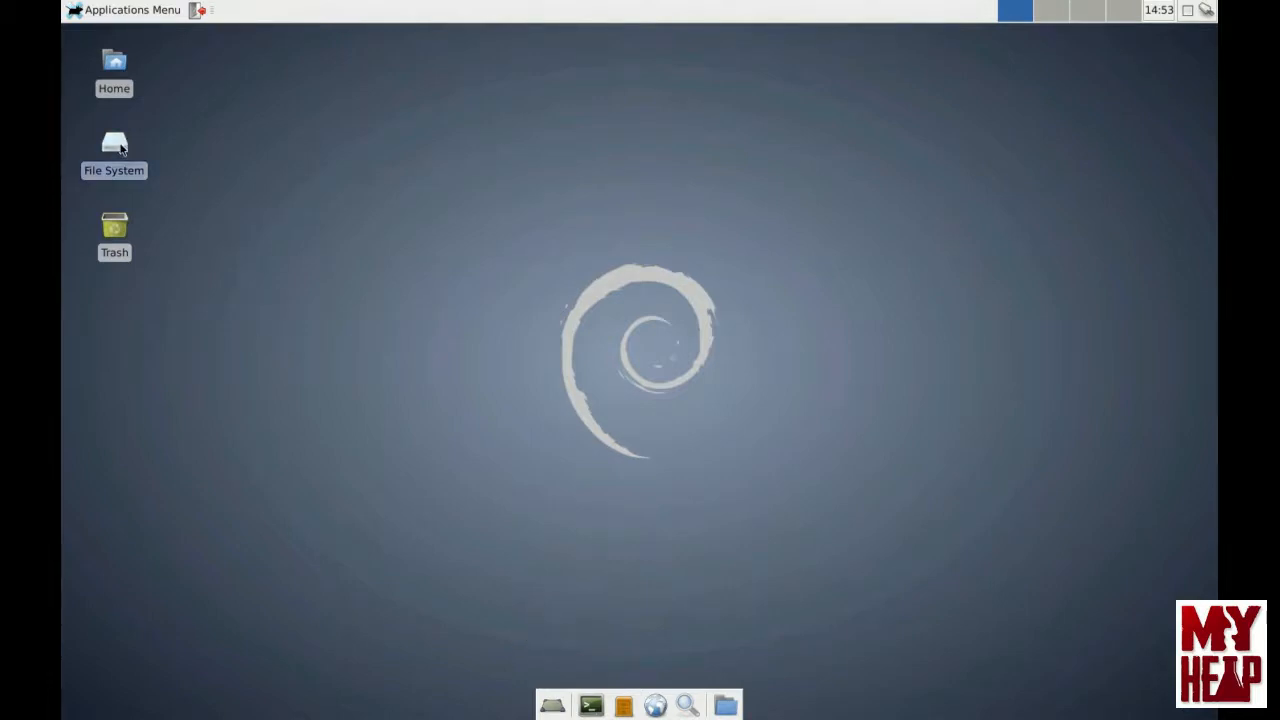
pyautogui.doubleClick(114, 145)
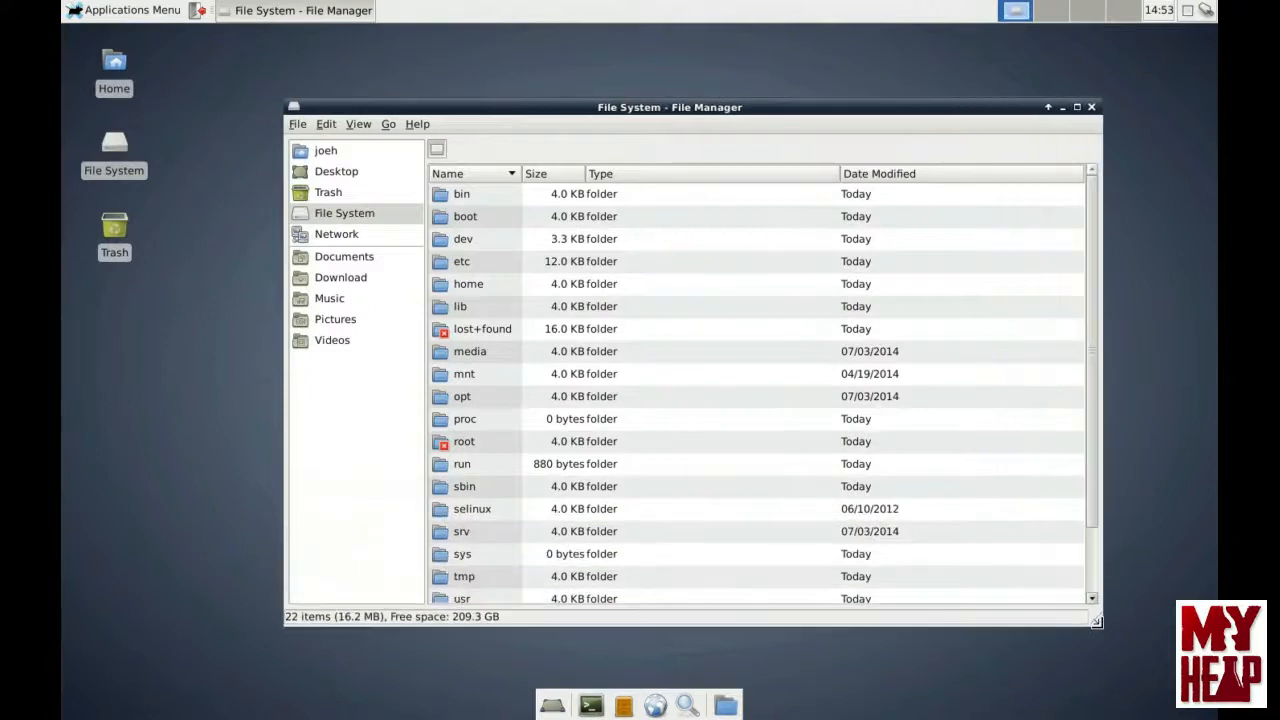
pyautogui.scroll(-3)
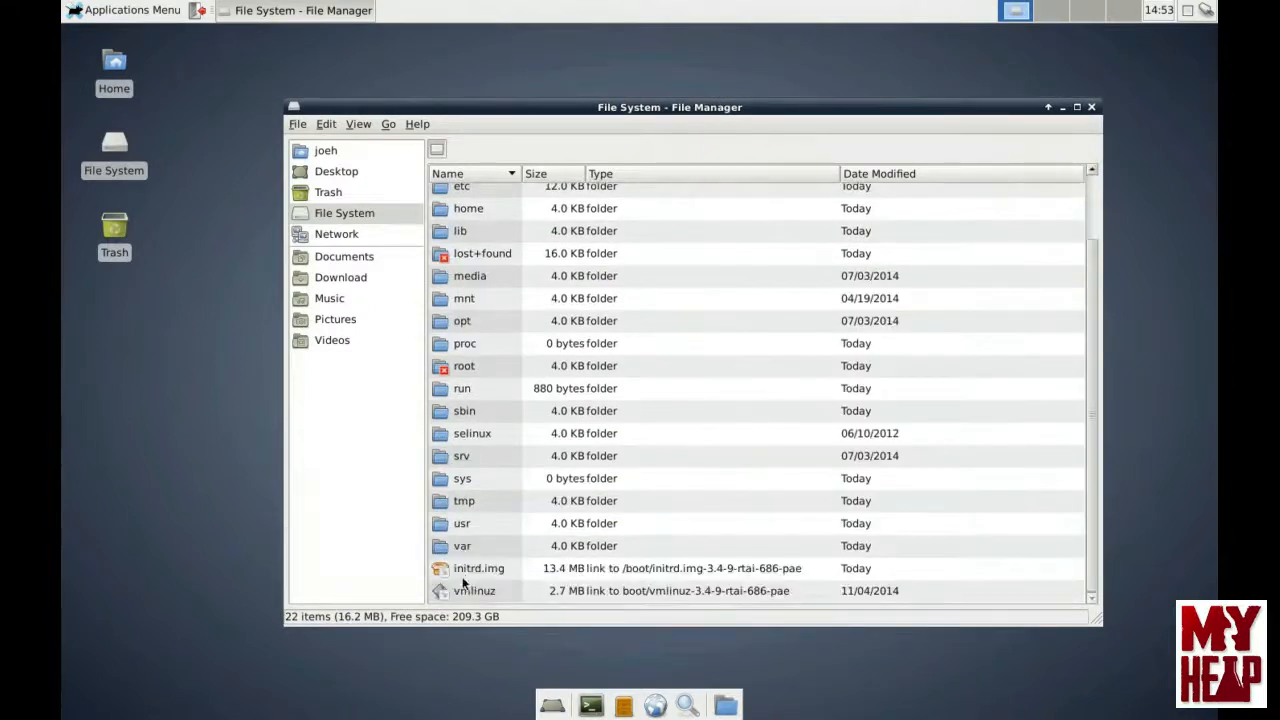
pyautogui.moveTo(433, 492)
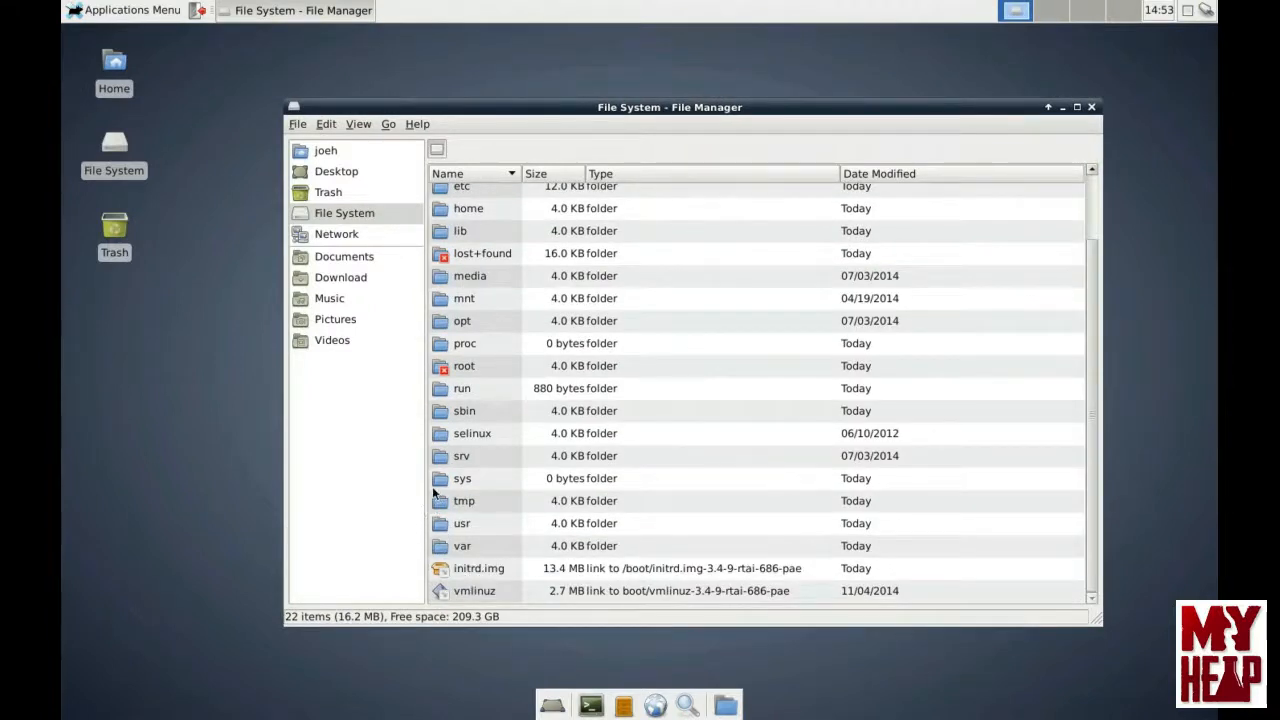
pyautogui.moveTo(462, 527)
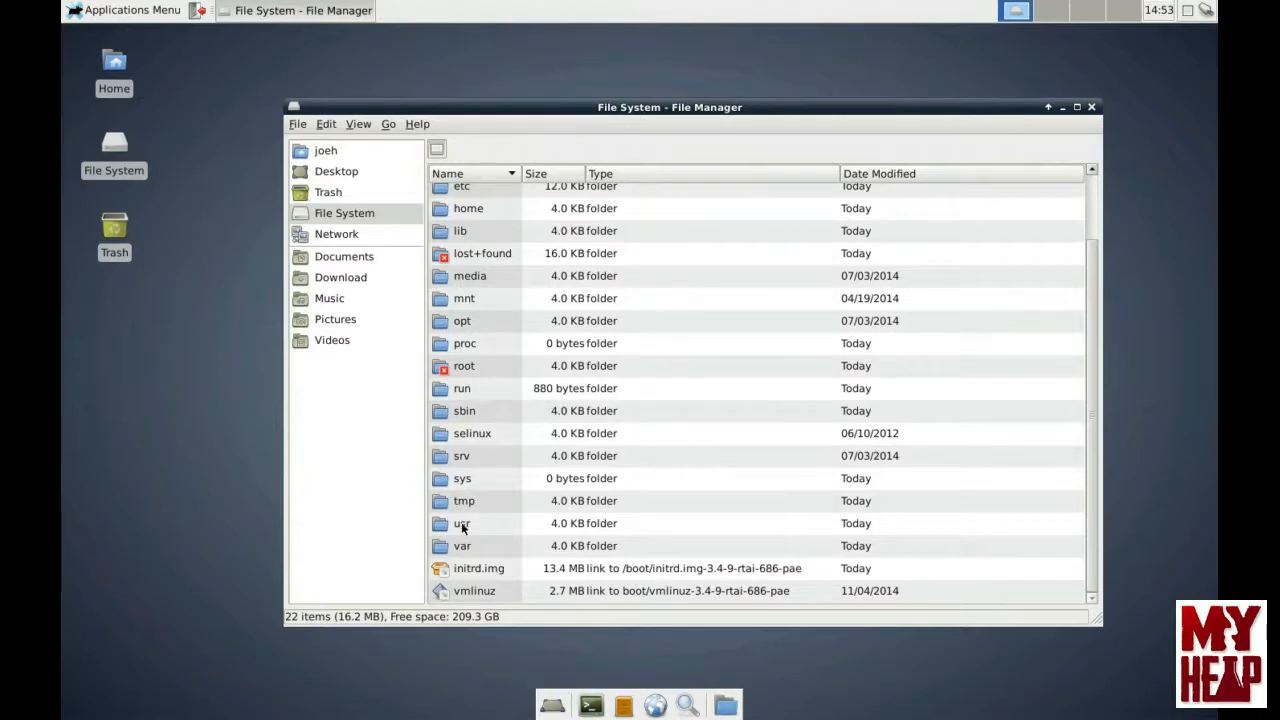
# Step: Browse into usr, share and doc, scrolling through the package folders
pyautogui.doubleClick(461, 523)
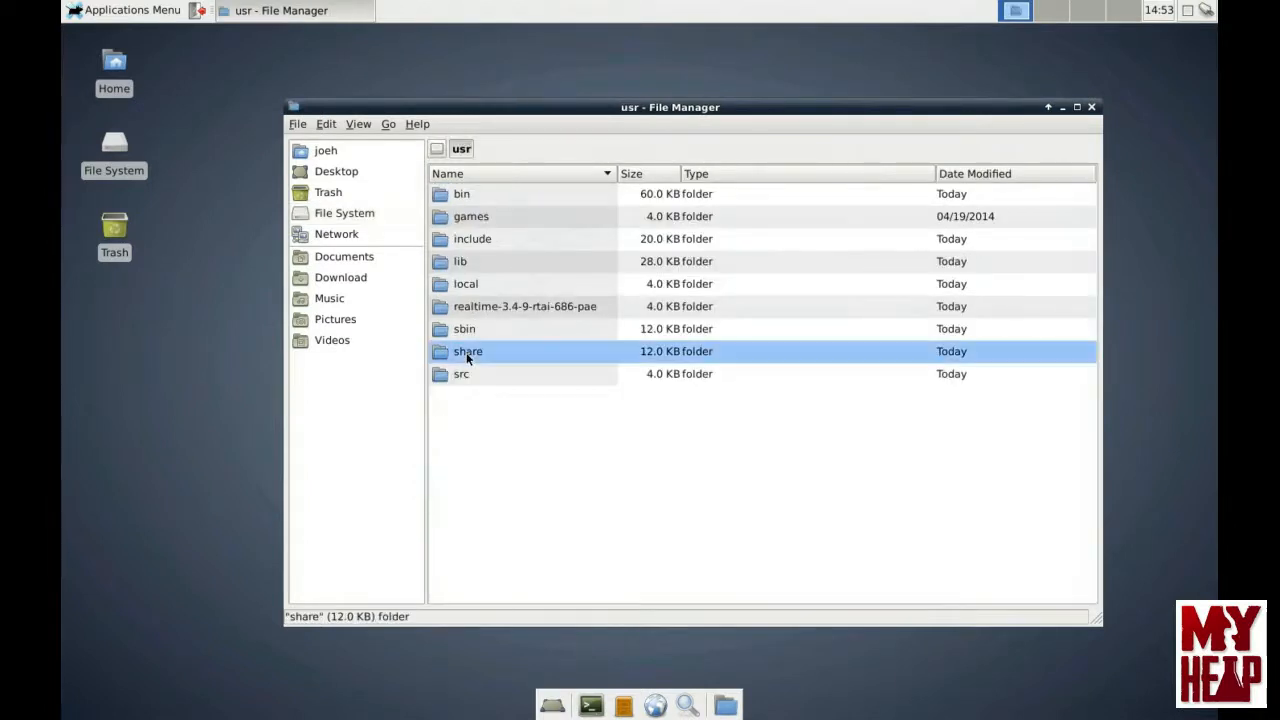
pyautogui.doubleClick(467, 351)
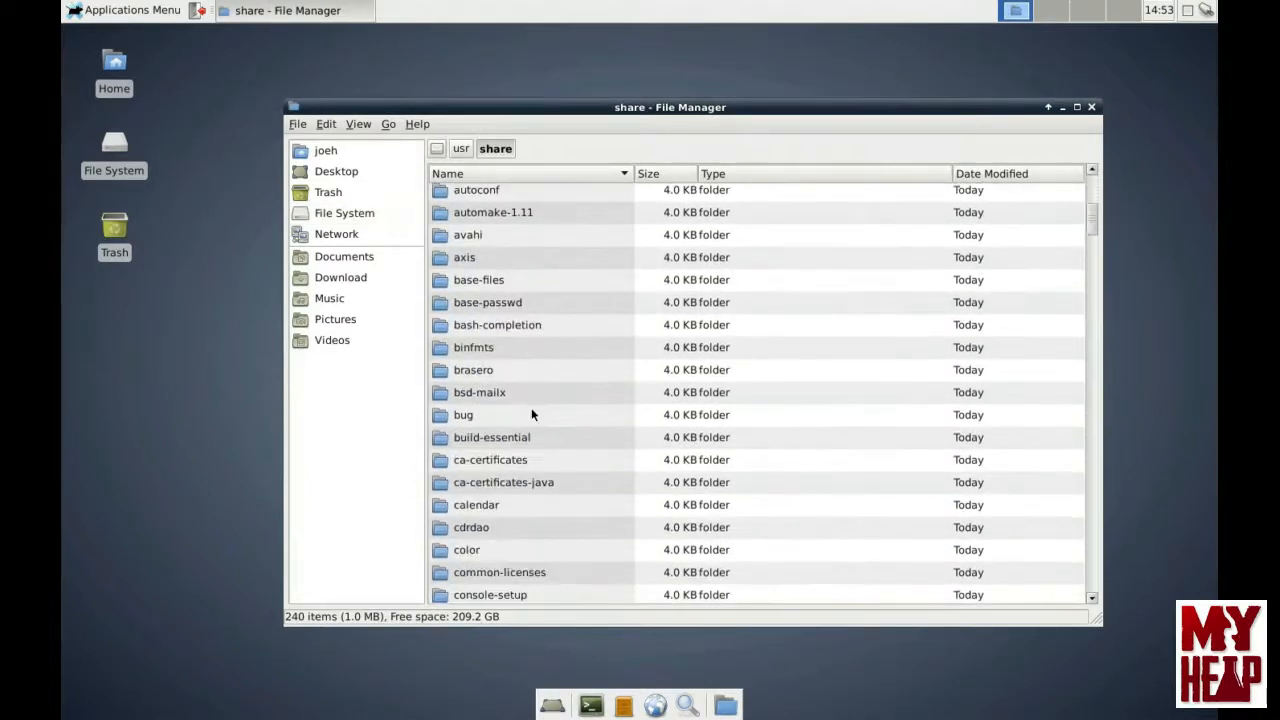
pyautogui.scroll(-3)
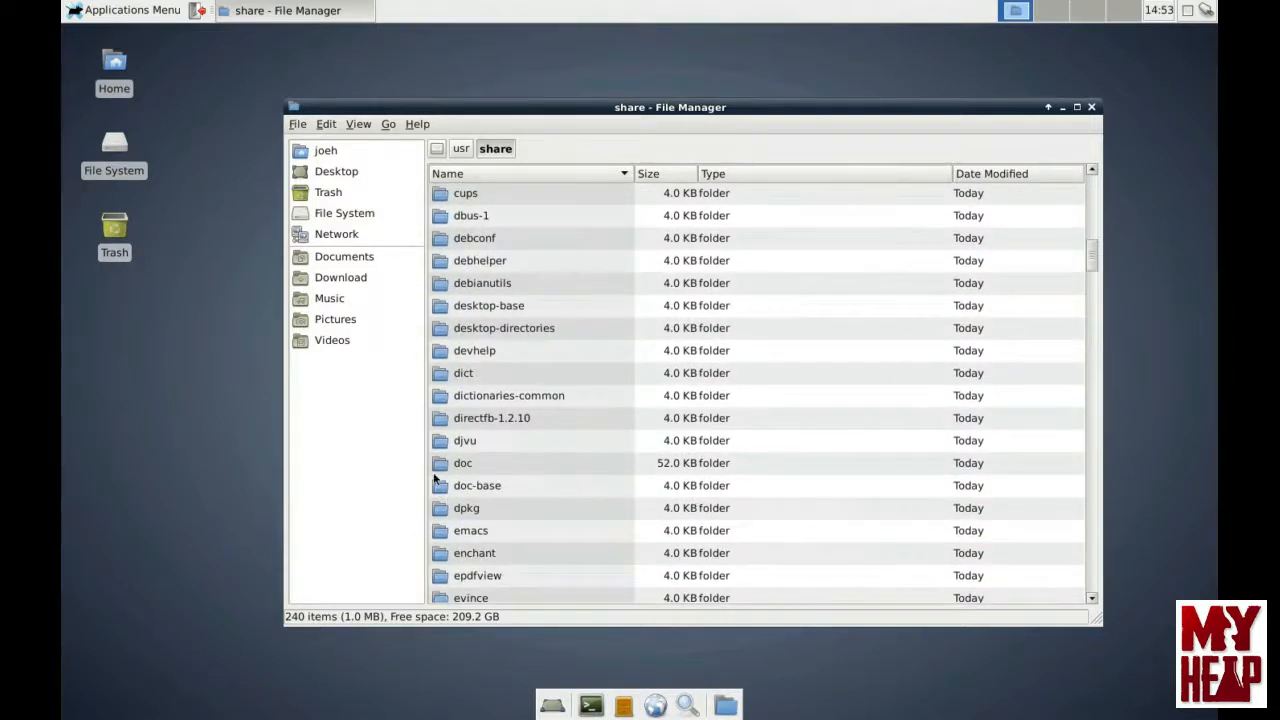
pyautogui.doubleClick(463, 463)
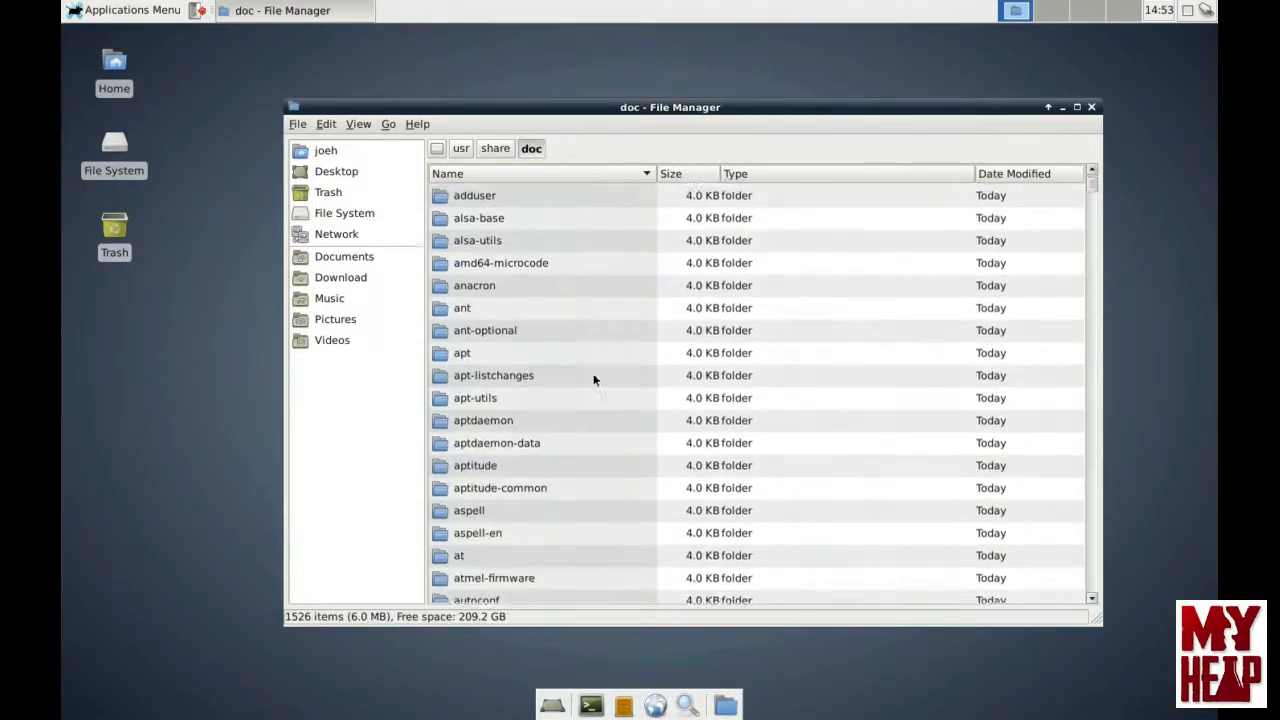
pyautogui.scroll(-3)
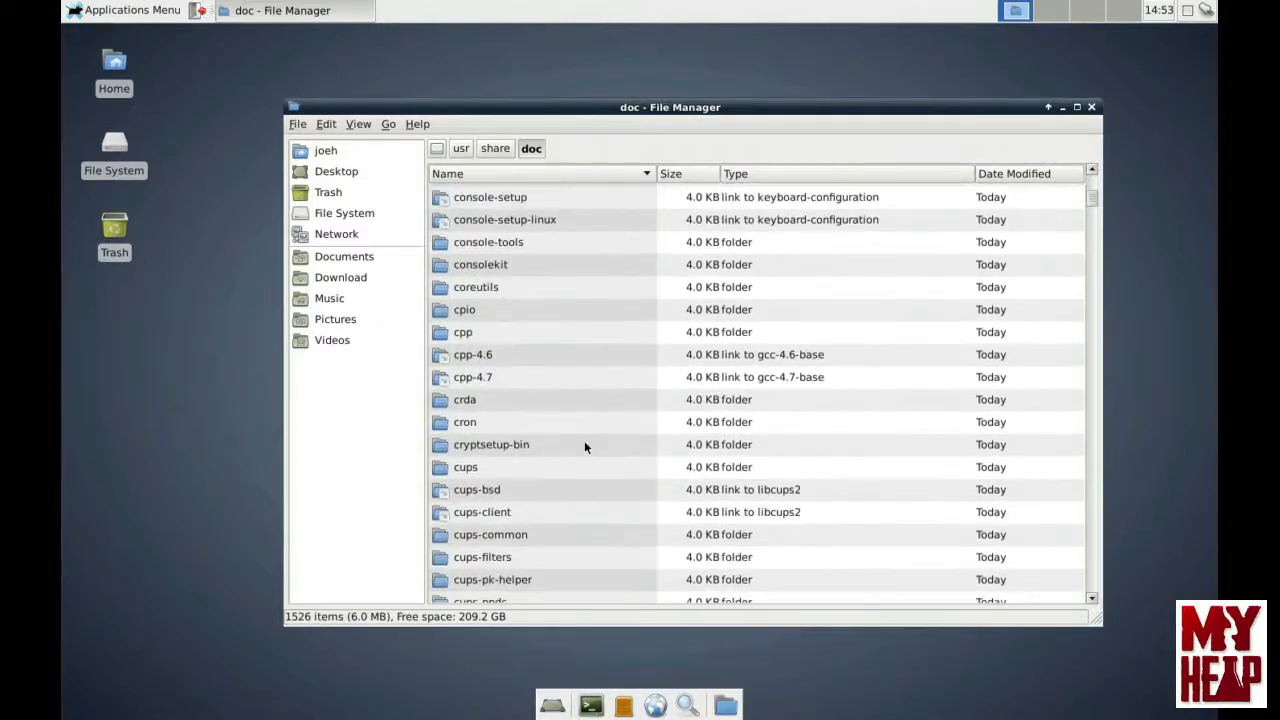
pyautogui.scroll(-3)
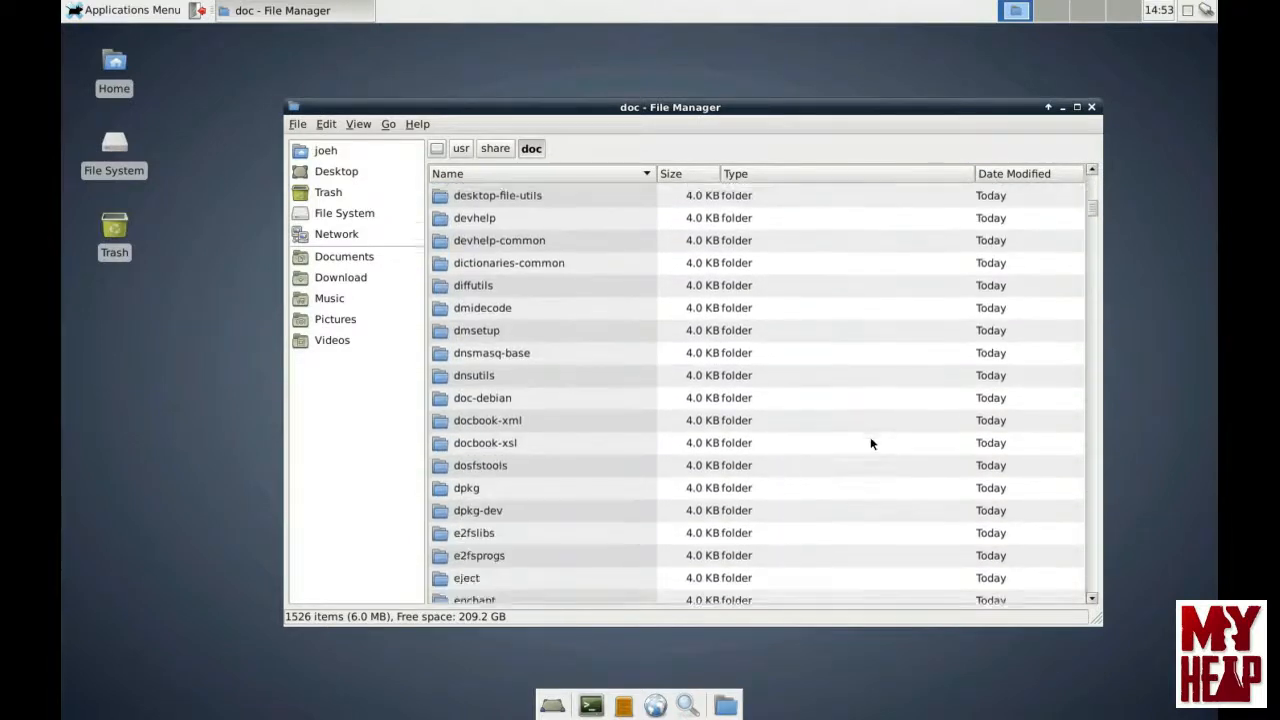
pyautogui.scroll(-3)
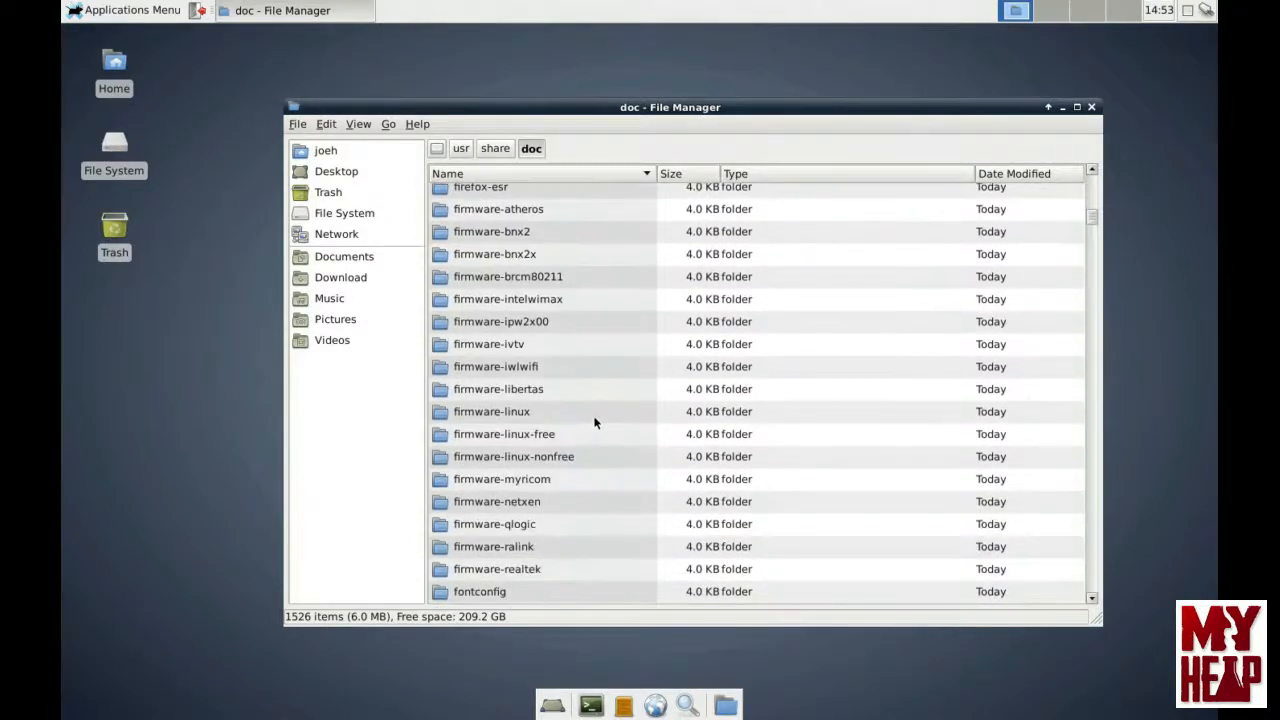
pyautogui.moveTo(542, 173)
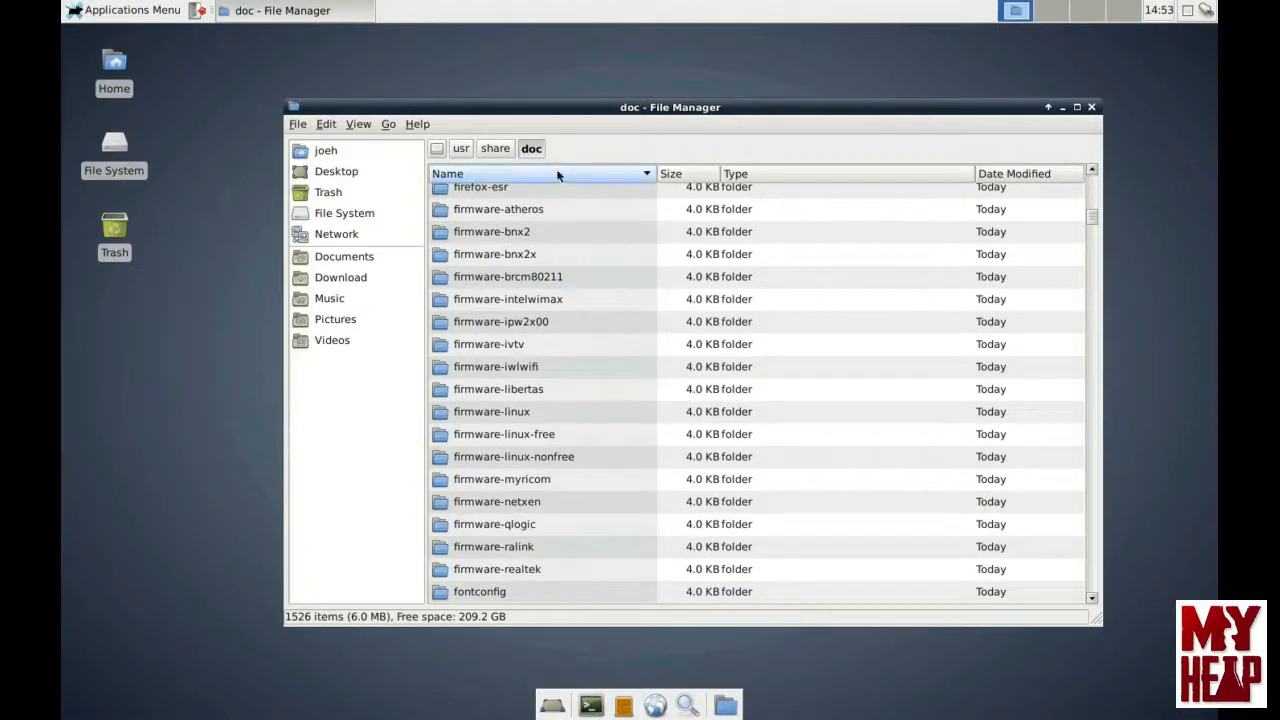
pyautogui.moveTo(575, 147)
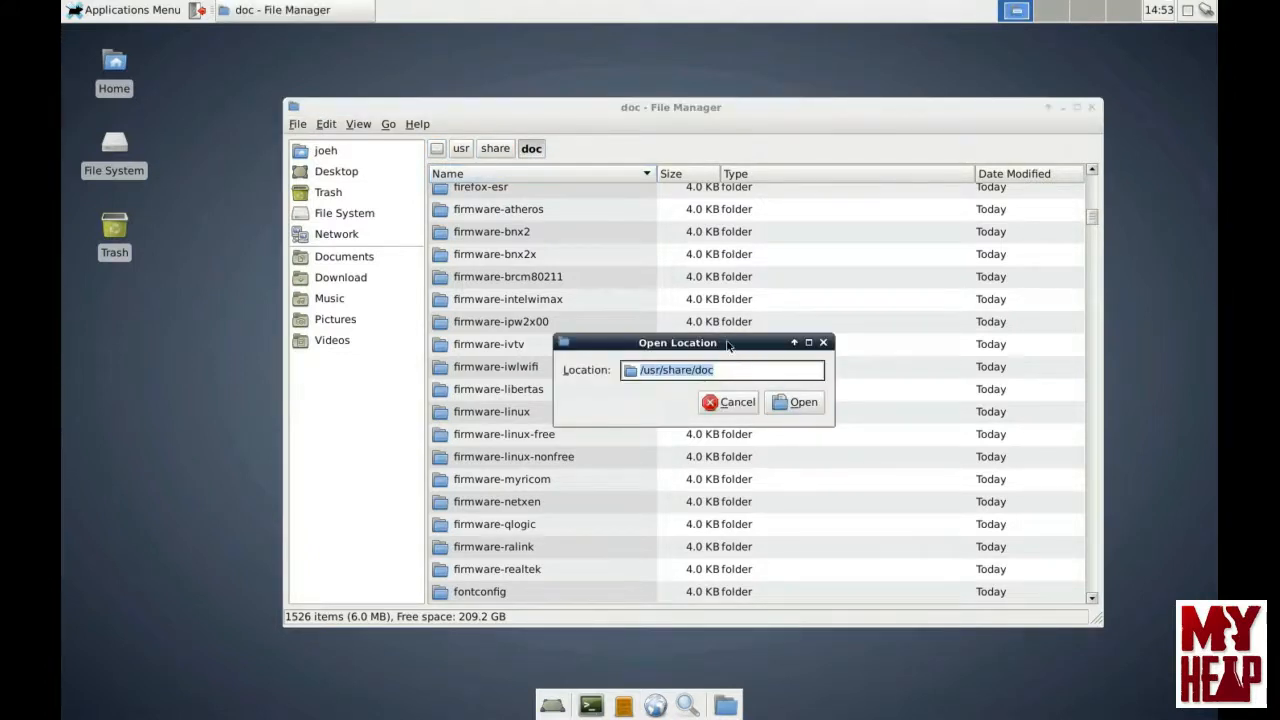
# Step: Move the location prompt aside and enter the path to the linuxcnc docs folder
pyautogui.moveTo(677, 342); pyautogui.dragTo(534, 184)
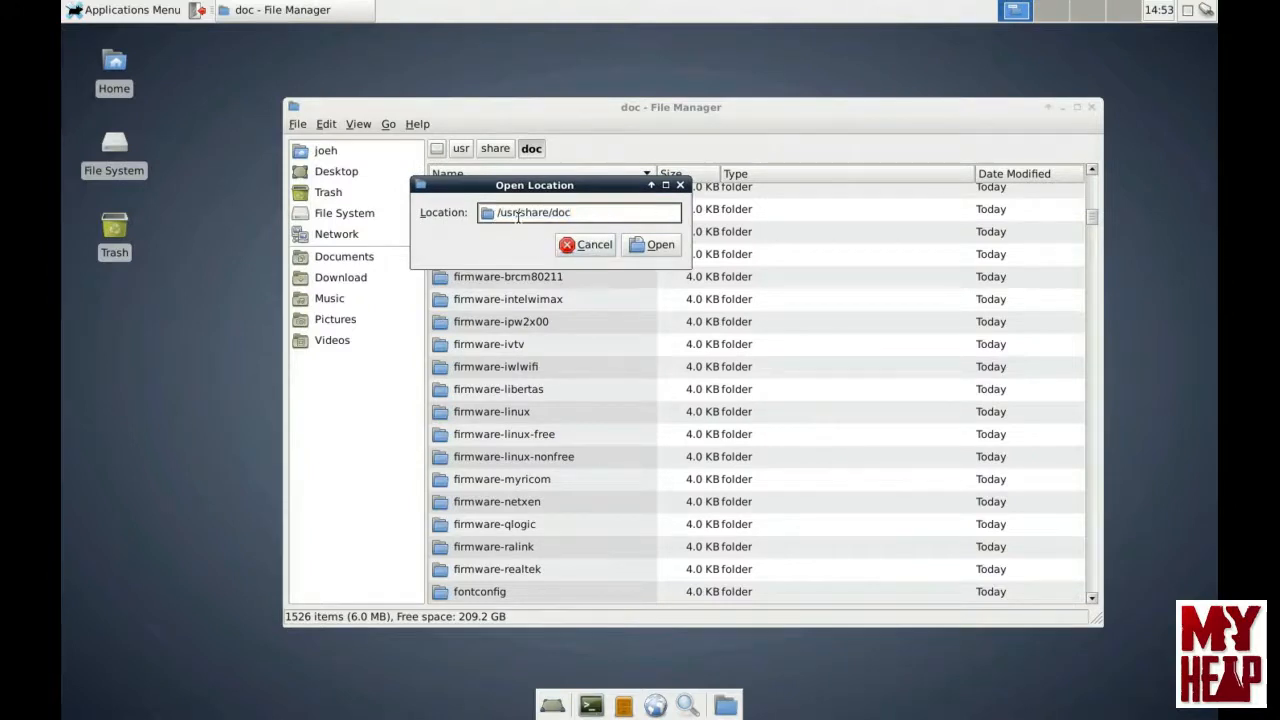
pyautogui.write('/')
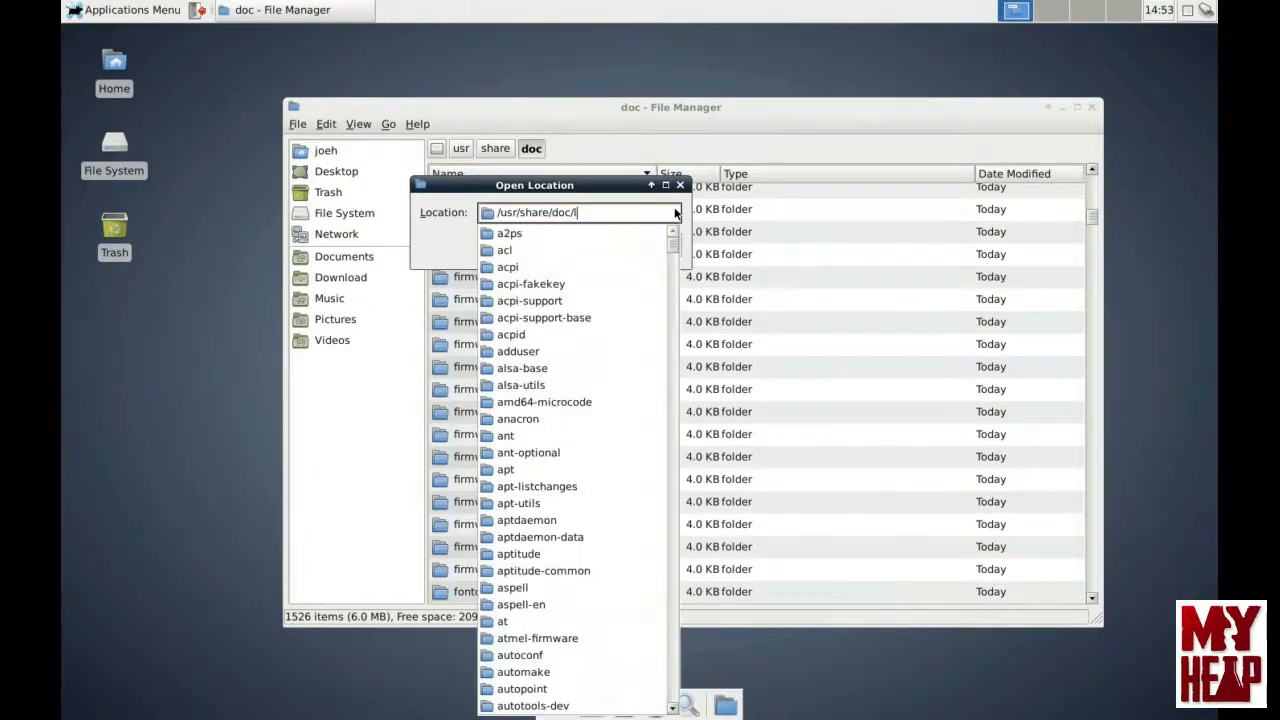
pyautogui.press('Return')
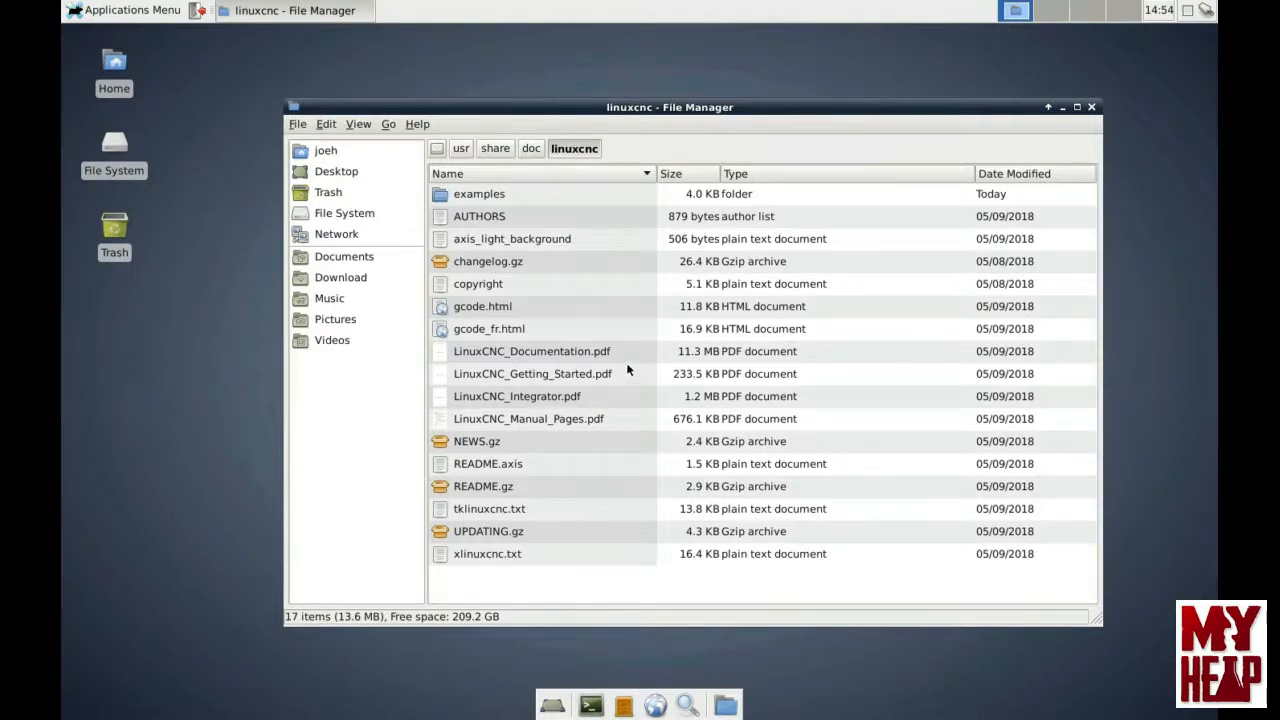
pyautogui.moveTo(615, 350)
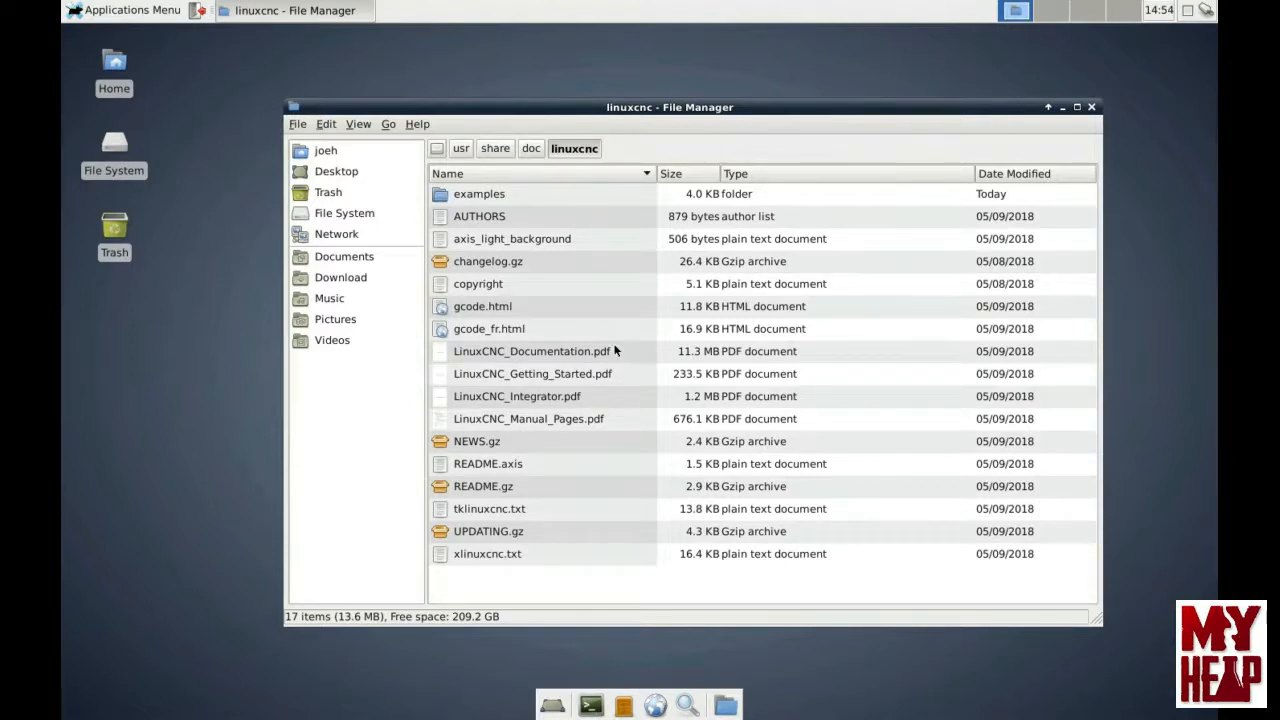
pyautogui.moveTo(553, 351)
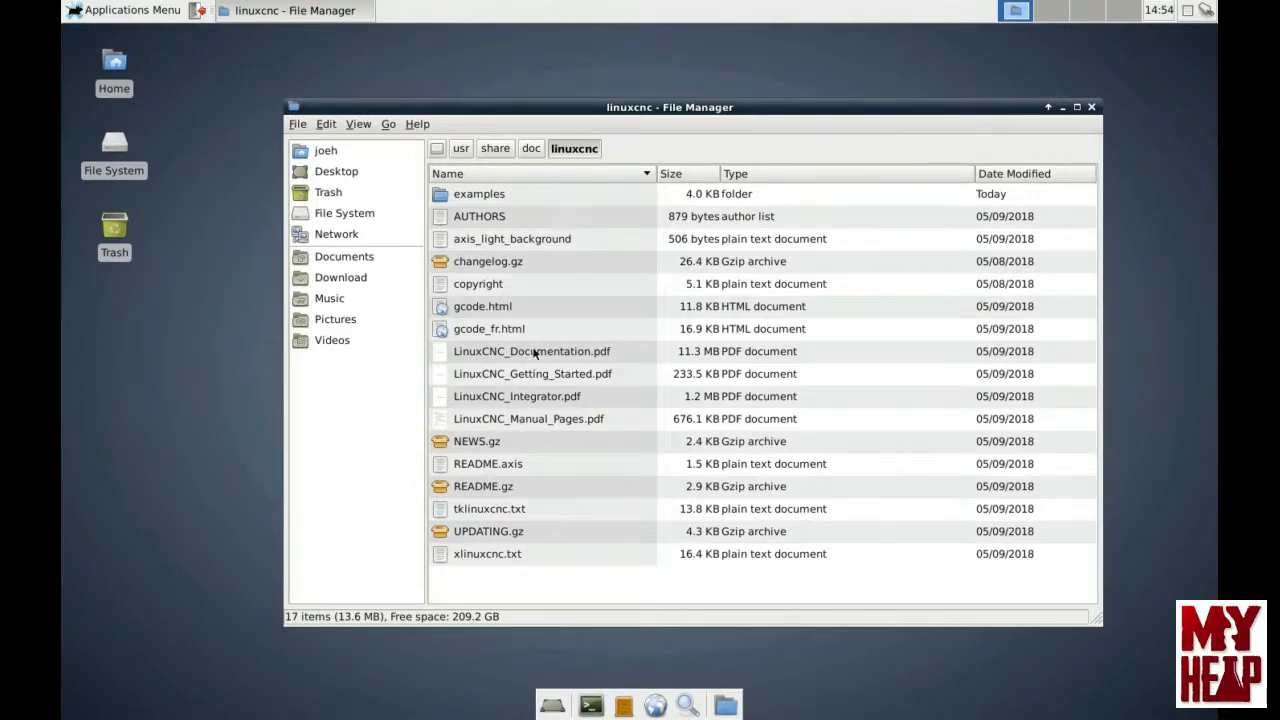
pyautogui.moveTo(560, 373)
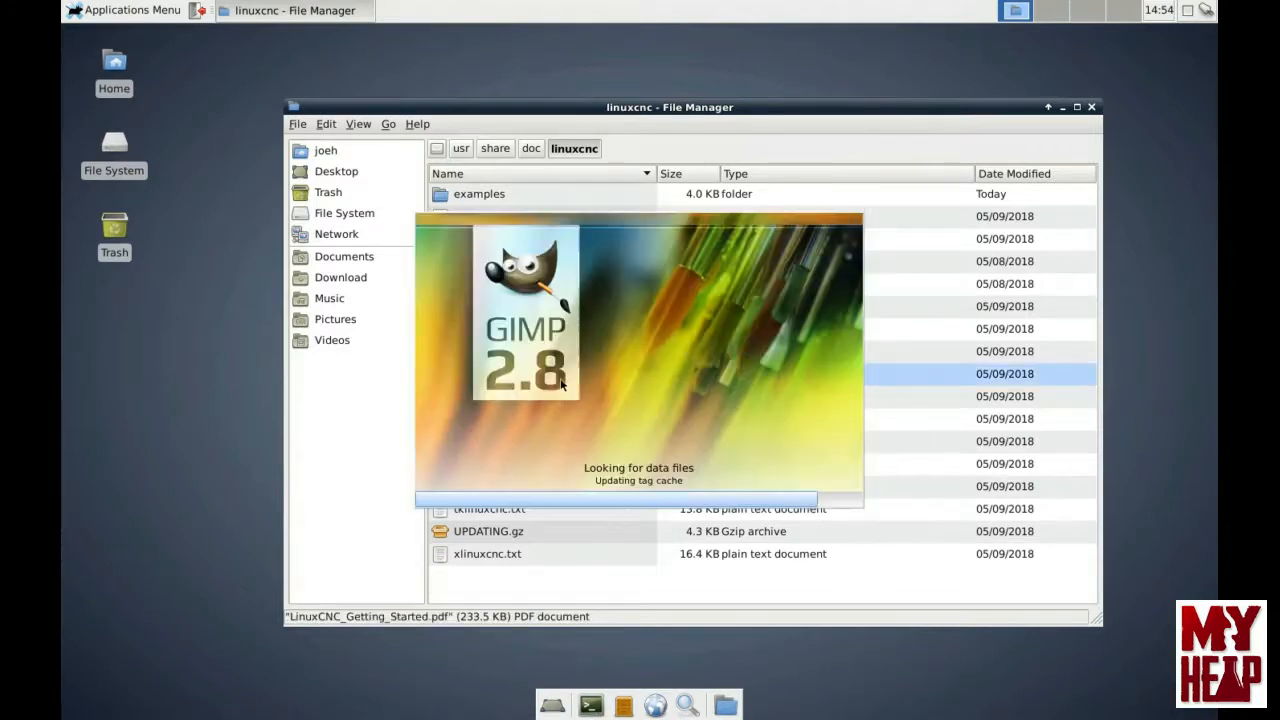
pyautogui.moveTo(716, 292)
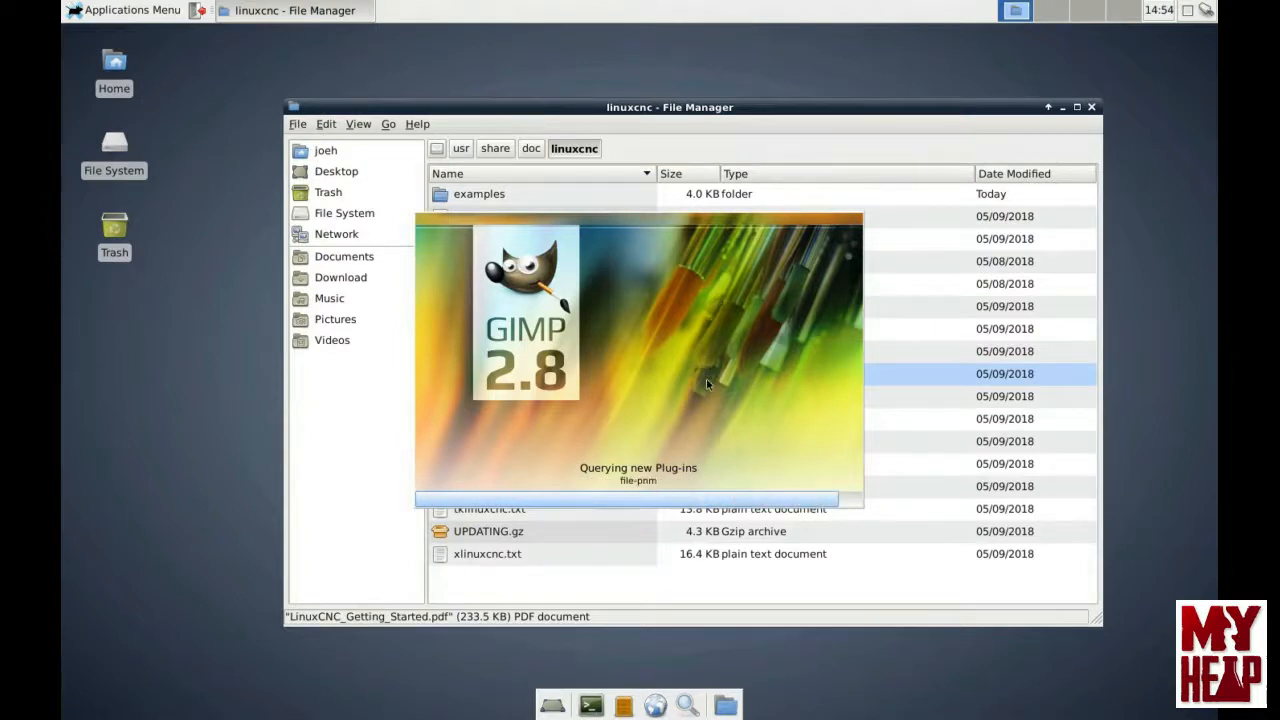
pyautogui.moveTo(708, 389)
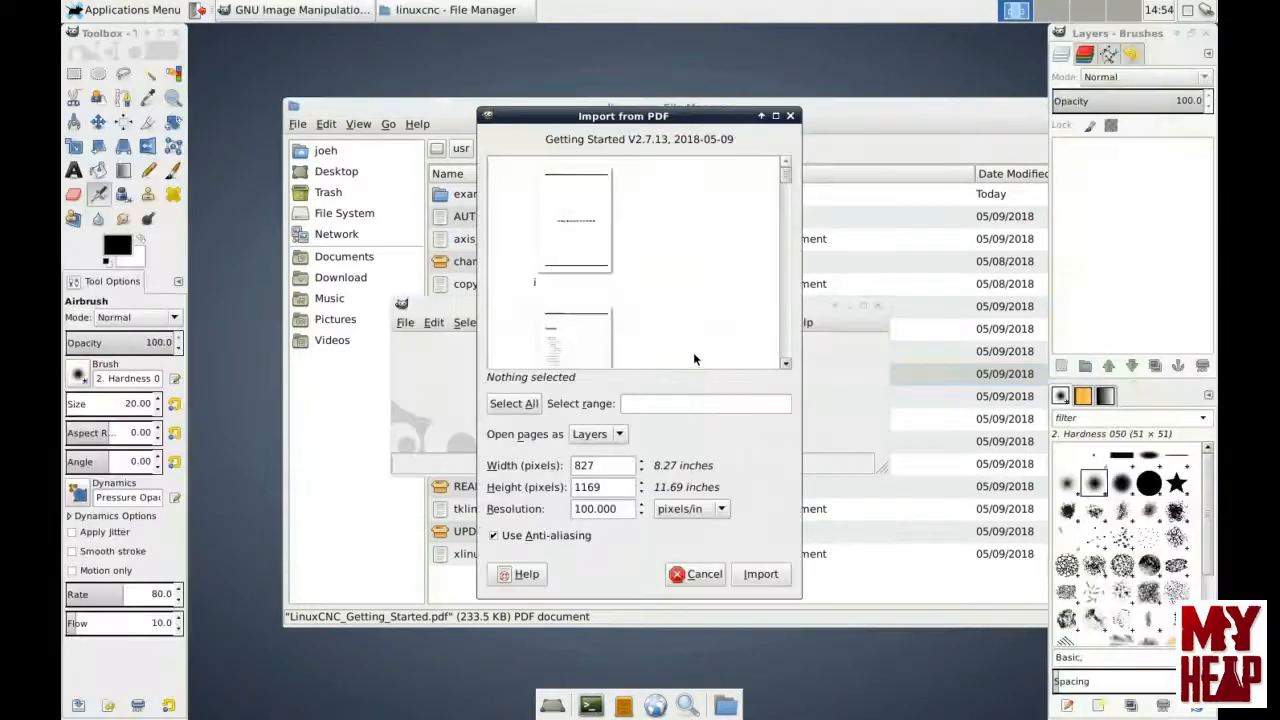
pyautogui.click(697, 573)
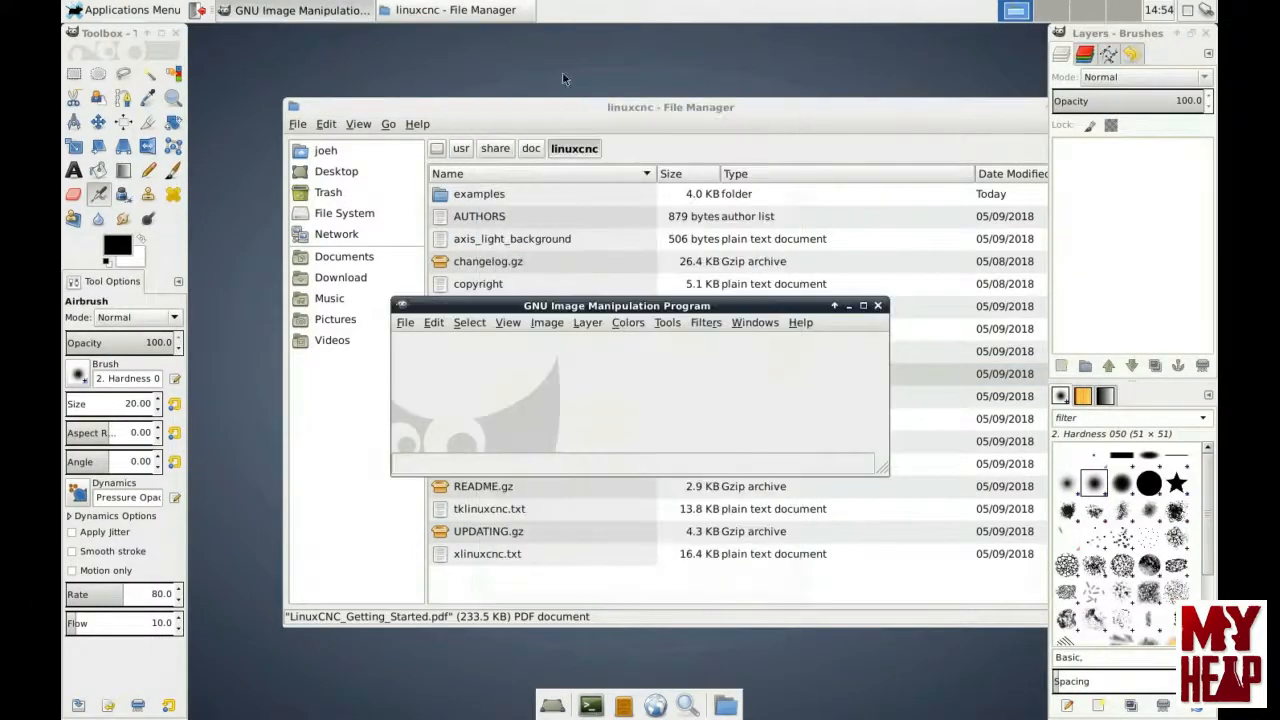
pyautogui.moveTo(380, 290)
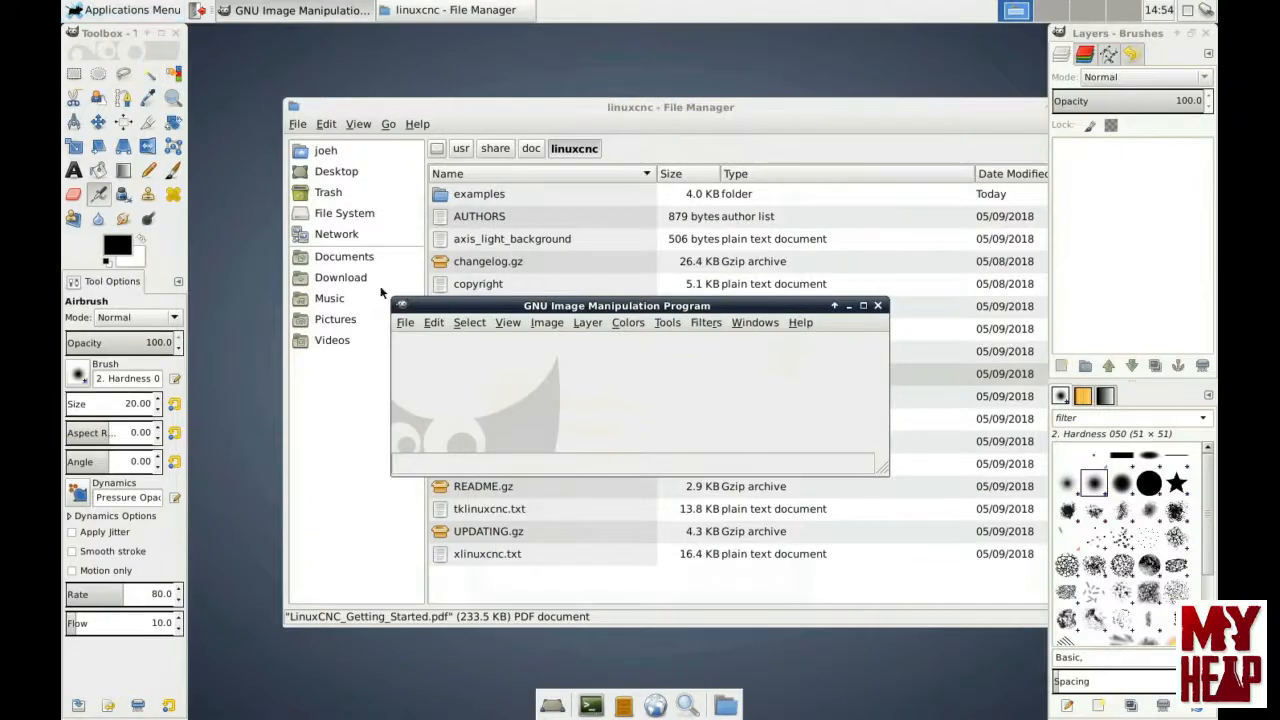
pyautogui.click(405, 322)
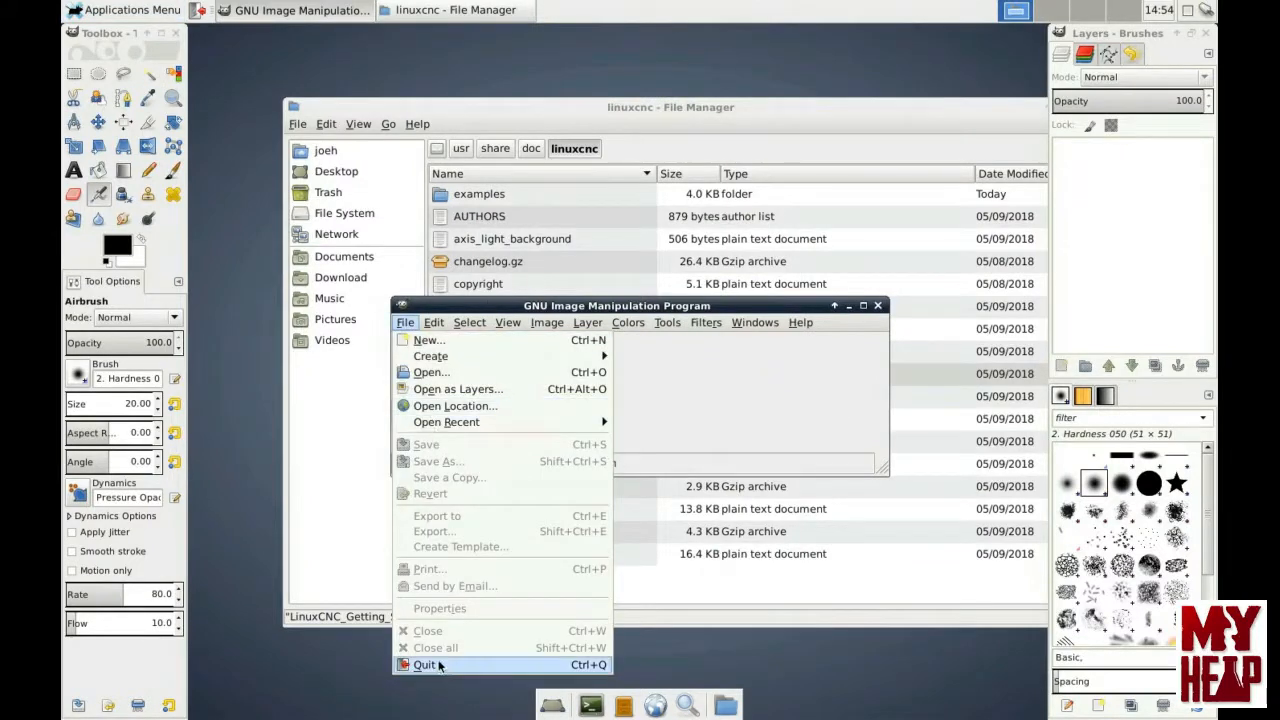
pyautogui.click(422, 664)
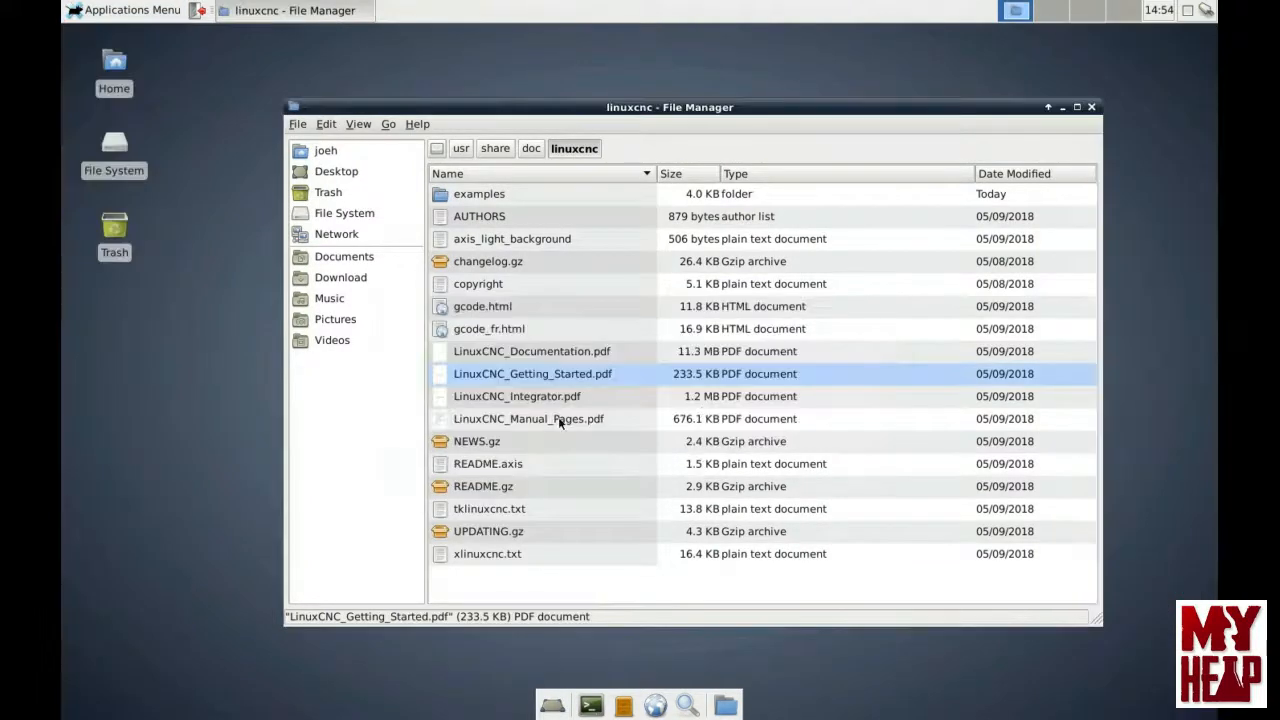
pyautogui.moveTo(540, 378)
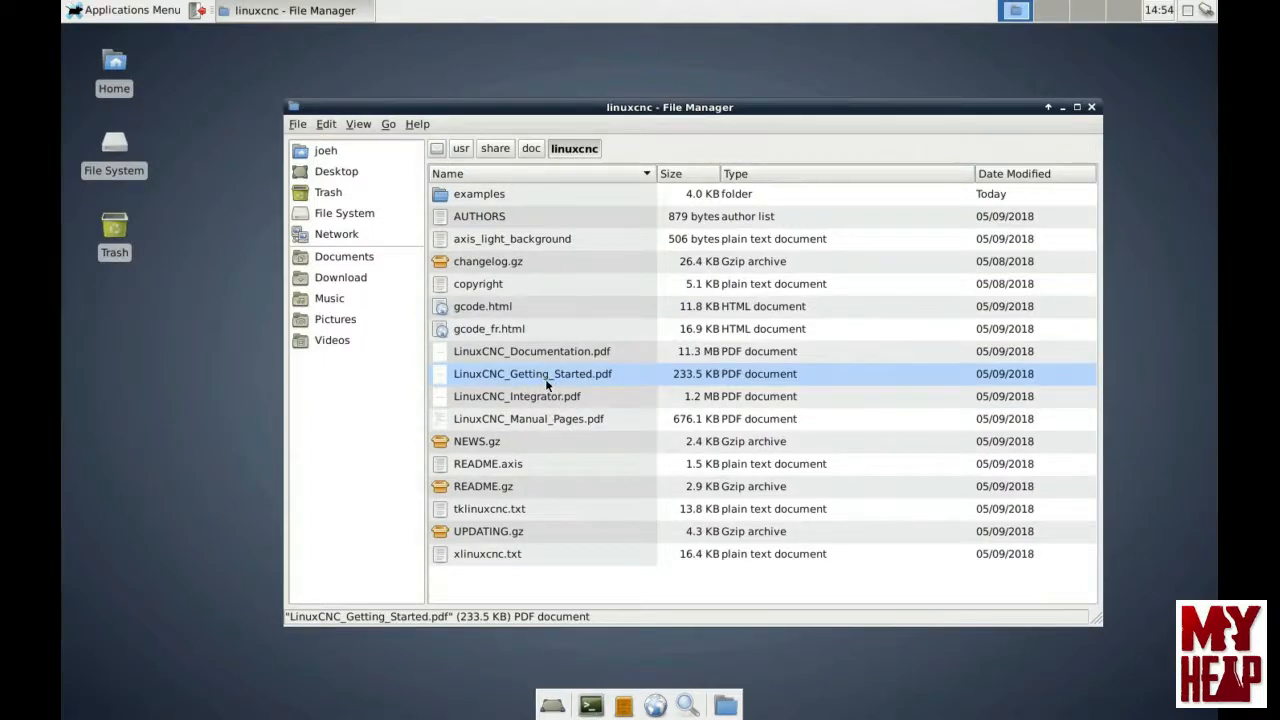
# Step: Set Document Viewer as Open With for LinuxCNC_Documentation.pdf in its Properties
pyautogui.rightClick(531, 351)
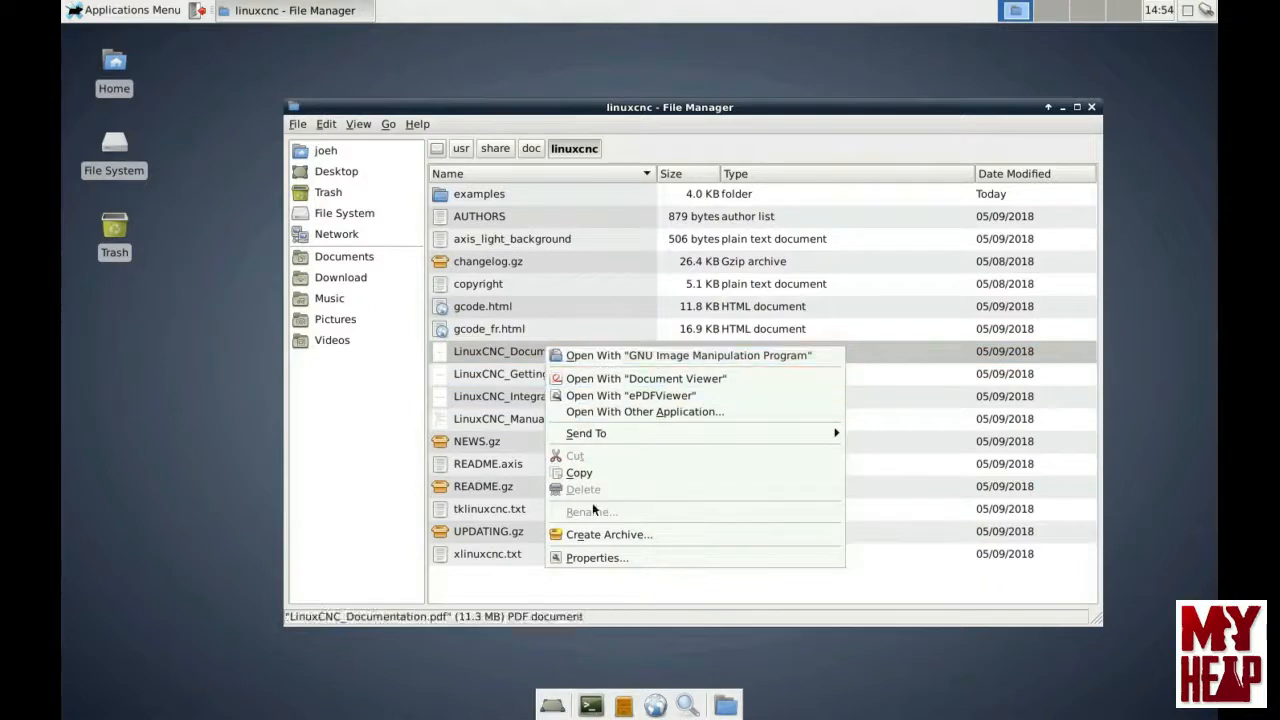
pyautogui.click(597, 557)
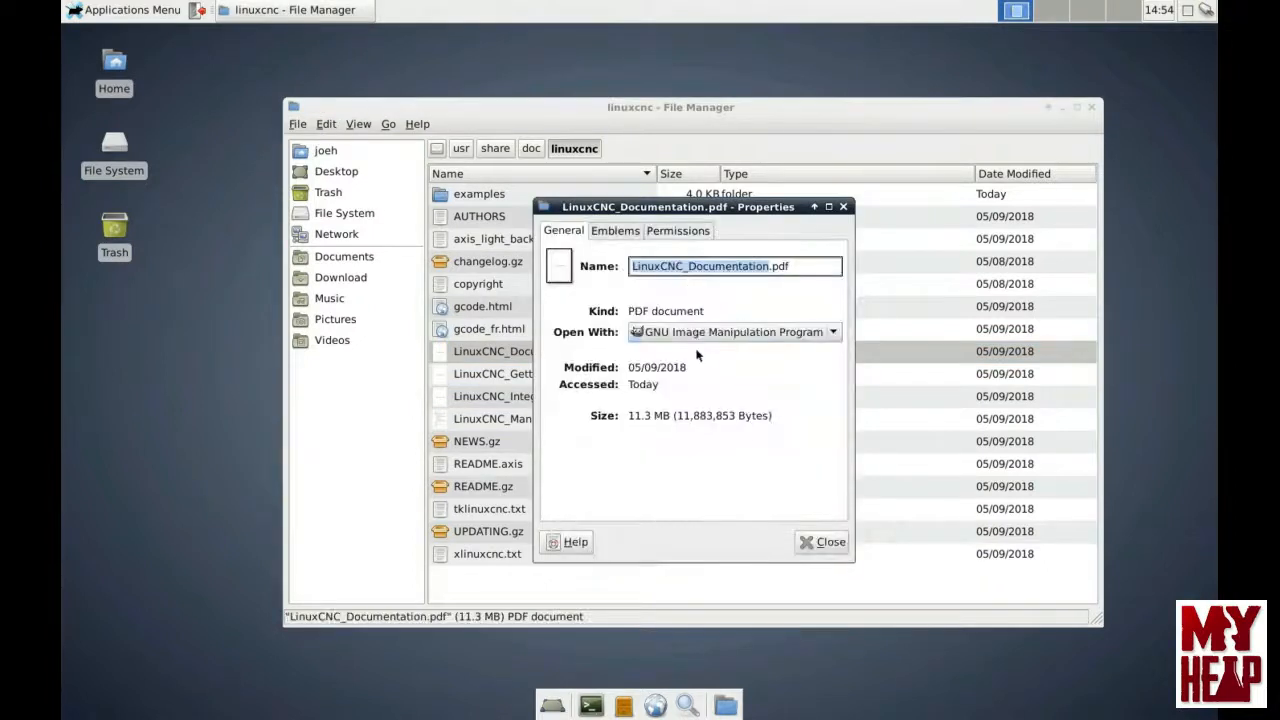
pyautogui.click(832, 331)
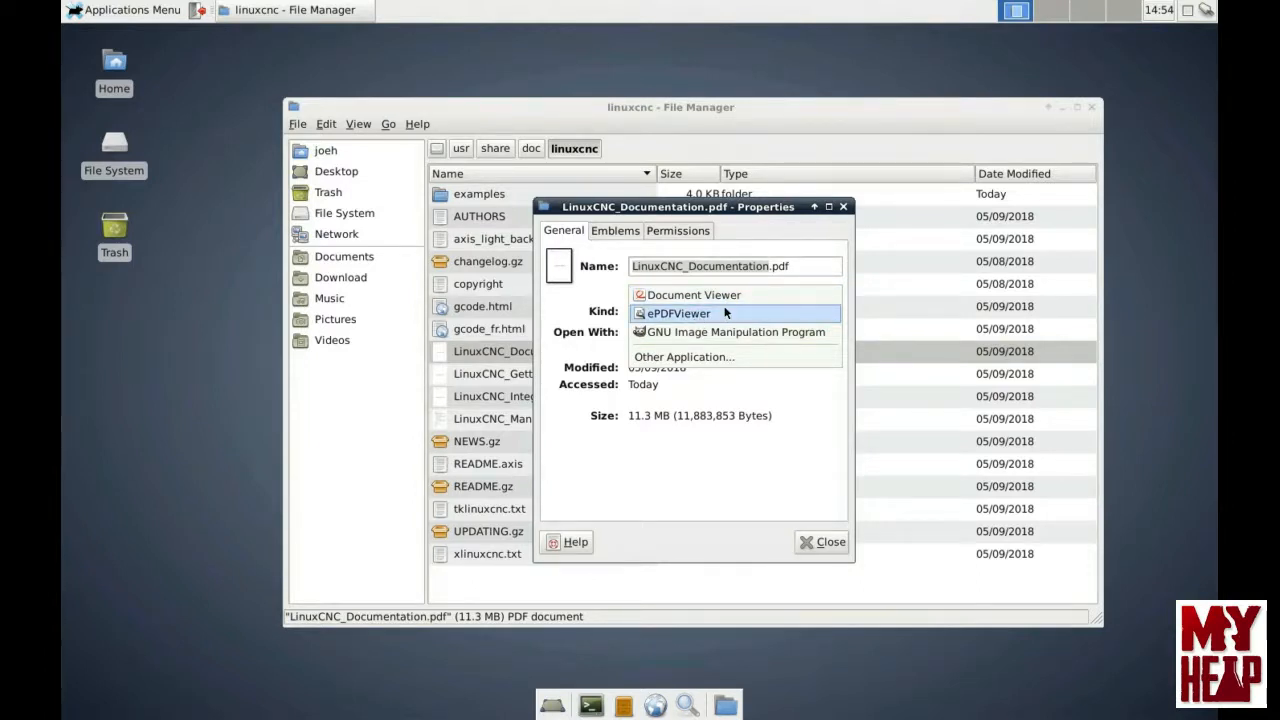
pyautogui.click(692, 294)
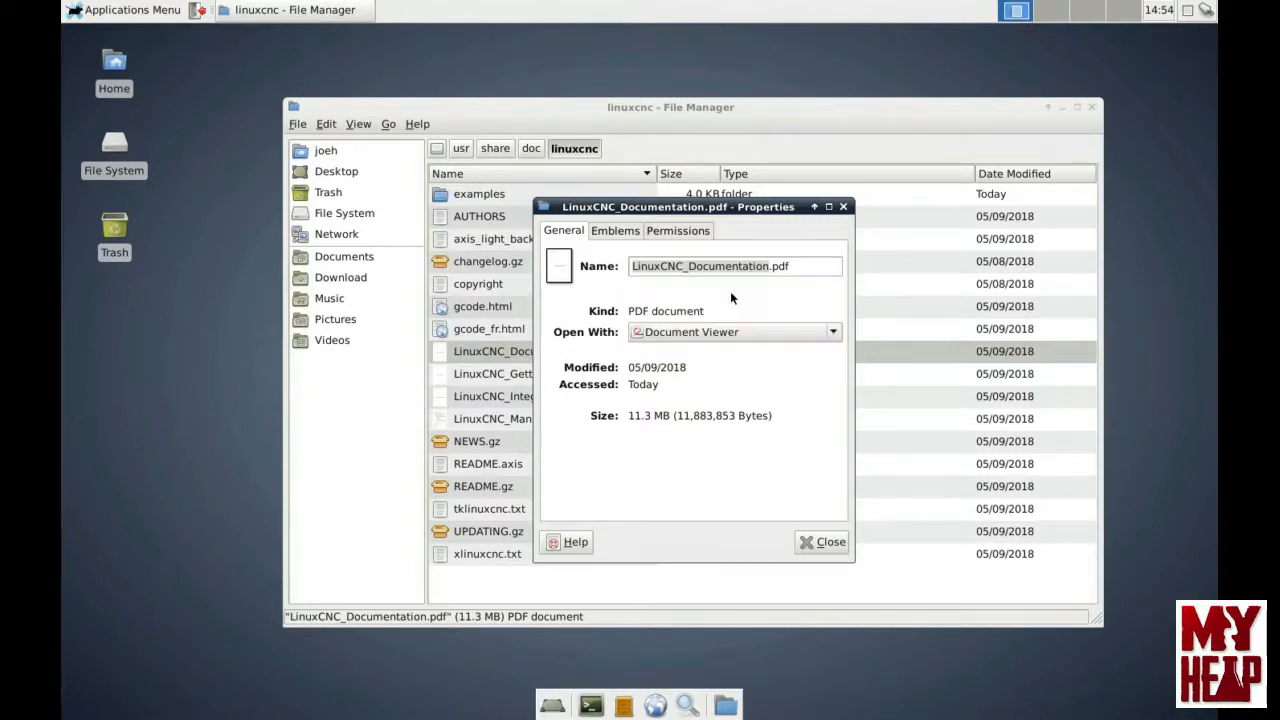
pyautogui.moveTo(820, 545)
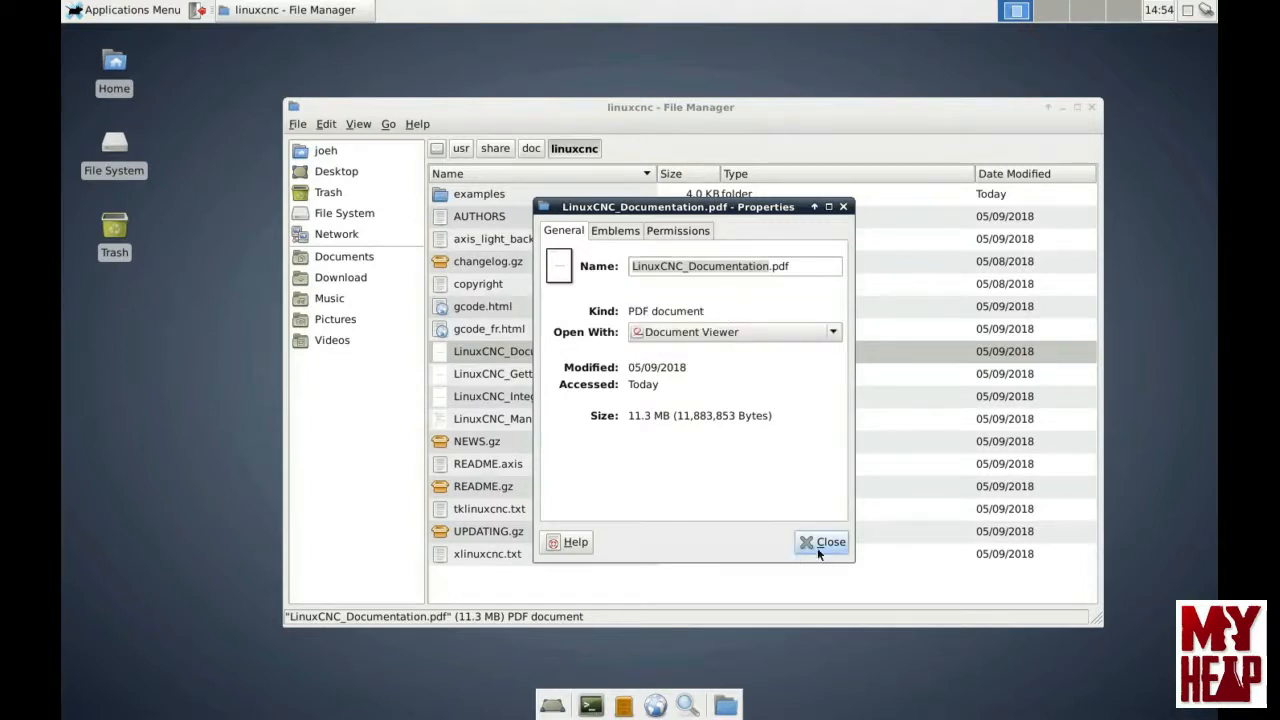
pyautogui.click(822, 541)
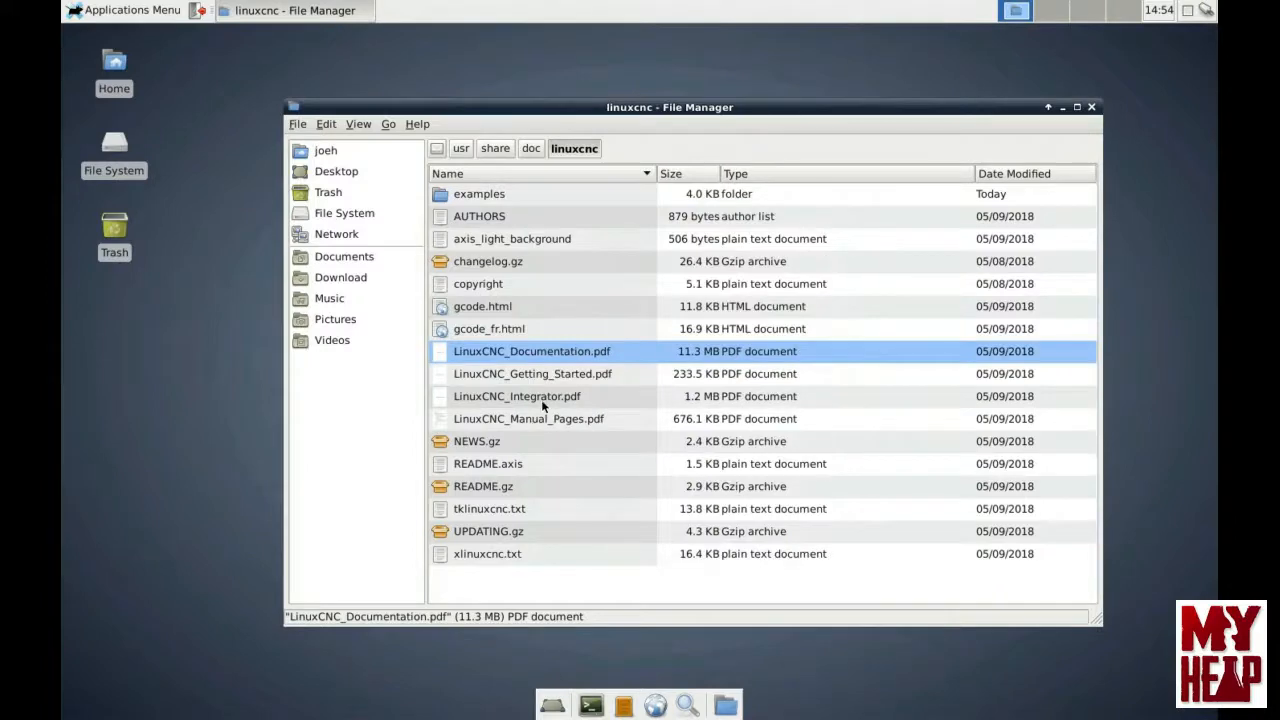
# Step: View LinuxCNC_Integrator.pdf maximized, scroll it, then close the viewer and Thunar
pyautogui.doubleClick(516, 396)
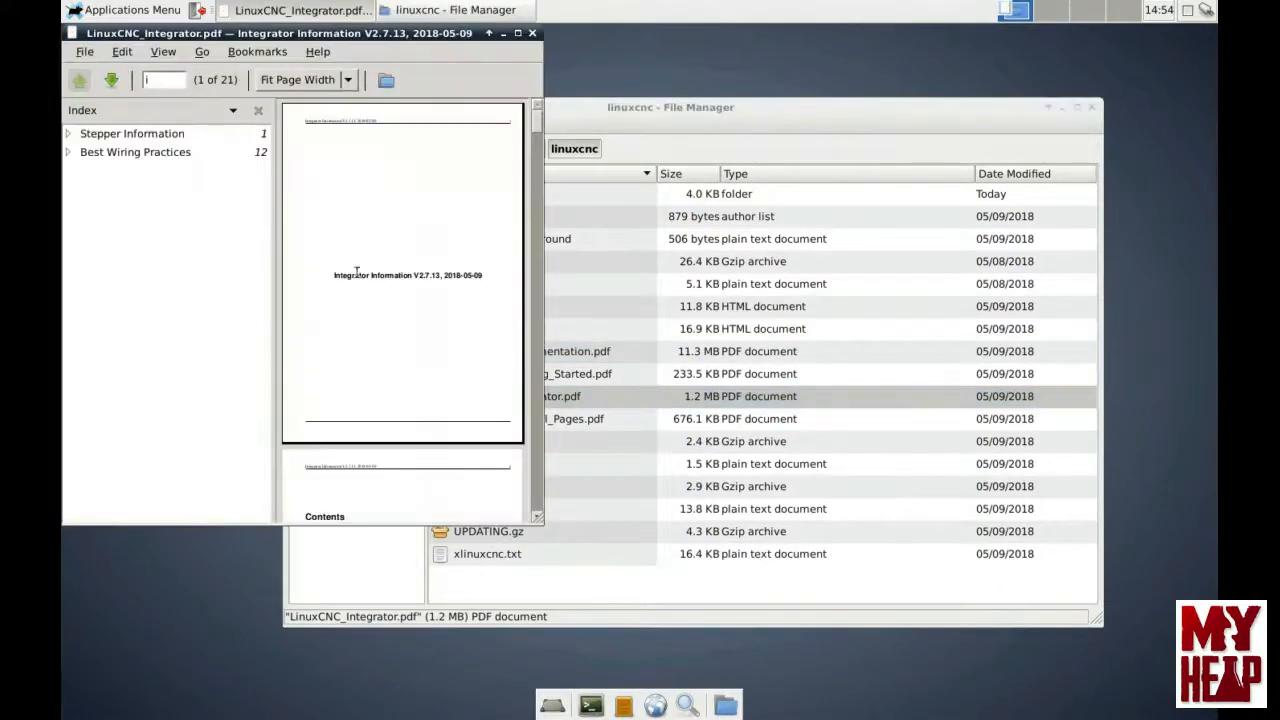
pyautogui.moveTo(300, 33); pyautogui.dragTo(670, 118)
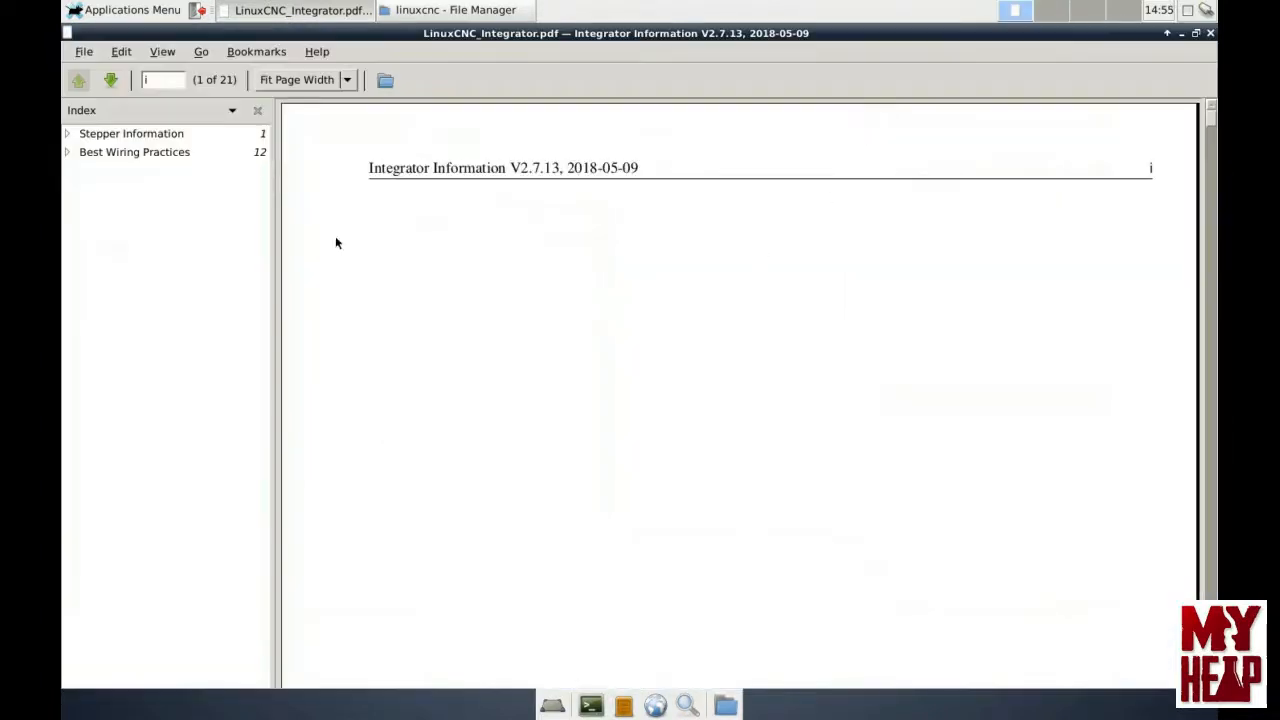
pyautogui.scroll(-3)
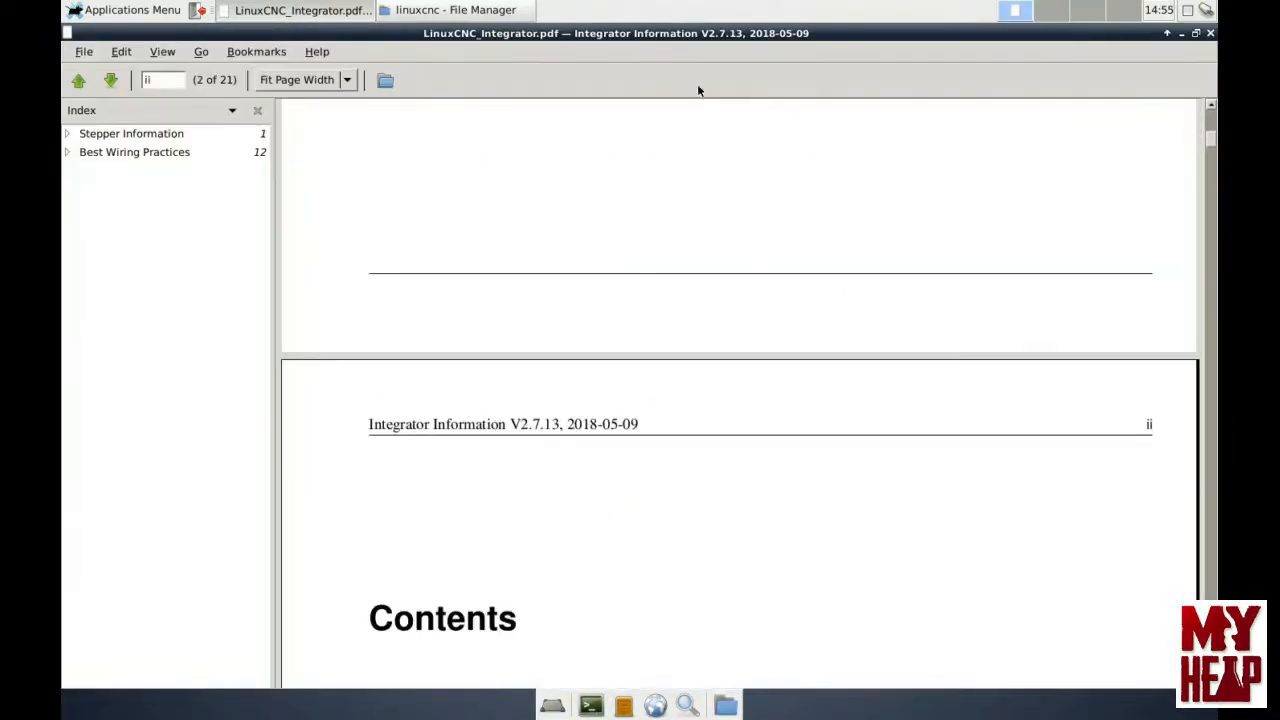
pyautogui.moveTo(1130, 132)
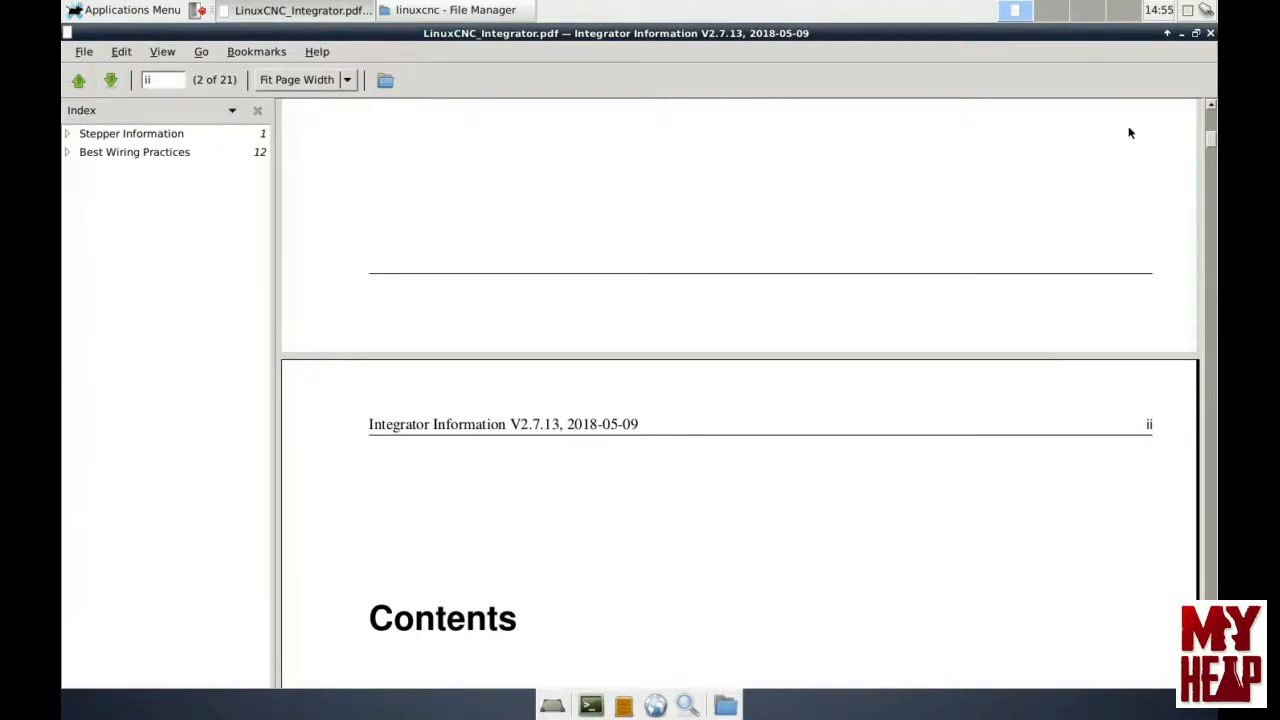
pyautogui.moveTo(1010, 47)
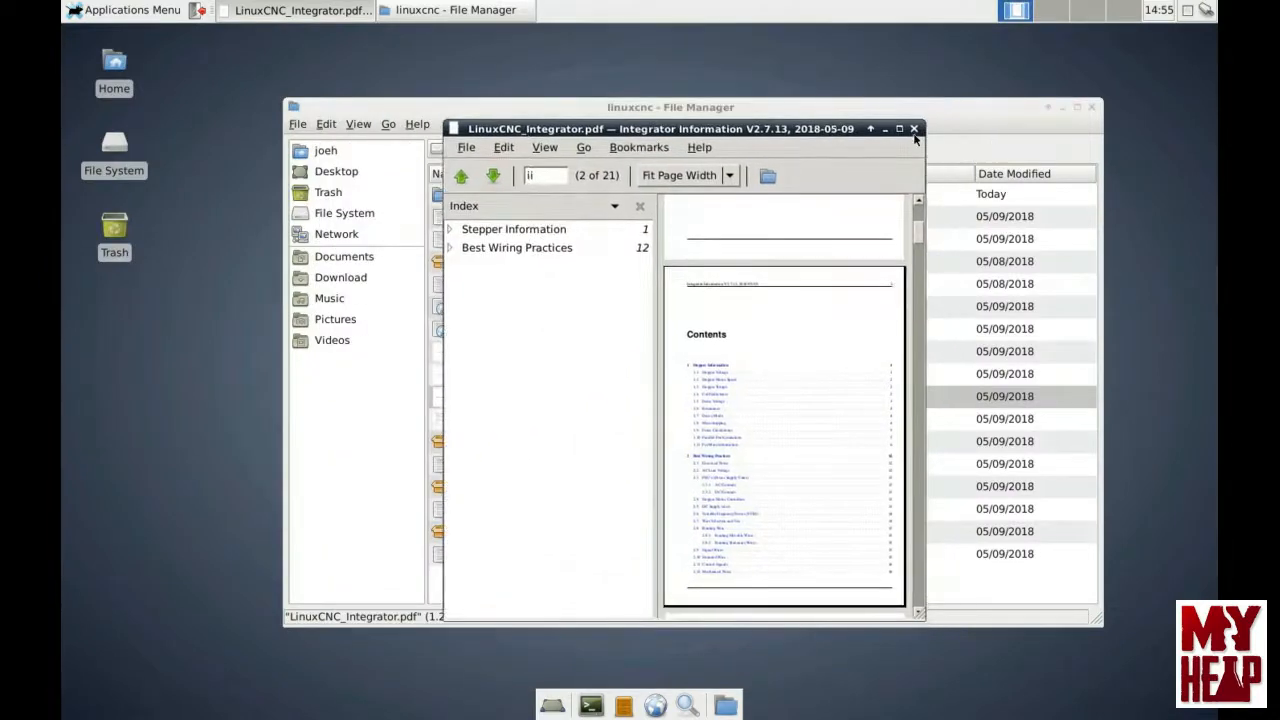
pyautogui.click(913, 128)
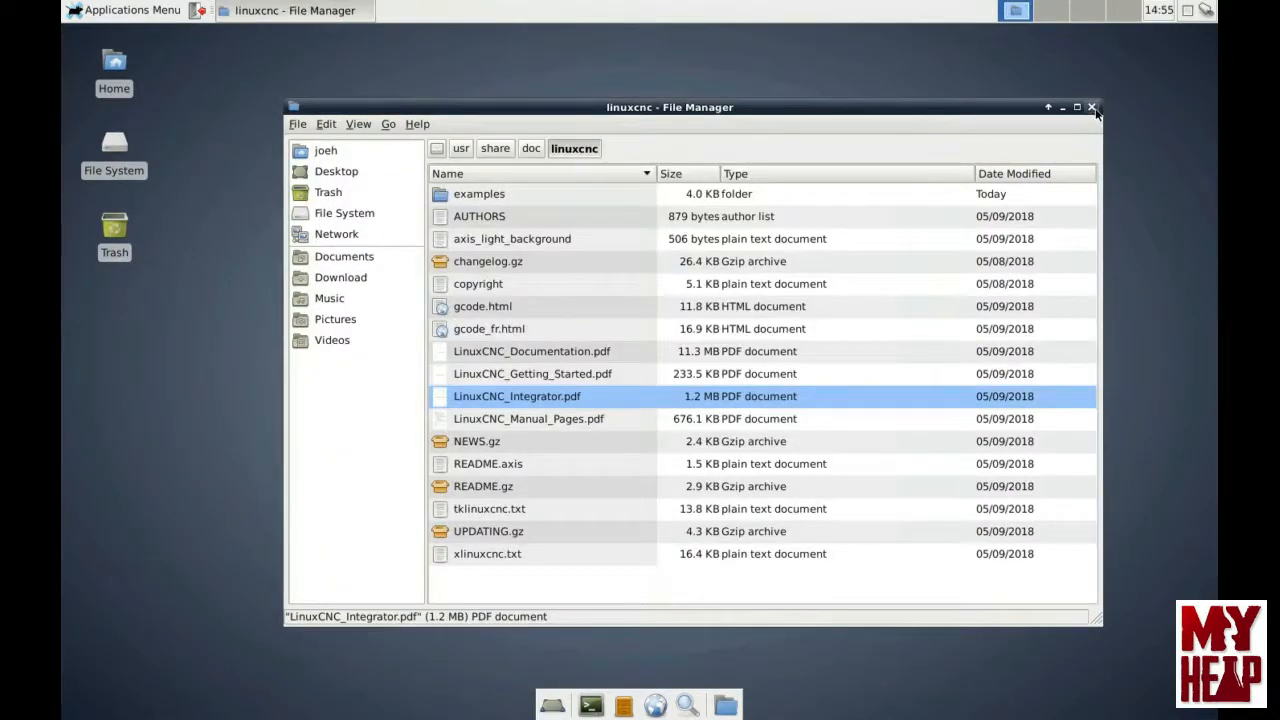
pyautogui.click(1093, 107)
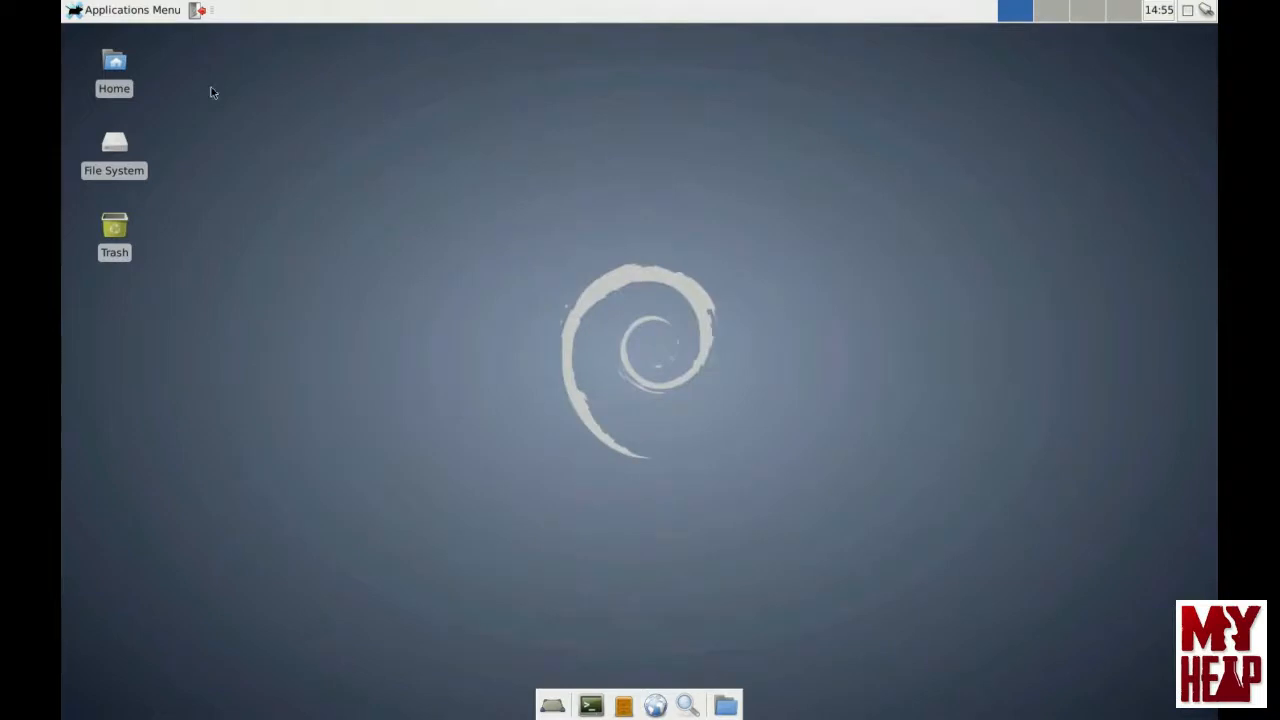
pyautogui.click(125, 10)
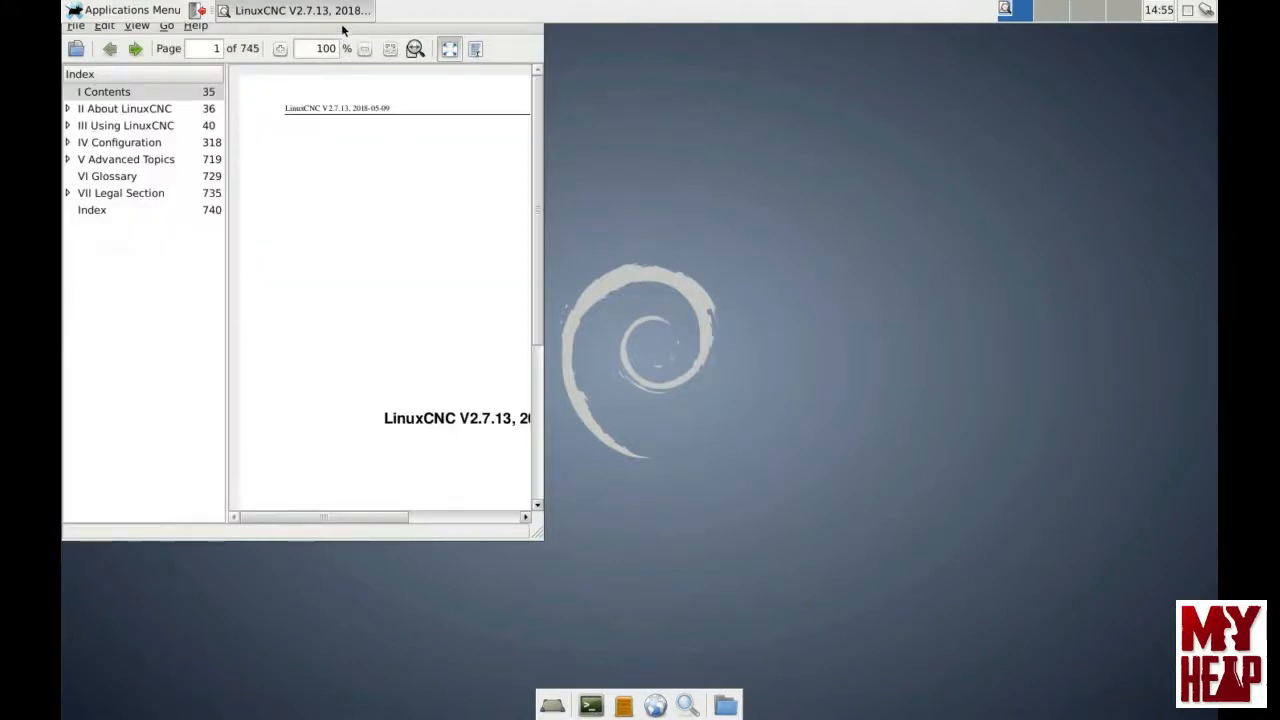
pyautogui.click(76, 25)
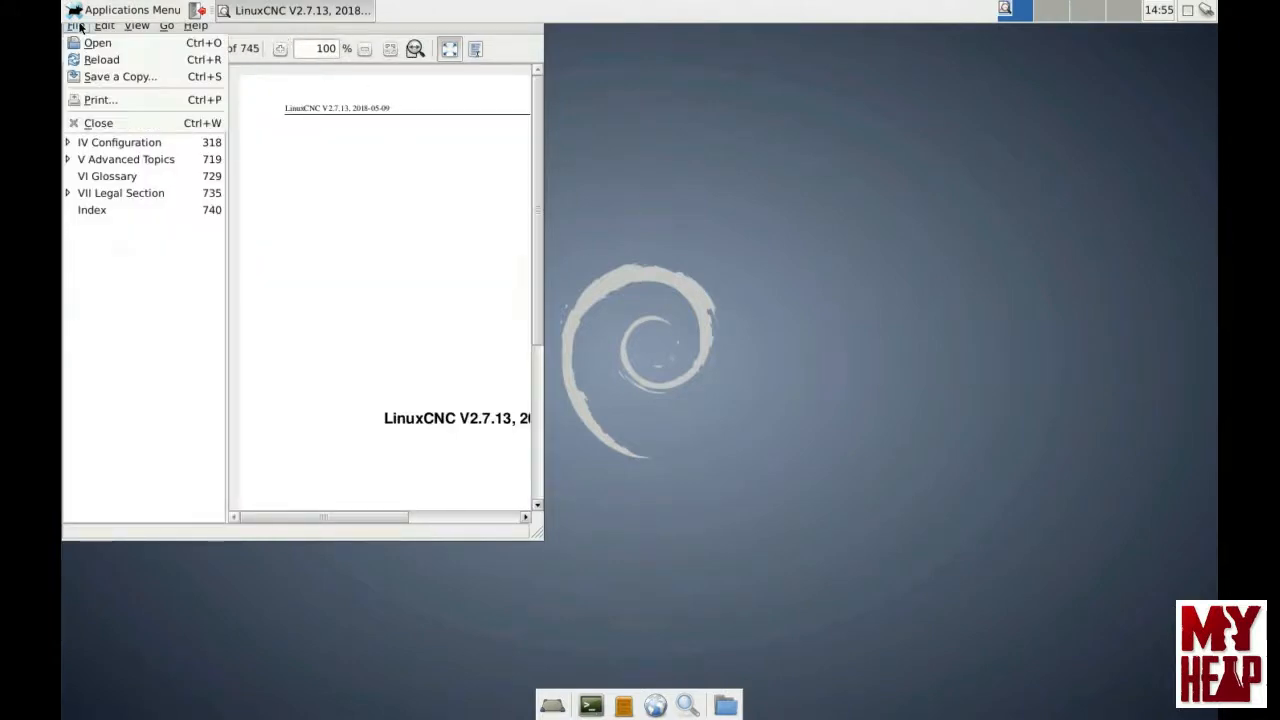
pyautogui.click(98, 122)
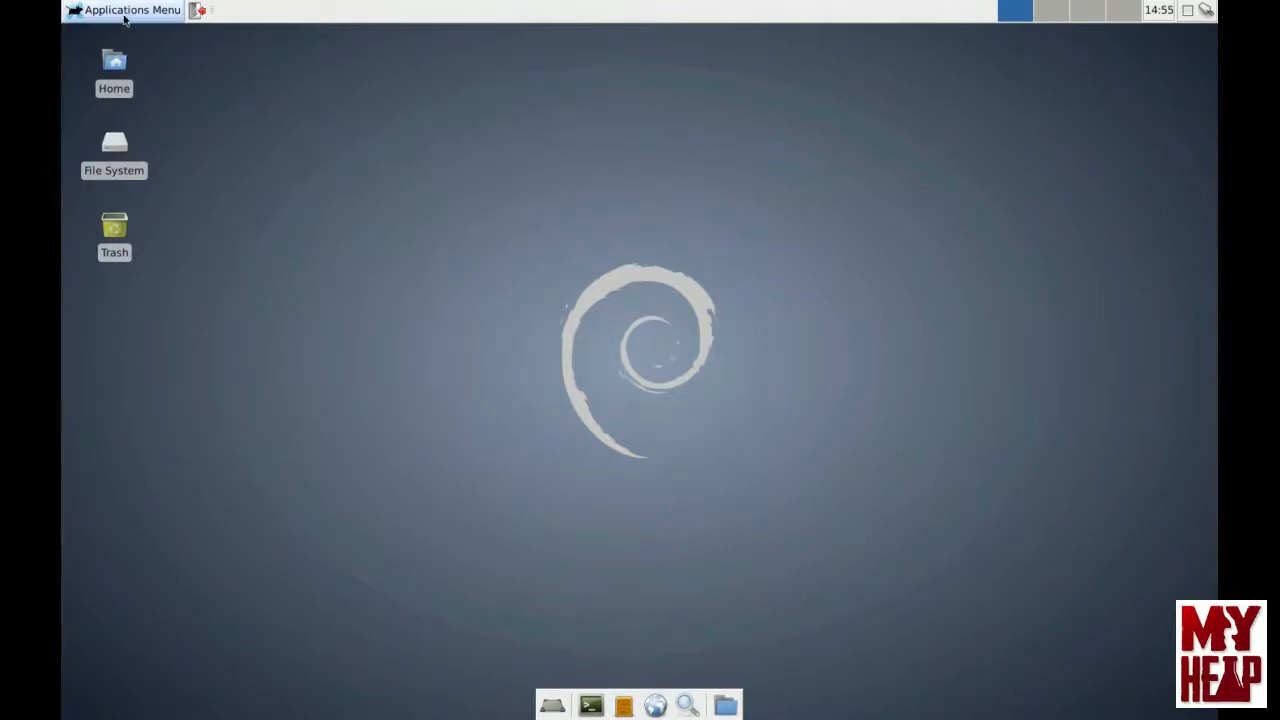
pyautogui.click(124, 10)
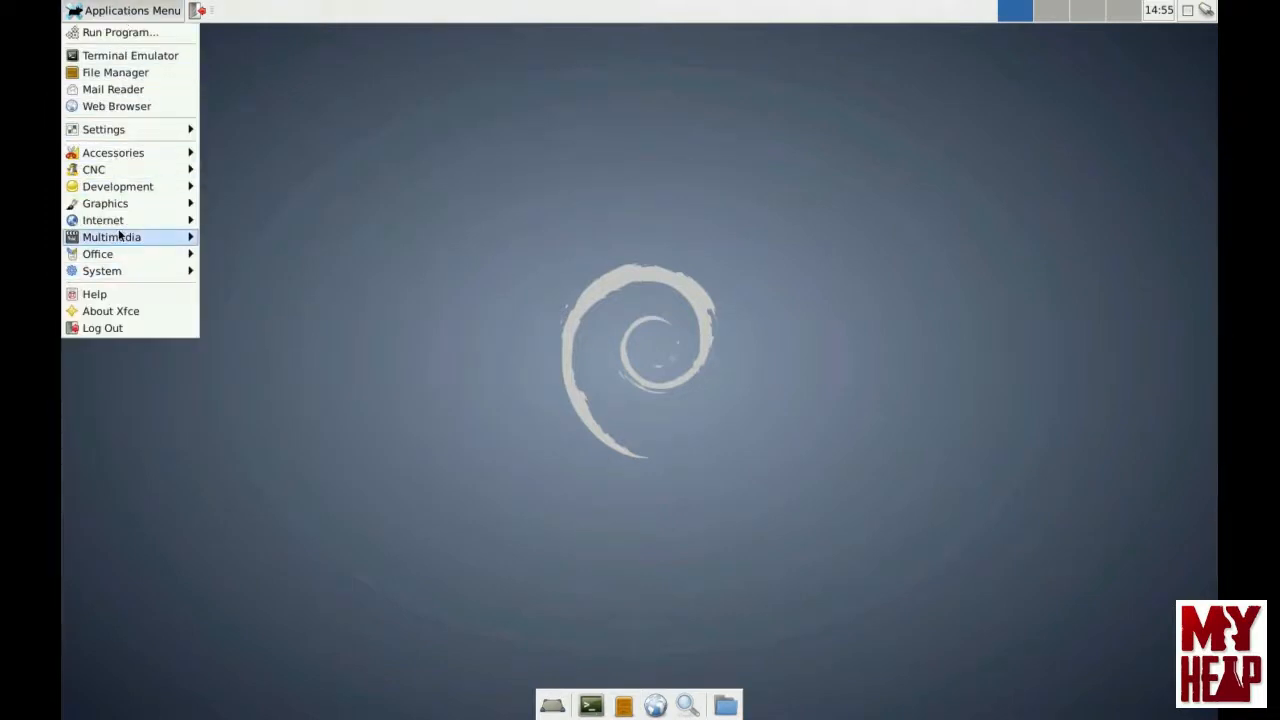
pyautogui.click(492, 199)
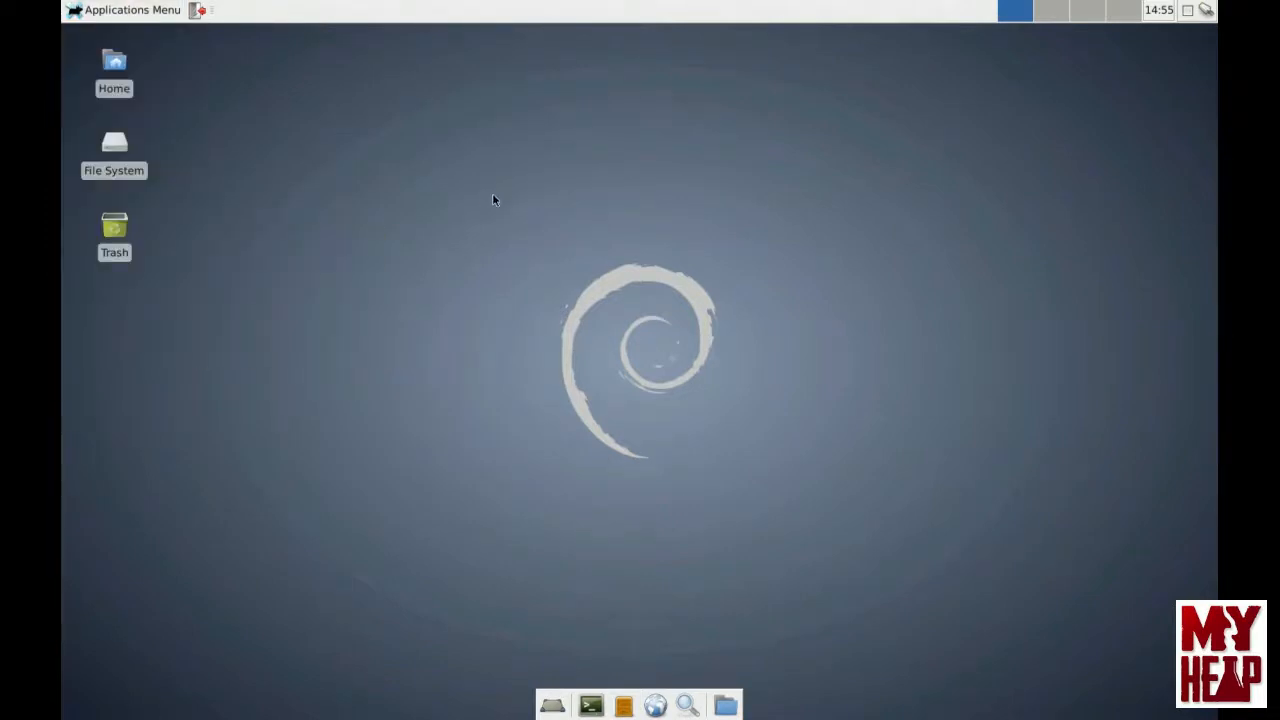
pyautogui.moveTo(517, 275)
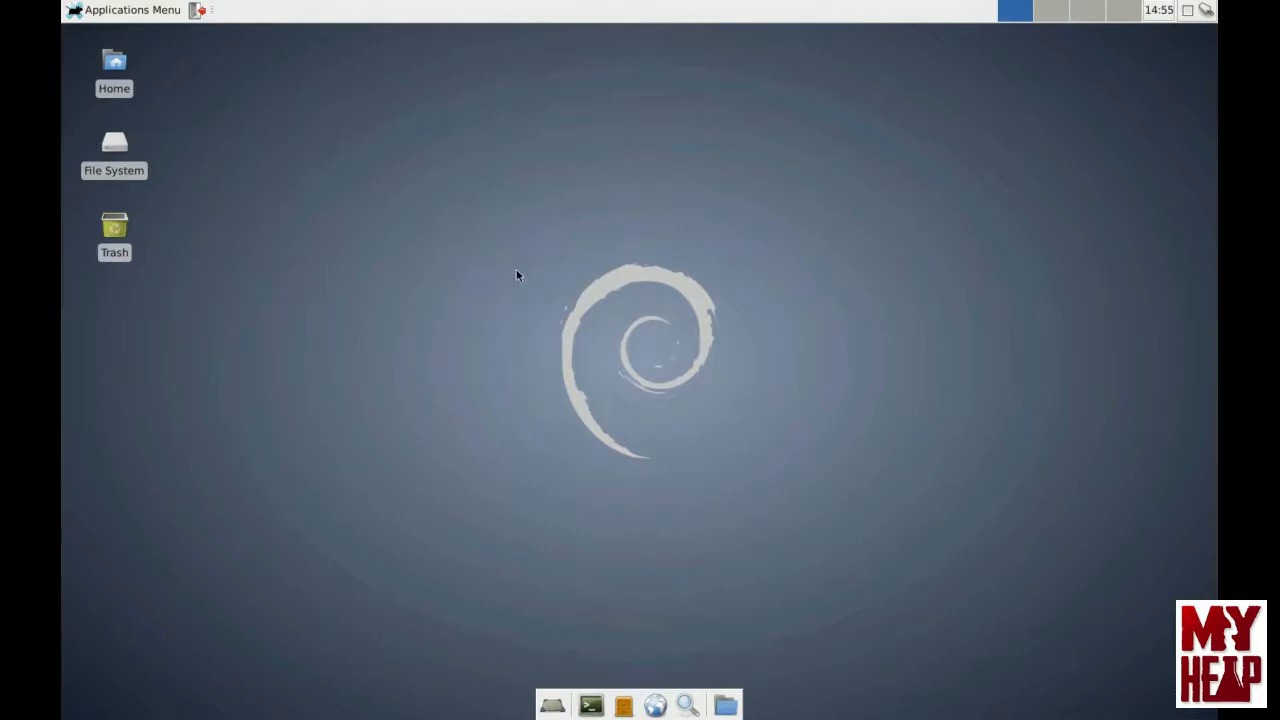
pyautogui.moveTo(530, 349)
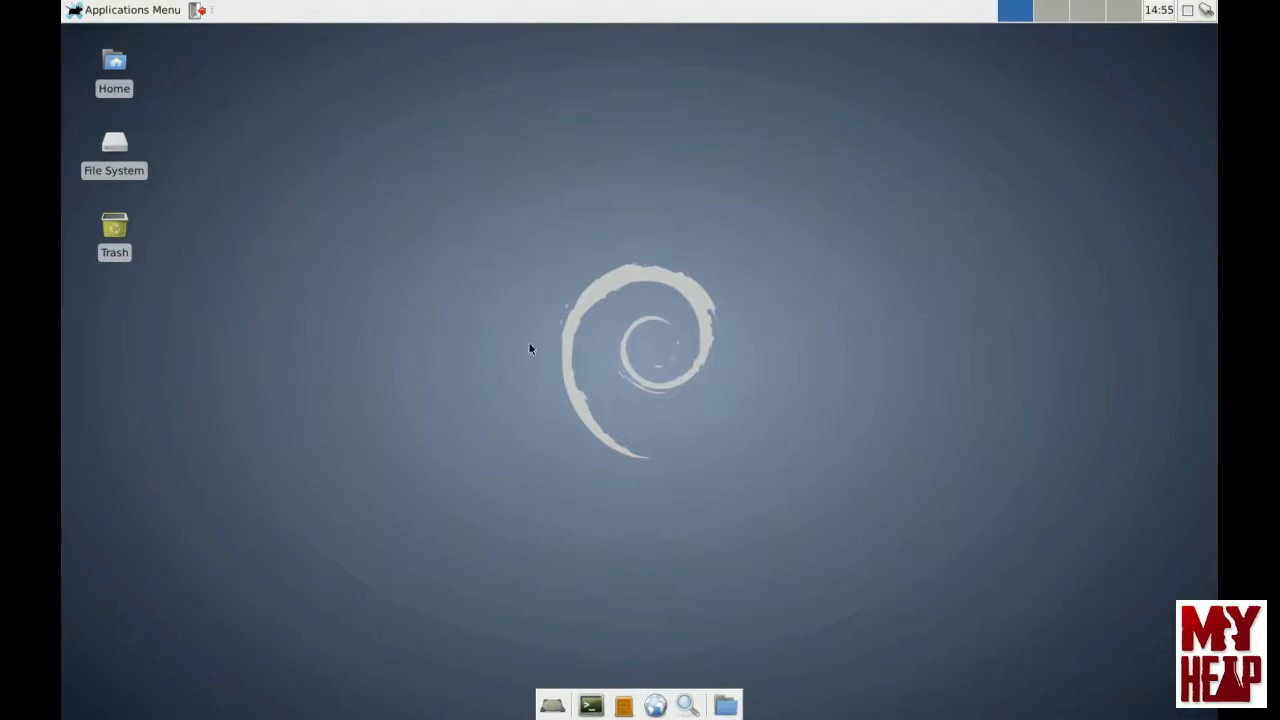
pyautogui.moveTo(688, 616)
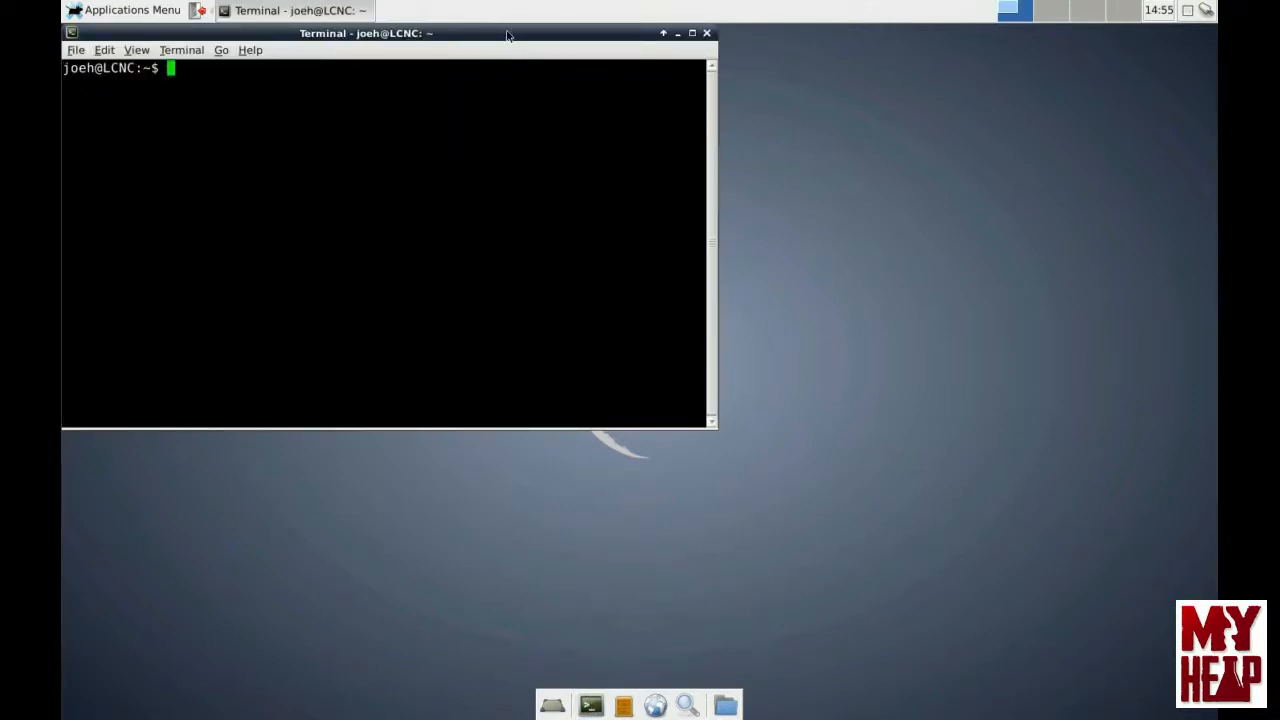
# Step: Reposition the terminal and cd into /usr/share/applications
pyautogui.moveTo(365, 33); pyautogui.dragTo(527, 98)
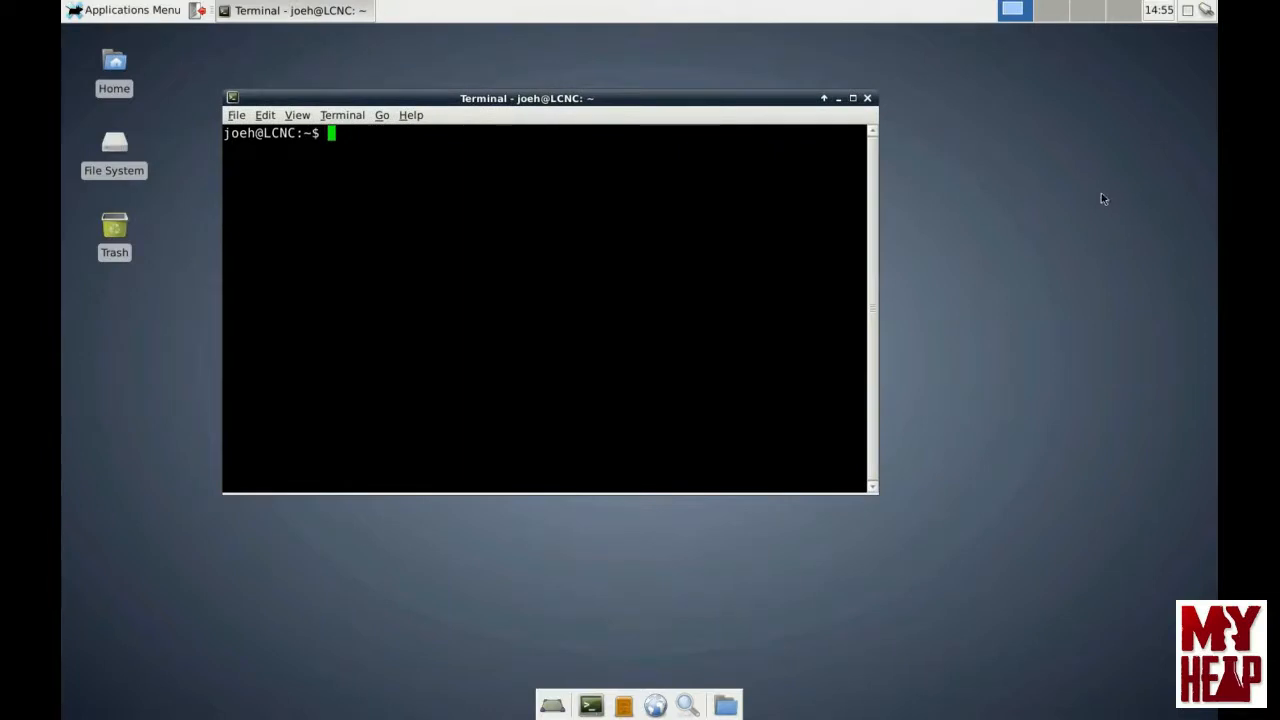
pyautogui.moveTo(1085, 212)
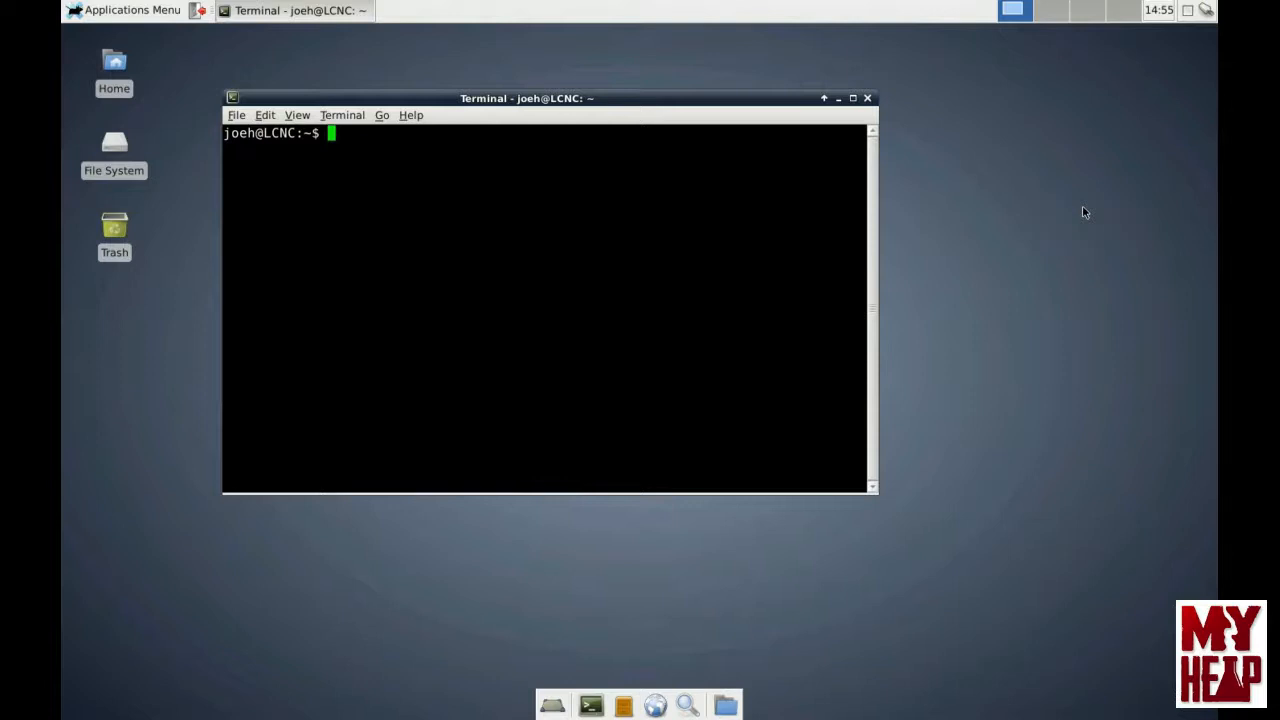
pyautogui.write('c')
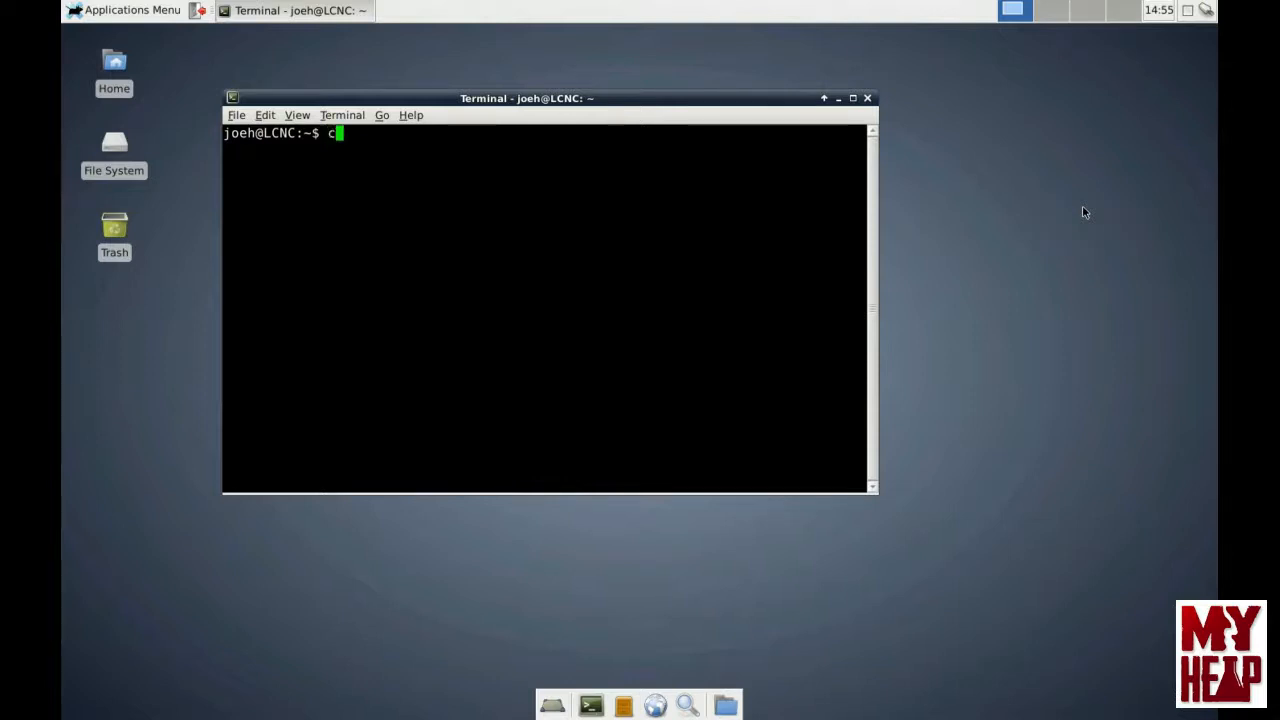
pyautogui.write('d /u')
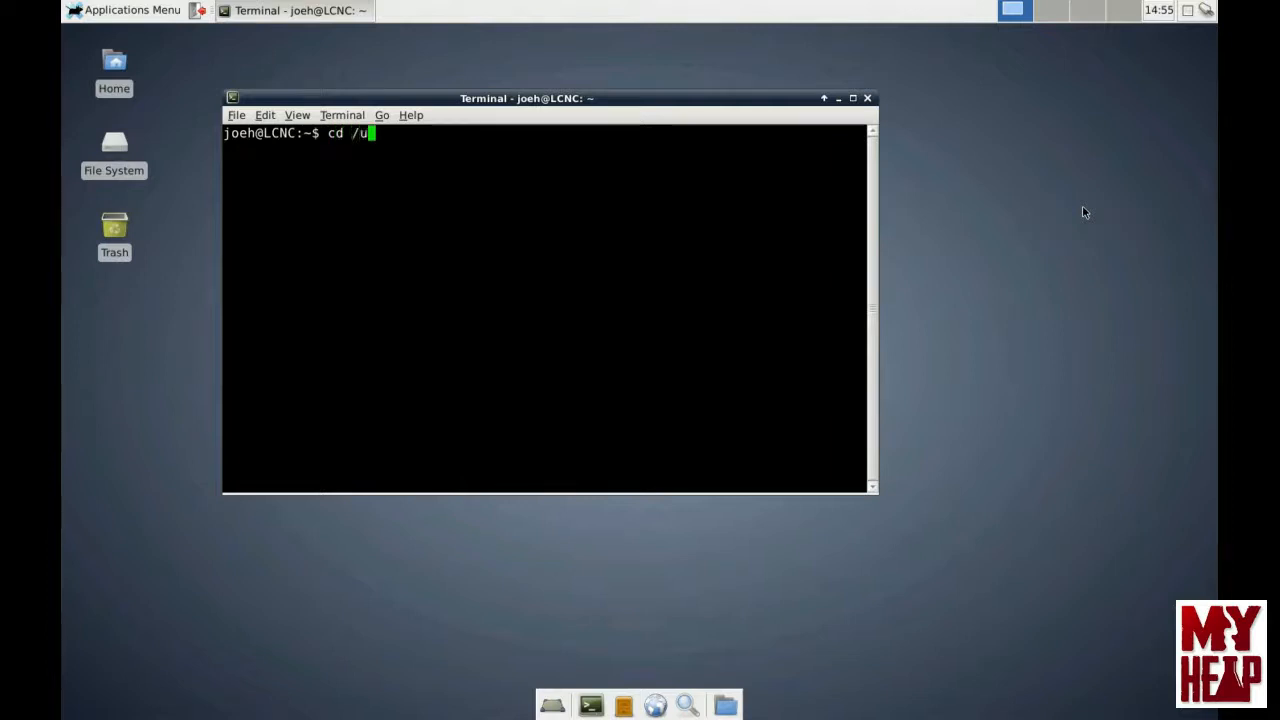
pyautogui.write('sr/s')
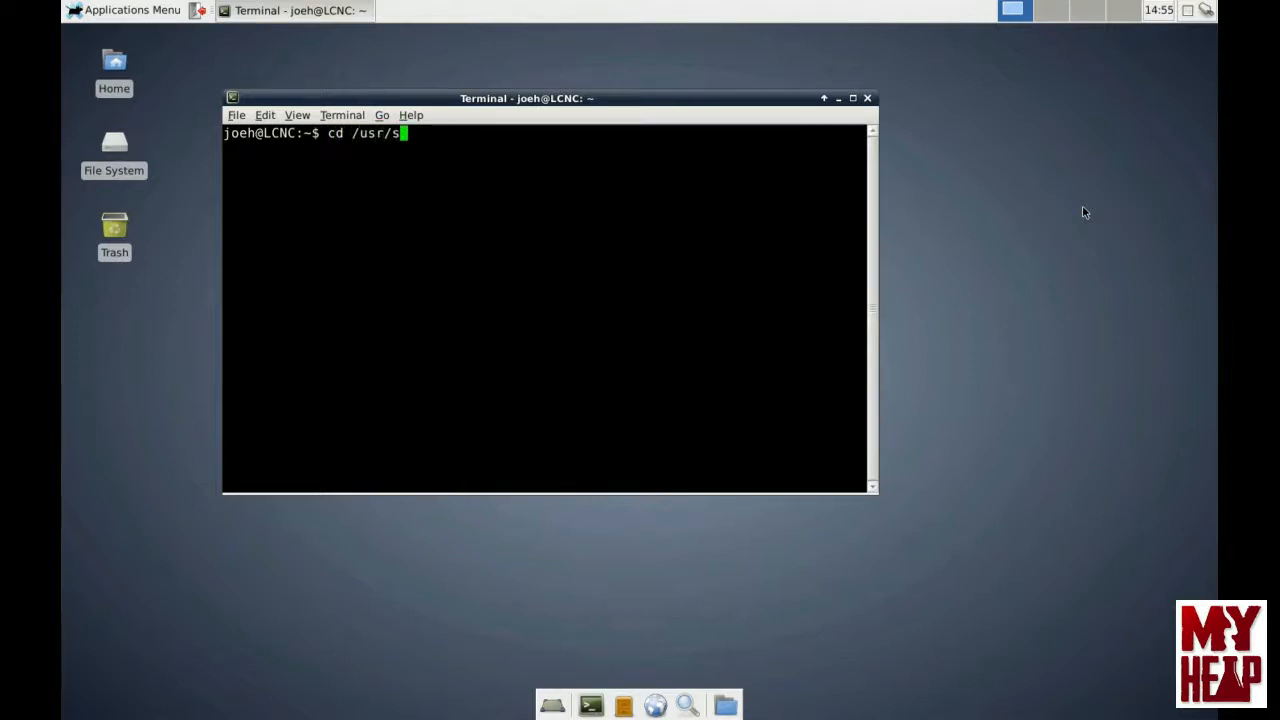
pyautogui.write('hare/a')
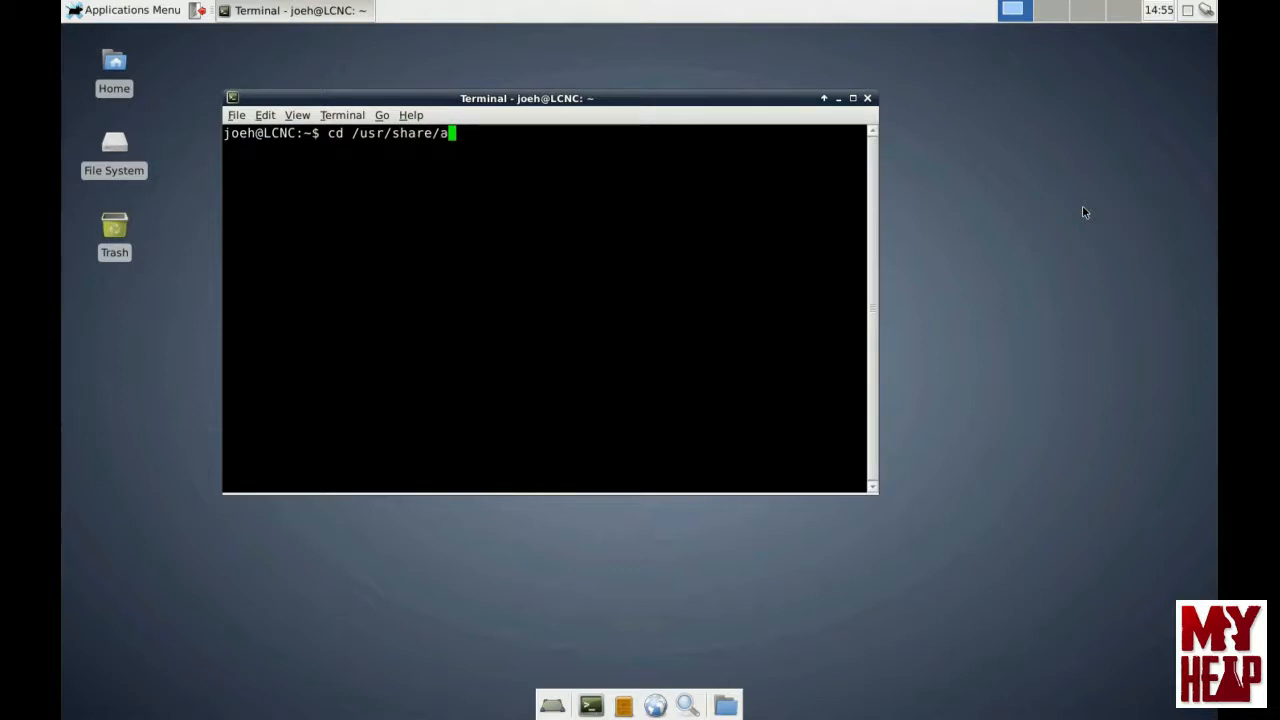
pyautogui.write('pplio')
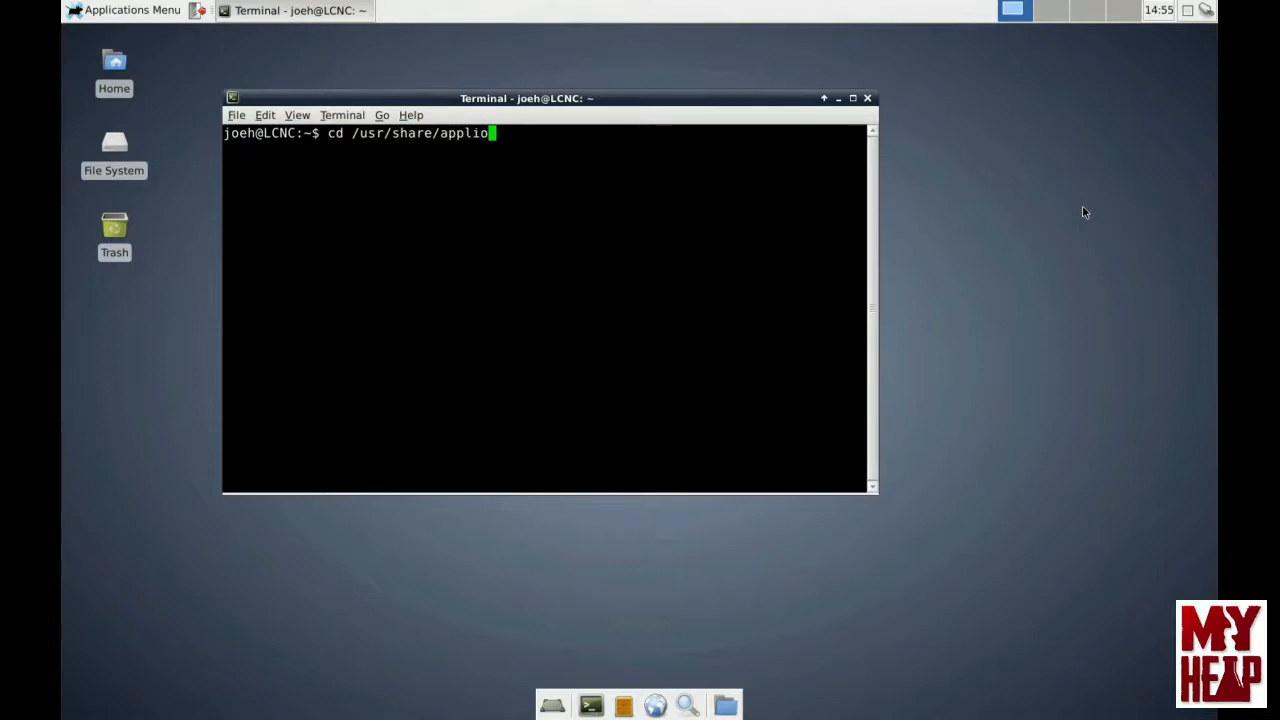
pyautogui.write('cation')
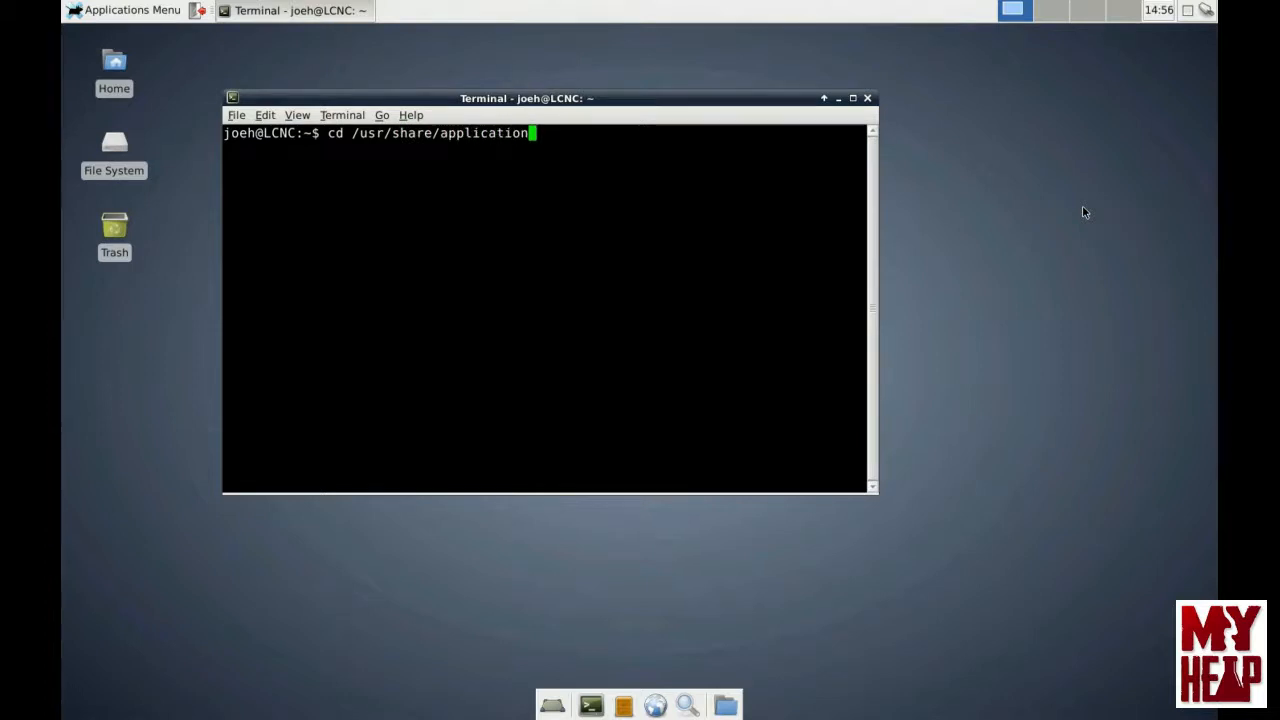
pyautogui.press('Return')
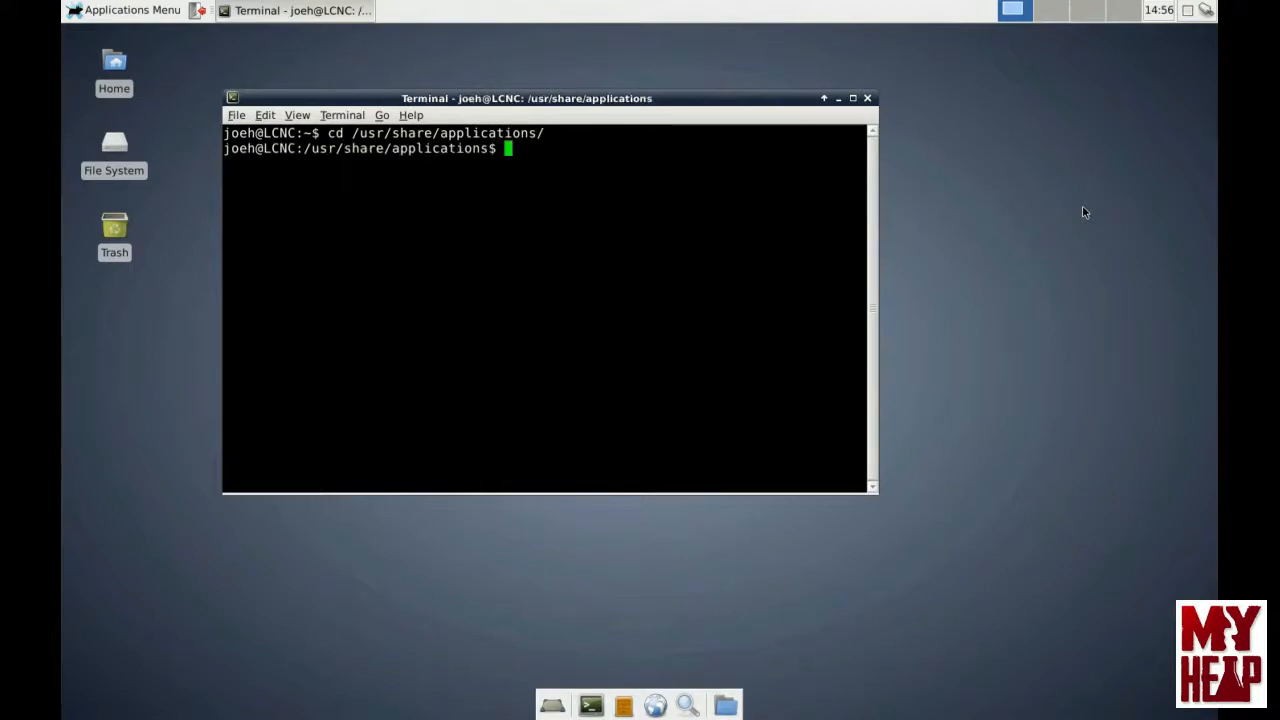
# Step: Run ls to list the .desktop launchers, then open the Applications Menu to compare
pyautogui.write('ls')
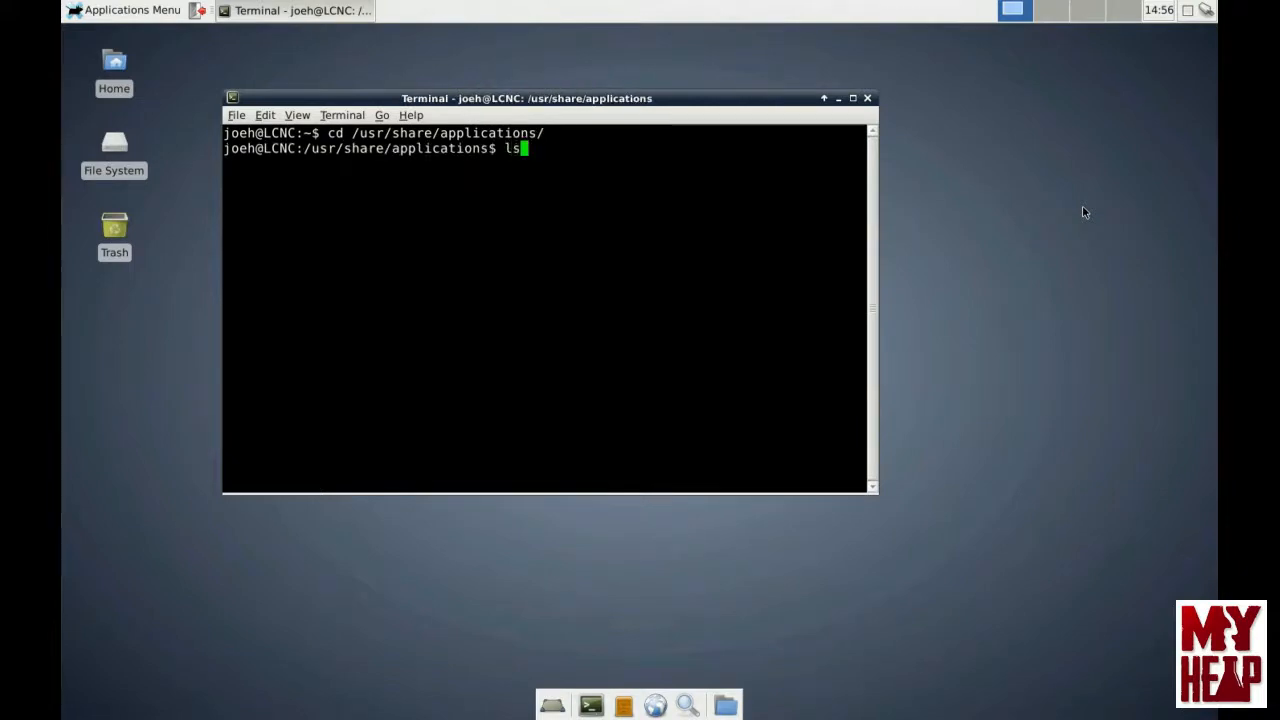
pyautogui.press('Return')
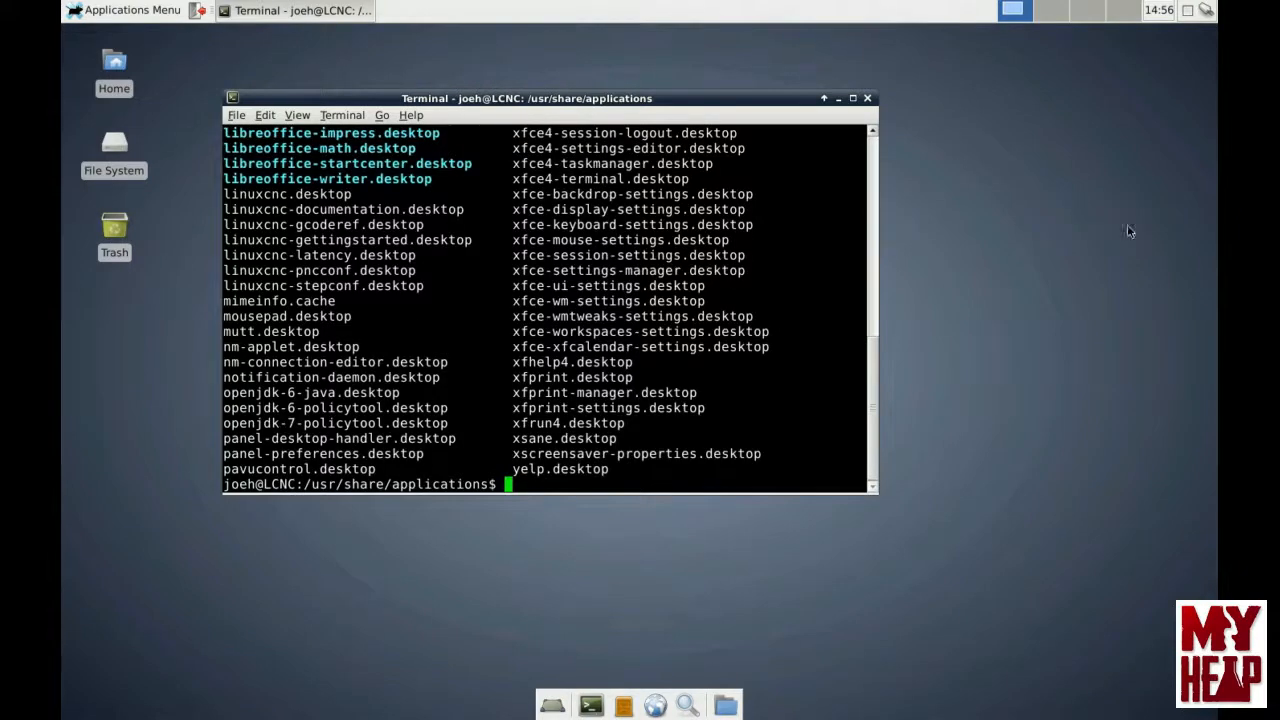
pyautogui.moveTo(365, 437)
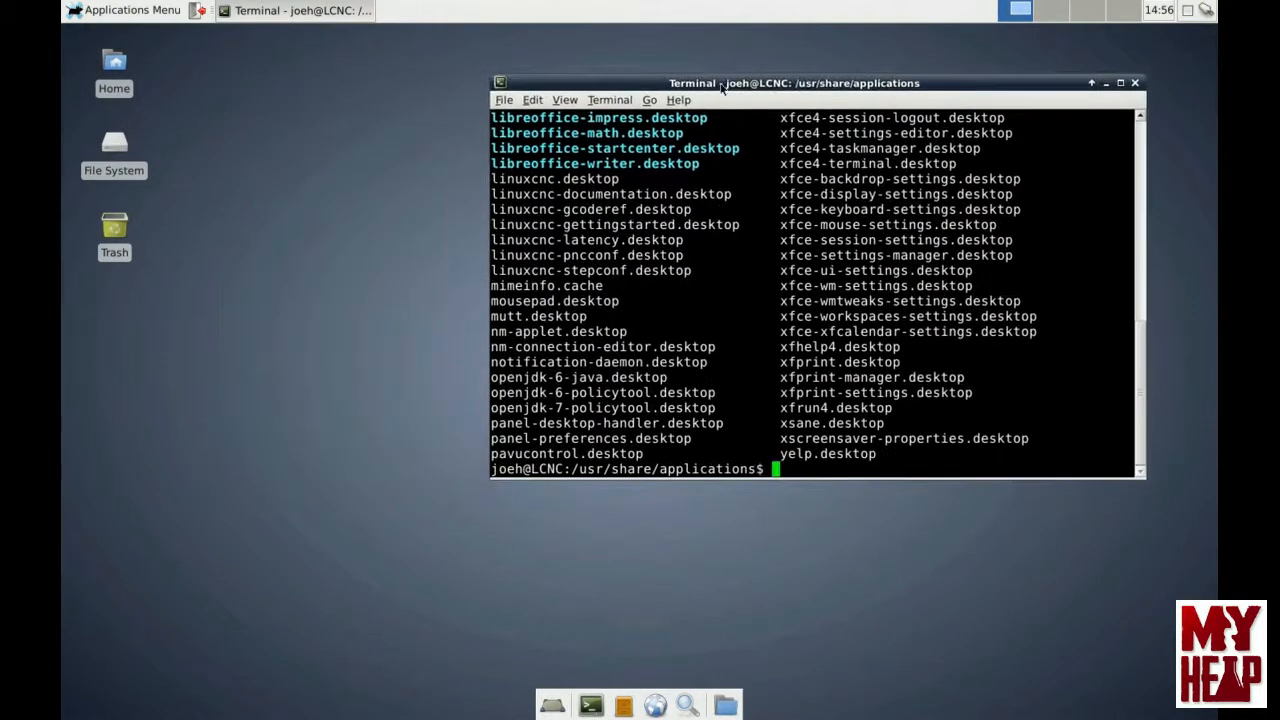
pyautogui.moveTo(175, 135)
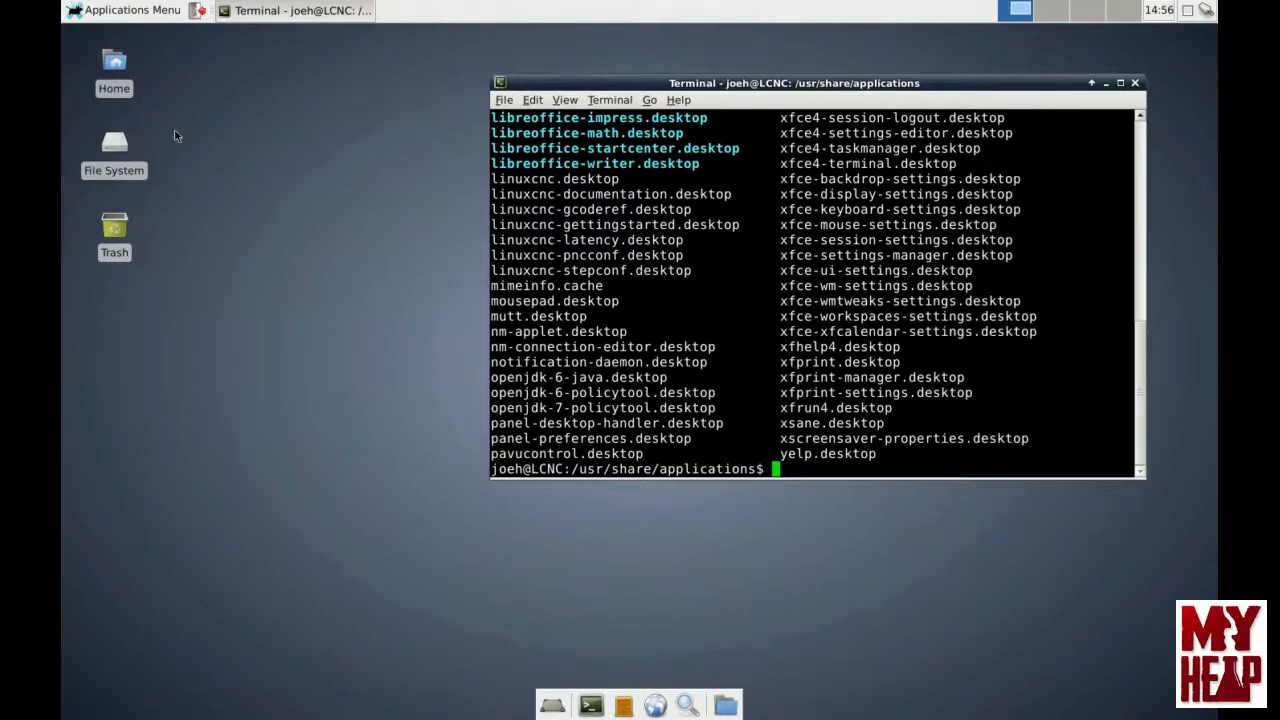
pyautogui.click(125, 10)
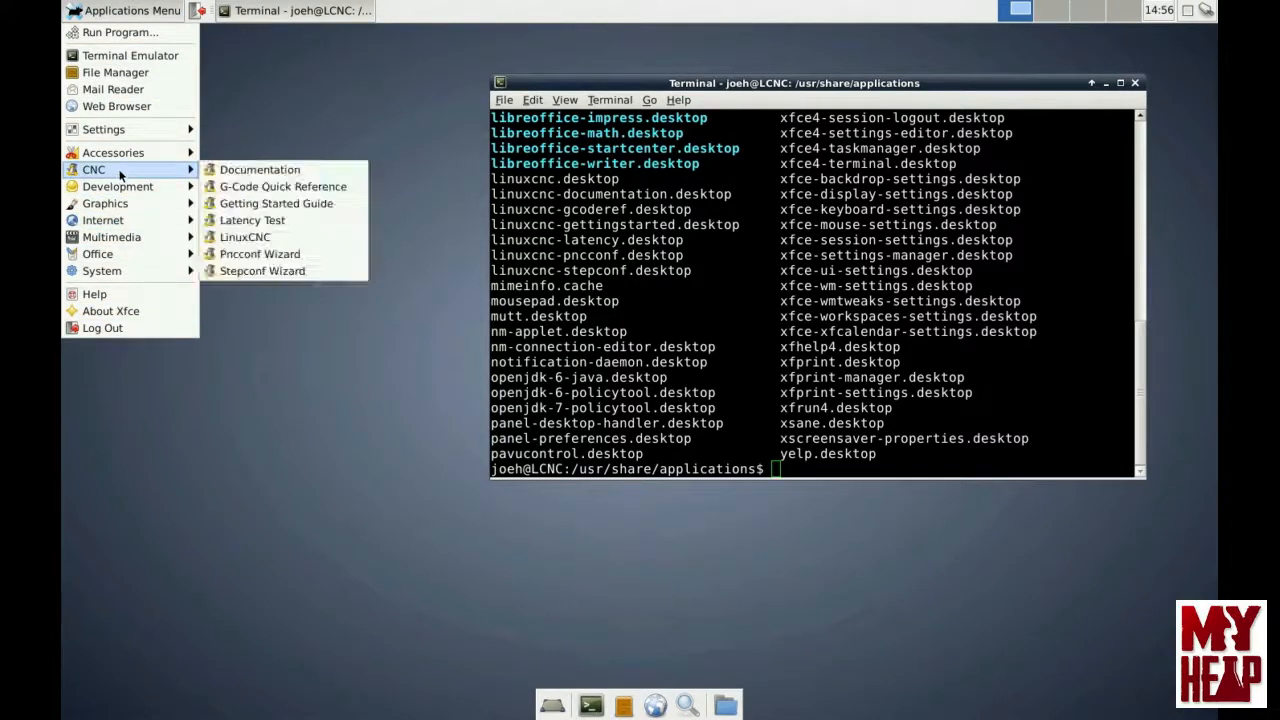
pyautogui.moveTo(558, 205)
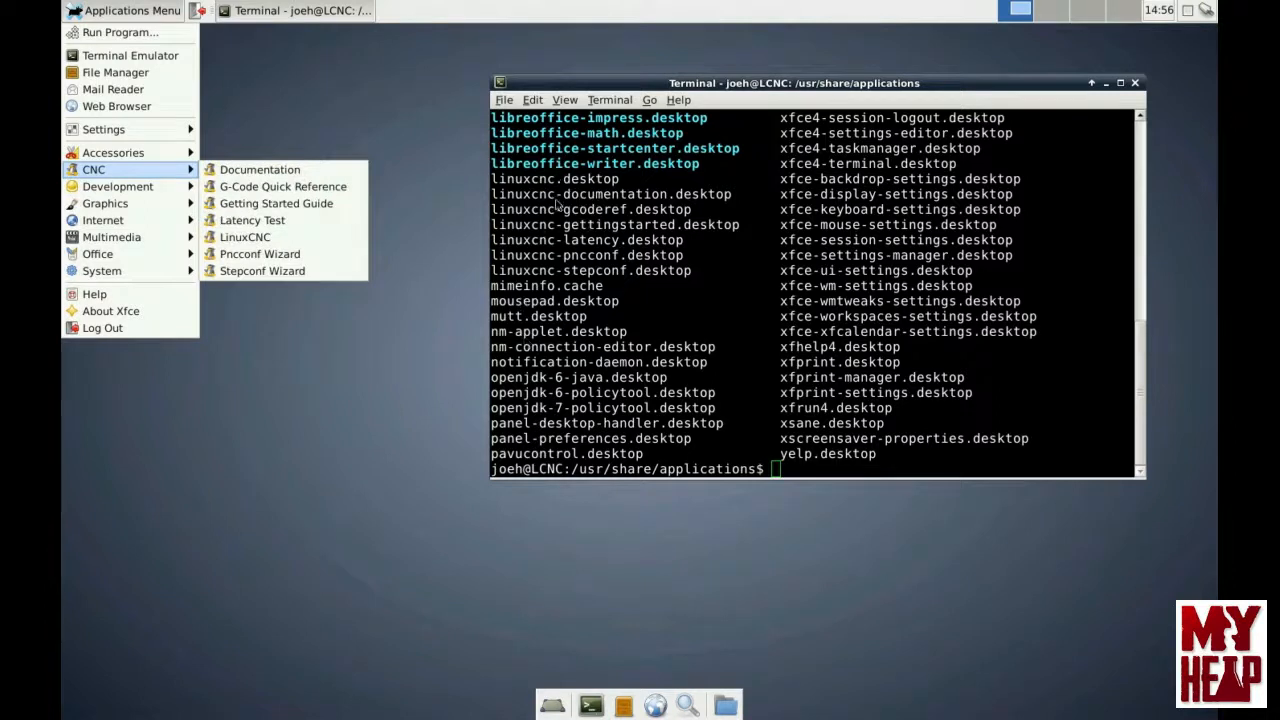
pyautogui.moveTo(660, 203)
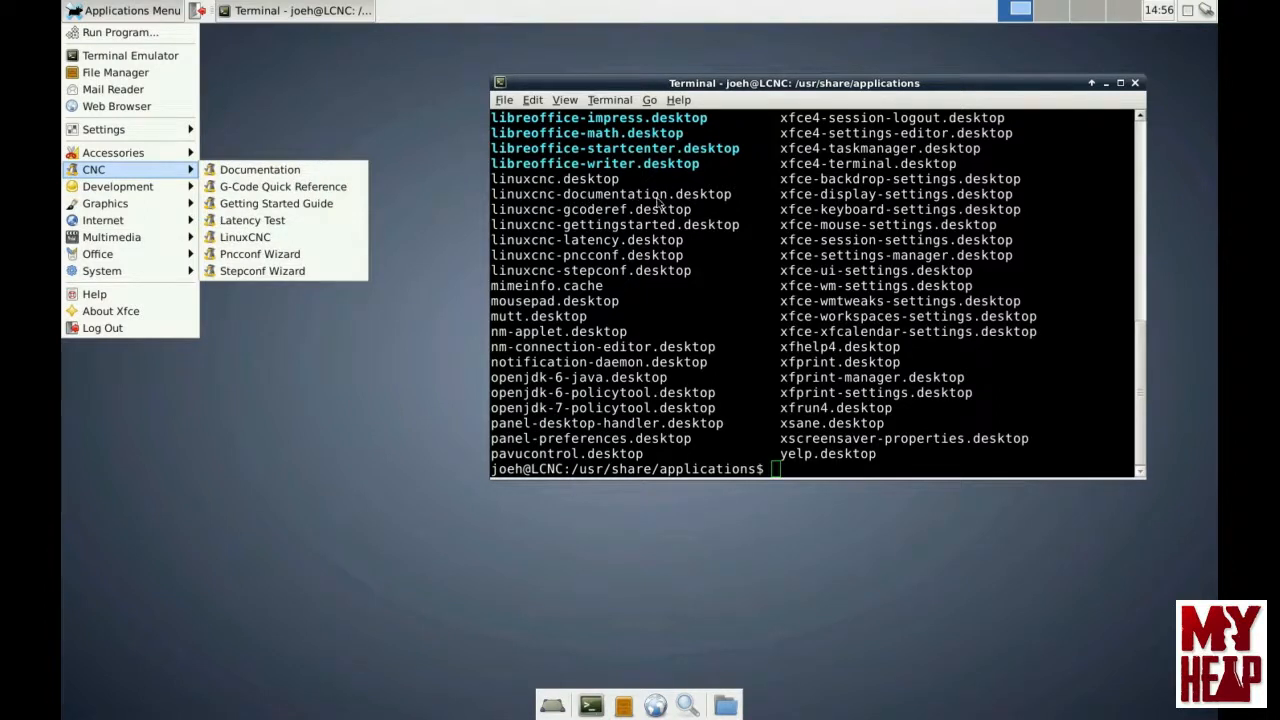
pyautogui.moveTo(259, 169)
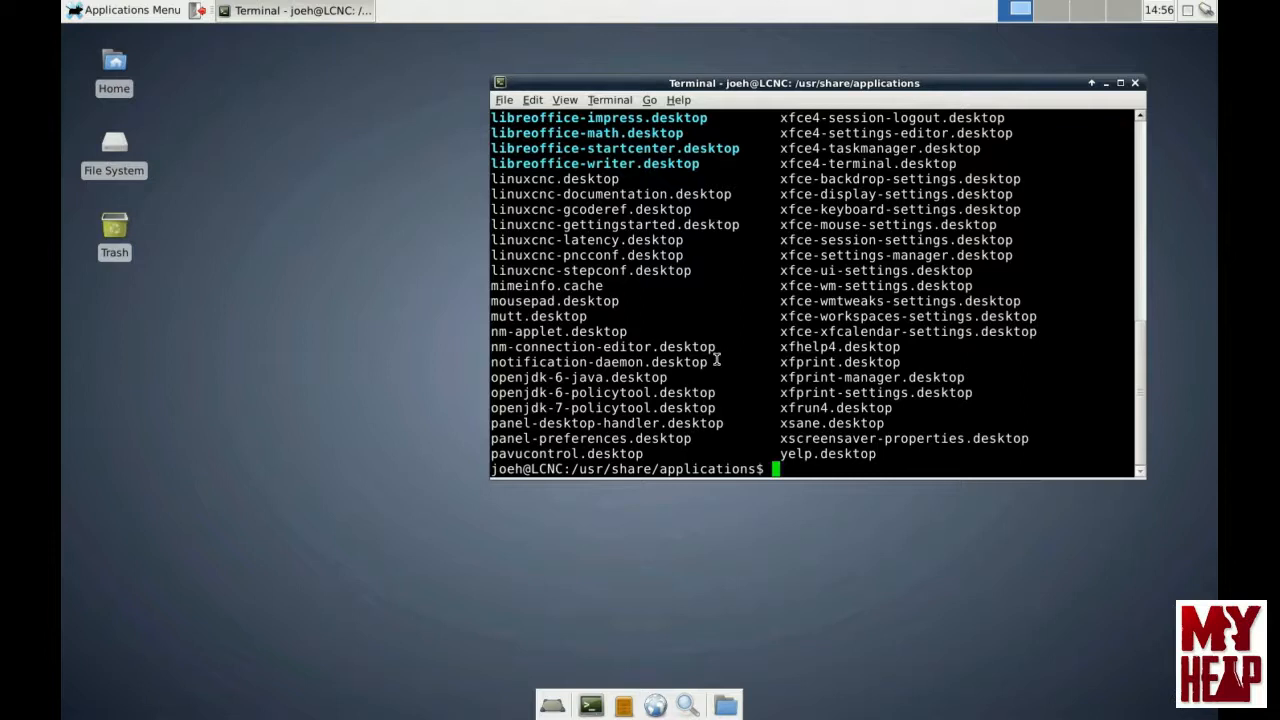
# Step: Open linuxcnc-documentation.desktop in nano with sudo, entering the administrator password
pyautogui.write('sudo')
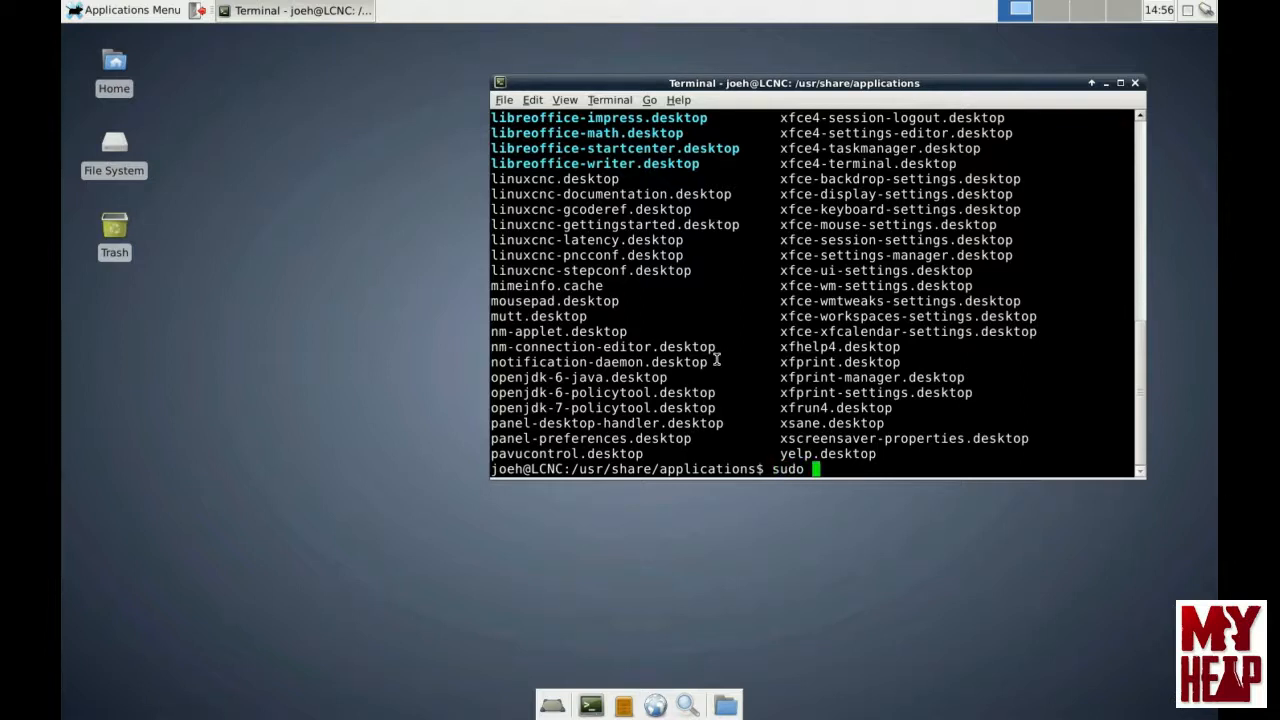
pyautogui.write('nano')
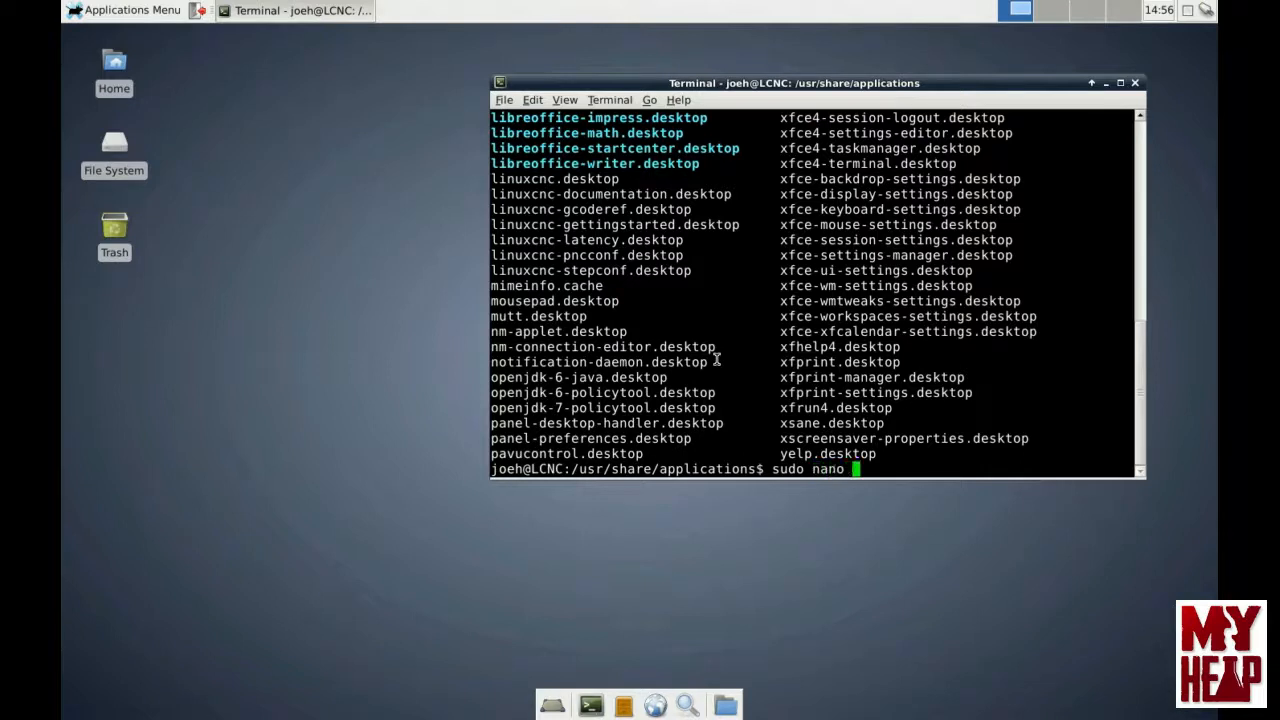
pyautogui.write('l')
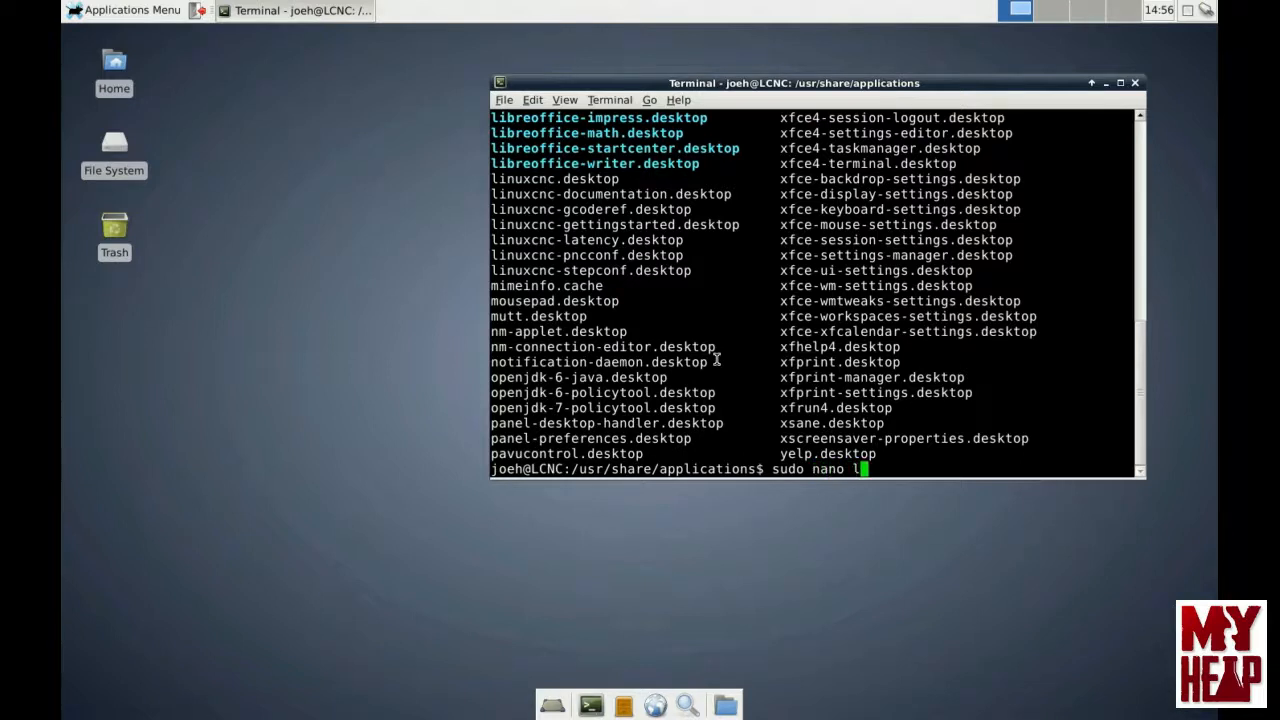
pyautogui.write('inuxcnc-documentation.desktop')
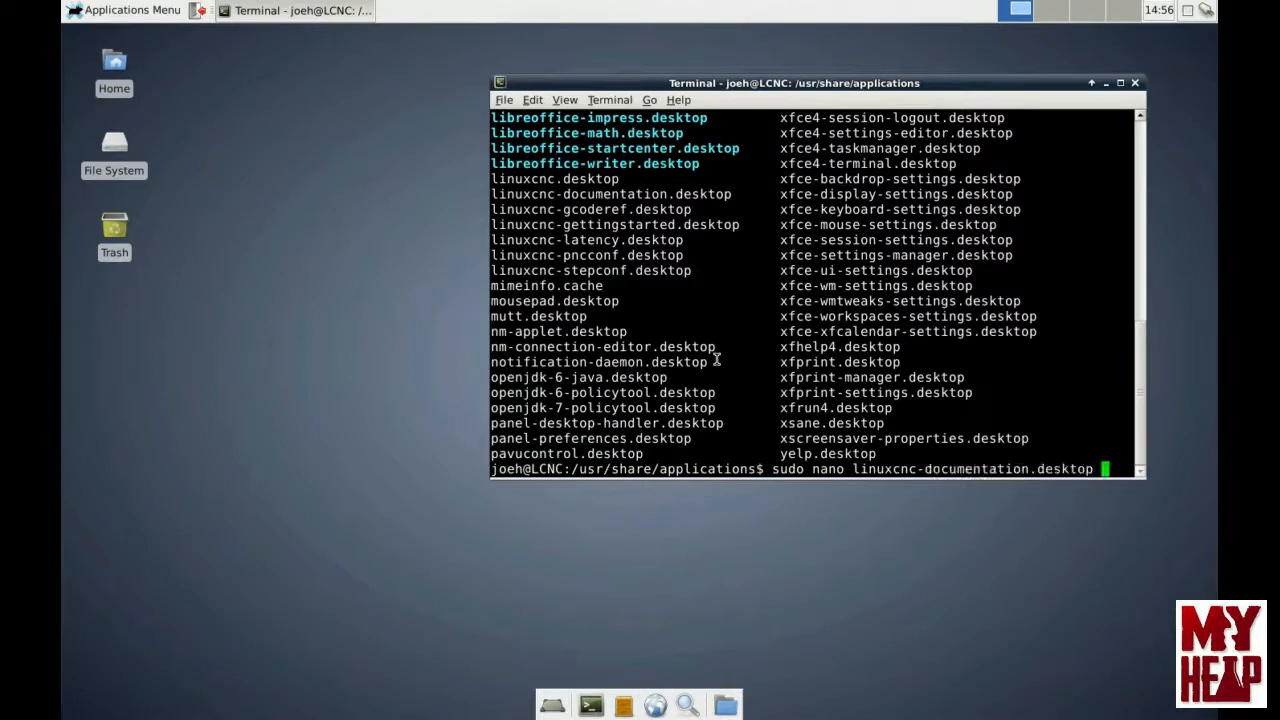
pyautogui.press('Return')
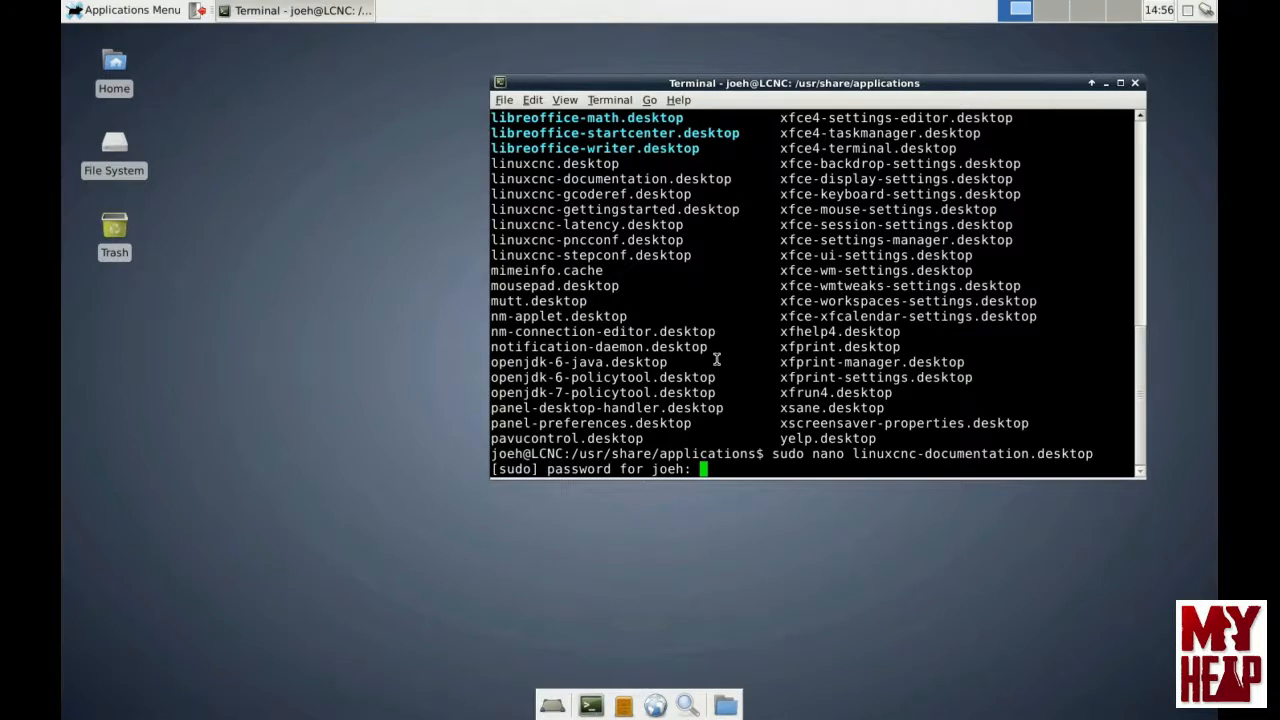
pyautogui.press('Return')
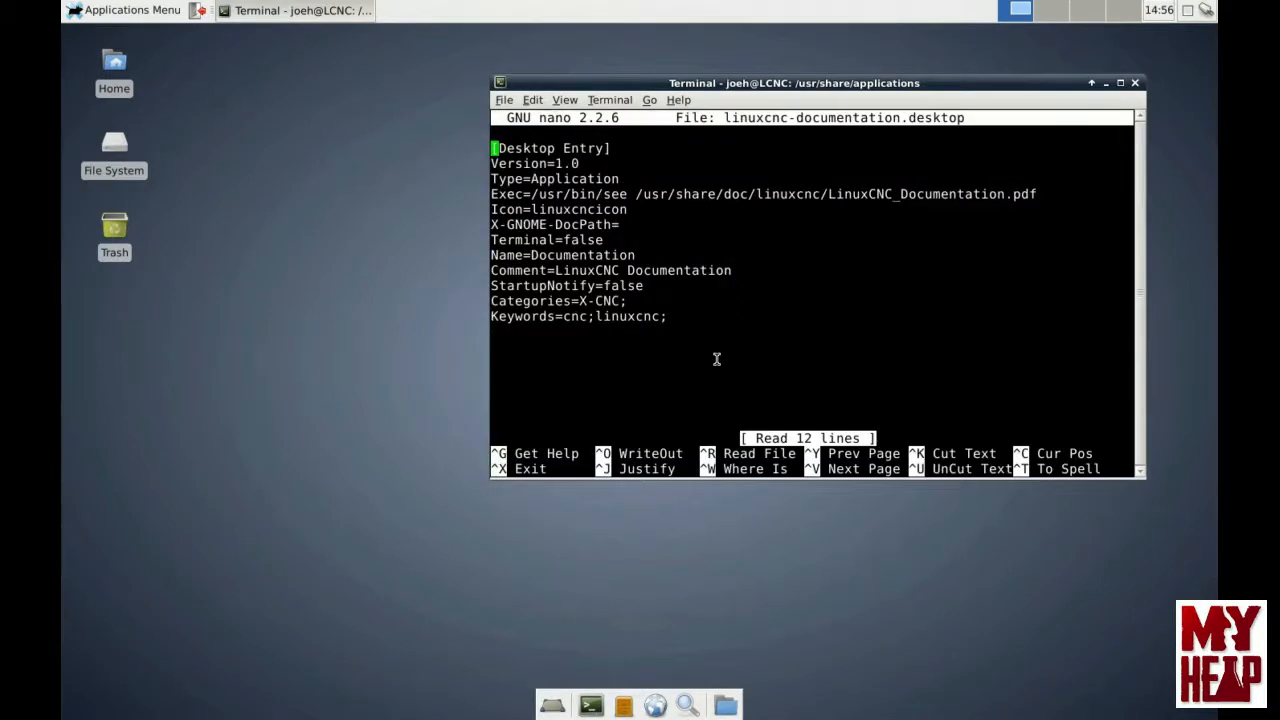
# Step: Change the Exec line's viewer from see to evince and save the launcher file
pyautogui.press('Down')
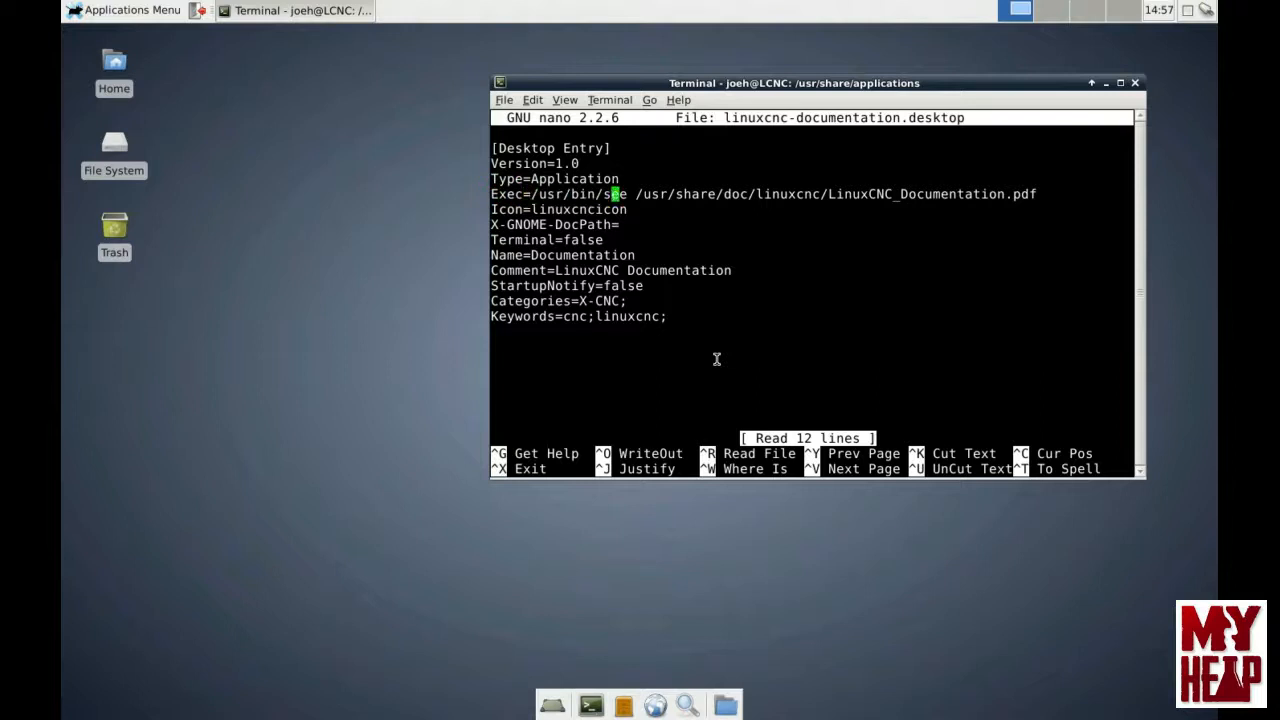
pyautogui.moveTo(792, 204)
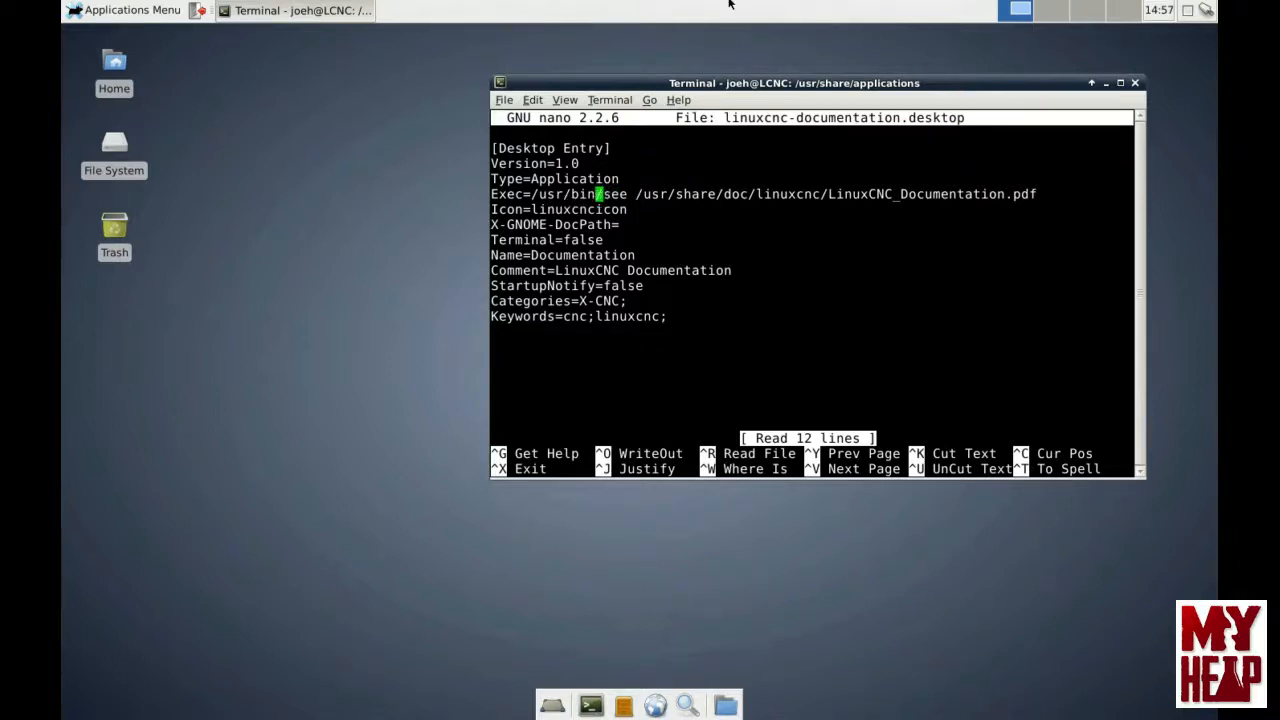
pyautogui.write('evinc')
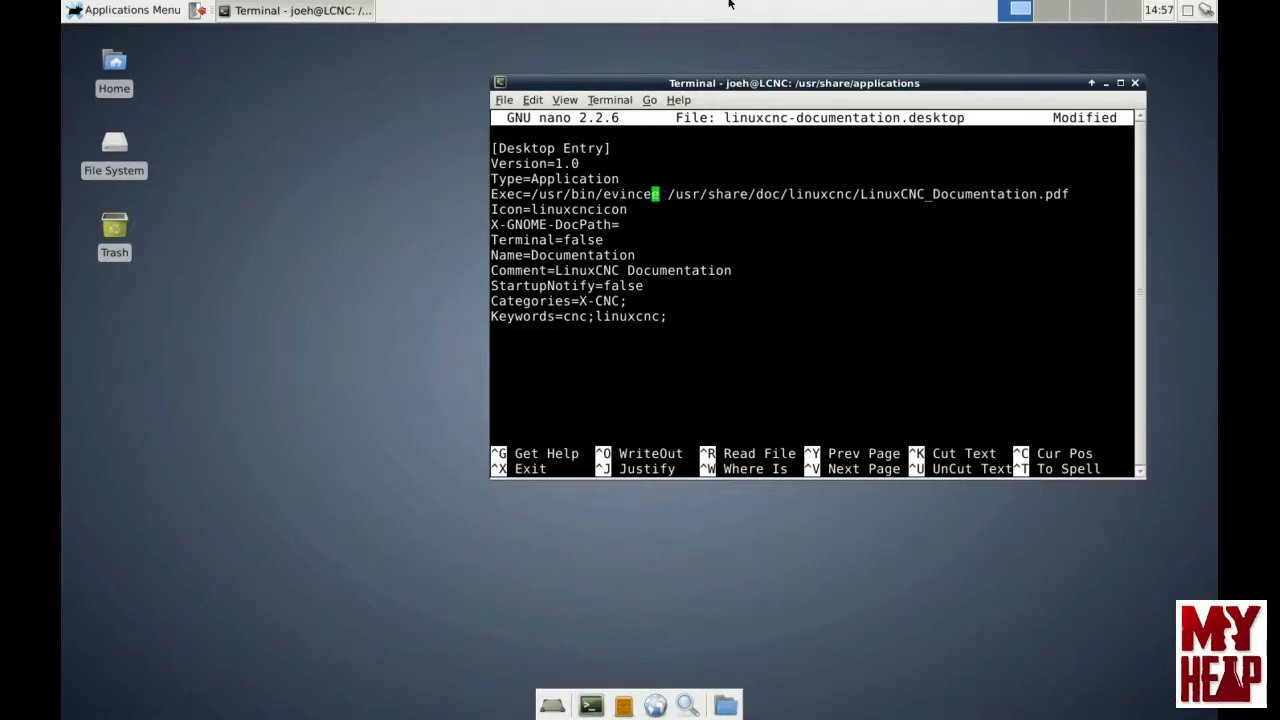
pyautogui.press('Down')
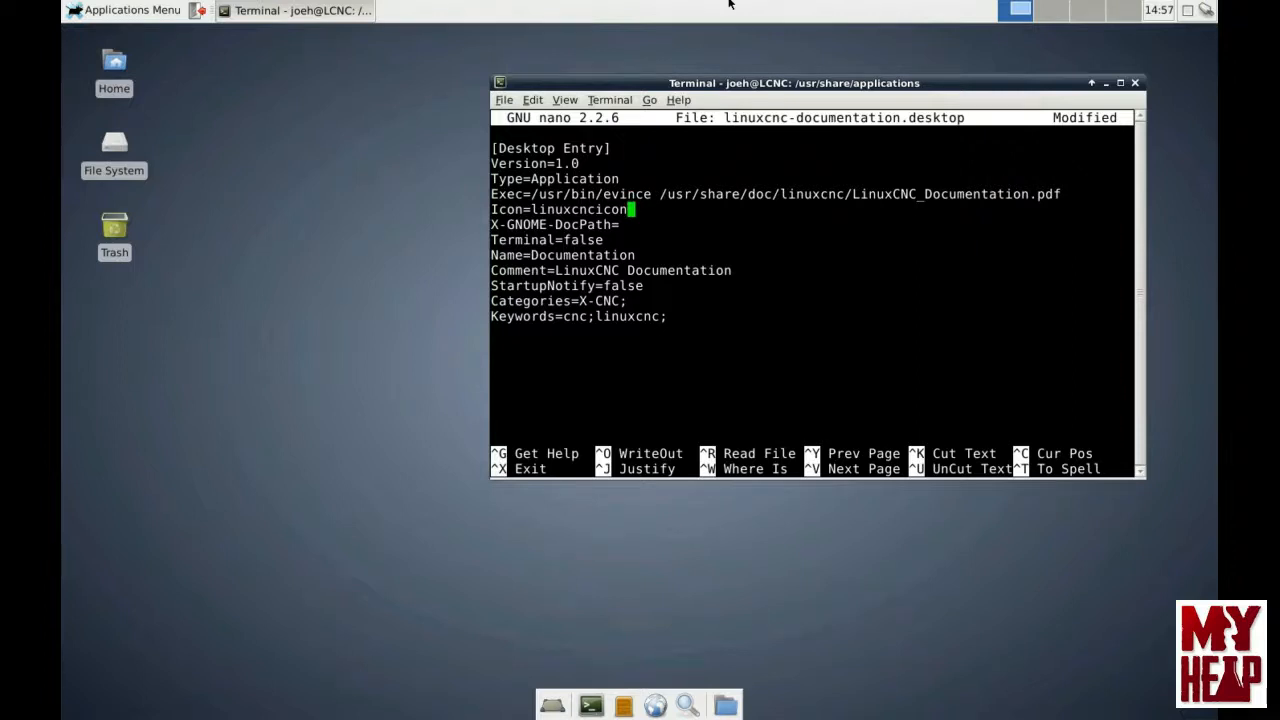
pyautogui.press('ctrl+o')
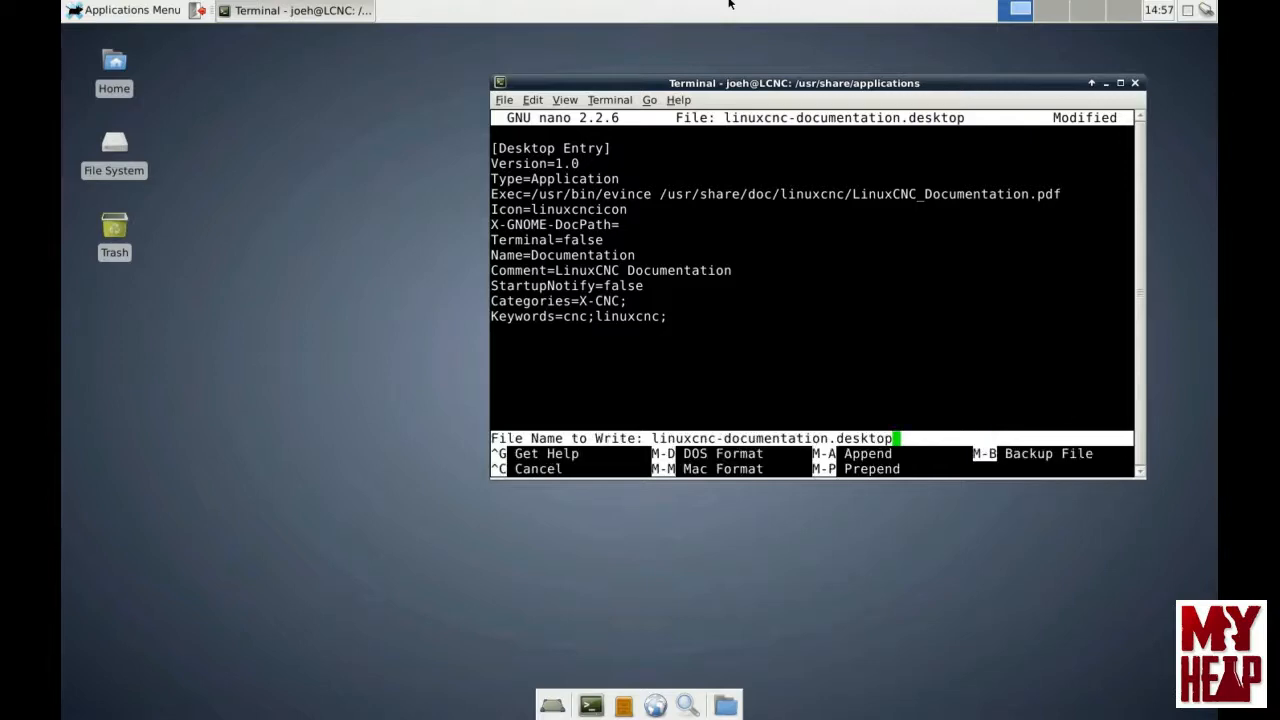
pyautogui.press('Return')
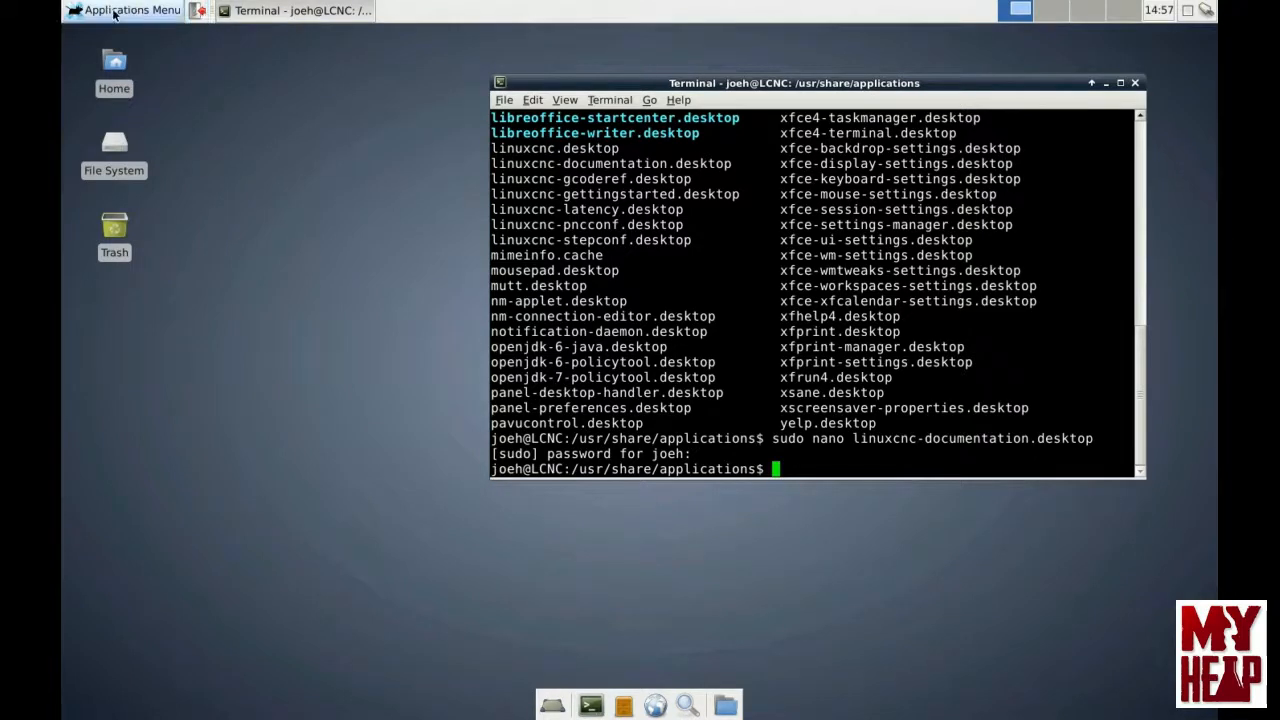
pyautogui.click(124, 10)
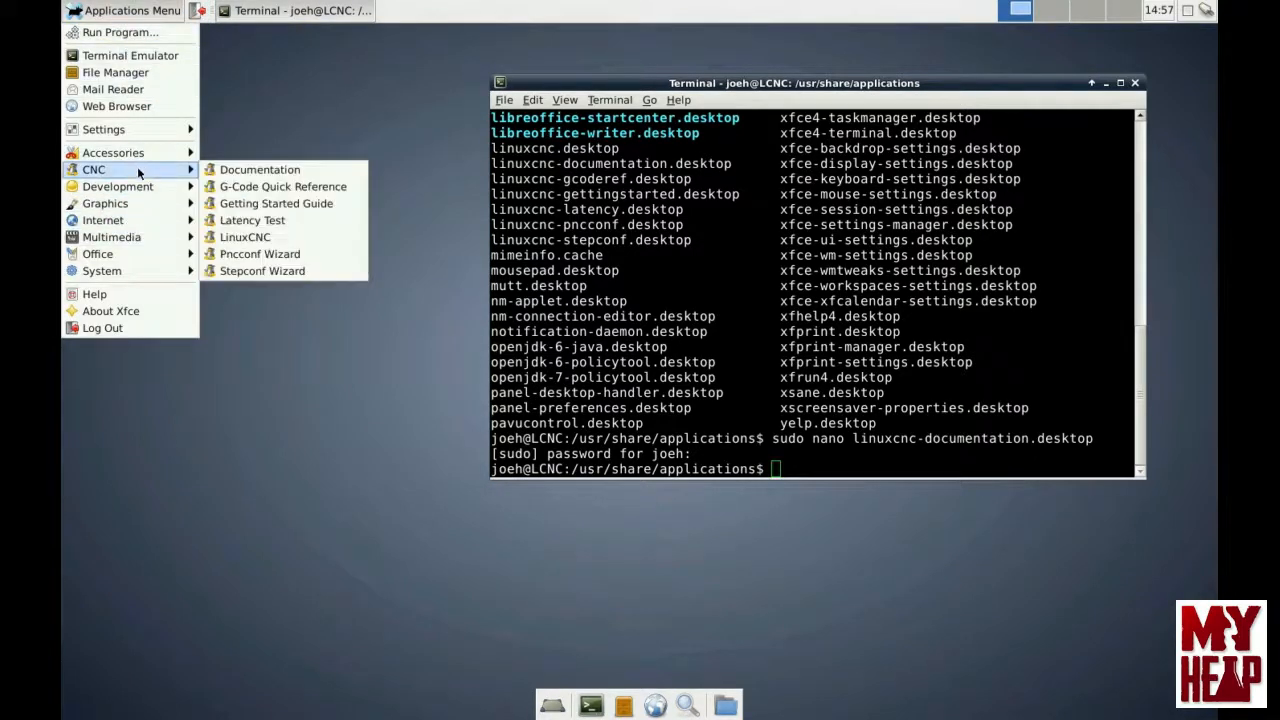
pyautogui.click(259, 169)
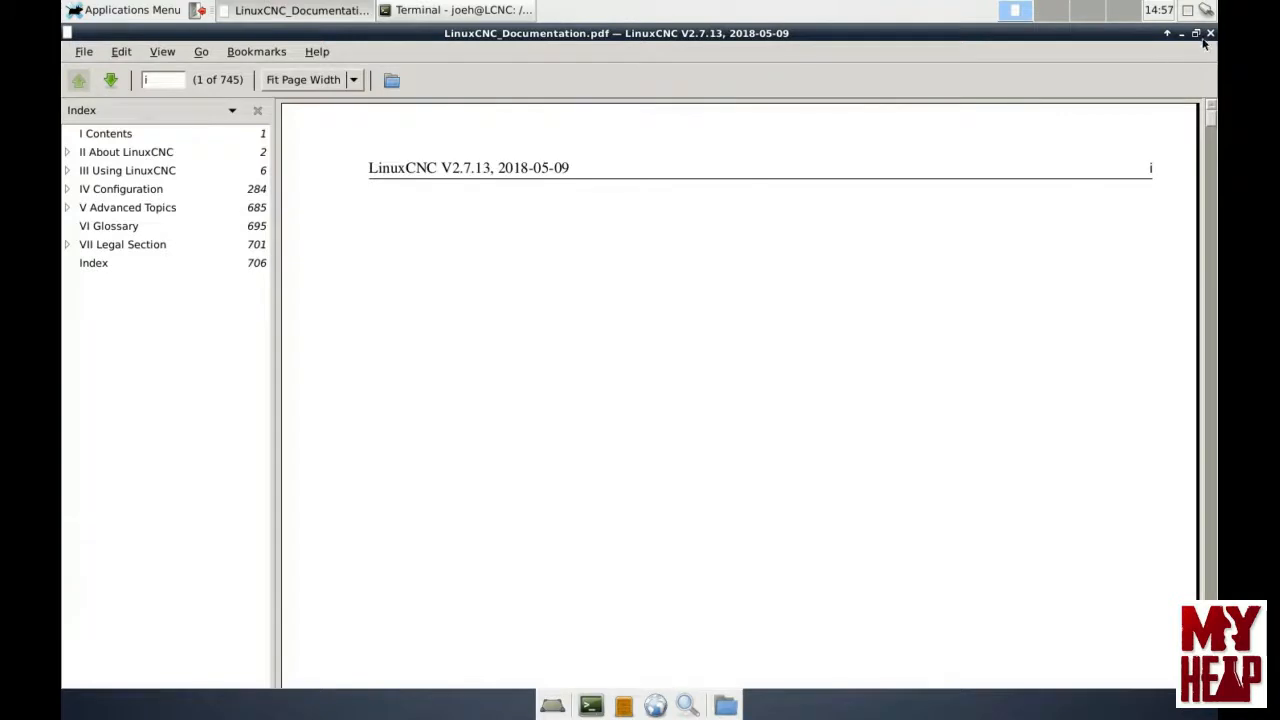
pyautogui.click(1181, 33)
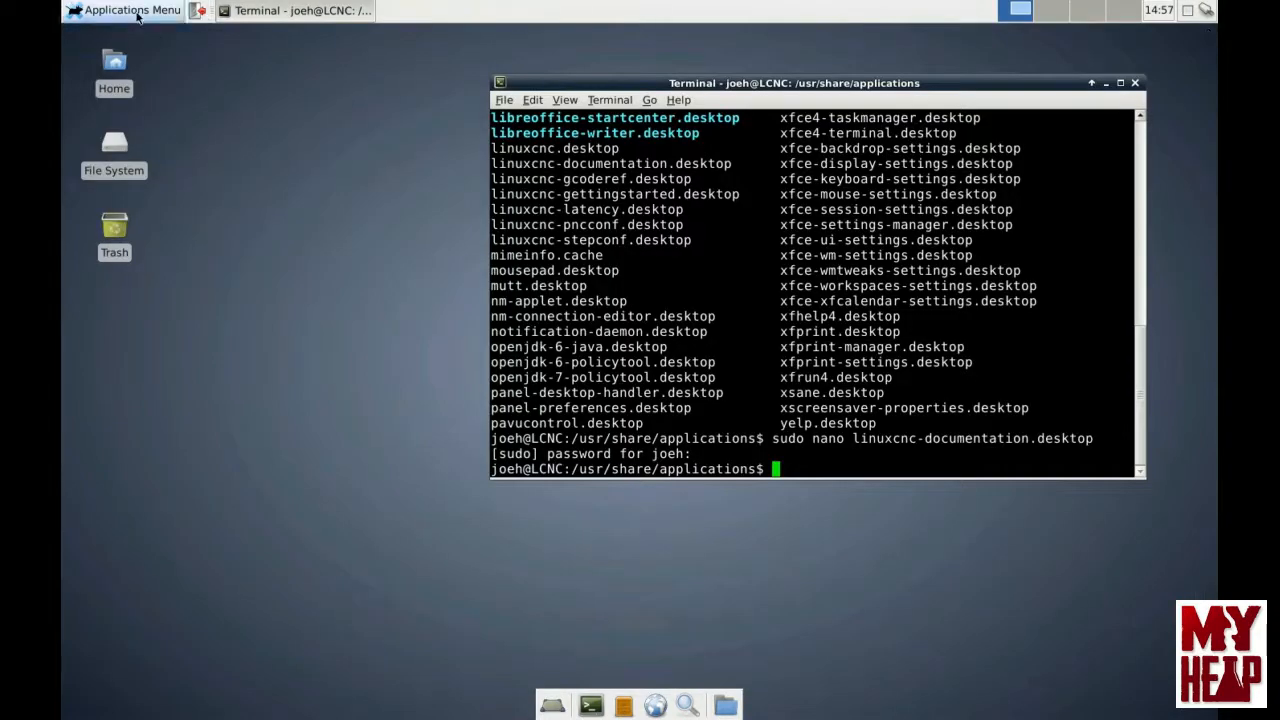
pyautogui.click(122, 10)
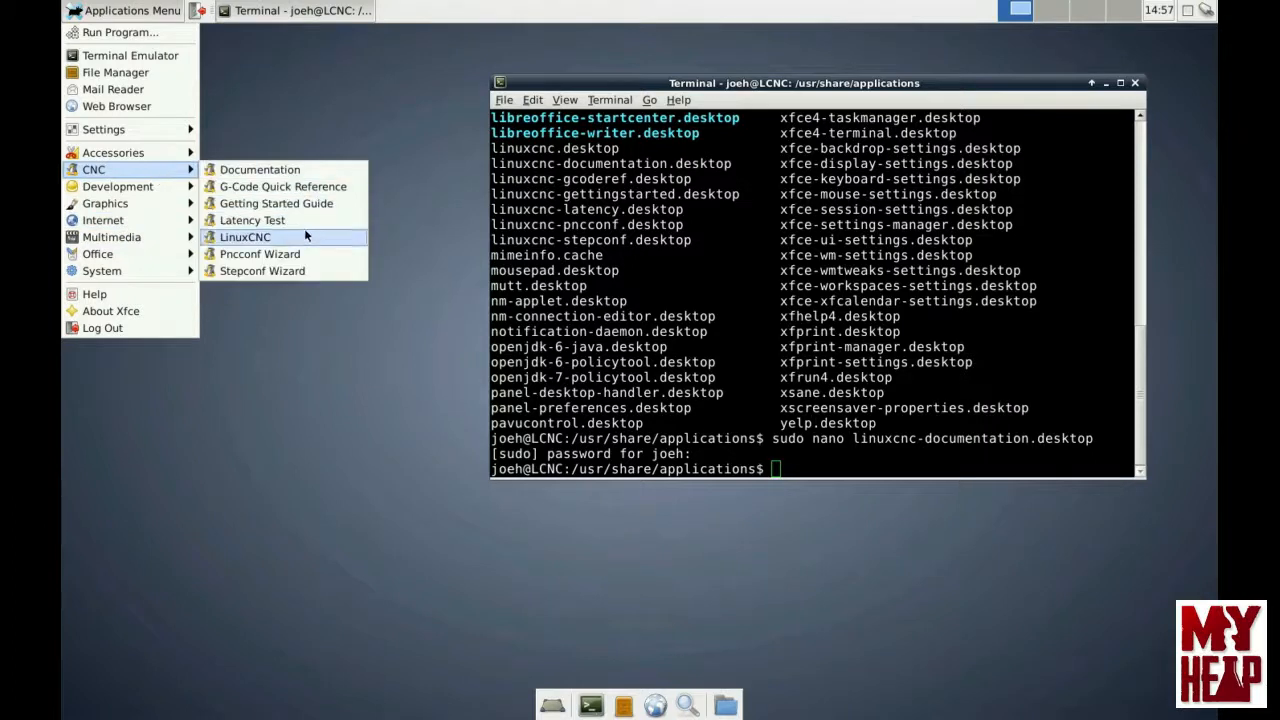
pyautogui.moveTo(283, 203)
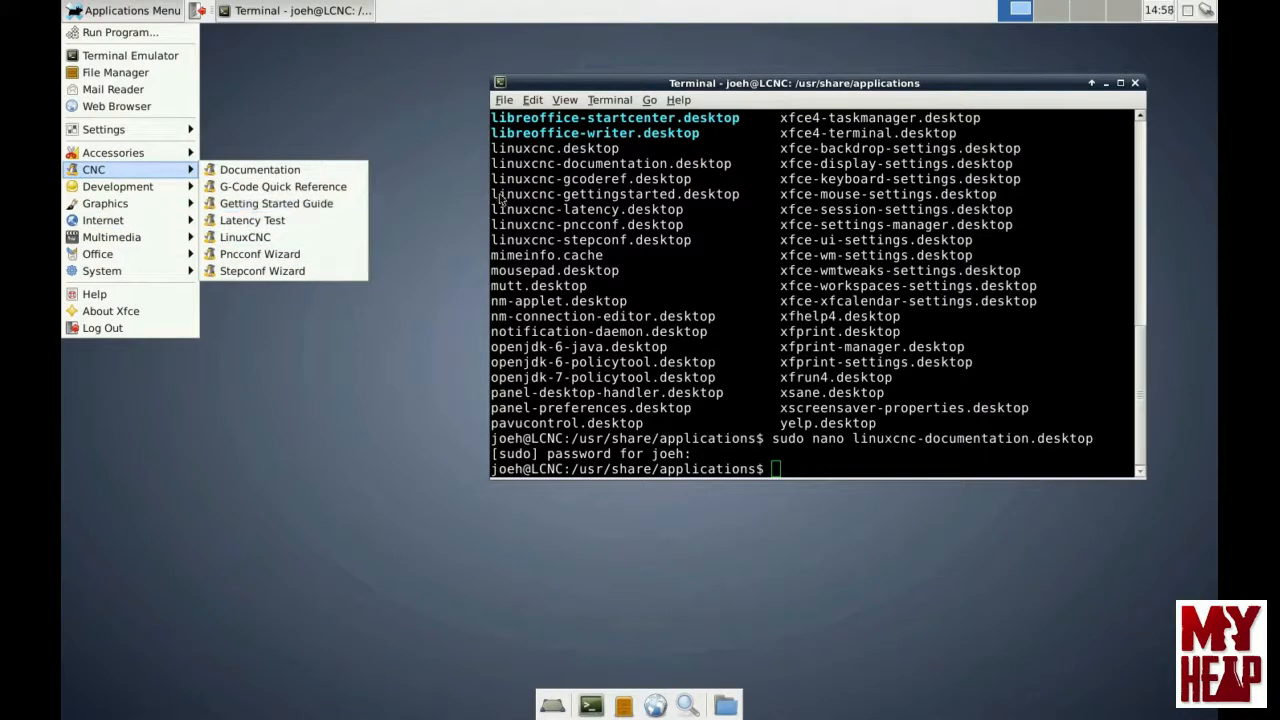
pyautogui.moveTo(593, 217)
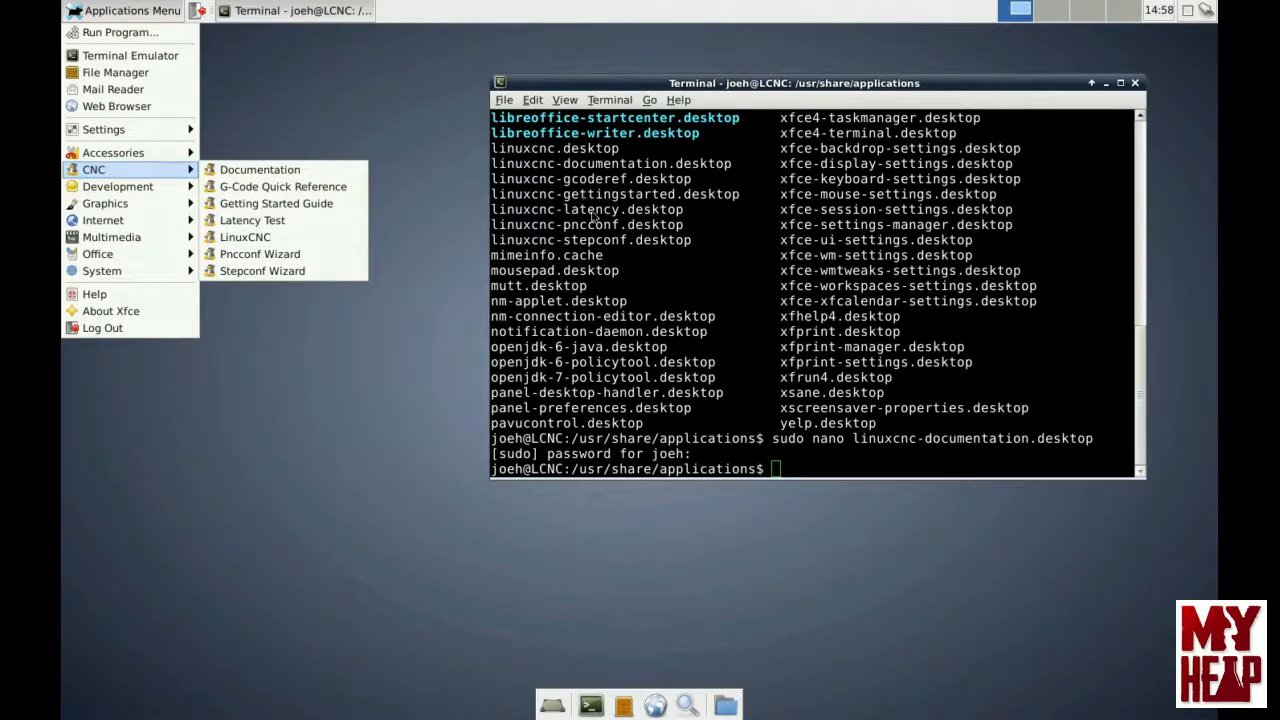
pyautogui.moveTo(750, 449)
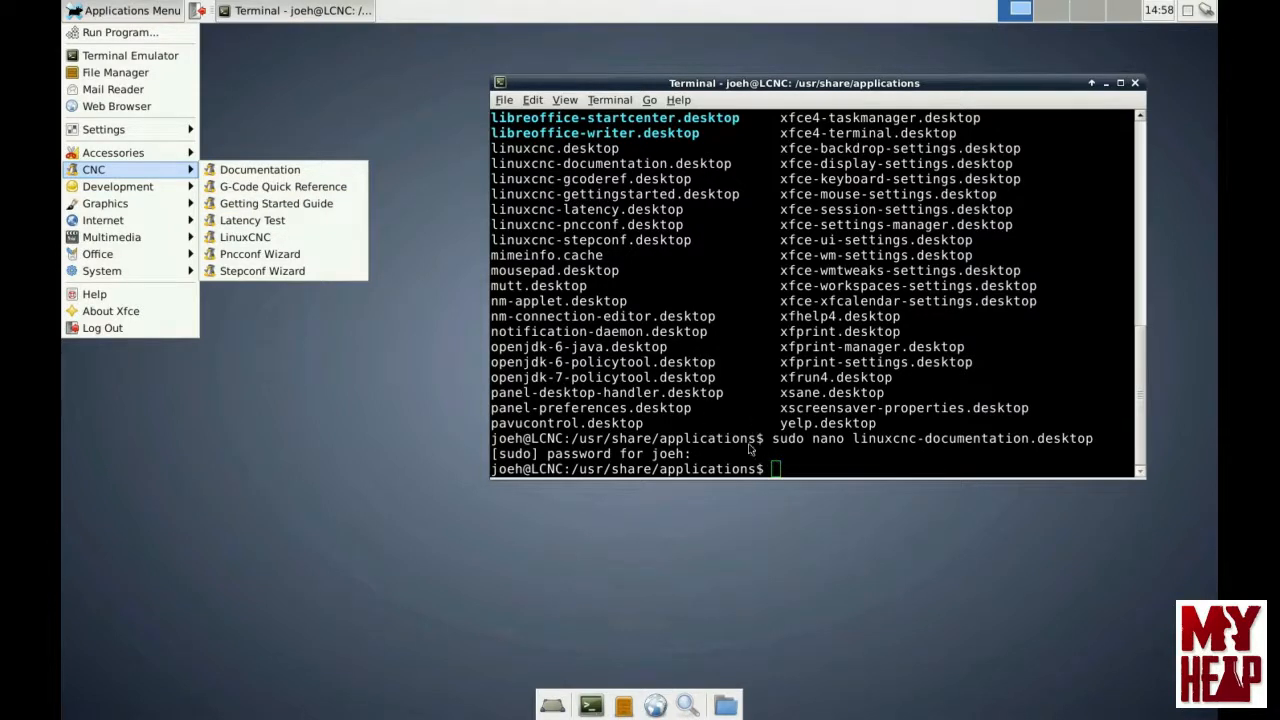
pyautogui.click(325, 433)
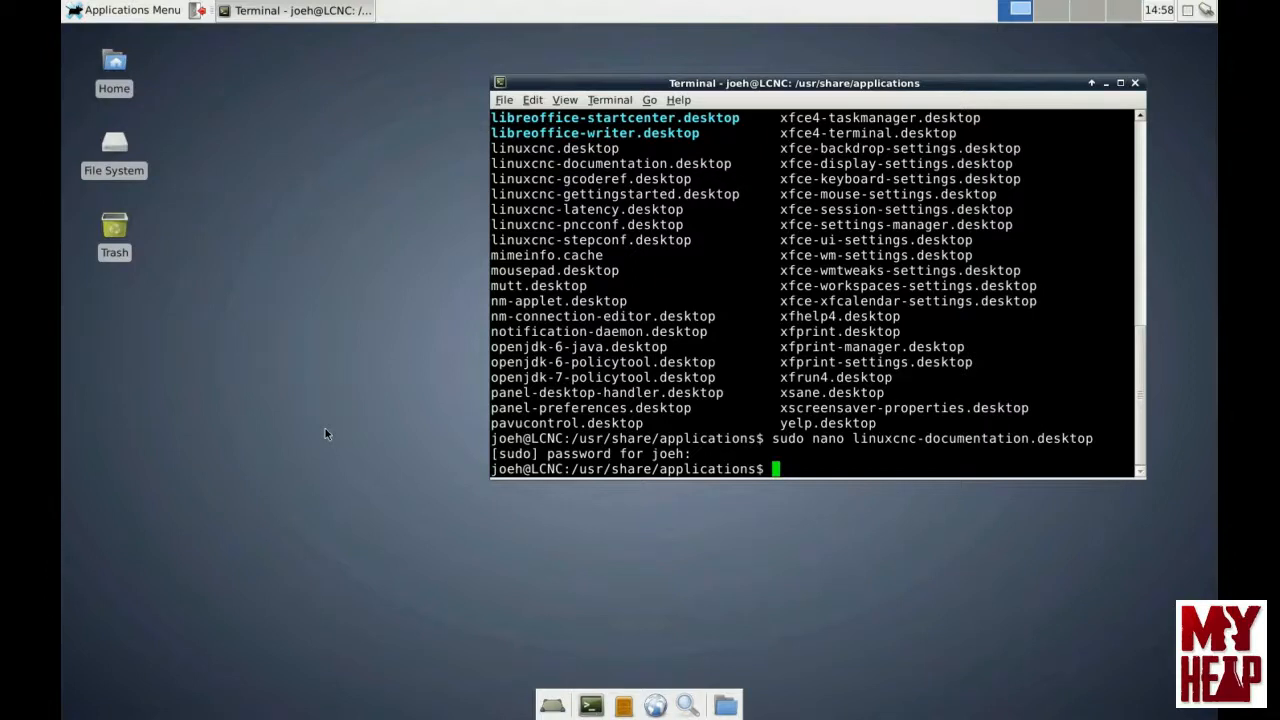
# Step: Run sudo nano on linuxcnc-gettingstarted.desktop, tab-completing the file name
pyautogui.write('sudo n')
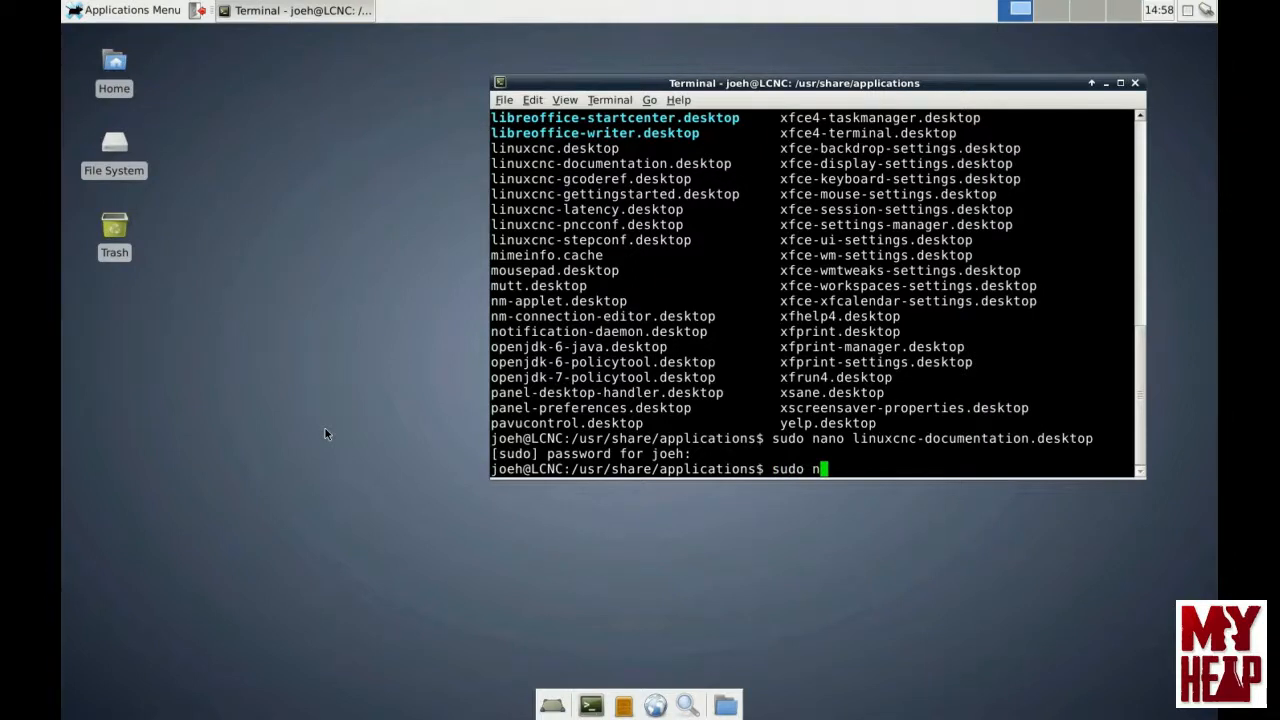
pyautogui.write('ano l')
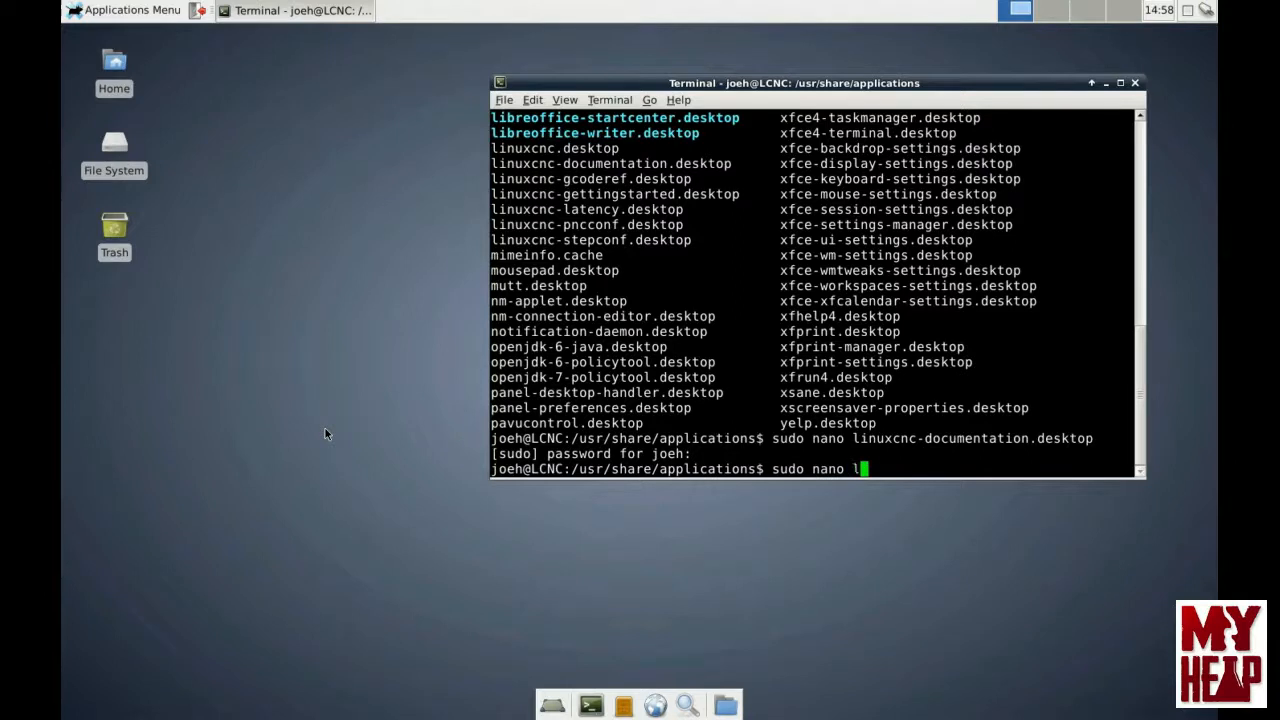
pyautogui.write('inuxcnc')
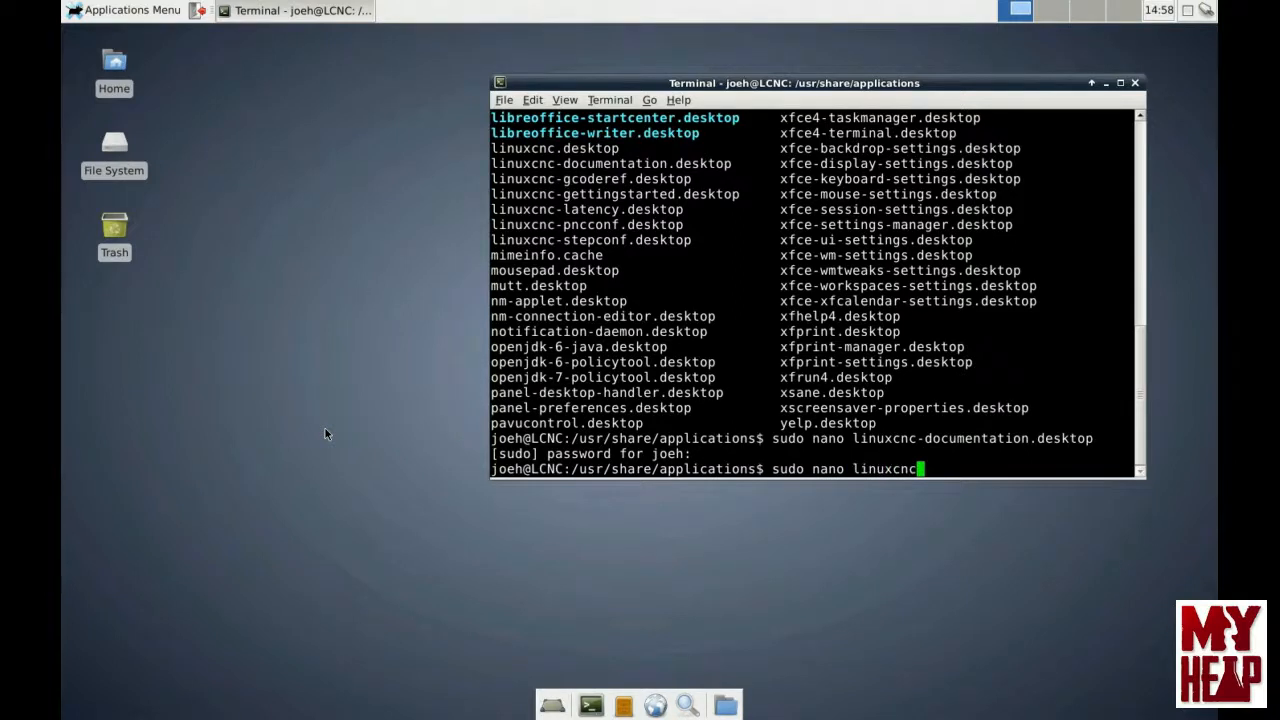
pyautogui.write('g')
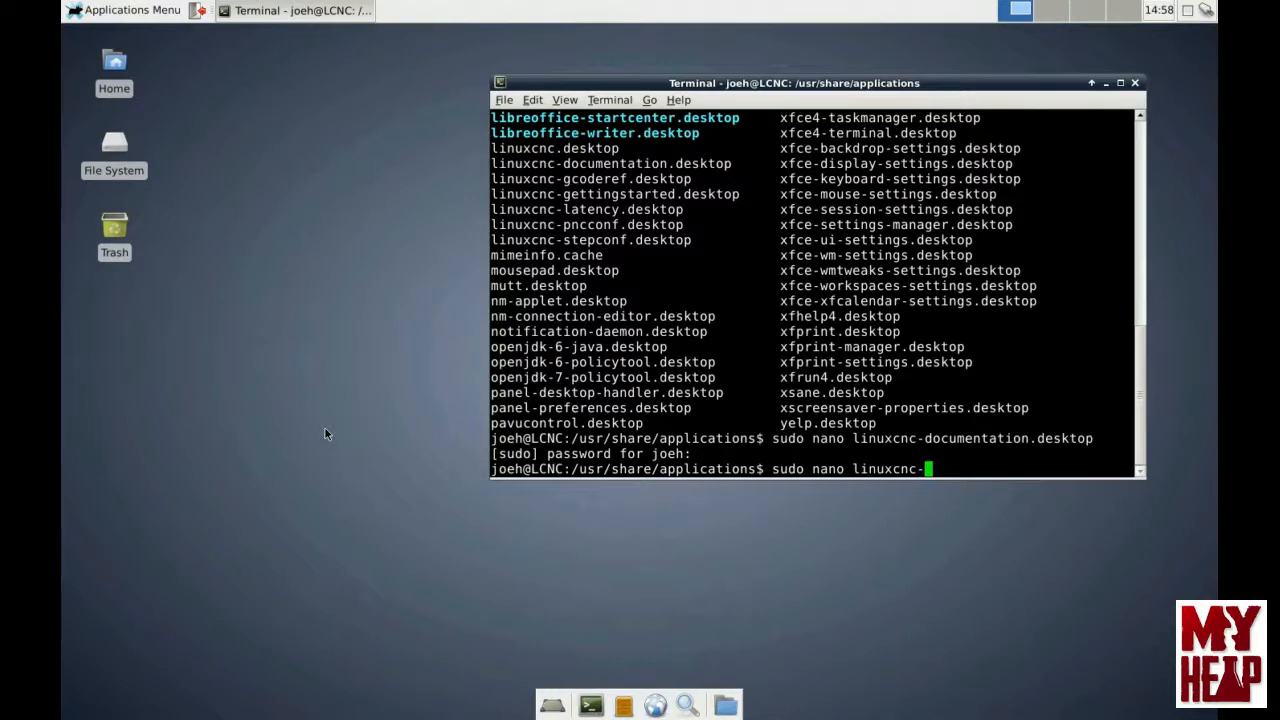
pyautogui.press('Return')
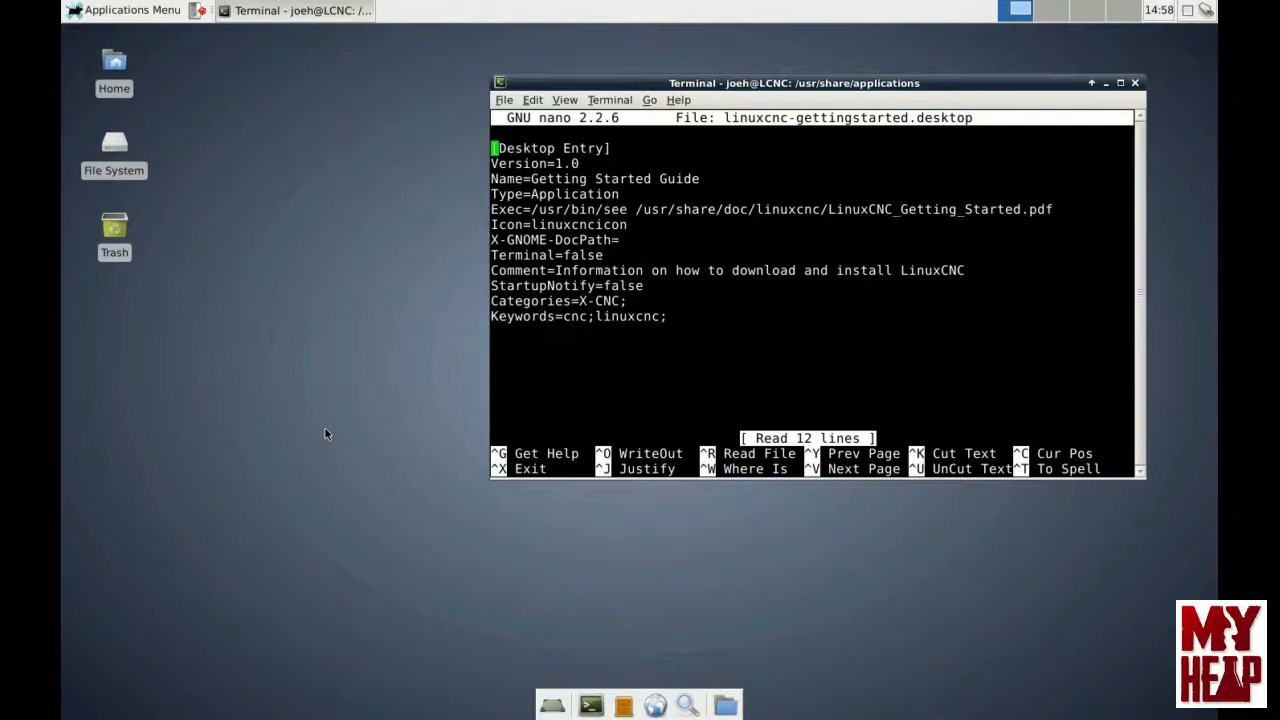
# Step: Replace see with evince on the Getting Started Exec line, then save and exit nano
pyautogui.press('Down')
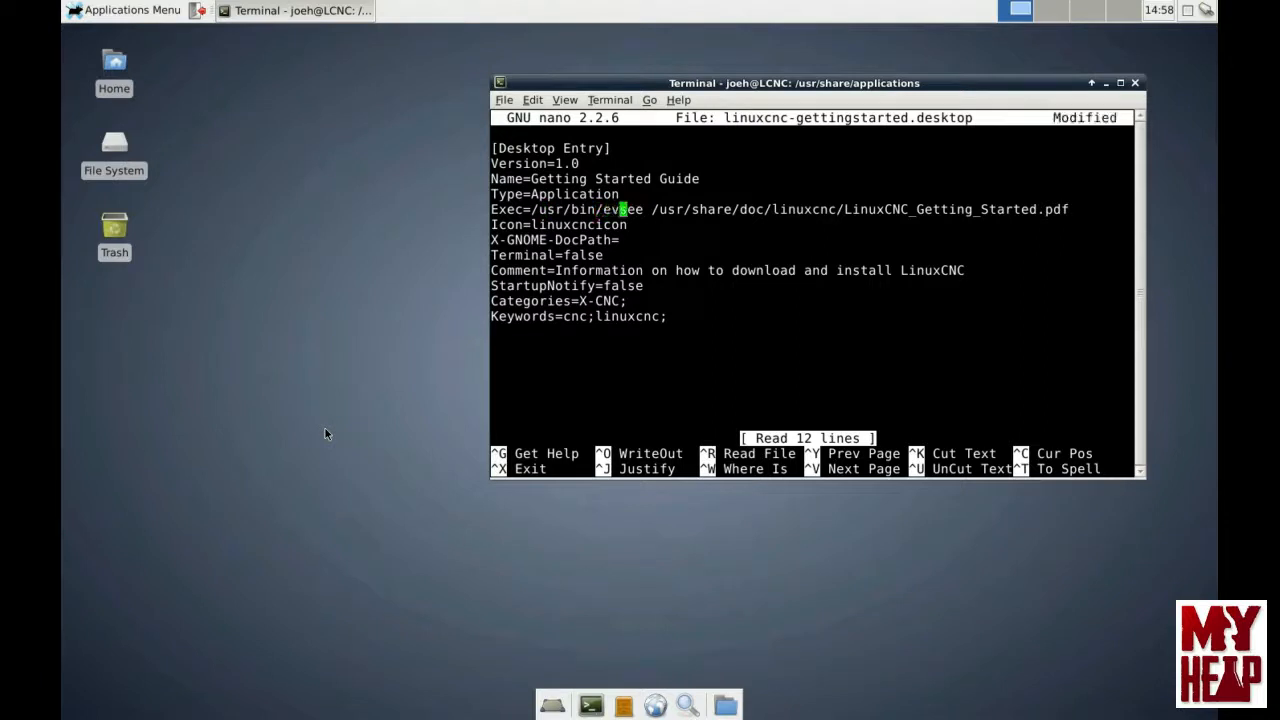
pyautogui.write('ince')
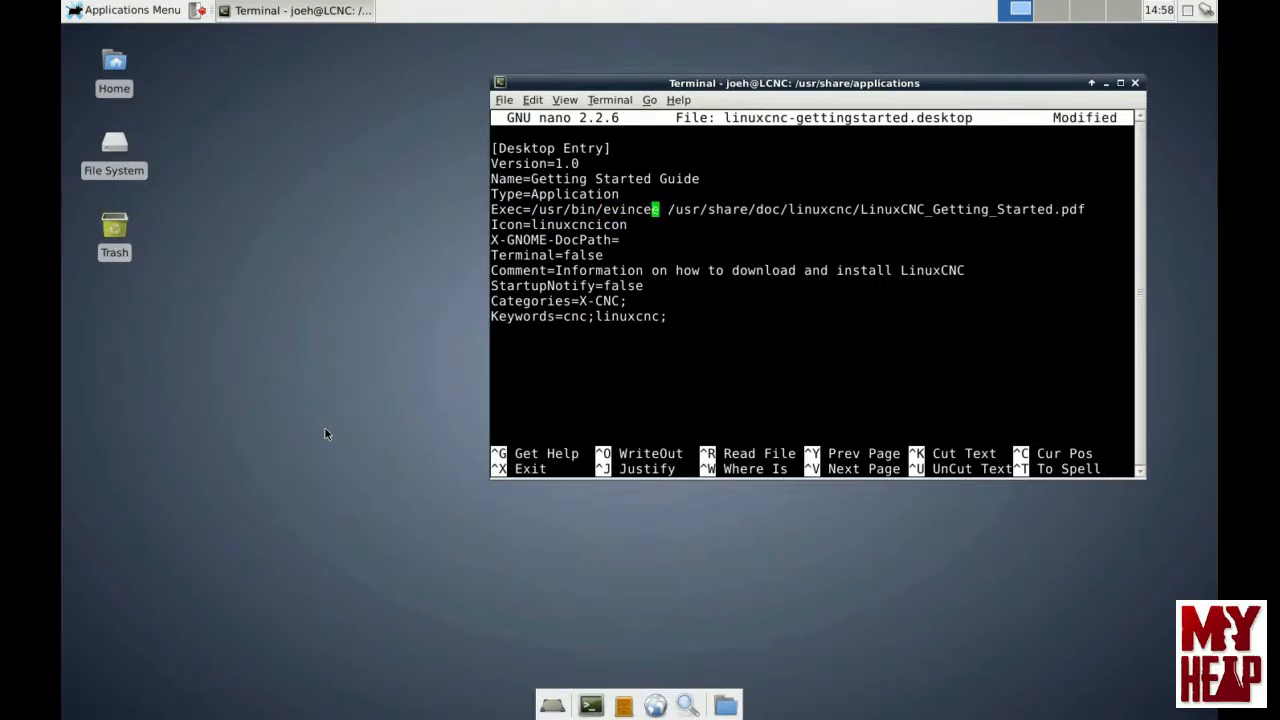
pyautogui.press('ctrl+x')
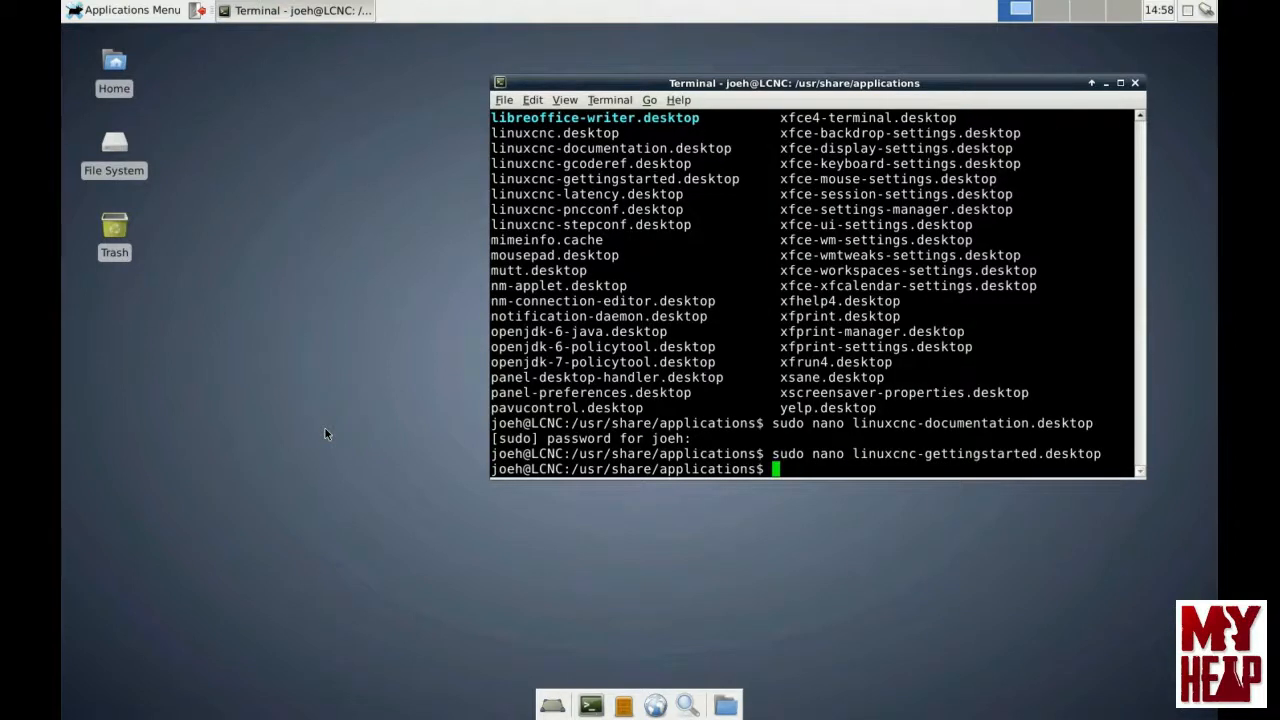
pyautogui.moveTo(227, 334)
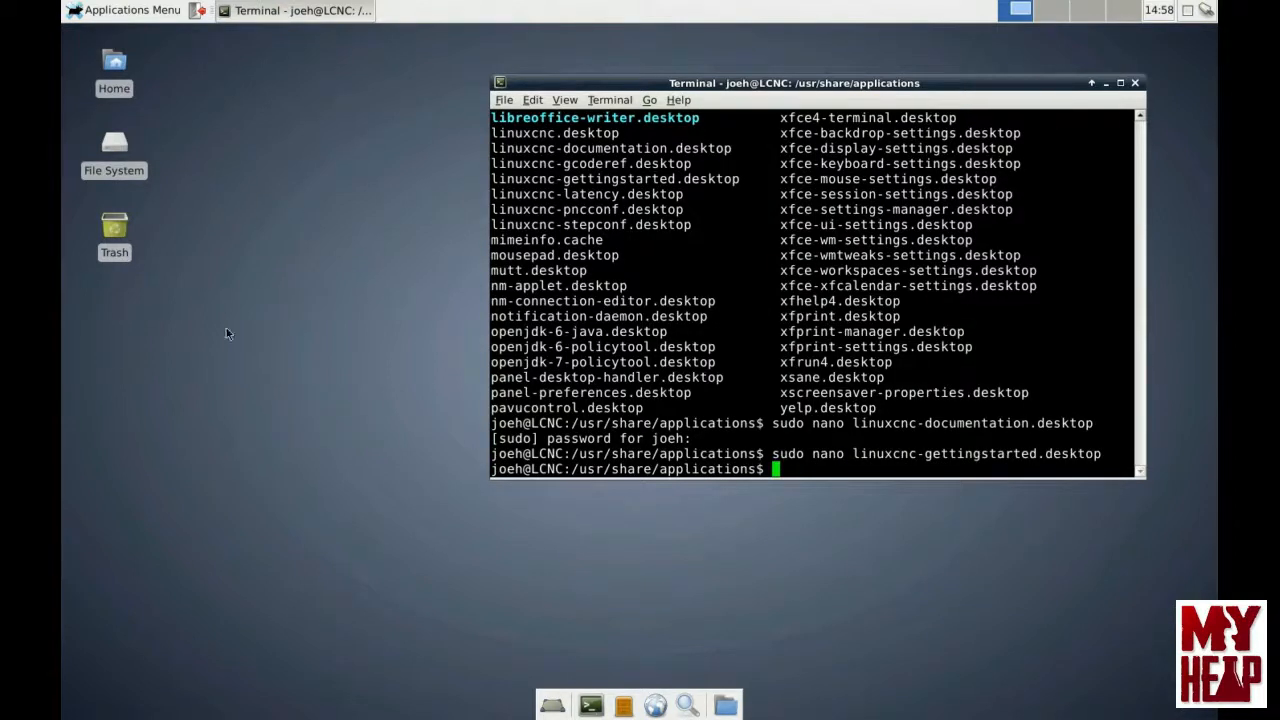
pyautogui.click(124, 10)
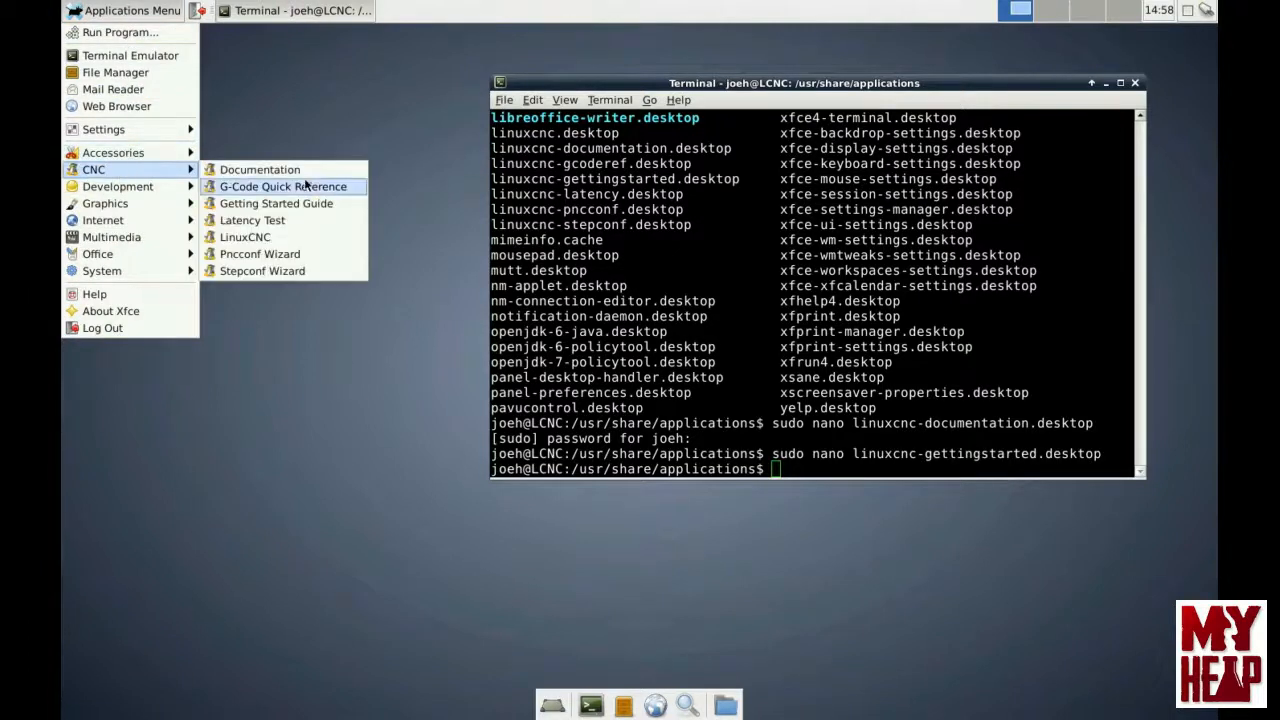
# Step: Try the CNC > G-Code Quick Reference entry, then close the terminal window
pyautogui.click(276, 203)
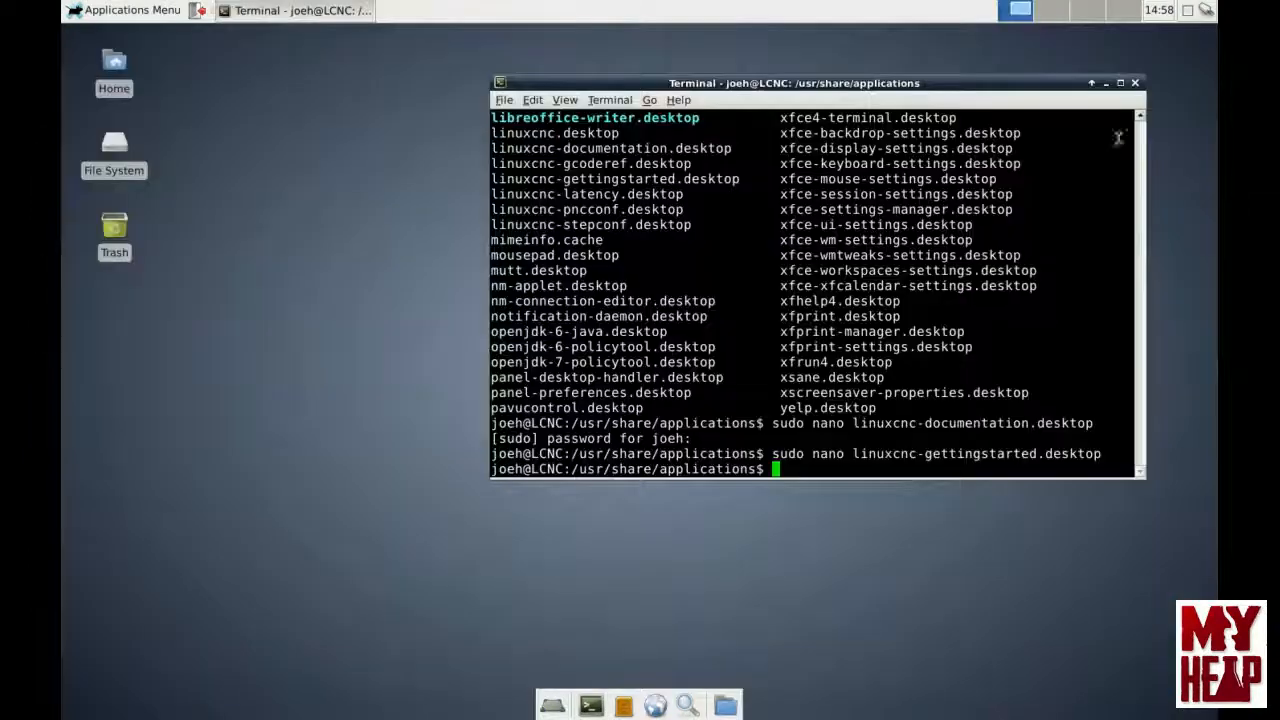
pyautogui.moveTo(1066, 95)
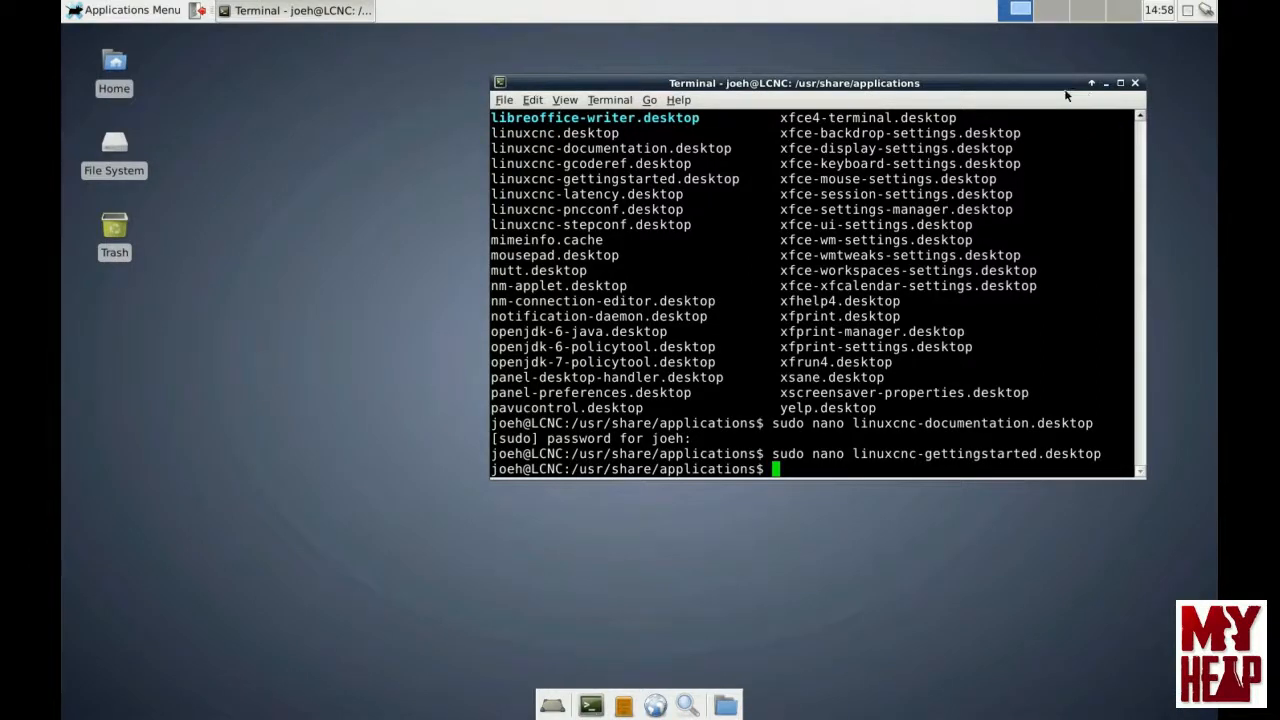
pyautogui.moveTo(365, 170)
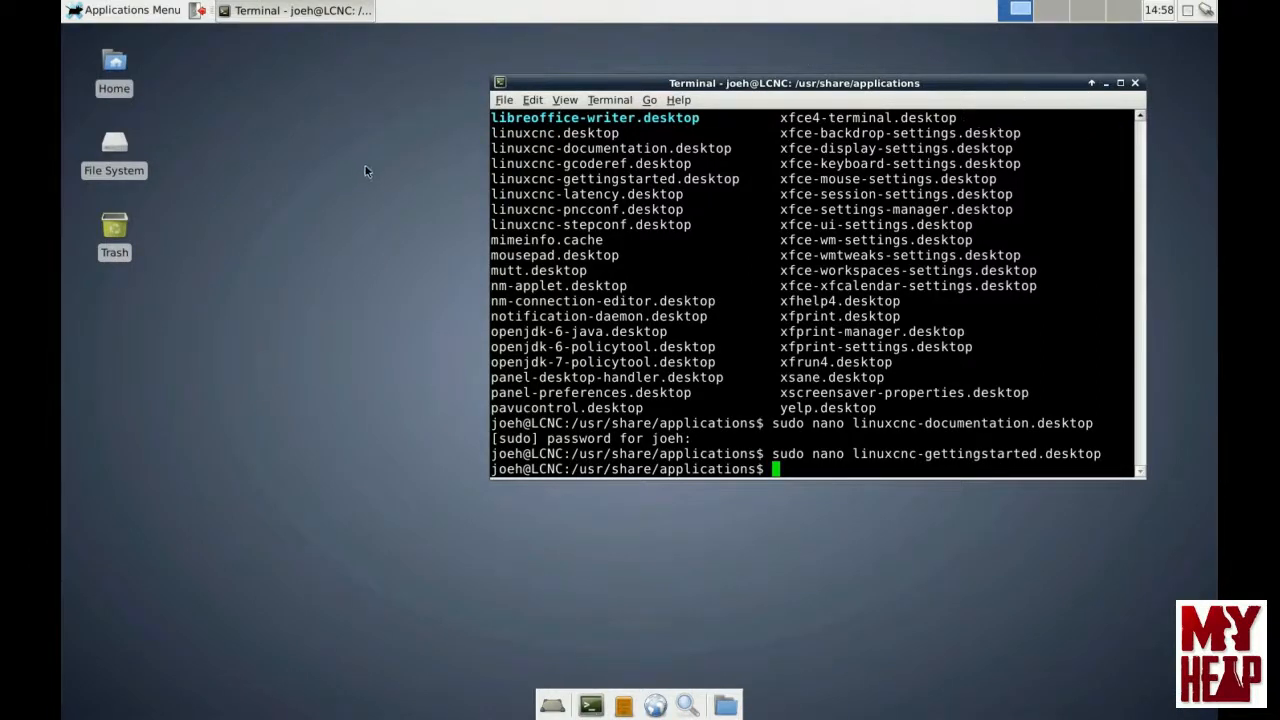
pyautogui.moveTo(1018, 148)
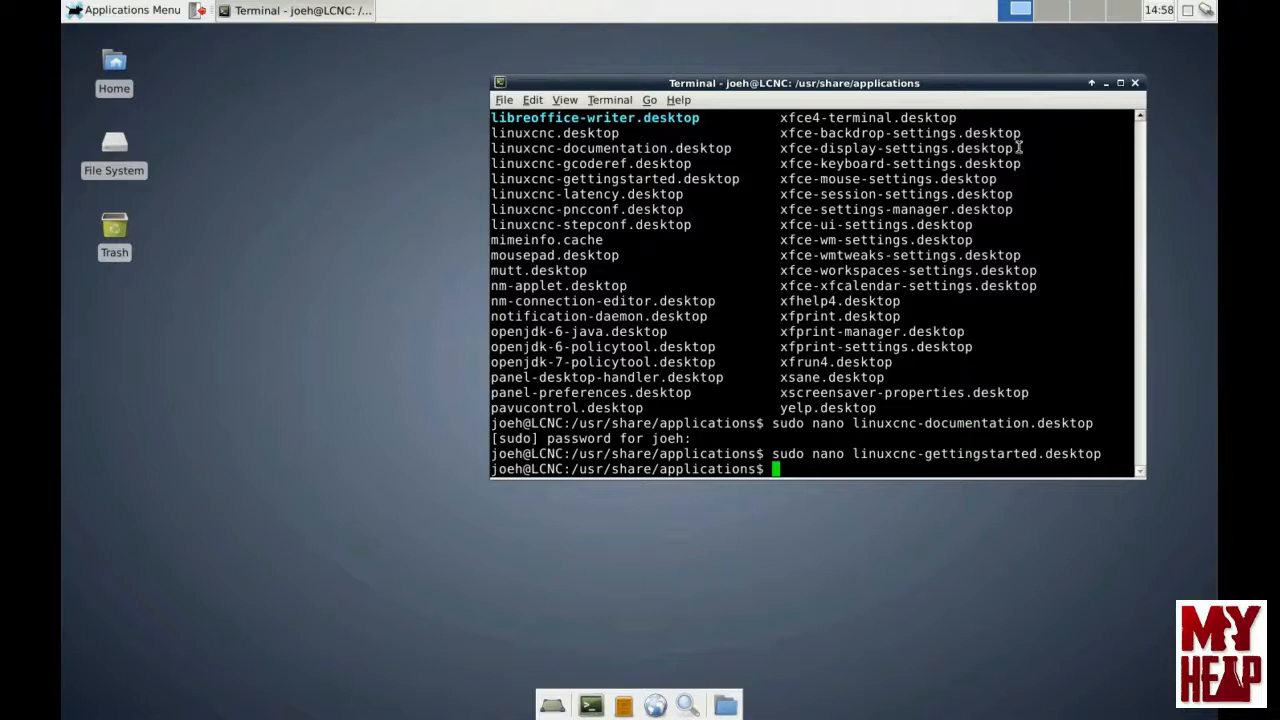
pyautogui.moveTo(478, 208)
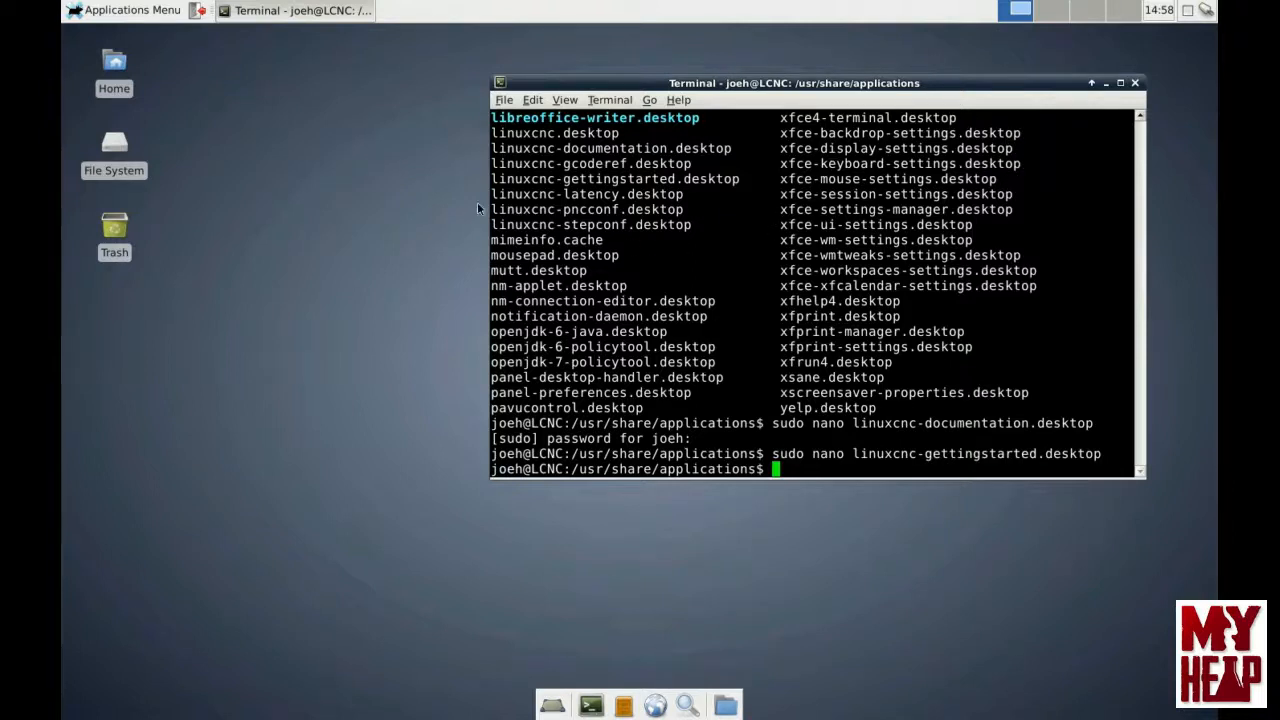
pyautogui.moveTo(647, 235)
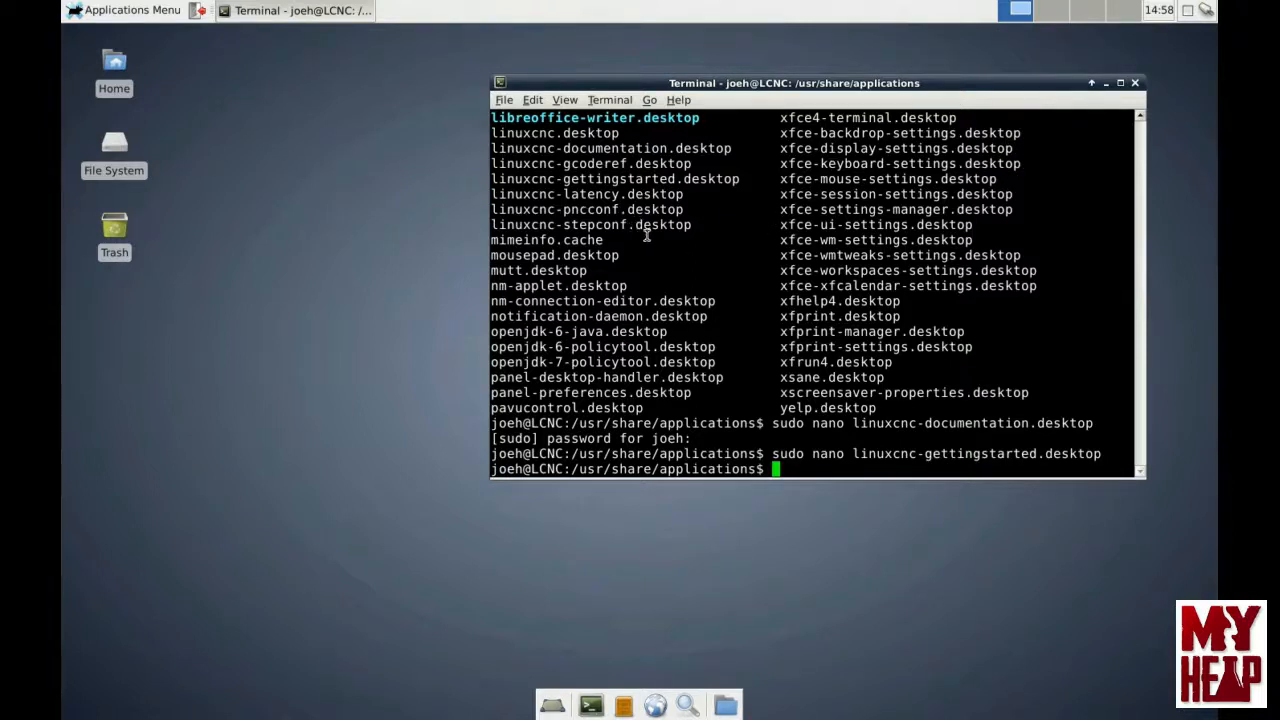
pyautogui.moveTo(1133, 92)
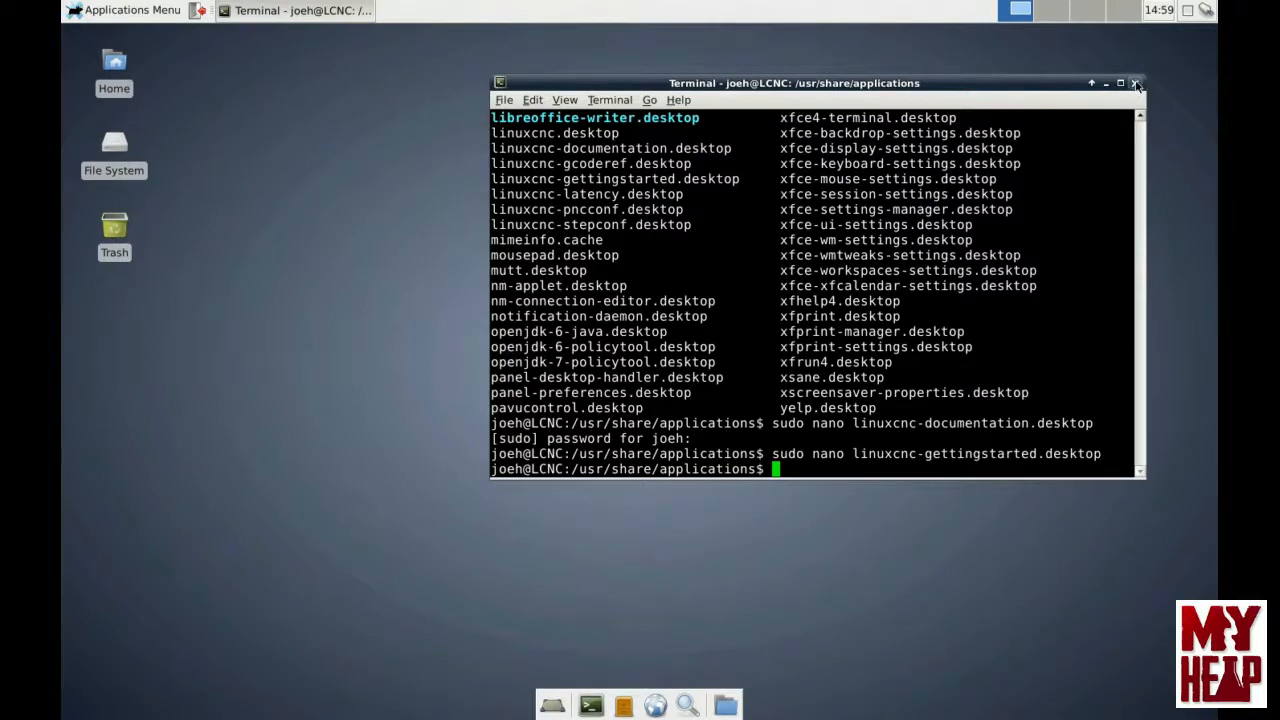
pyautogui.click(1135, 82)
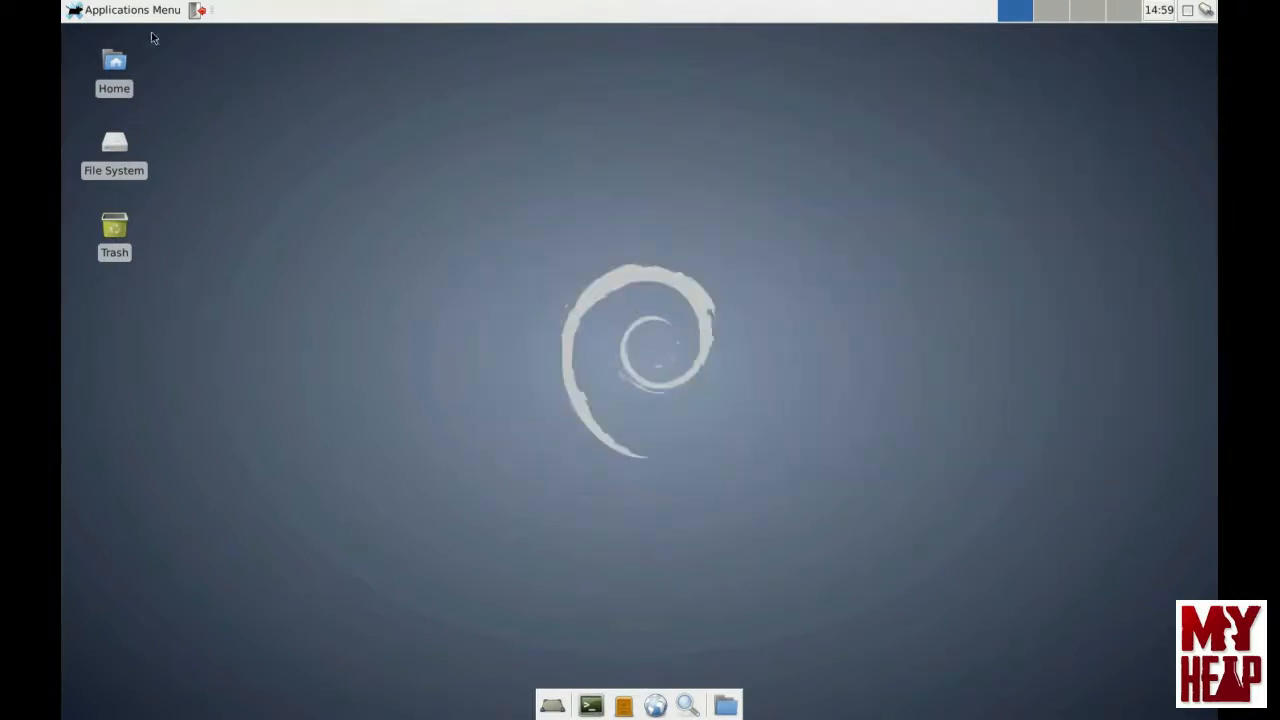
# Step: Dismiss the Applications Menu and open the File System icon in the file manager
pyautogui.click(124, 10)
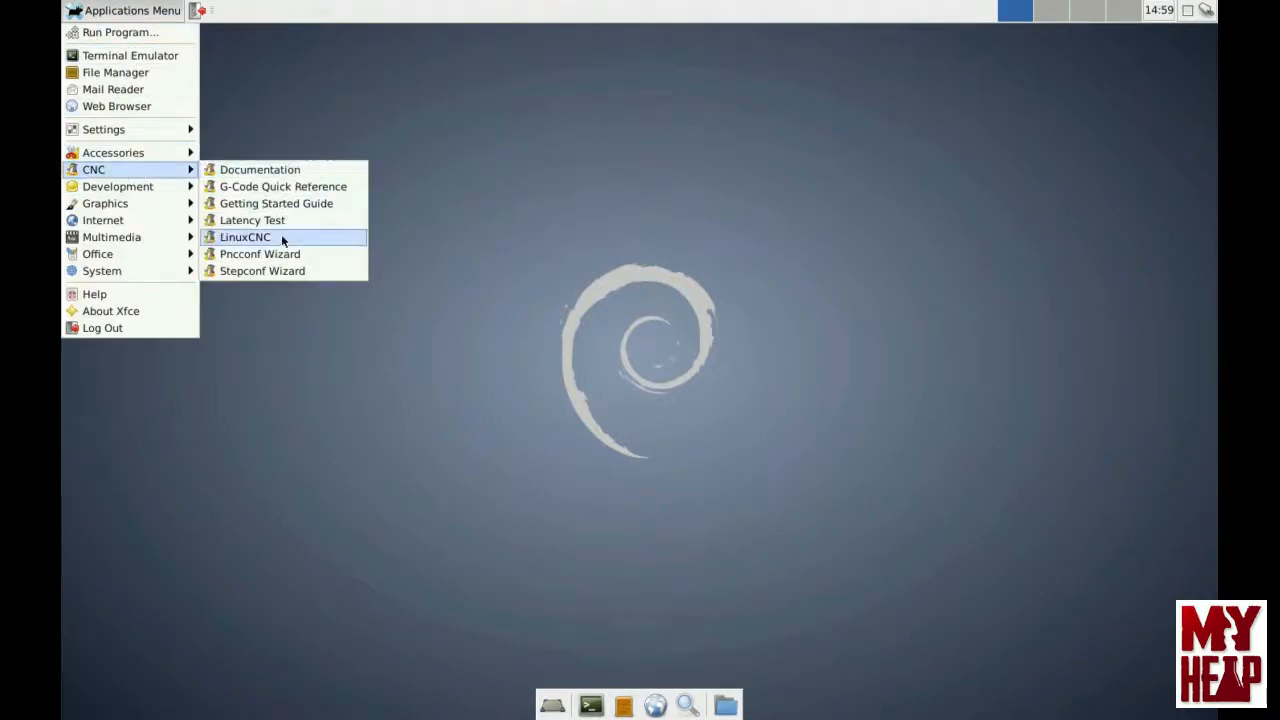
pyautogui.moveTo(276, 203)
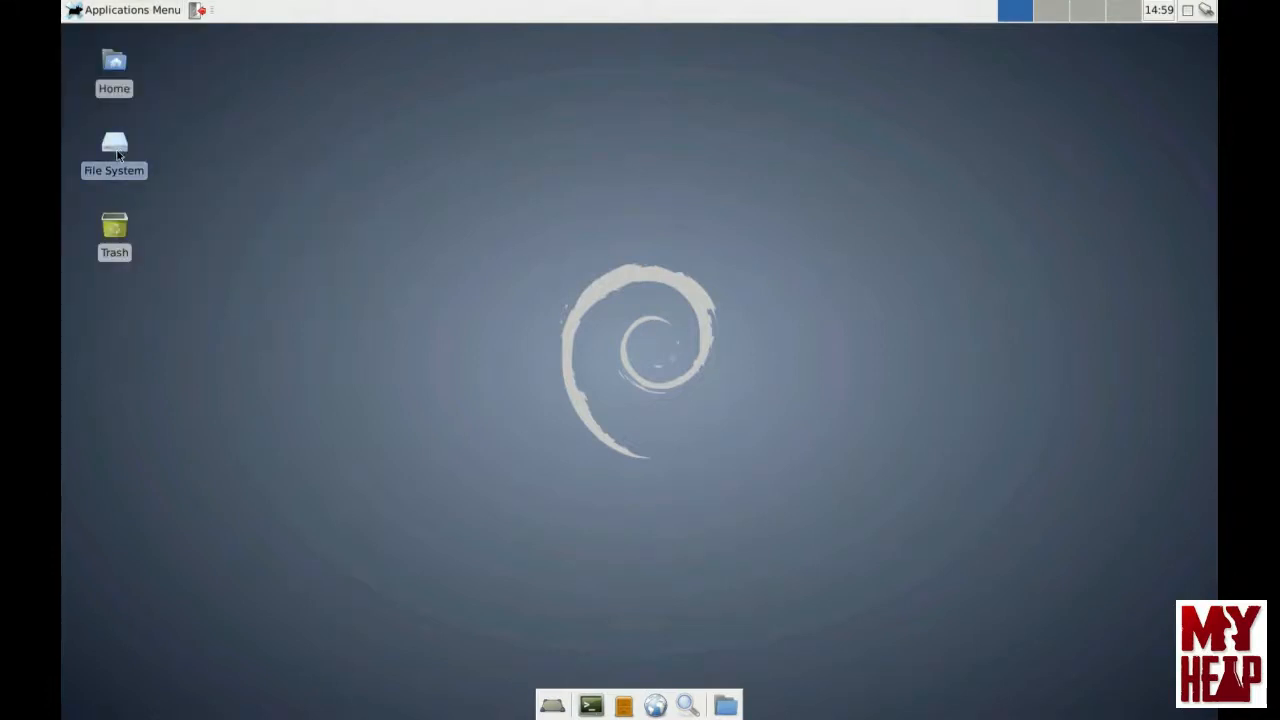
pyautogui.doubleClick(114, 145)
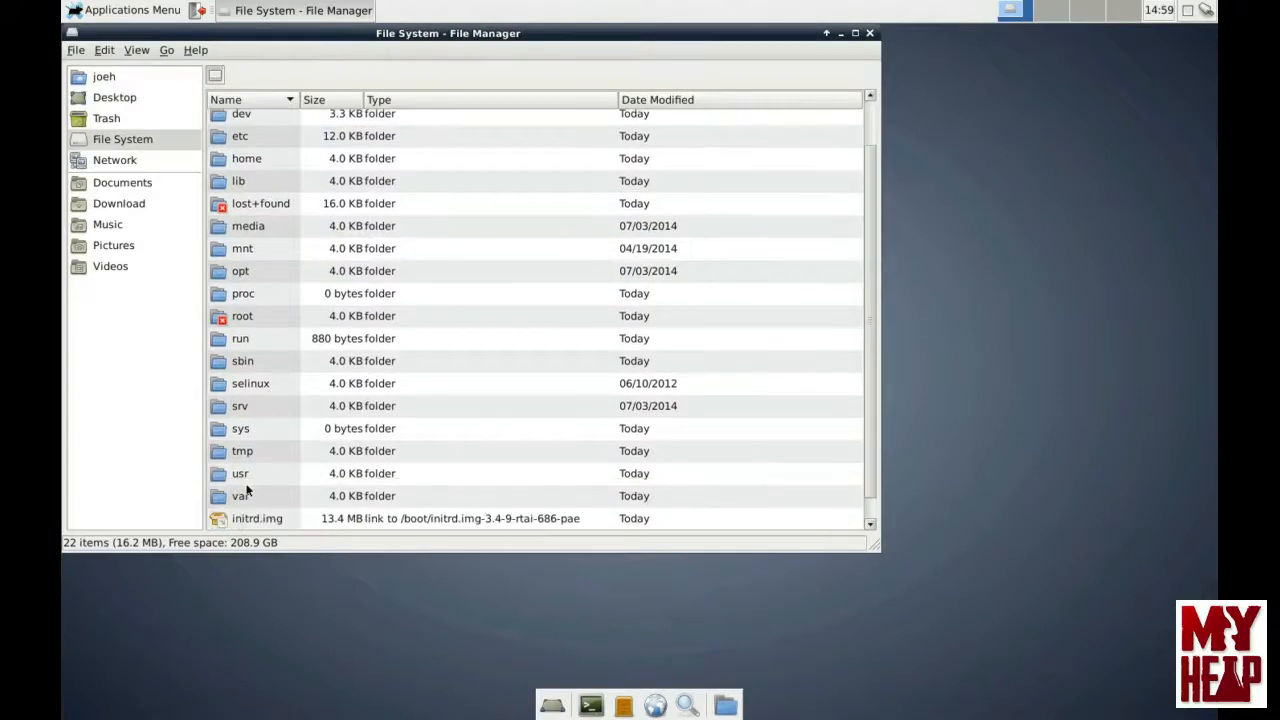
# Step: Navigate into /usr/share/doc/linuxcnc in Thunar
pyautogui.doubleClick(240, 473)
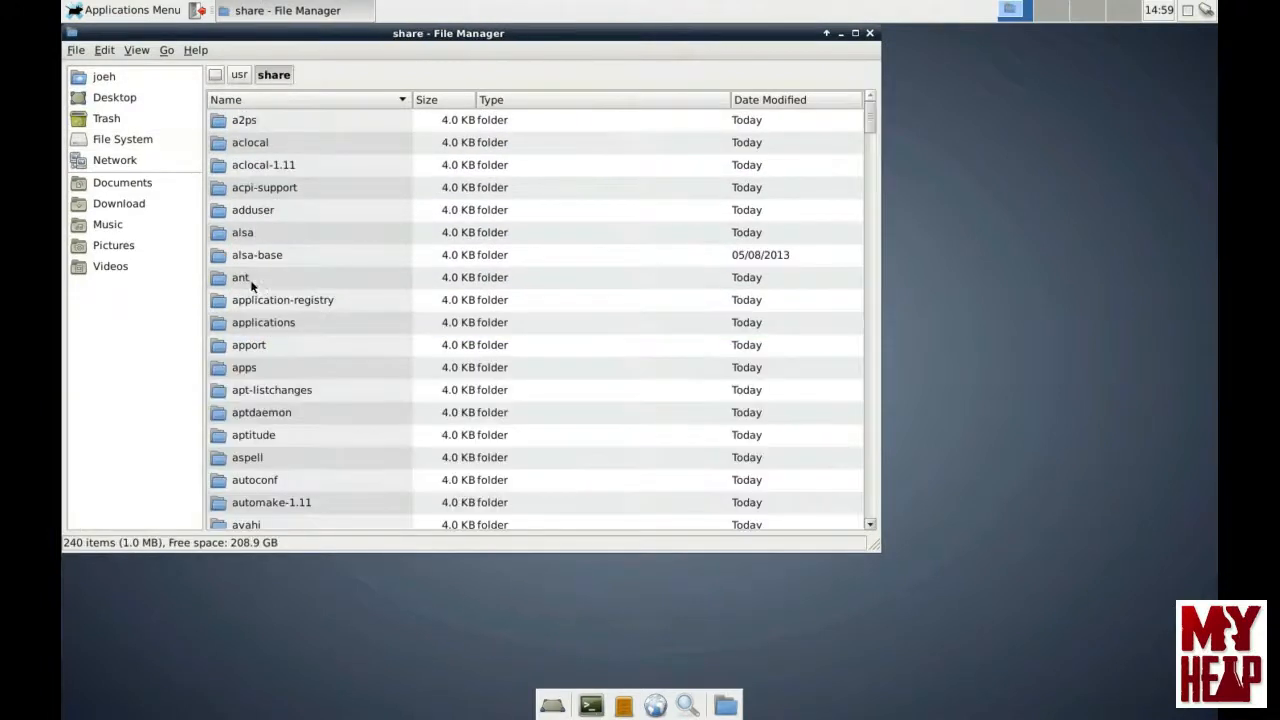
pyautogui.scroll(-3)
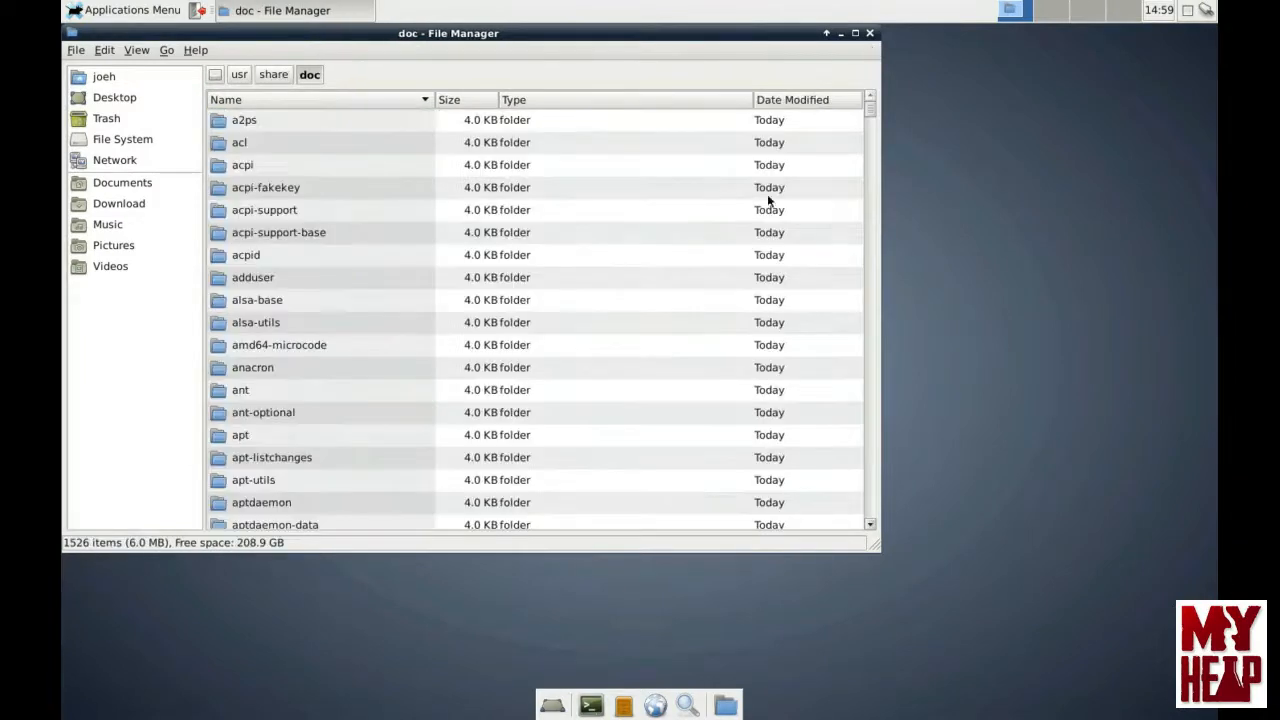
pyautogui.scroll(-3)
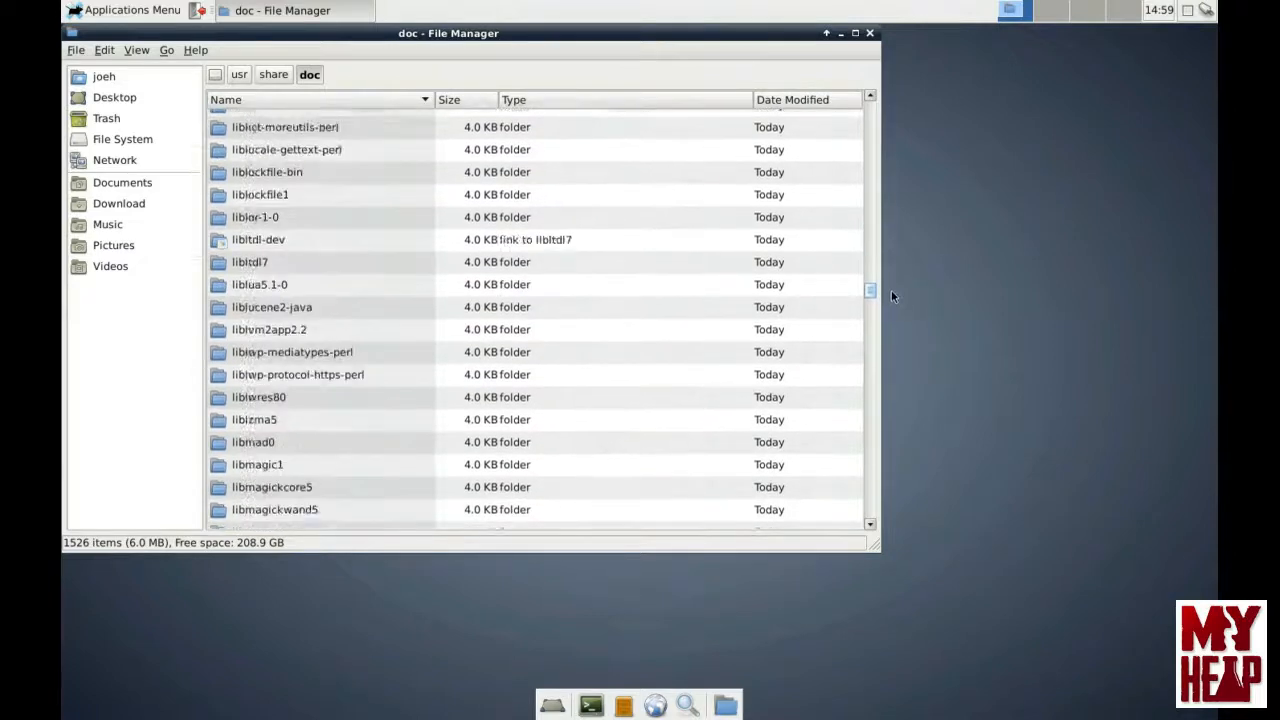
pyautogui.scroll(-3)
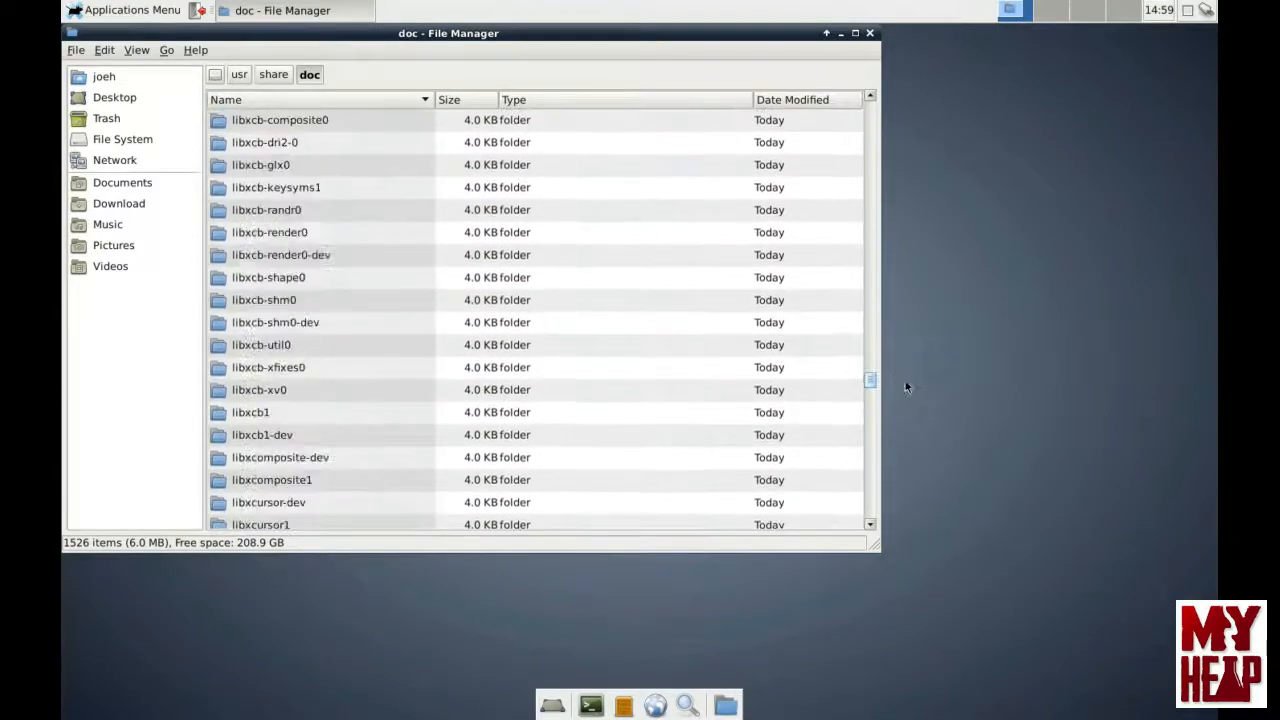
pyautogui.scroll(-3)
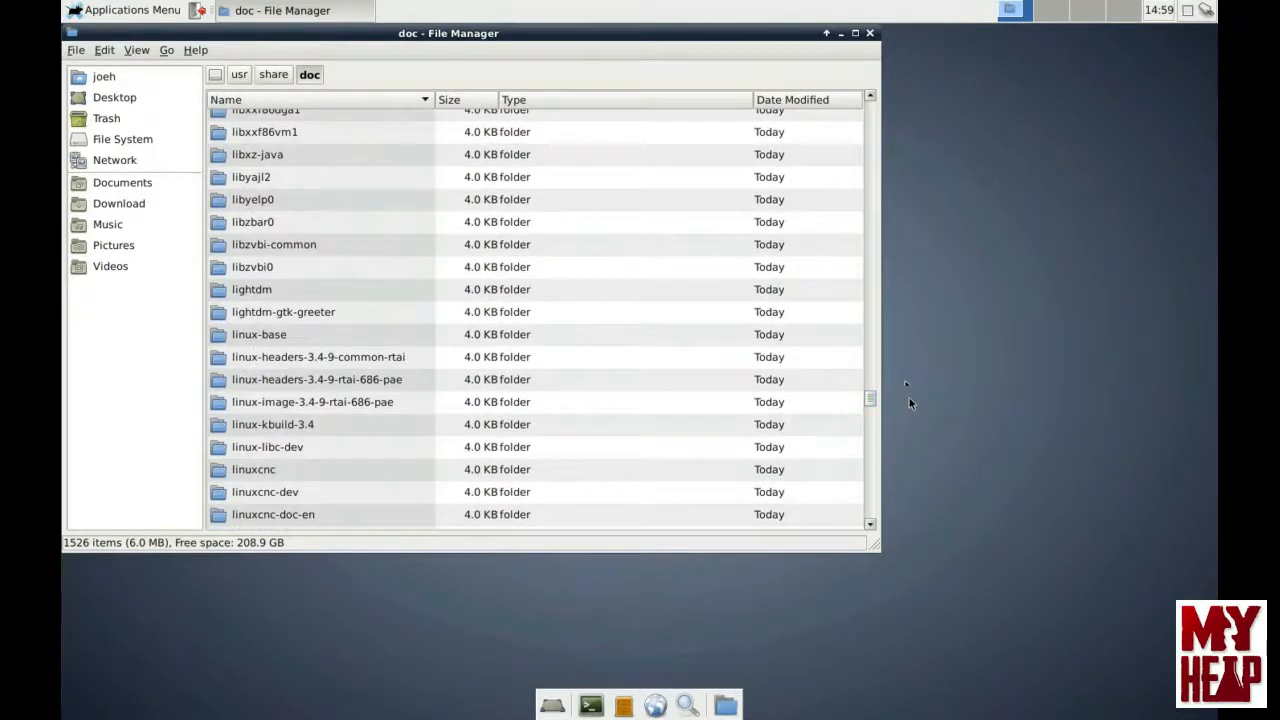
pyautogui.scroll(-3)
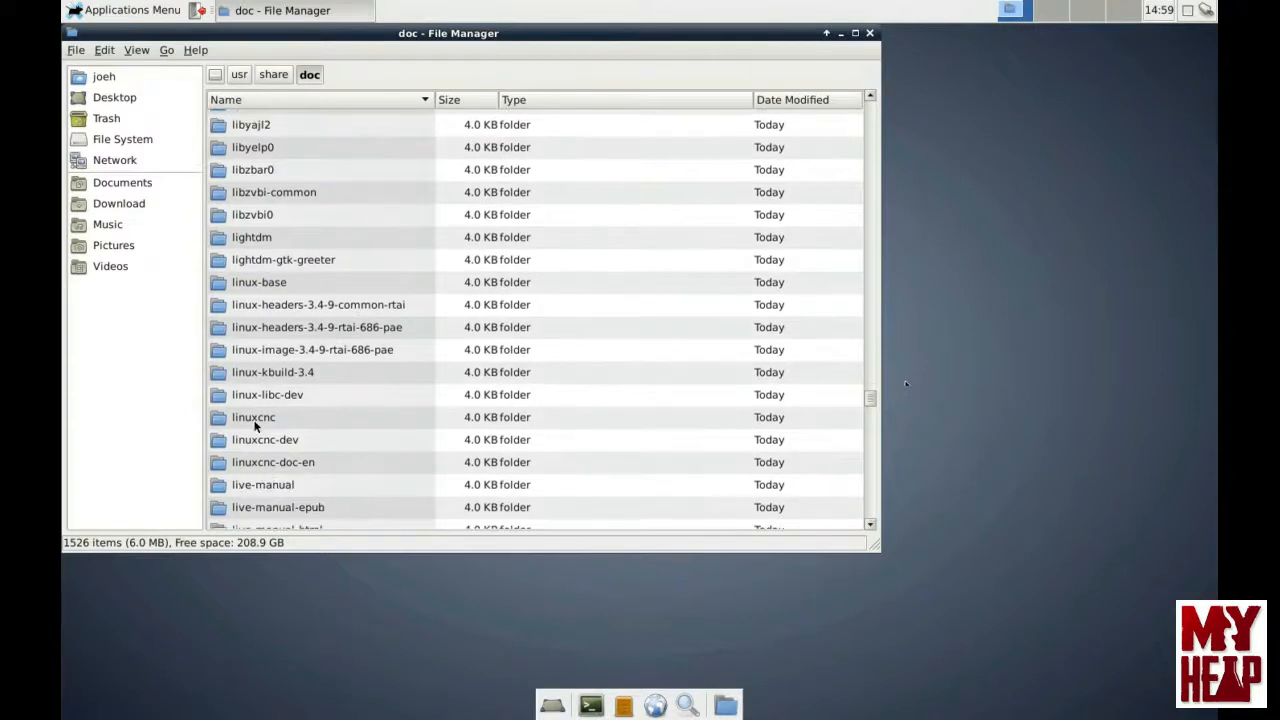
pyautogui.doubleClick(253, 417)
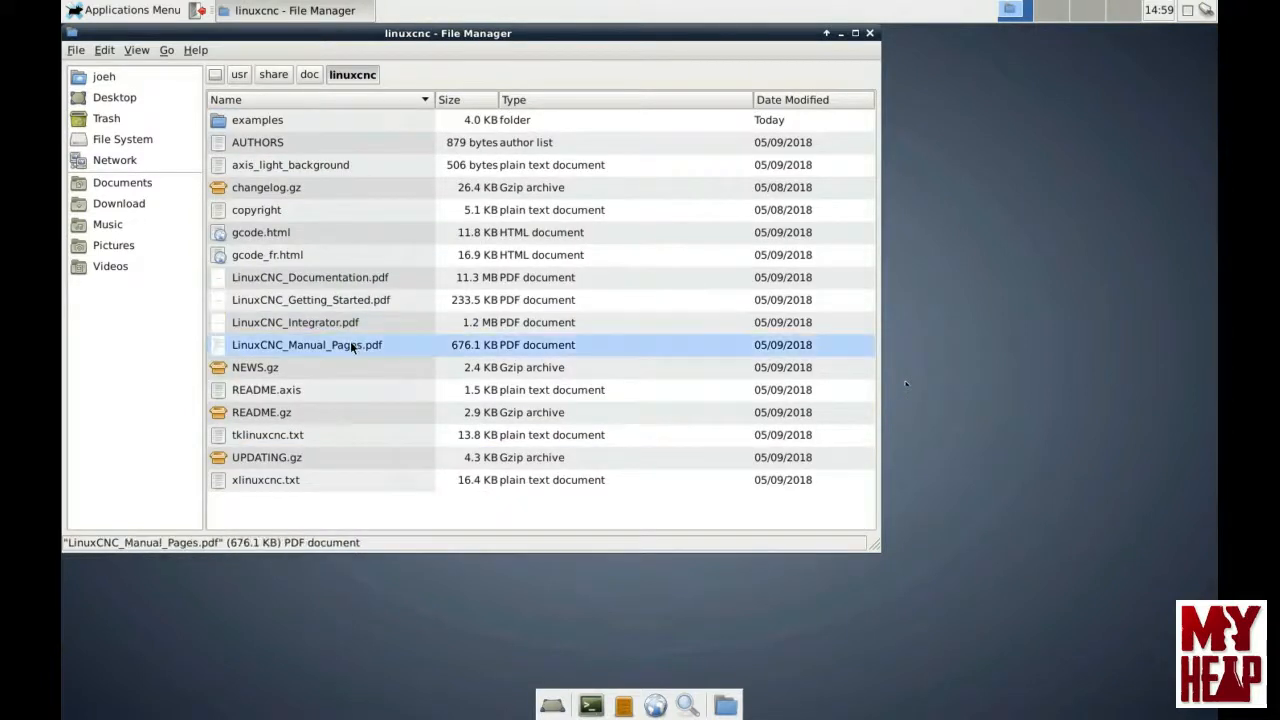
pyautogui.moveTo(278, 411)
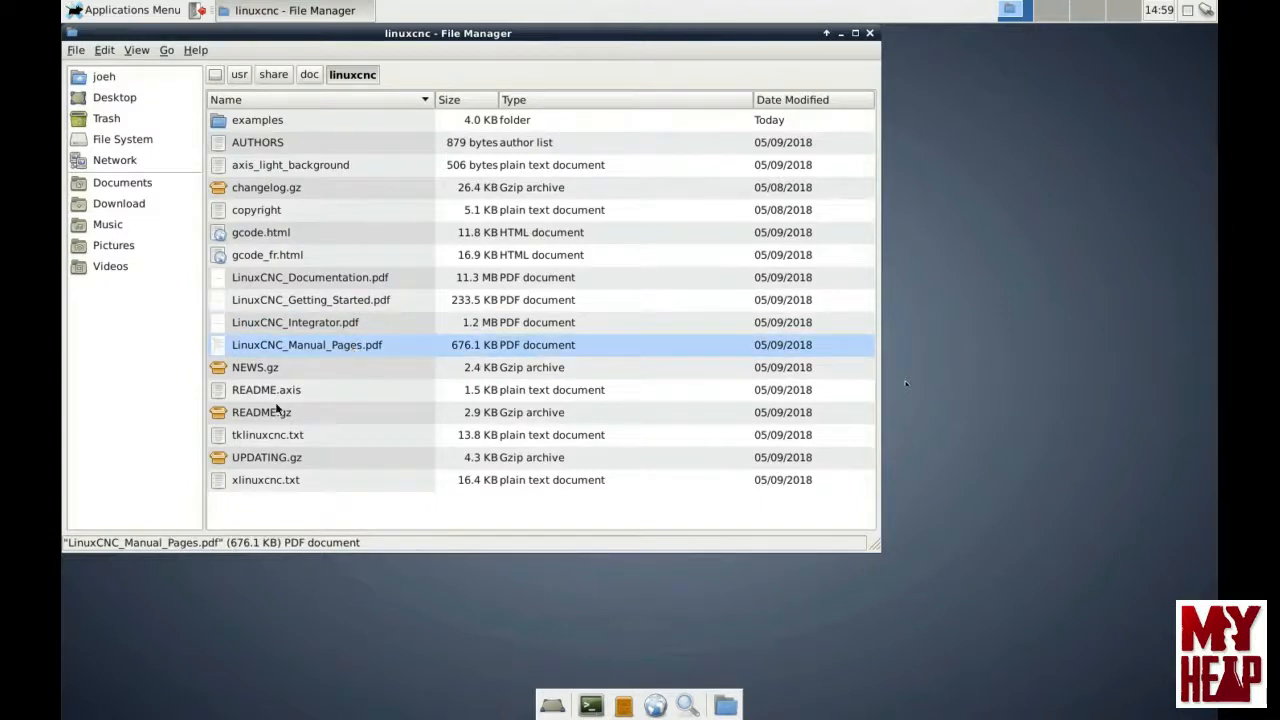
# Step: Select LinuxCNC_Integrator.pdf and LinuxCNC_Manual_Pages.pdf together and bring up their context menu
pyautogui.click(295, 322)
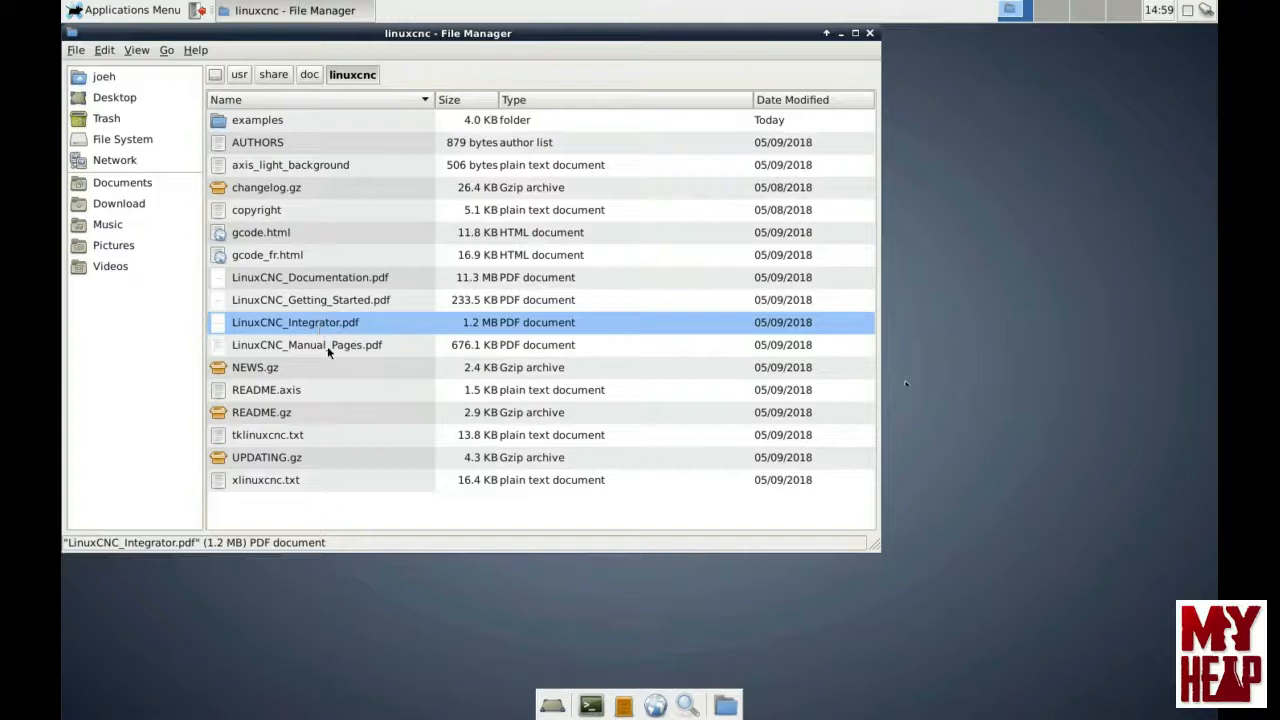
pyautogui.moveTo(123, 10)
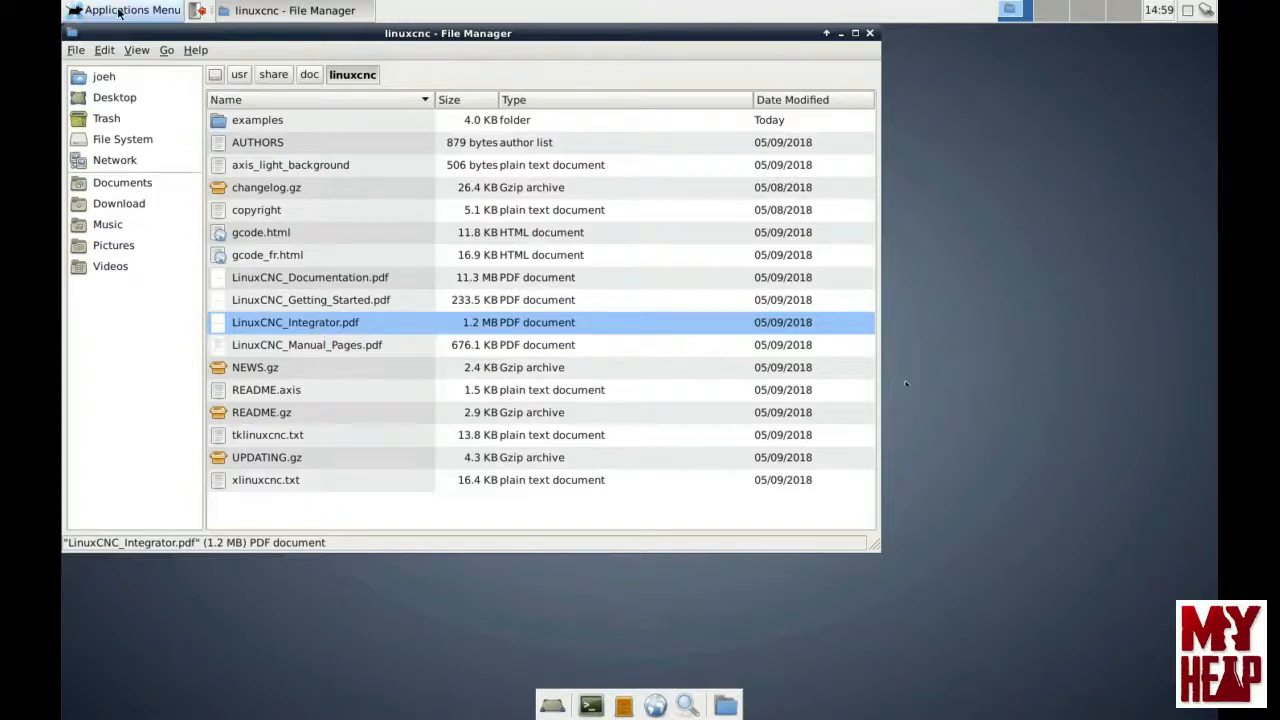
pyautogui.click(131, 10)
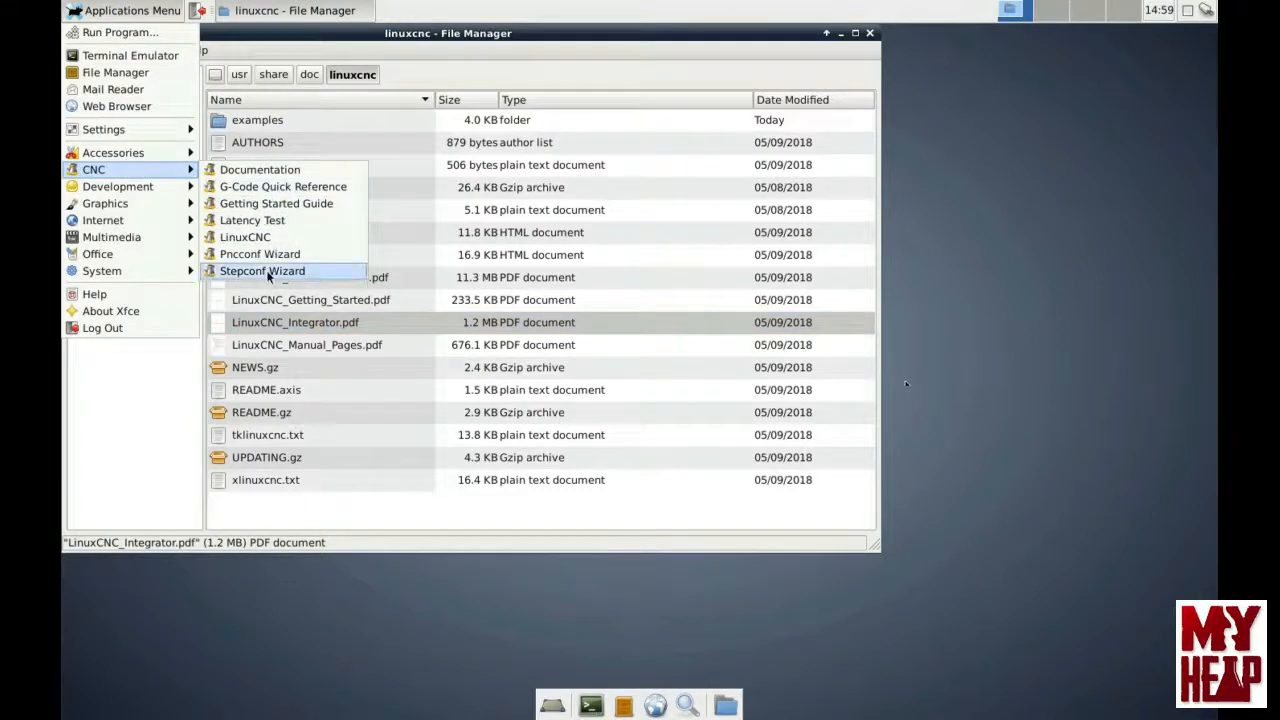
pyautogui.moveTo(314, 355)
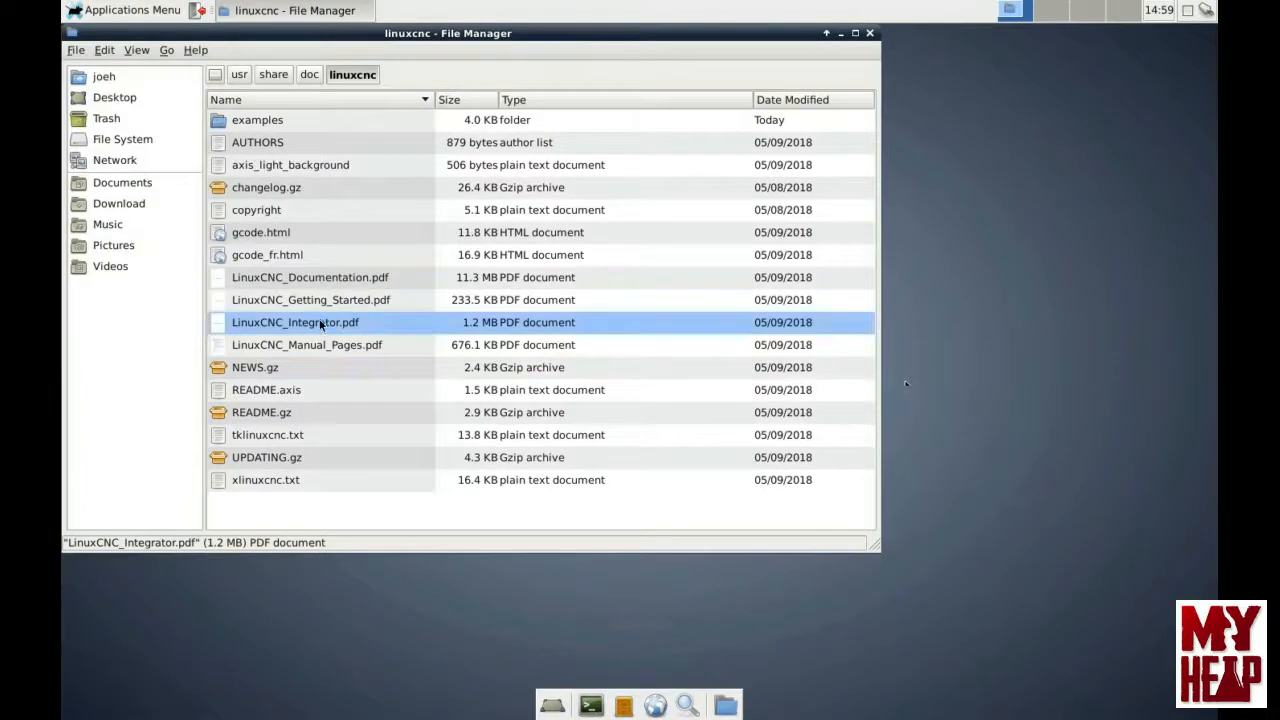
pyautogui.moveTo(310, 348)
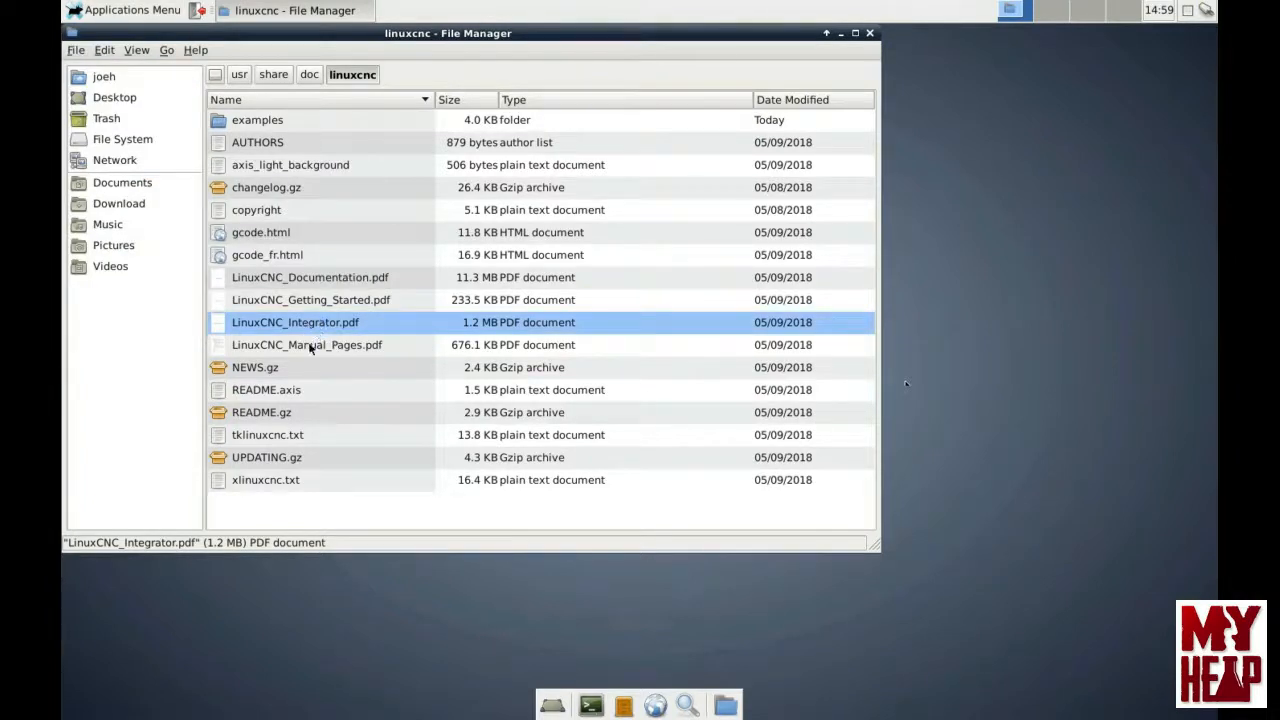
pyautogui.click(307, 344)
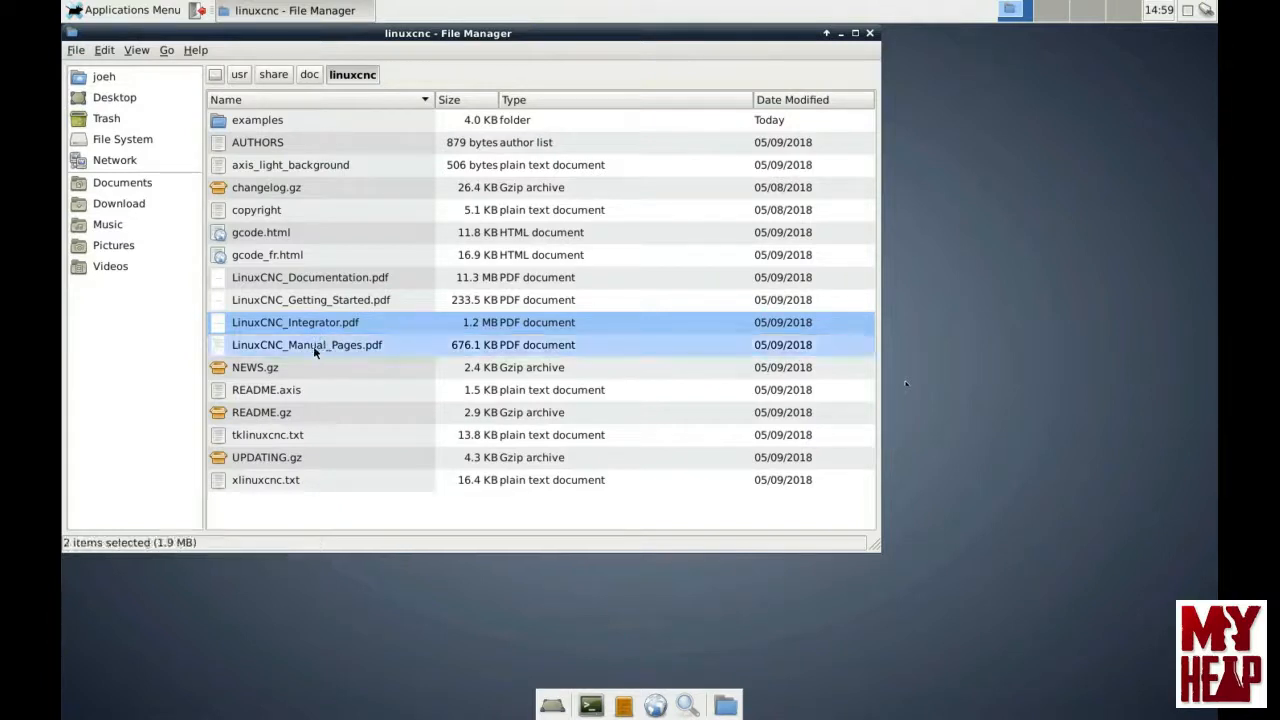
pyautogui.rightClick(307, 344)
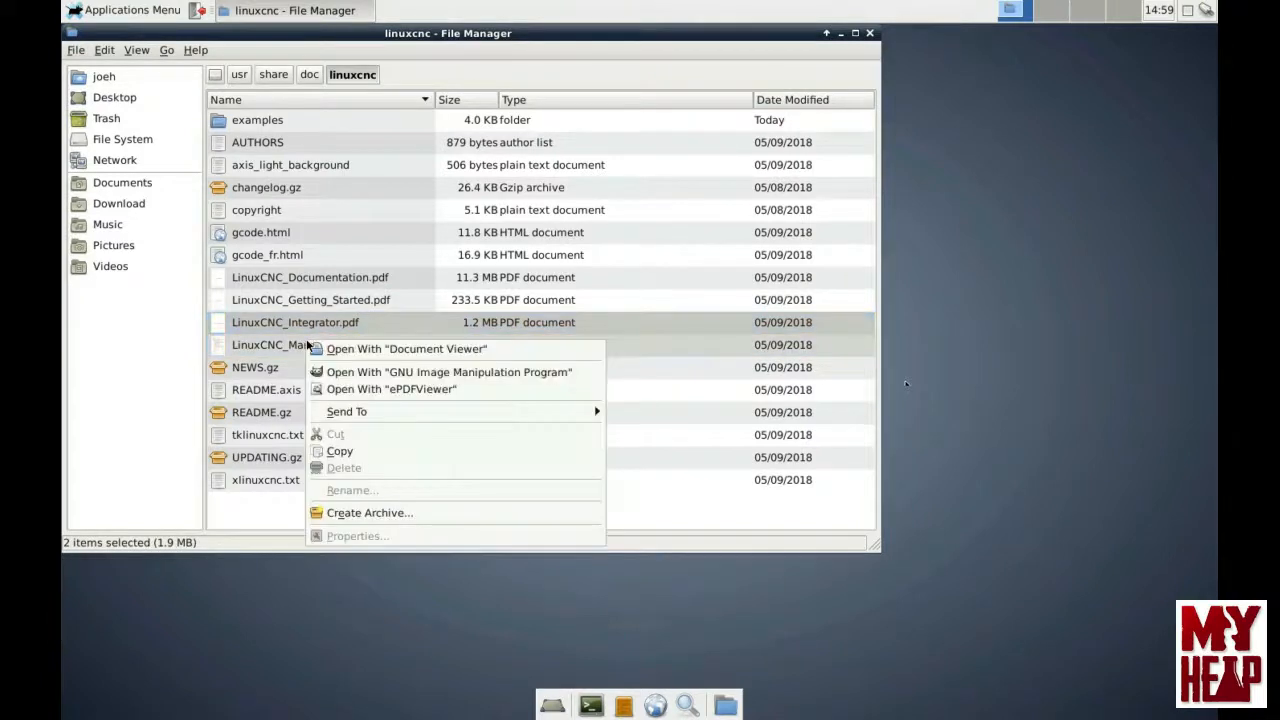
pyautogui.moveTo(347, 411)
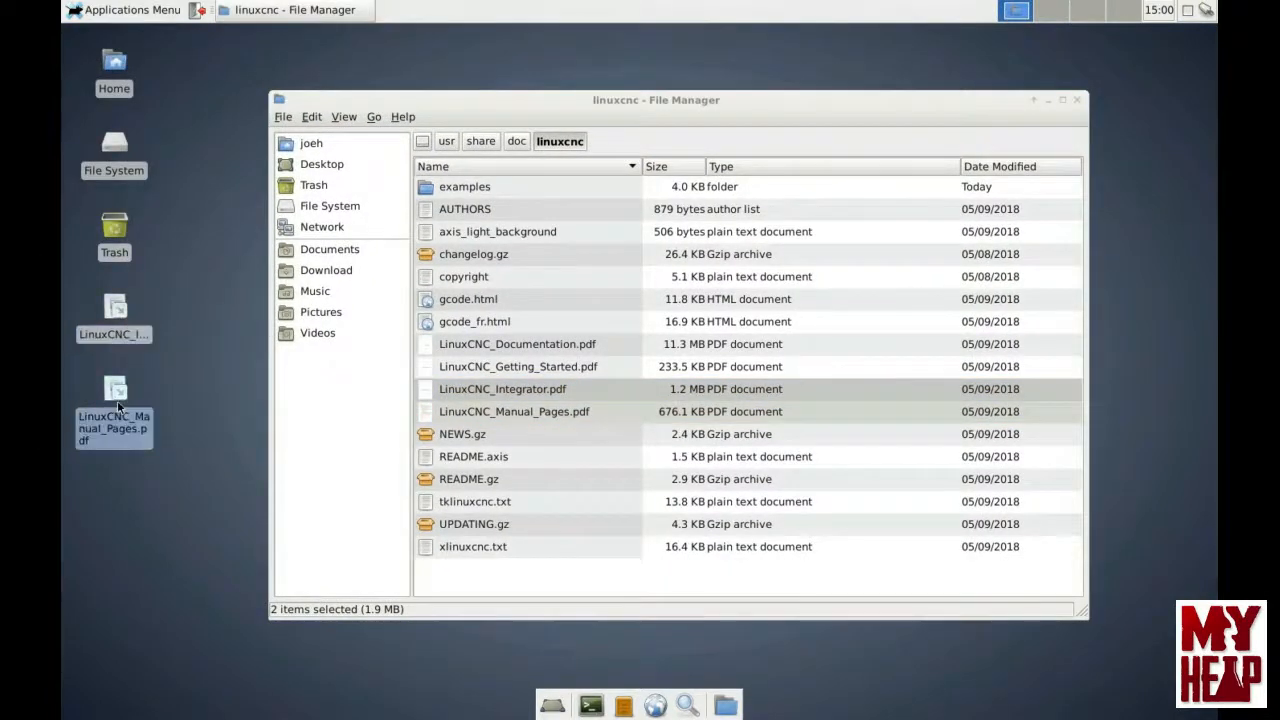
# Step: Open the Integrator PDF from its new desktop link
pyautogui.doubleClick(502, 389)
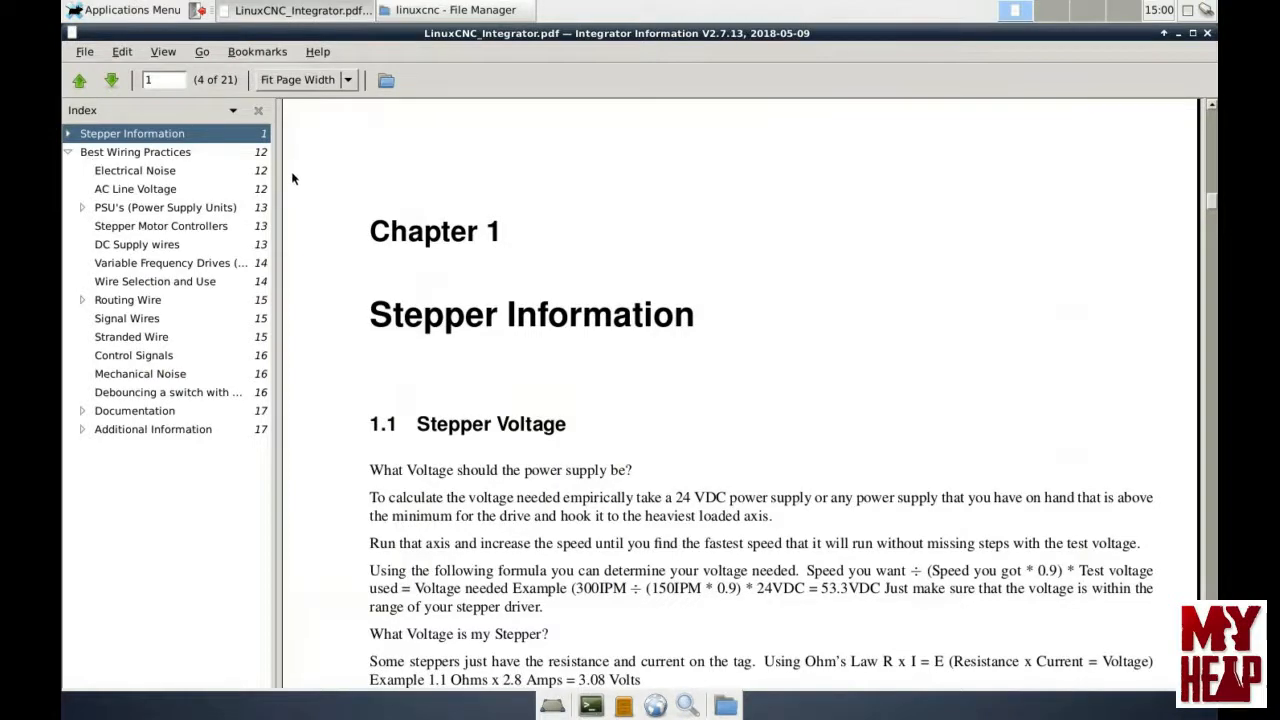
pyautogui.moveTo(611, 335)
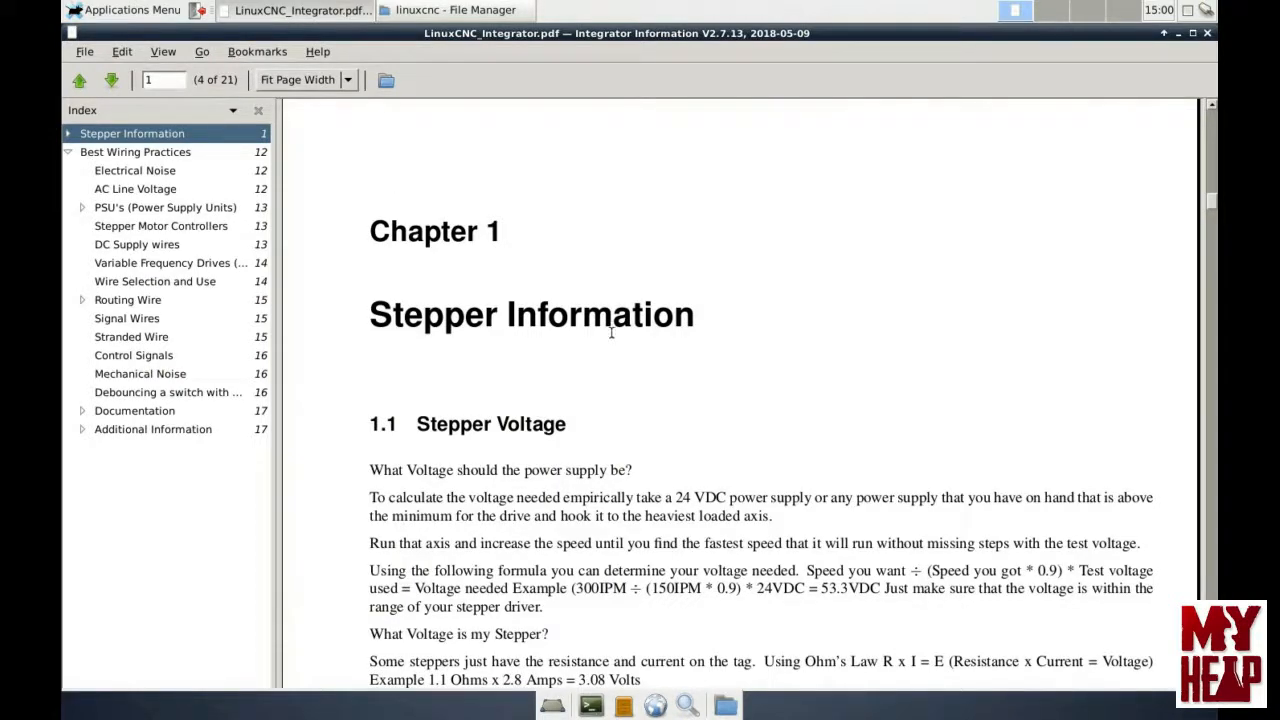
# Step: Browse the Integrator guide's Best Wiring Practices, Power Supply Units and Routing Wire sections
pyautogui.scroll(3)
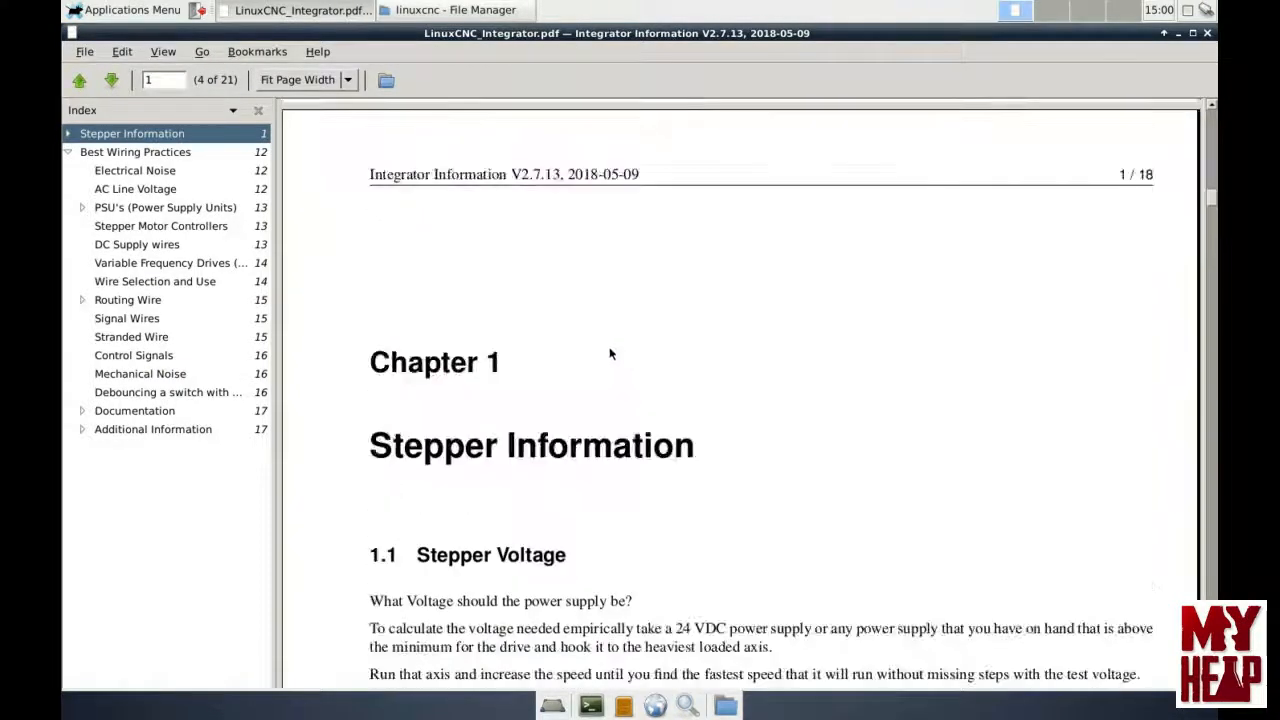
pyautogui.scroll(-3)
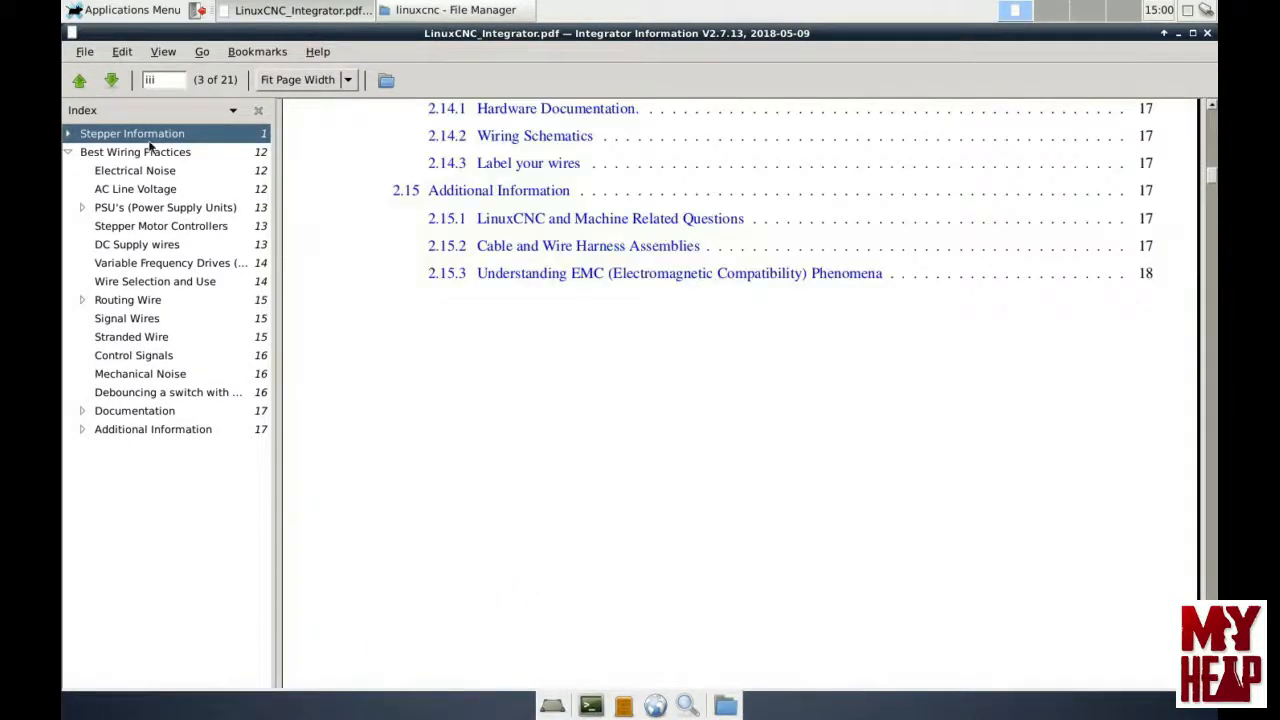
pyautogui.click(135, 151)
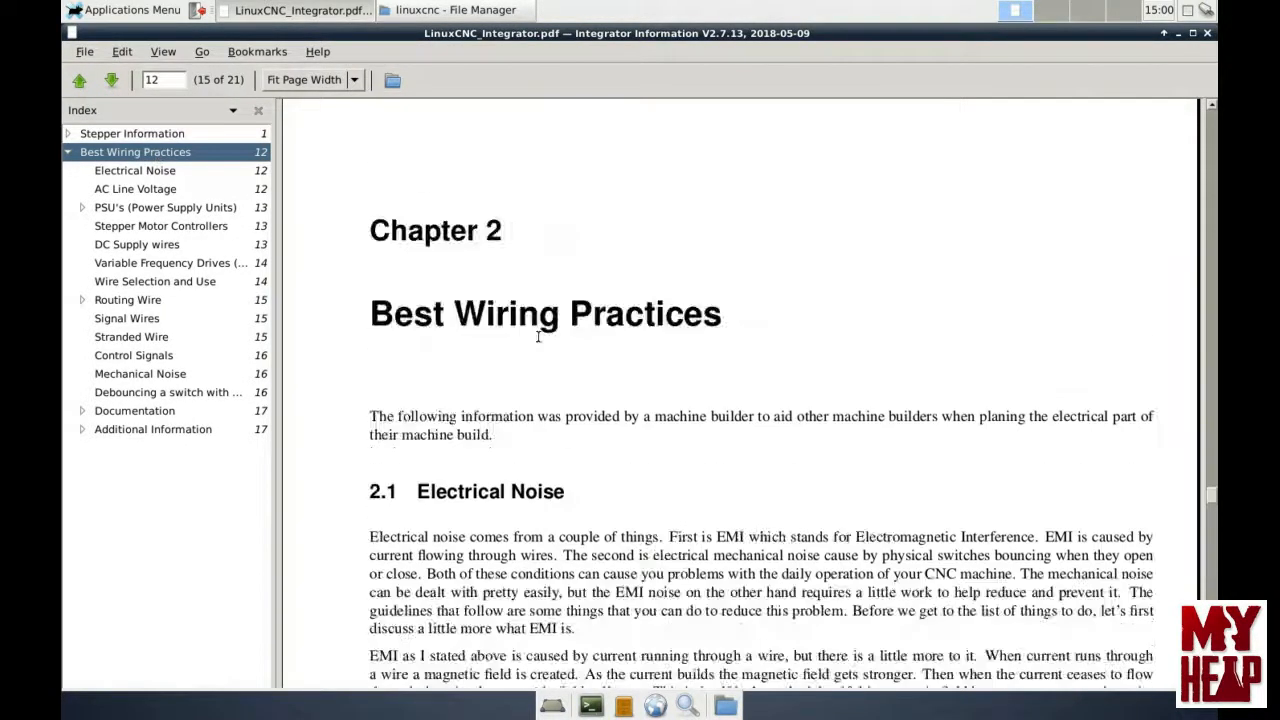
pyautogui.click(165, 207)
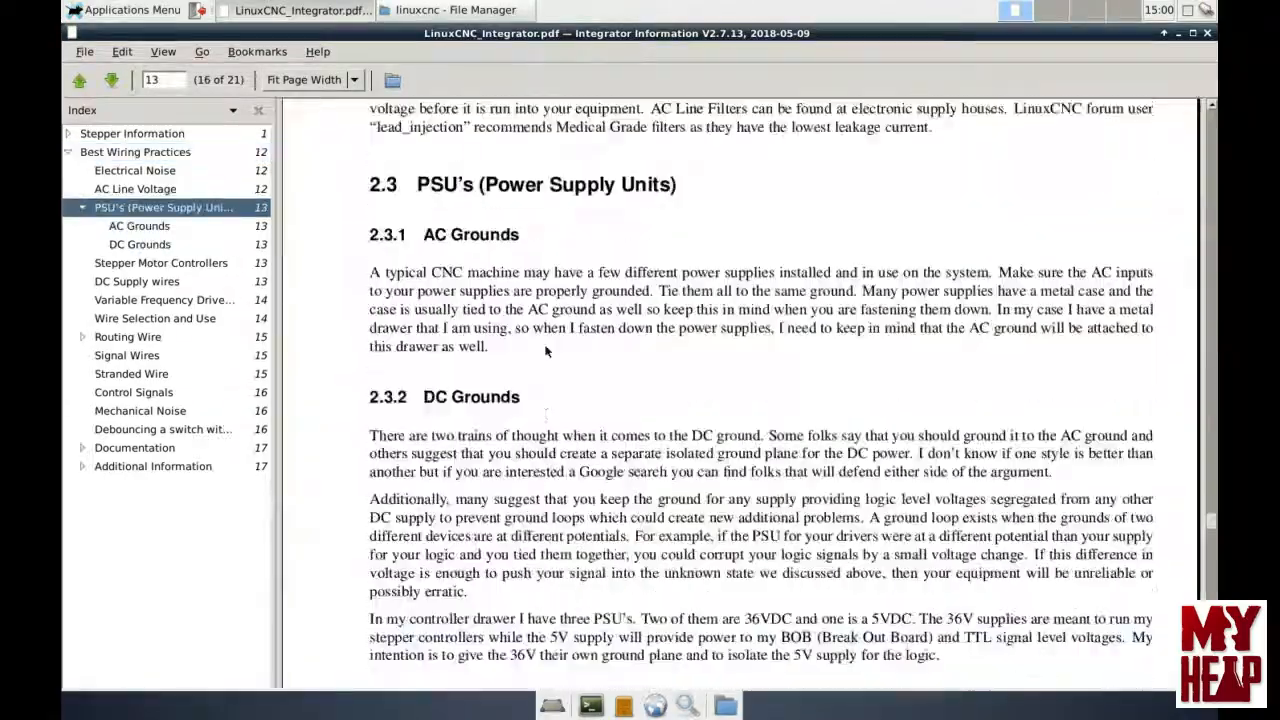
pyautogui.click(111, 80)
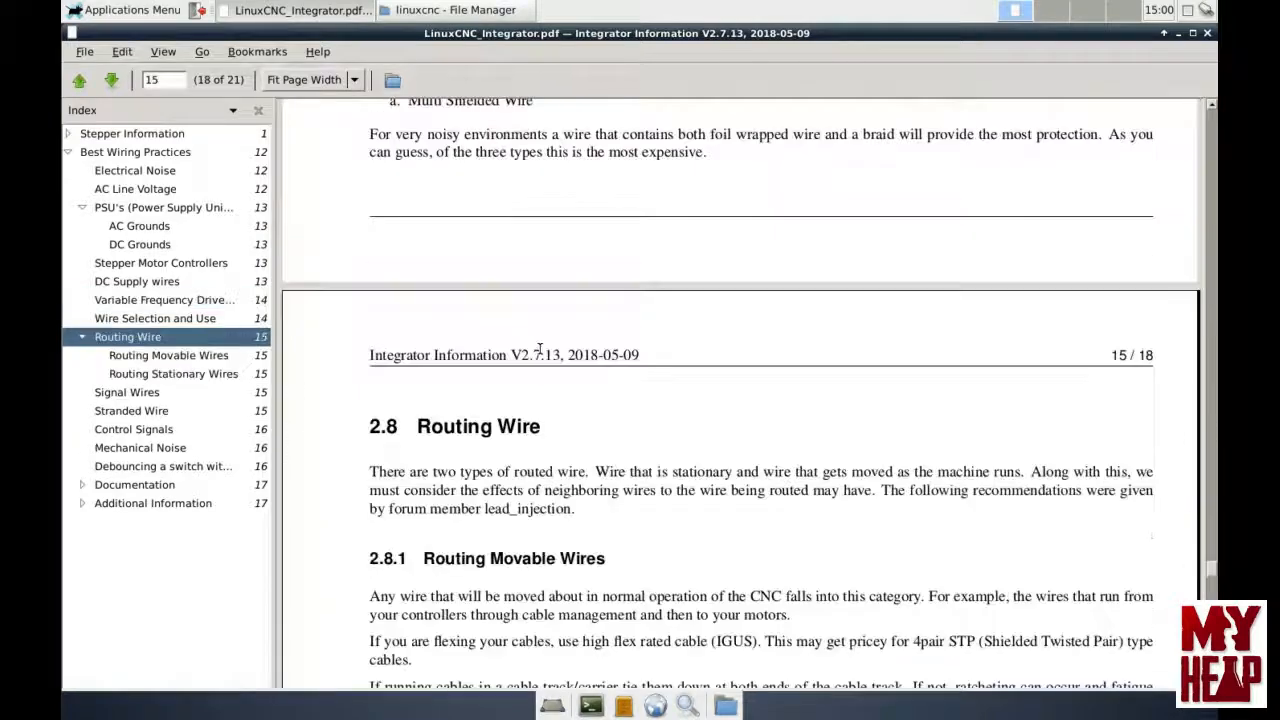
pyautogui.scroll(-3)
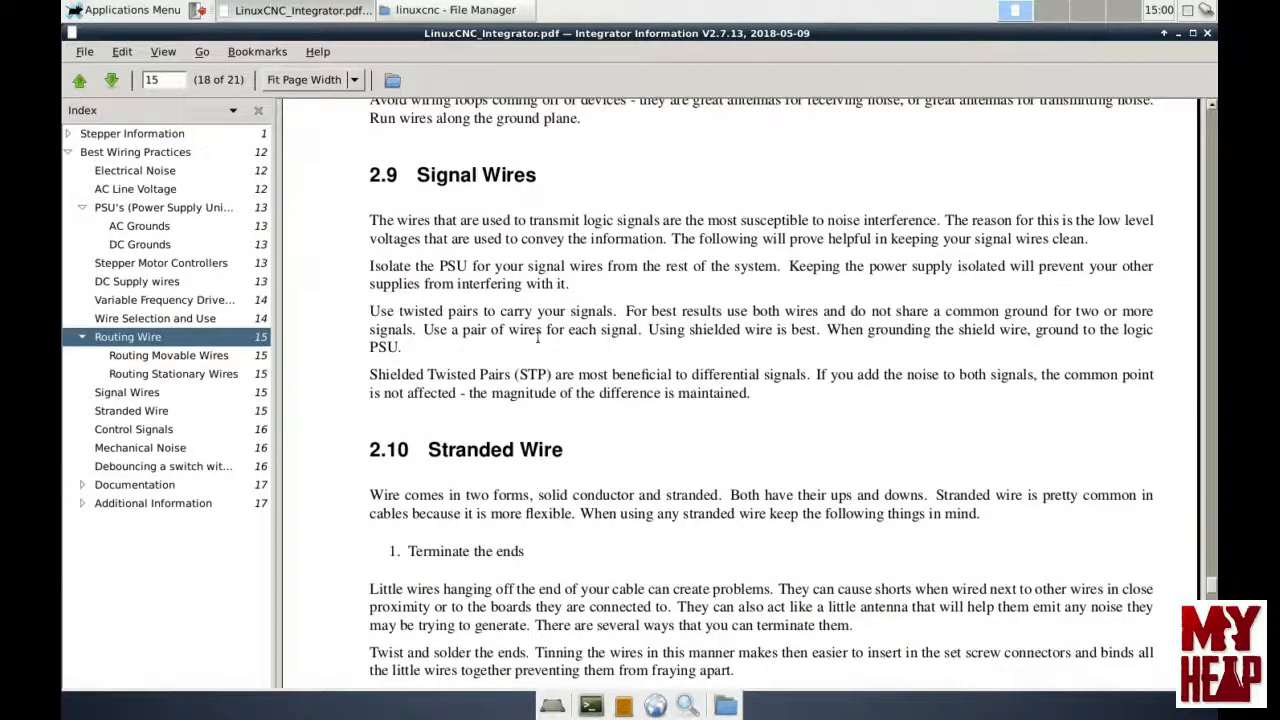
pyautogui.moveTo(1207, 33)
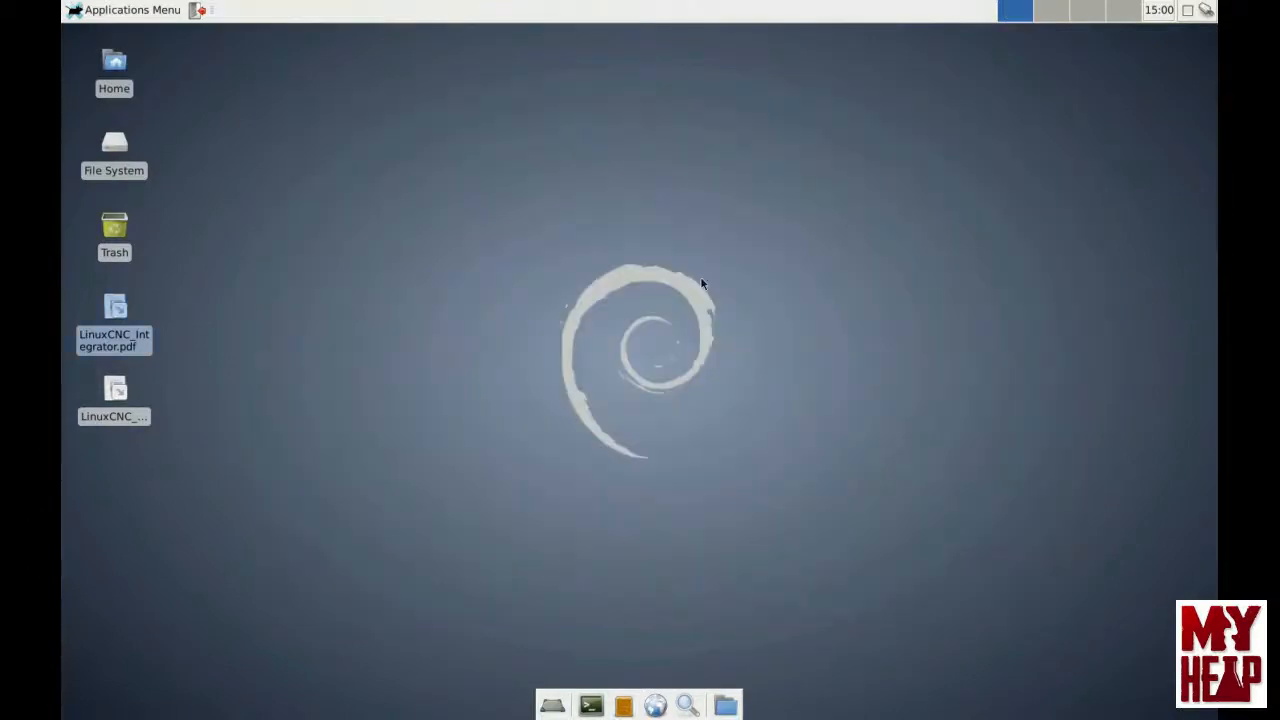
# Step: Open the Manual Pages PDF from its desktop link, skim it and close it
pyautogui.doubleClick(114, 398)
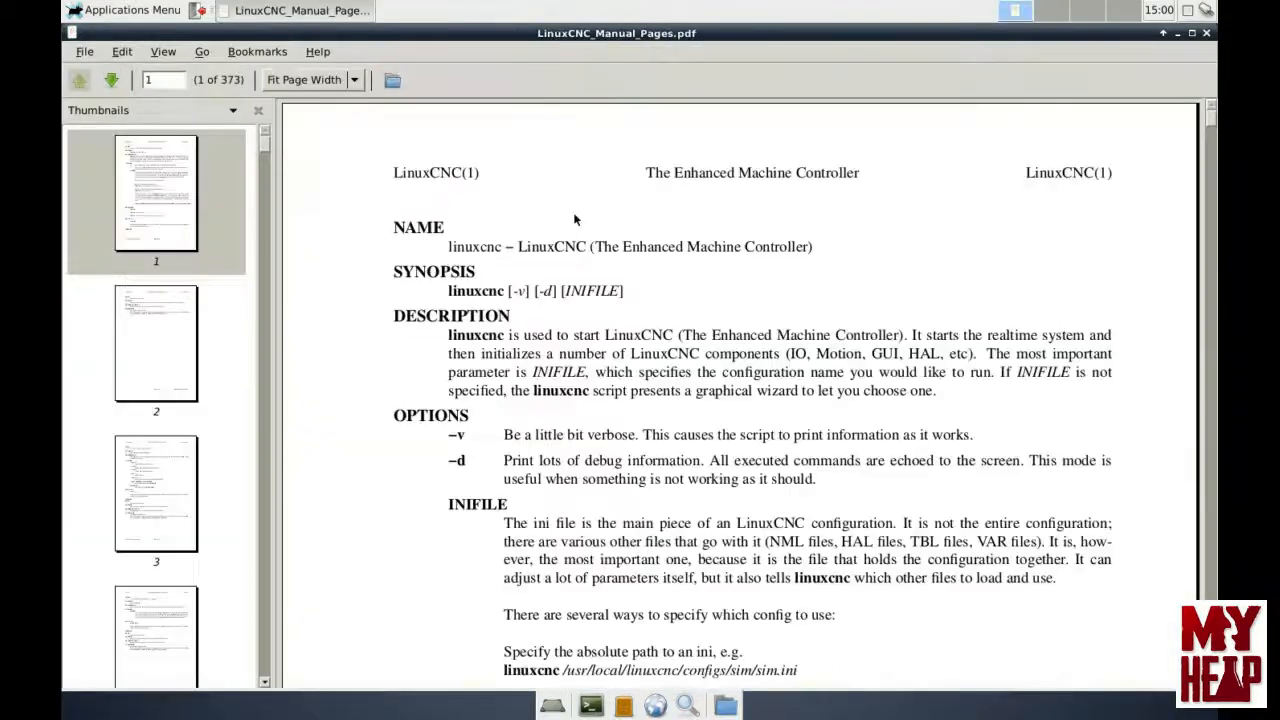
pyautogui.scroll(-3)
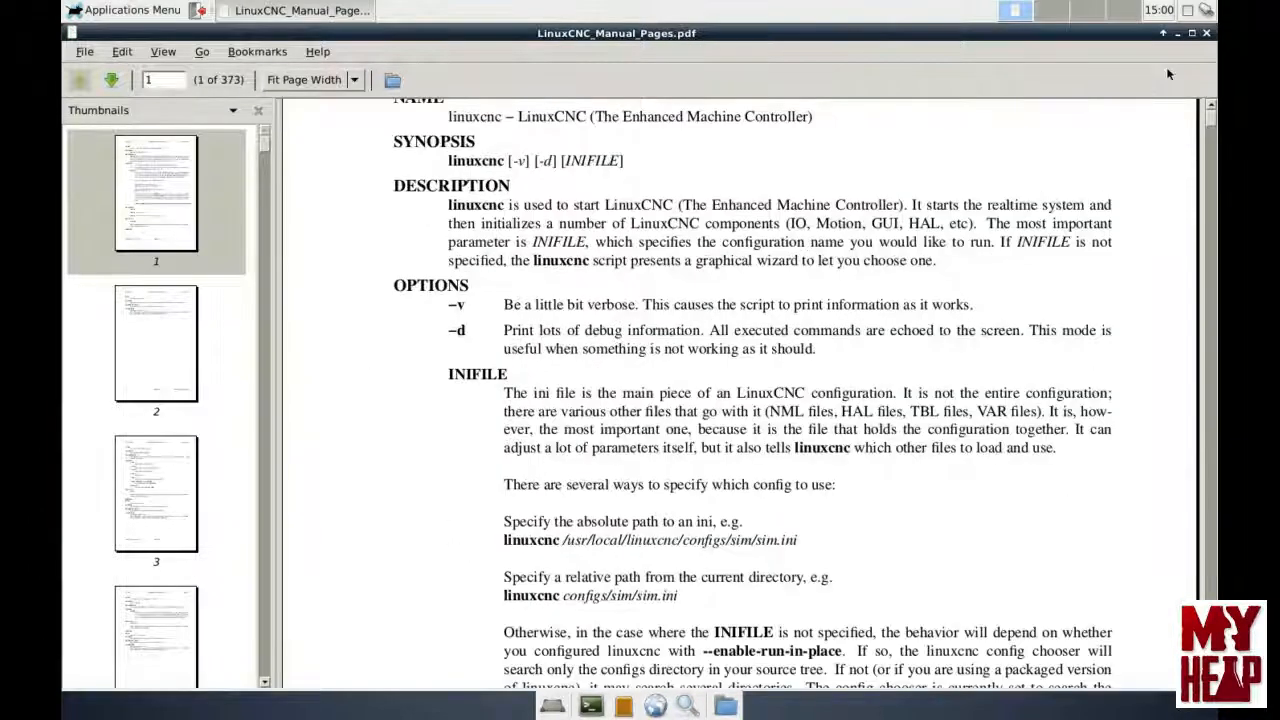
pyautogui.click(1206, 32)
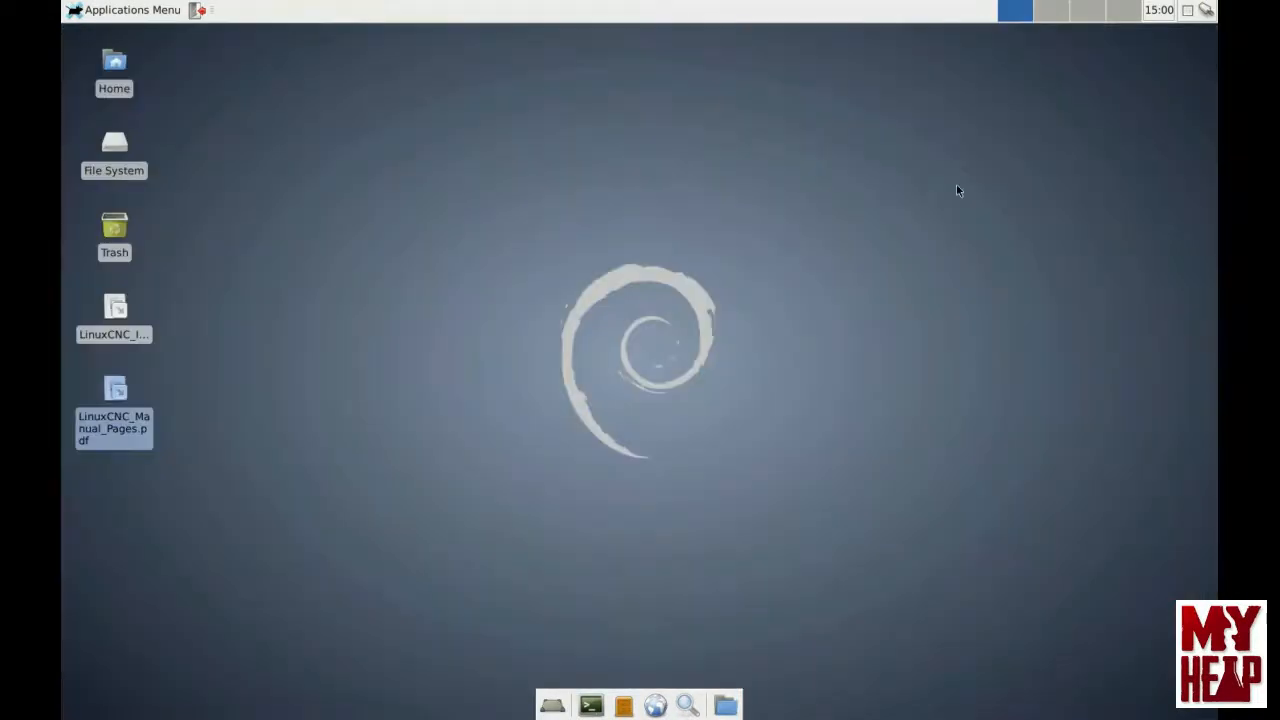
pyautogui.moveTo(688, 312)
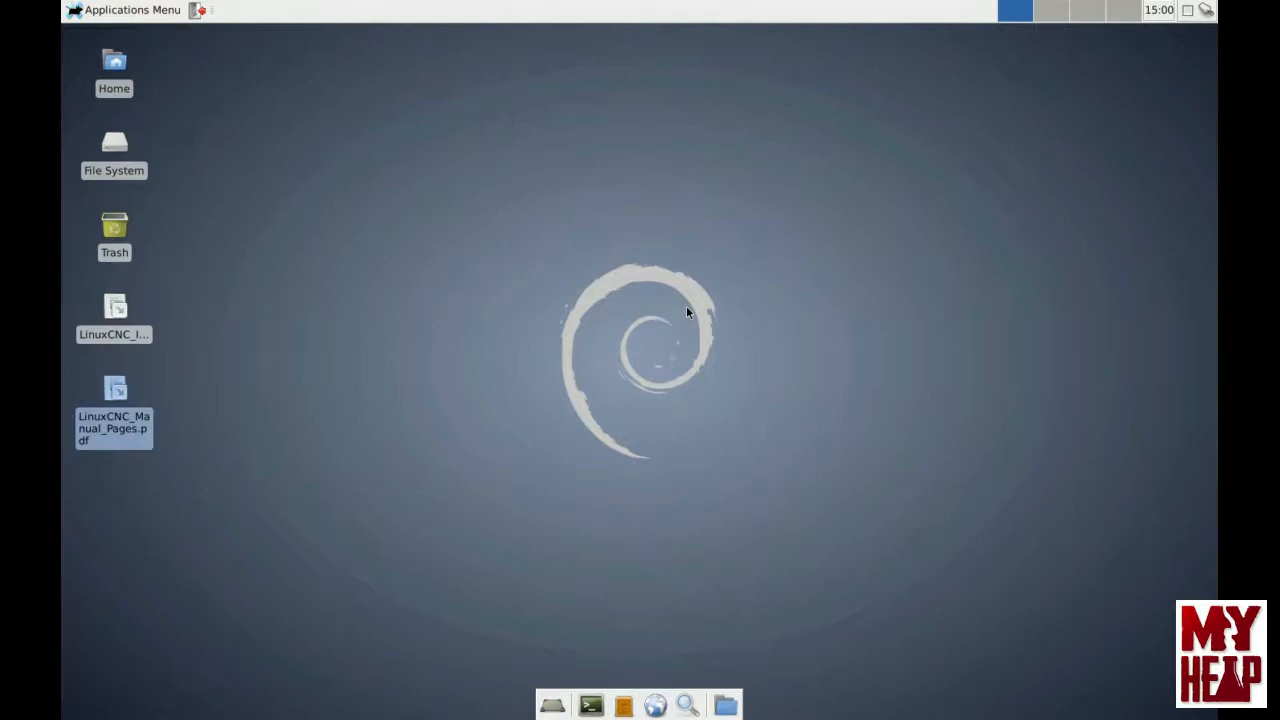
pyautogui.moveTo(693, 315)
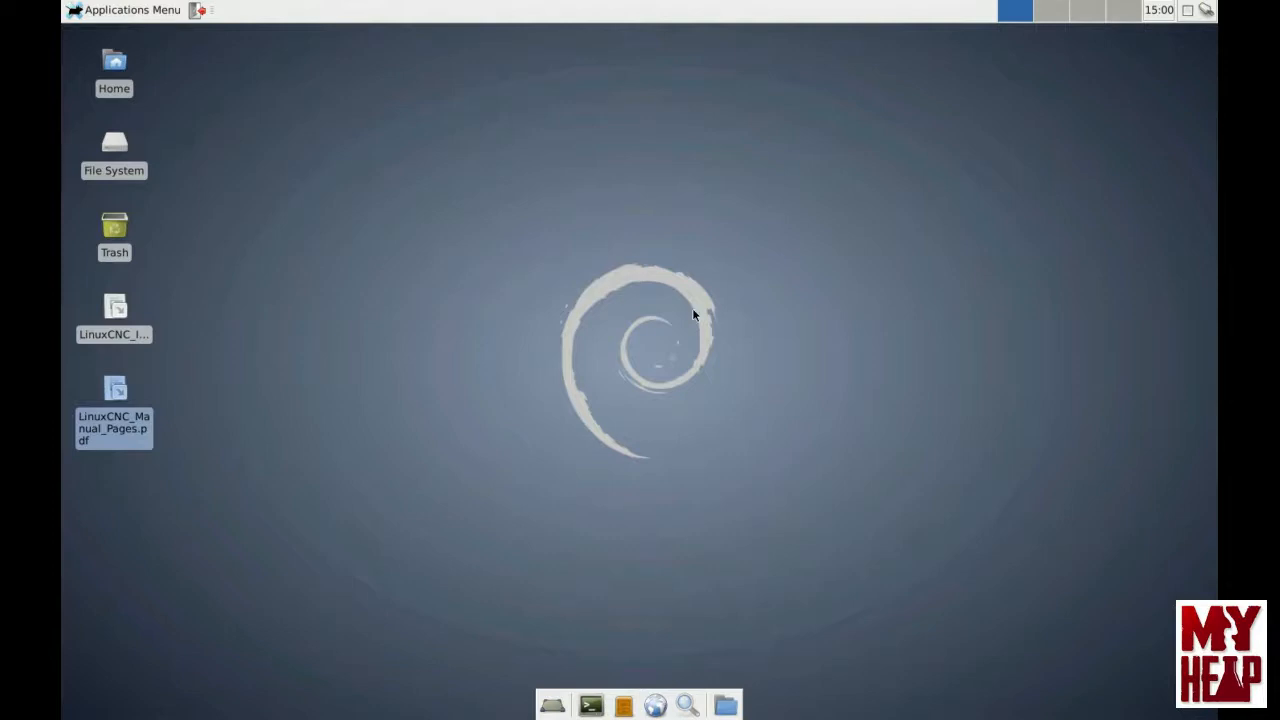